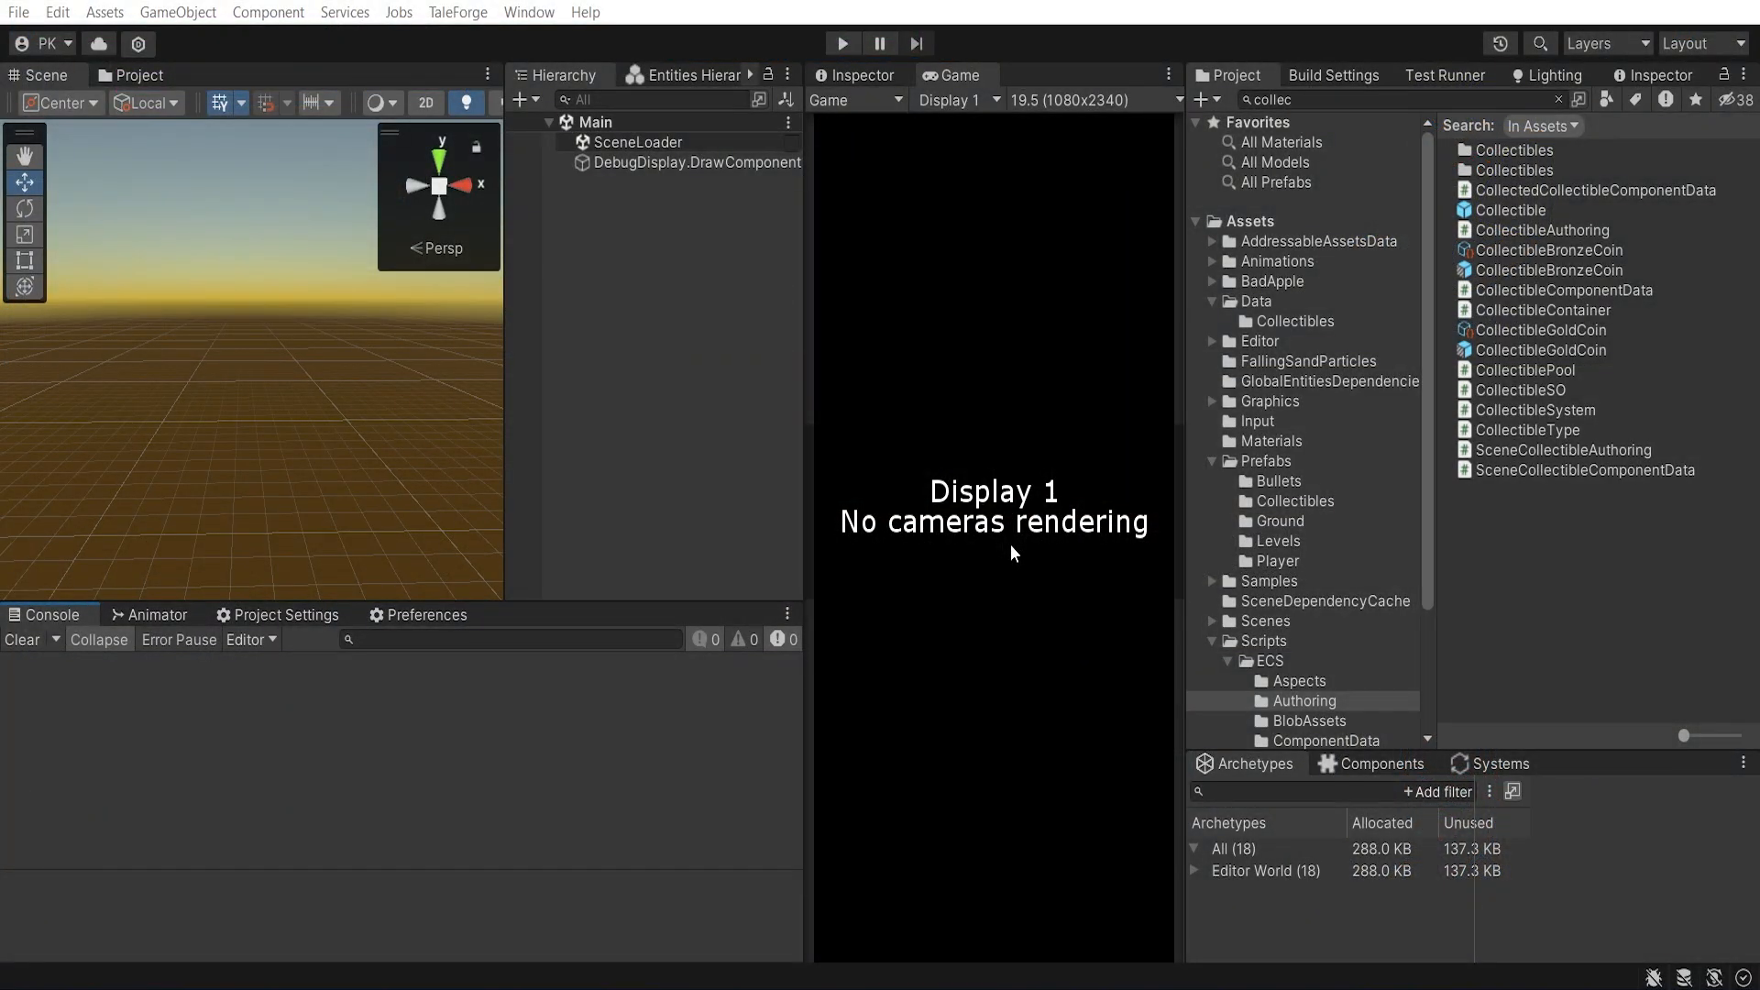
# Run the game in play mode and start a game from the main menu
pyautogui.click(842, 43)
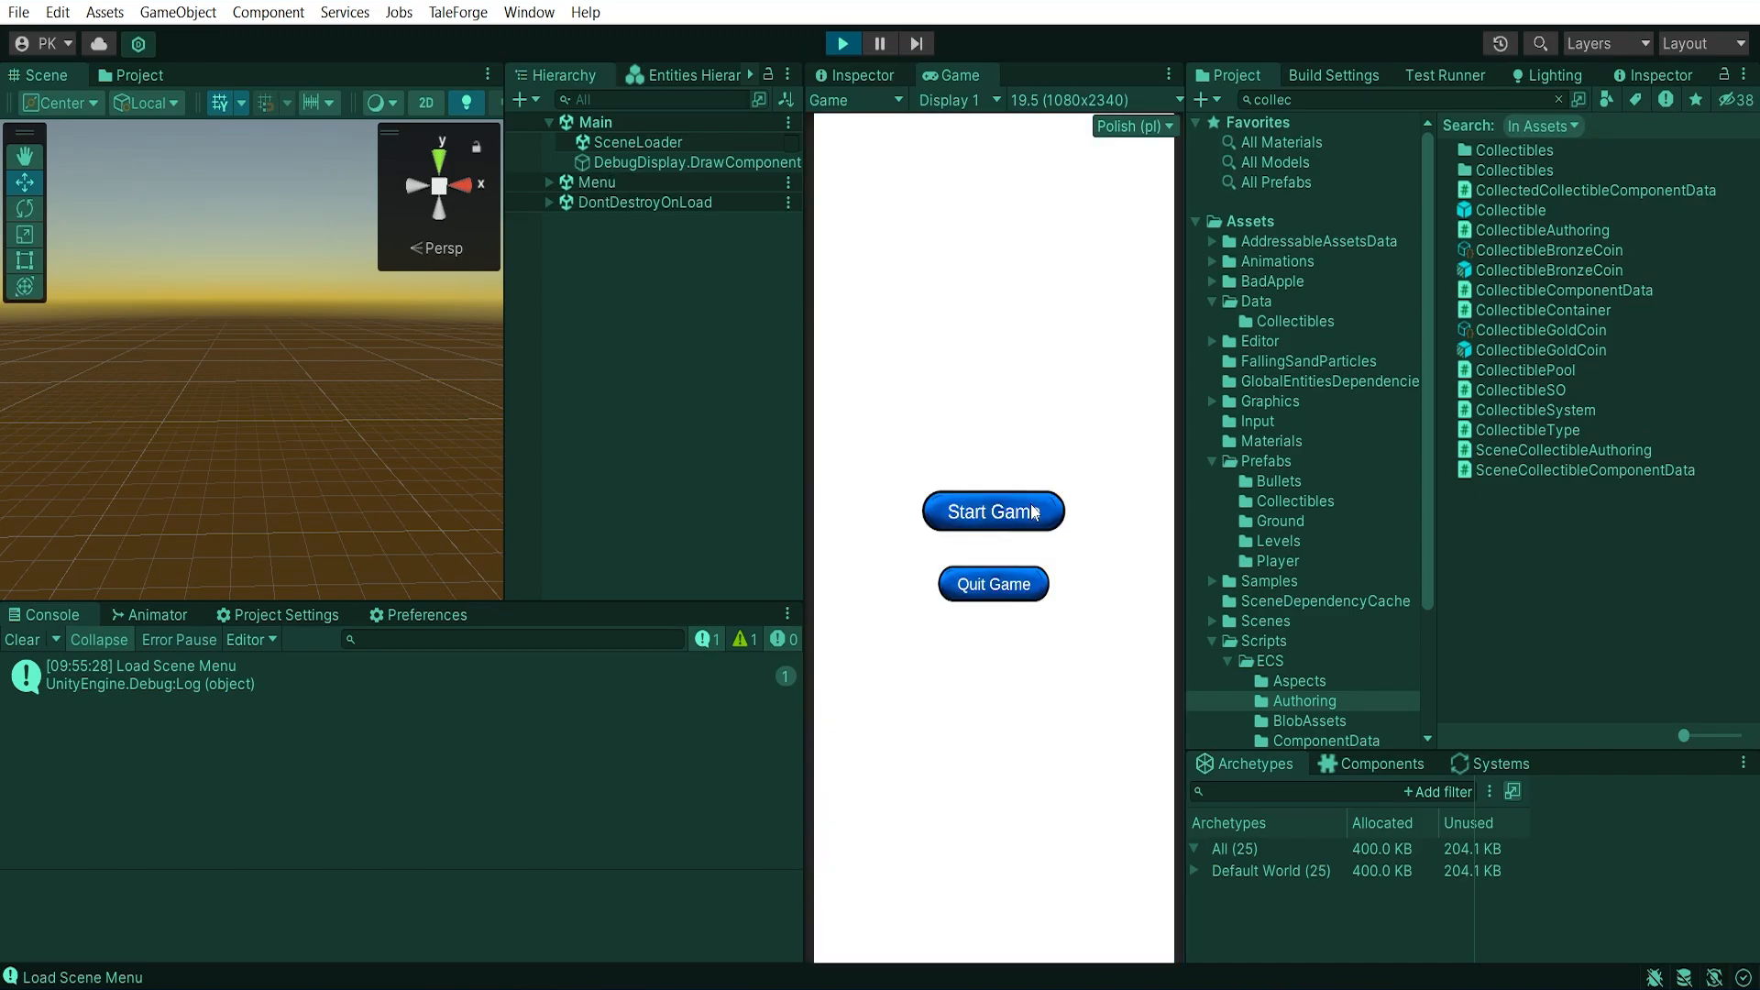
pyautogui.click(993, 511)
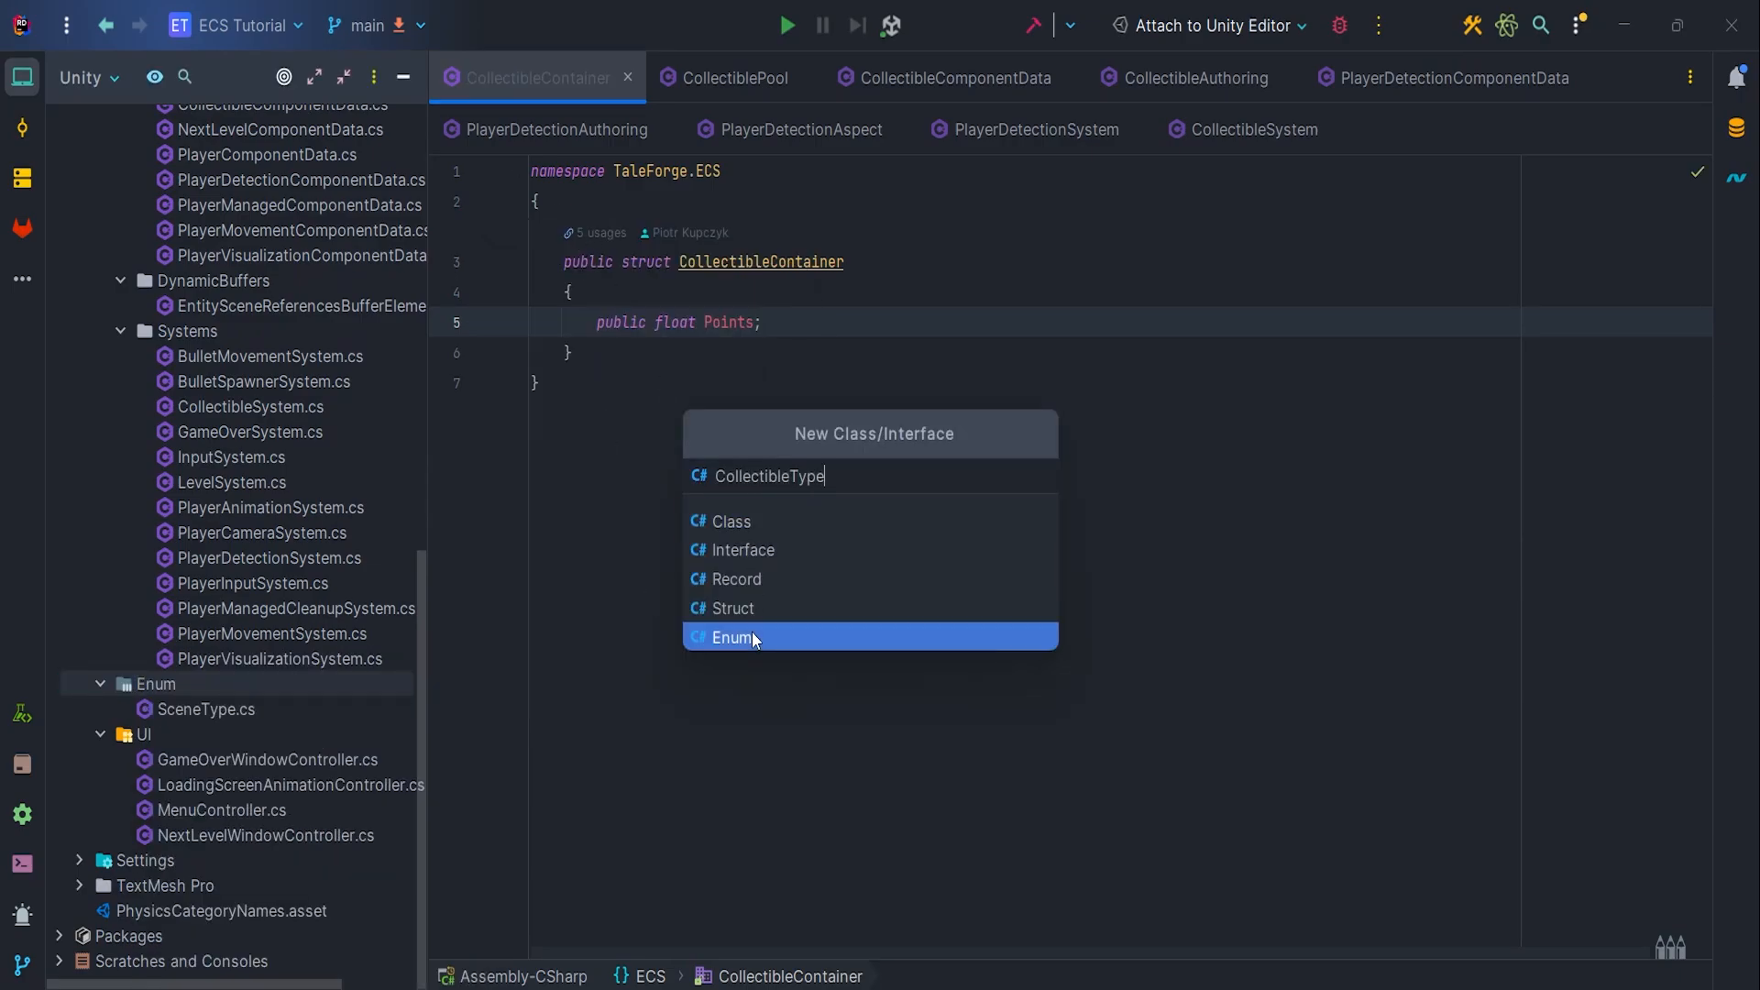
# Create the CollectibleType enum with None = 0, GoldCoin = 1 and BronzeCoin = 2
pyautogui.click(732, 637)
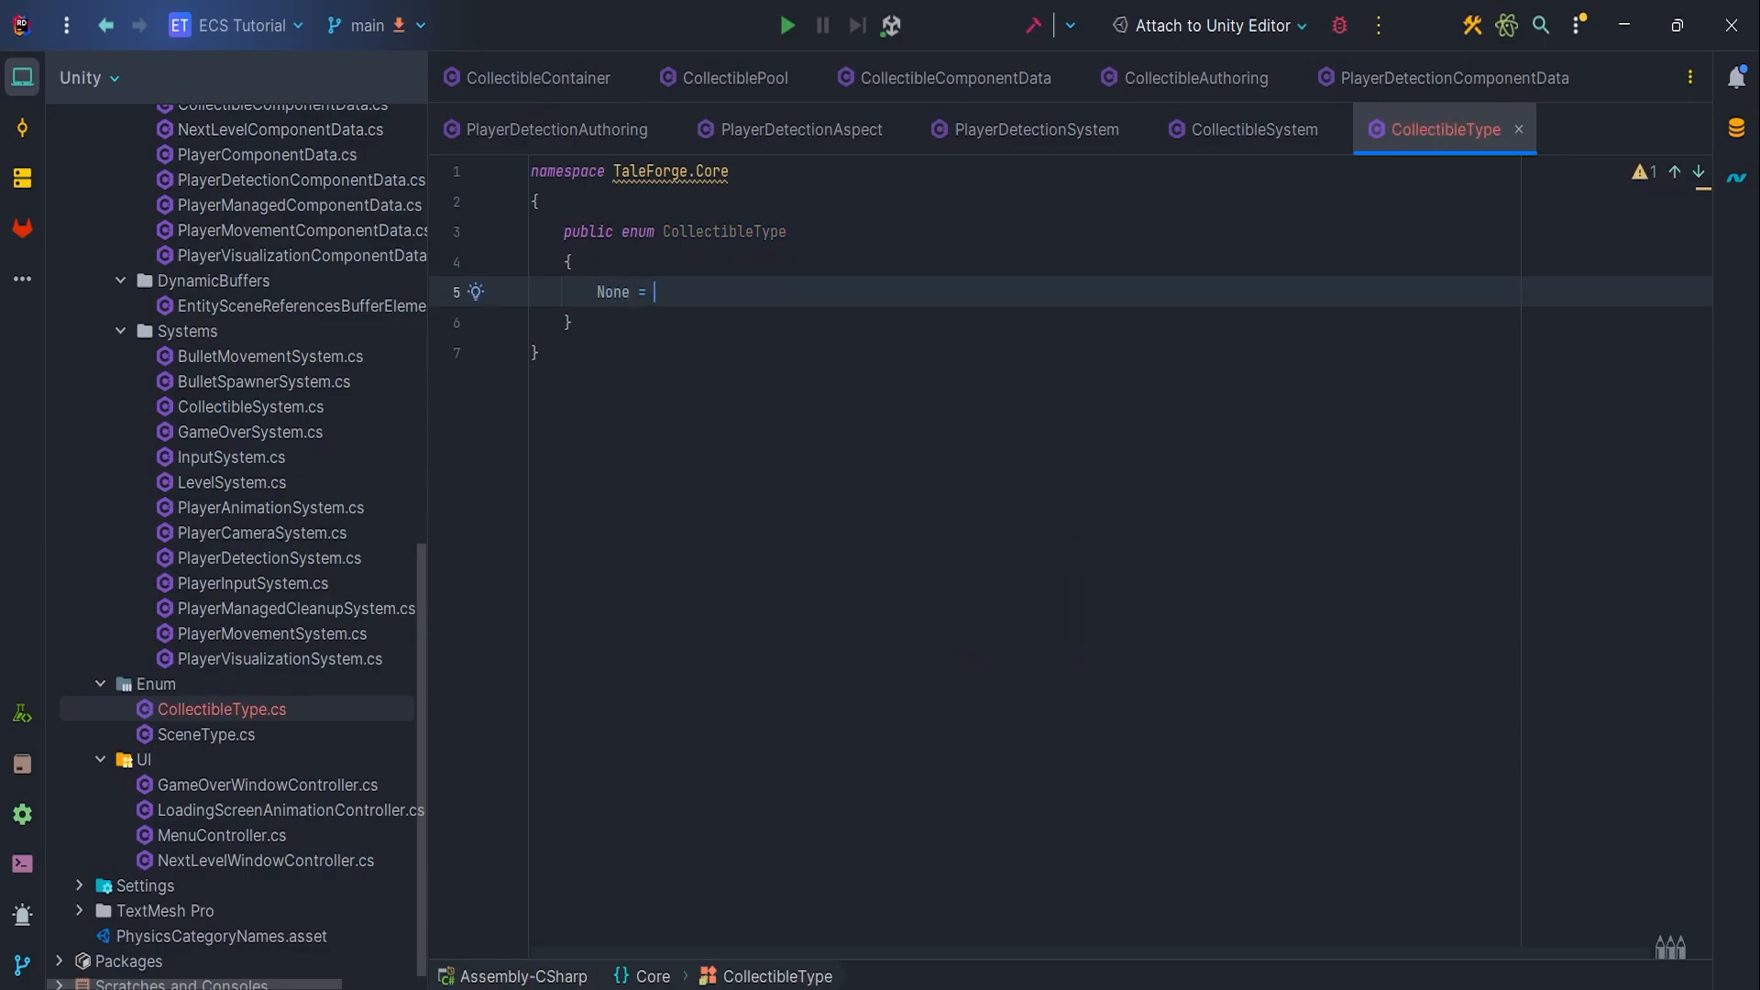
pyautogui.write('0,')
pyautogui.write('CollectibleSO')
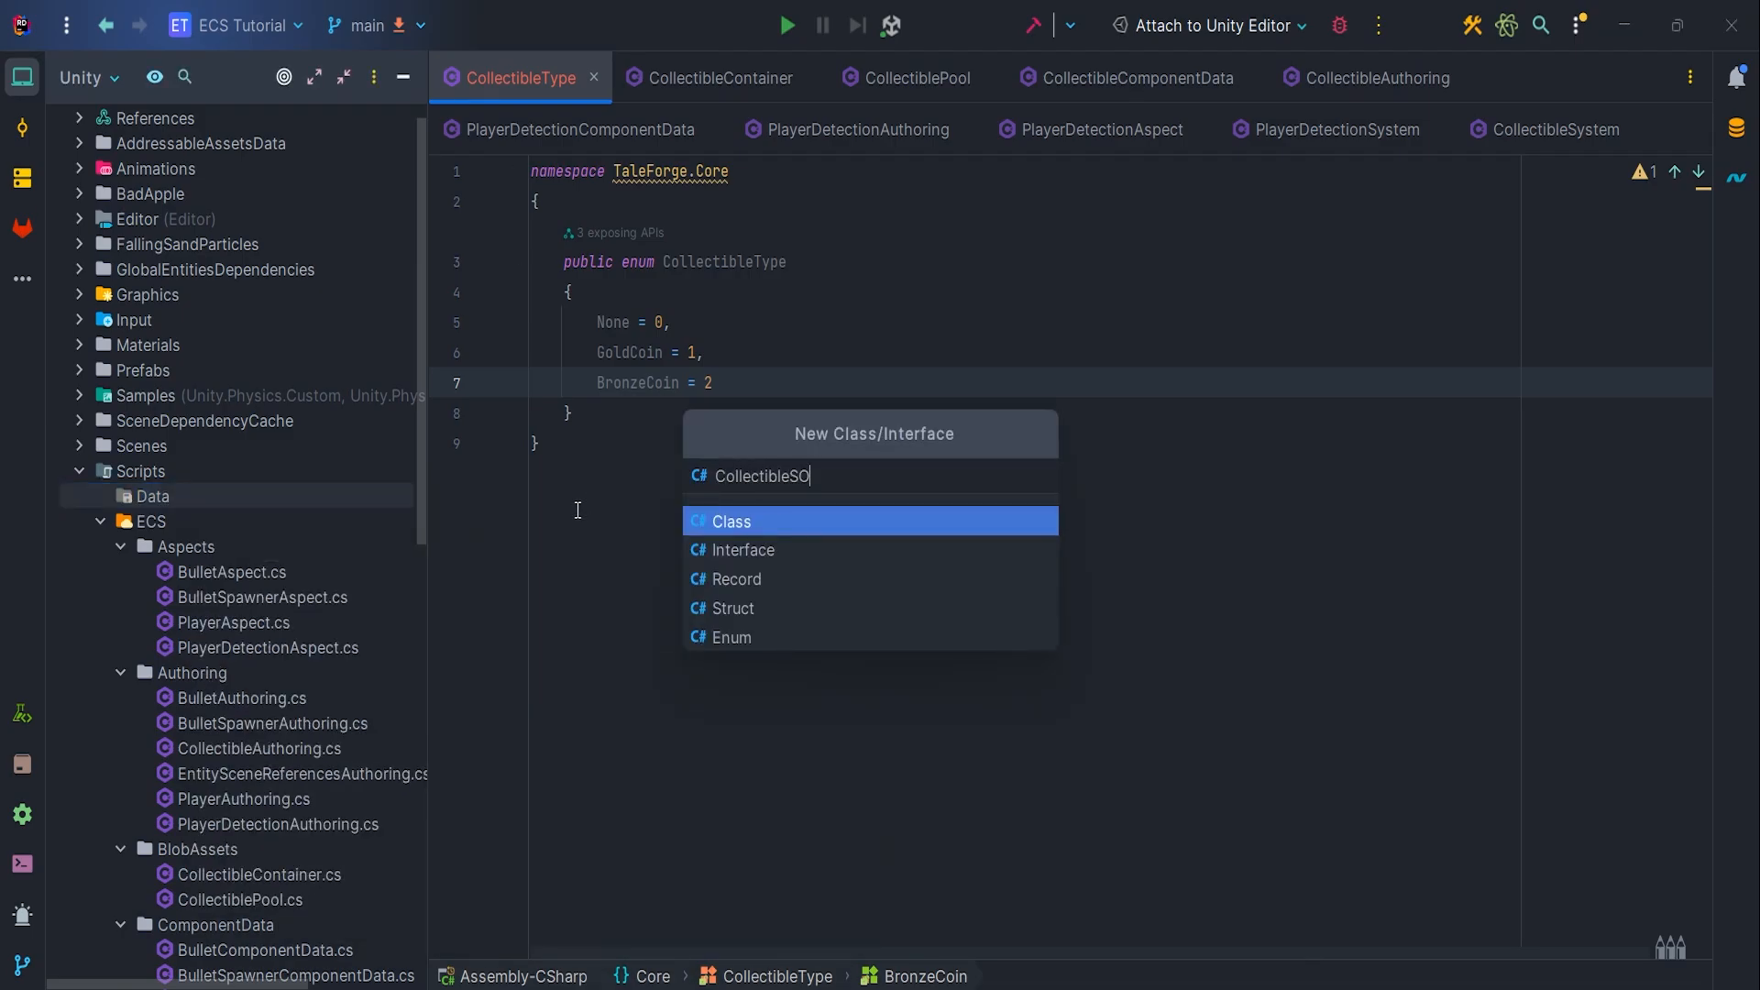
# Create CollectibleSO as a class in the TaleForge.Data namespace
pyautogui.click(732, 520)
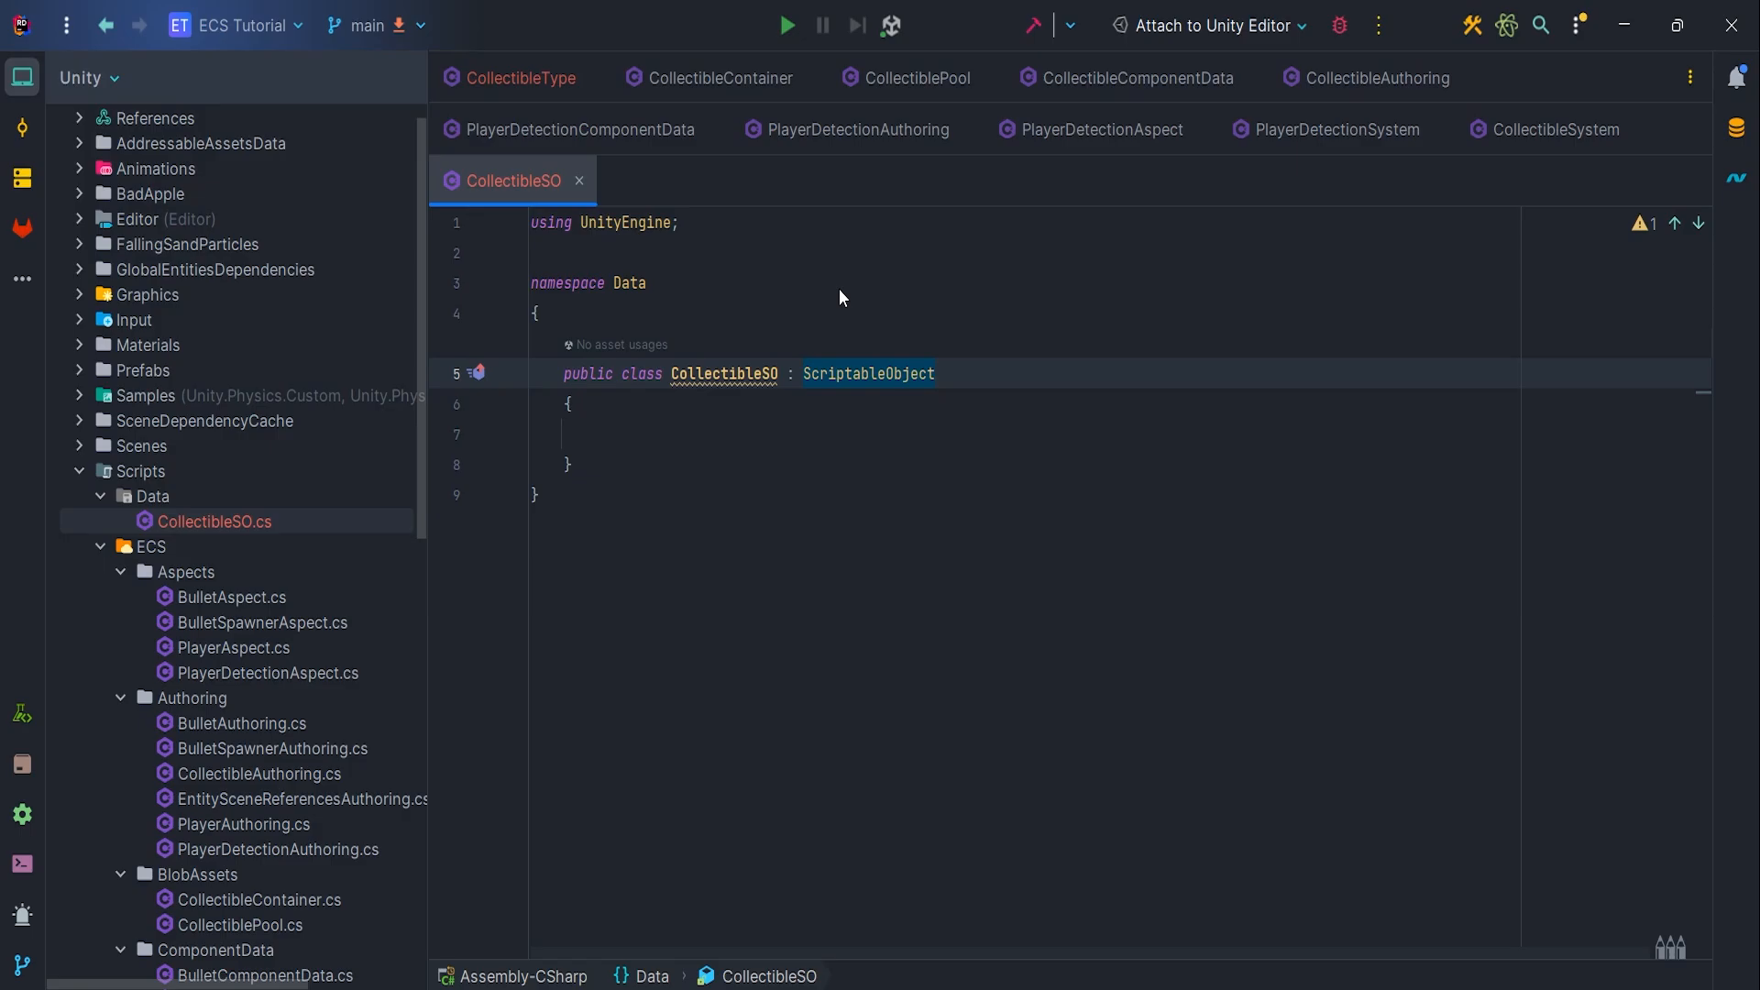
pyautogui.write('TaleForge.')
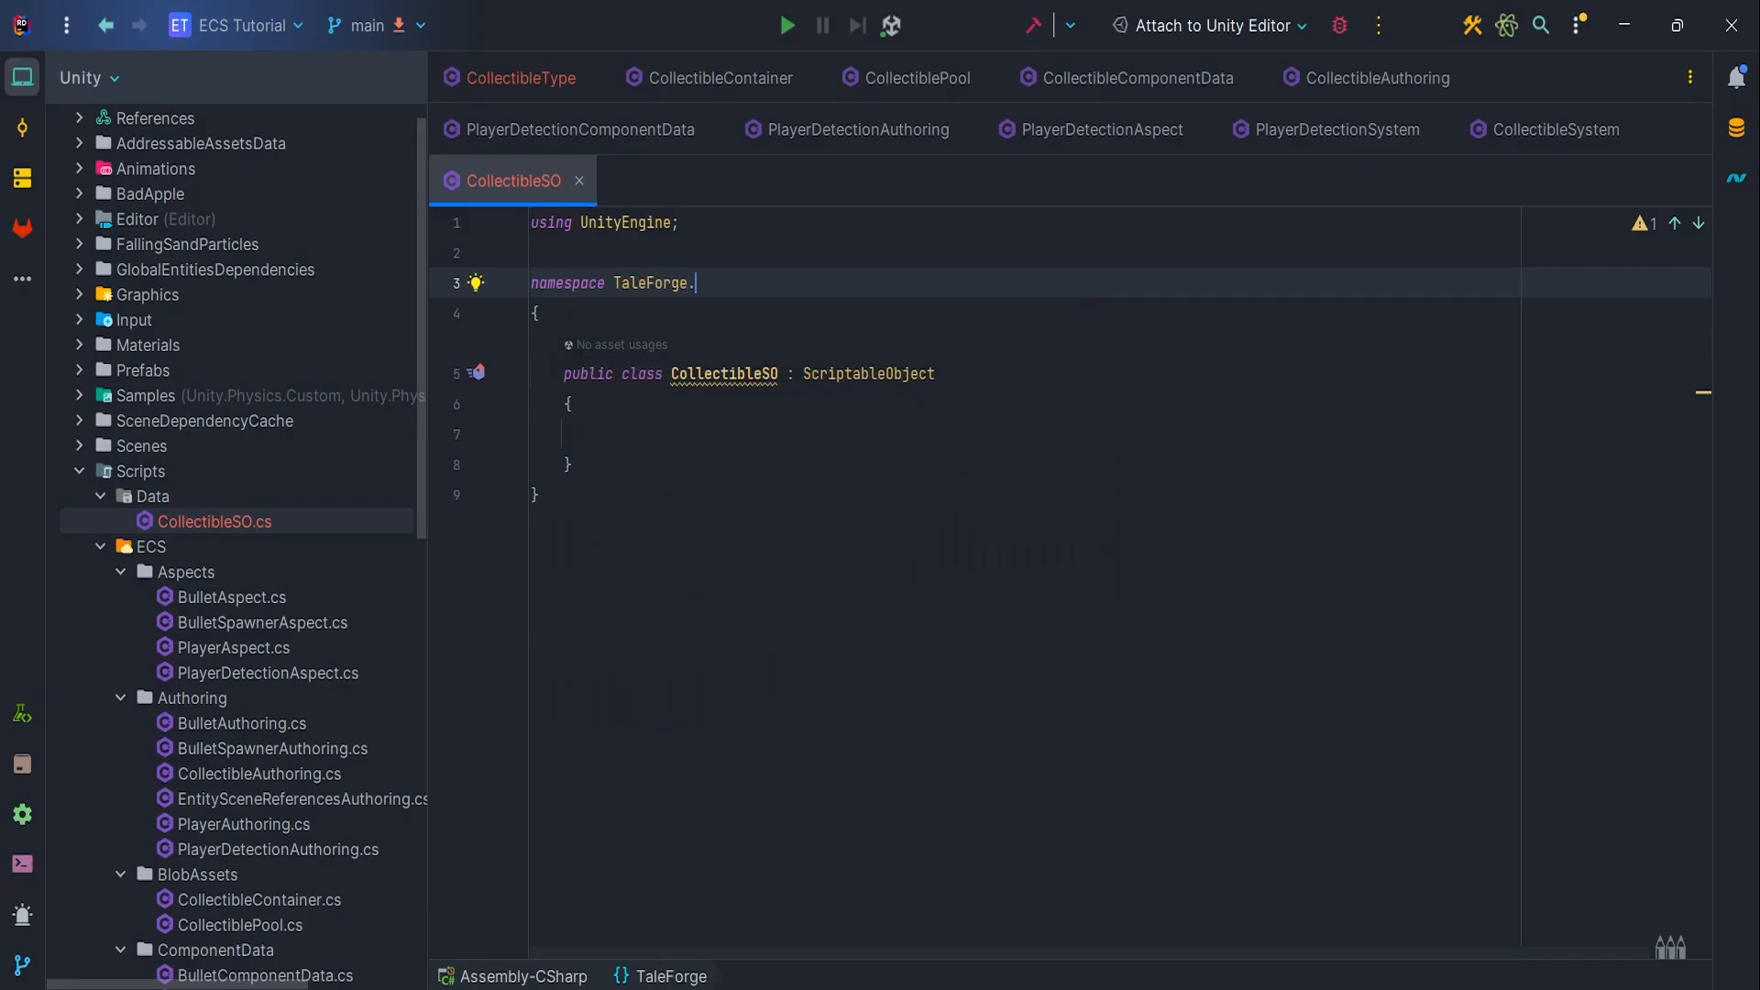
pyautogui.write('Data')
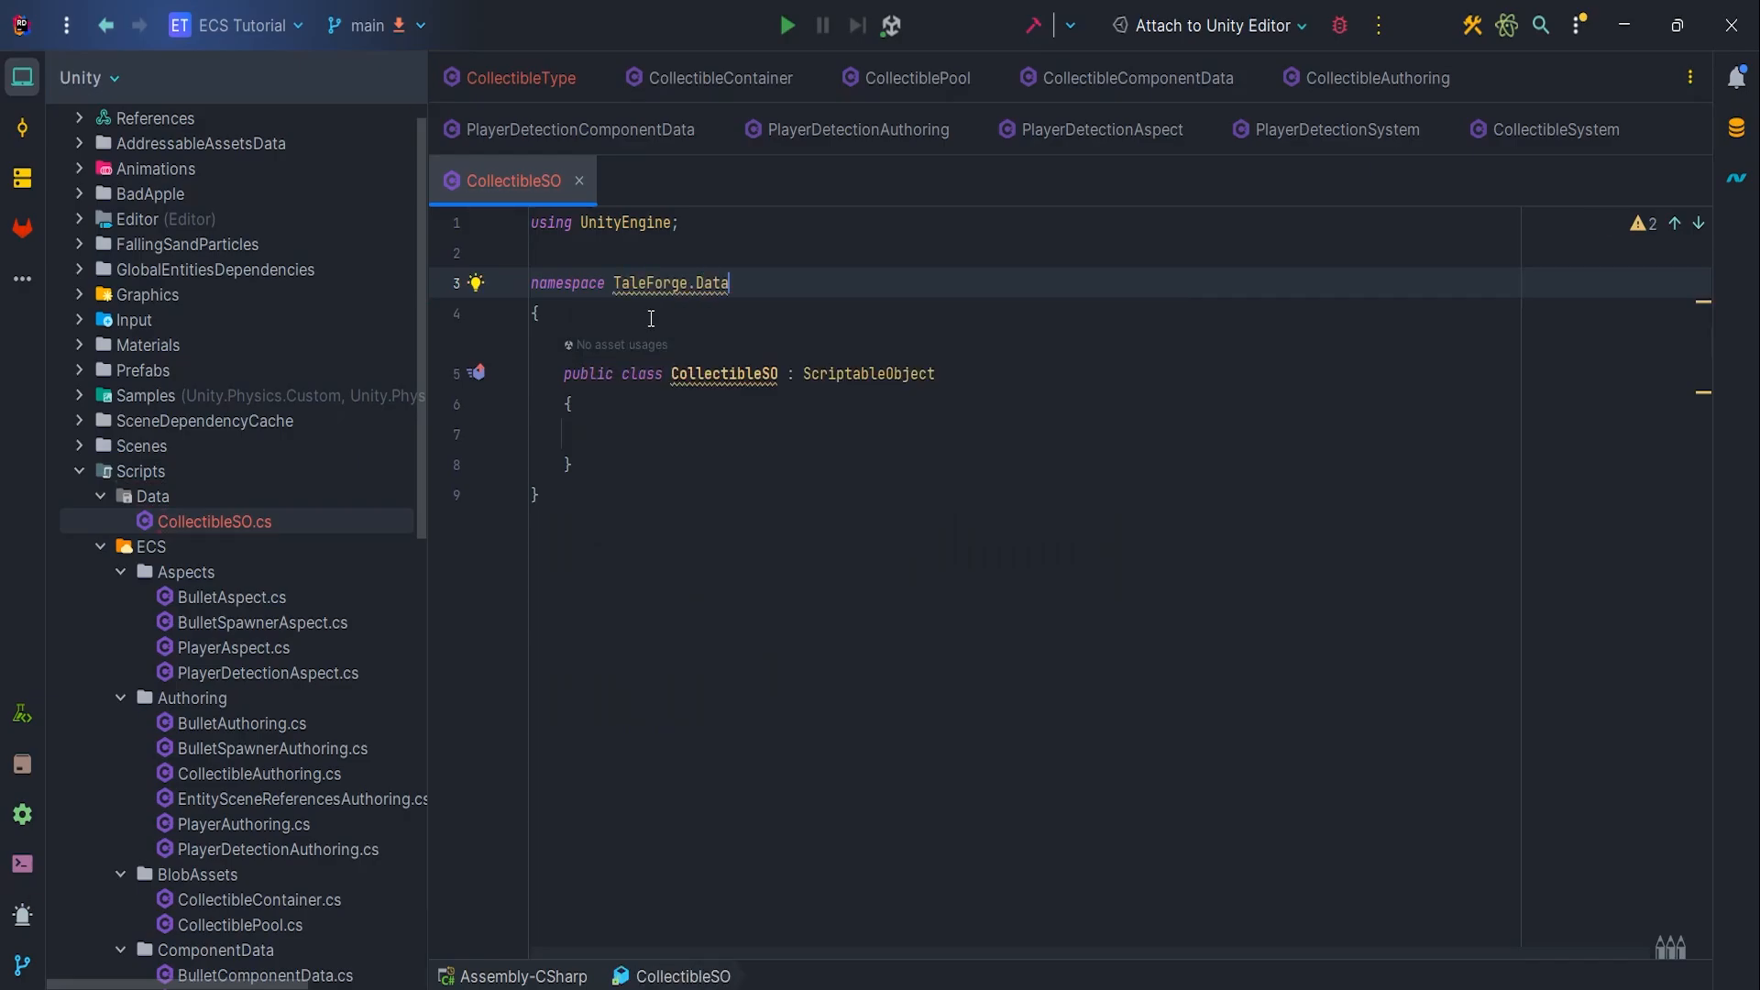
# Add a CreateAssetMenu attribute with menu TaleForge/Collectibles, plus public Type and Points fields
pyautogui.write('[CreateAssetMenu(fileName = "New Collectible", m')
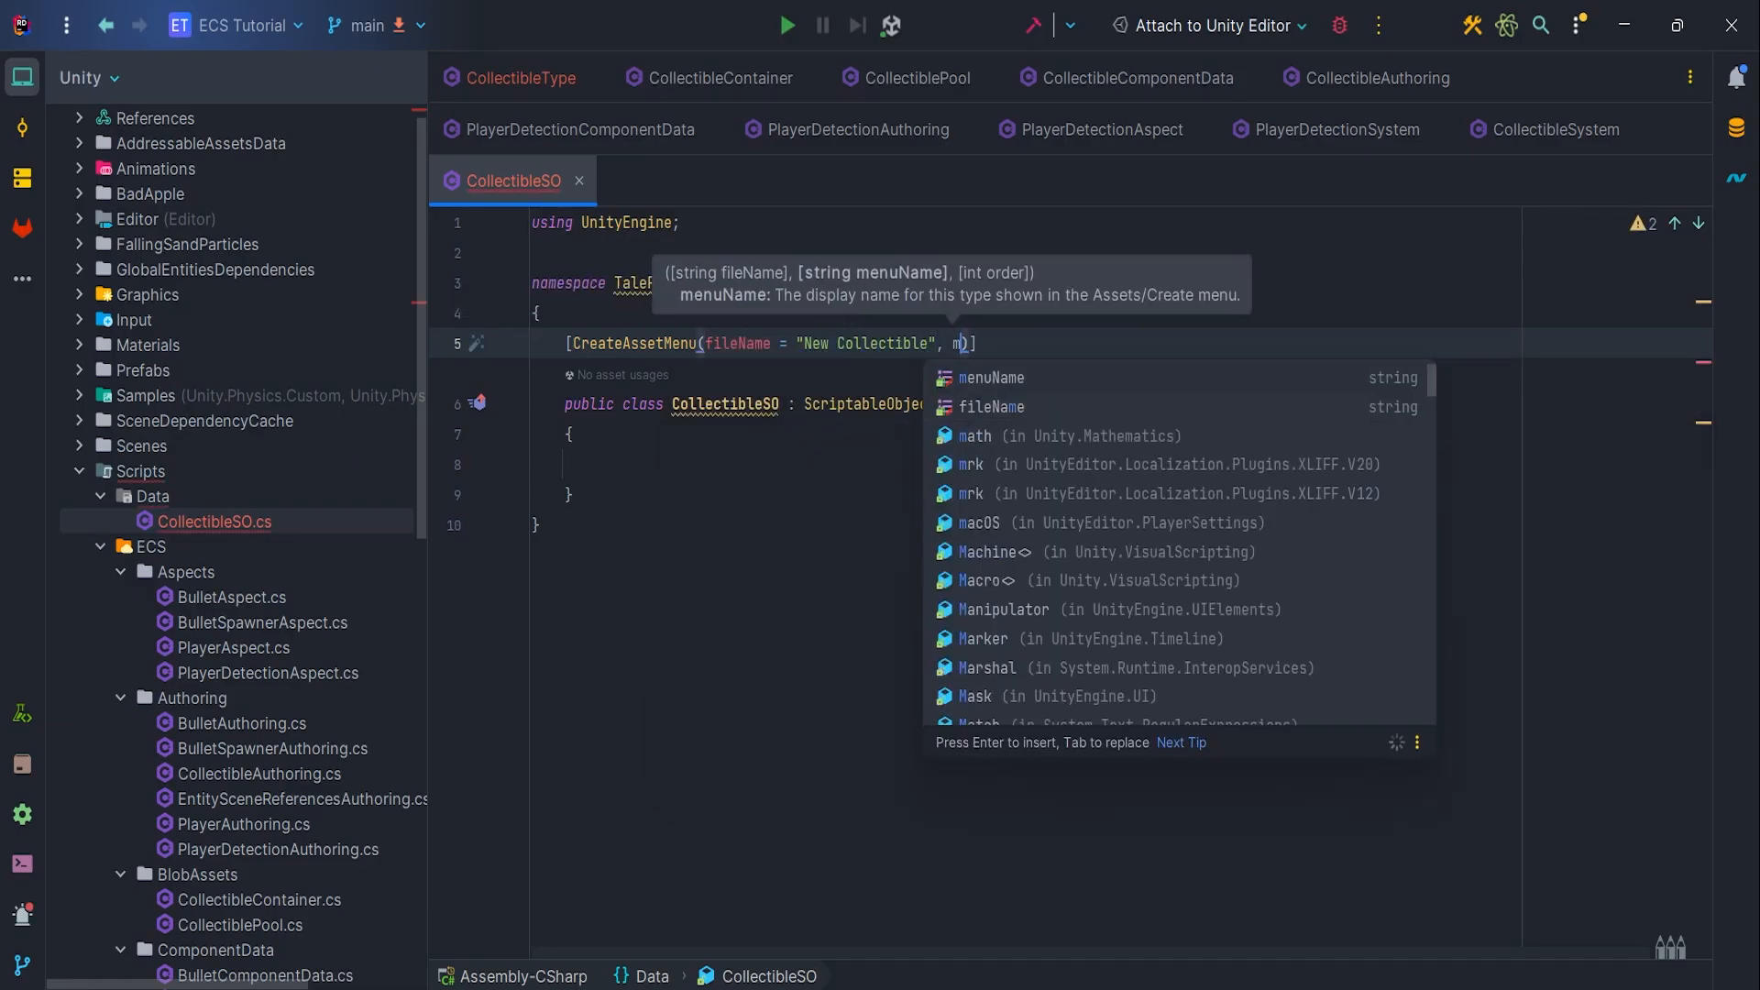
pyautogui.write('menuName = "TaleForge/Collectibles')
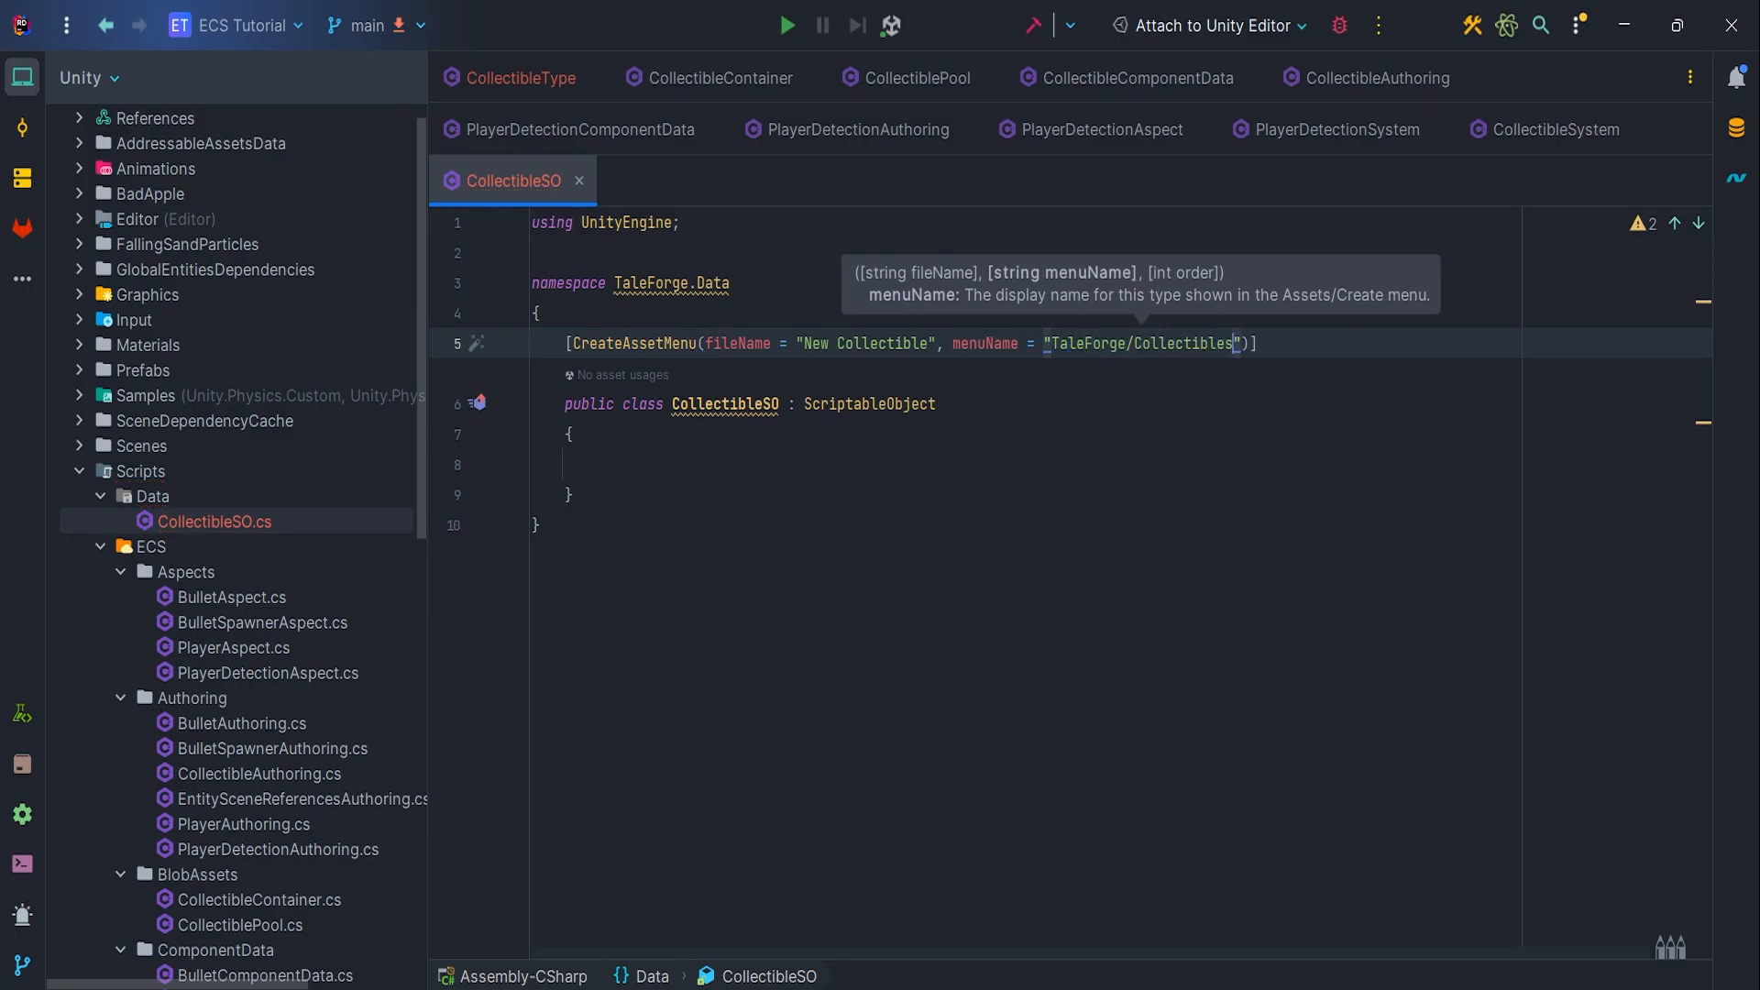
pyautogui.write('public CollectibleType C')
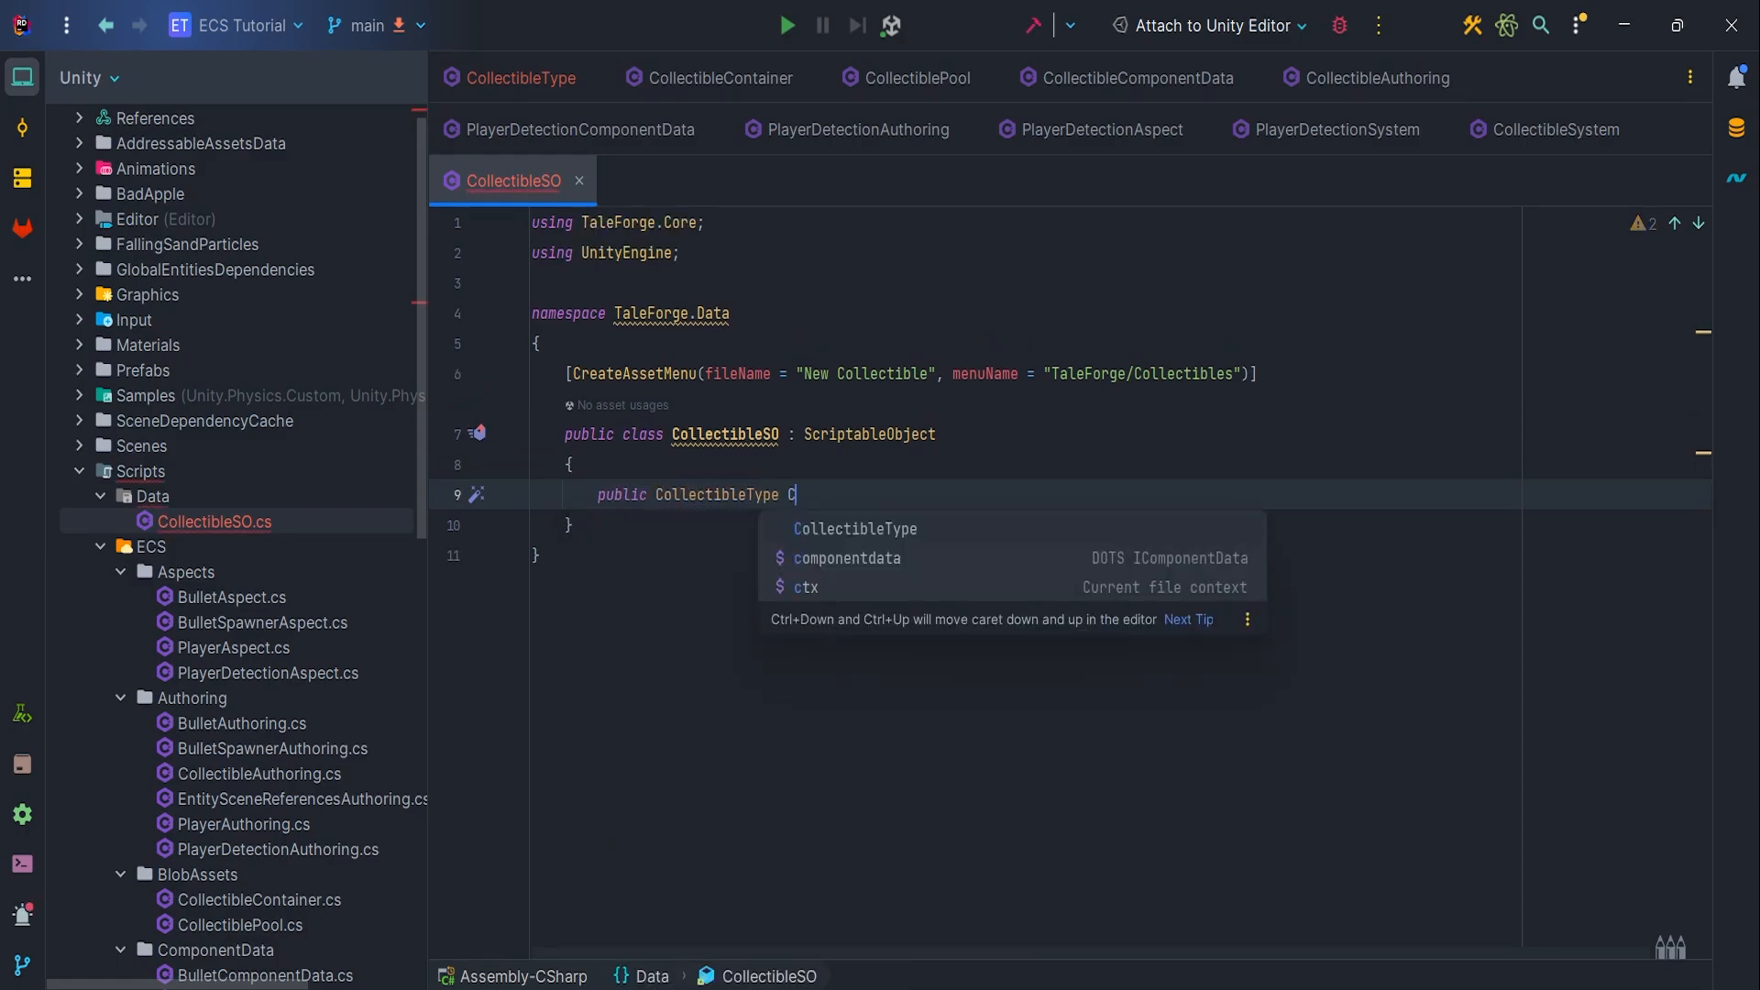
pyautogui.write('Type;')
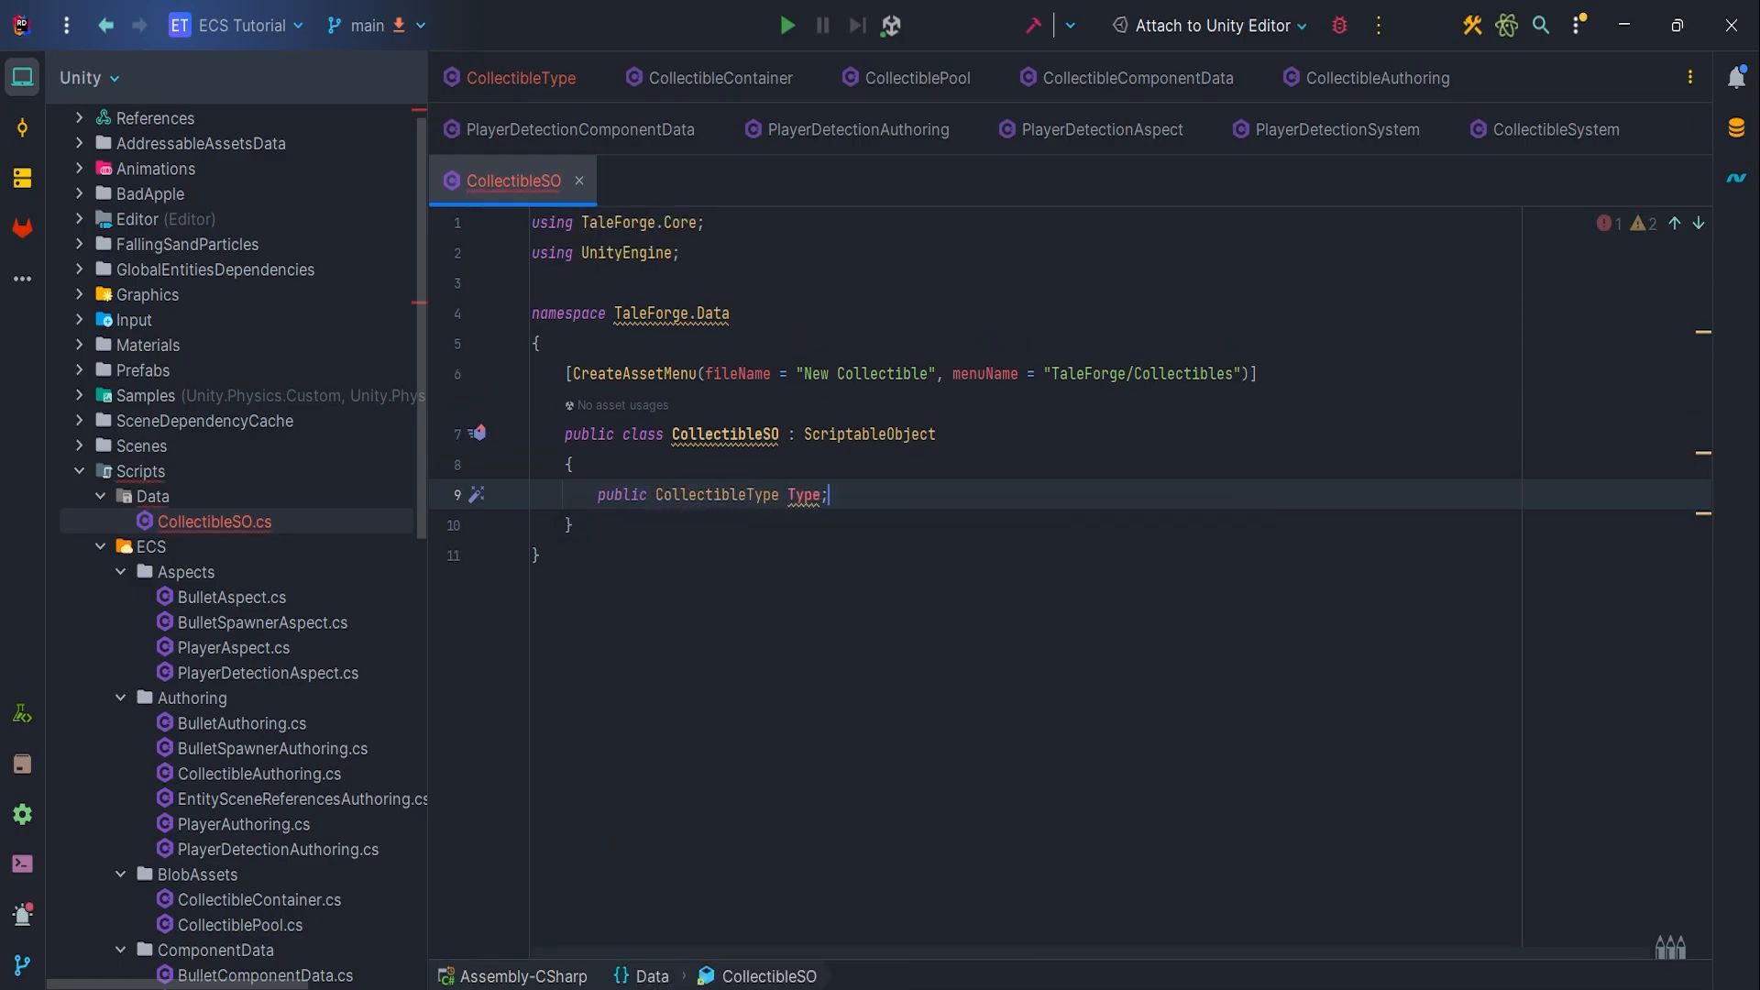
pyautogui.write('public fl')
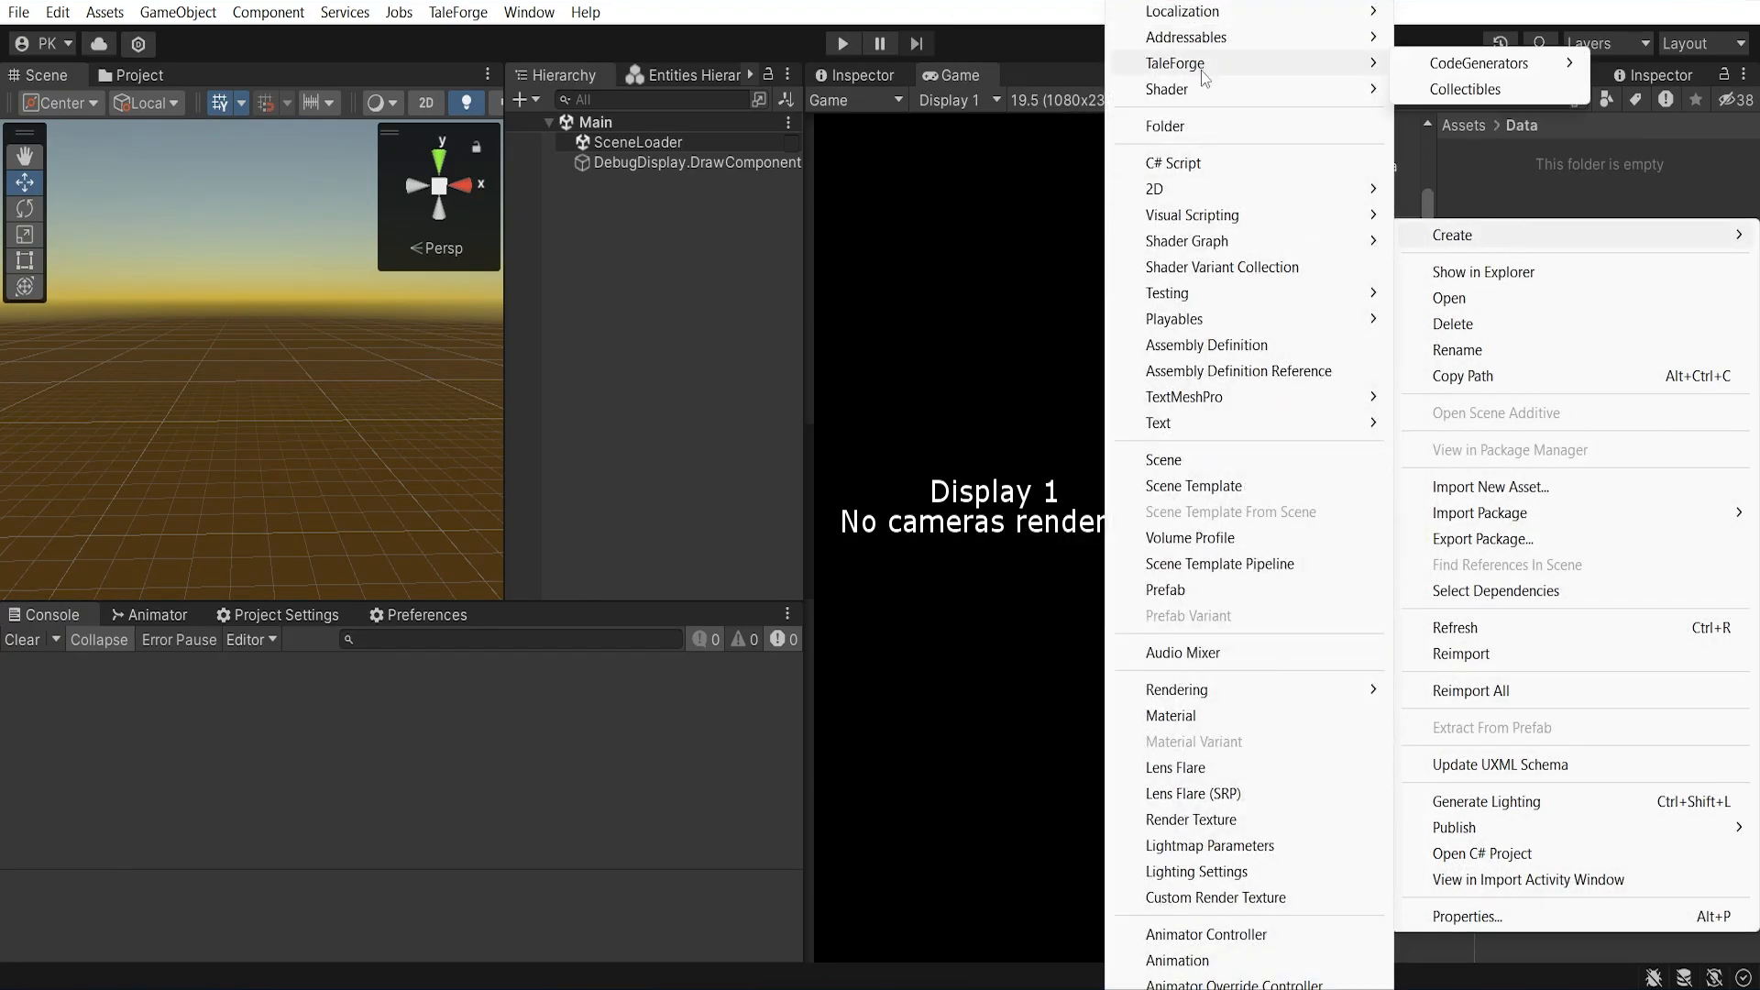
# Create CollectibleGoldCoin and CollectibleBronzeCoin assets typed Gold Coin and Bronze Coin, gold worth 5 points
pyautogui.click(1468, 89)
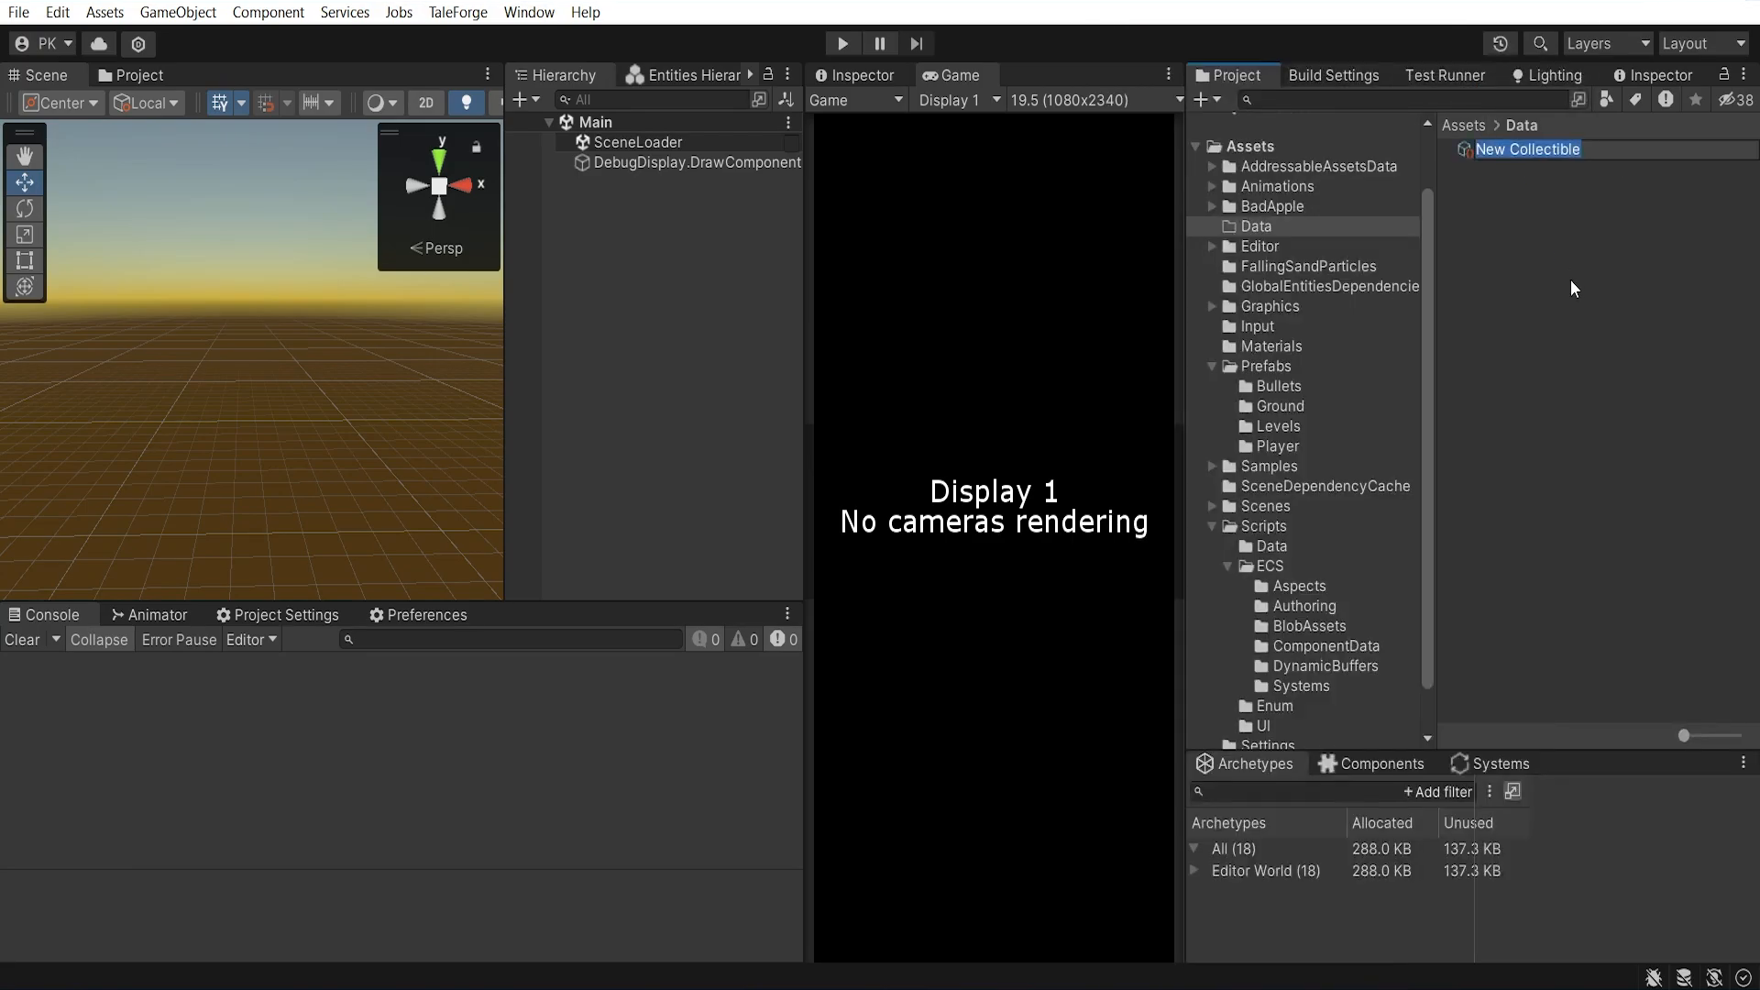
pyautogui.write('CollectibleGoldCoin')
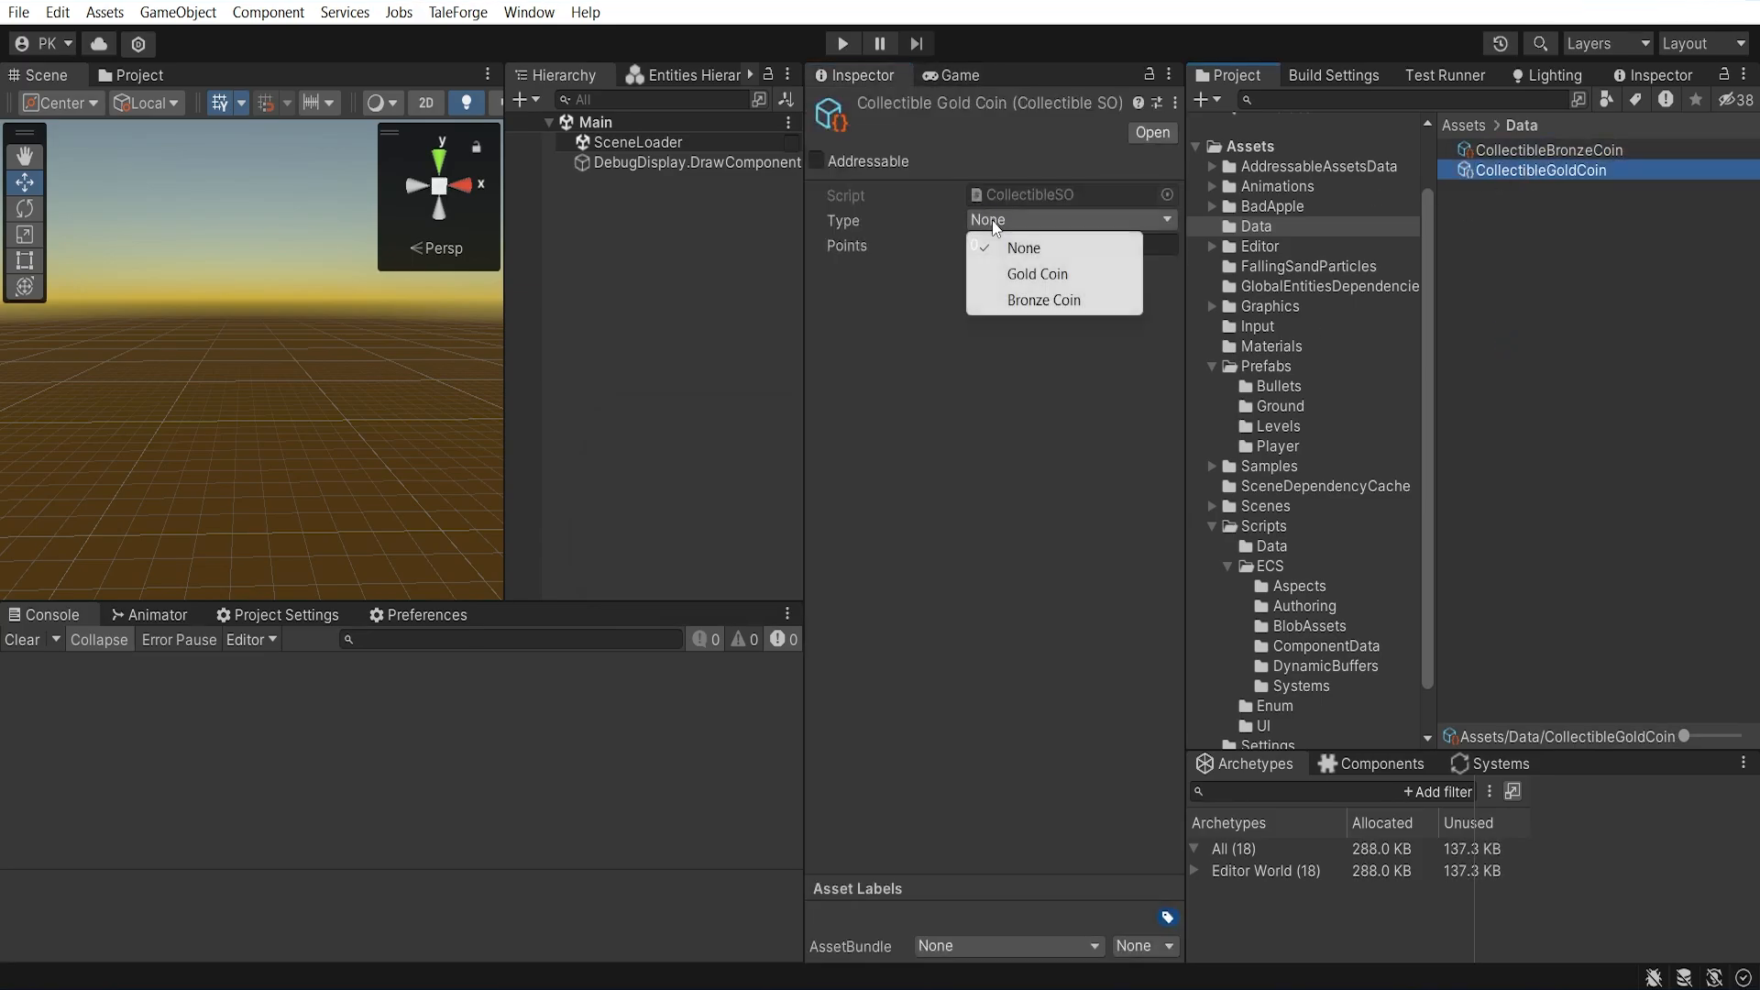
pyautogui.click(1043, 300)
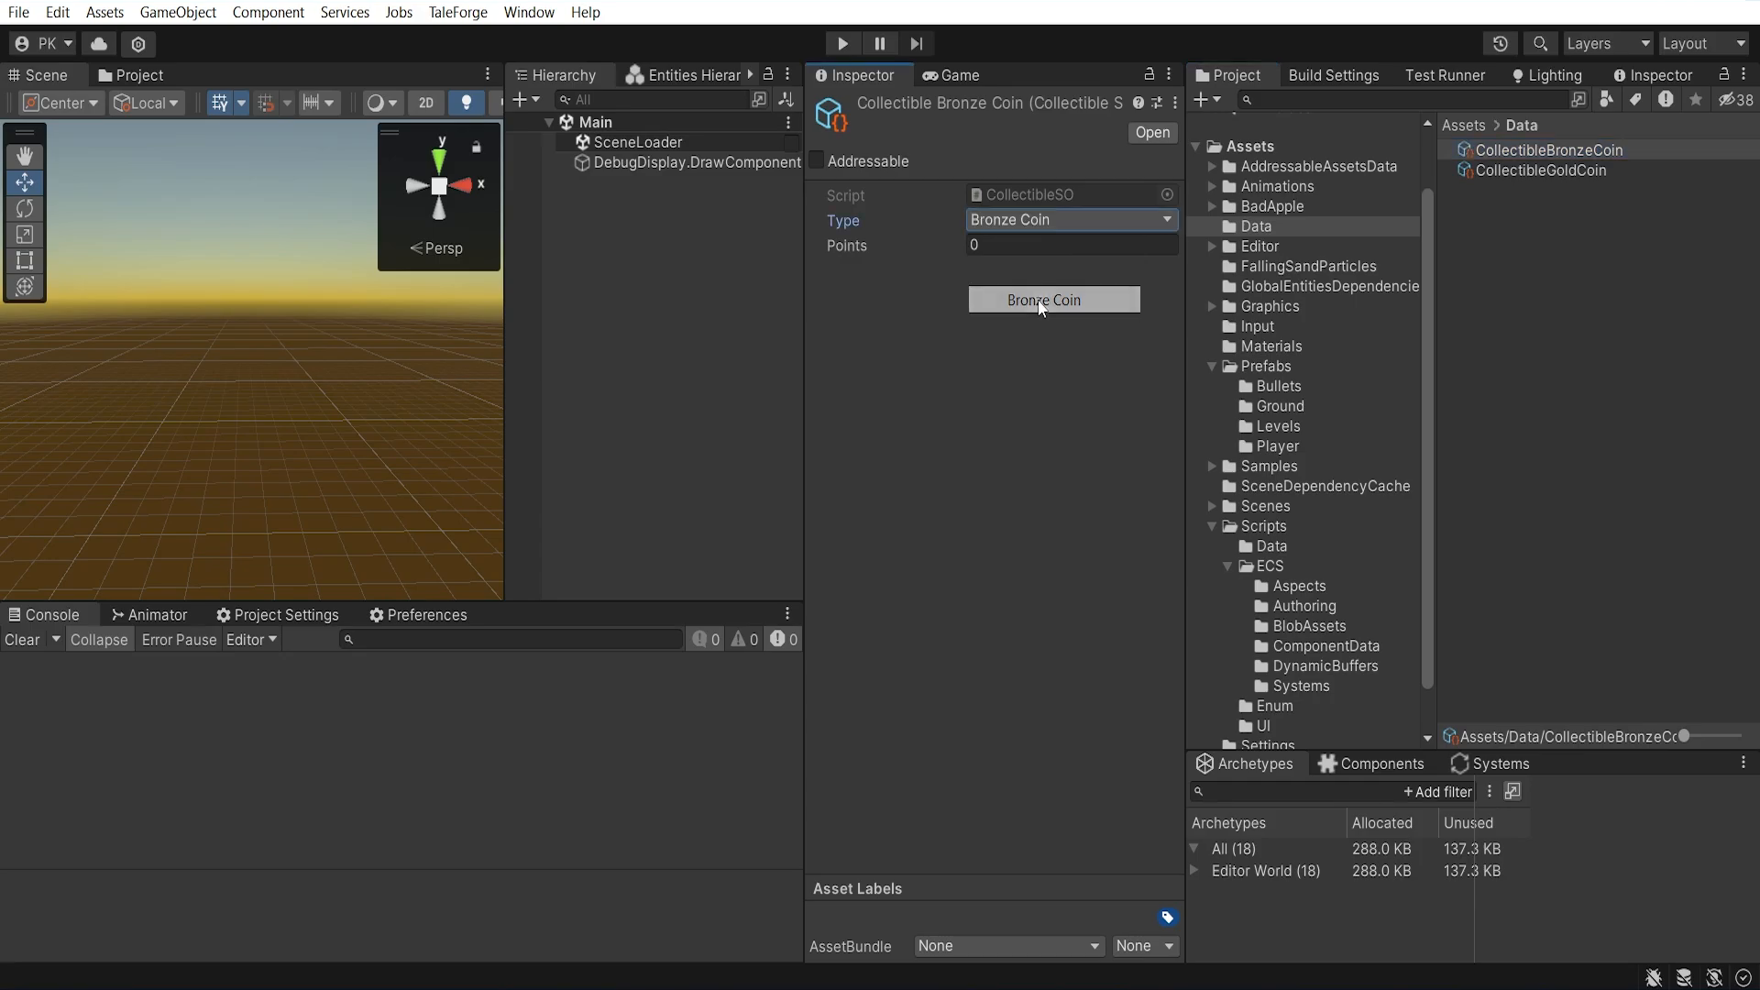
pyautogui.click(1538, 171)
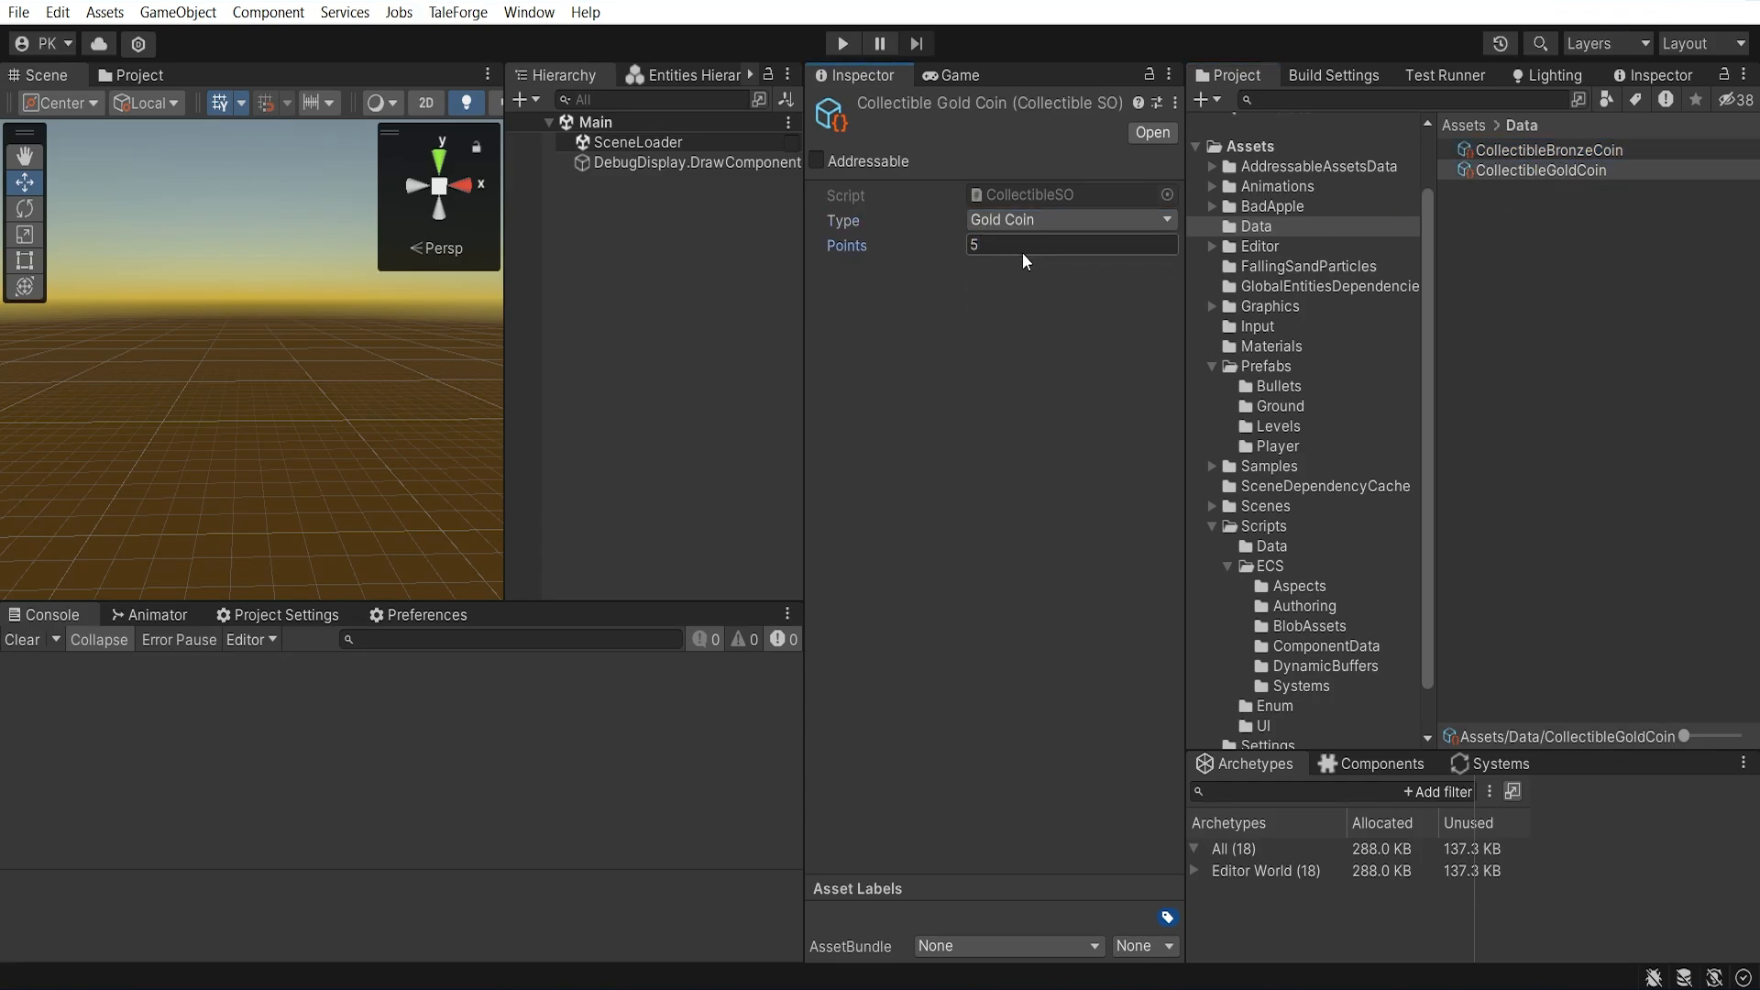
pyautogui.click(1546, 150)
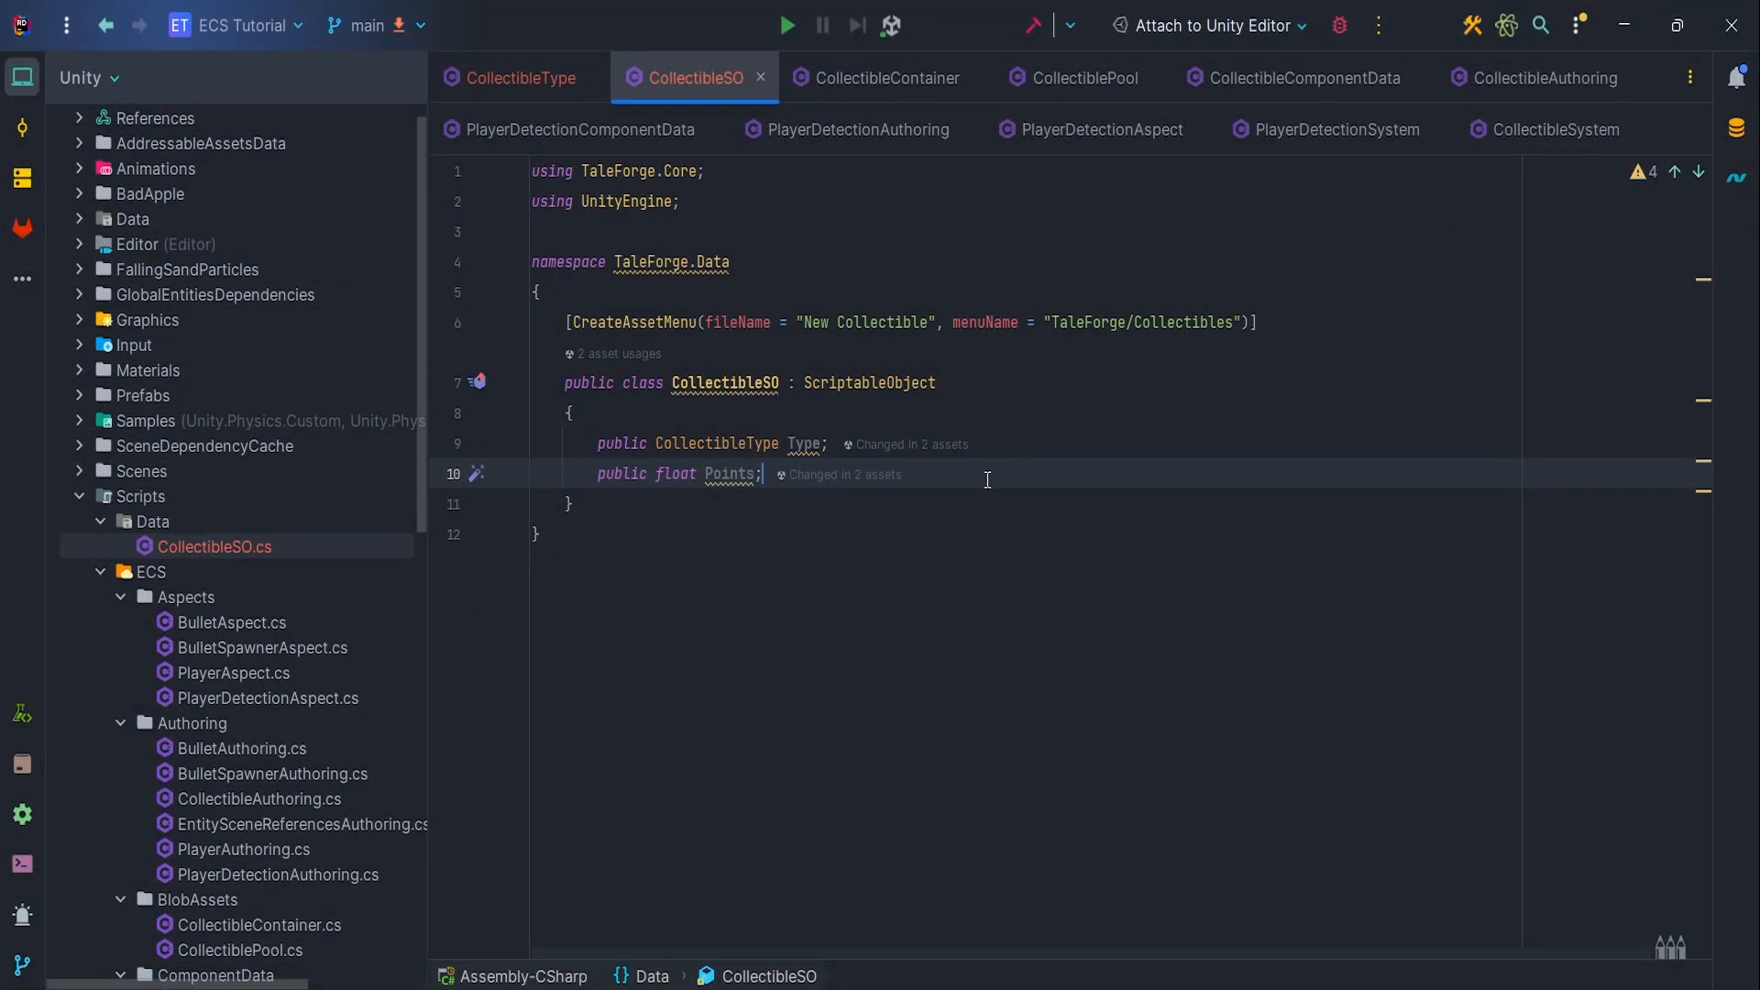
# Add a public CollectibleType Type field to the CollectibleContainer struct, then go to CollectibleAuthoring
pyautogui.click(885, 77)
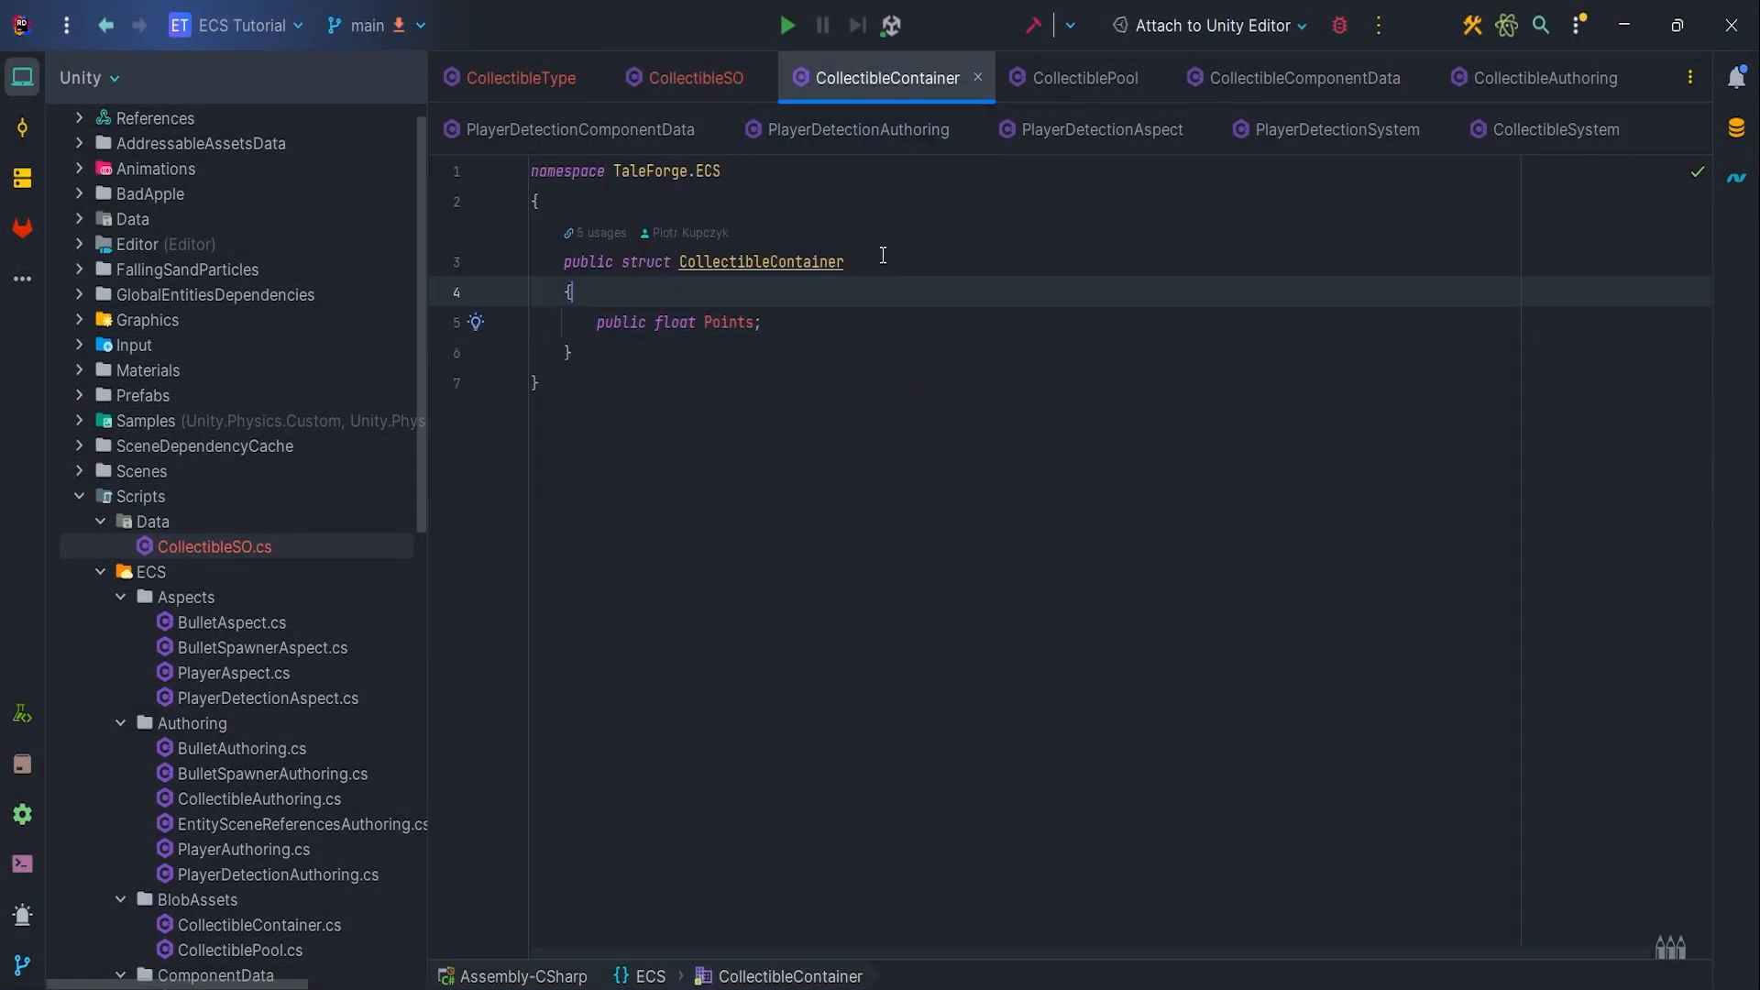
pyautogui.write('public CollectibleType')
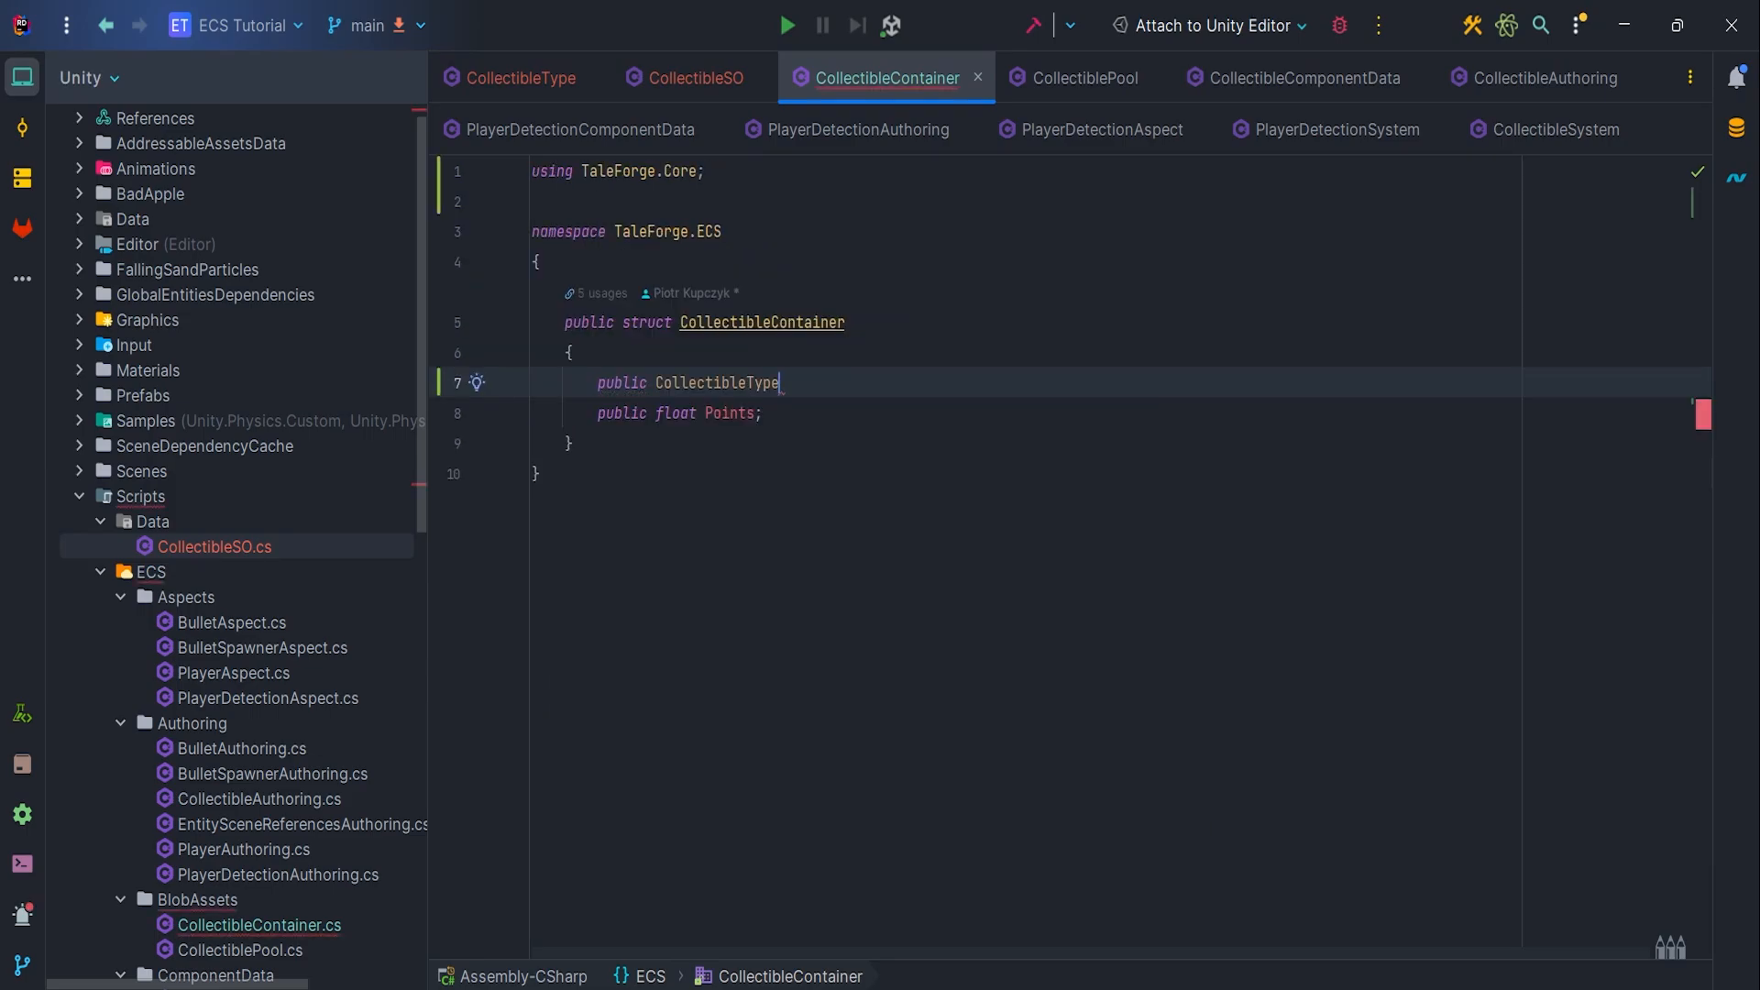
pyautogui.write('Type;')
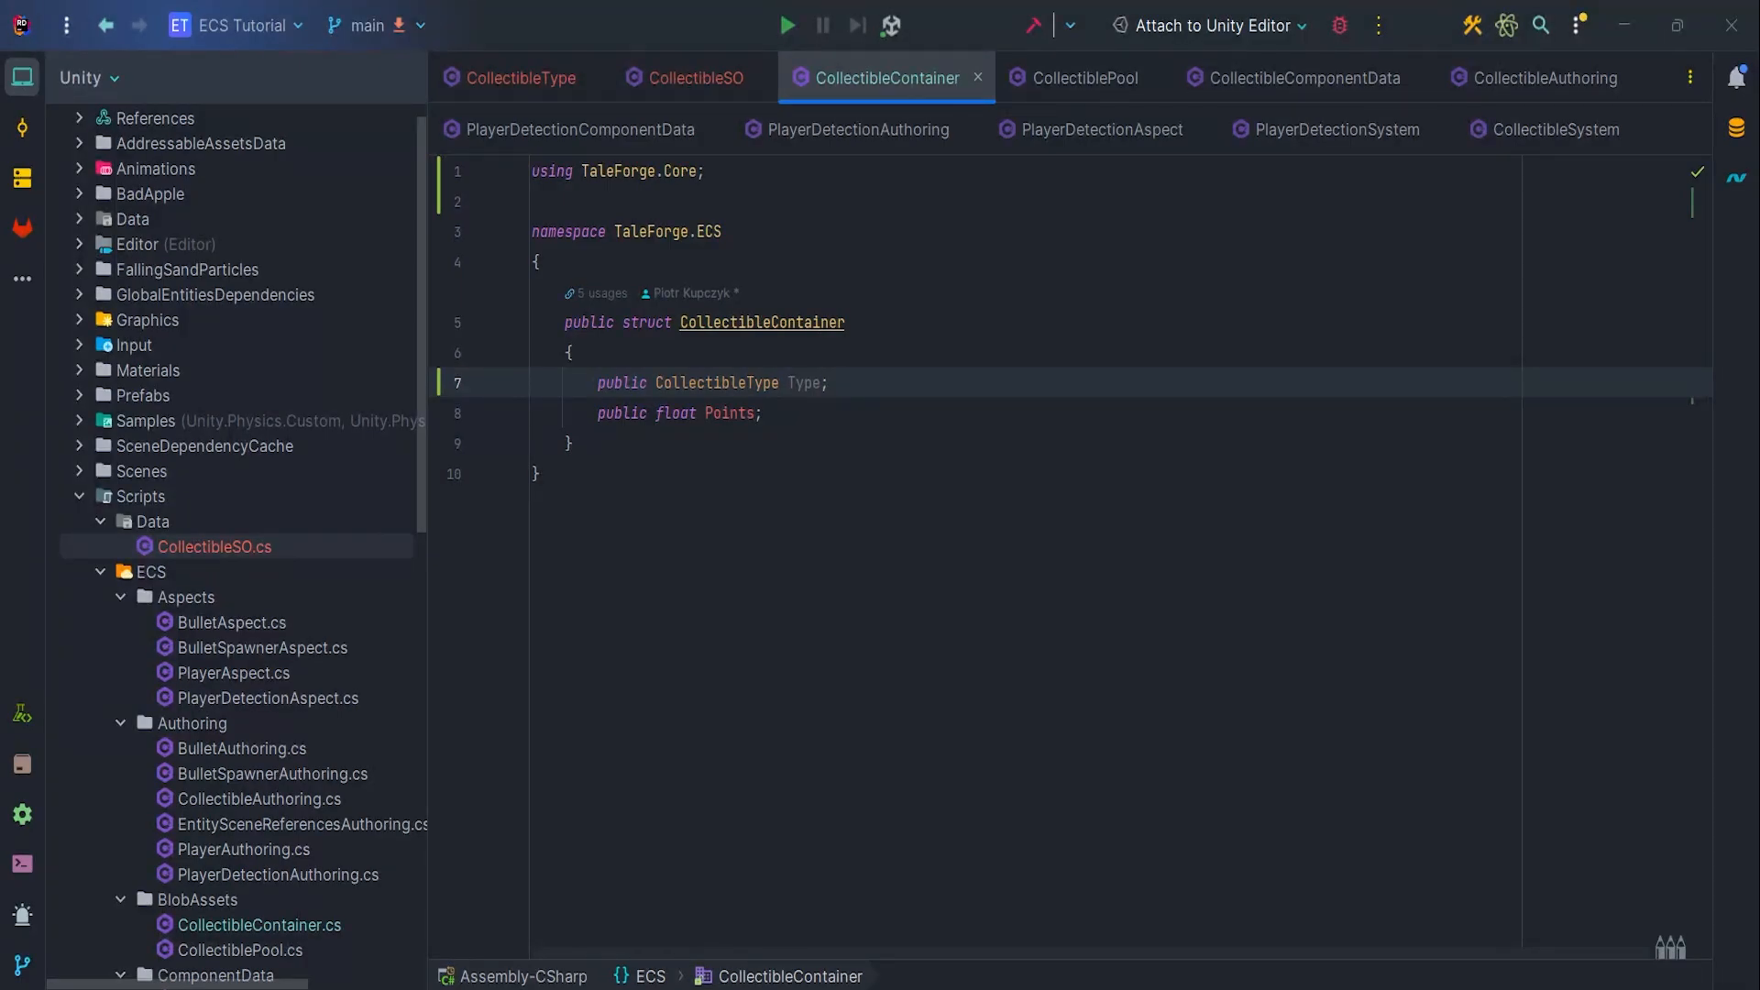
pyautogui.click(1550, 77)
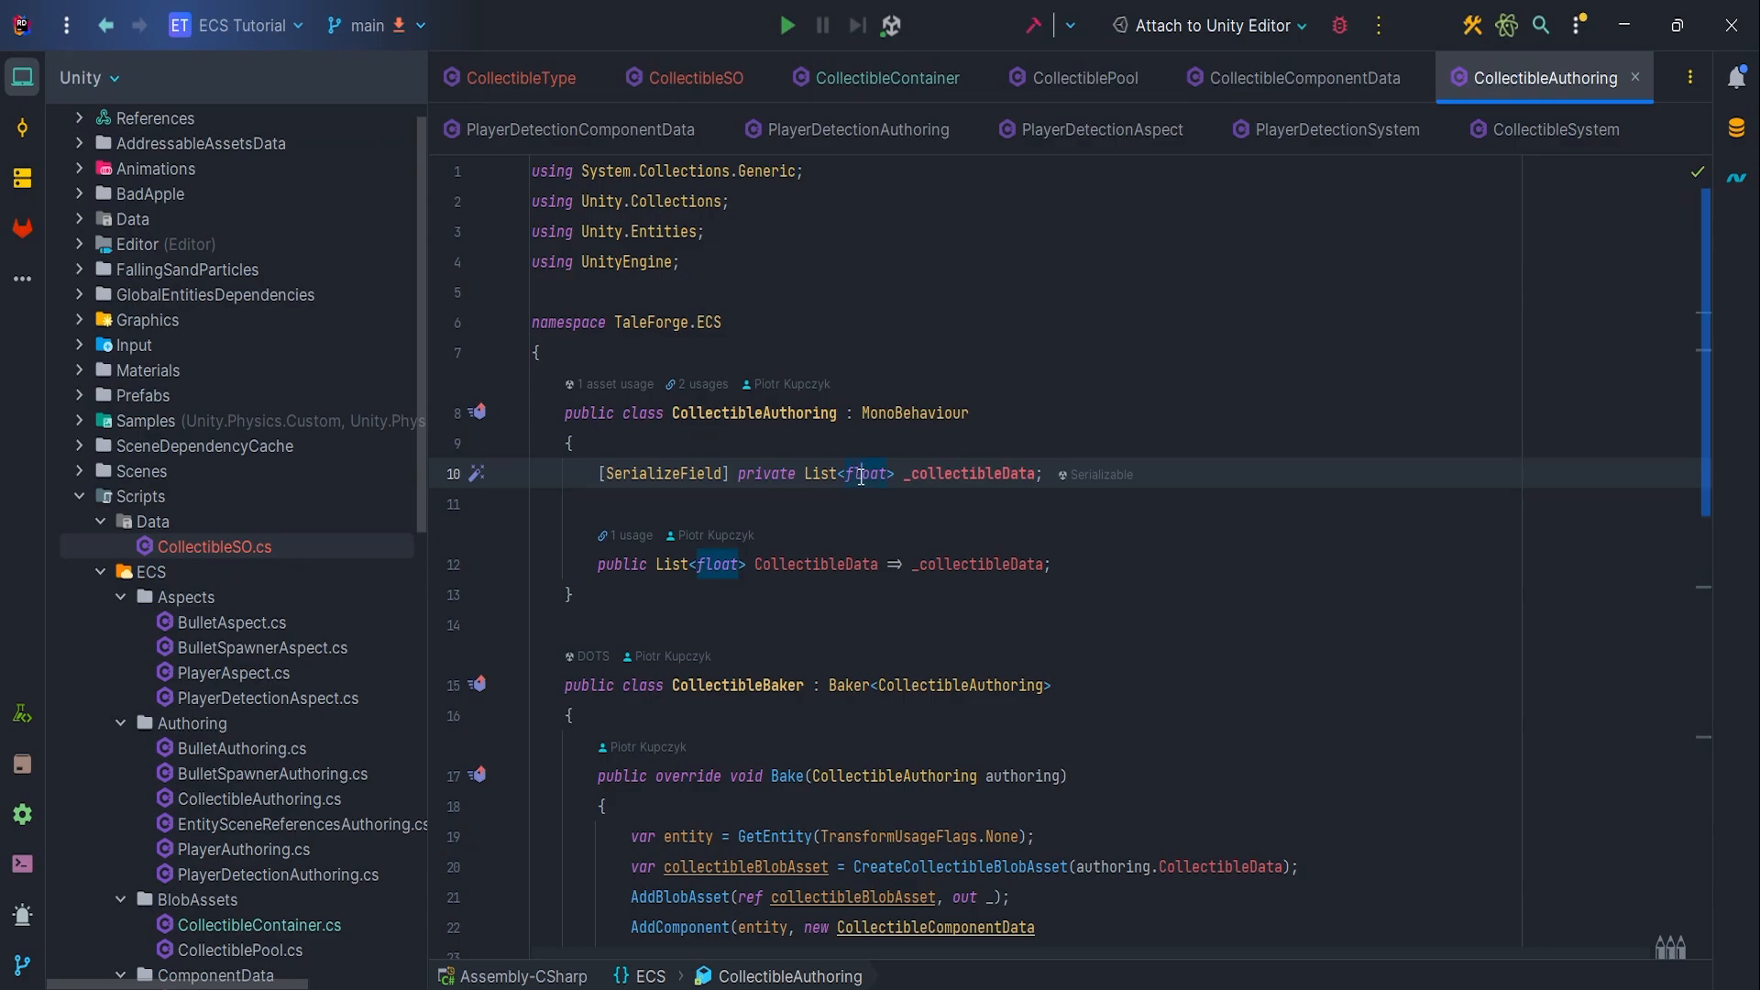
# Change CollectibleAuthoring's collectible data to a List<CollectibleSO>
pyautogui.write('CollectibleSO')
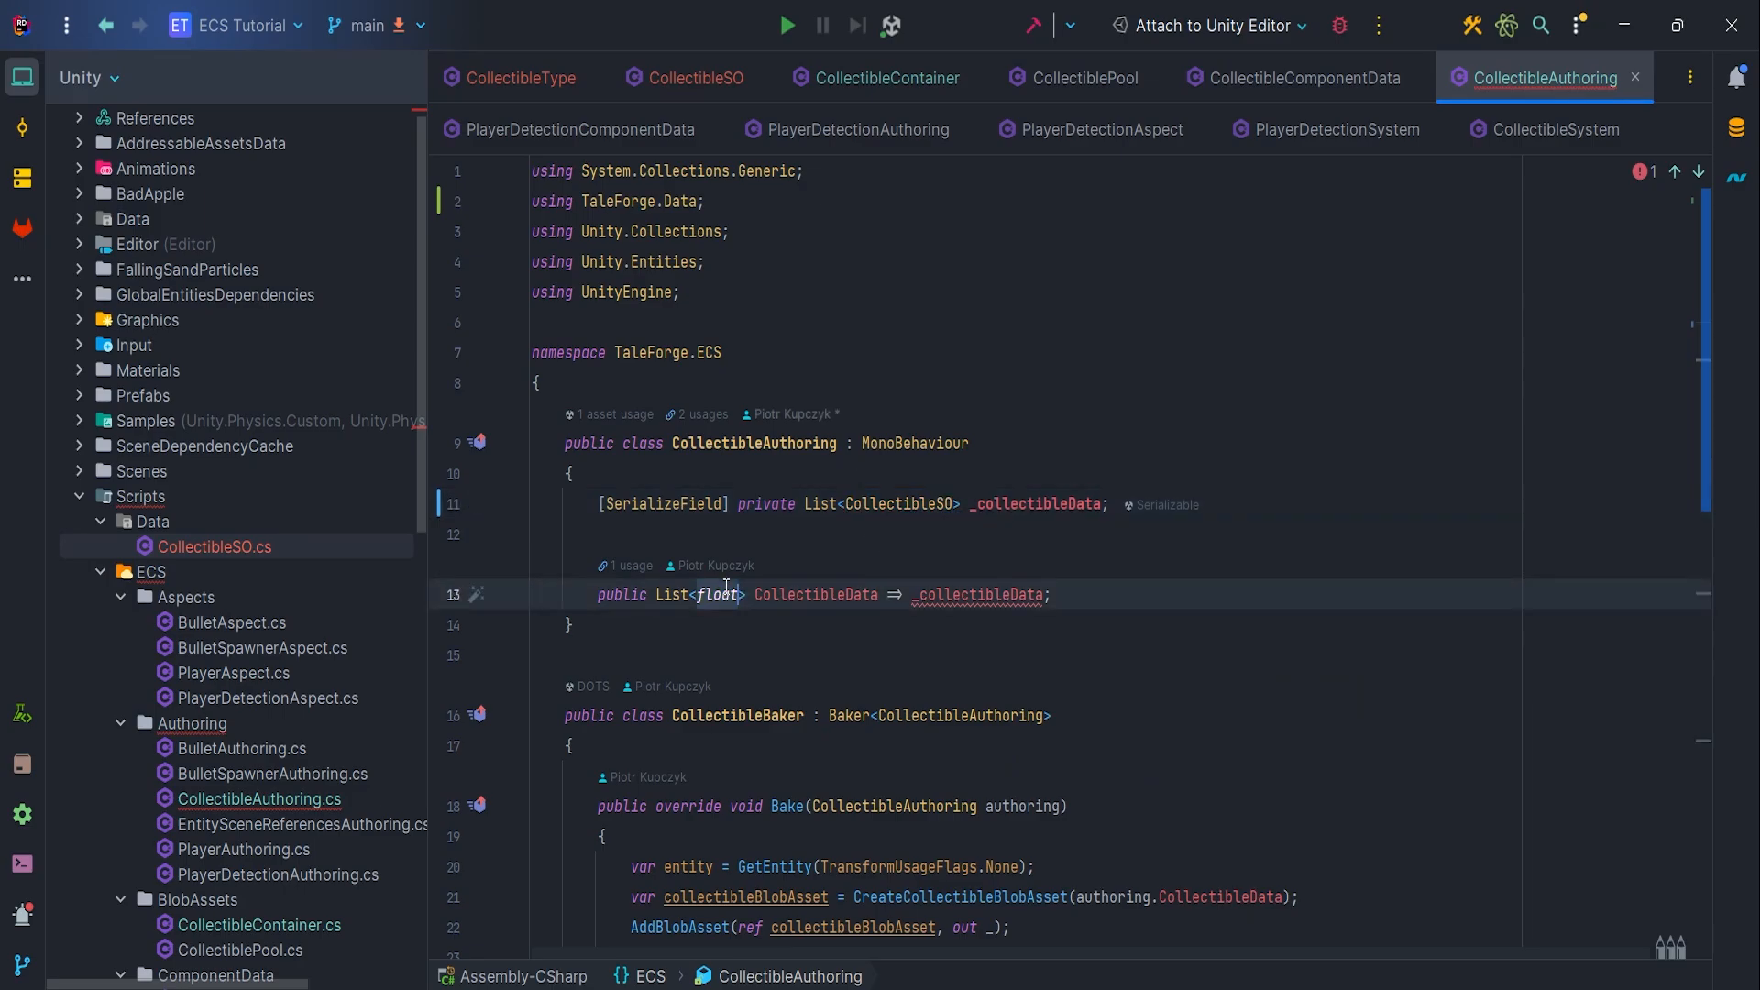
pyautogui.write('CollectibleSO')
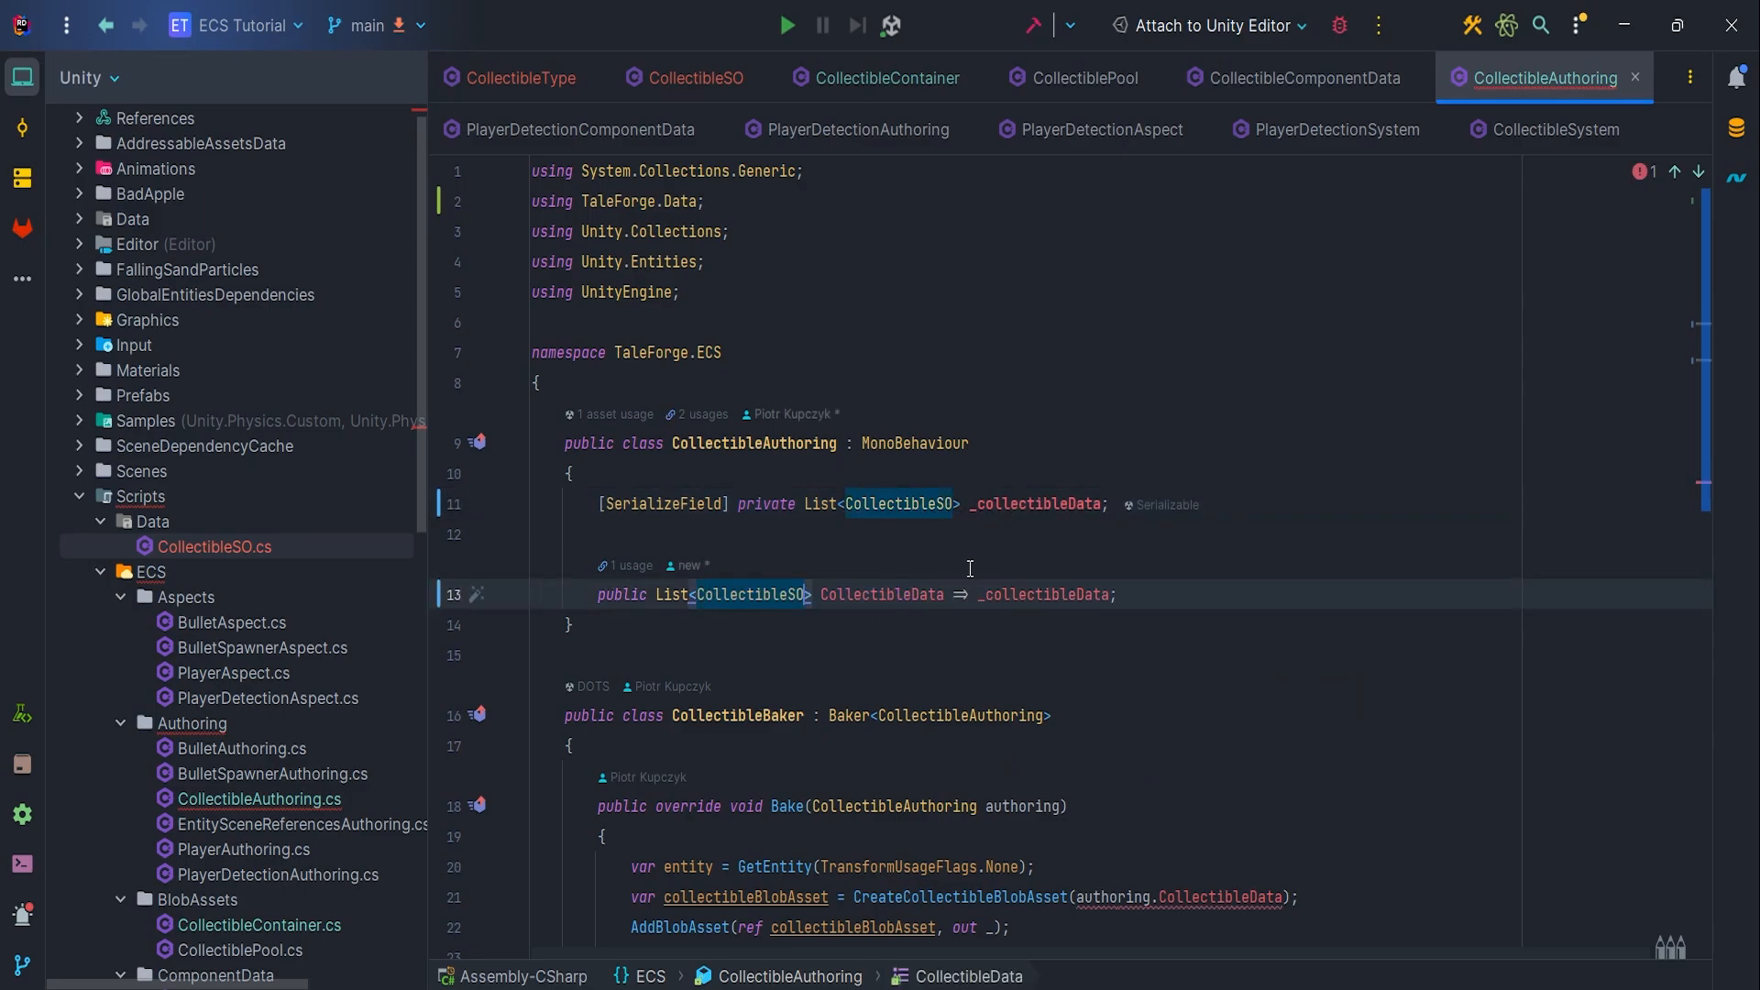
pyautogui.scroll(-3)
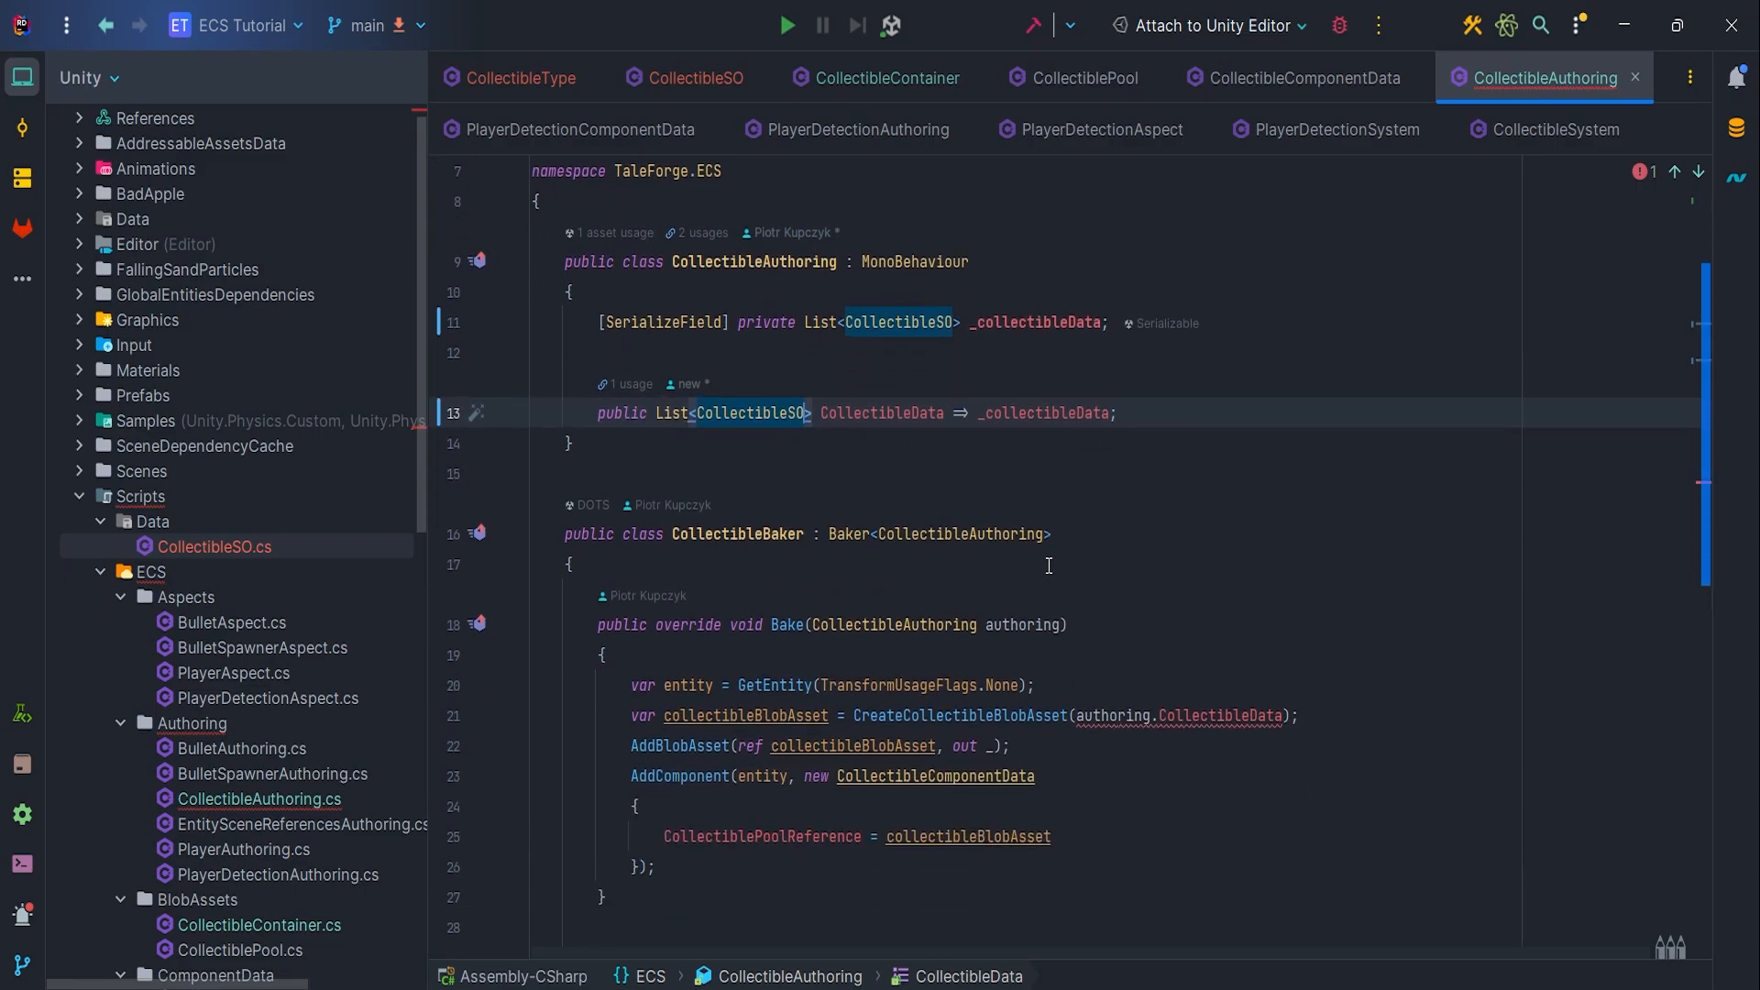
pyautogui.scroll(-3)
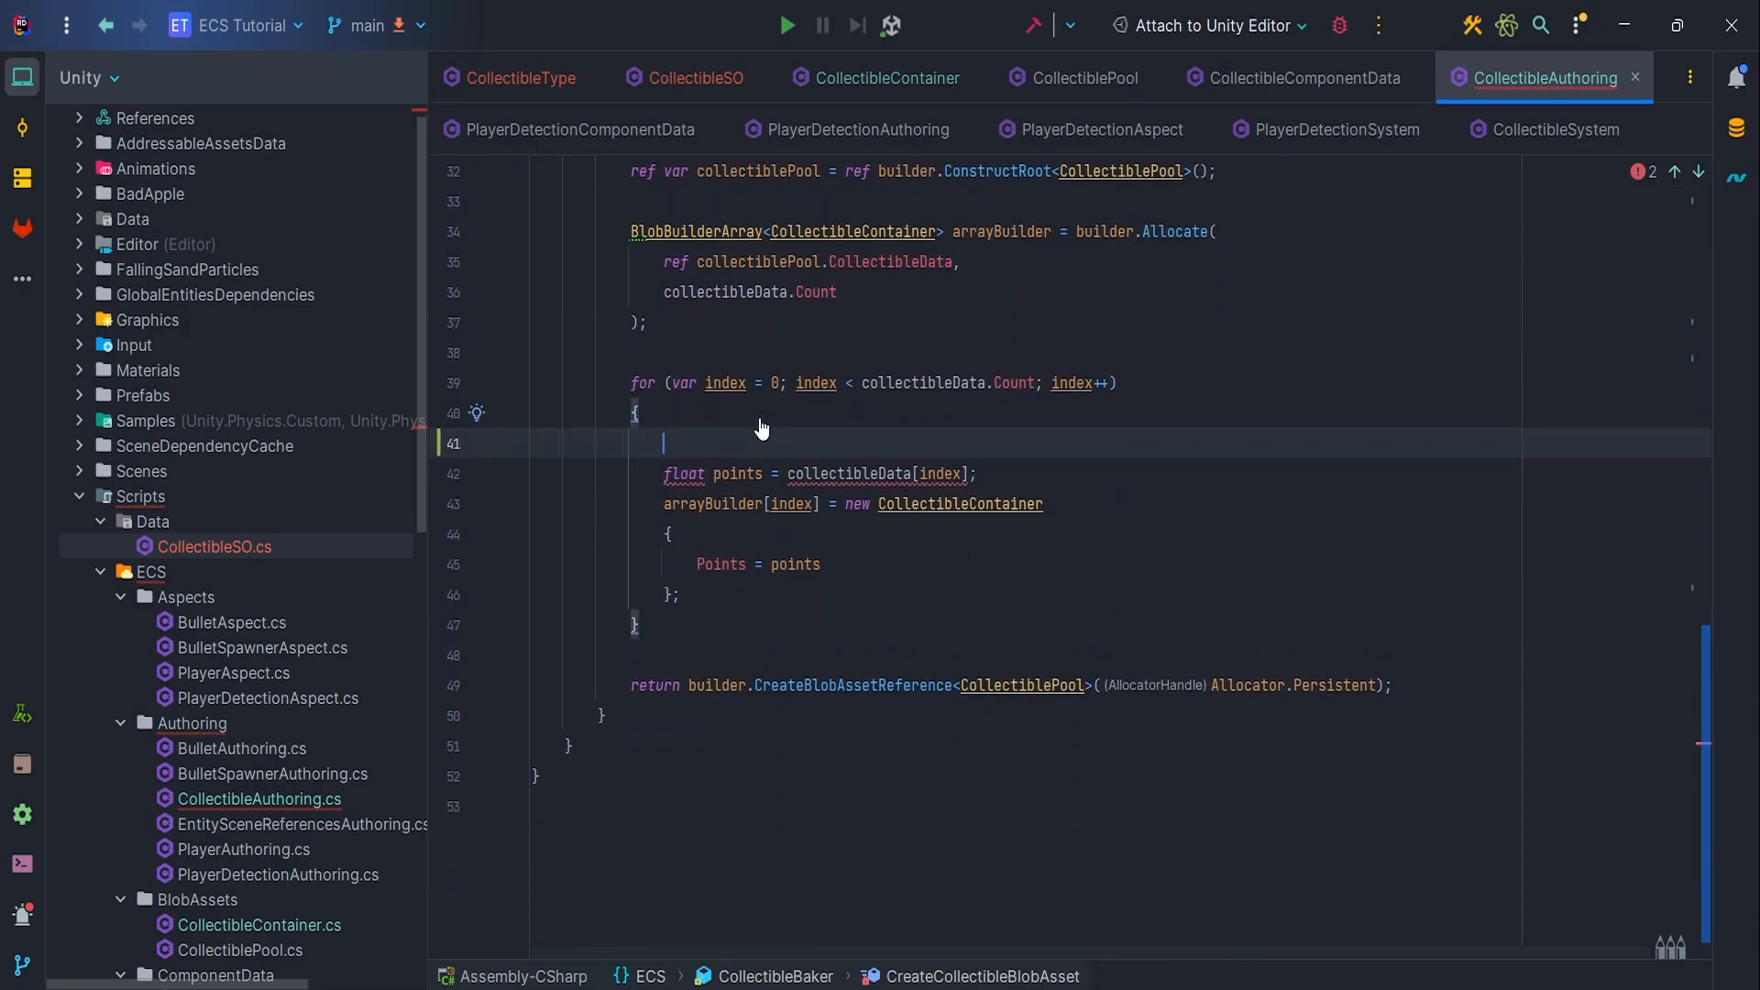
# Fill each CollectibleContainer in the blob loop with the collectible's Type and Points
pyautogui.write('var collectible = collectibleData[index]')
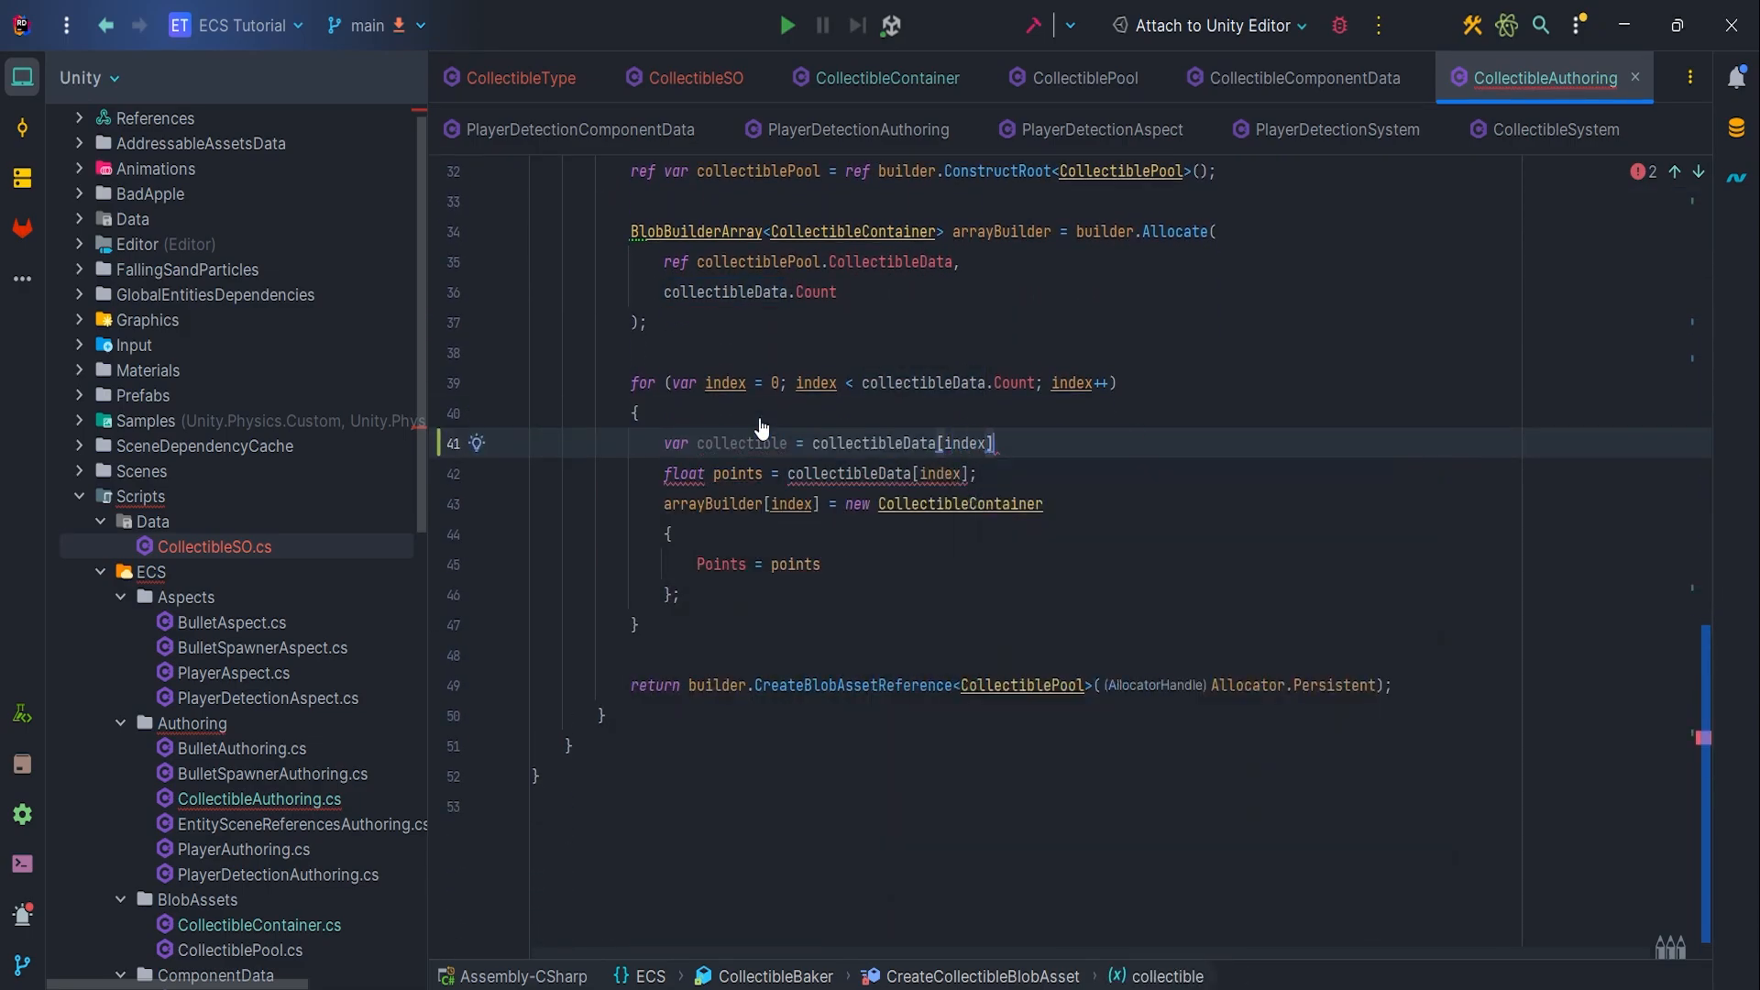
pyautogui.write('CollectibleType type =')
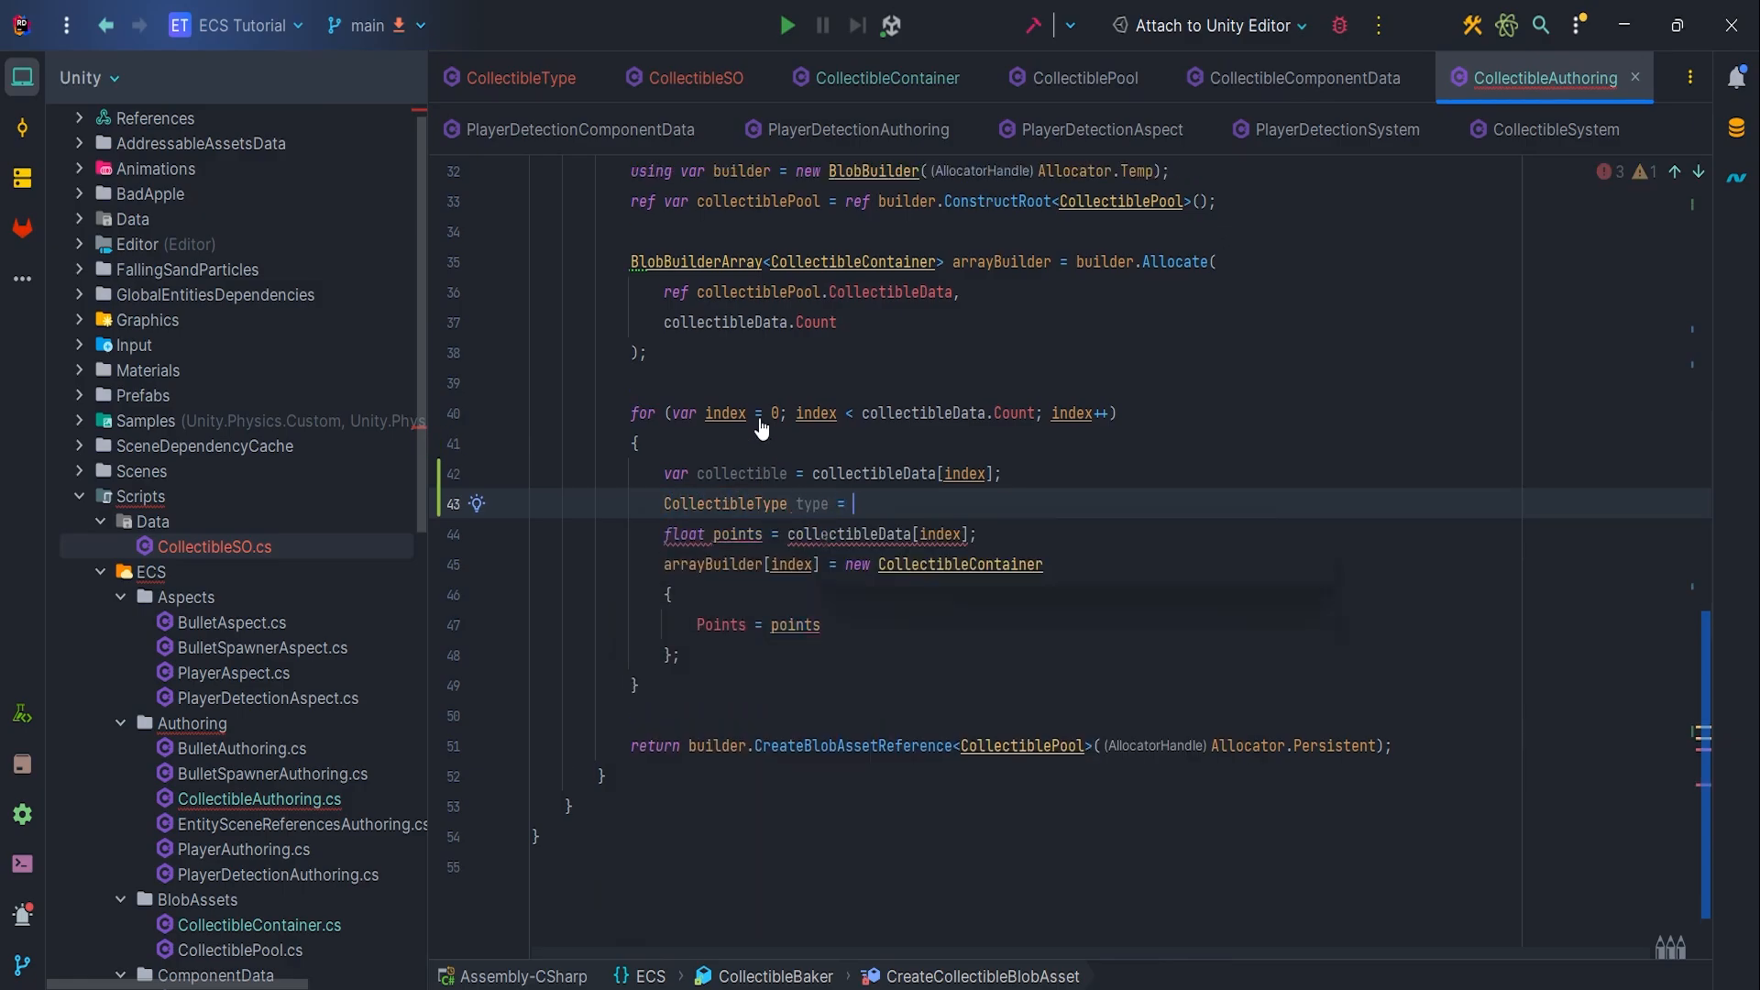
pyautogui.write('collectible.Type;')
pyautogui.write('Type =')
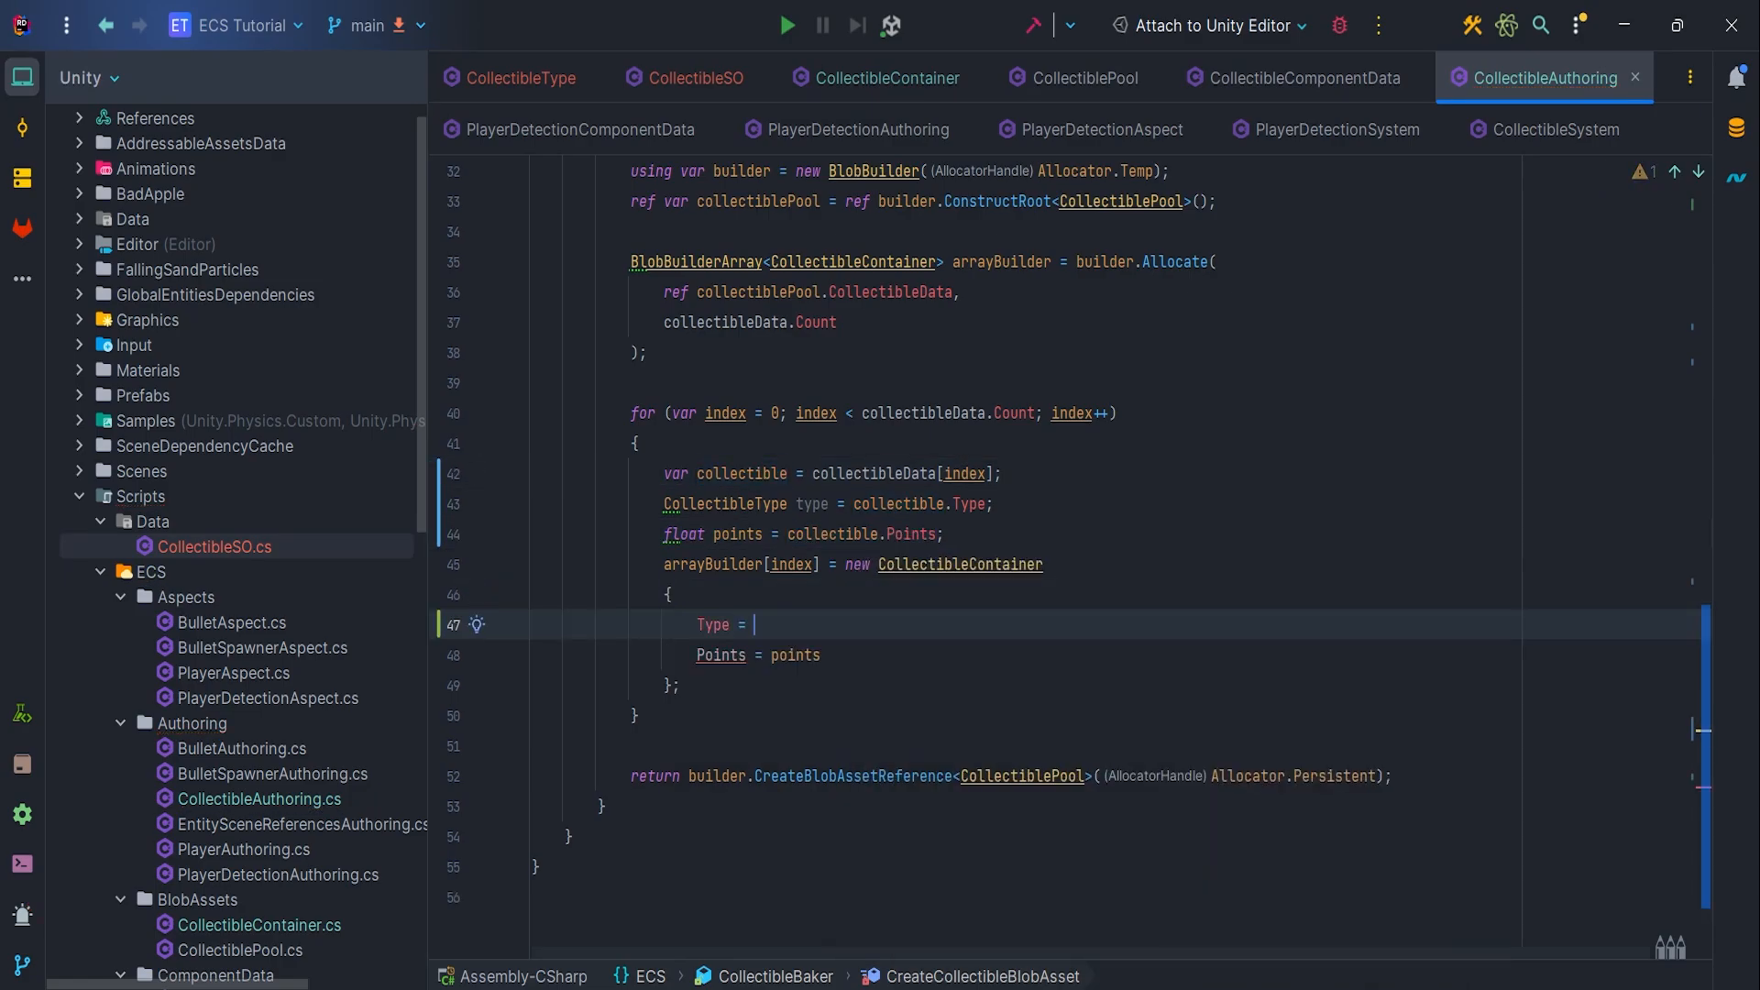
pyautogui.write('type,')
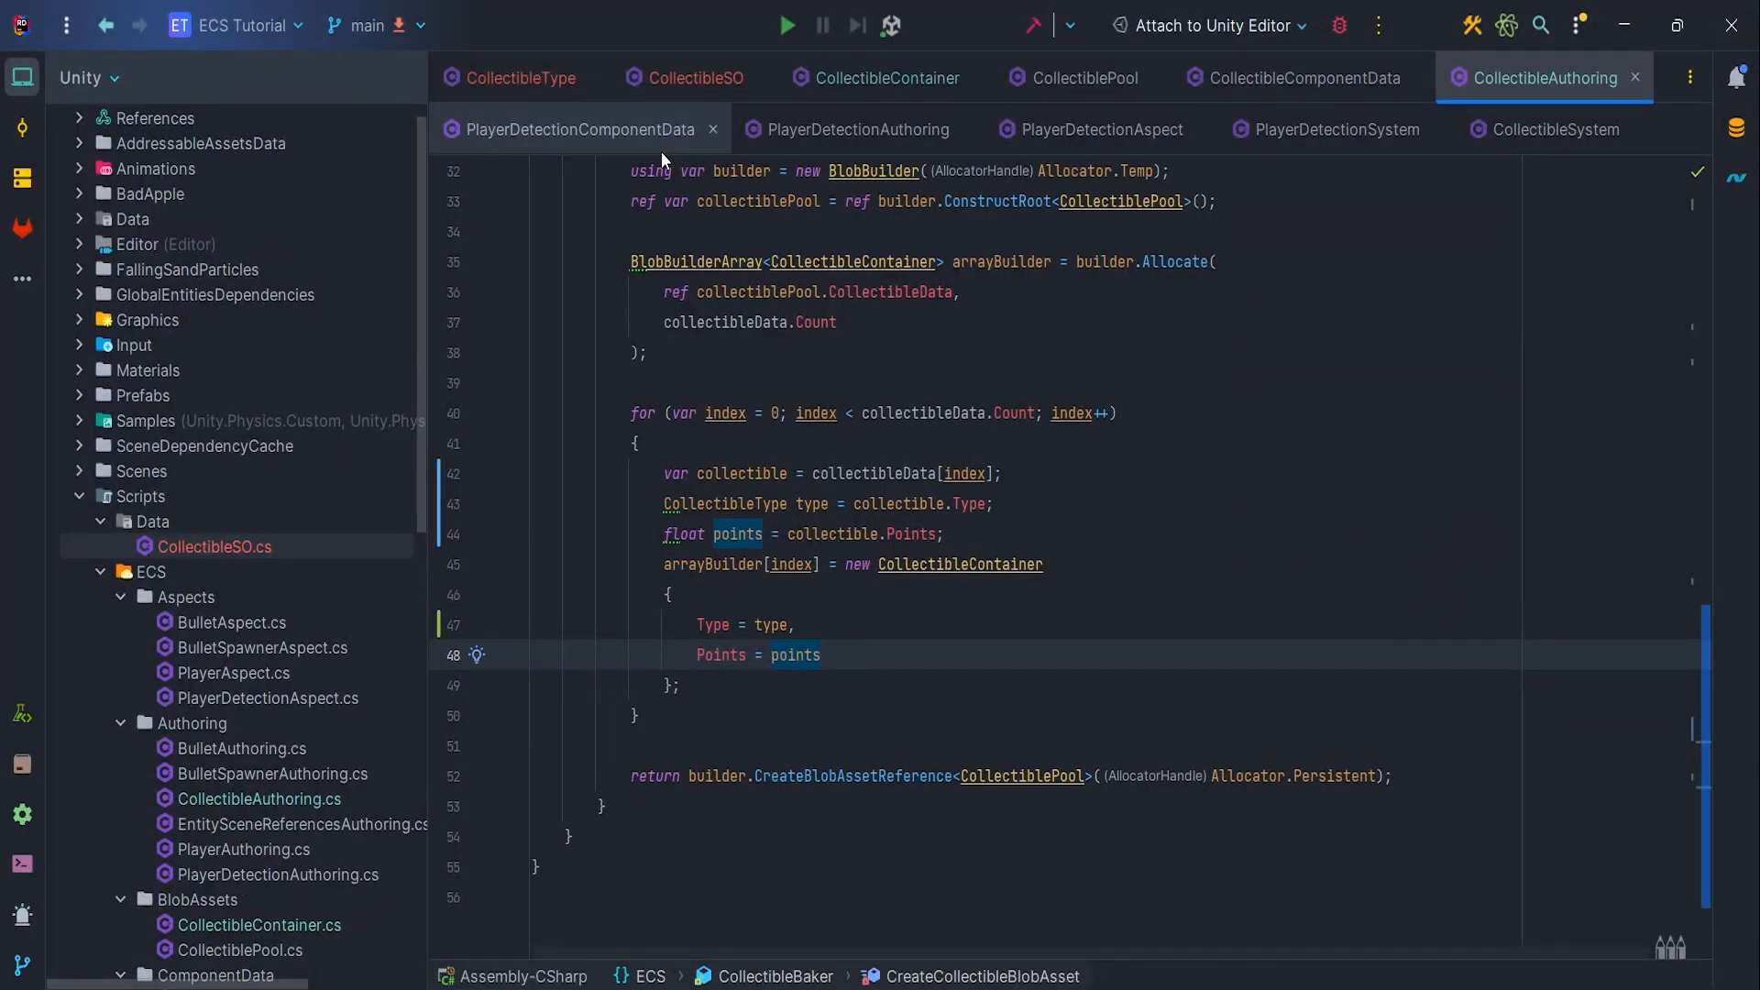
# Declare 'public CollisionFilter CollectibleCollisionFilter;' in PlayerDetectionComponentData
pyautogui.click(574, 129)
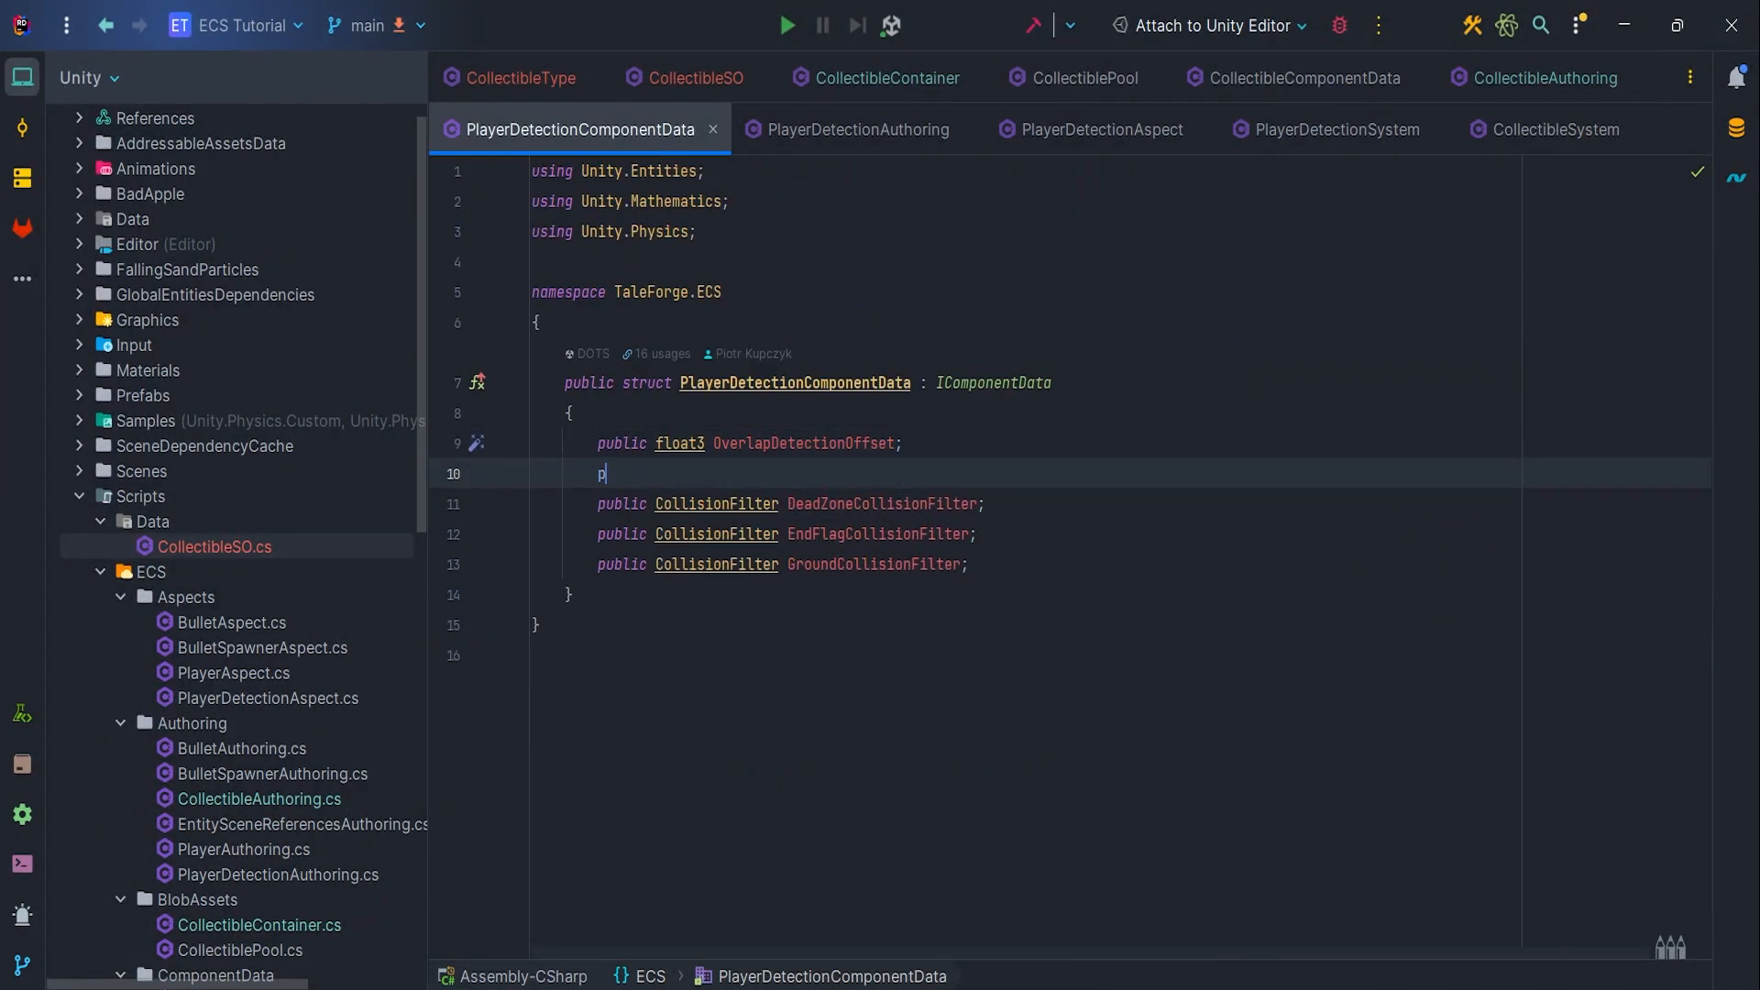
pyautogui.write('ublic CollisionFilter')
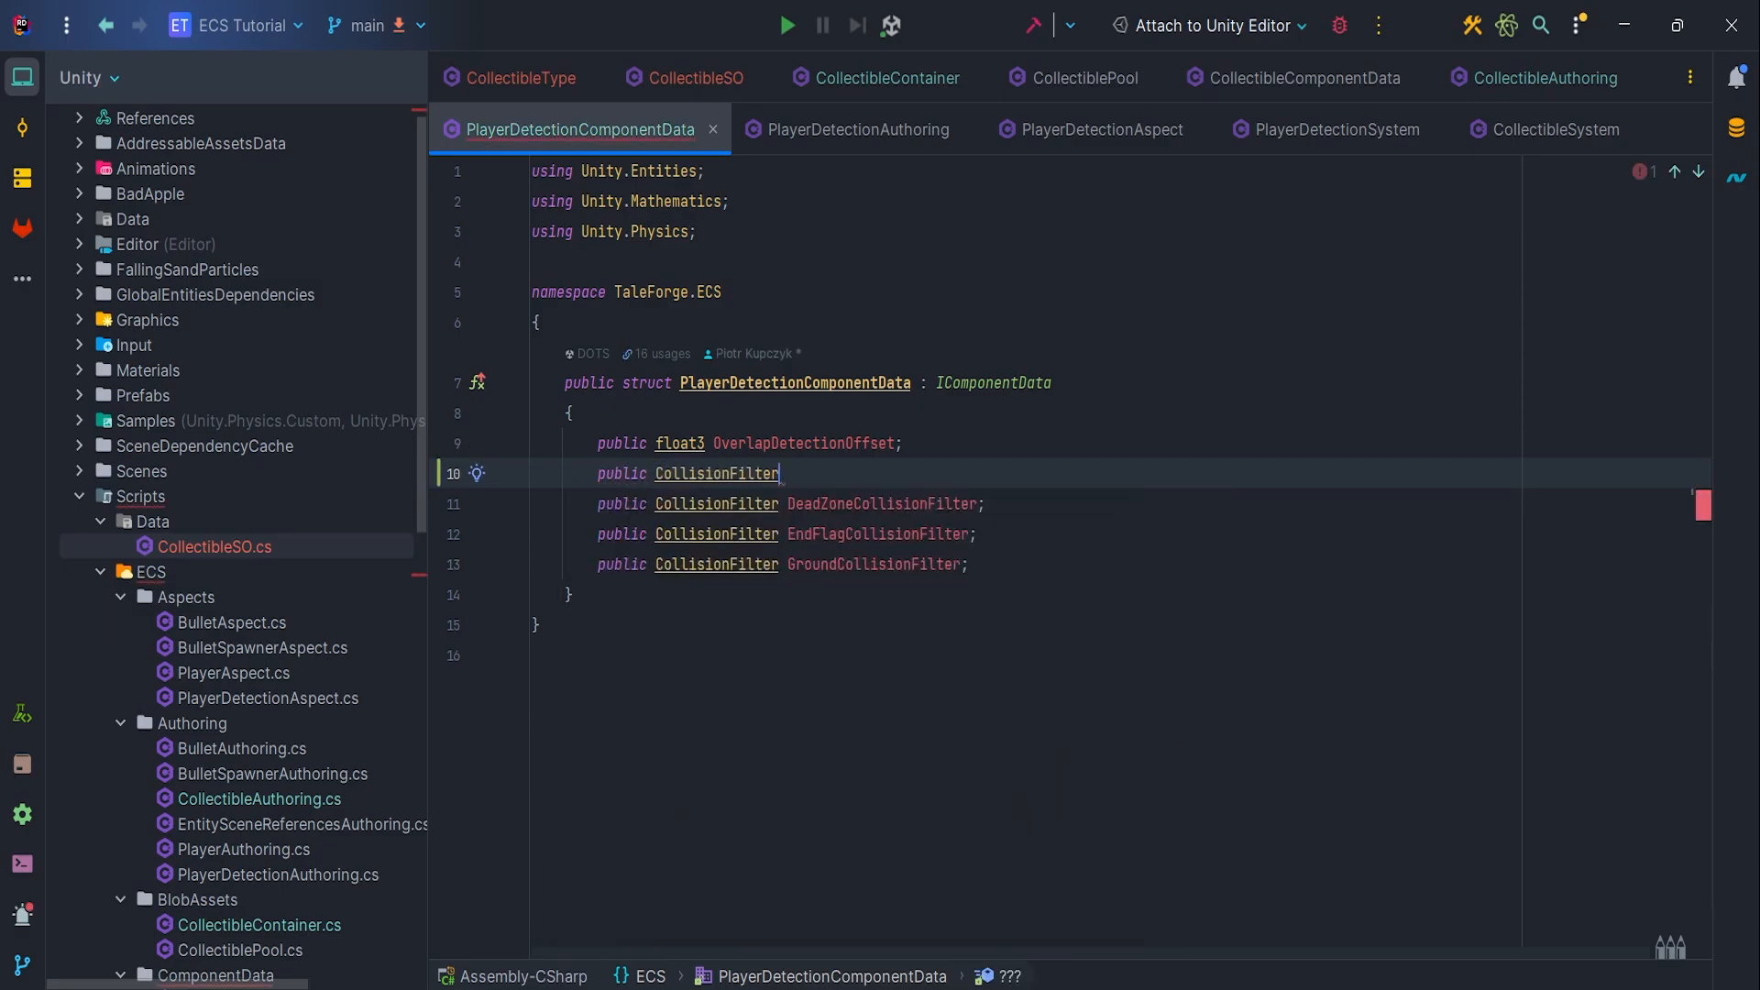
pyautogui.write('C')
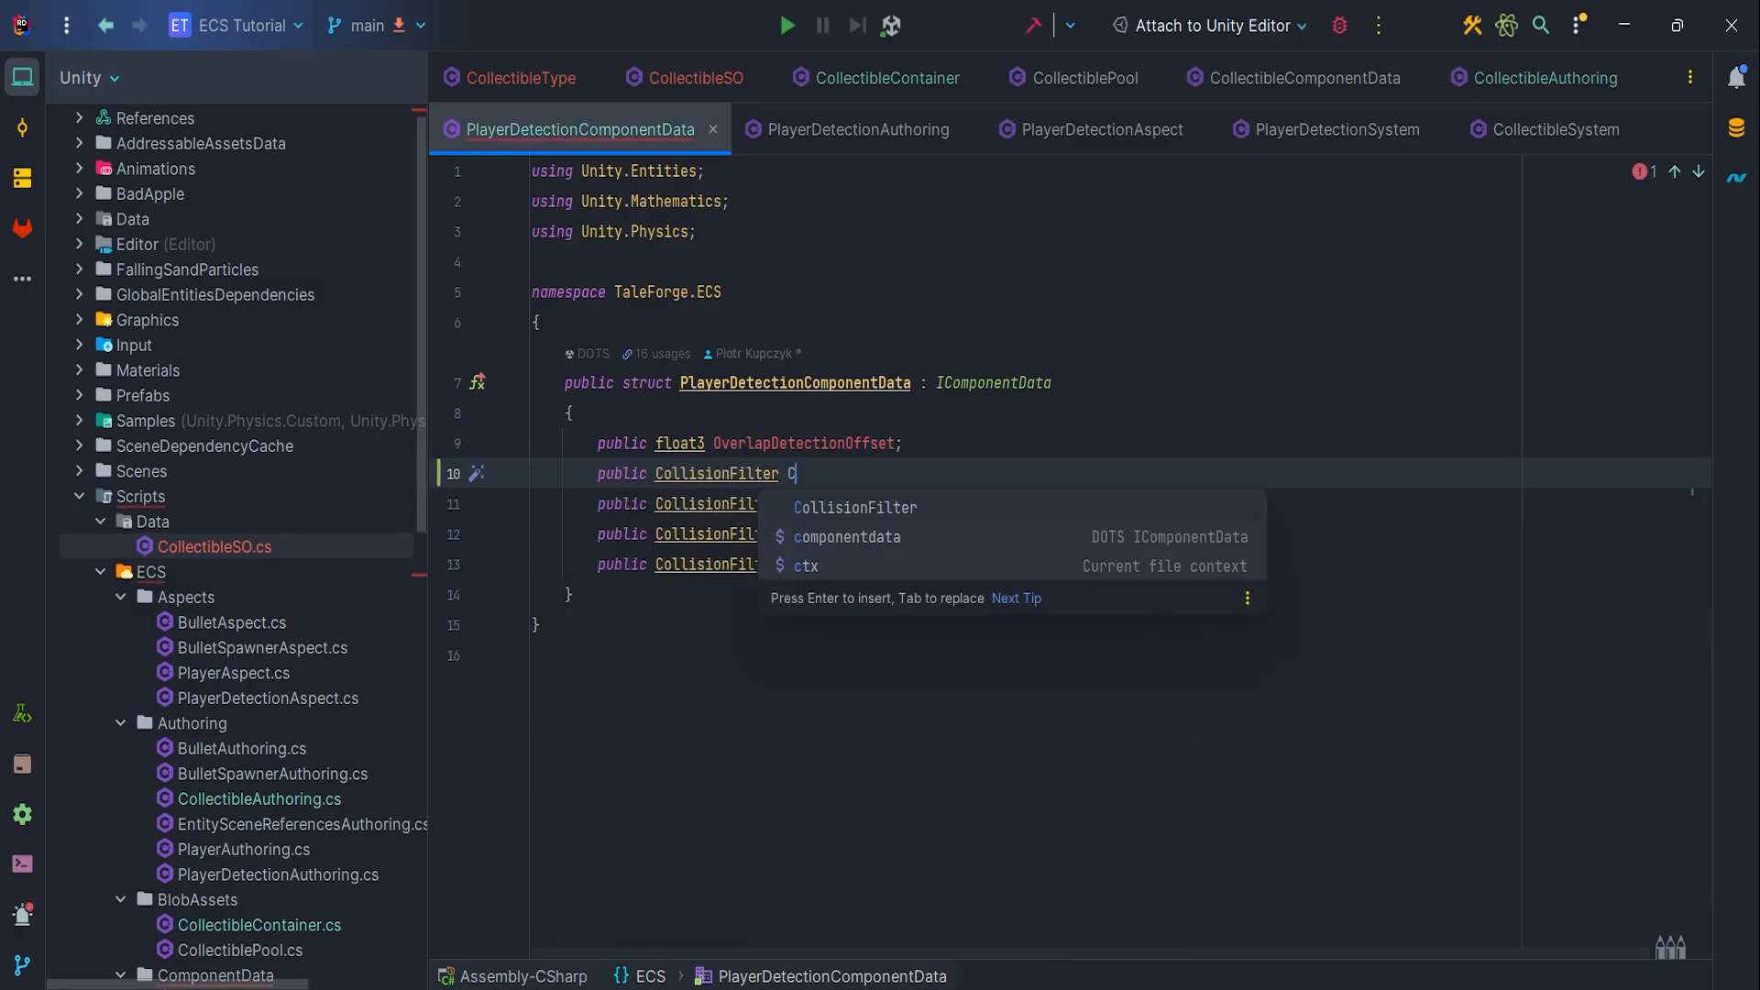
pyautogui.write('ollectibleCollisio')
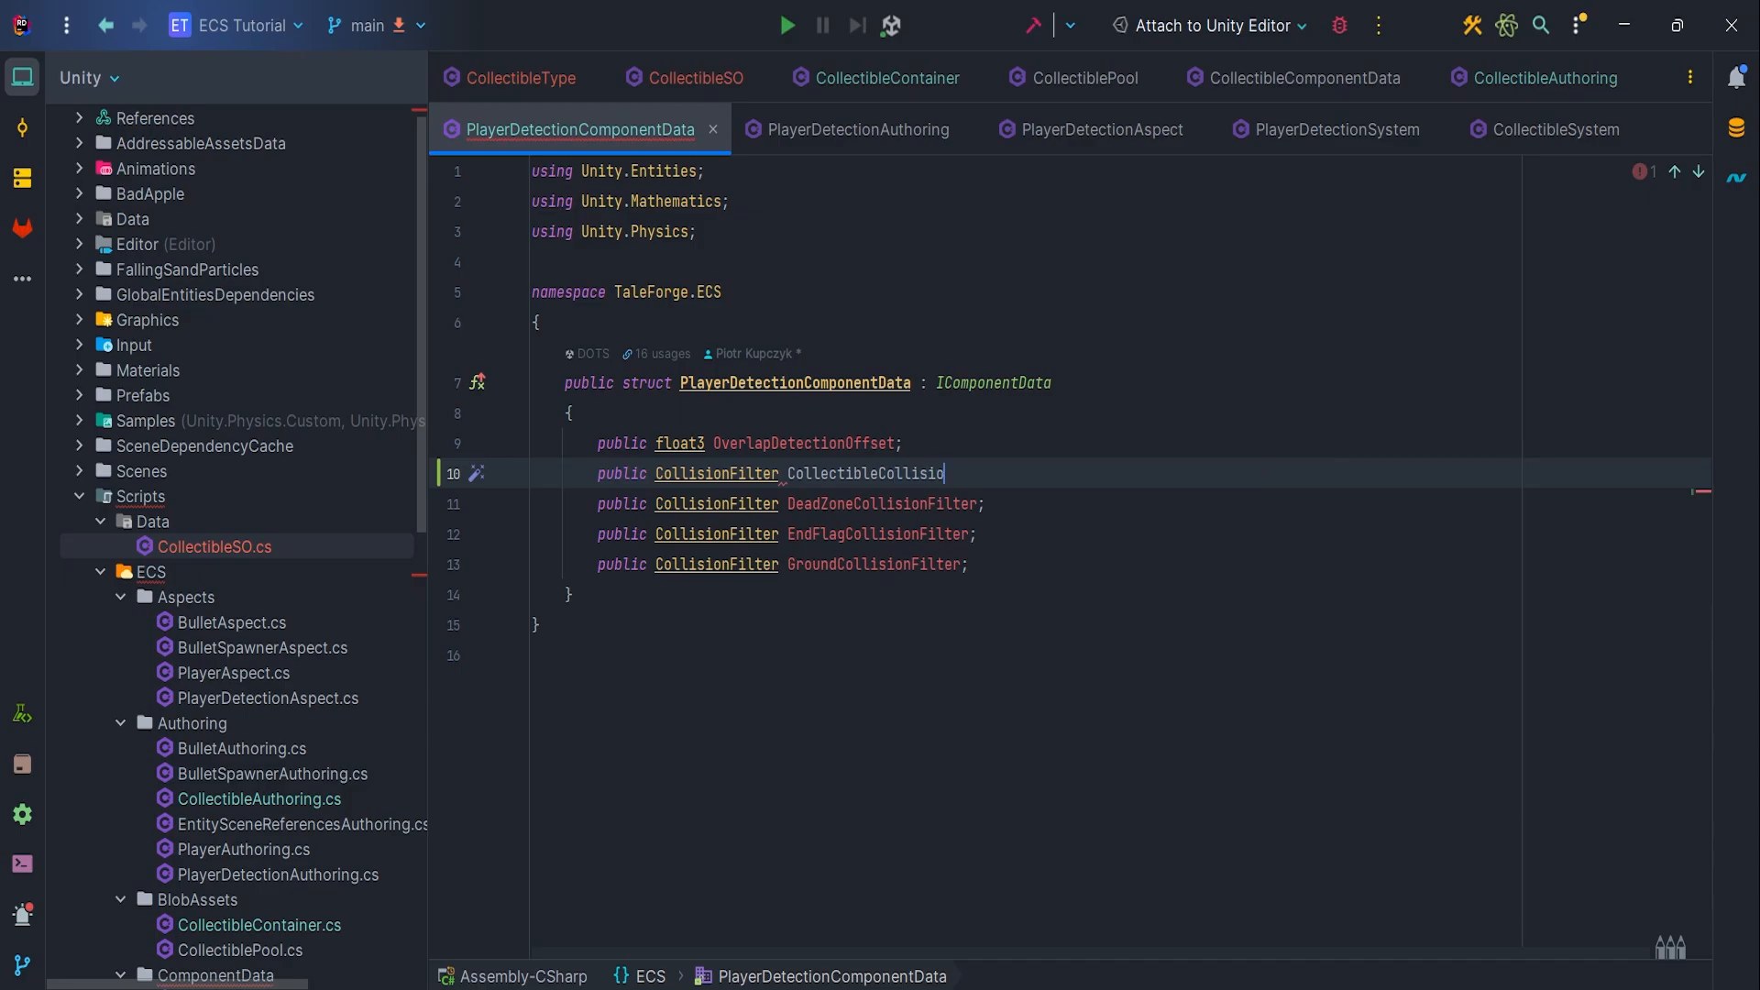
pyautogui.write('onFilter;')
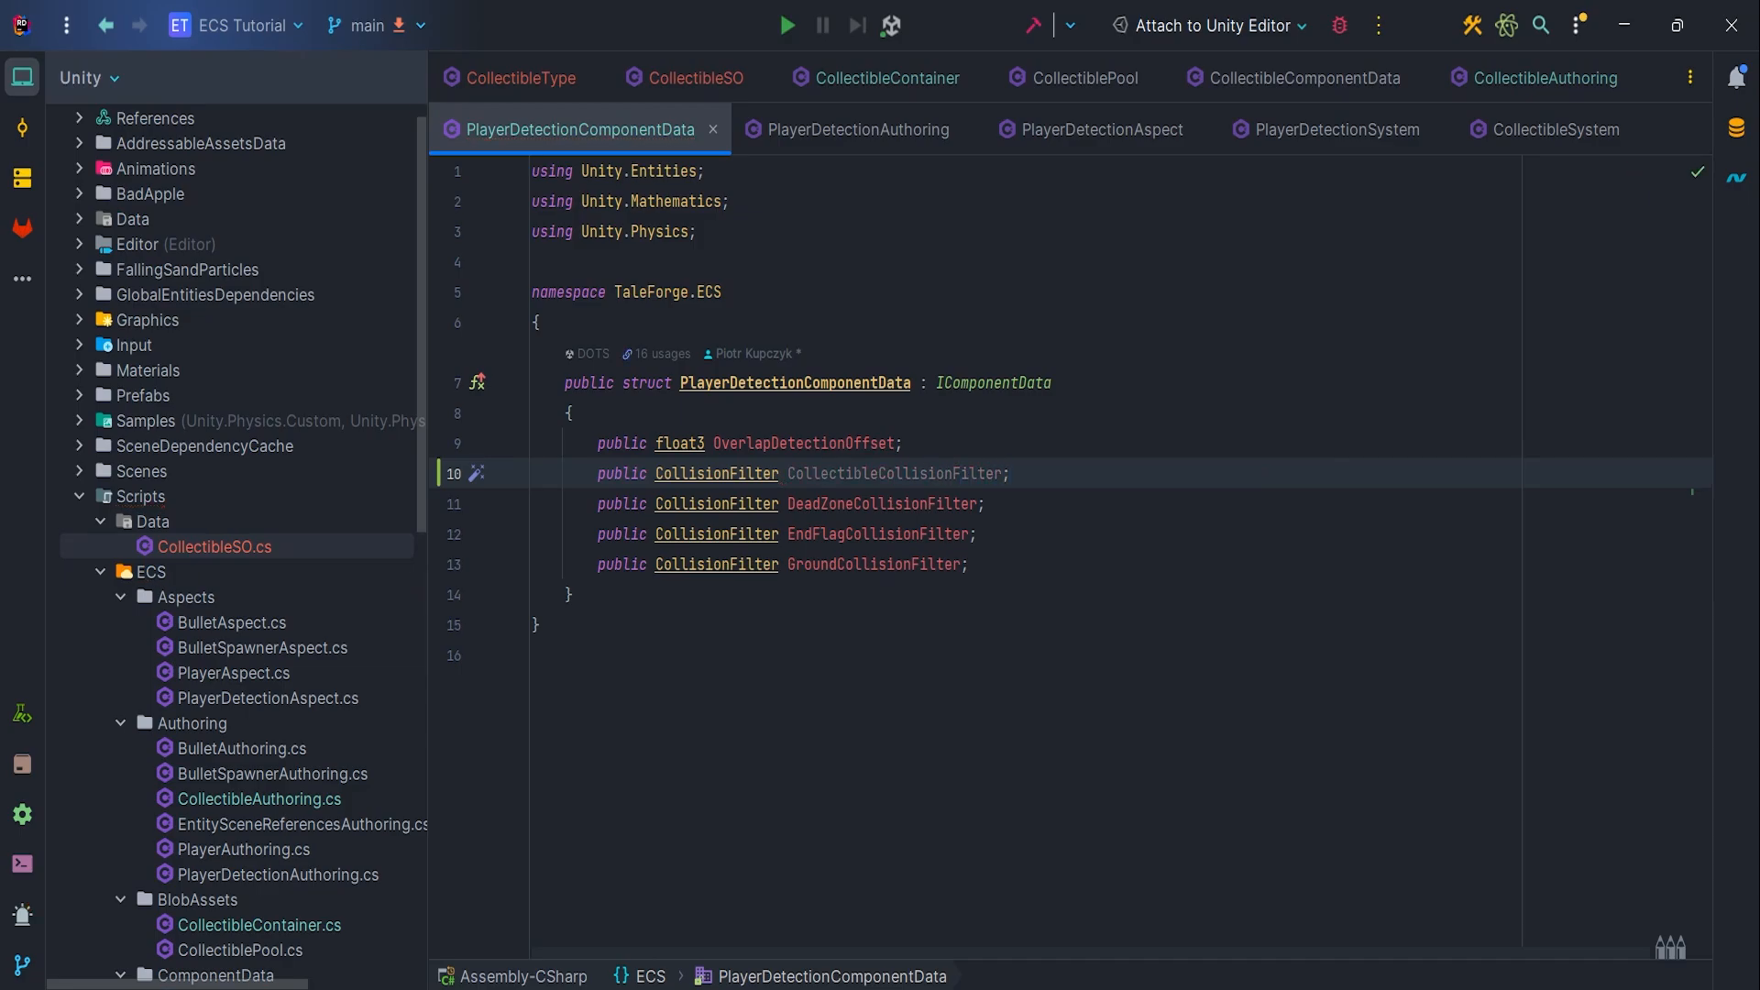
pyautogui.click(1014, 473)
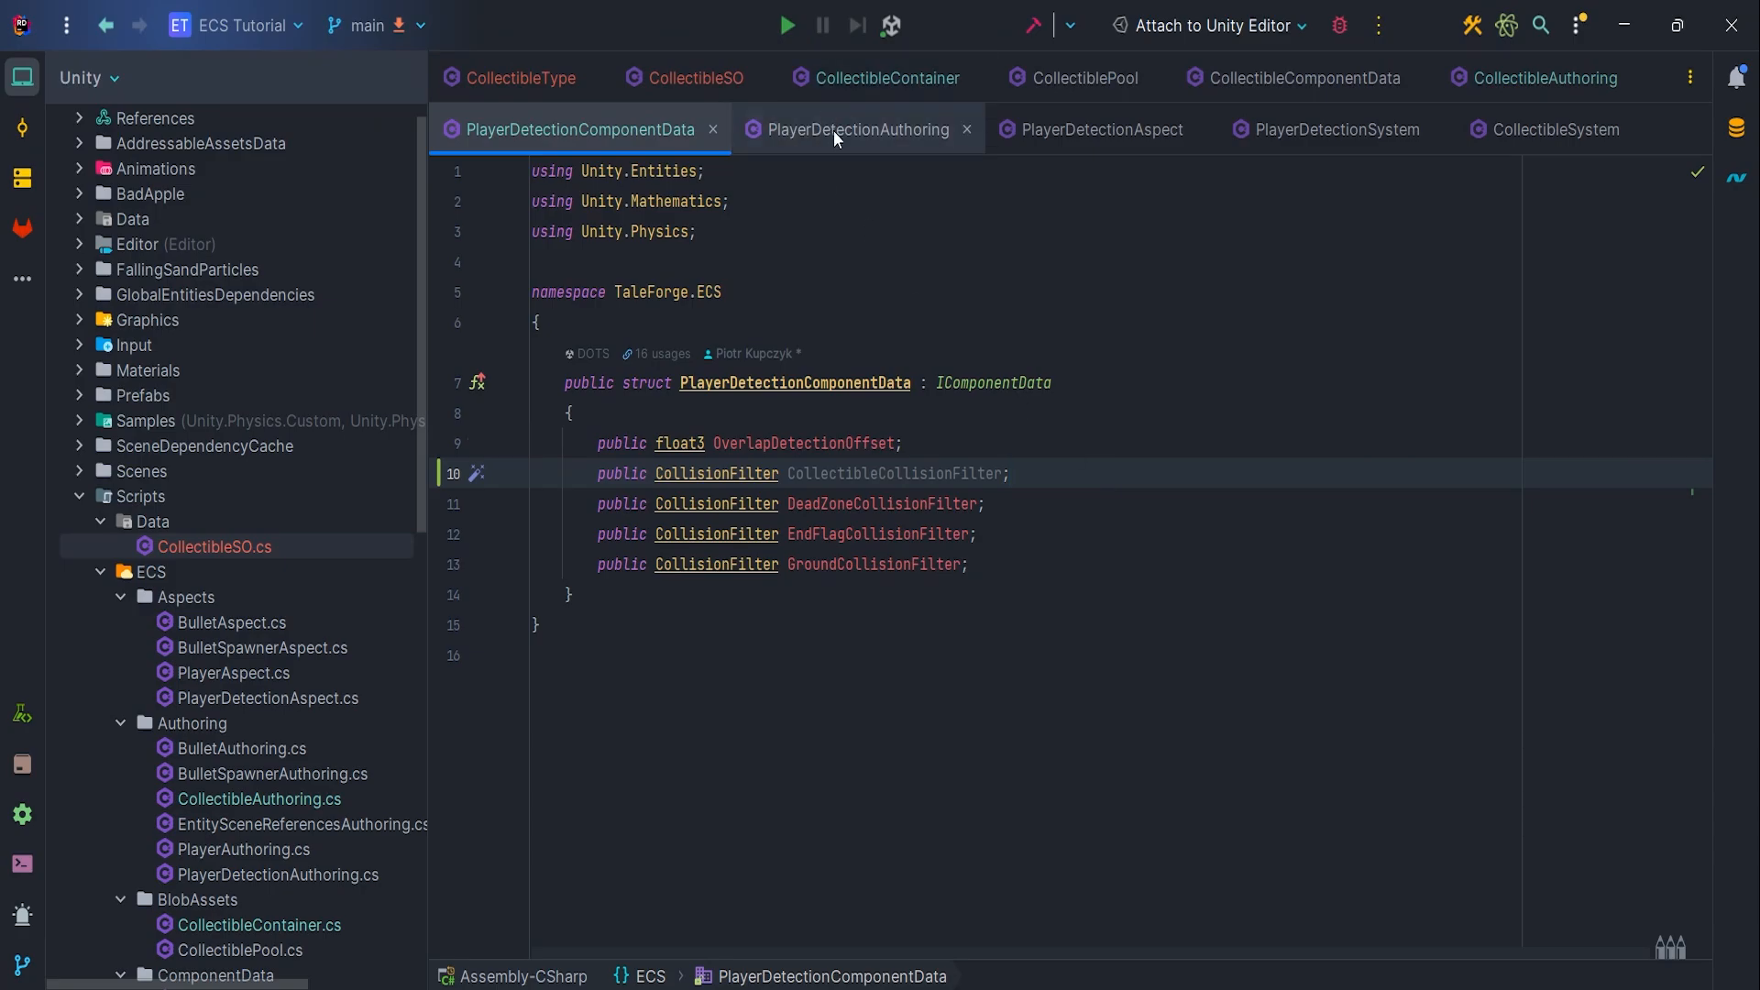
# Add a CollectibleCollisionFilter property in PlayerDetectionAuthoring, bake it, and expose it in PlayerDetectionAspect
pyautogui.click(858, 129)
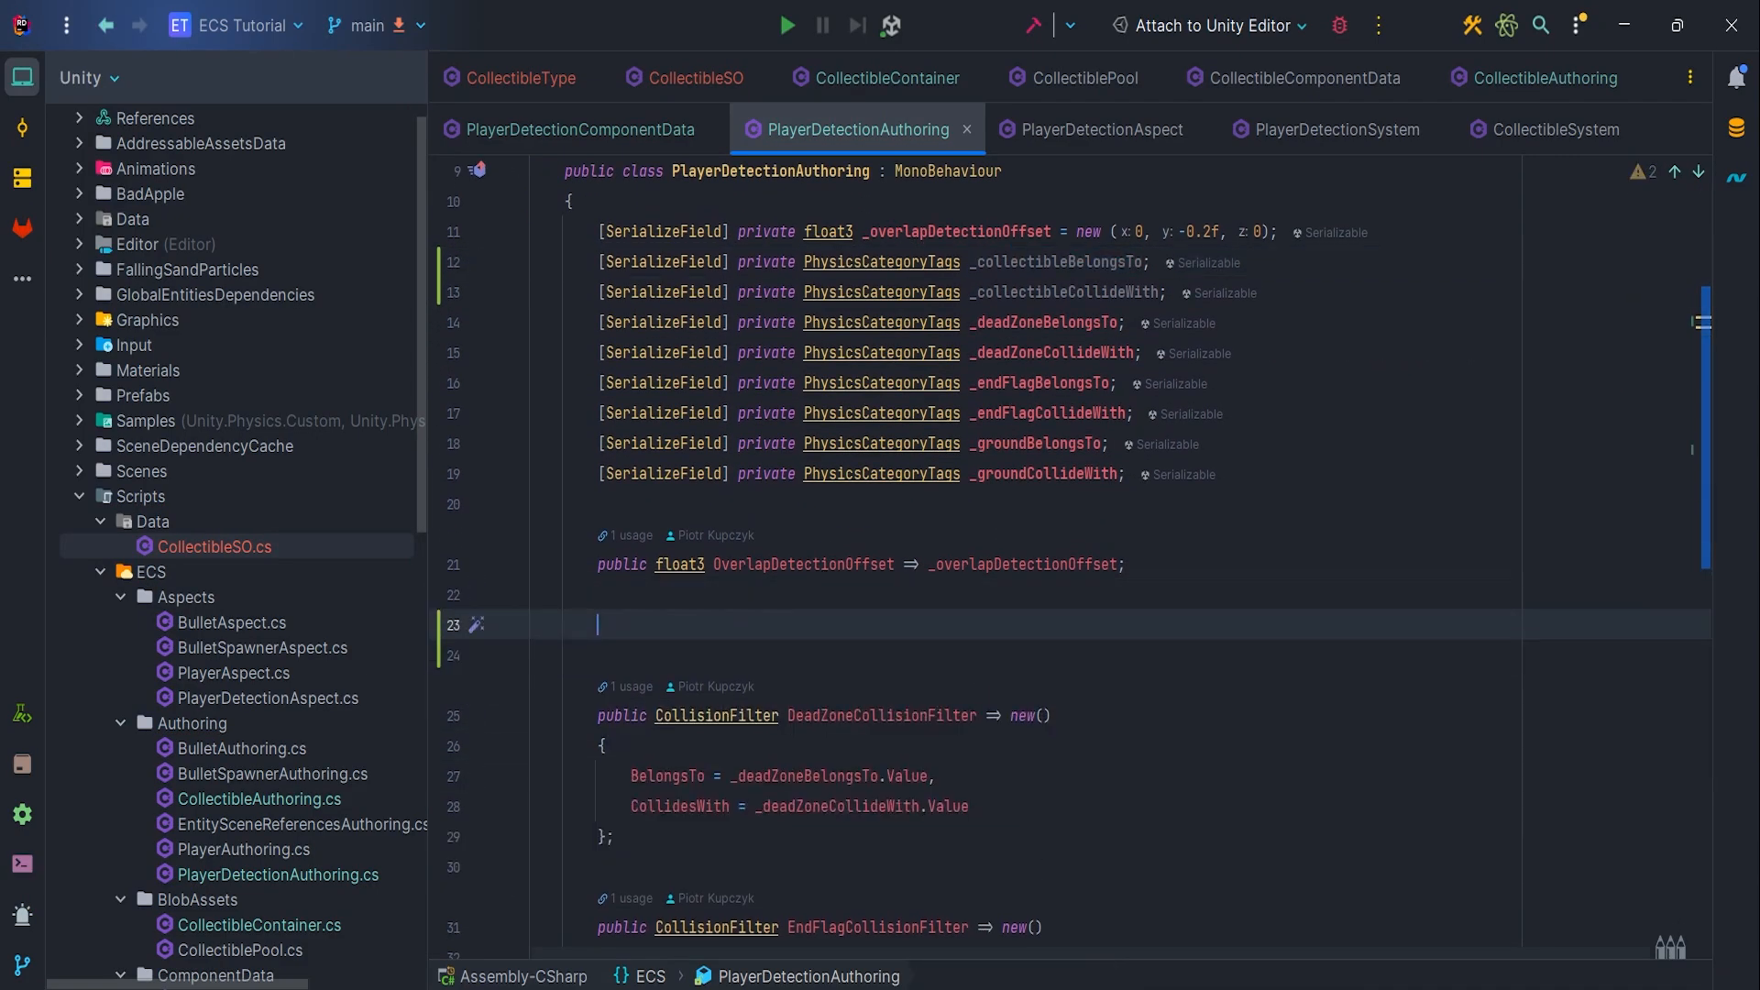
pyautogui.write('public CollisionFilter CollectibleCollisionFilter => new()')
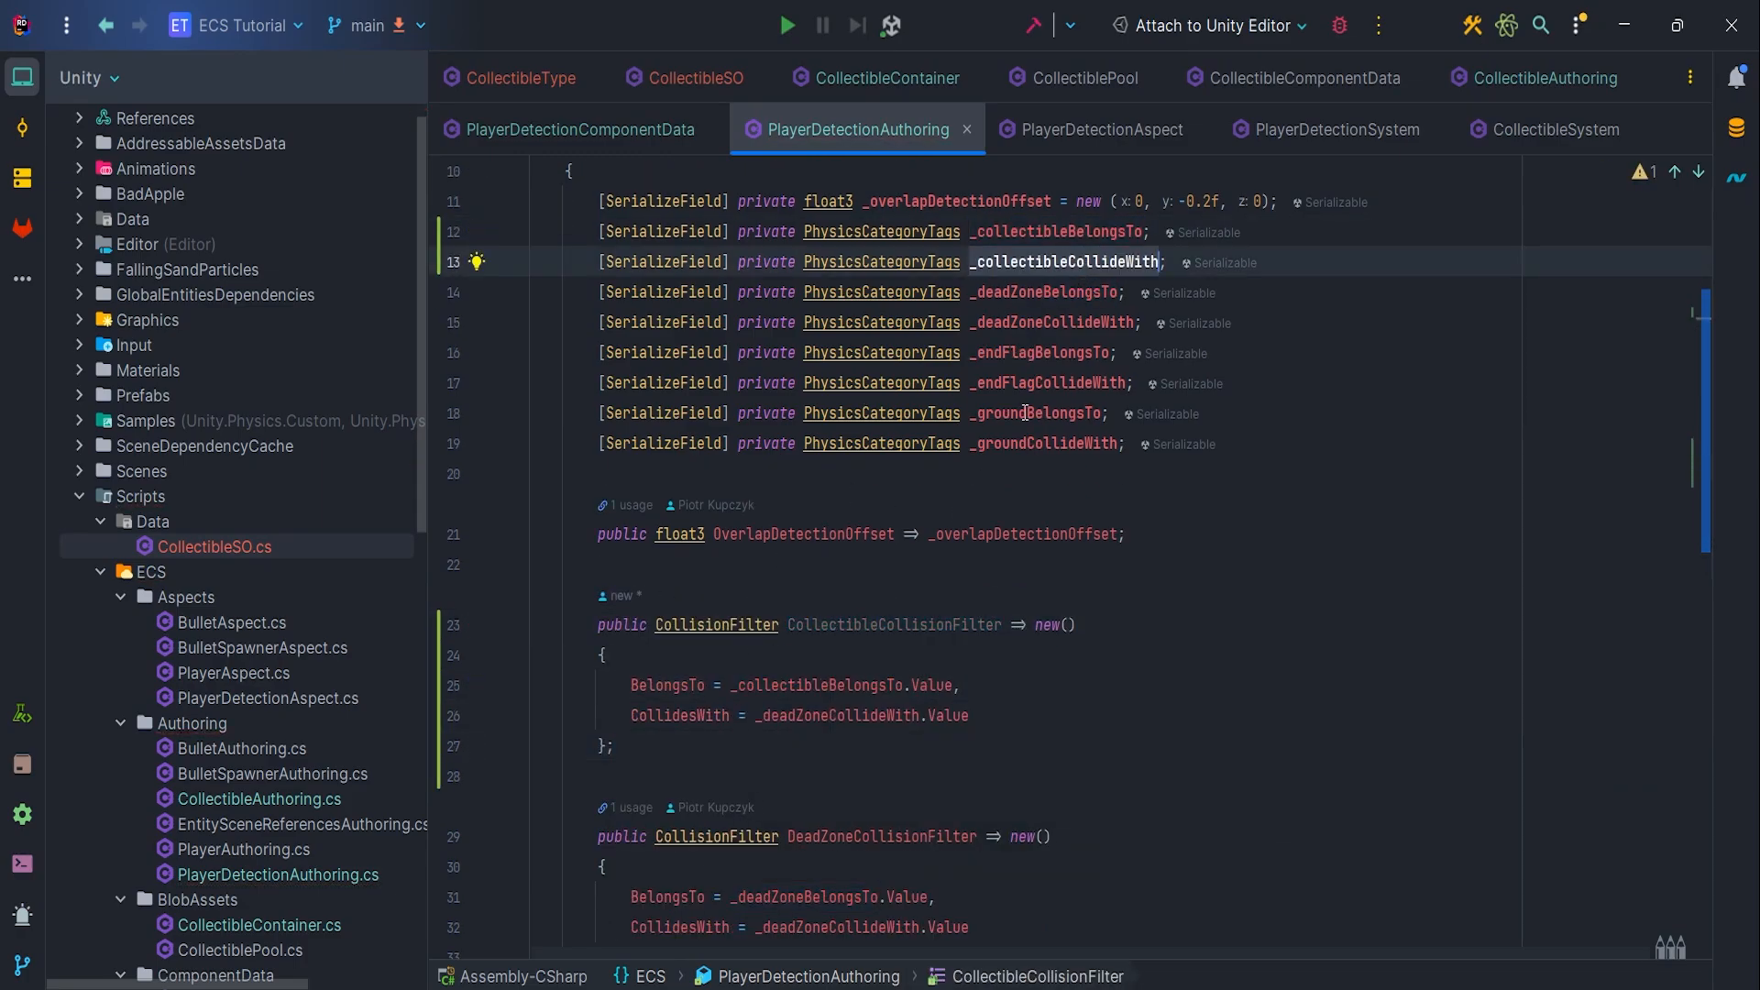
pyautogui.scroll(-3)
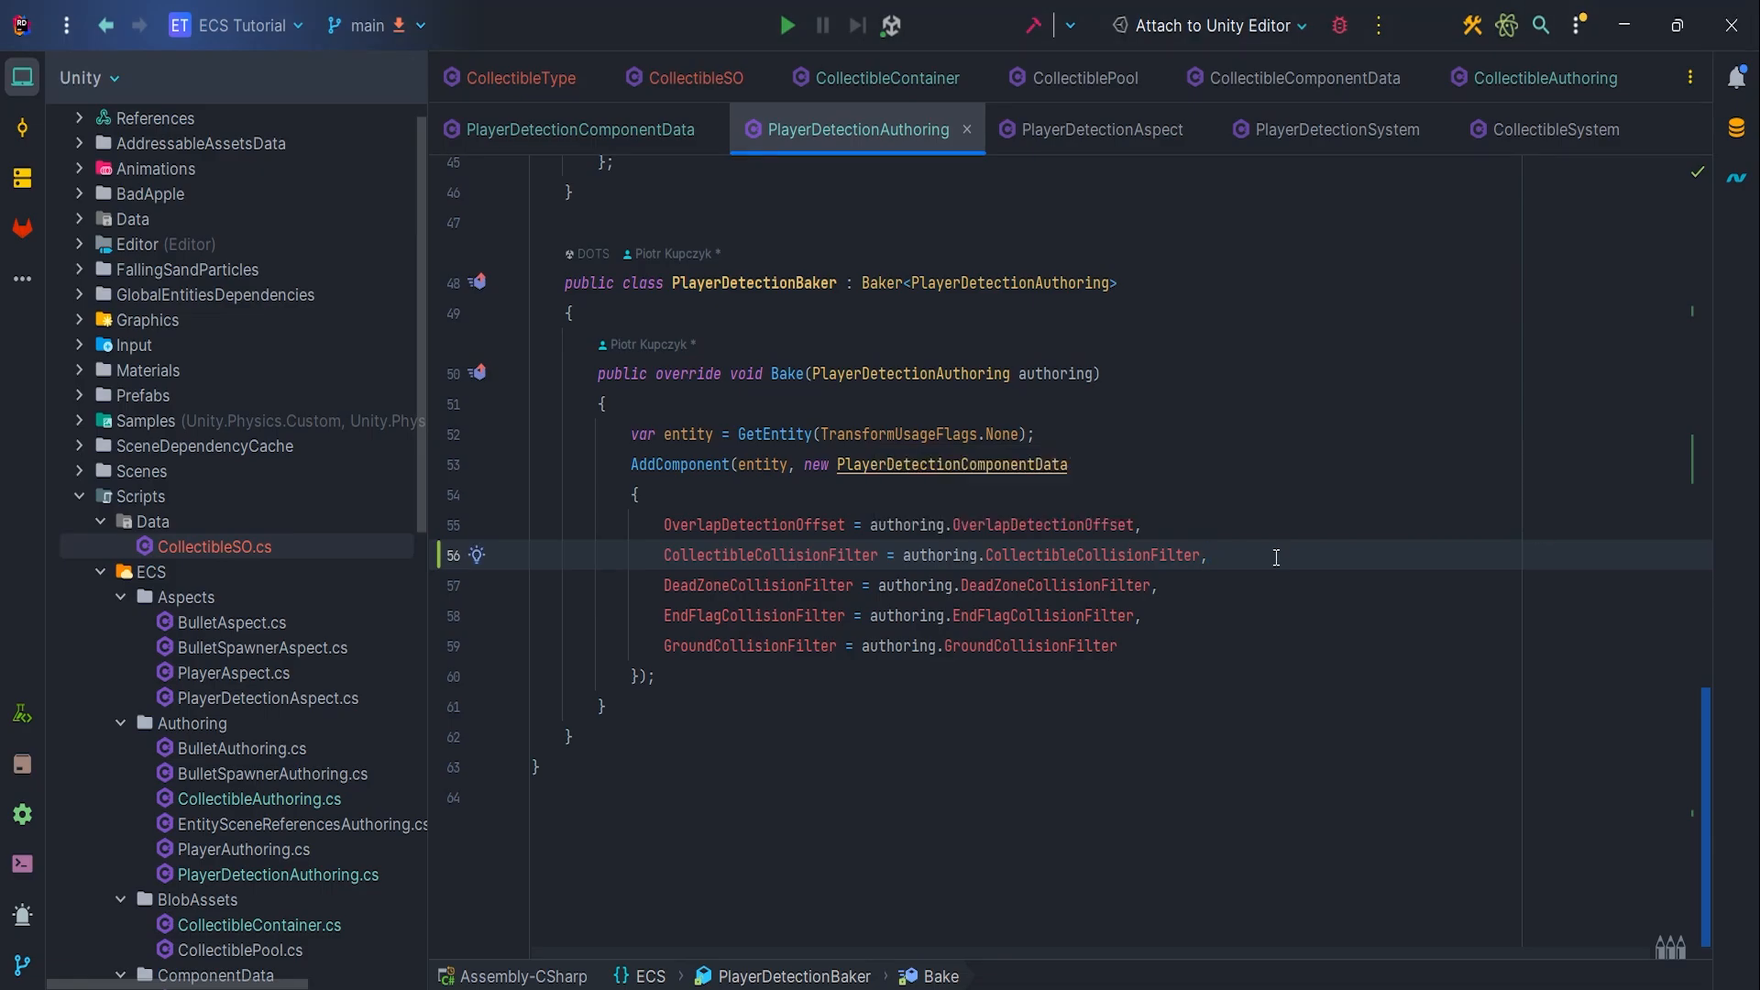
pyautogui.click(1103, 129)
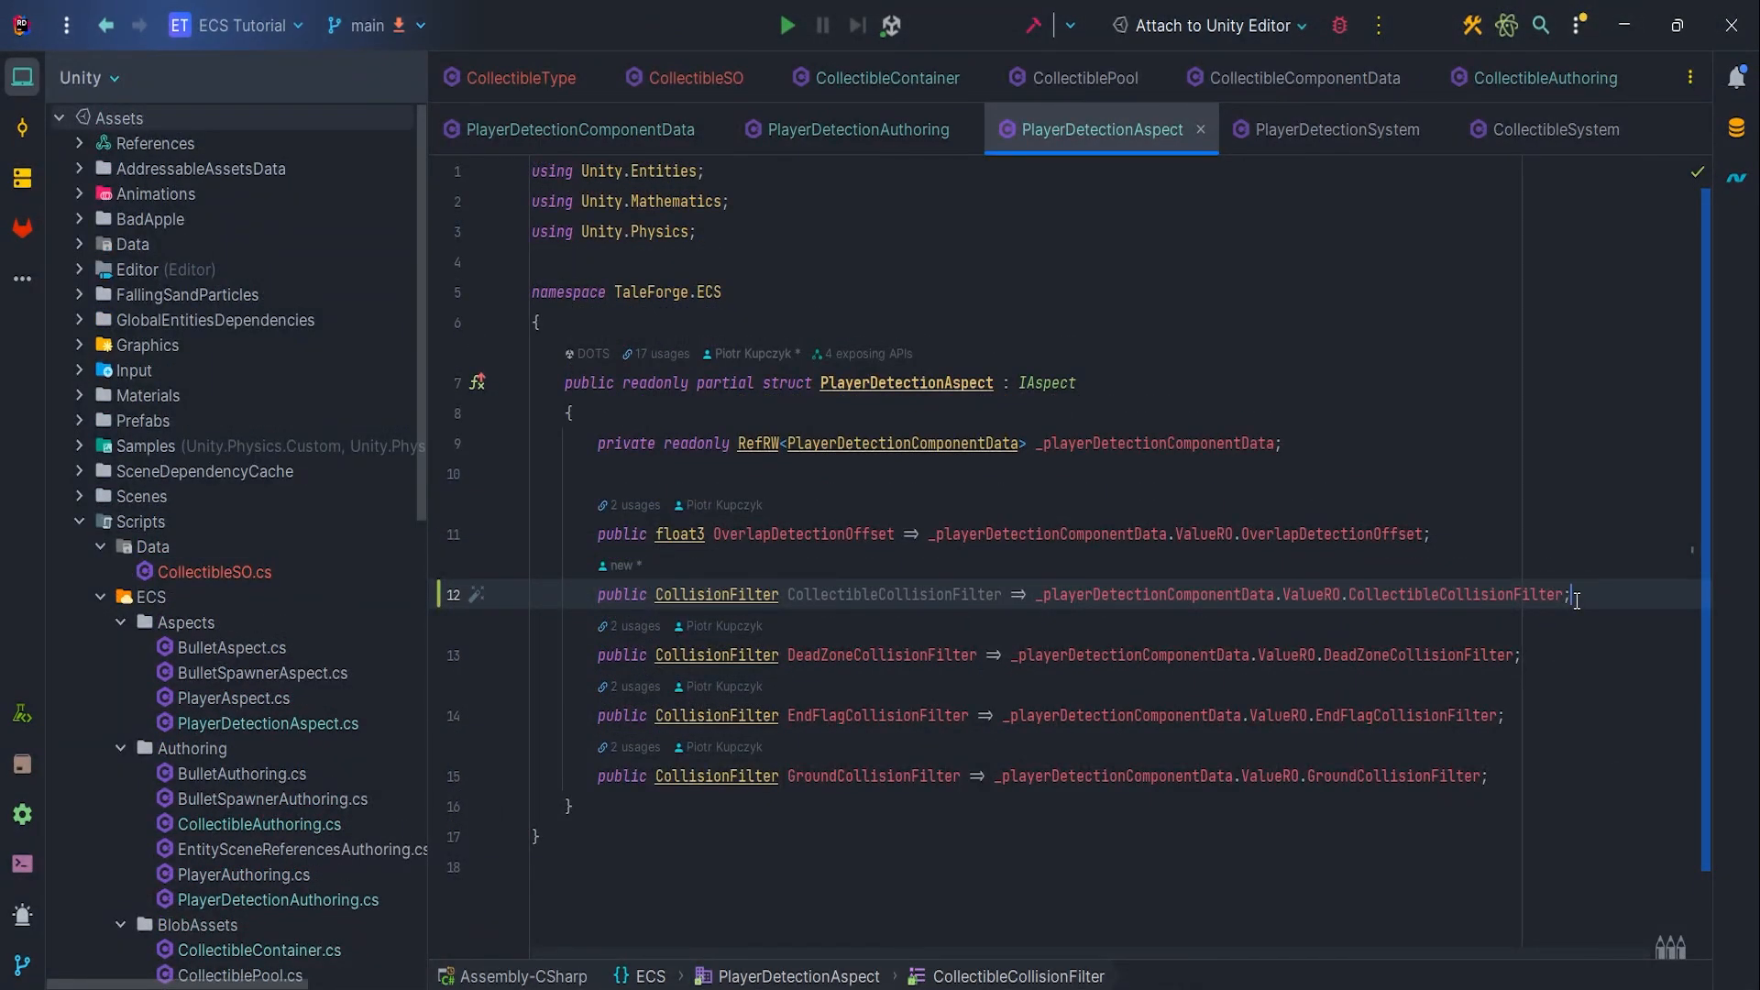
# Add a private CollisionFilter _collectibleCollisionFilter field to PlayerDetectionSystem
pyautogui.click(1335, 129)
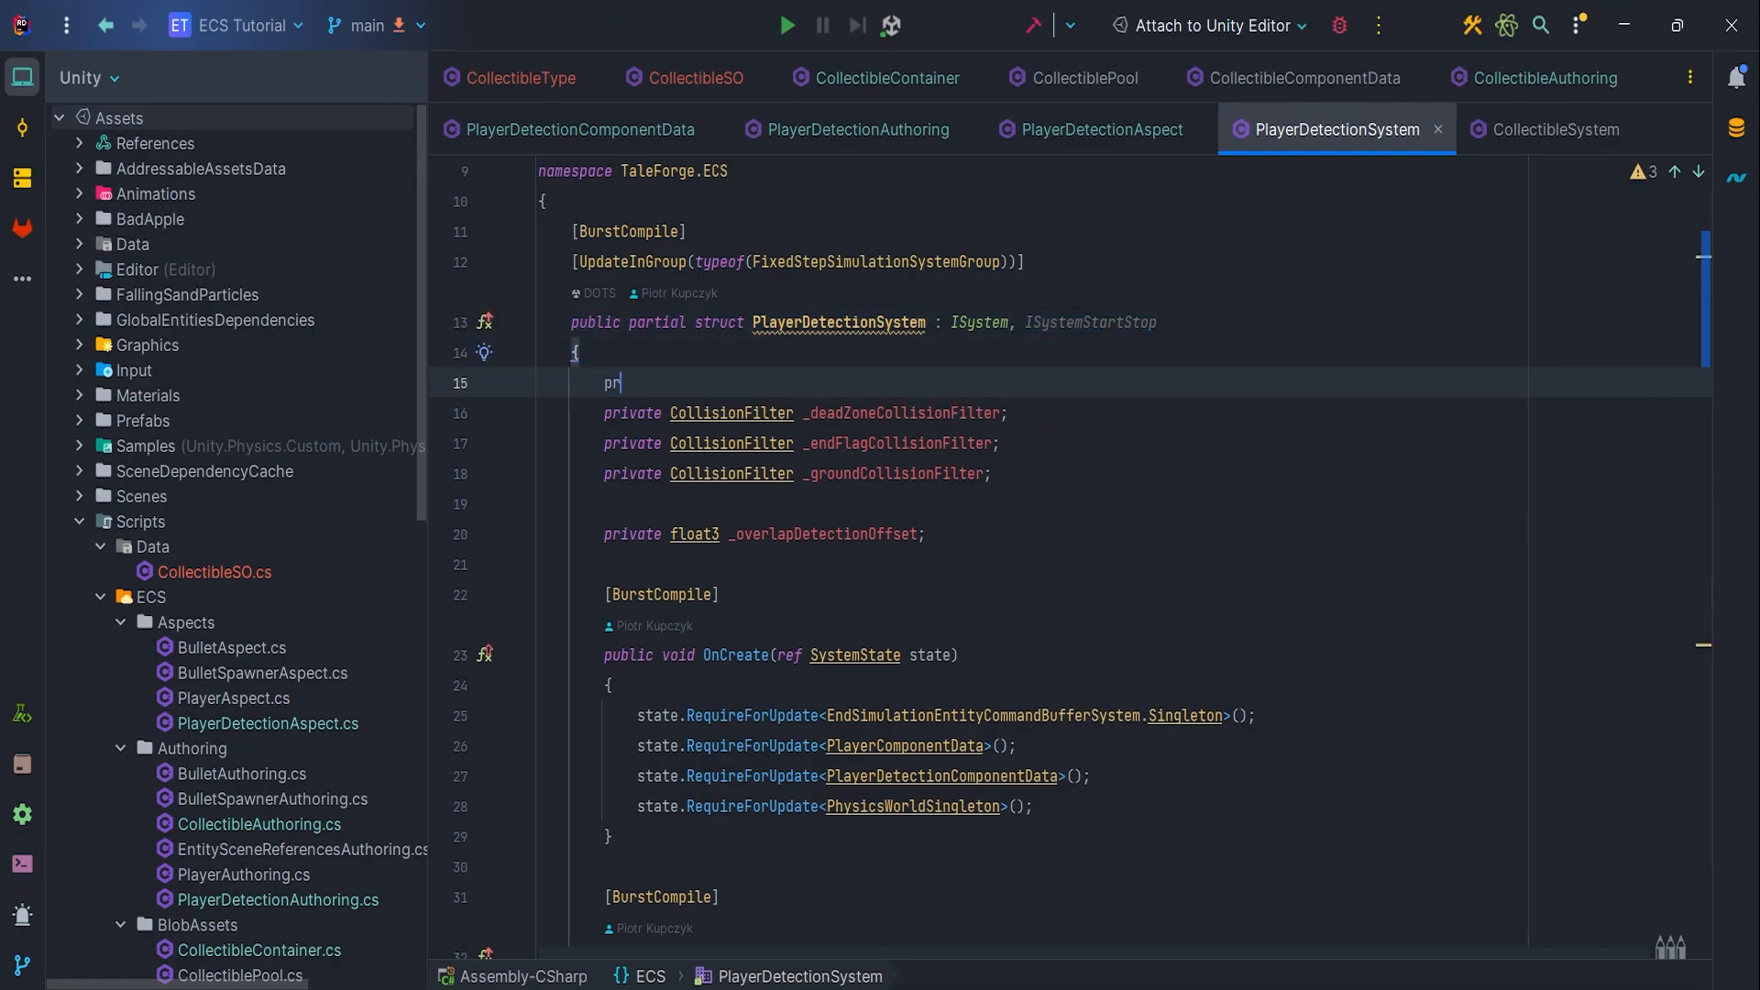
pyautogui.write('ivate CollisionFilter')
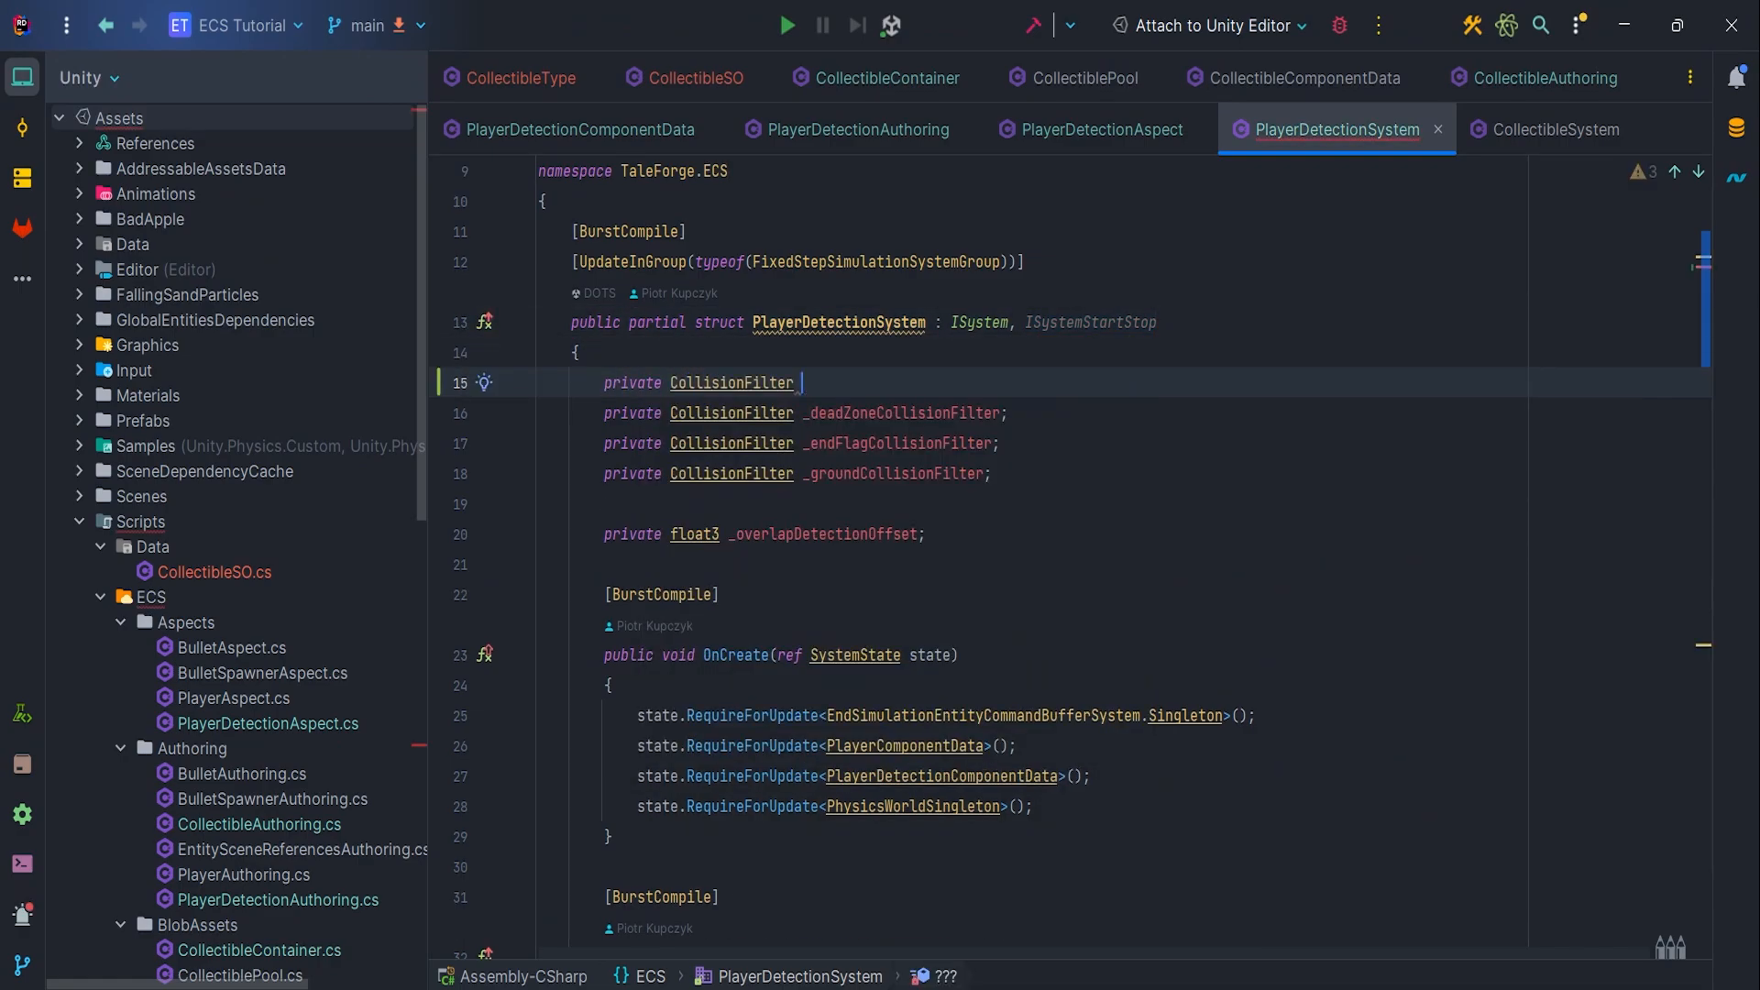
pyautogui.write('_collectibleCollisionFilter;')
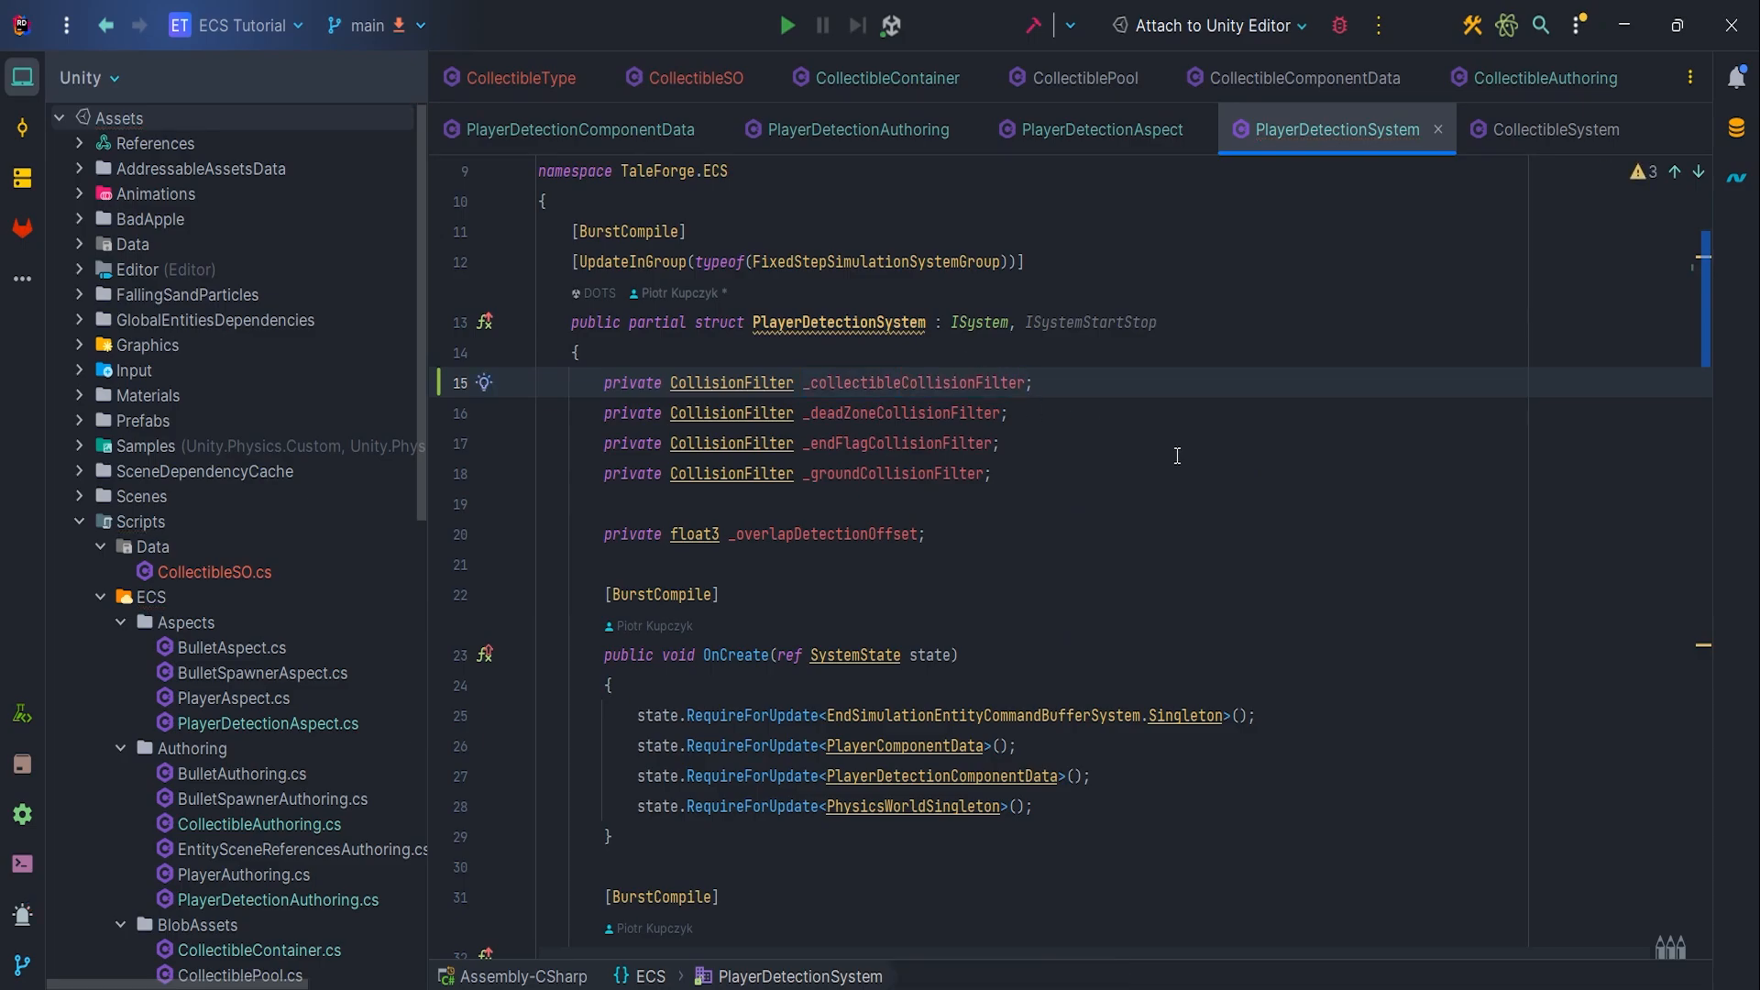
pyautogui.scroll(-3)
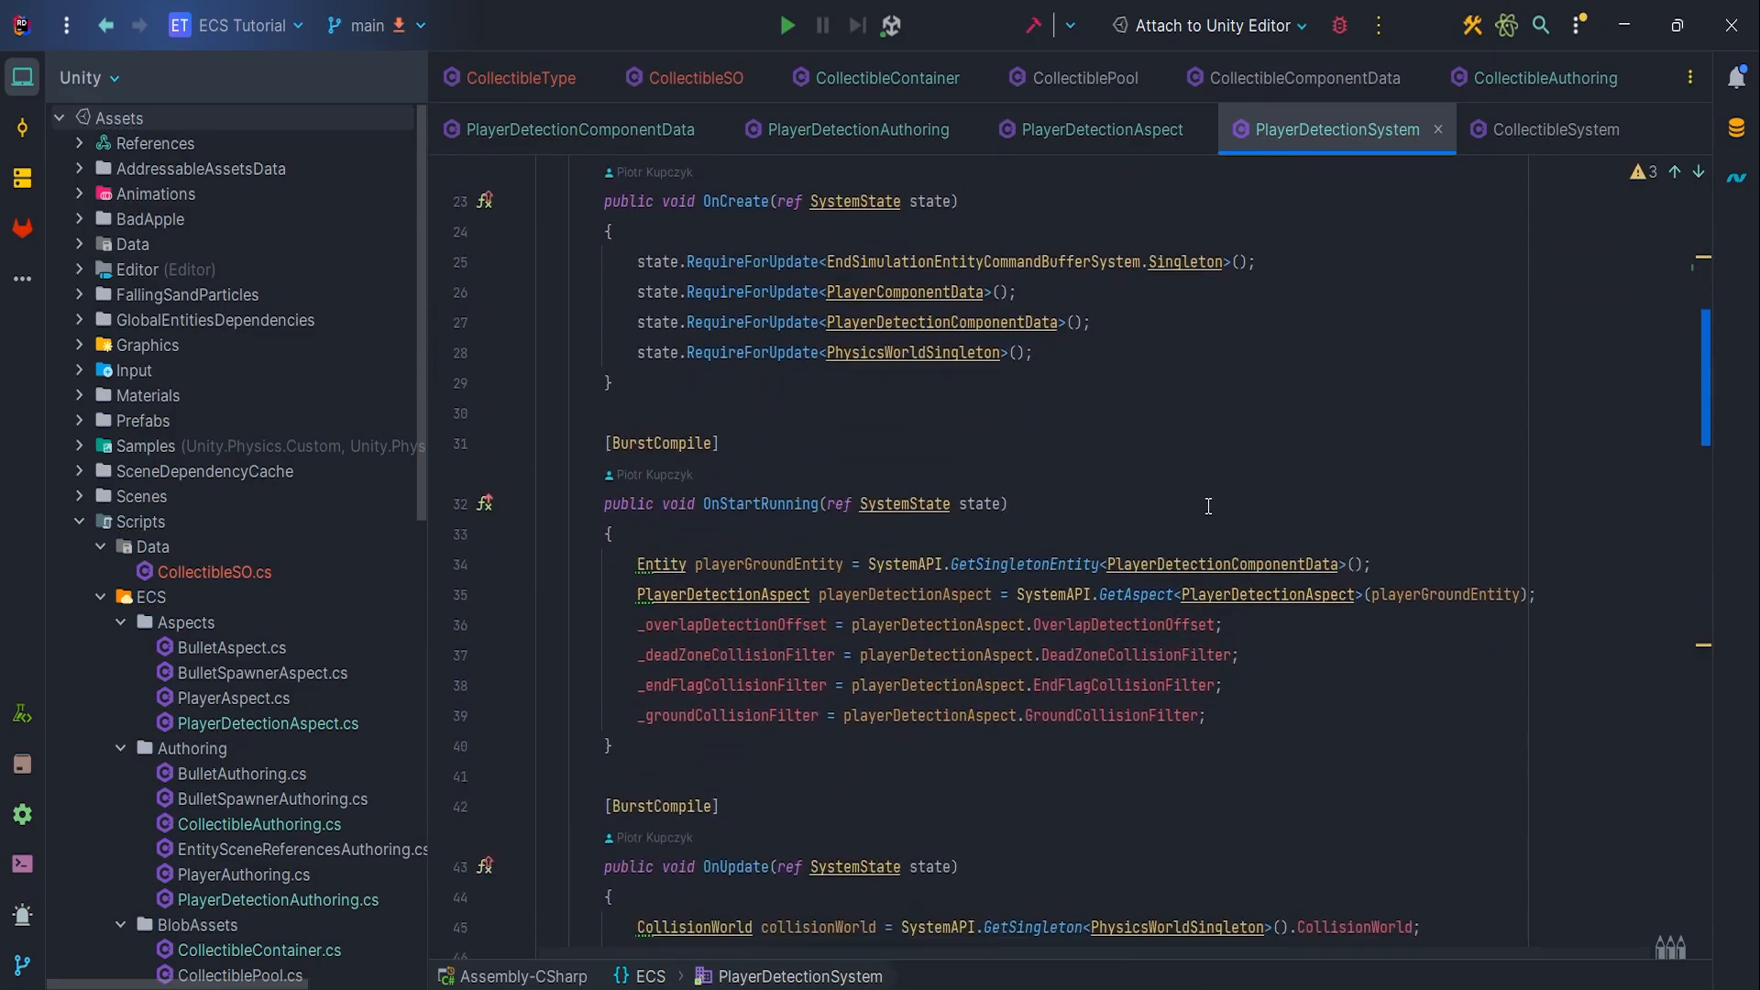
# Pass _collectibleCollisionFilter into PlayerDetectionJob's new public CollectibleCollisionFilter field
pyautogui.write('Co')
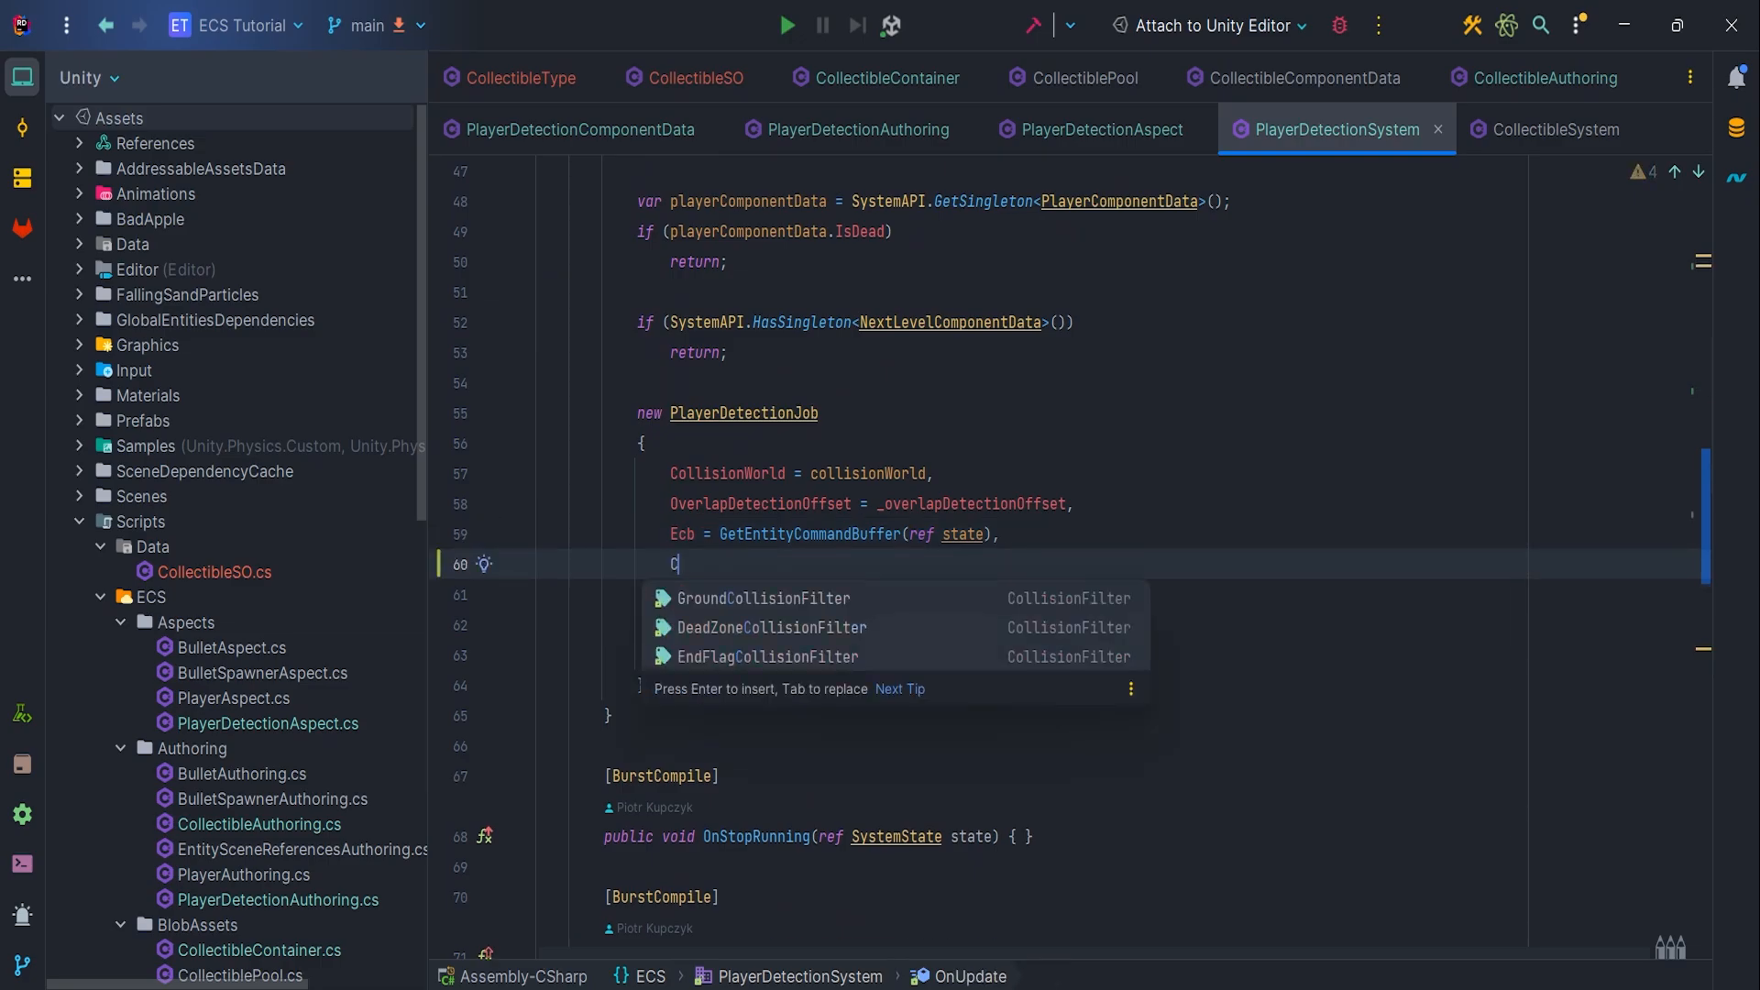
pyautogui.write('CollectibleCollisionFi')
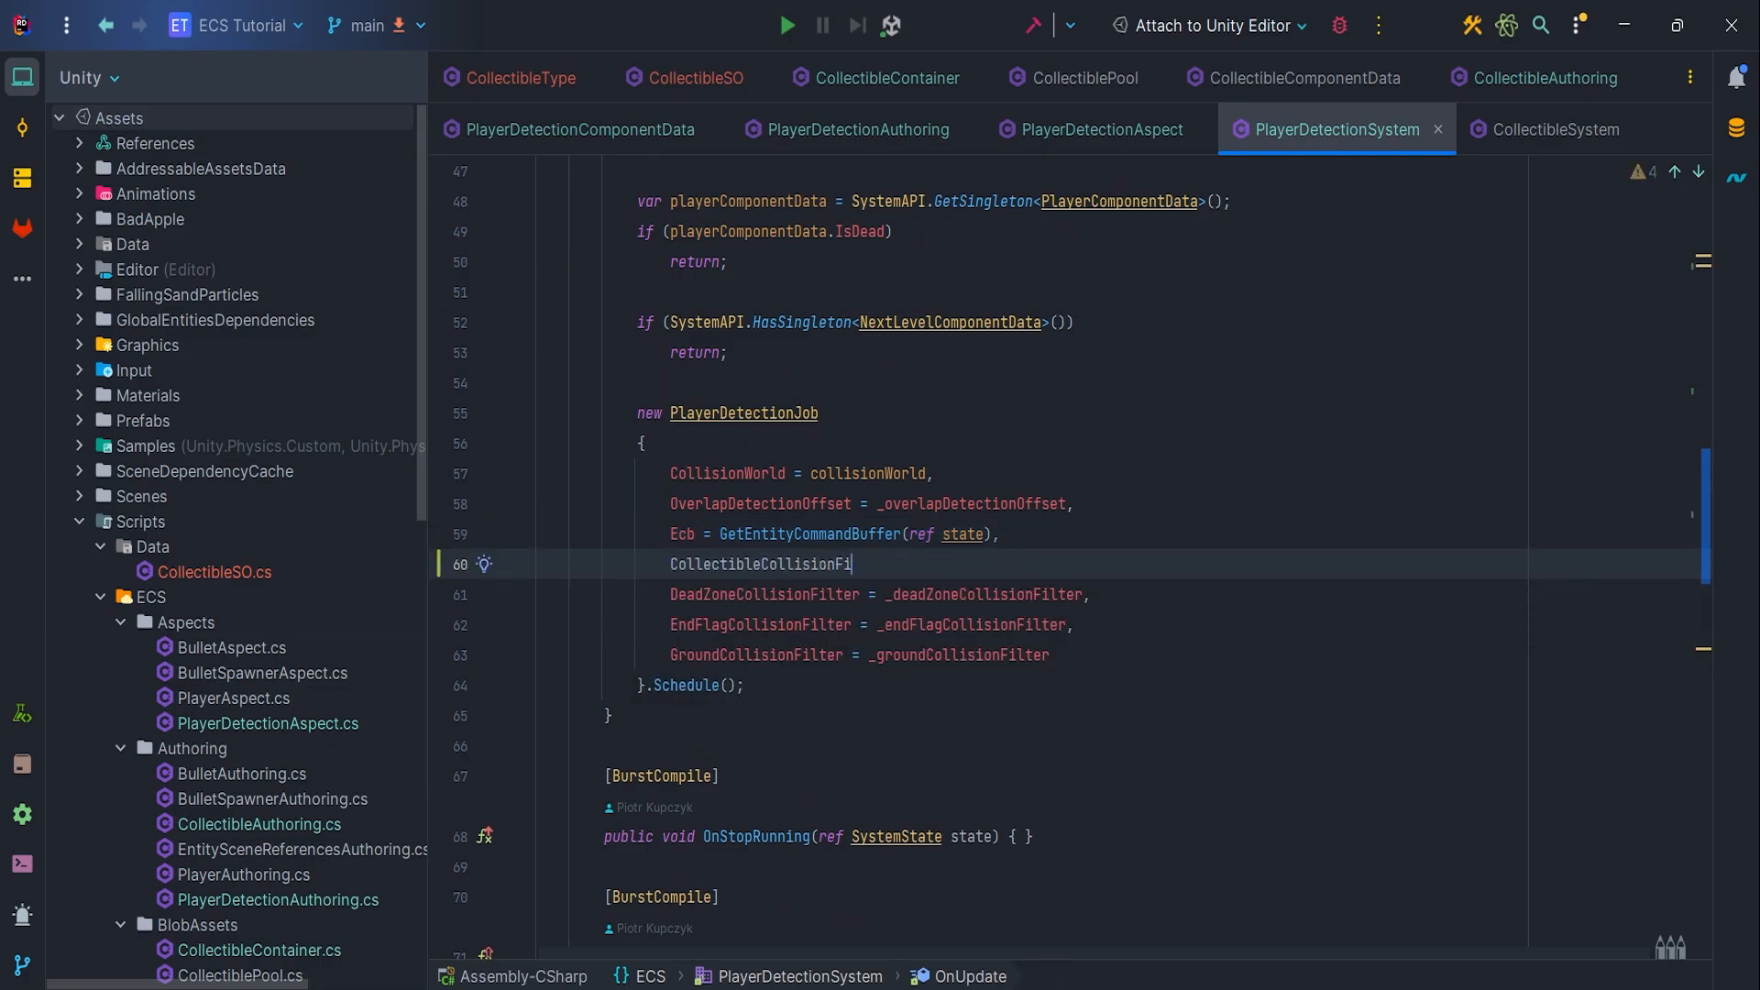
pyautogui.write('ilter = _collectibleCollisionFilter,')
pyautogui.write('public CollisionFilter C;')
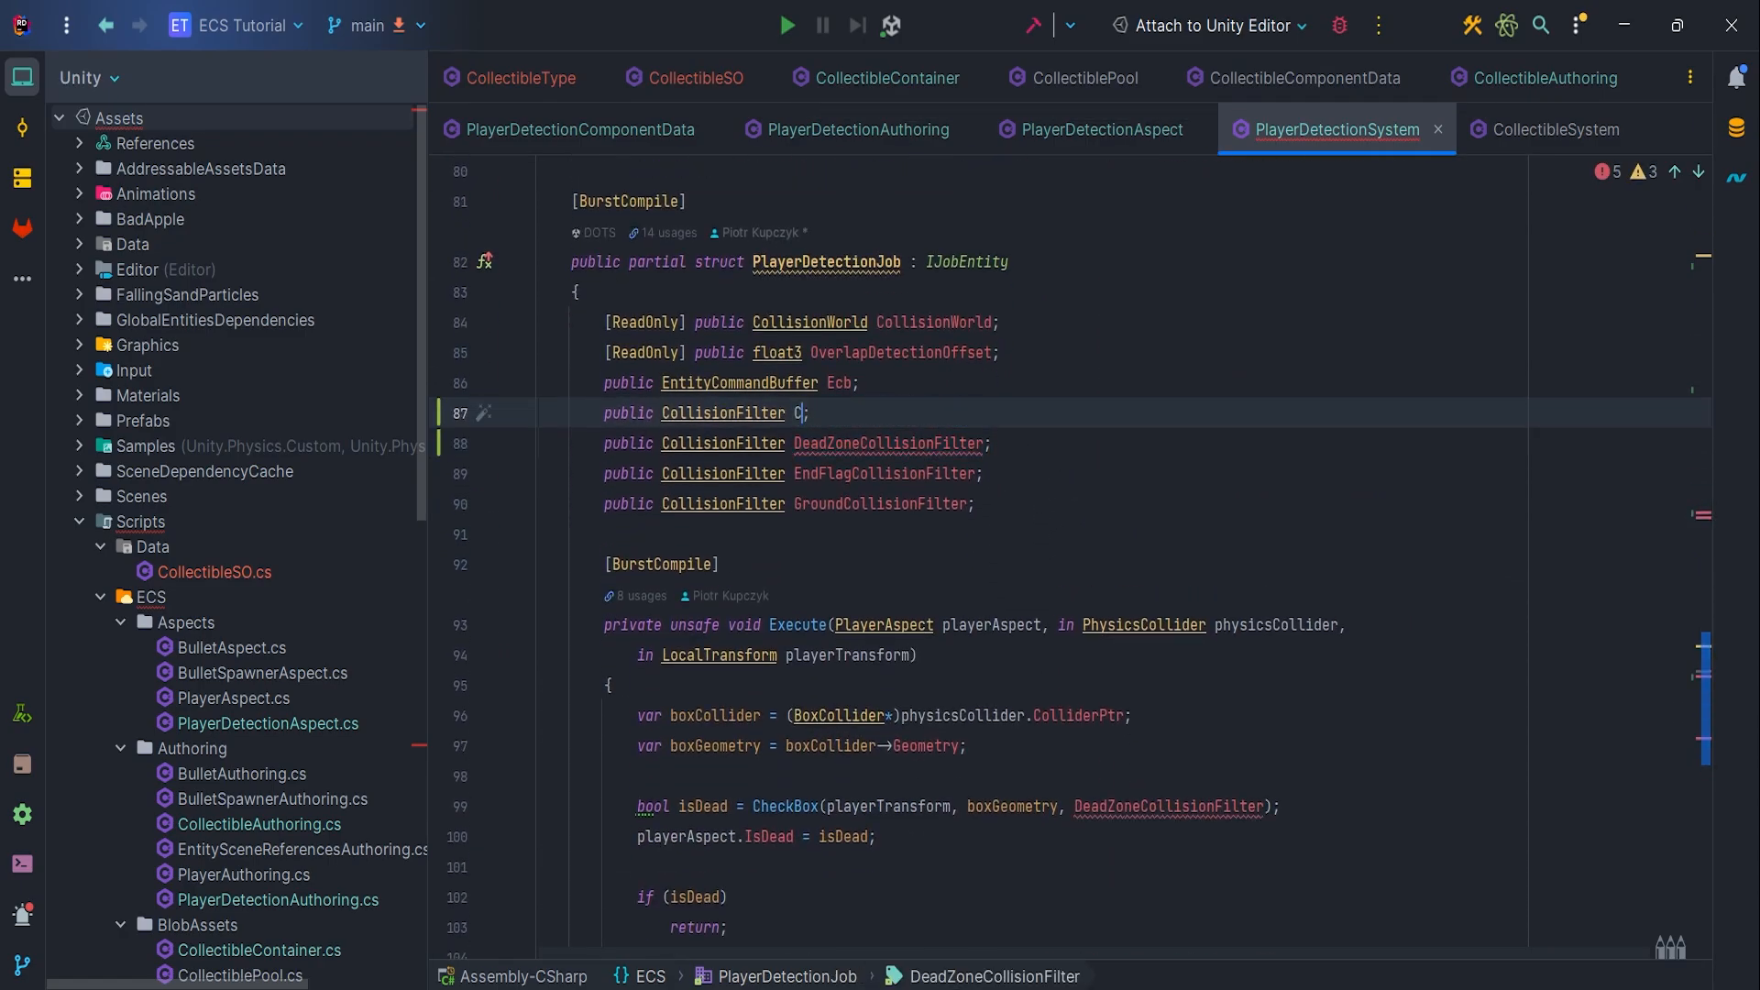
pyautogui.write('ollectibleCollisionFilter')
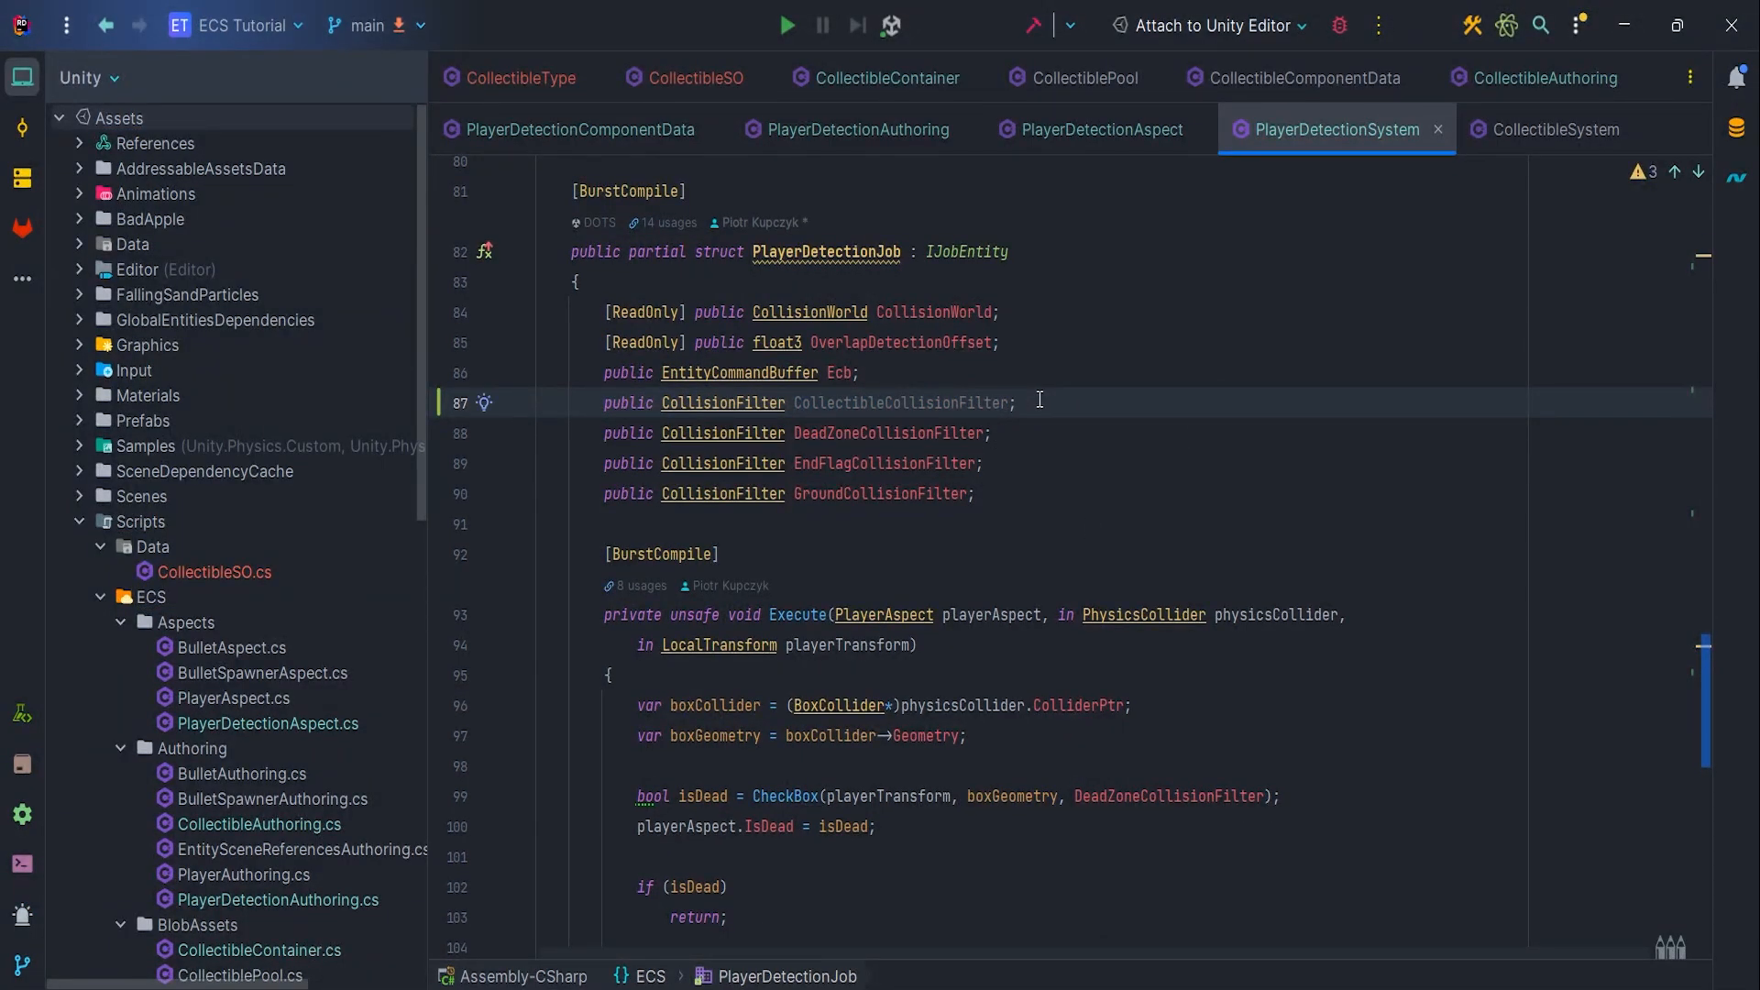
pyautogui.scroll(-3)
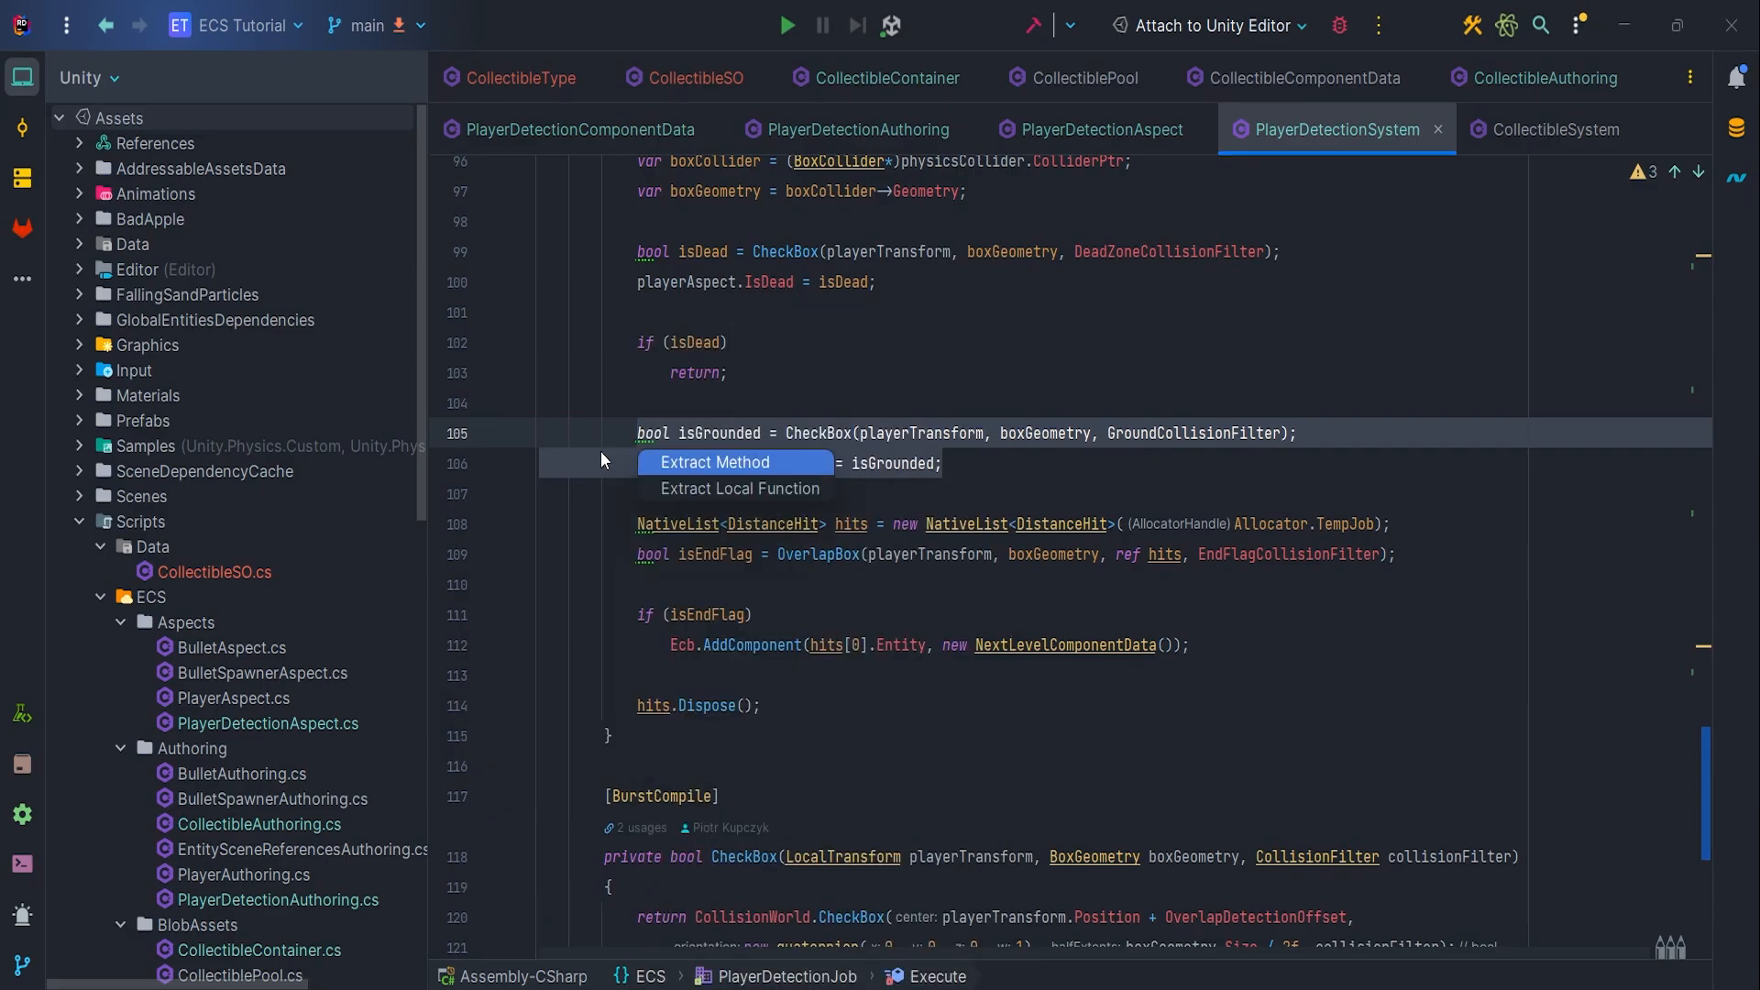
# Extract the ground check into a HandleGroundCollisionDetection method
pyautogui.click(714, 462)
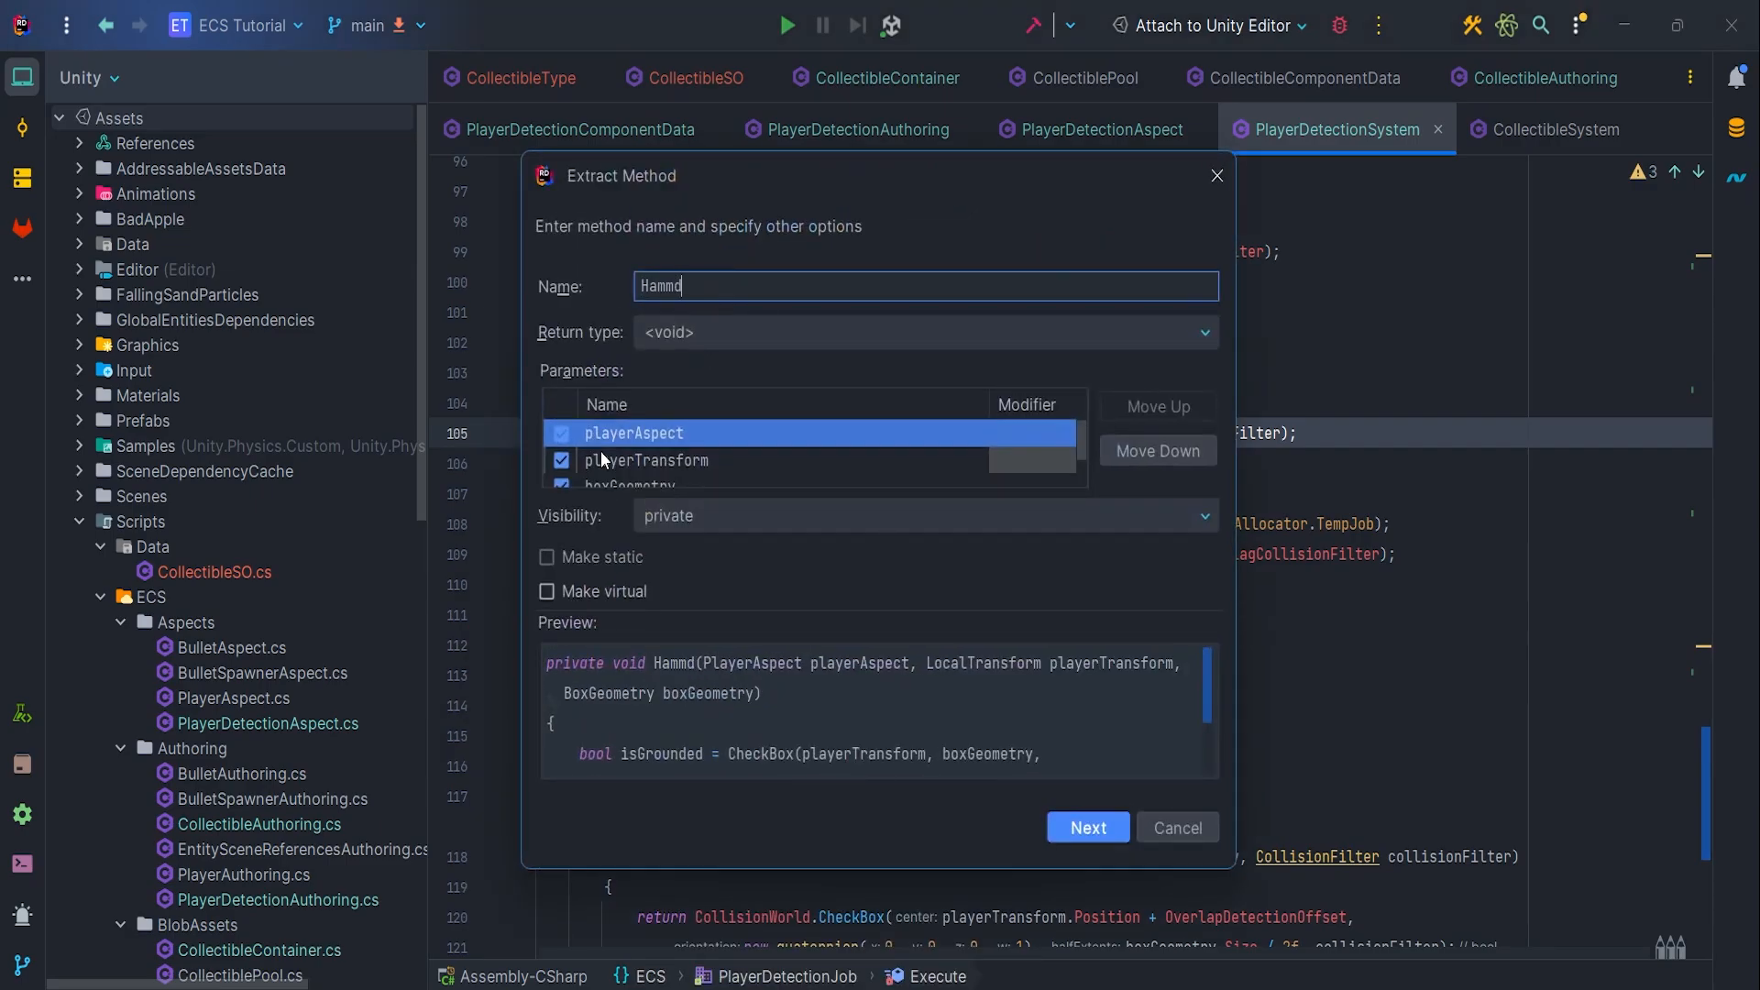
pyautogui.write('HandleGroundCollisionDetecti')
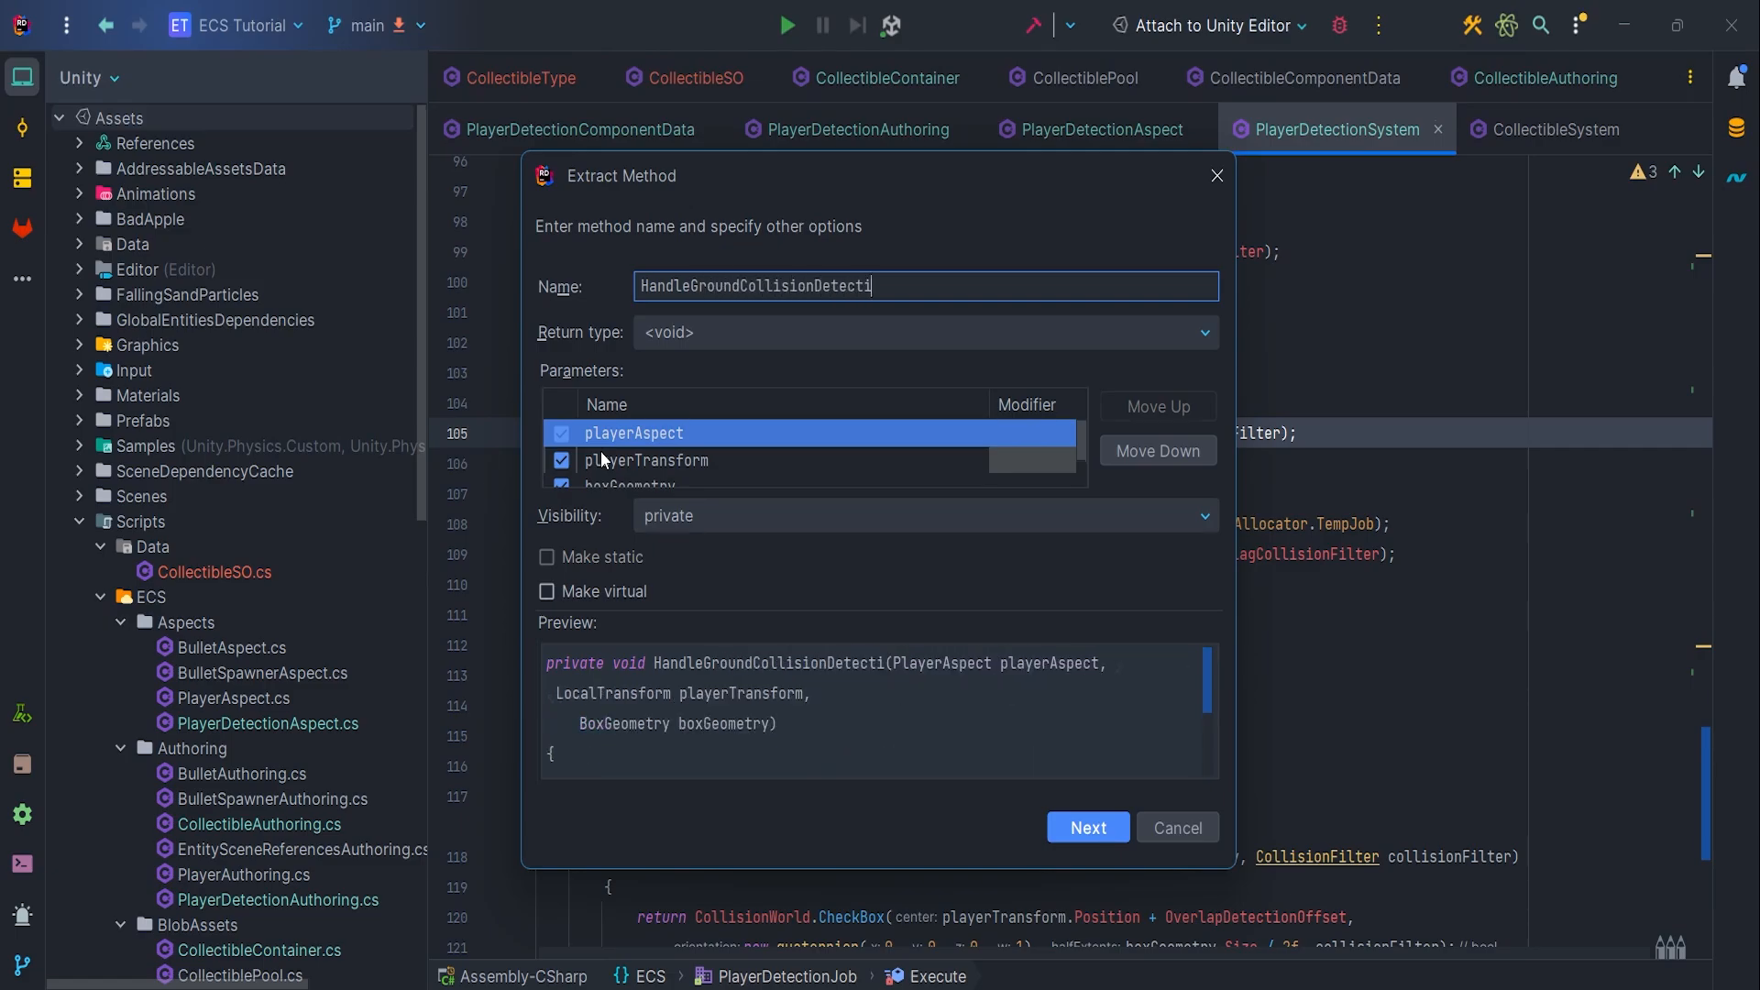
pyautogui.click(1088, 827)
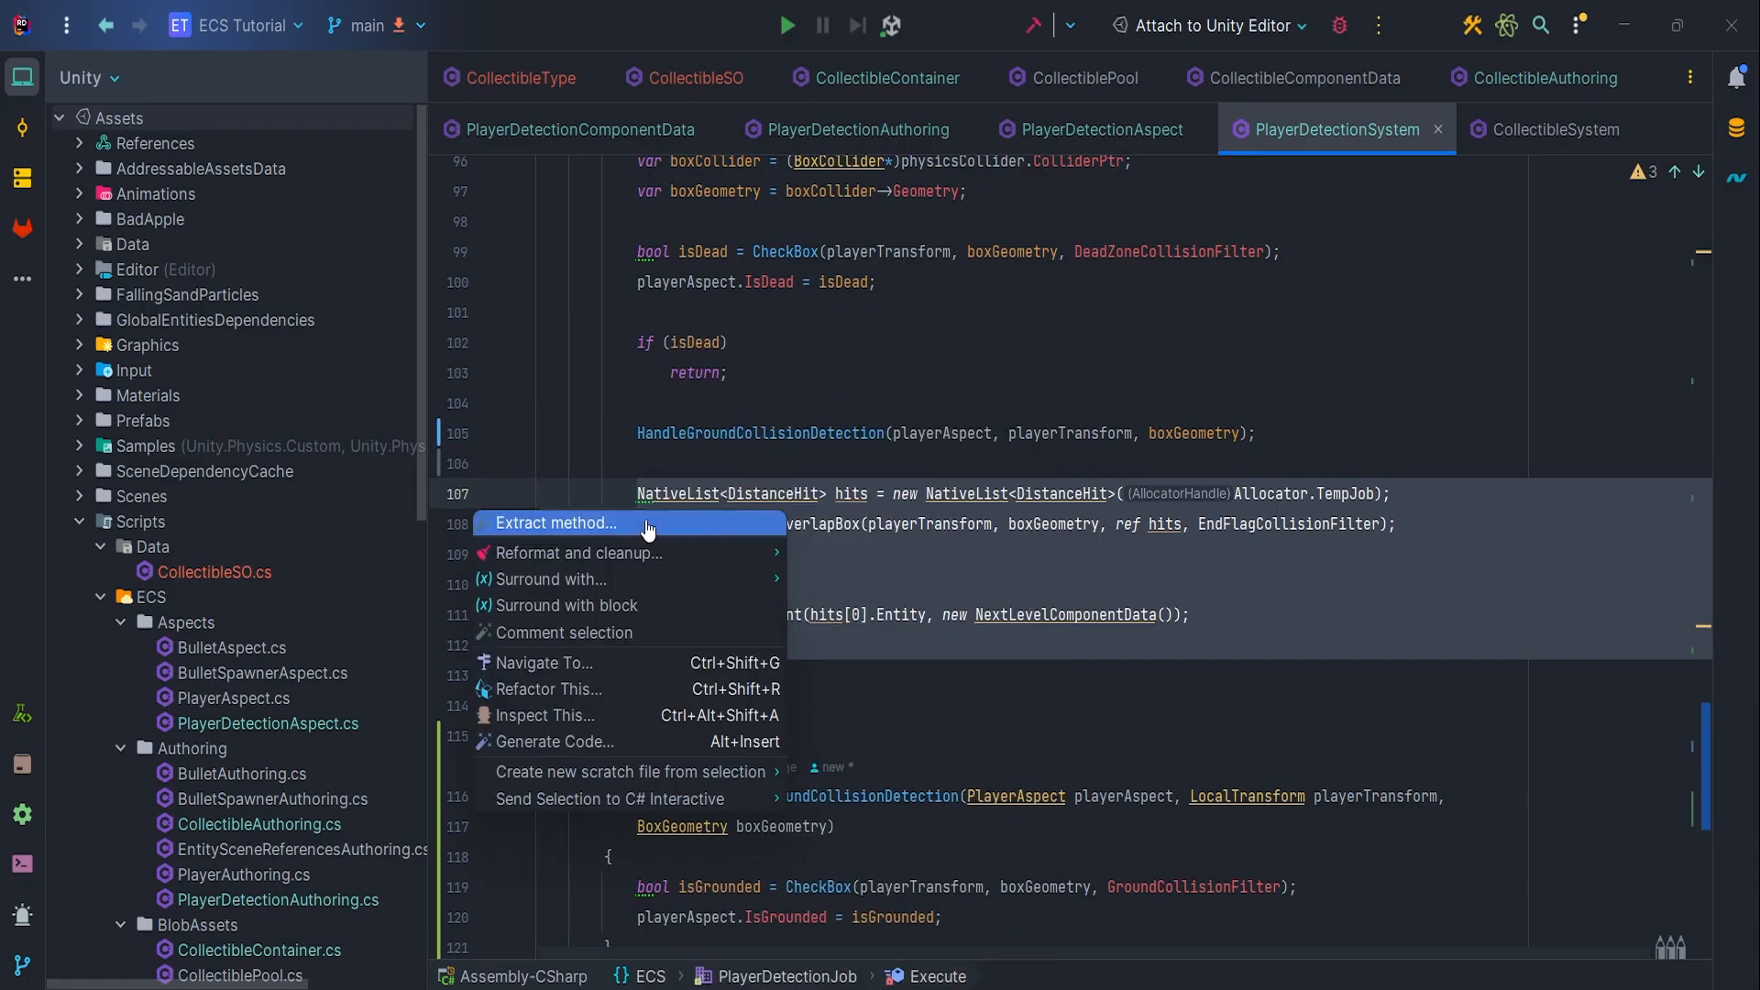
# Extract the end-flag check into a HandleEndFlagCollisionDetection method
pyautogui.click(554, 523)
pyautogui.write('HandleEndFlagC')
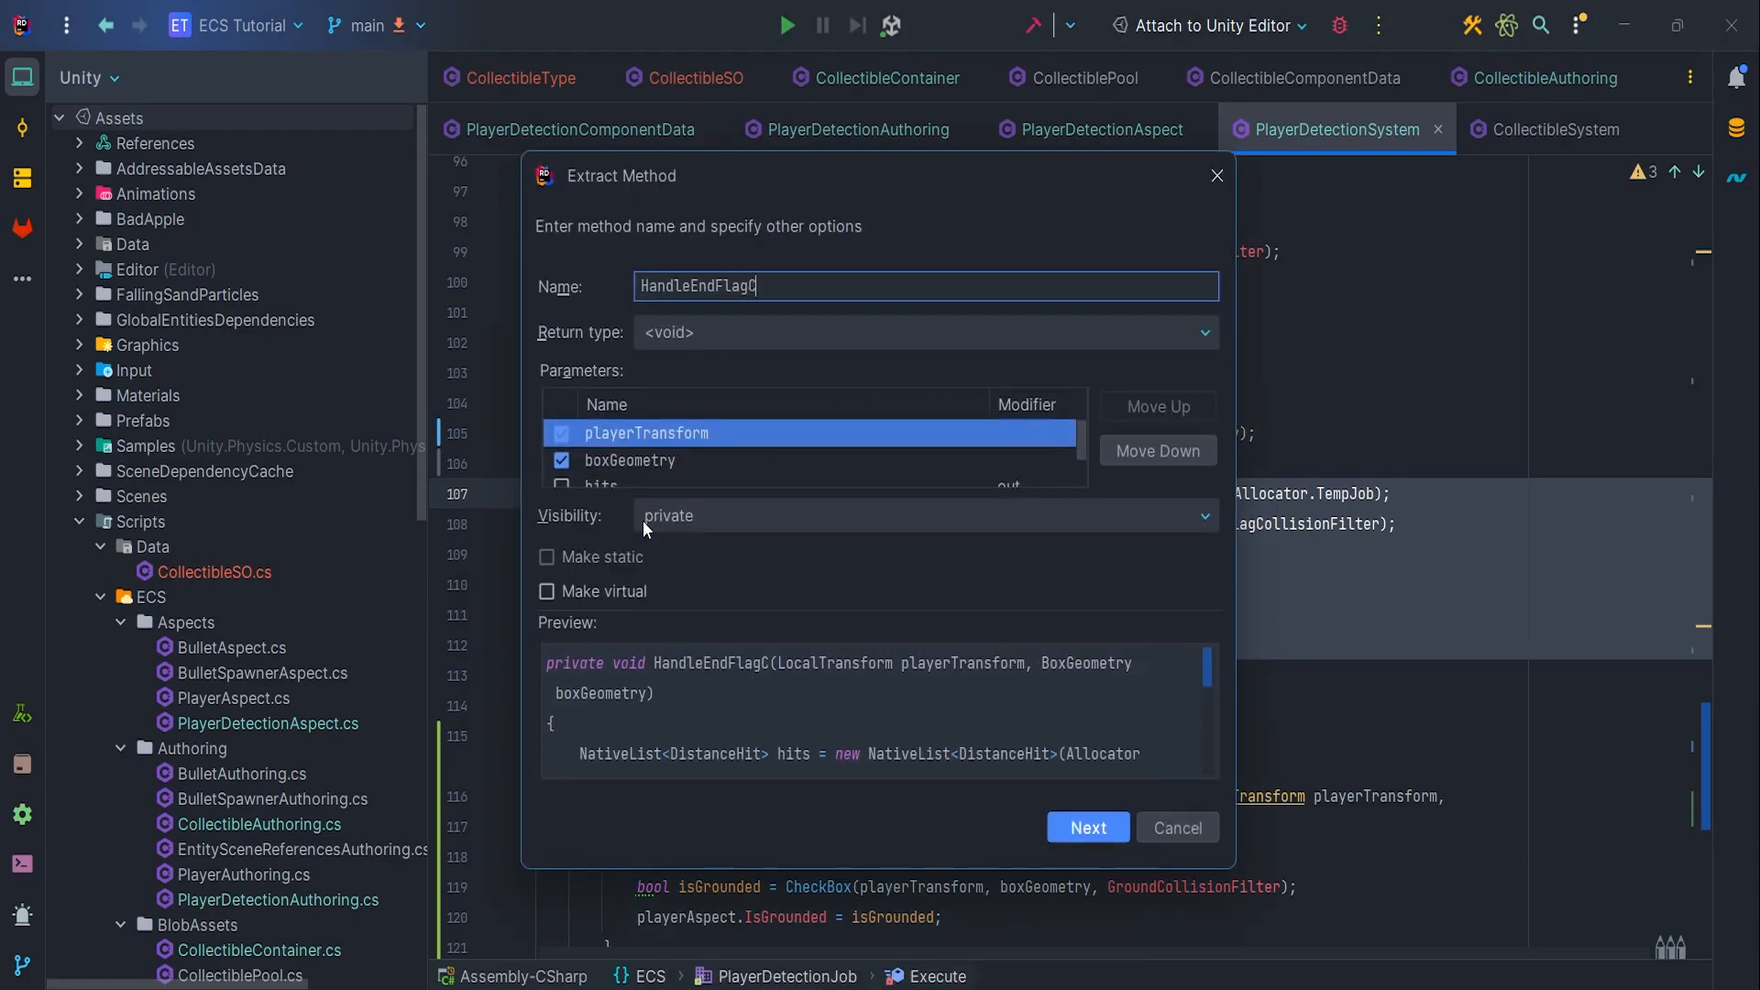
pyautogui.write('ollisionDetection')
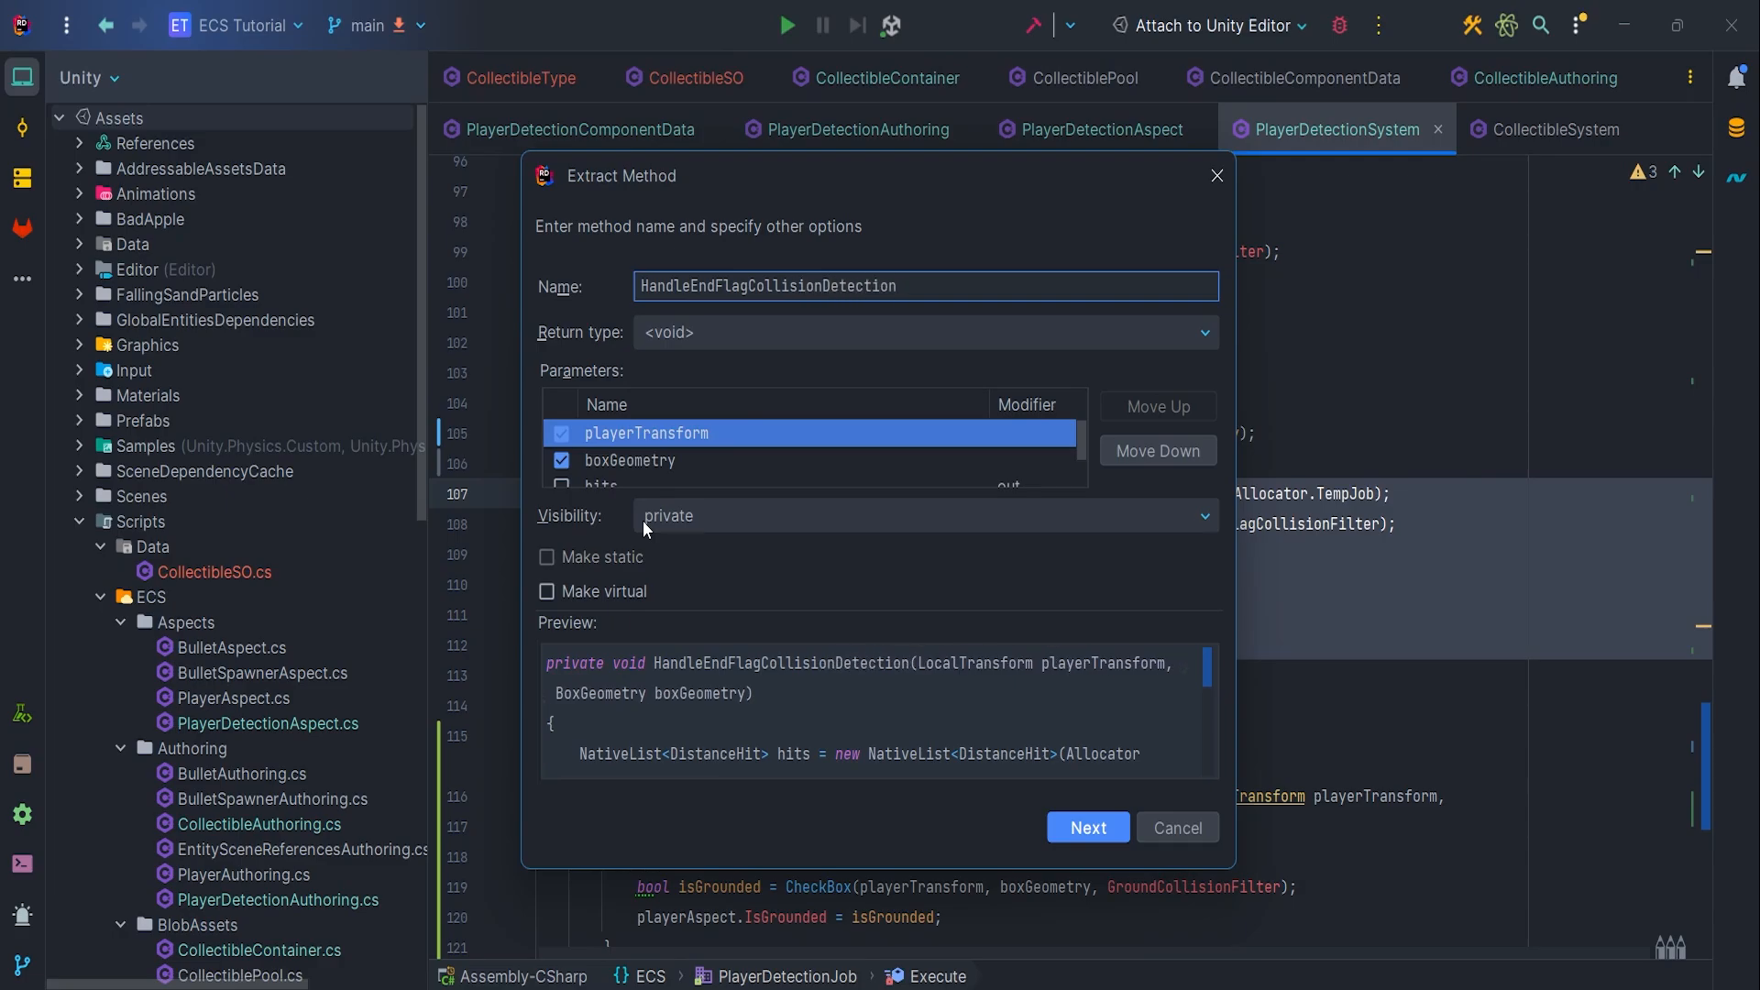
pyautogui.click(1088, 827)
pyautogui.write('H')
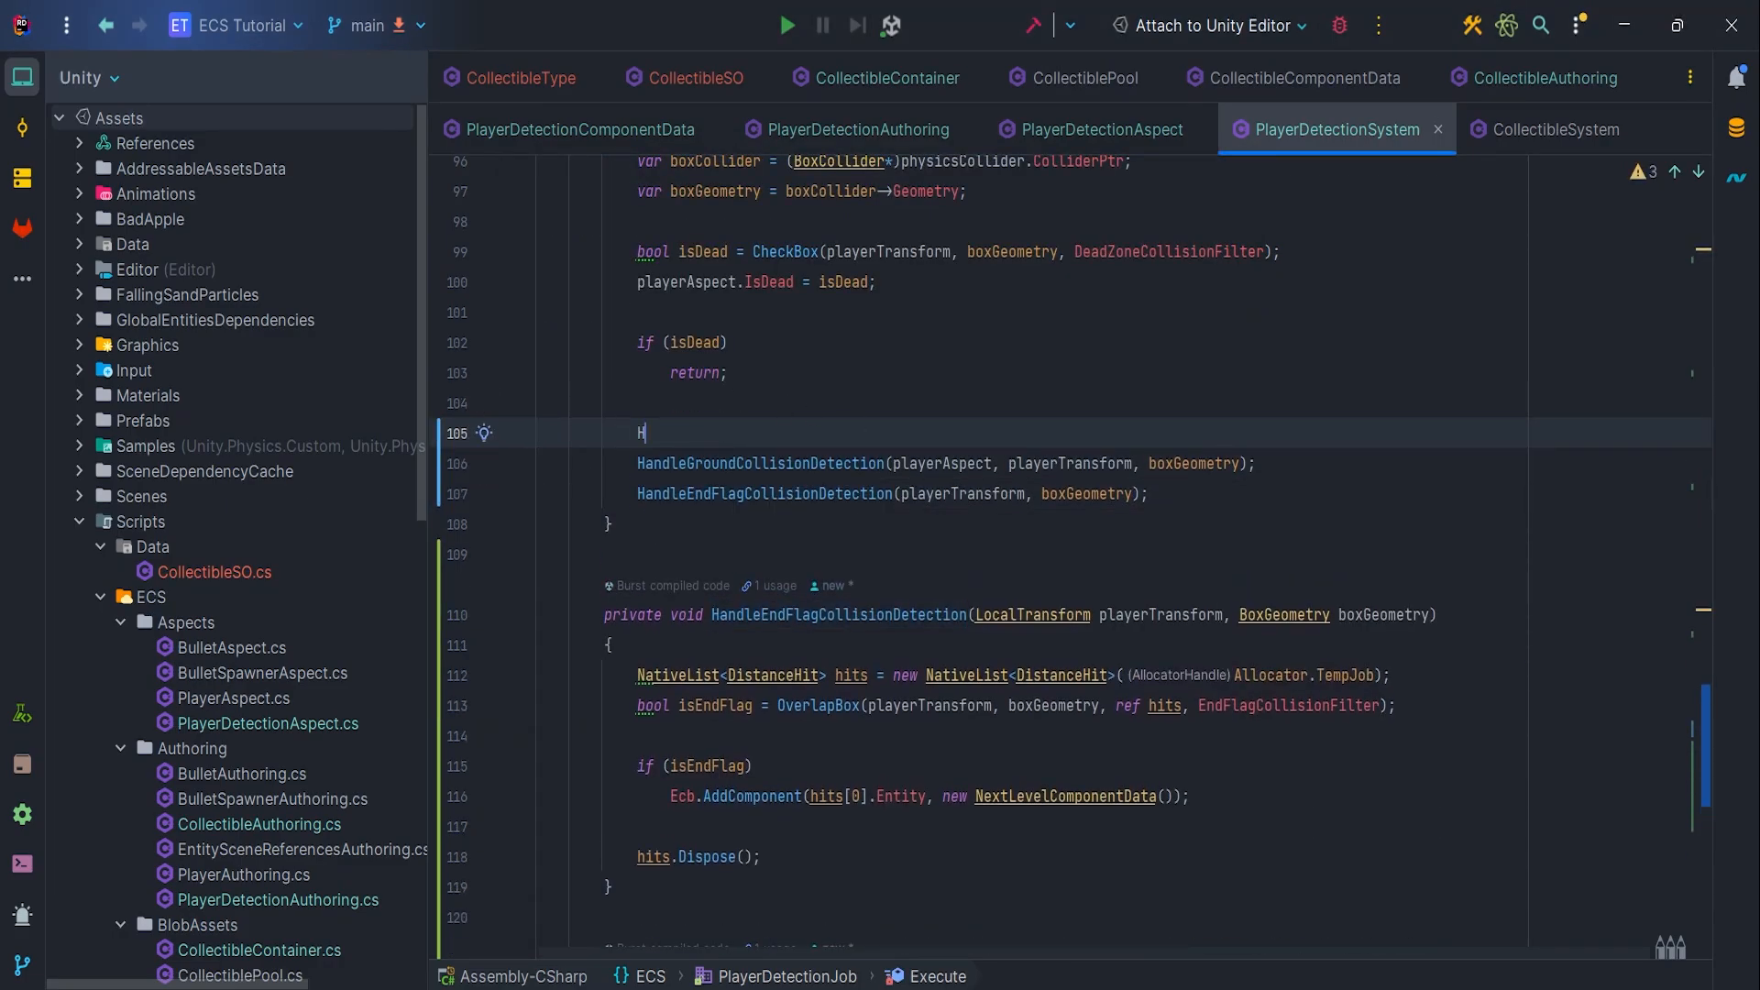
# Call HandleCollectibleCollisionDetection and generate its empty BurstCompile method with a BoxGeometry parameter
pyautogui.write('andleCollectible')
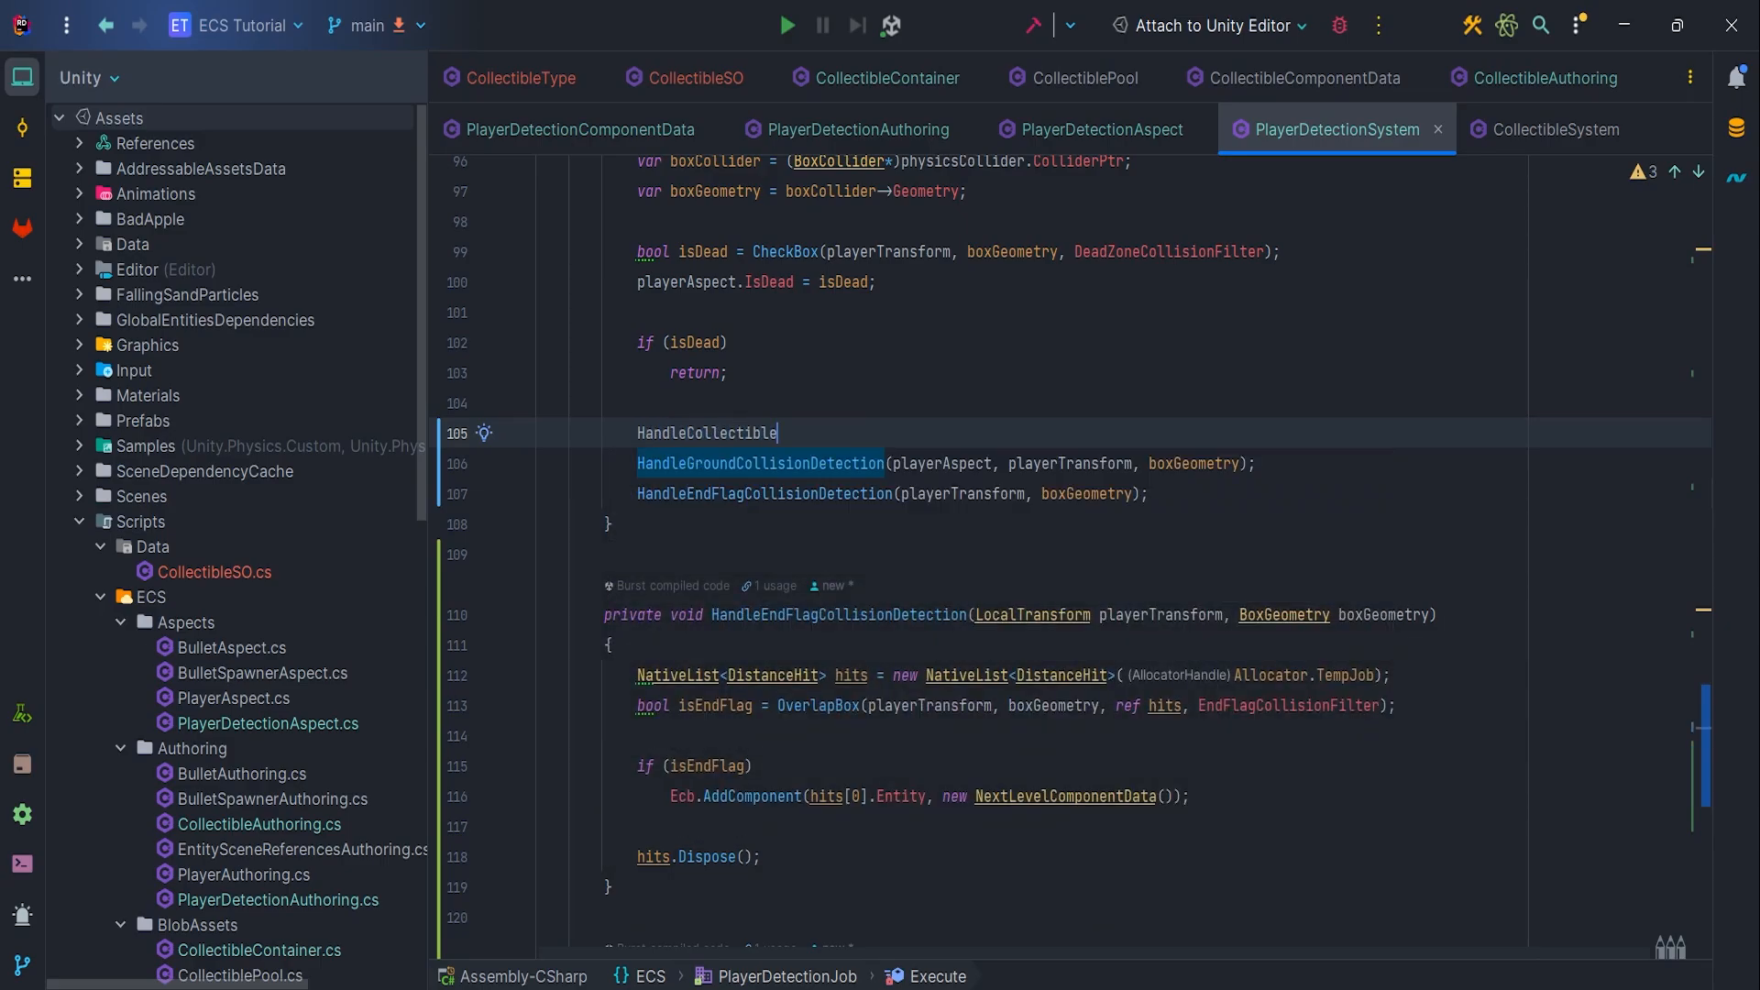
pyautogui.write('CollisionDetection')
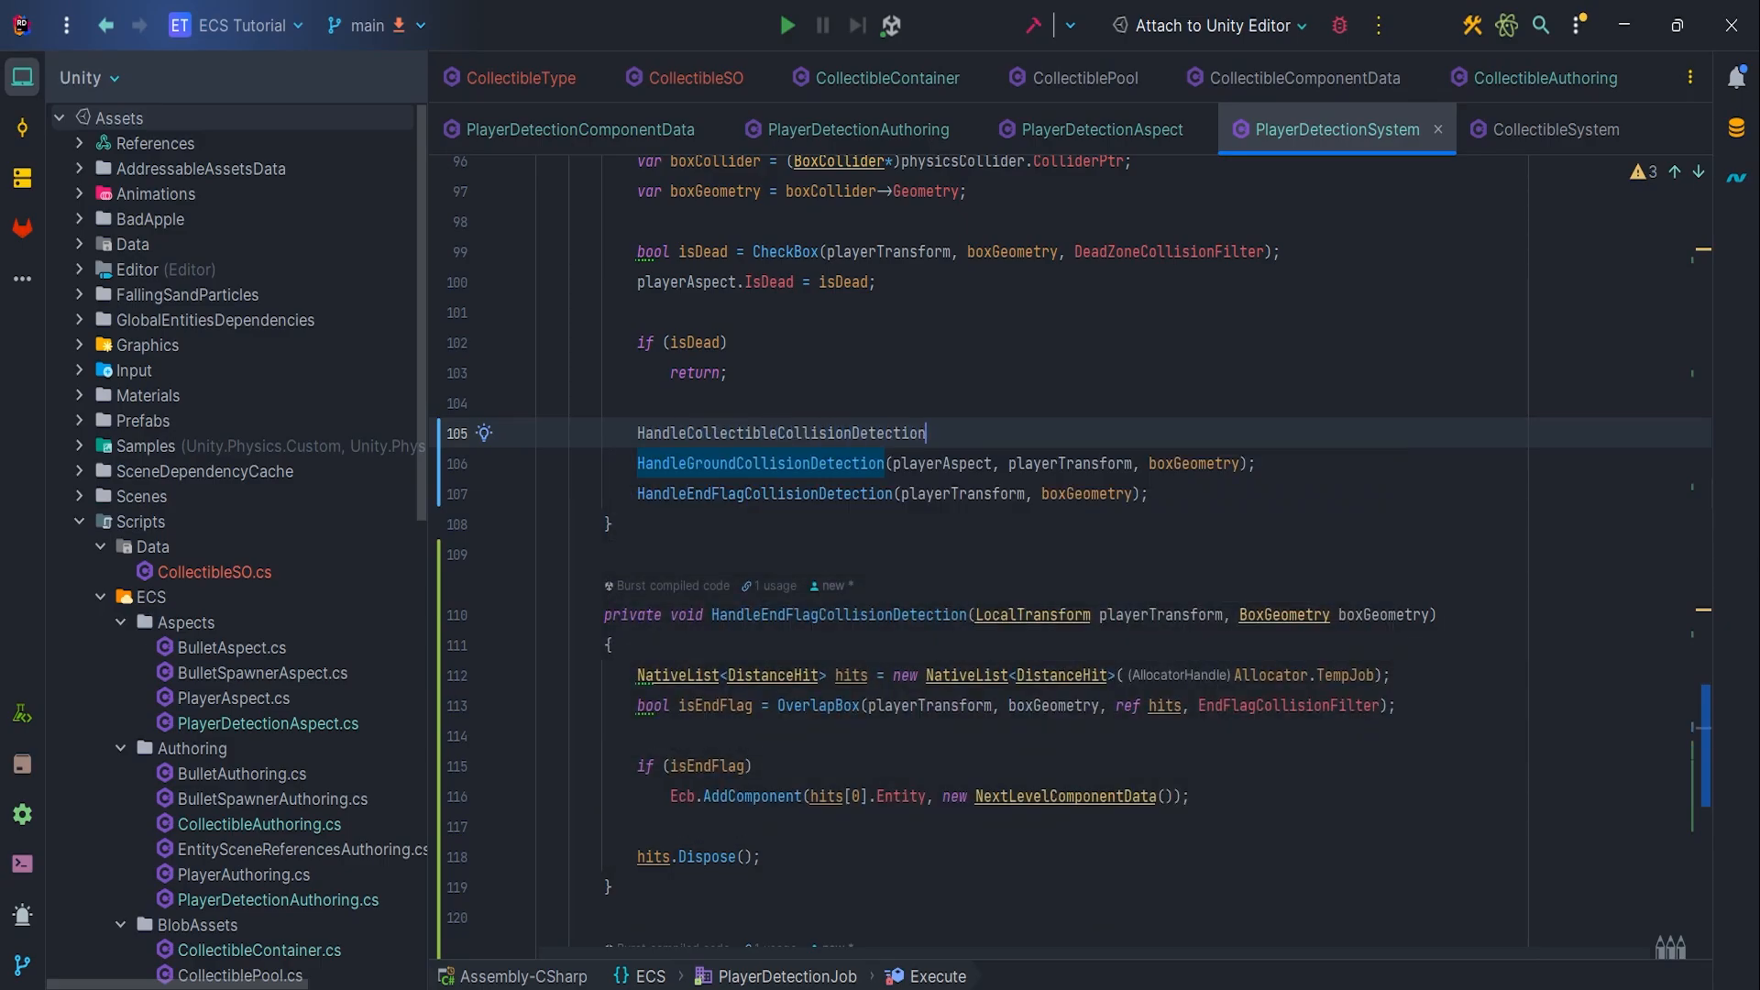
pyautogui.write('()')
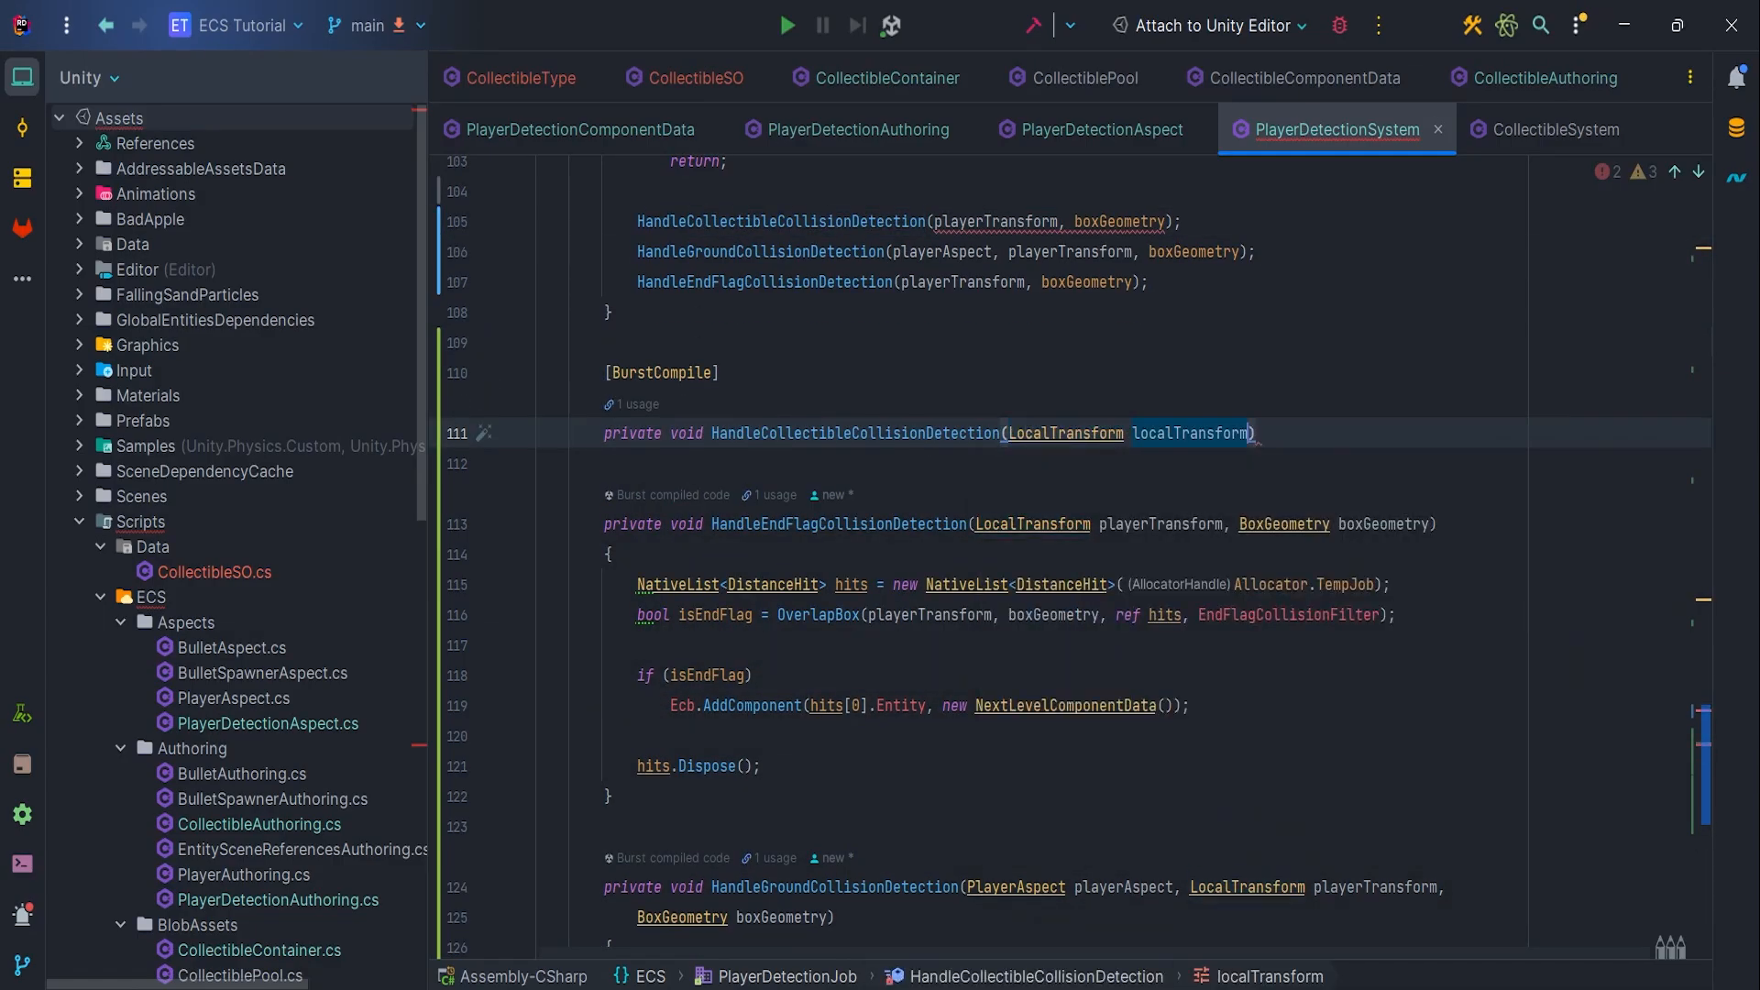
pyautogui.write(', BoxGeometry boxGeometry')
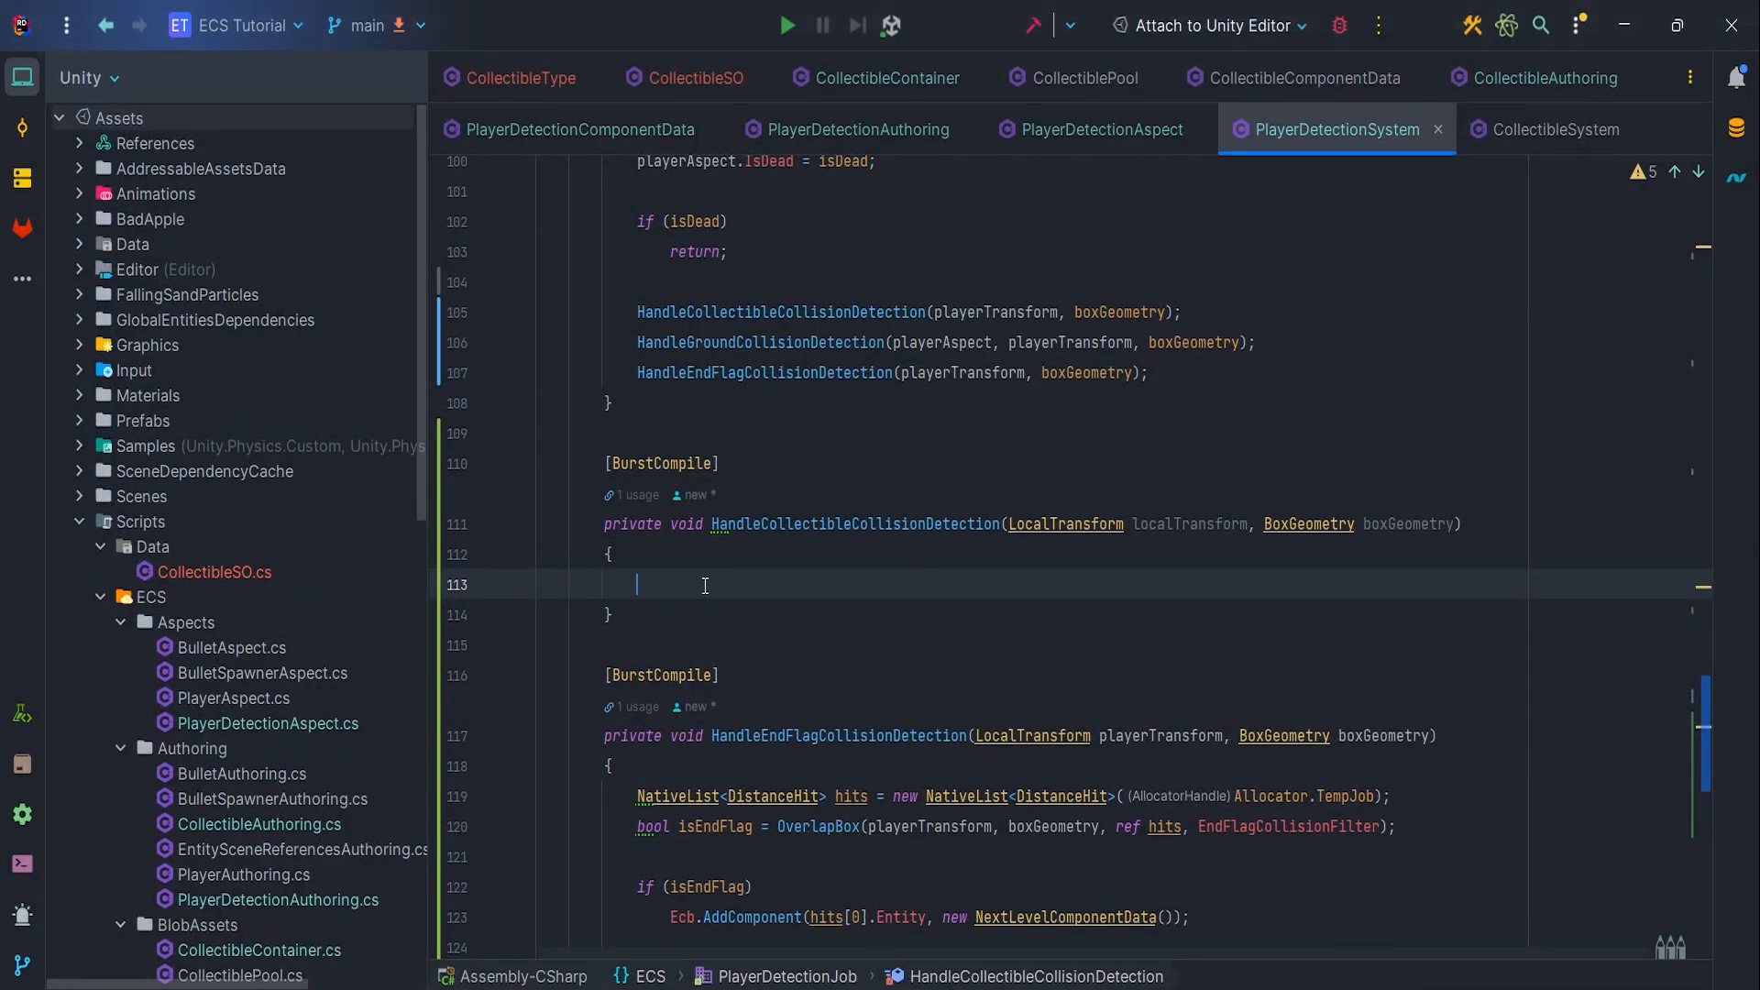
# Create a hits NativeList<DistanceHit> using Allocator.TempJob
pyautogui.write('Na')
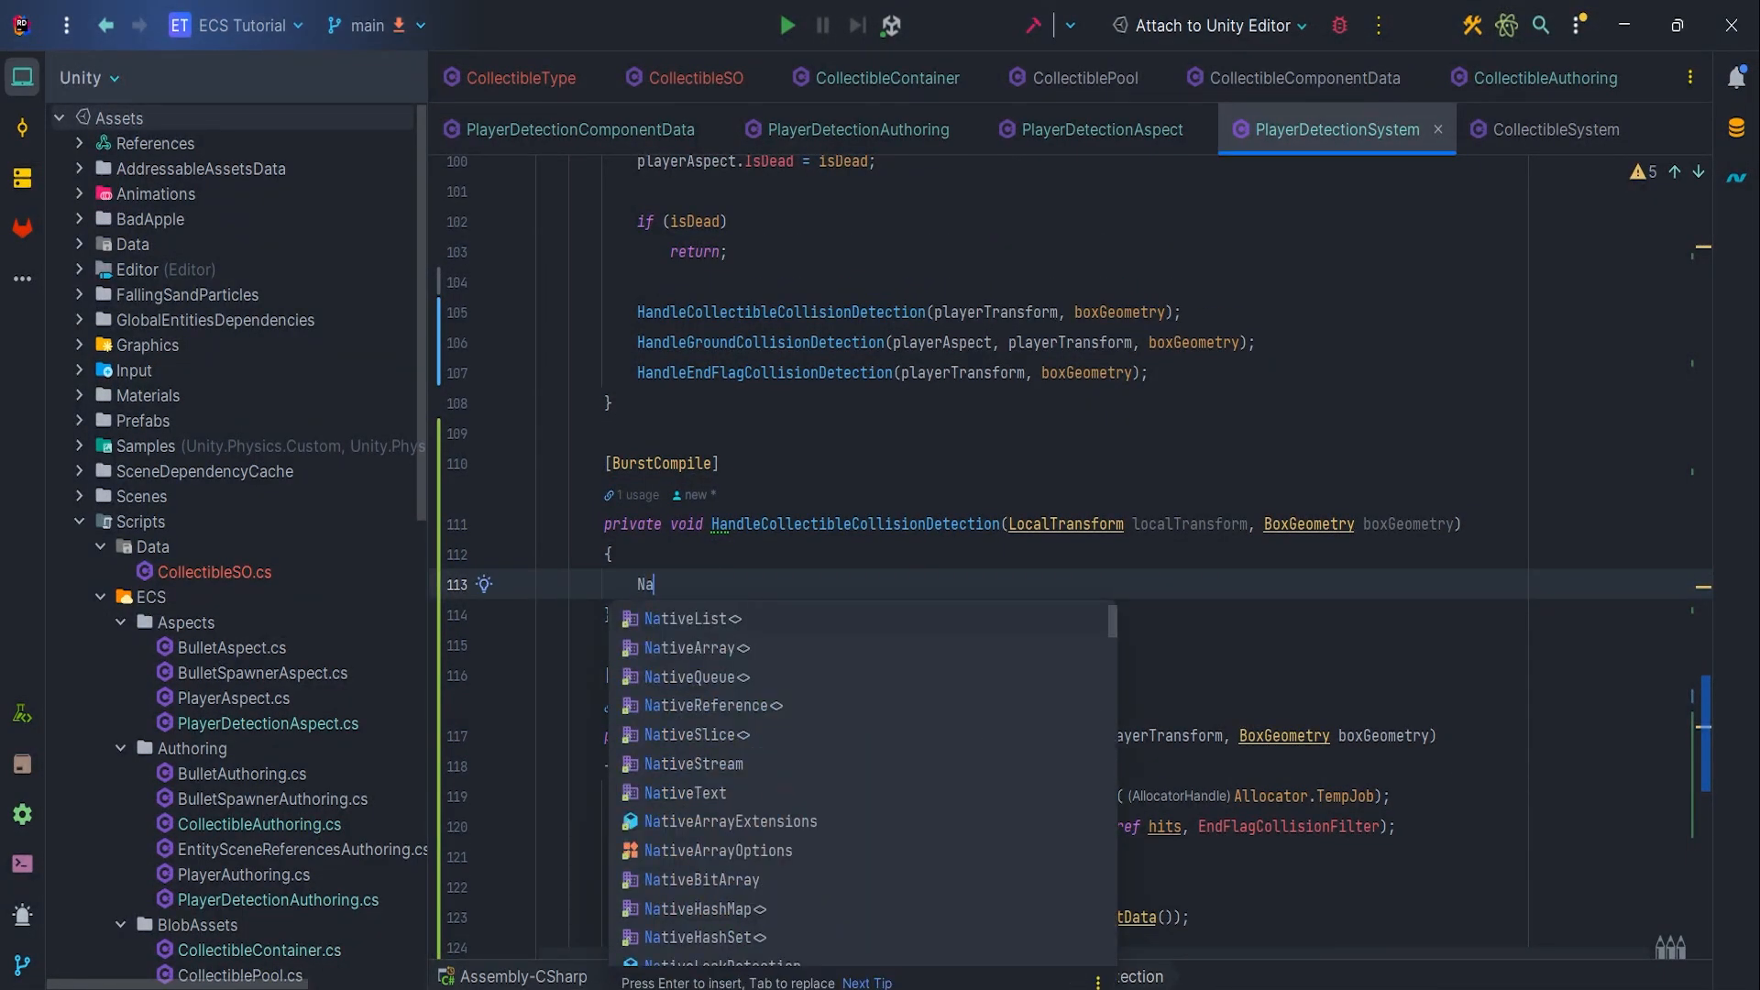
pyautogui.click(691, 618)
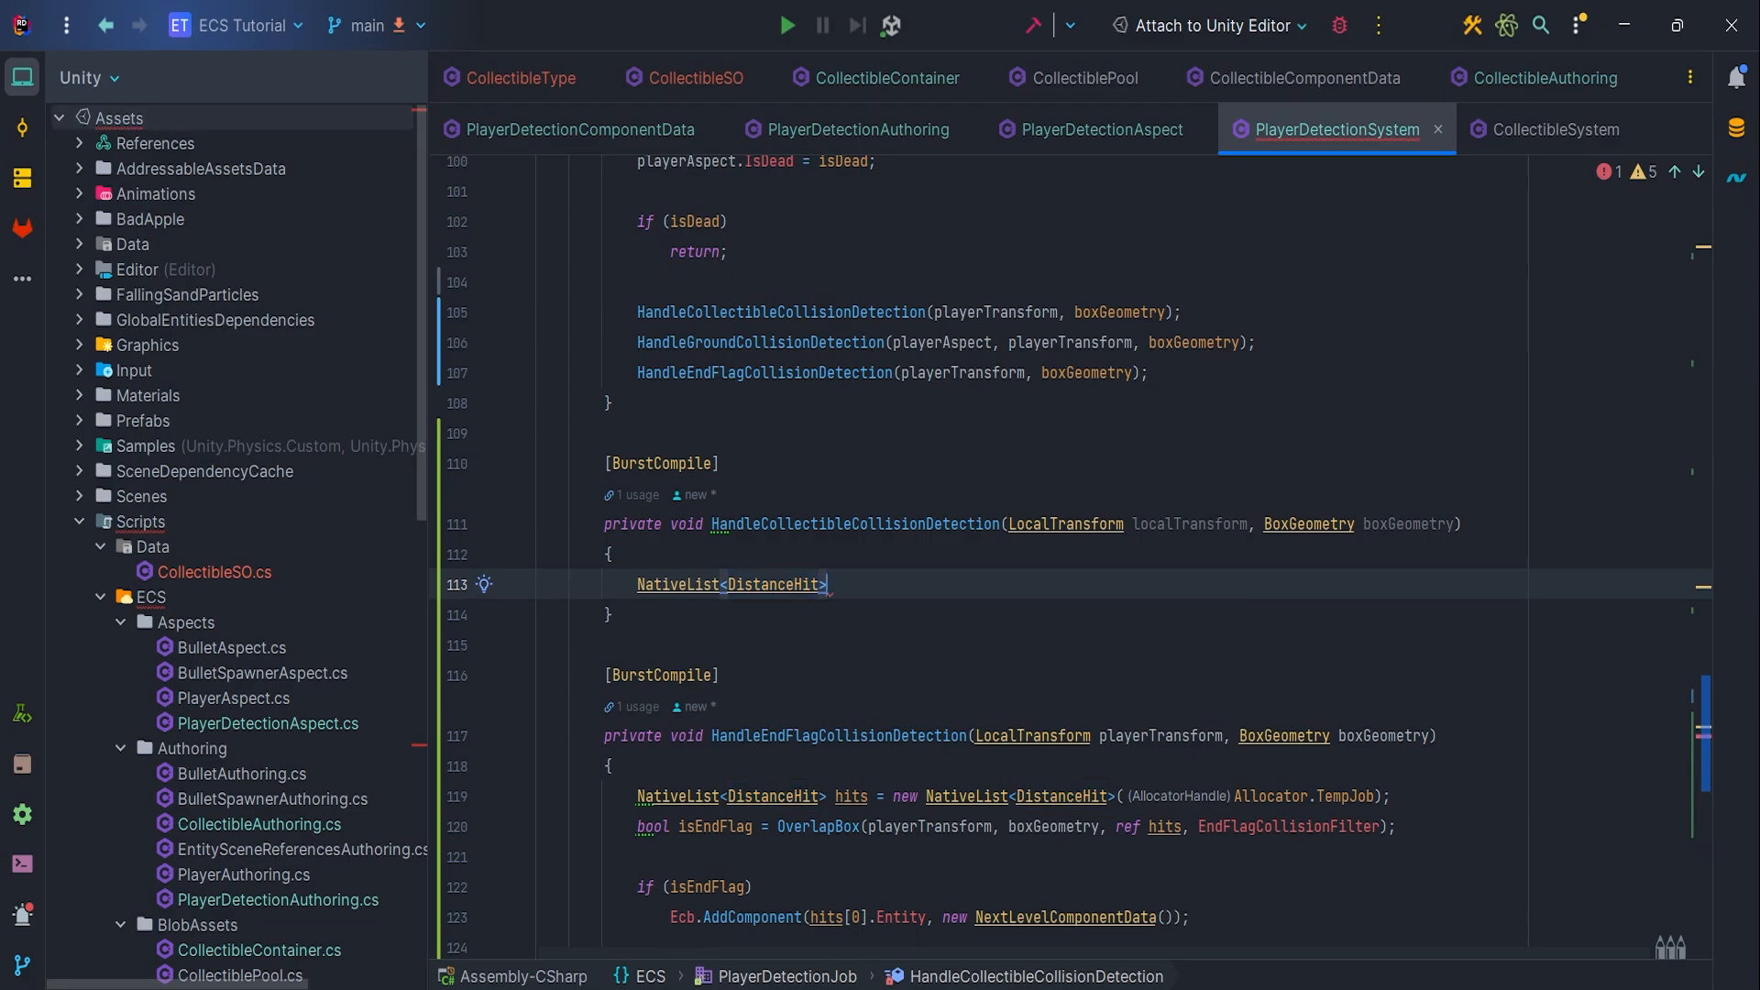
pyautogui.write('hits = new NativeList<DistanceHit>()')
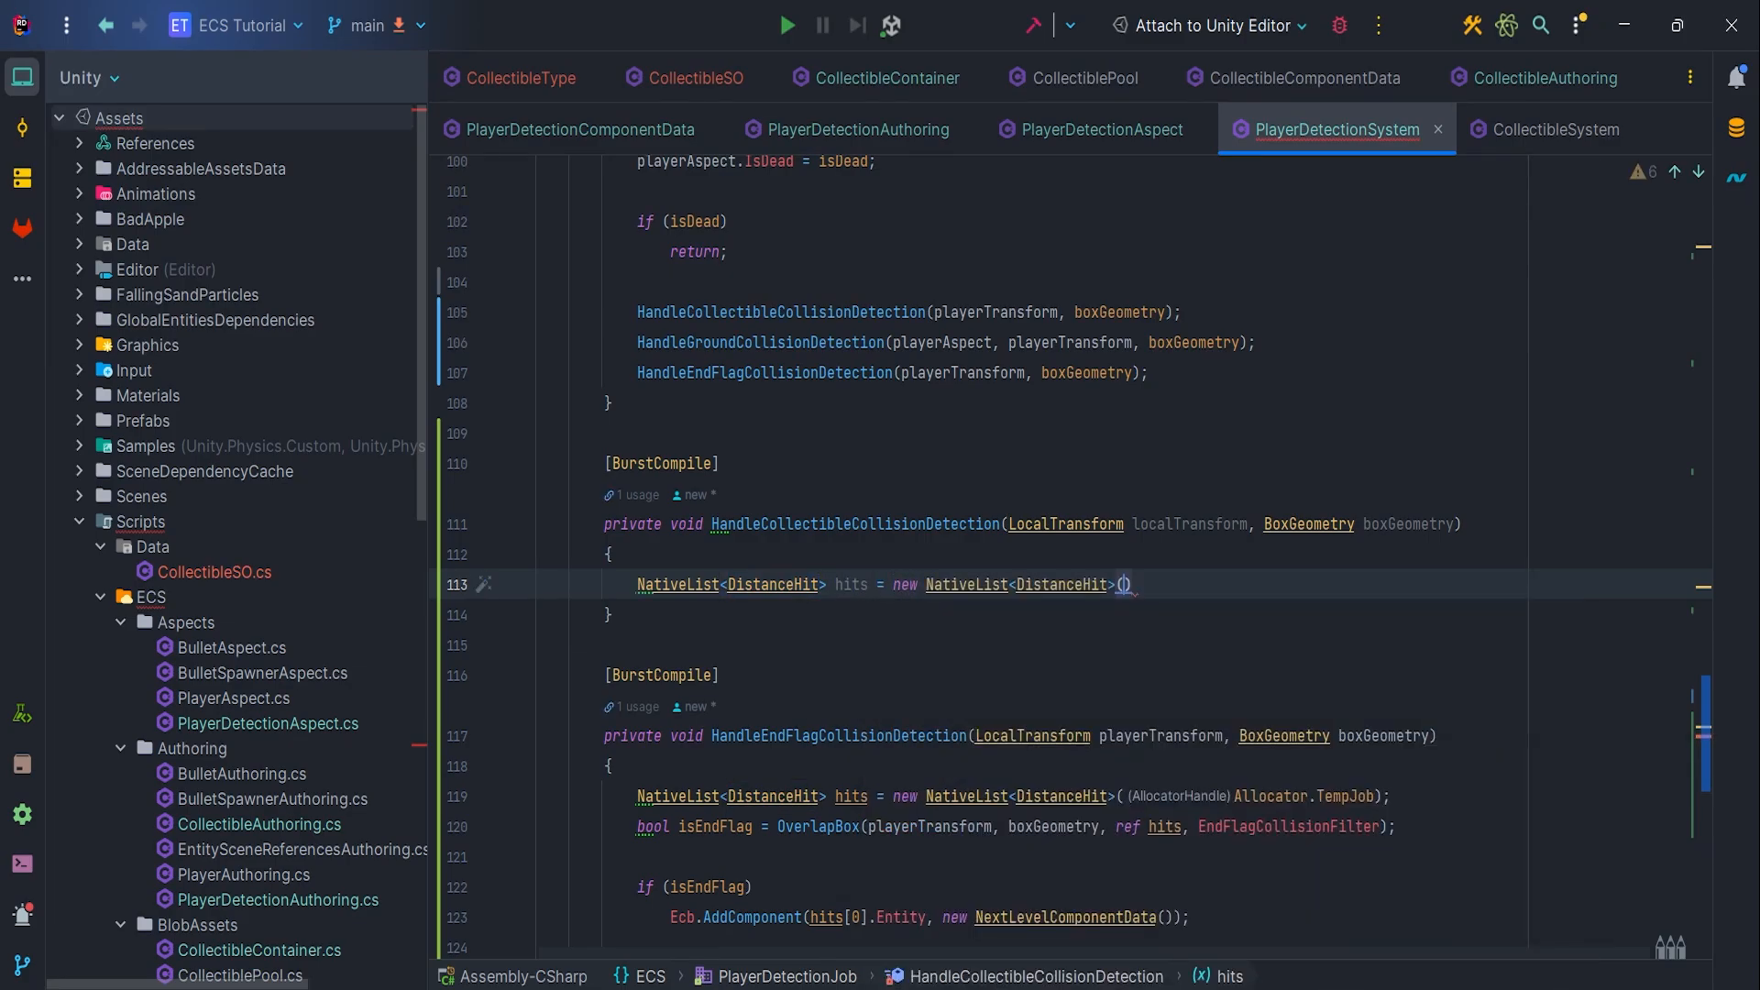
pyautogui.write('Allocator.')
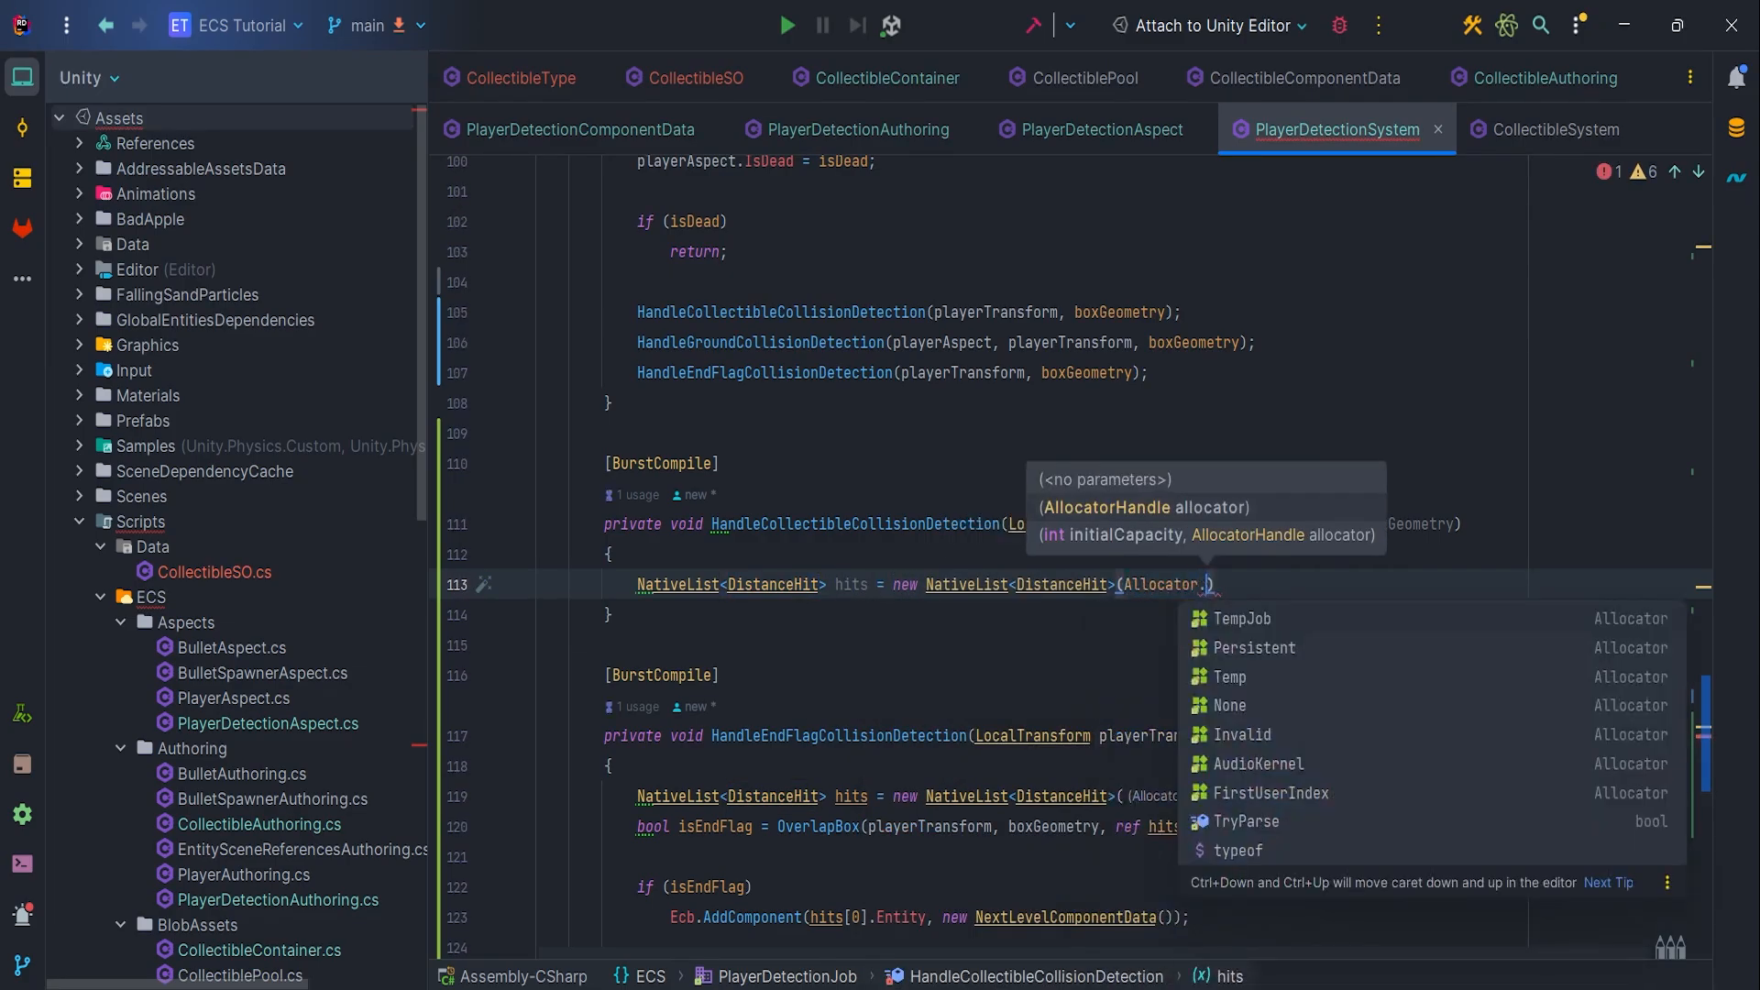
pyautogui.click(1241, 619)
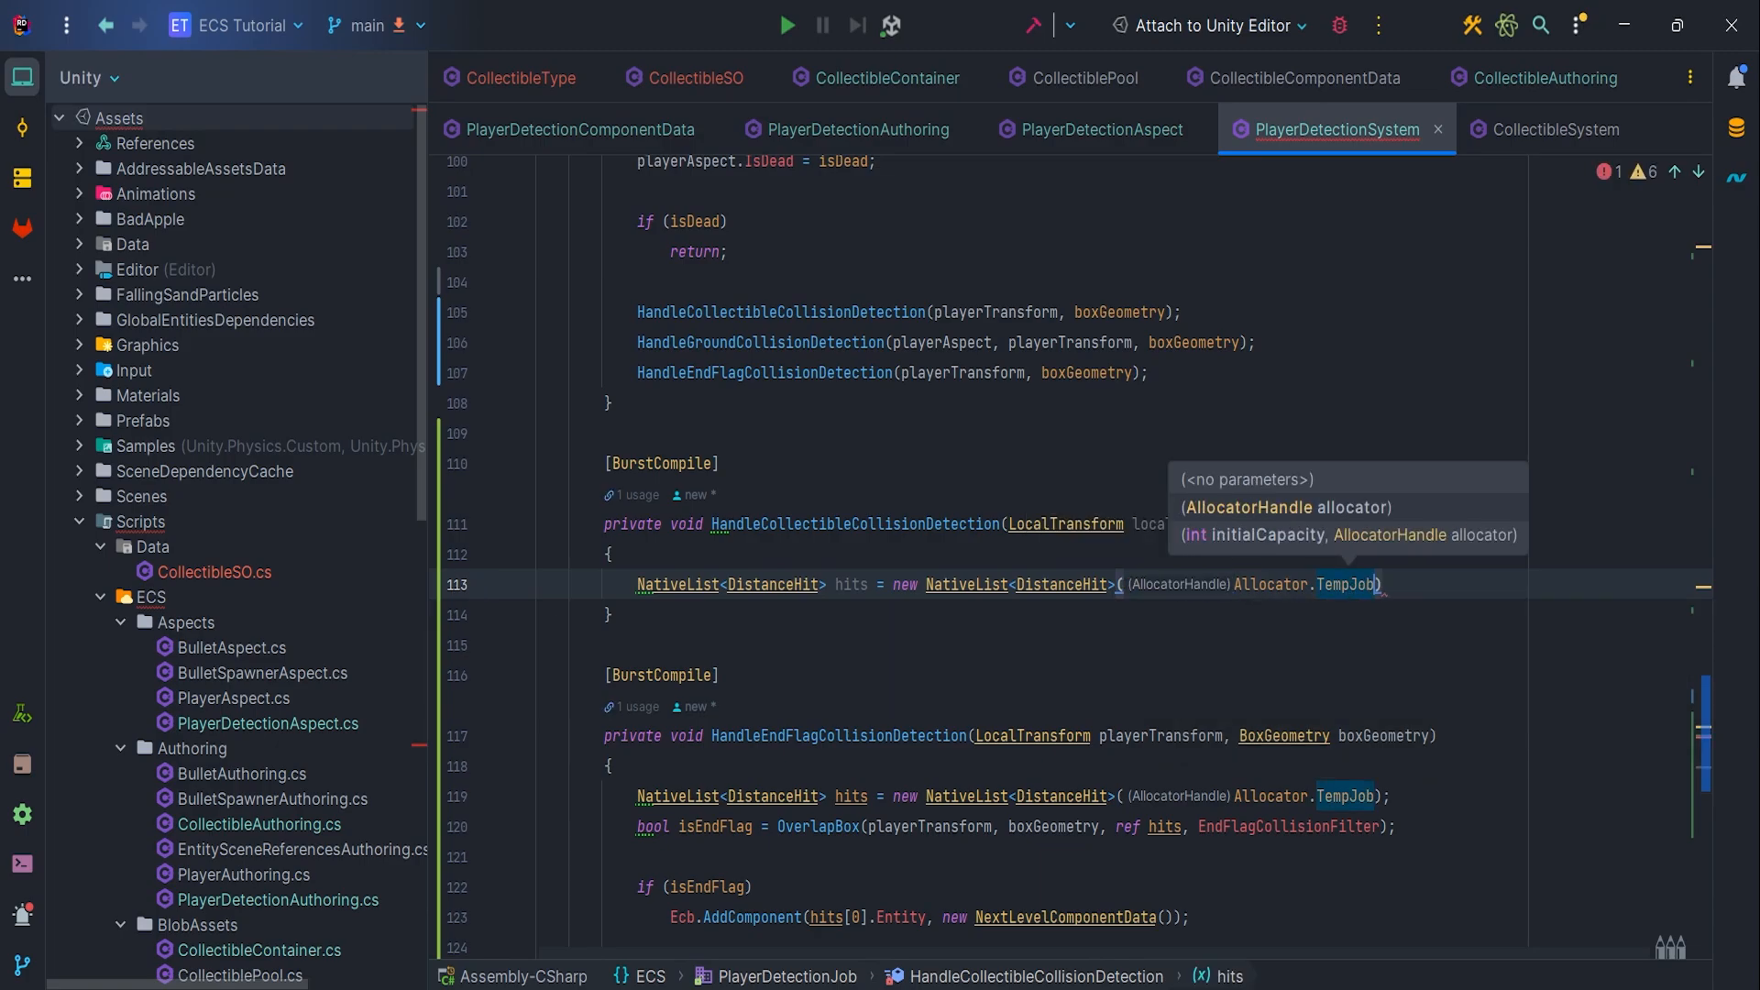
# Run OverlapBox from the player position into hits using CollectibleCollisionFilter
pyautogui.write('bool')
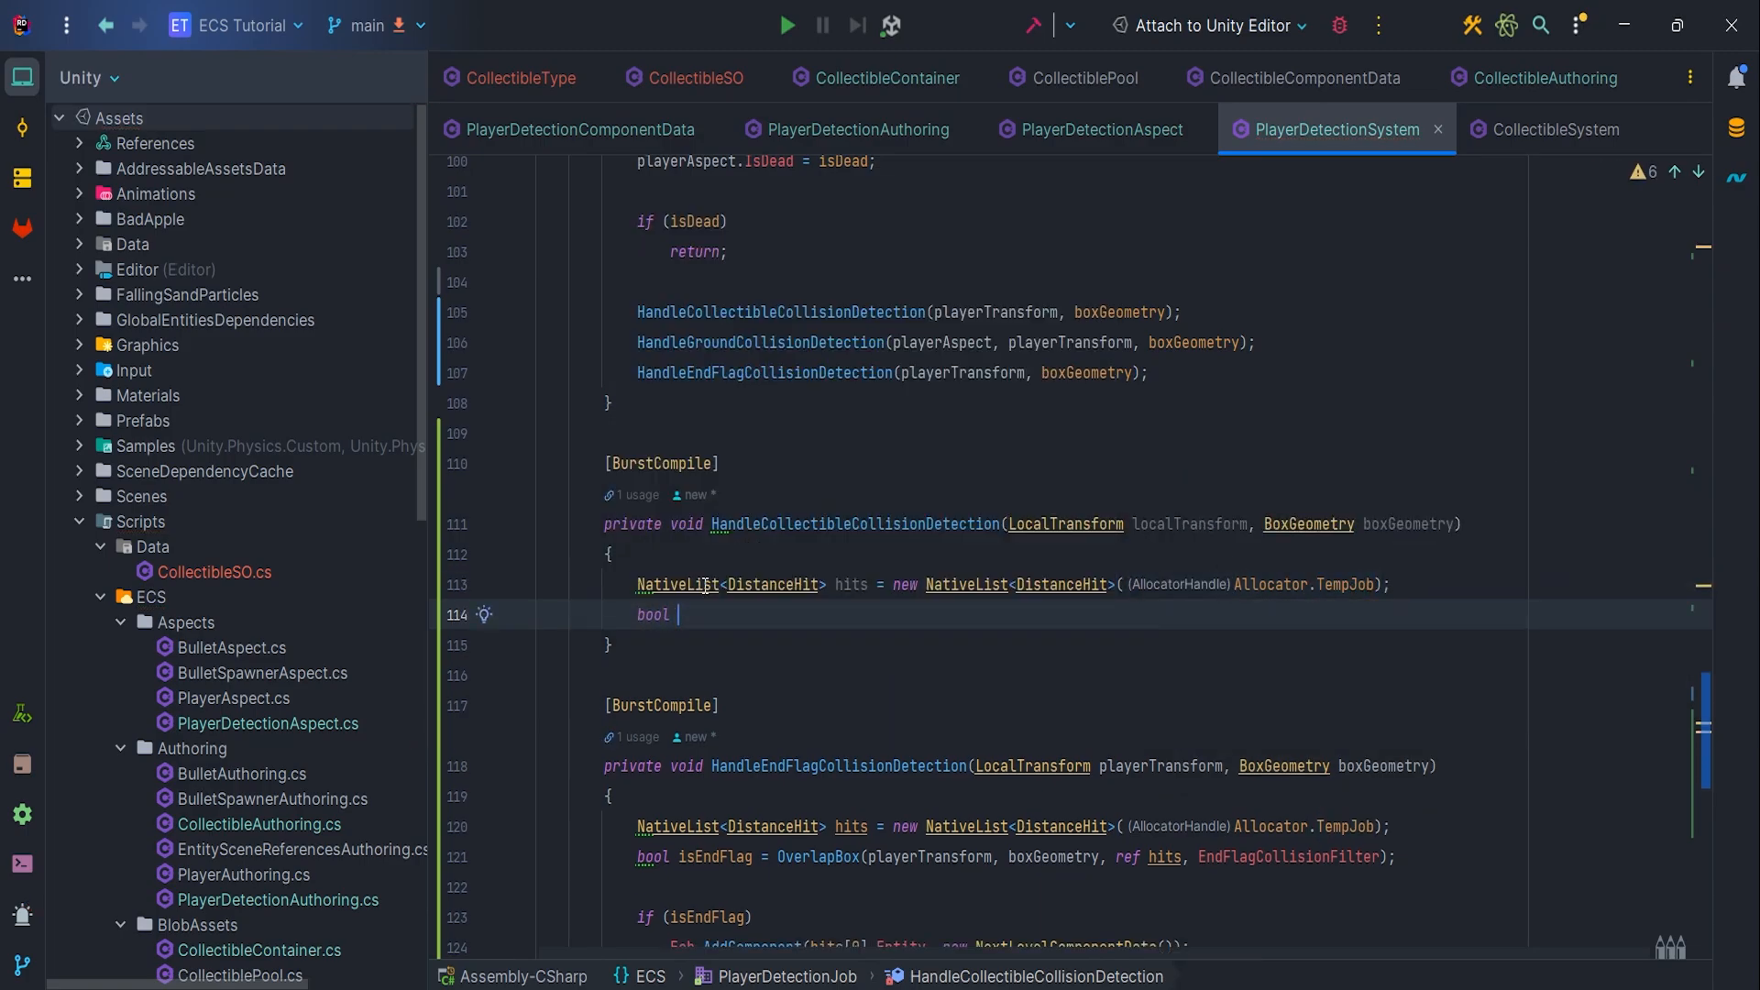
pyautogui.write('isCollectible = Ov')
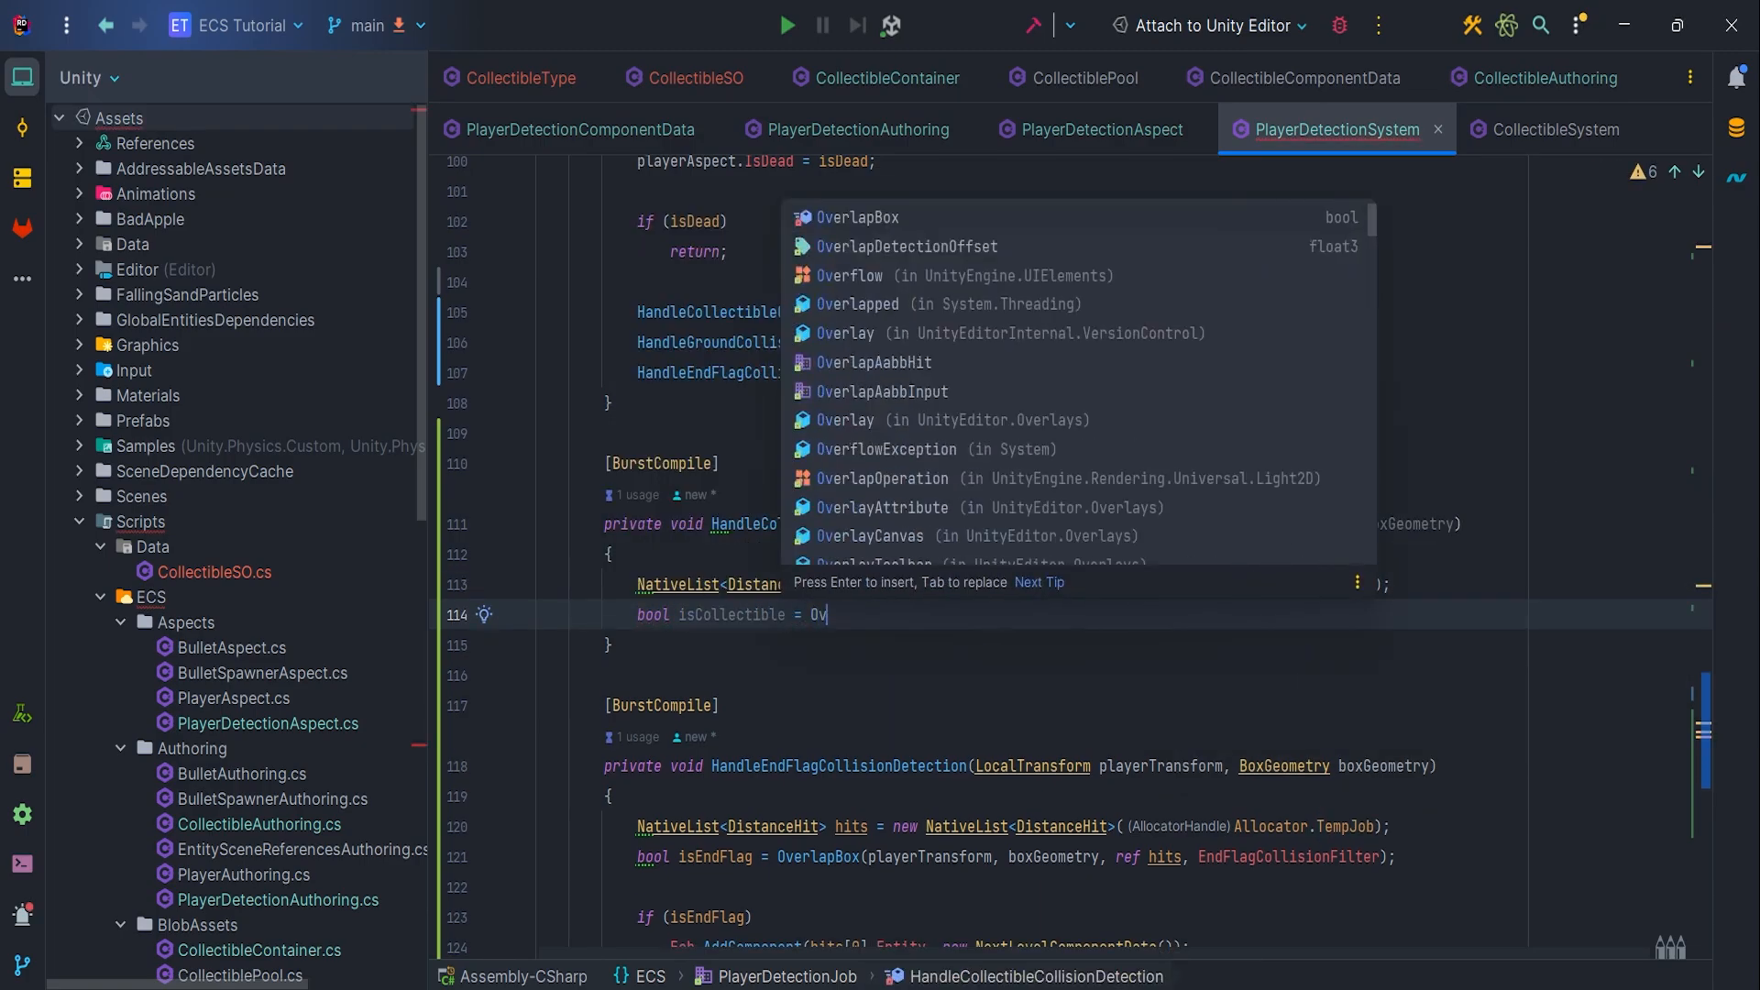
pyautogui.write('erlapBox(playerTransform, boxGeometry')
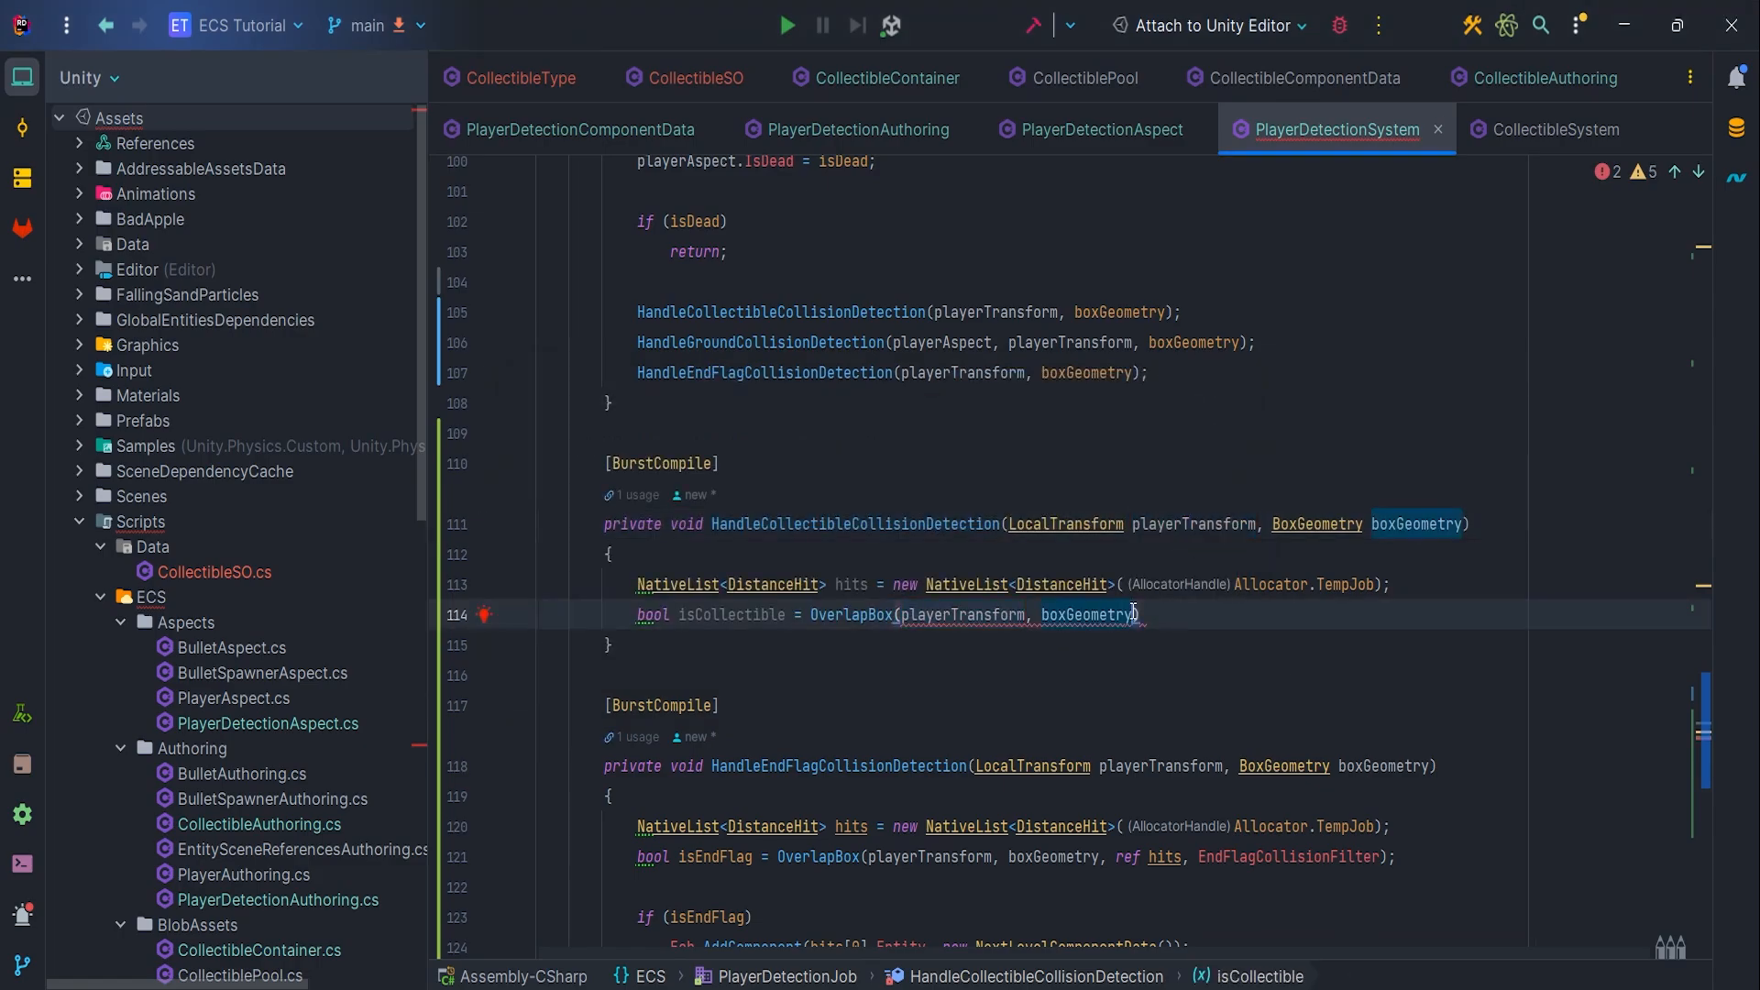
pyautogui.write(', ref hits')
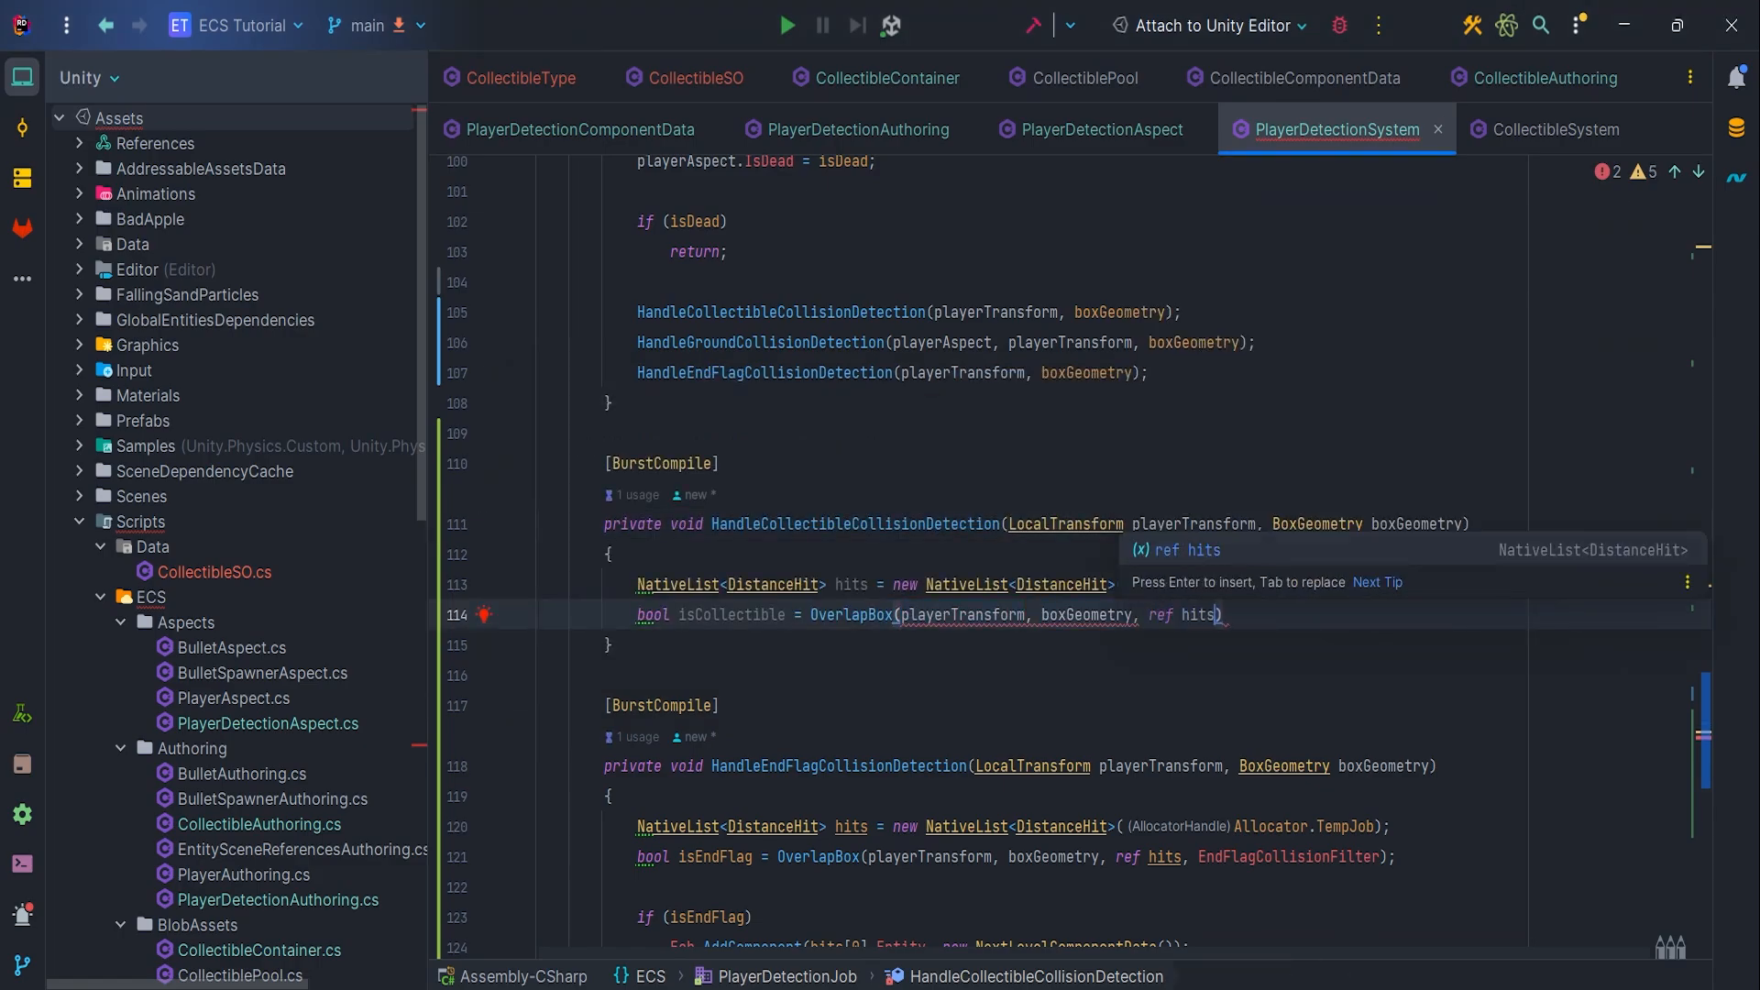
pyautogui.write('CollectibleCollisionFilter')
pyautogui.write('if (isCollectible')
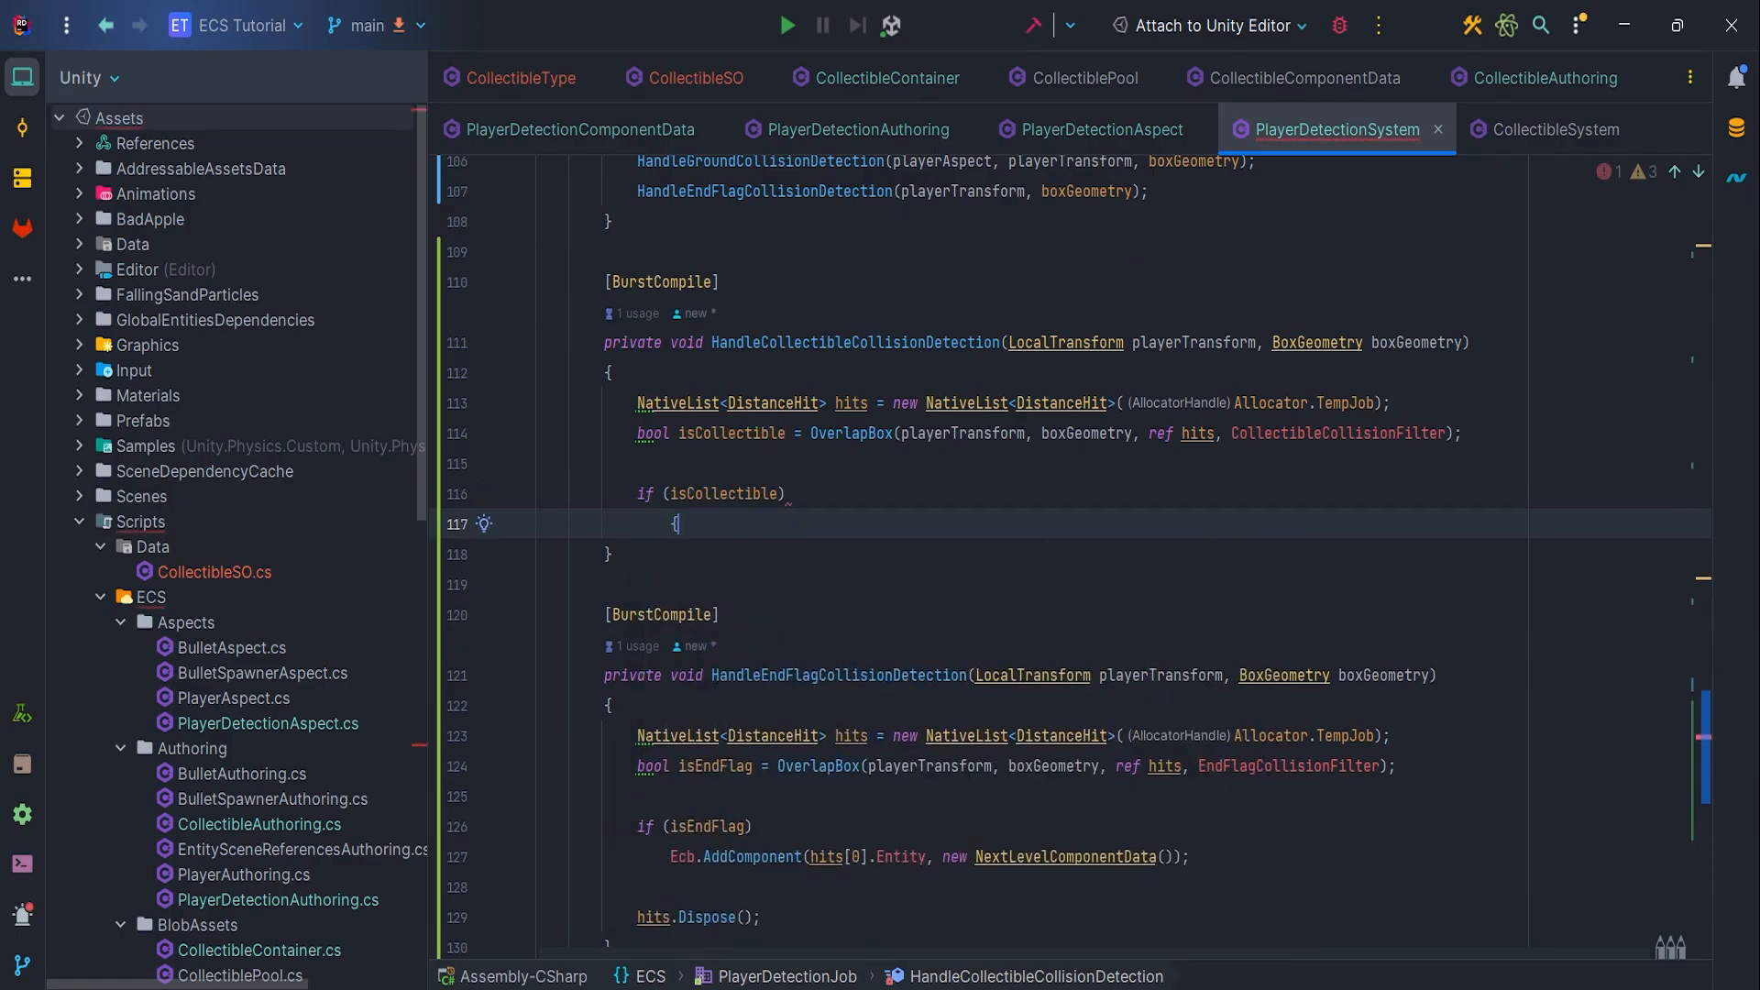
# Loop over hits adding CollectedCollectibleComponentData via Ecb, then dispose hits
pyautogui.write('foreach (var VARIABLE in hits)')
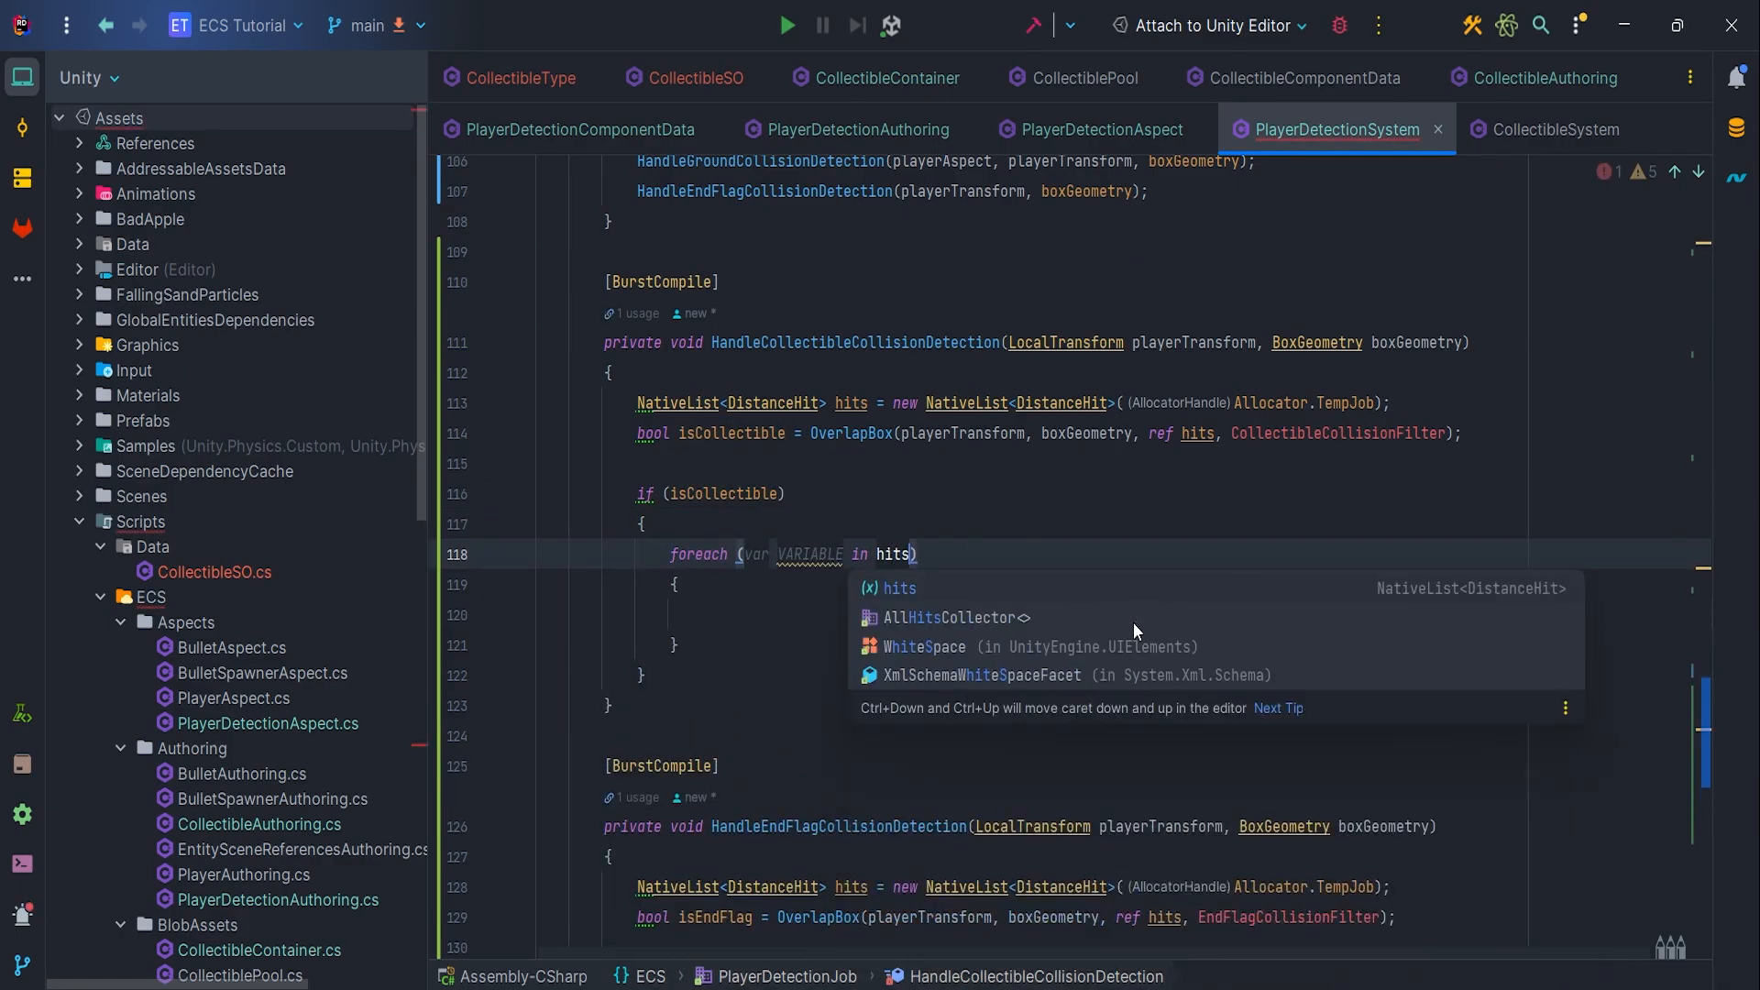
pyautogui.write('hit')
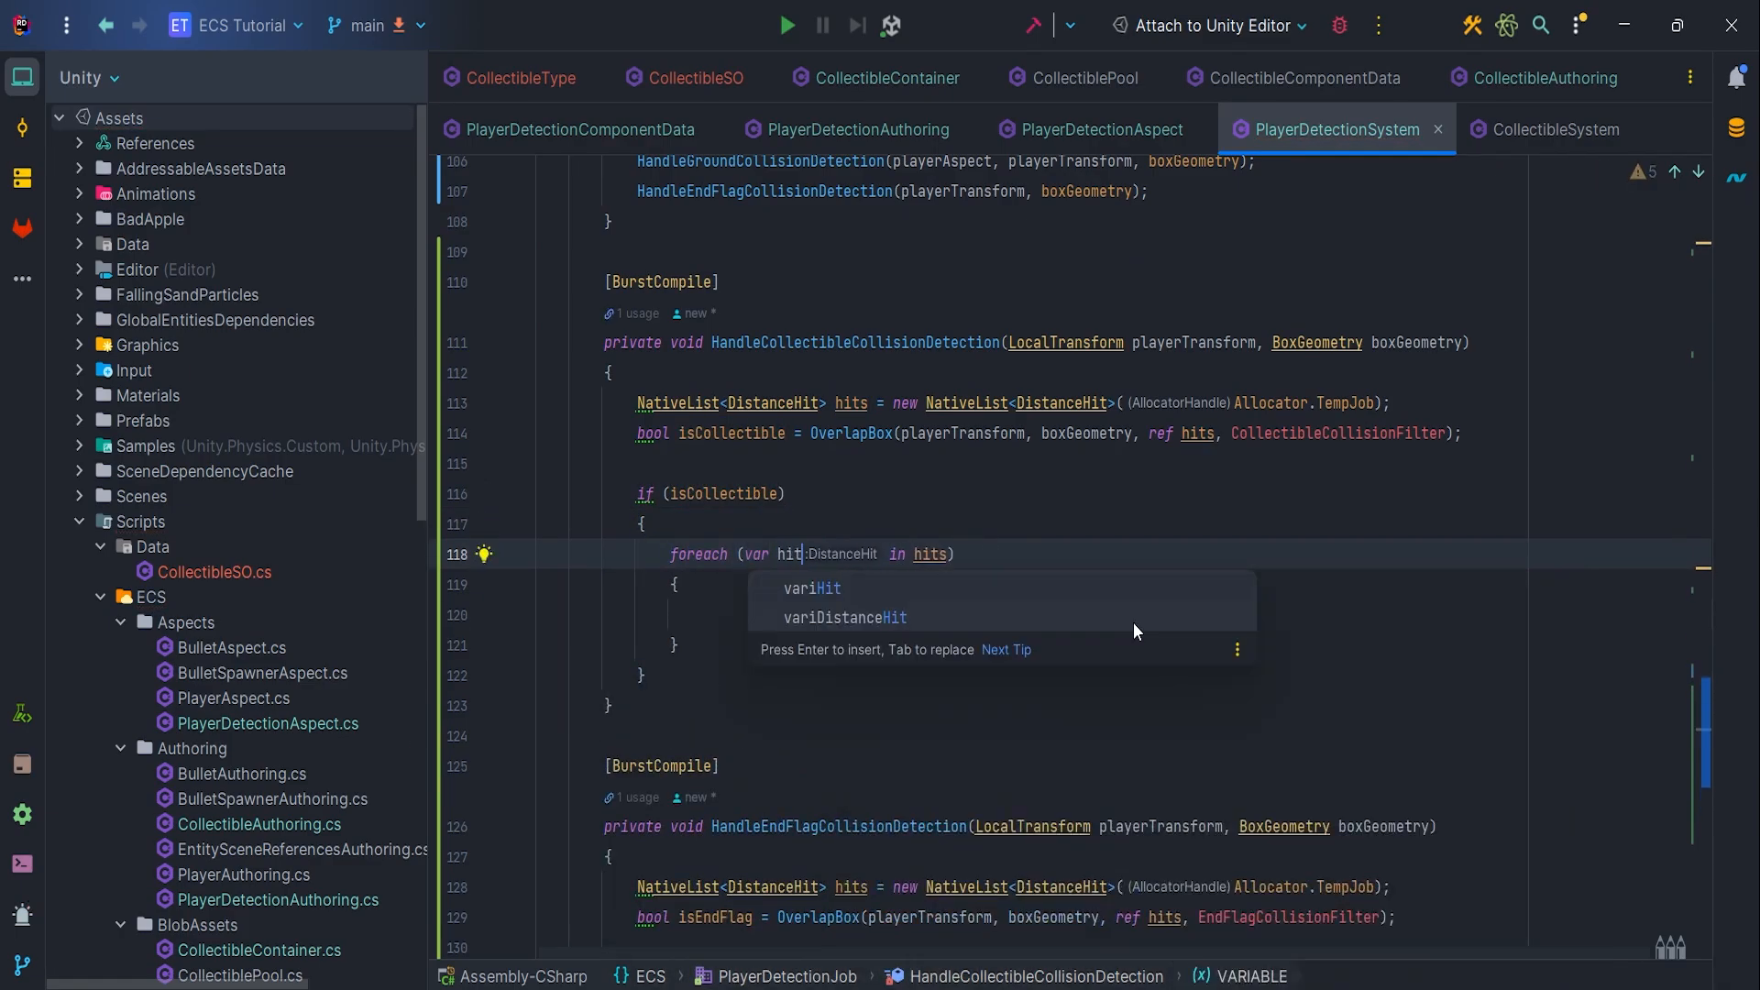
pyautogui.write('Ecb.A')
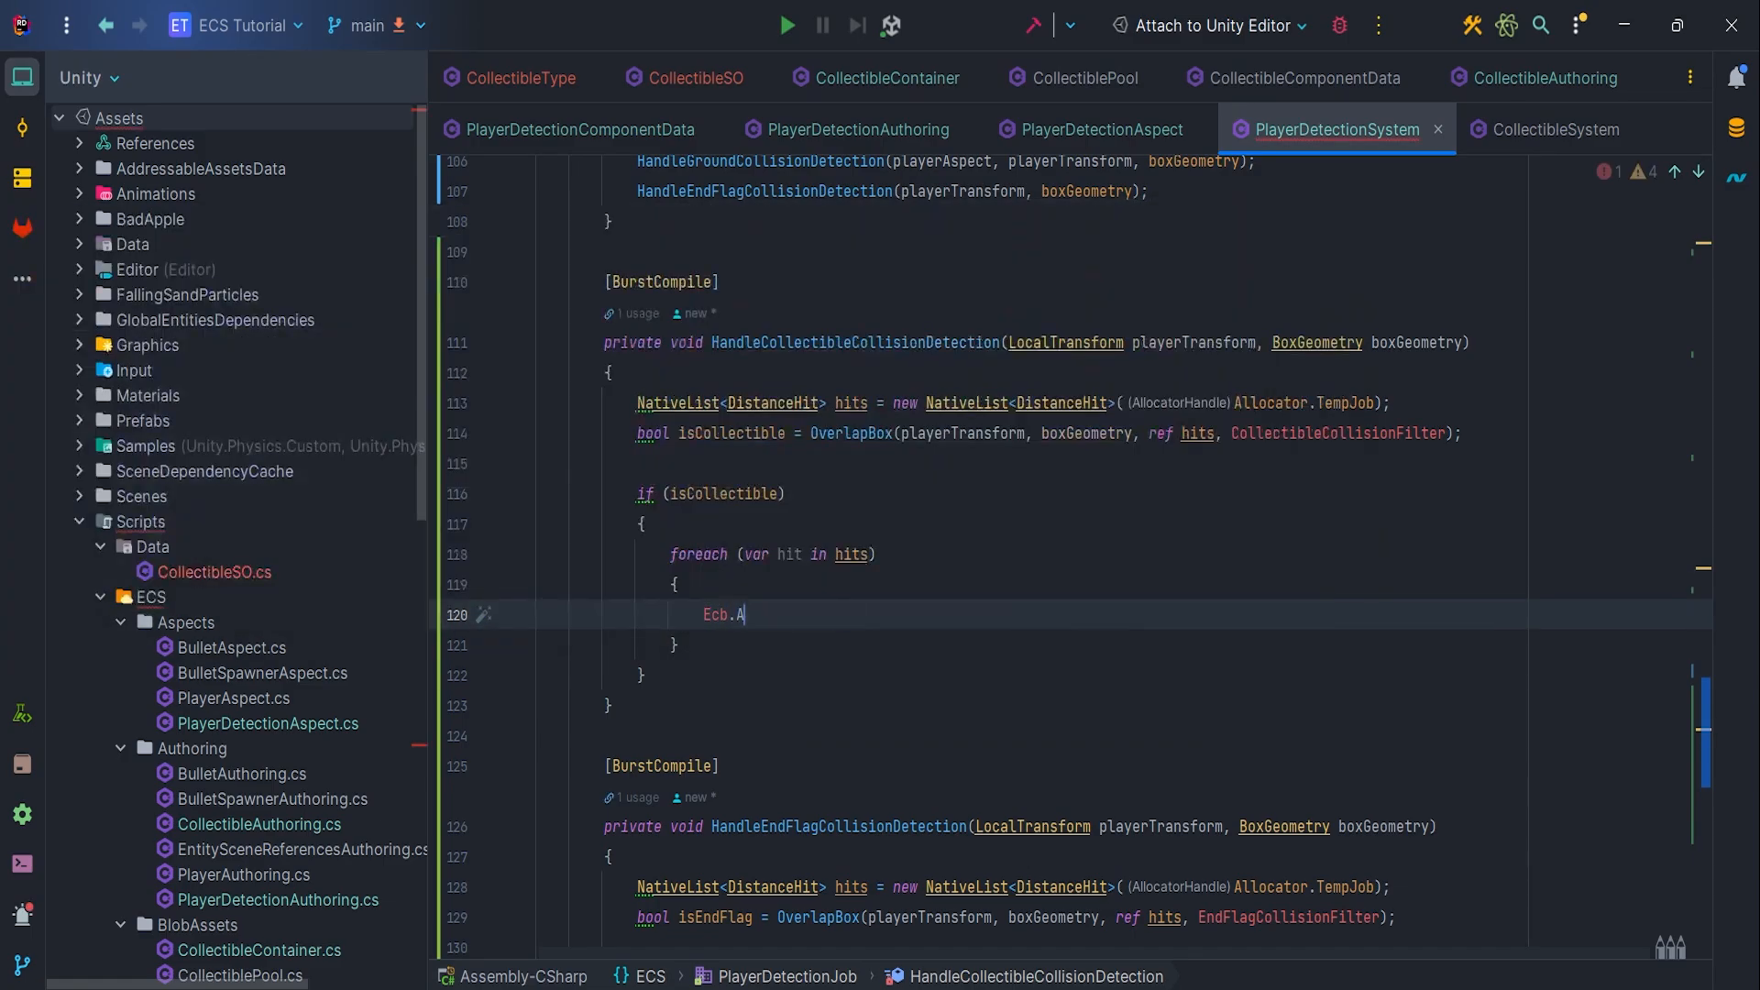
pyautogui.write('ddComponent(hit.Entity, new Col);')
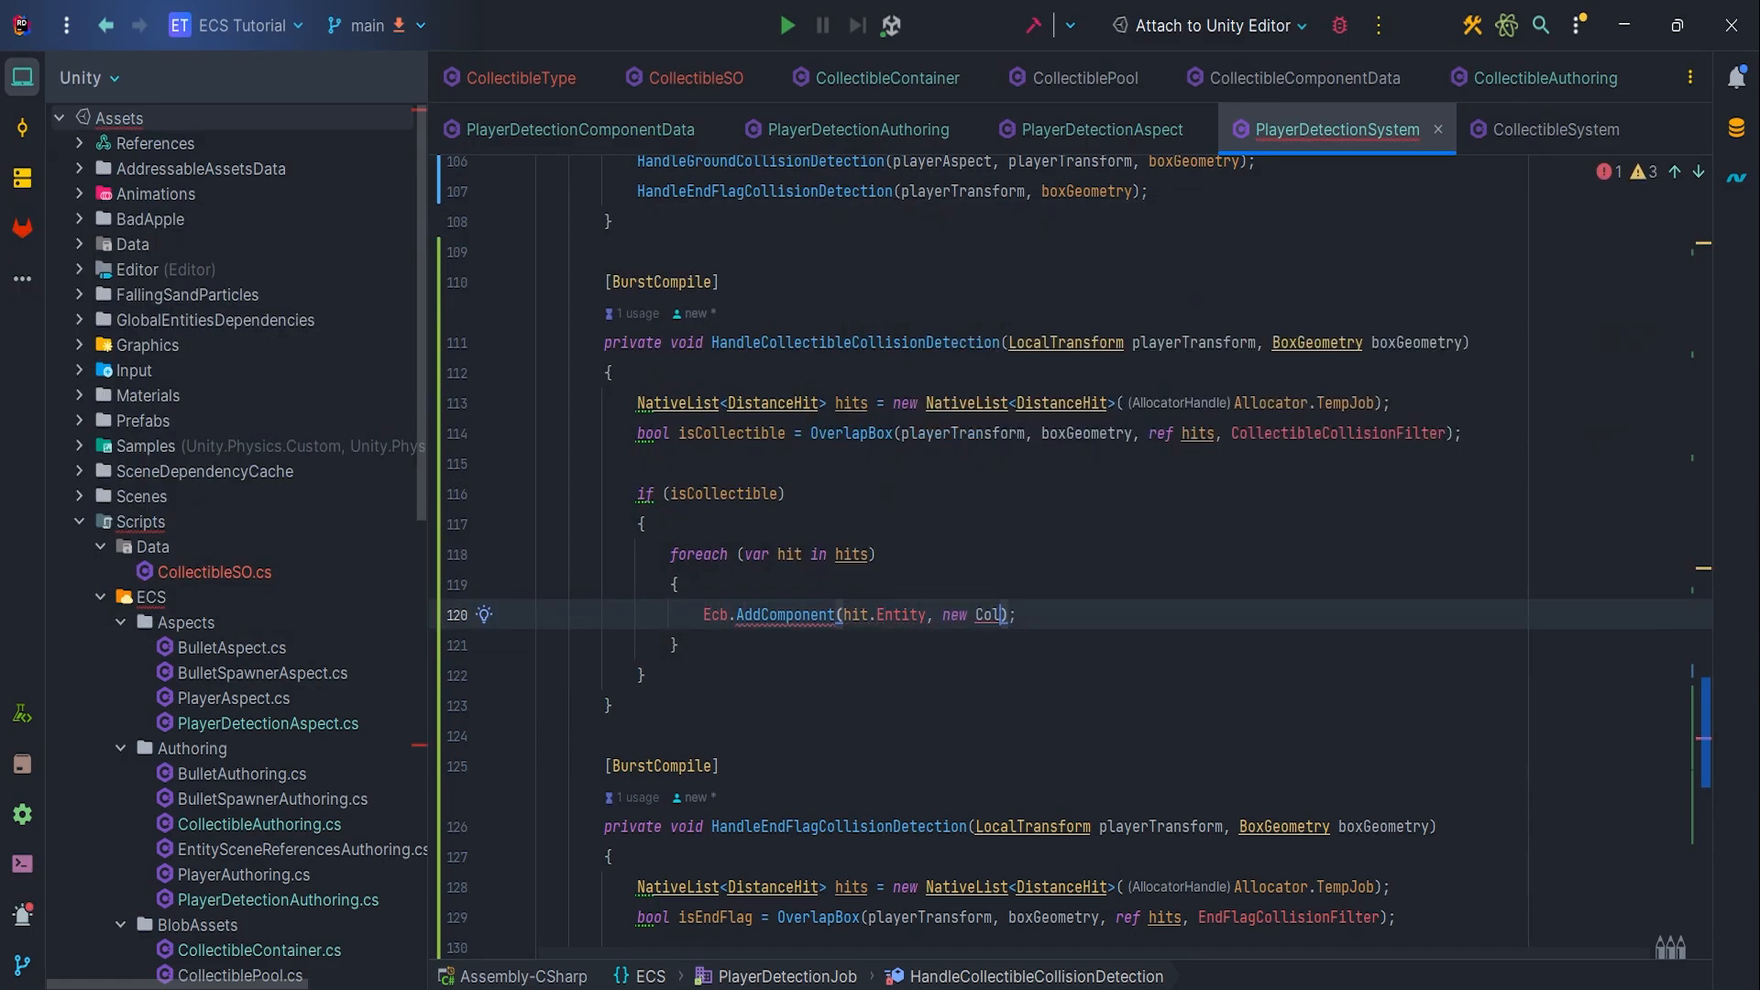
pyautogui.write('CollectedCollectibleComponent')
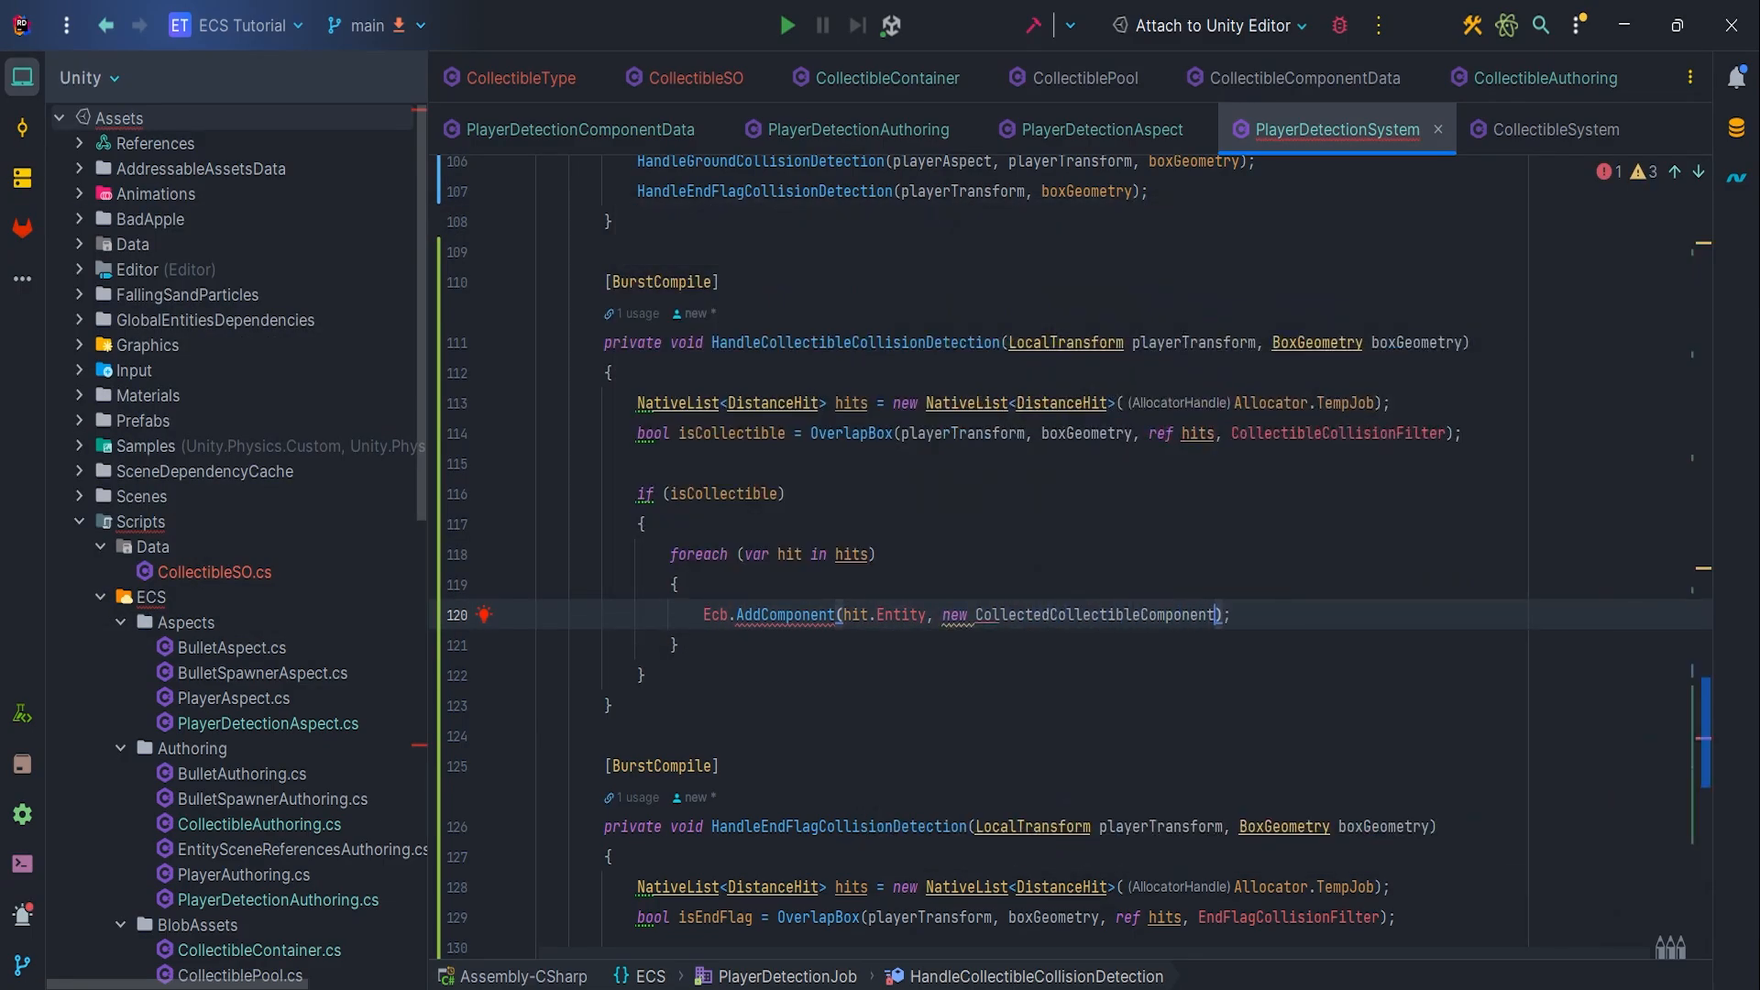
pyautogui.write('hits.Dispose();')
pyautogui.write('Data()')
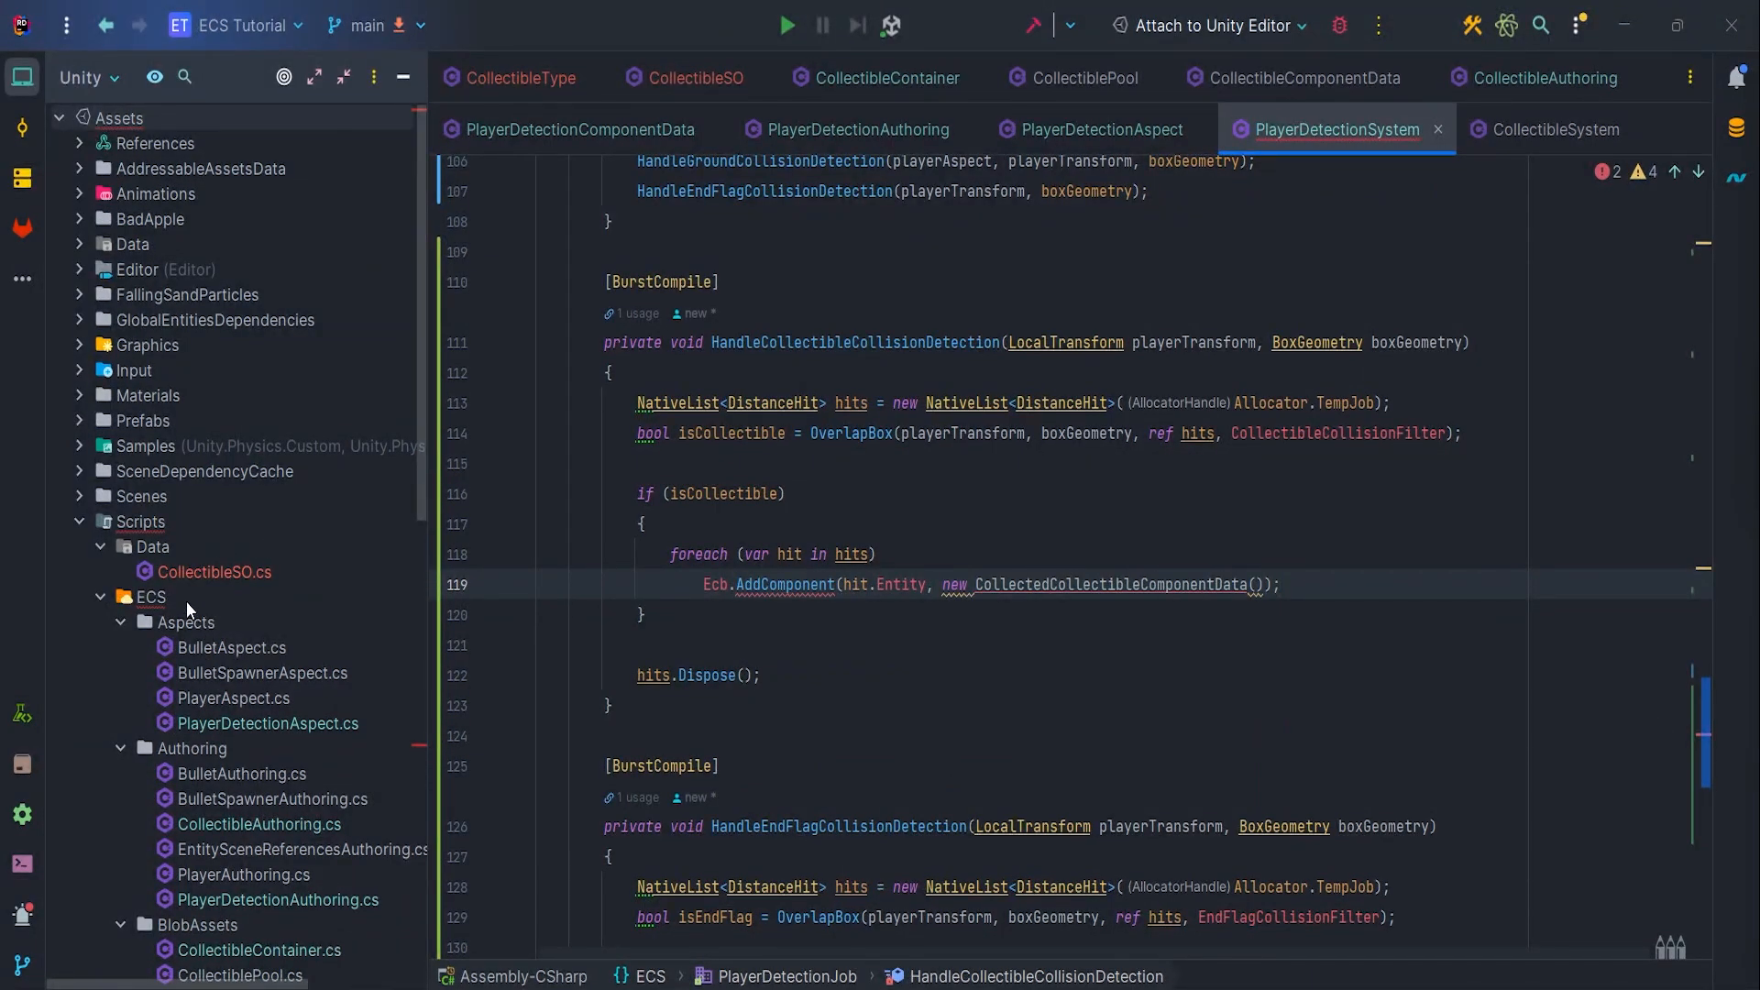
# Add a CollectedCollectibleComponentData struct to ComponentData that implements IComponentData
pyautogui.rightClick(184, 623)
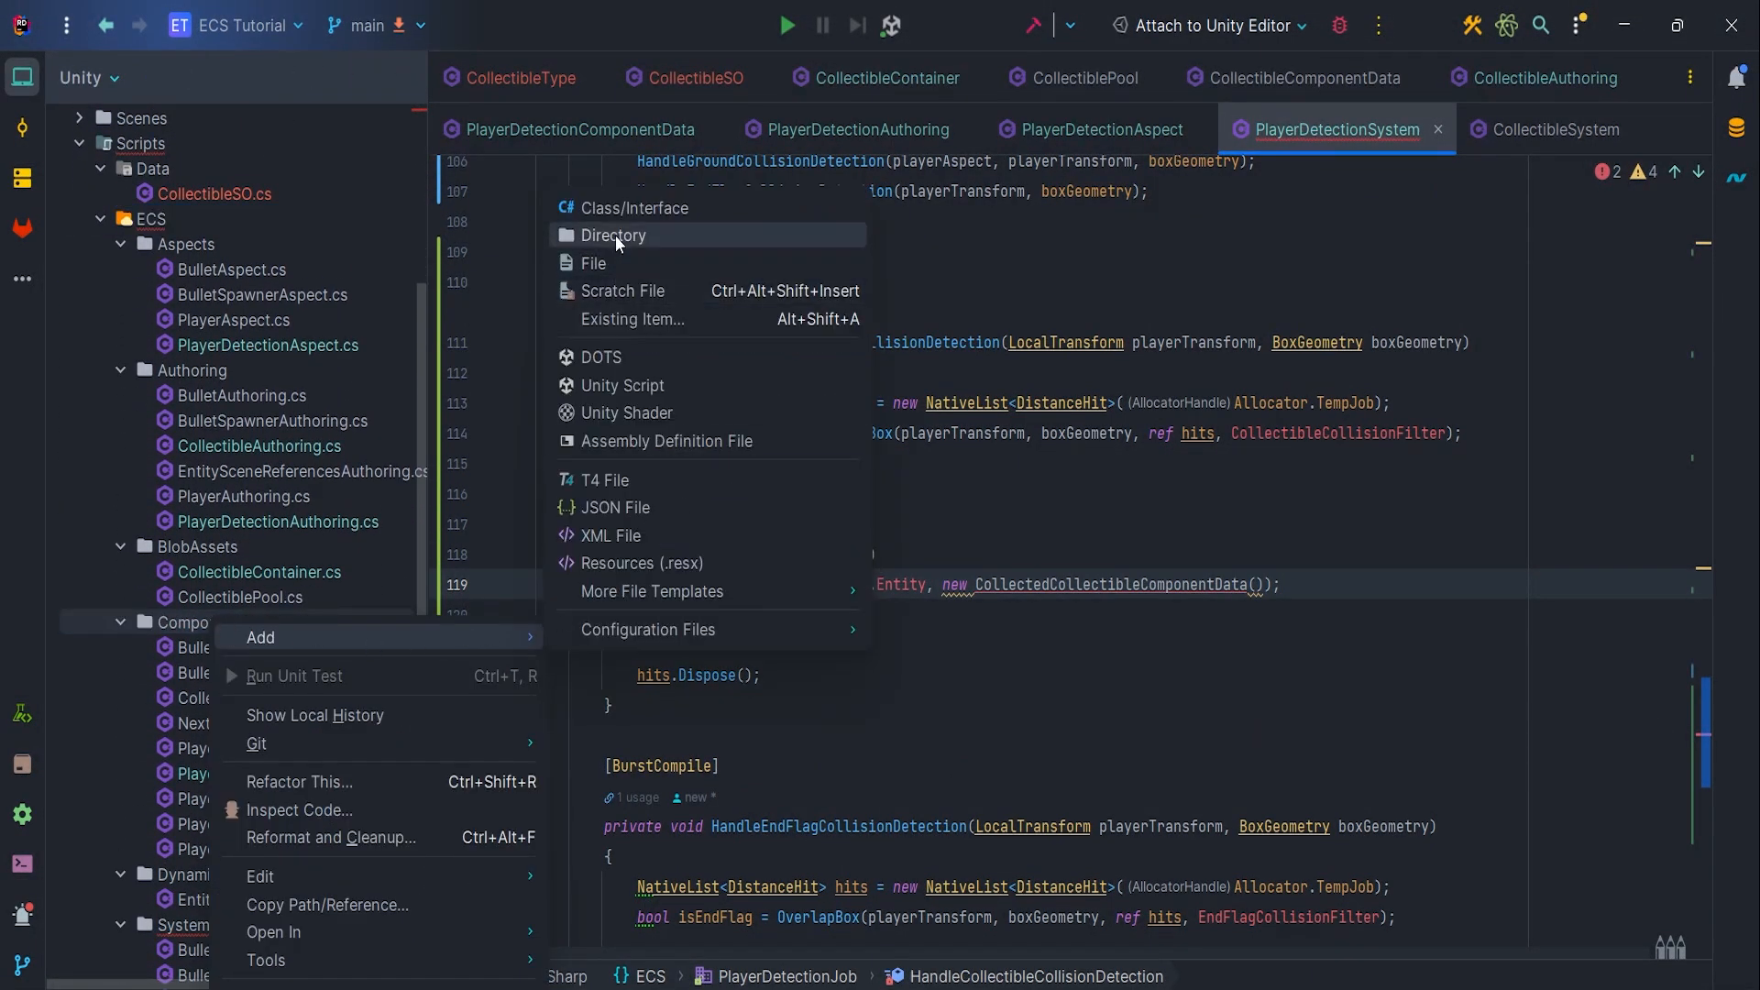
pyautogui.click(593, 208)
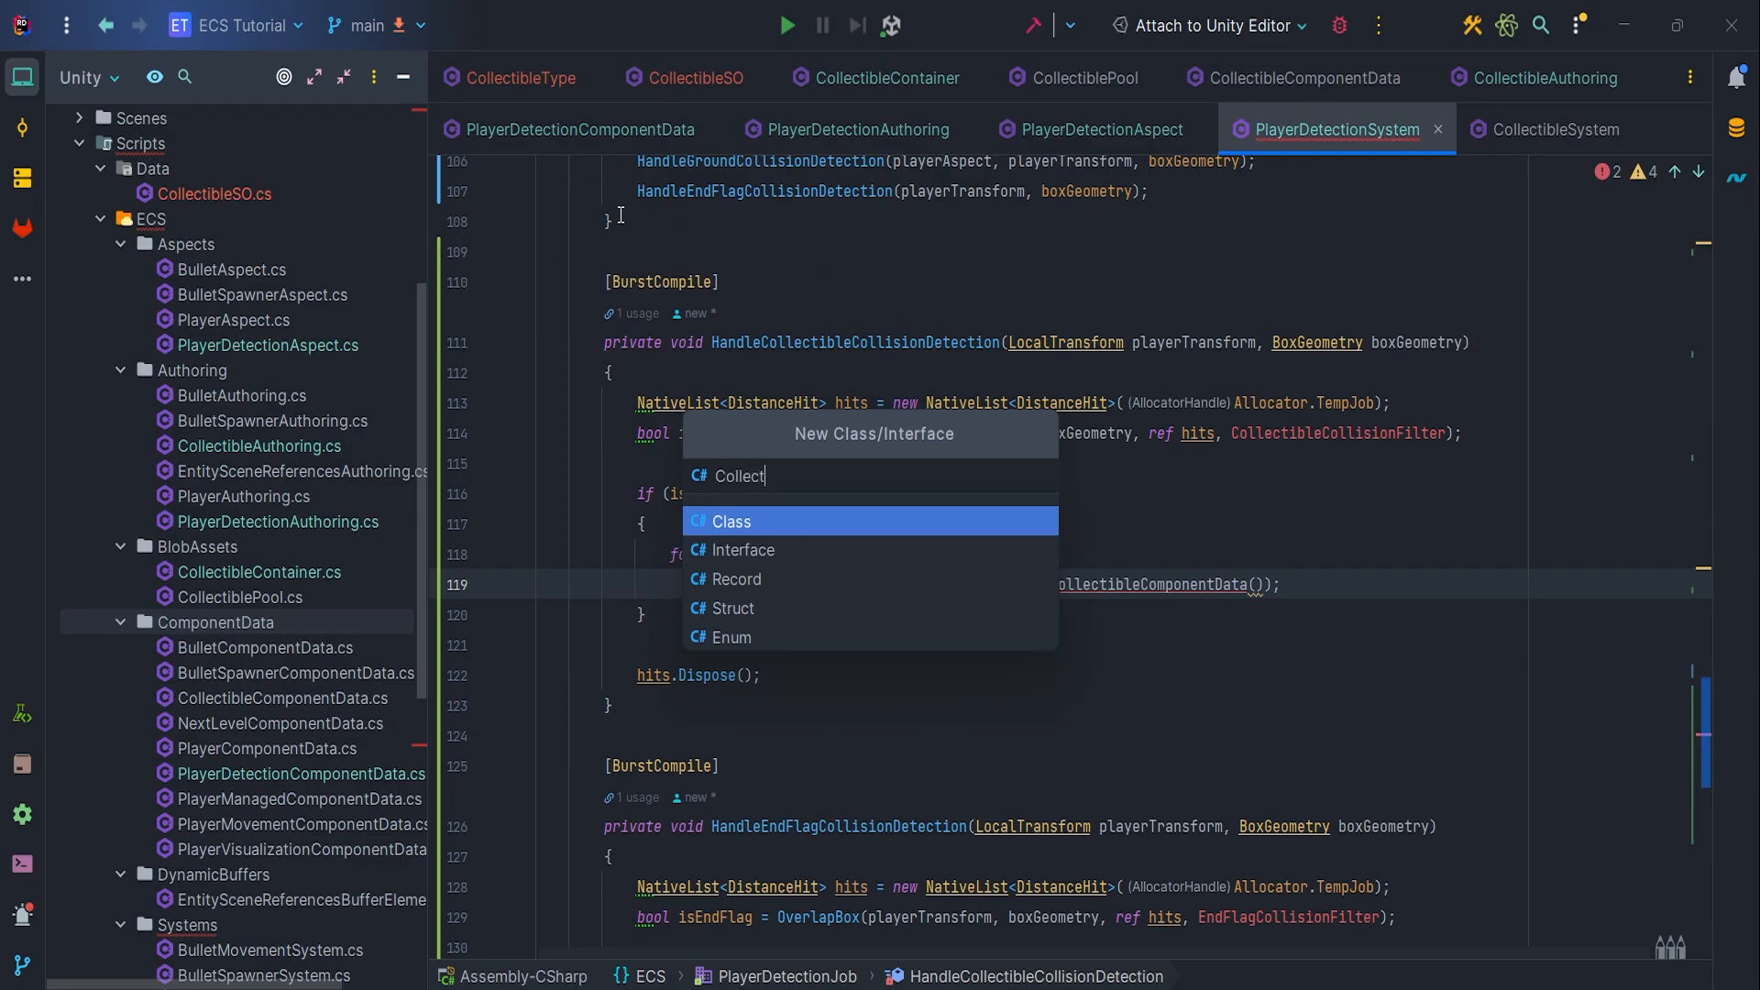
pyautogui.write('edCollectibleCo')
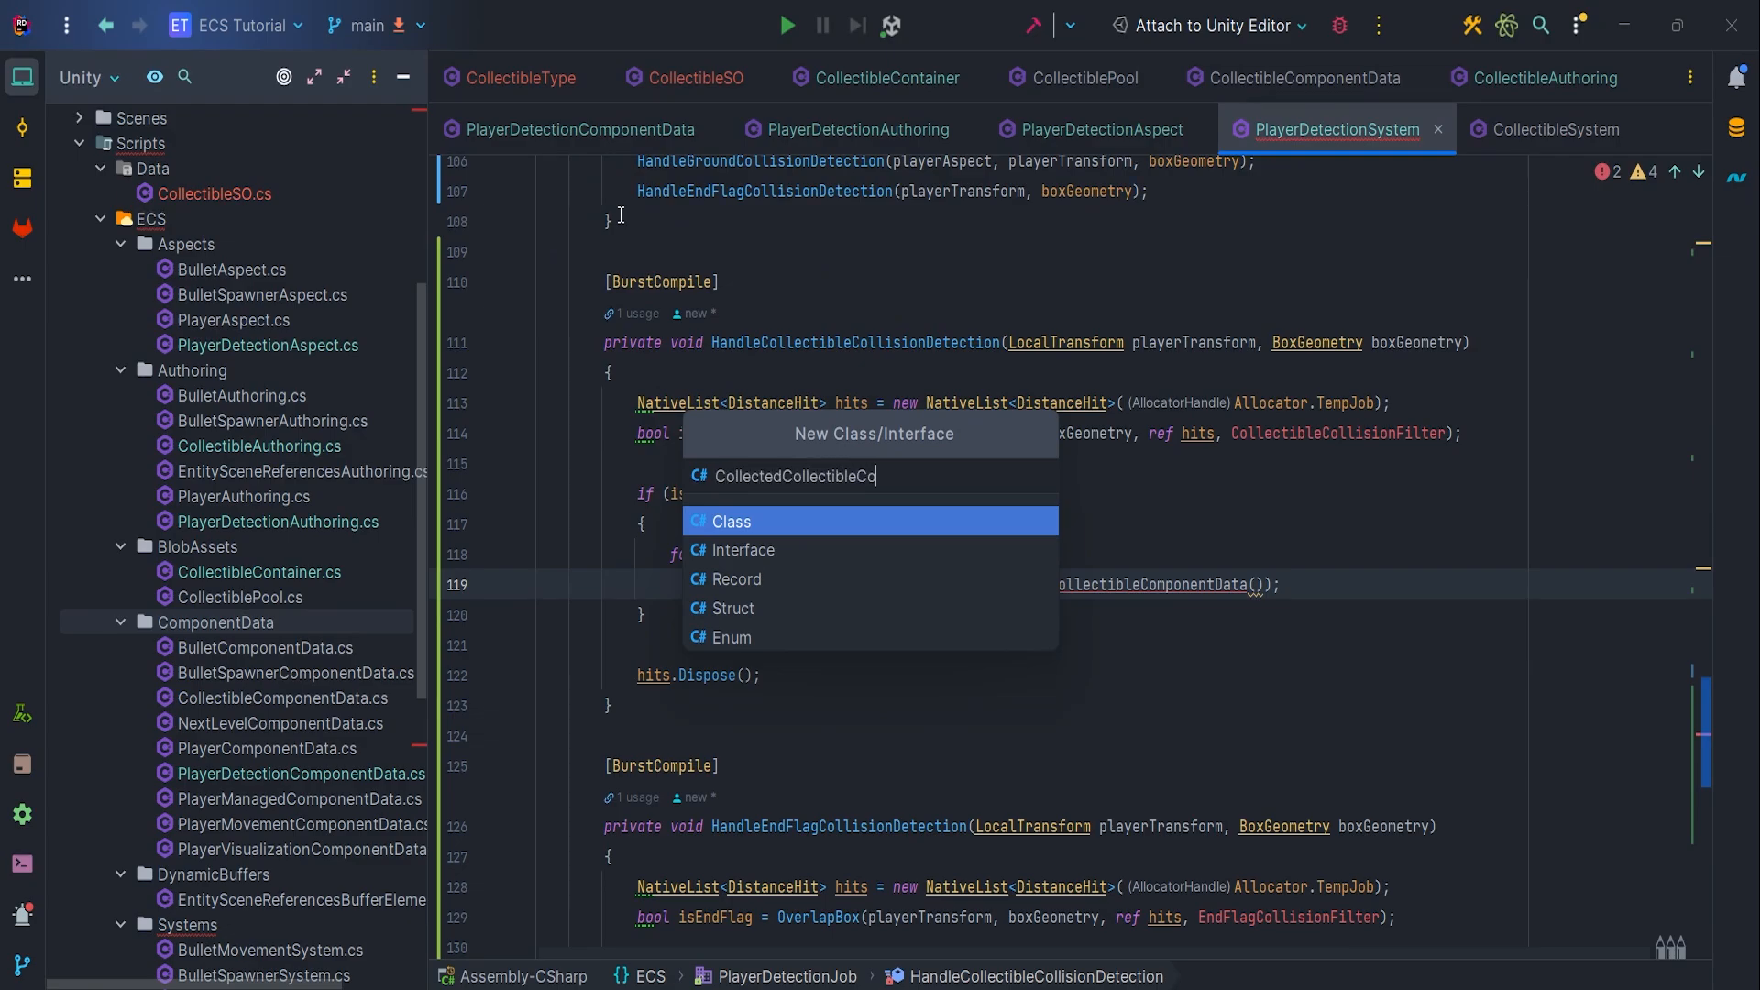
pyautogui.click(731, 521)
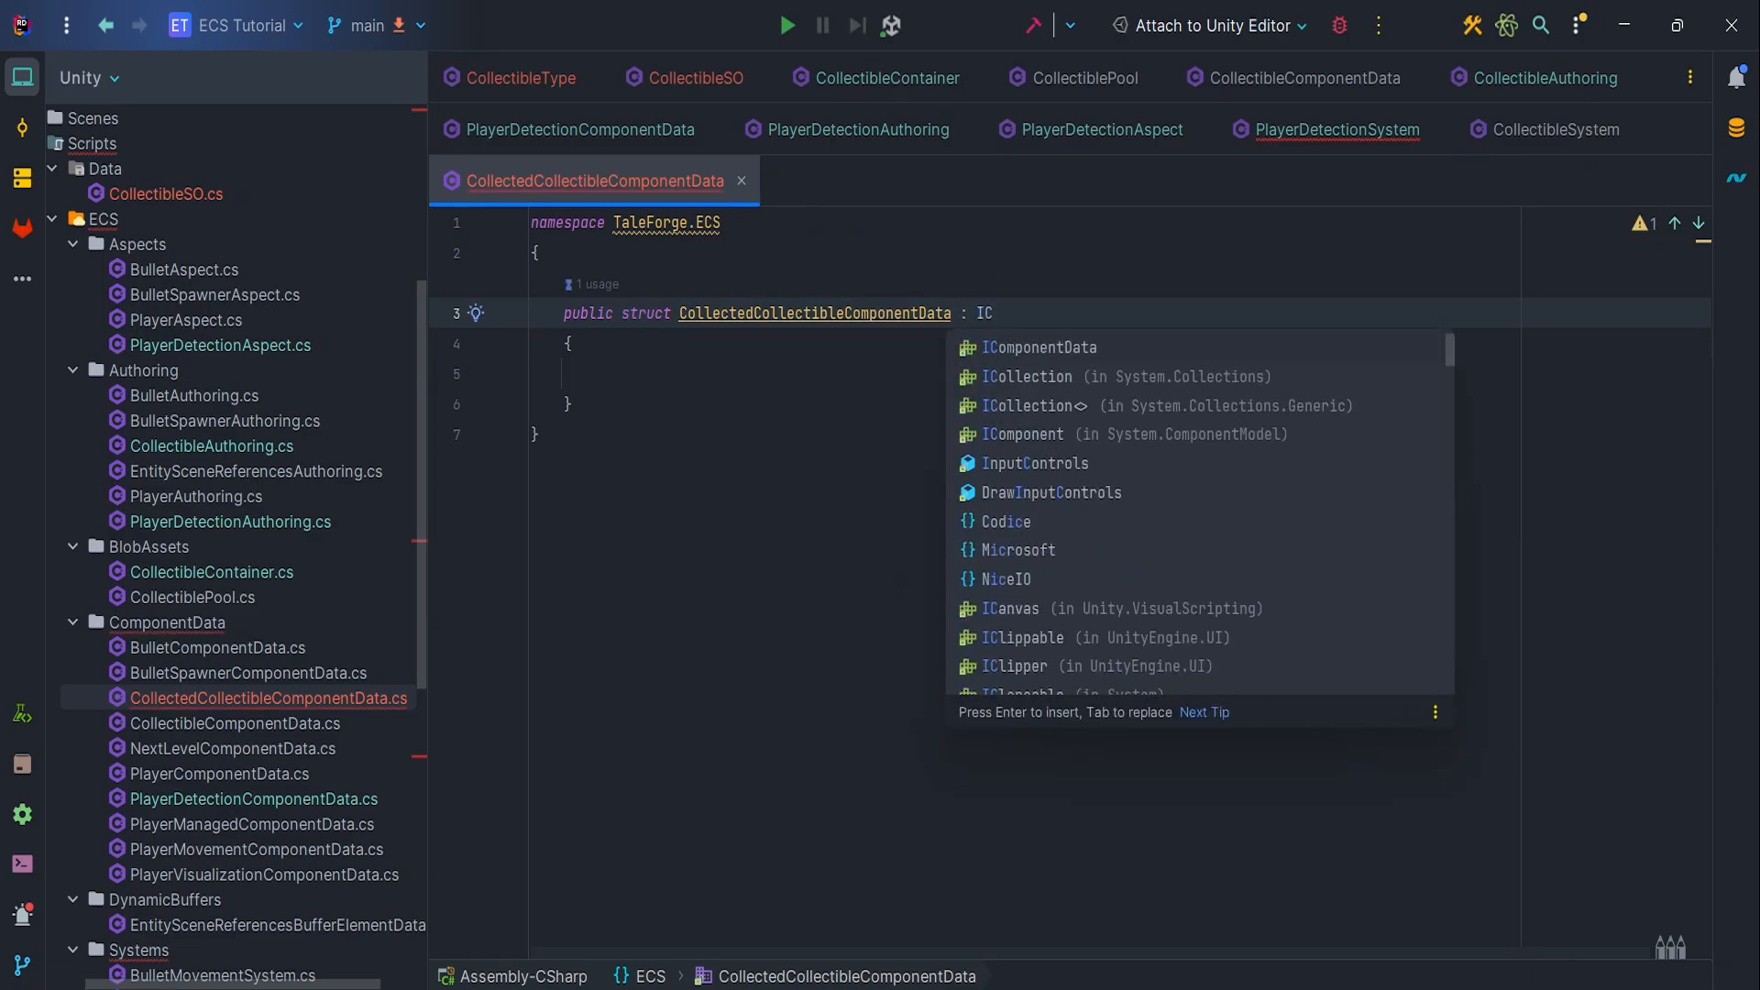
pyautogui.click(1039, 348)
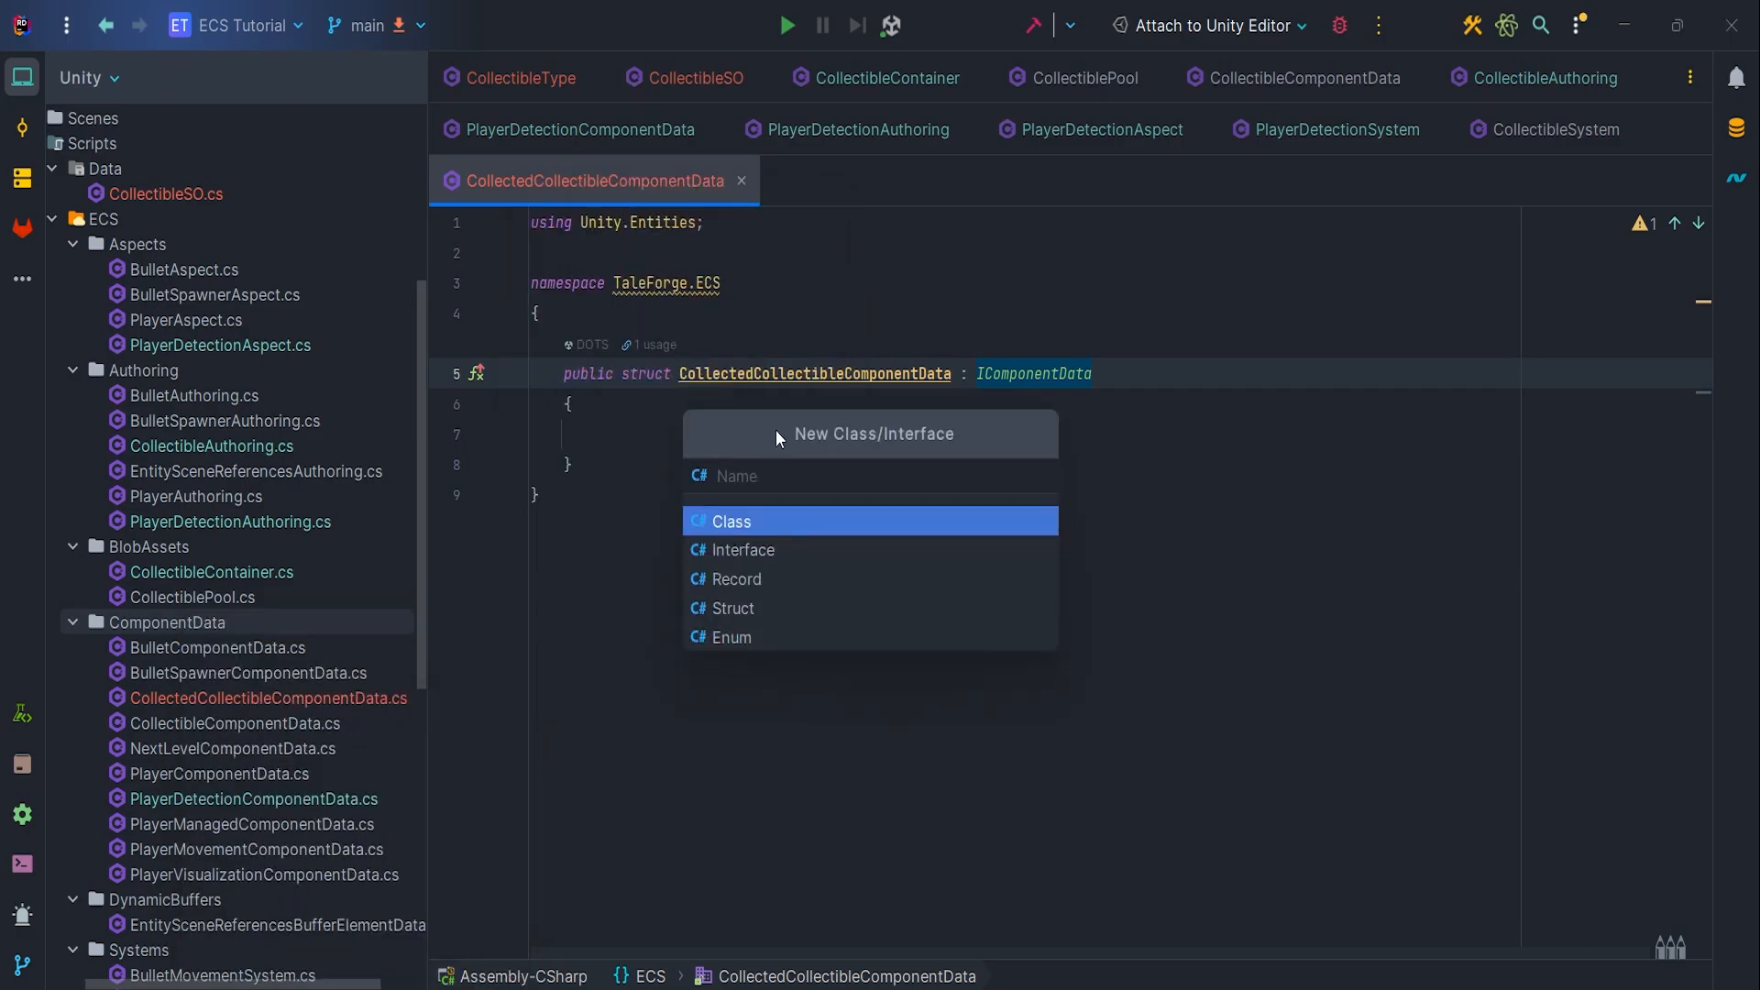
# Name the new type SceneCollectibleComponentData and create it as a struct
pyautogui.write('SceneCollectible')
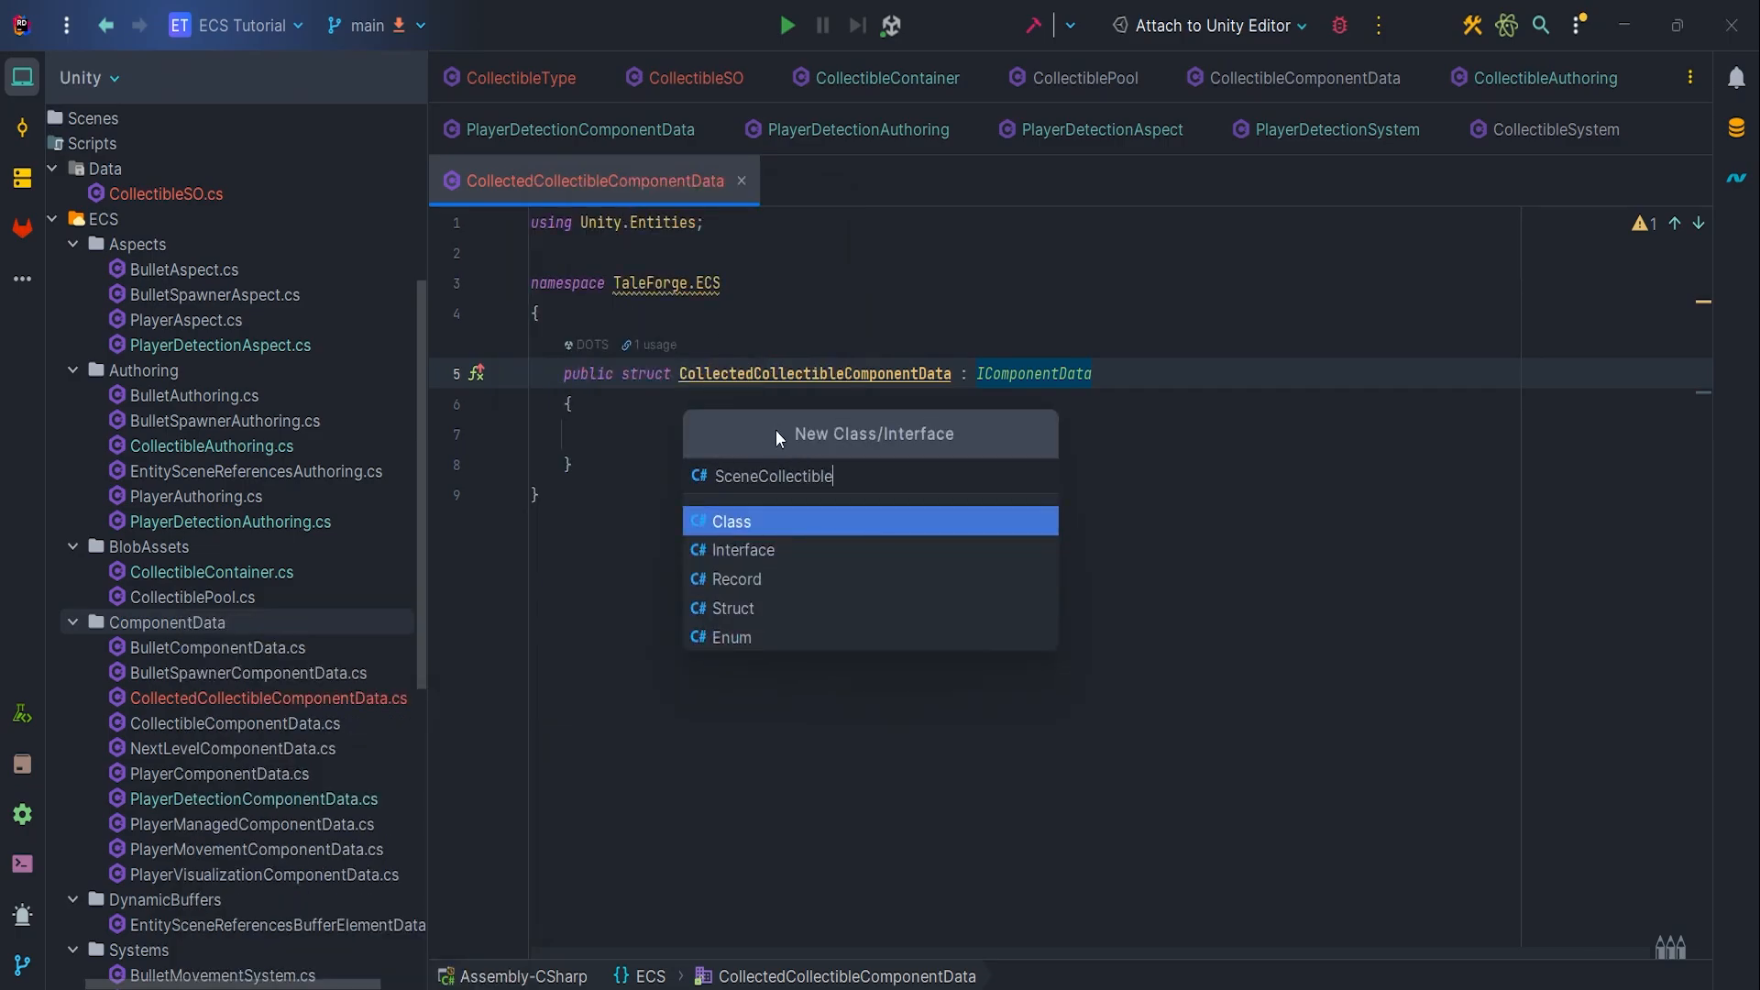
pyautogui.write('ComponentData')
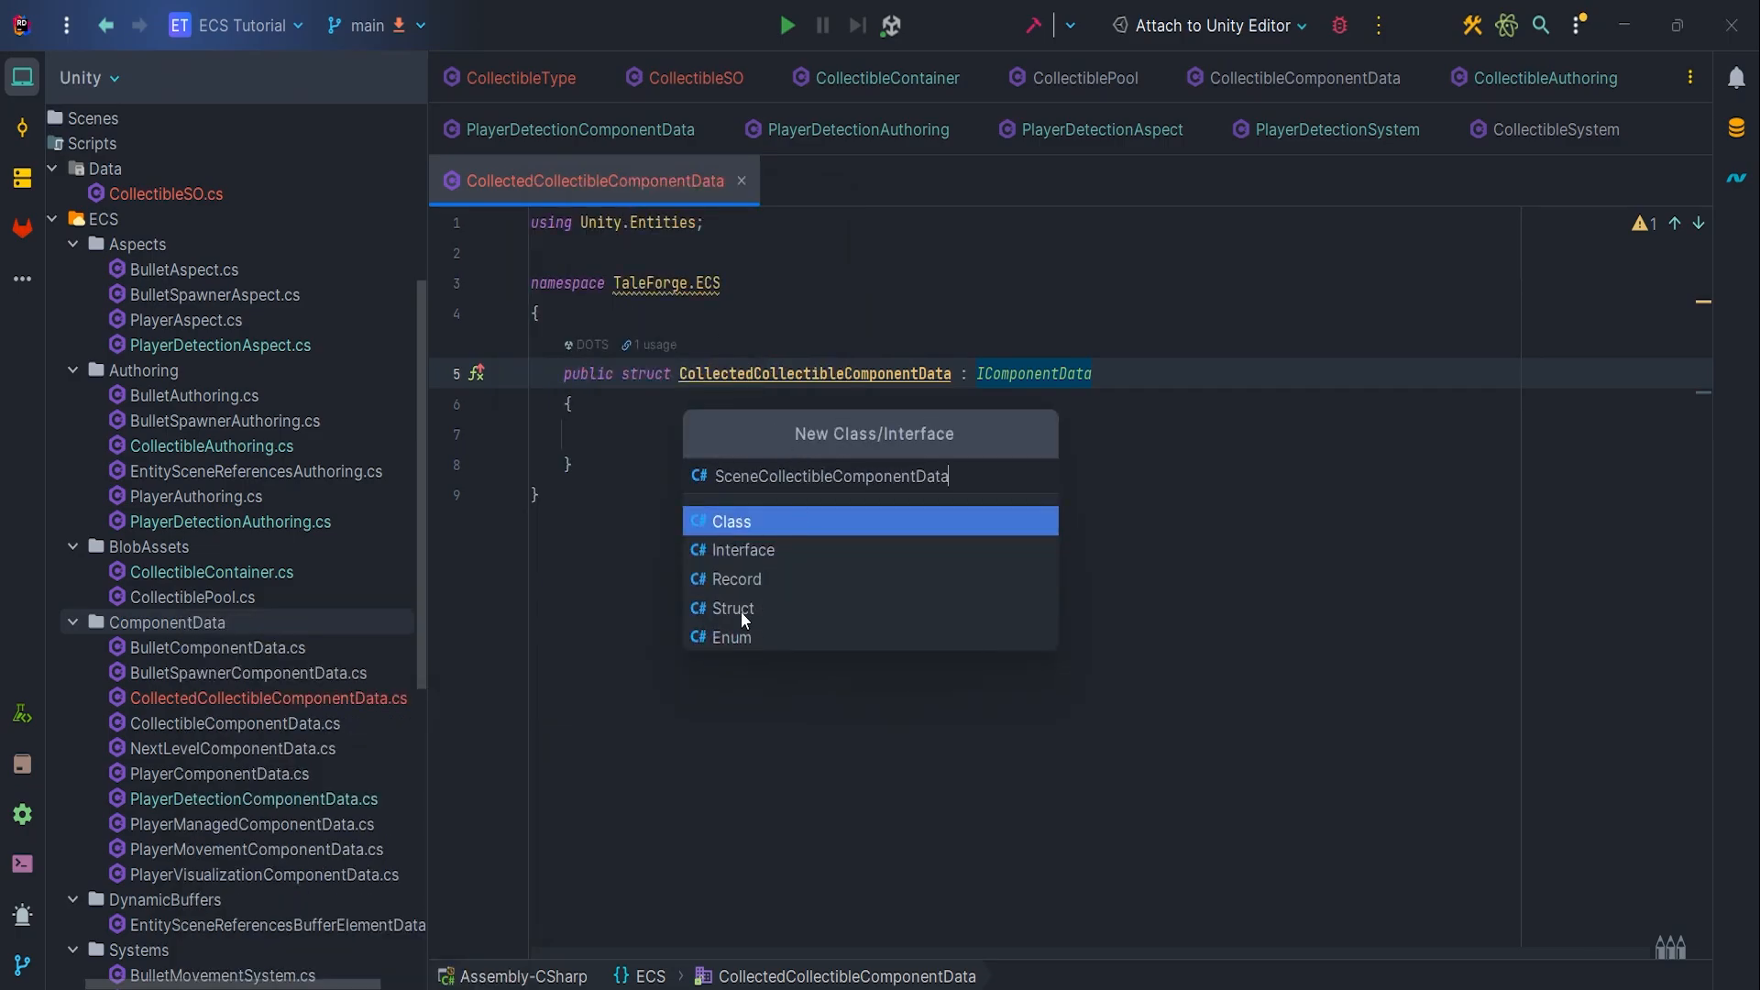
pyautogui.click(737, 608)
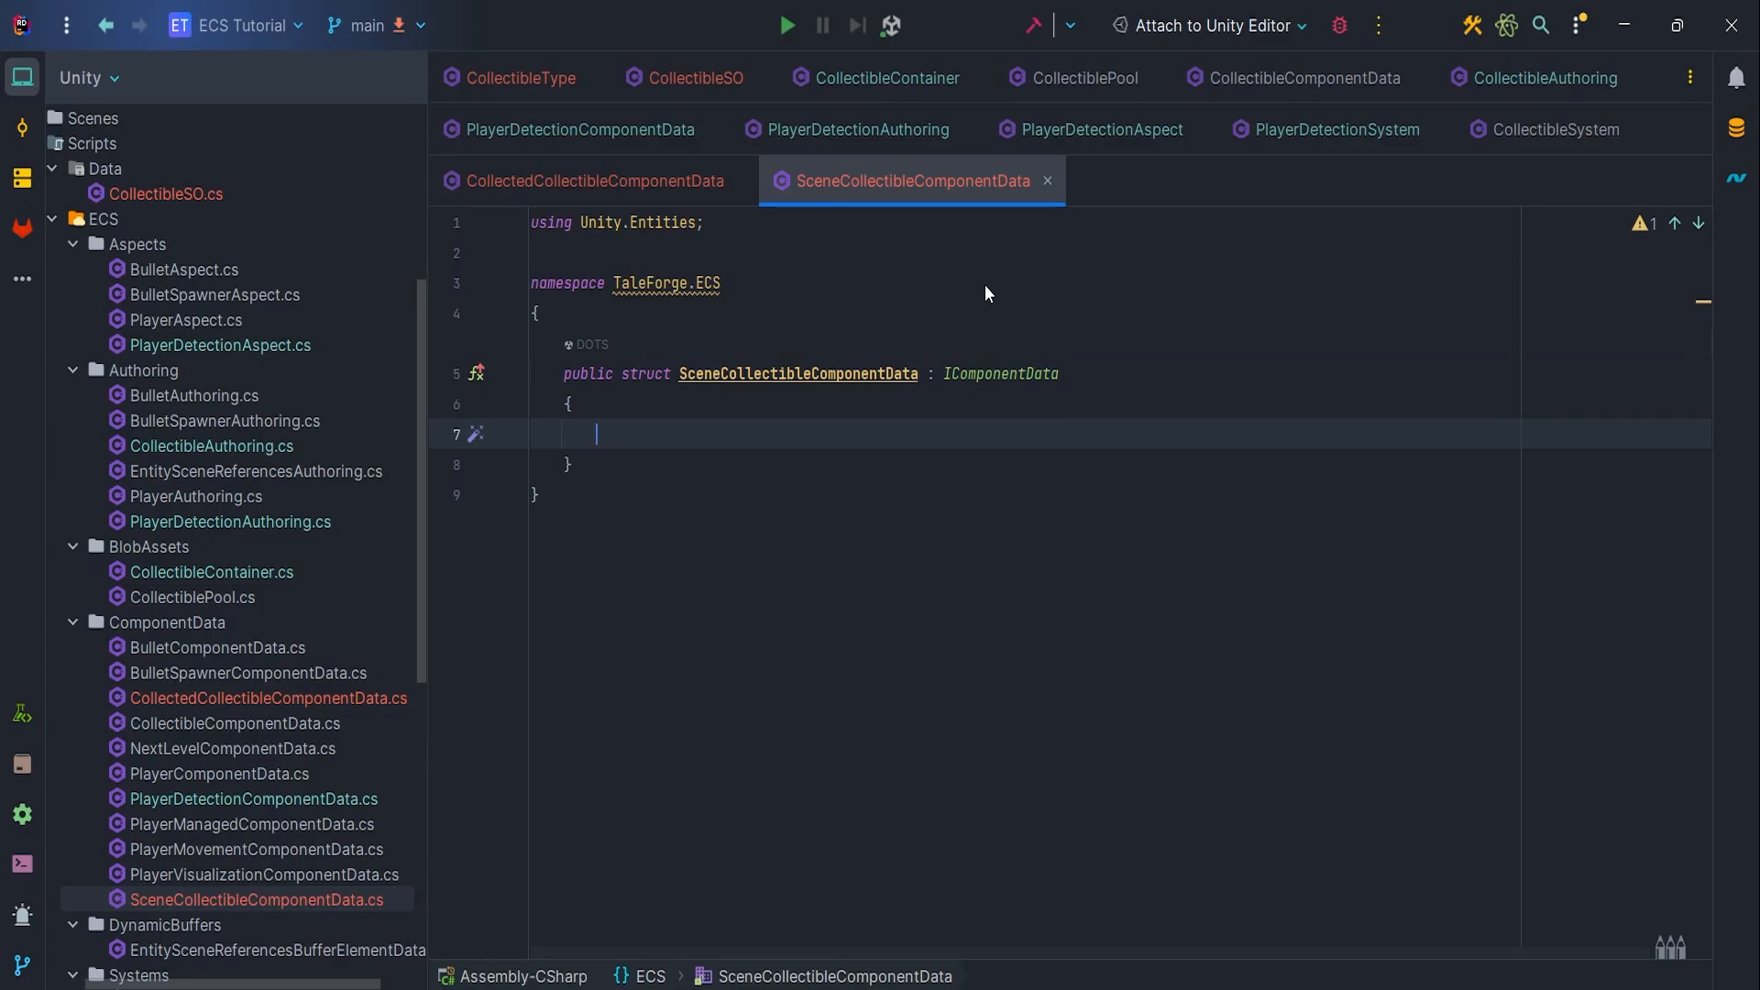
# Add 'public CollectibleType Type => _type;' and a SceneCollectibleBaker calling AddComponent
pyautogui.write('pu')
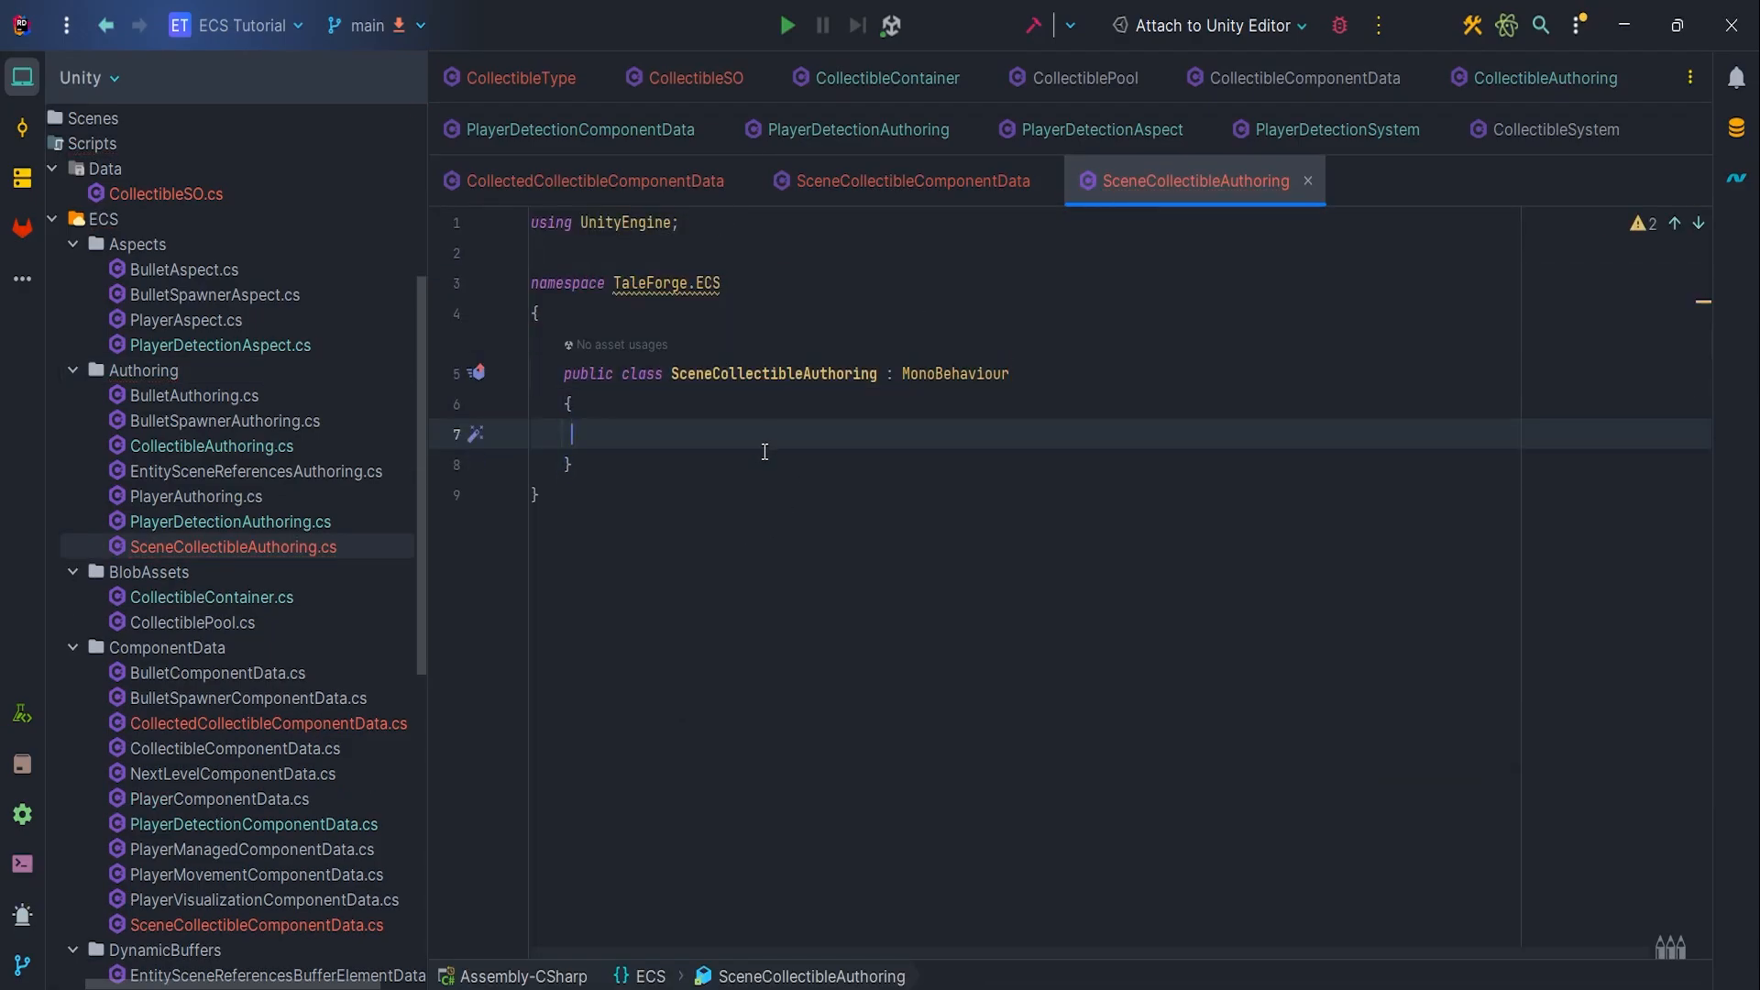
pyautogui.write('[SerializeField] private CollectibleType _type;')
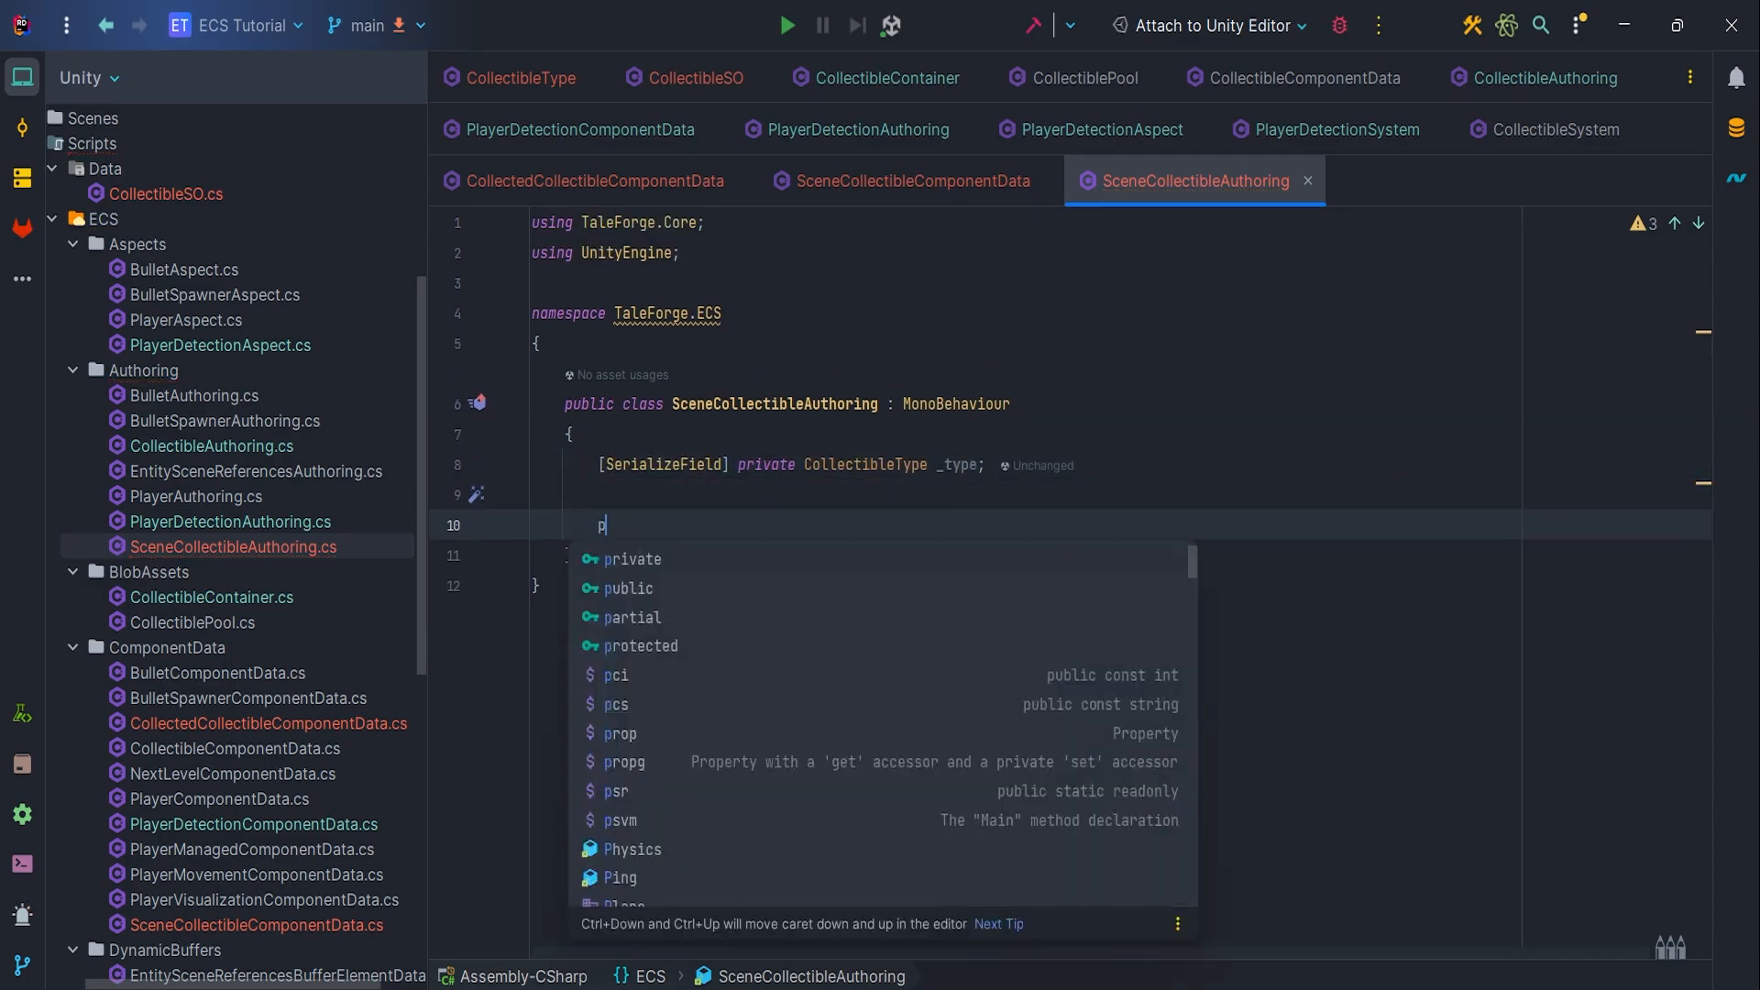
pyautogui.write('ublic CollectibleType T')
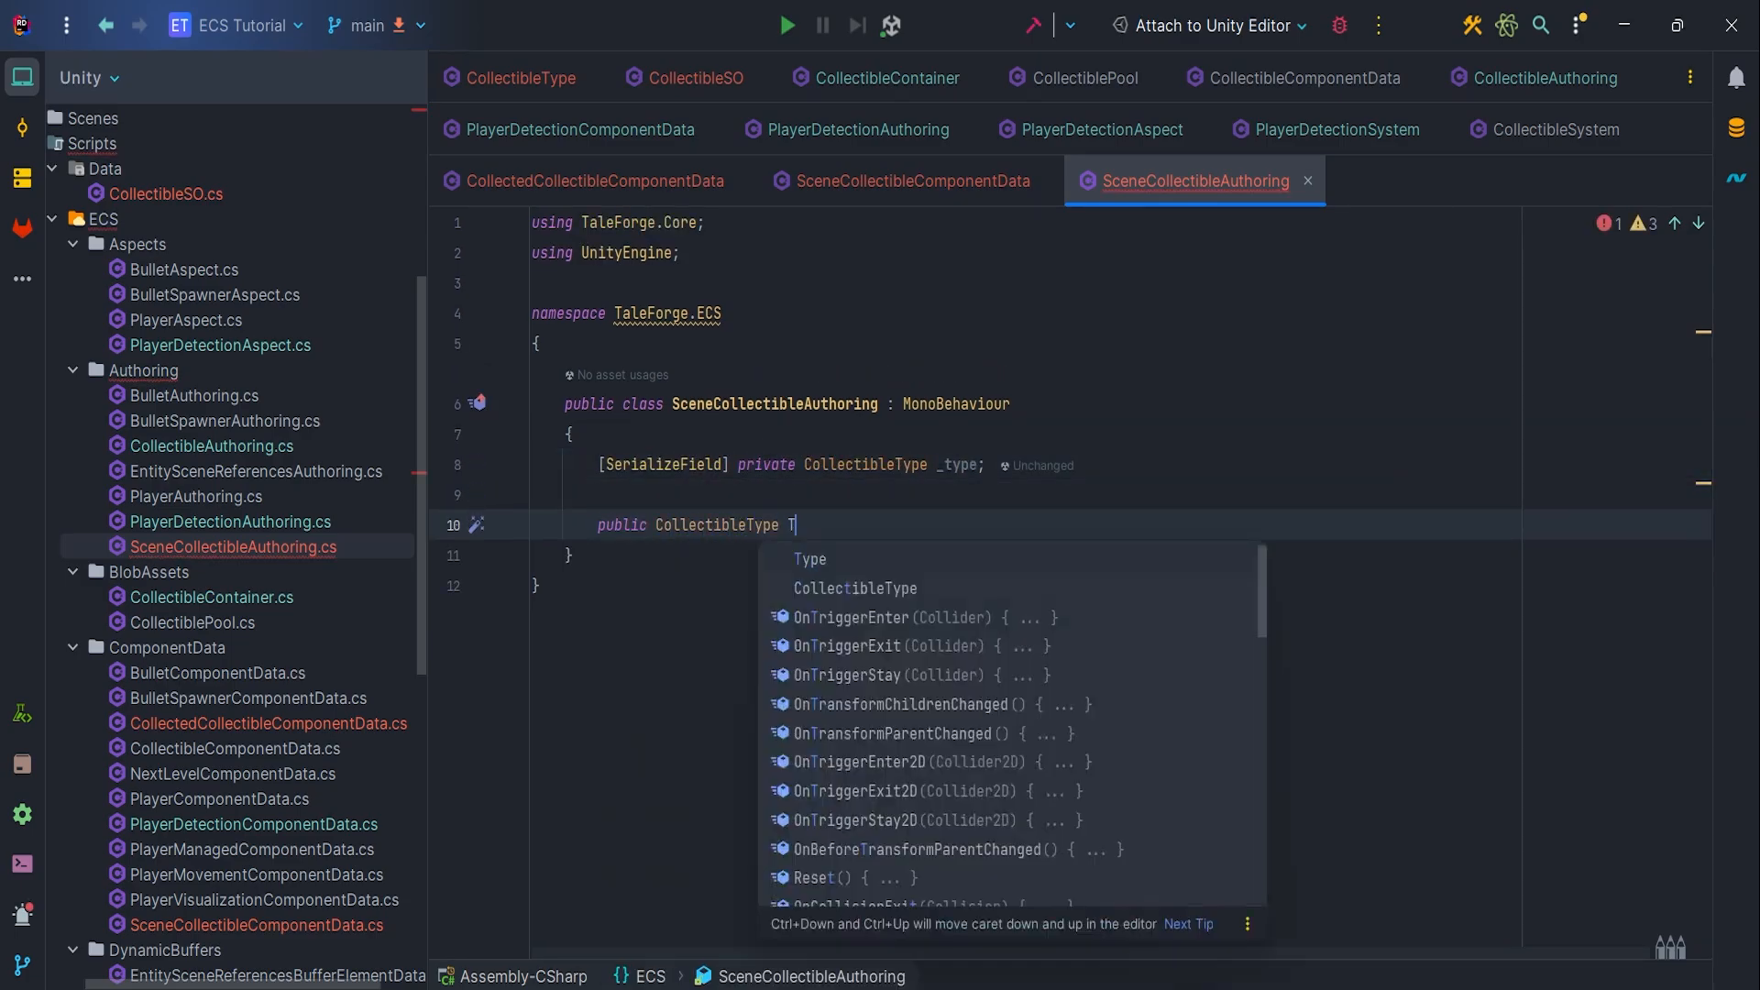
pyautogui.write('ype => _type;')
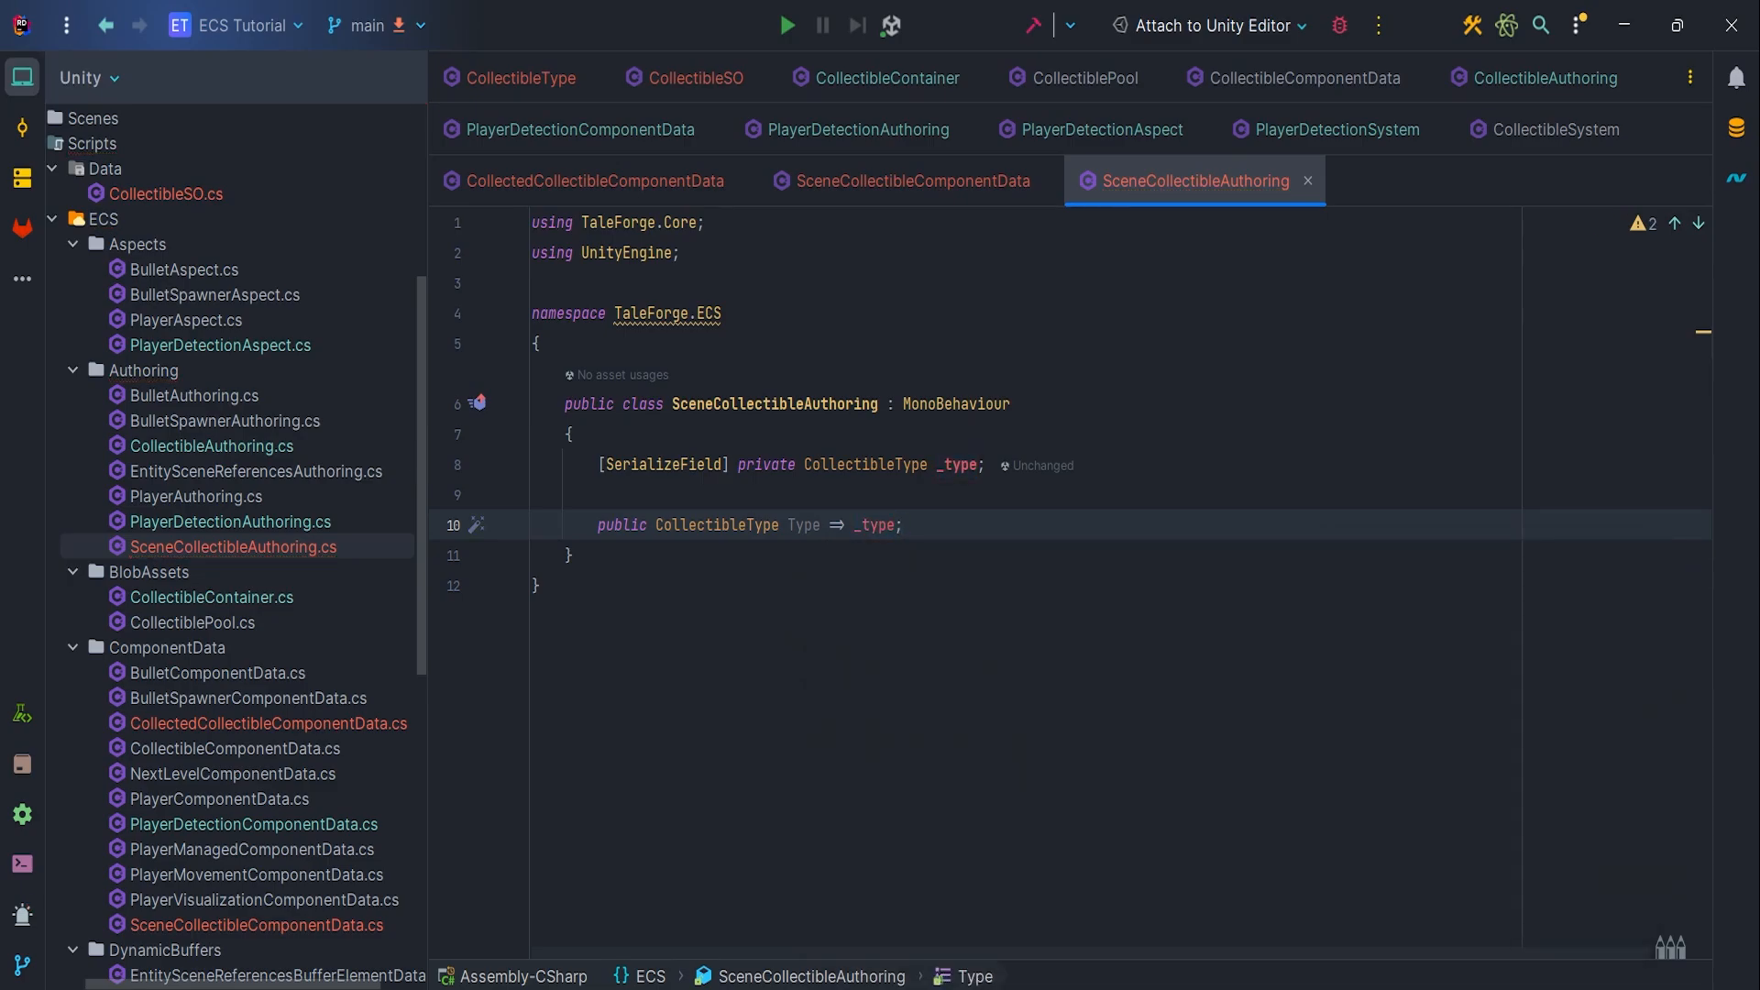
pyautogui.write('public class SceneCollectibleBaker : Baker<')
pyautogui.write('var entity = GetEn')
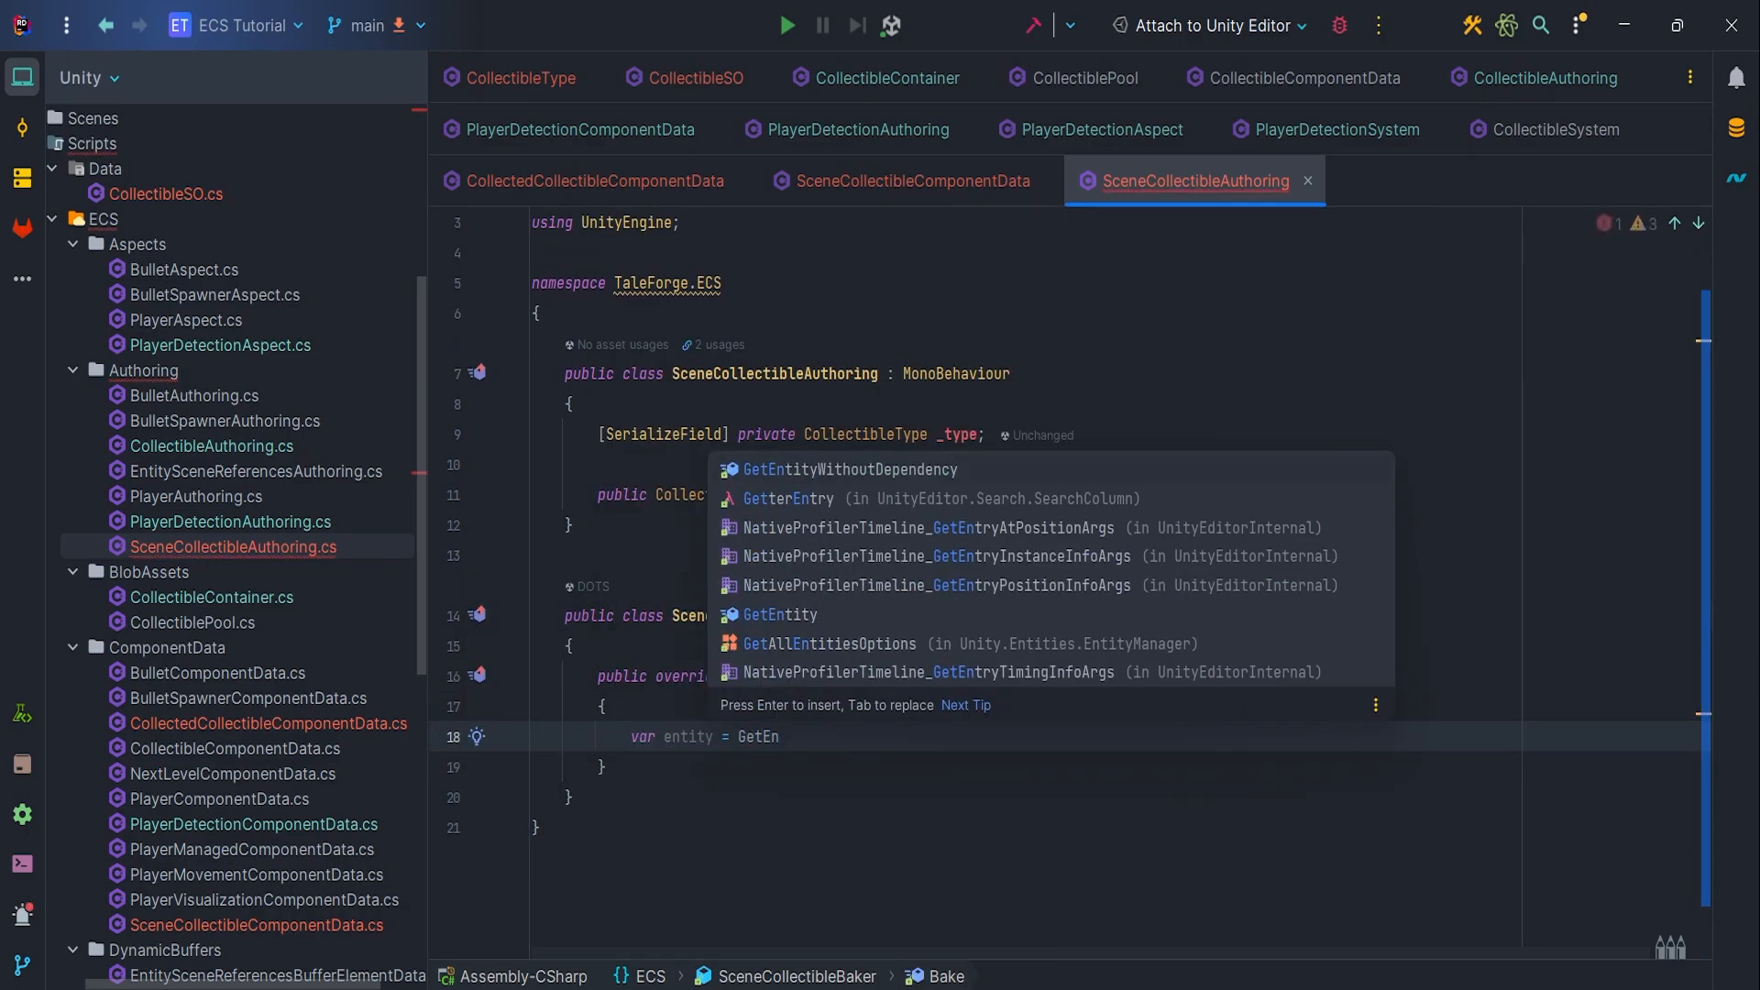
pyautogui.write('AddComponent(entity, new SceneCollectibleComponentData')
pyautogui.write('Type = authoring.Type')
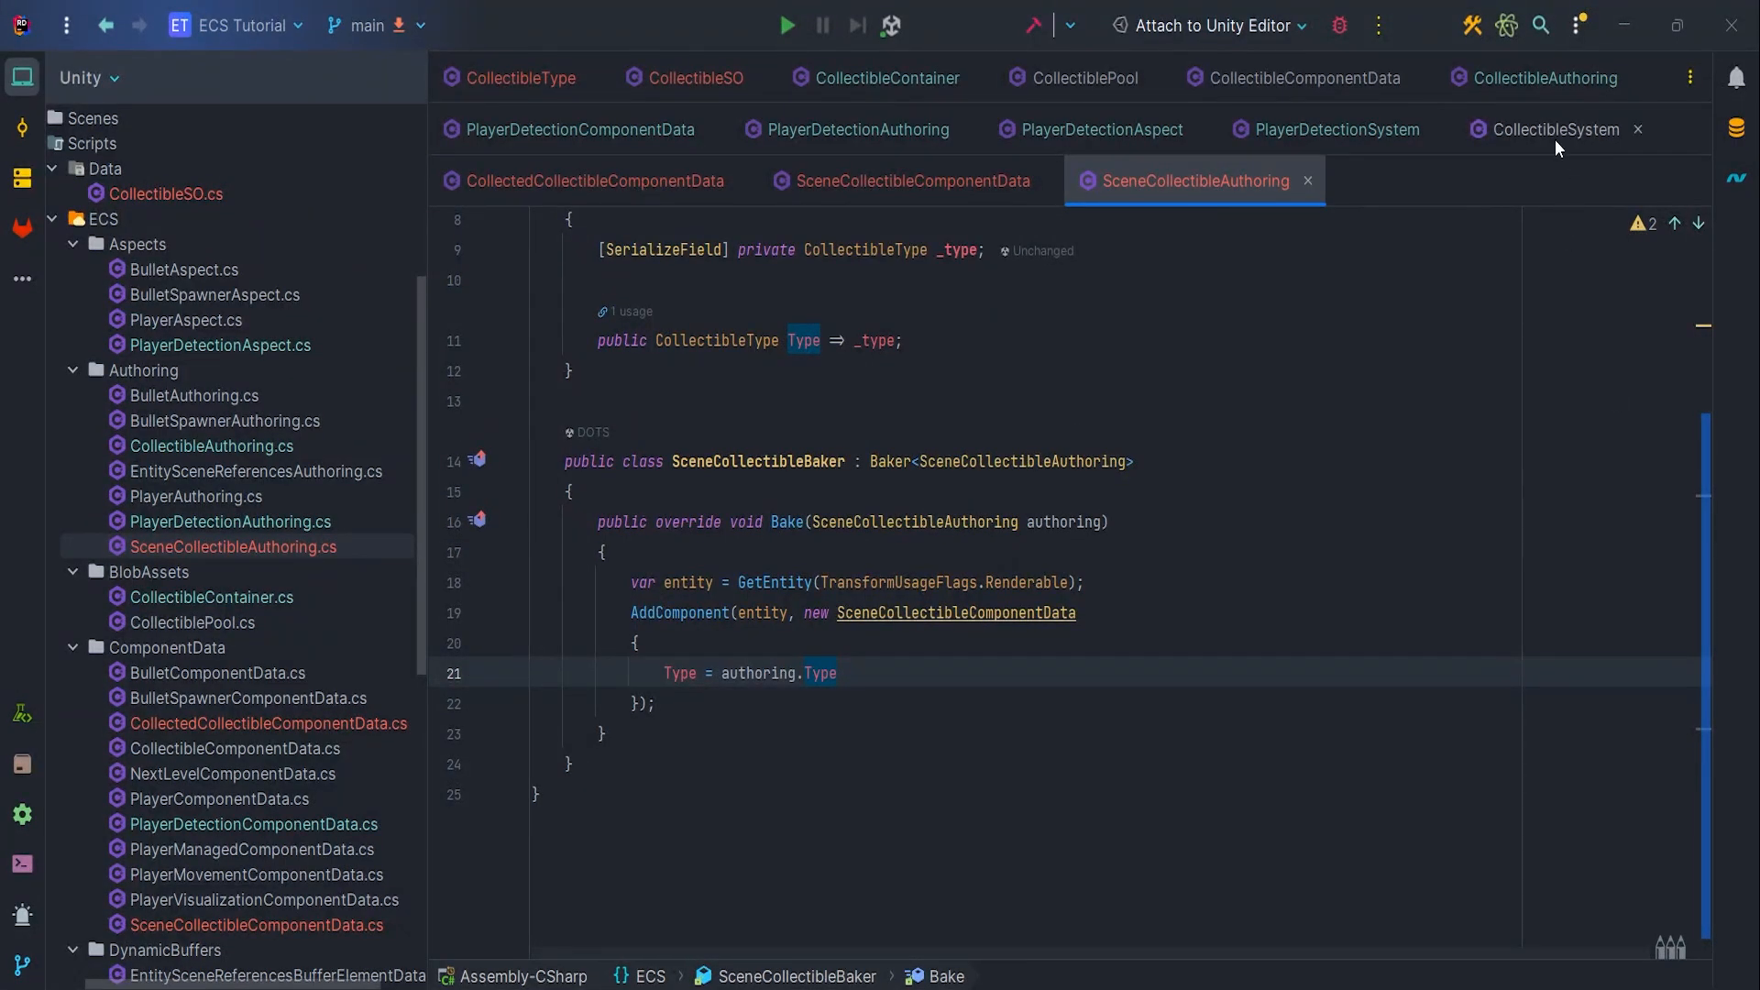
# In CollectibleSystem, add a CollectedCollectibleComponentData query, require it, and rename to OnUpdate
pyautogui.click(1553, 129)
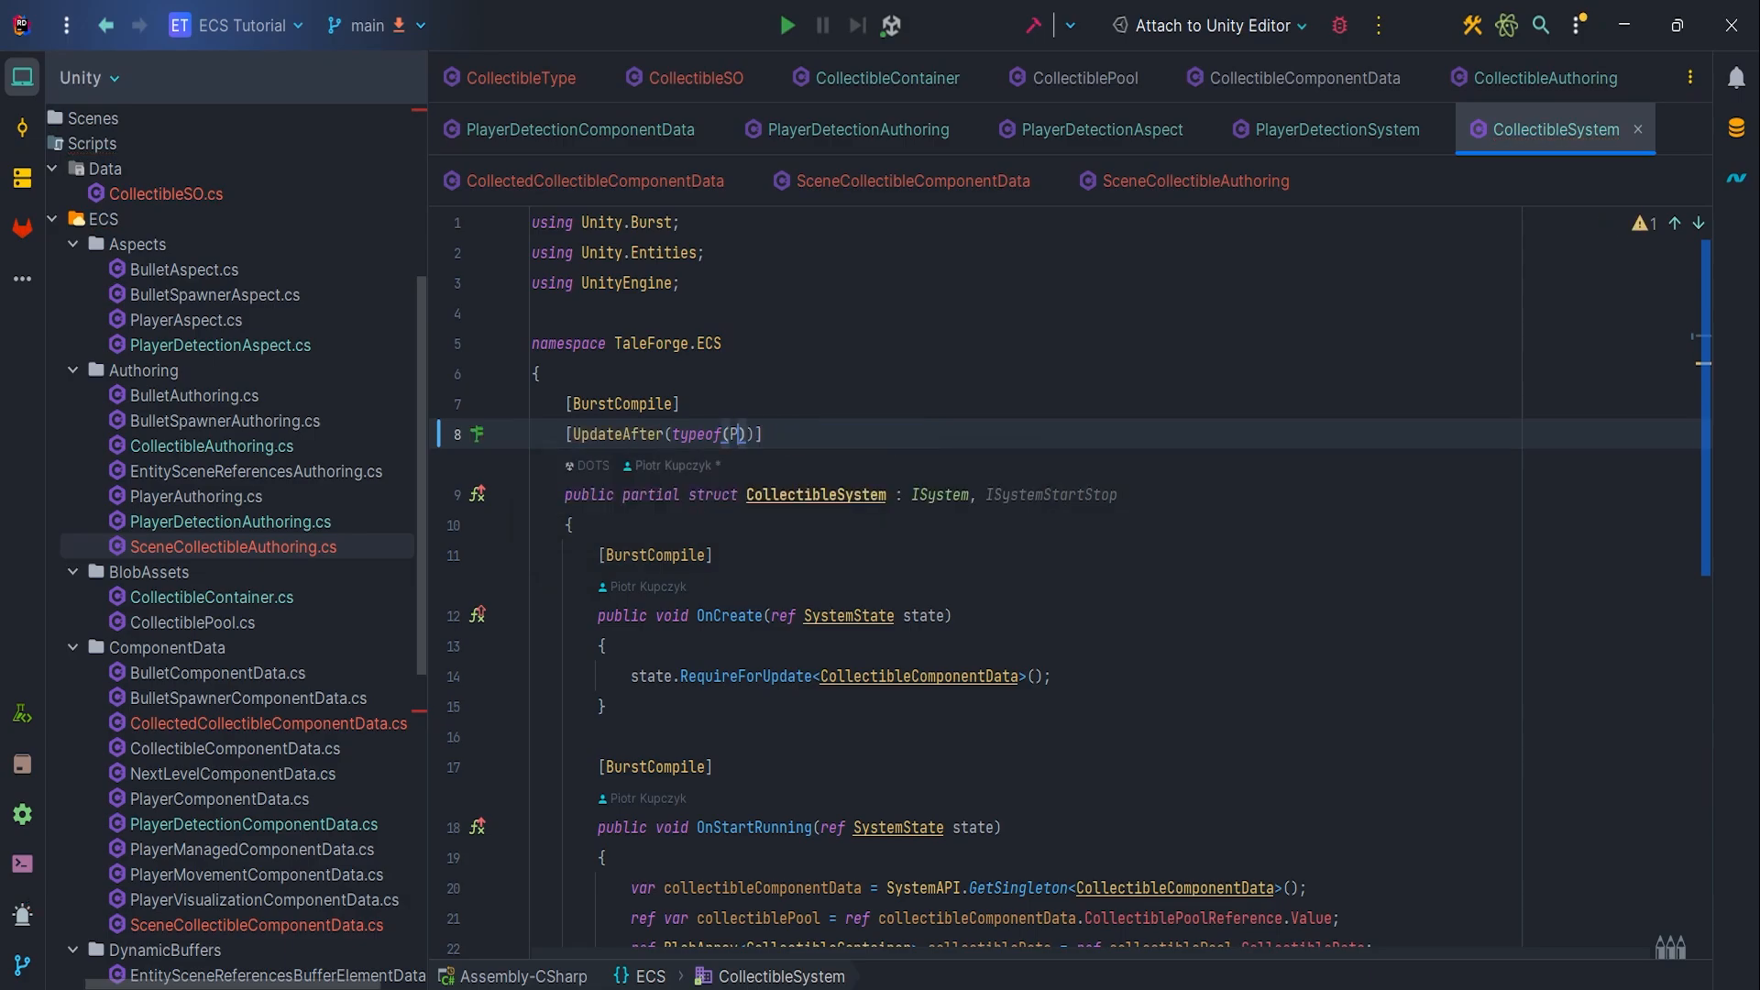
pyautogui.write('layerDetectionSystem')
pyautogui.write('.Build(')
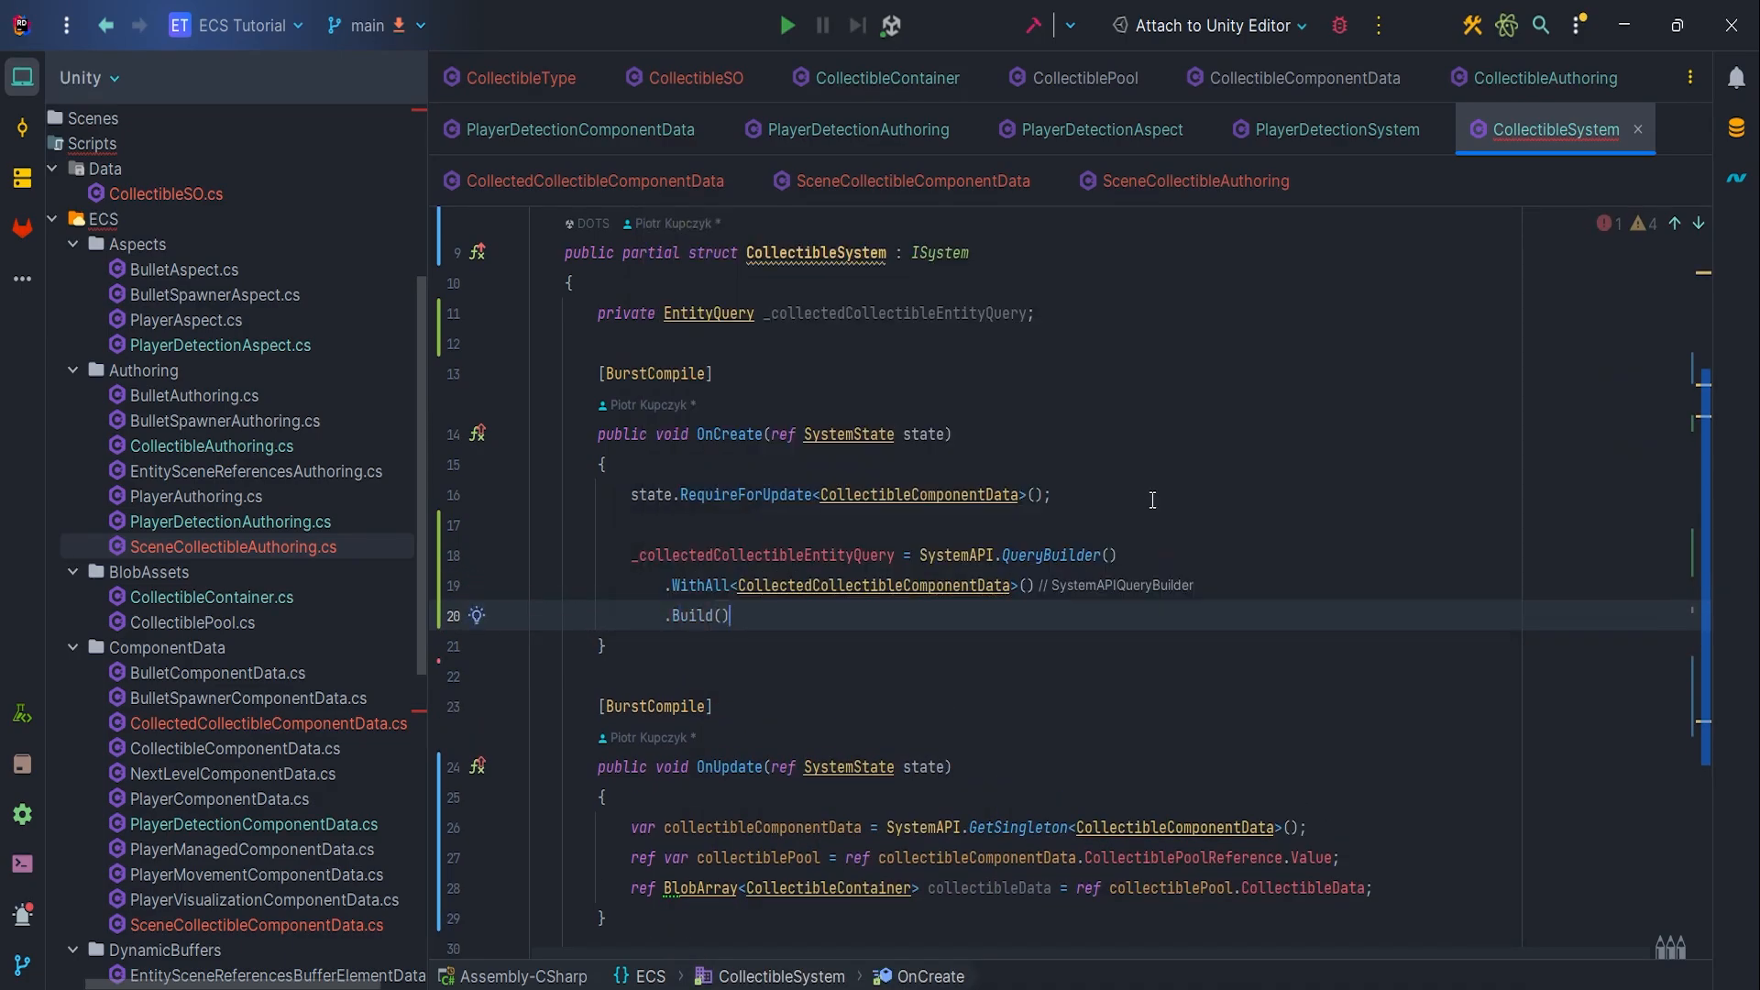
pyautogui.write('st')
pyautogui.write(';')
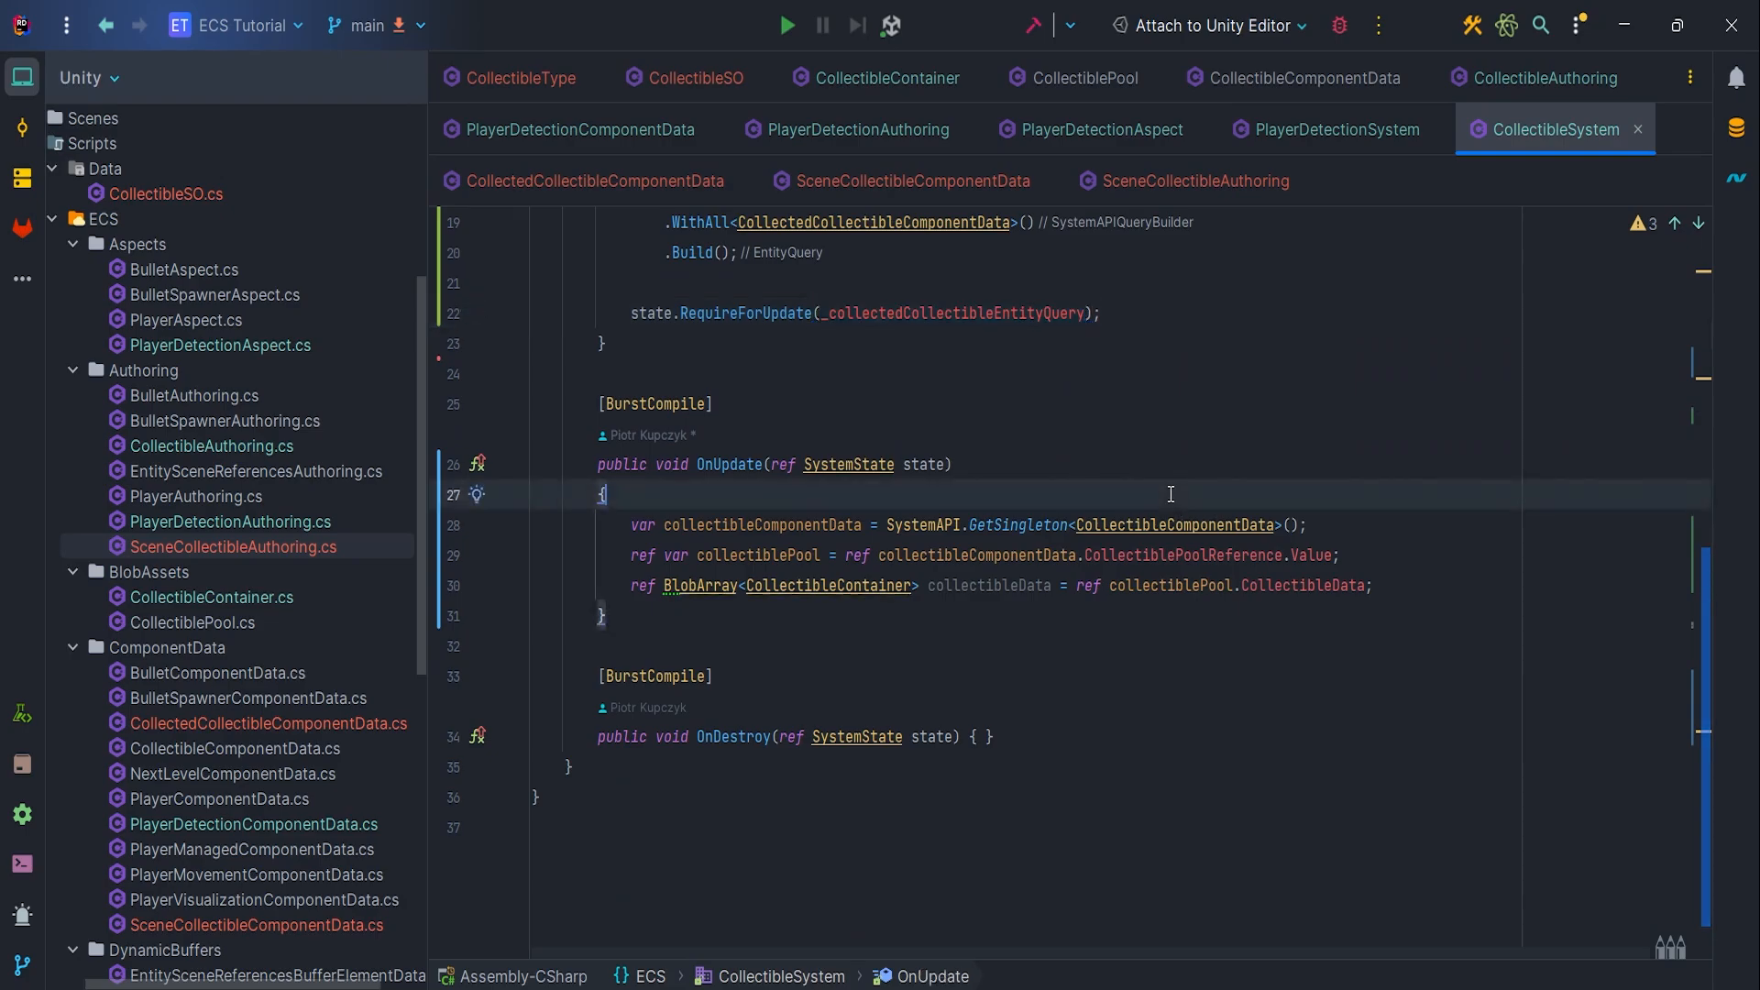
# Loop over ToEntityArray(Allocator.Temp) calling ExecuteCollectibleLogic, then dispose collectedCollectibles
pyautogui.write('NativeArray<Entity>')
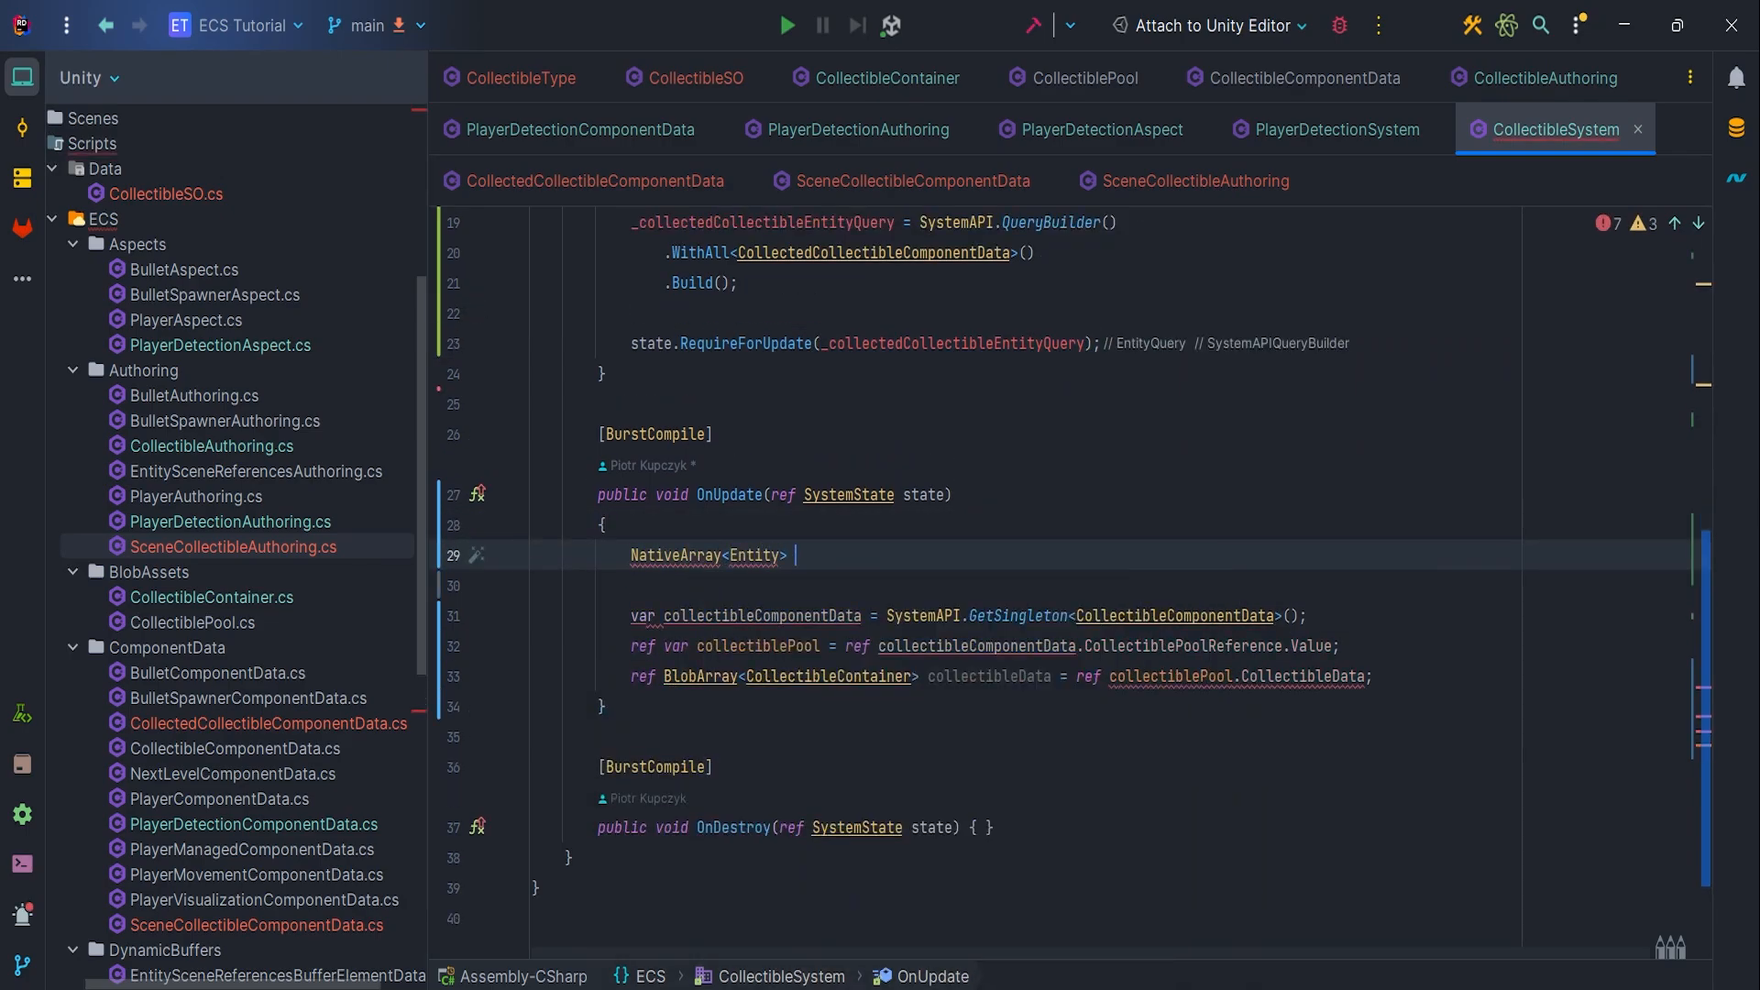
pyautogui.write('collectedCollectibles =')
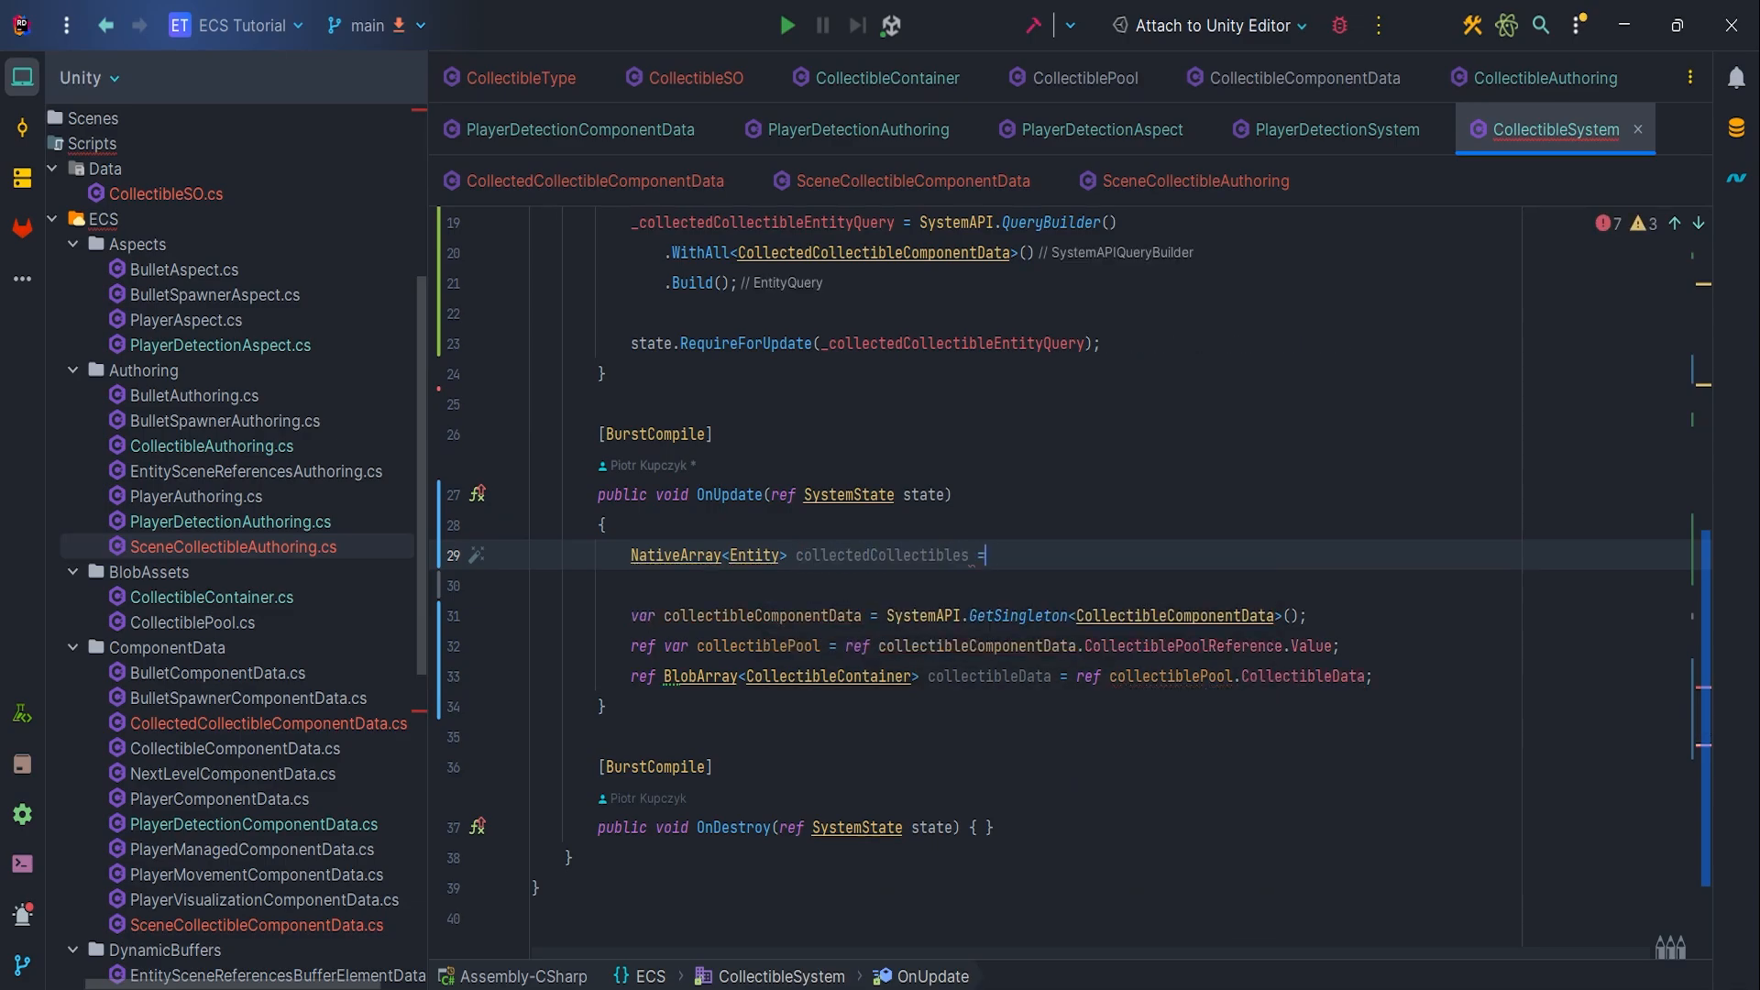
pyautogui.write('_collectedCollectibleEntityQuery.ToEntityArray(Allocator.Temp);')
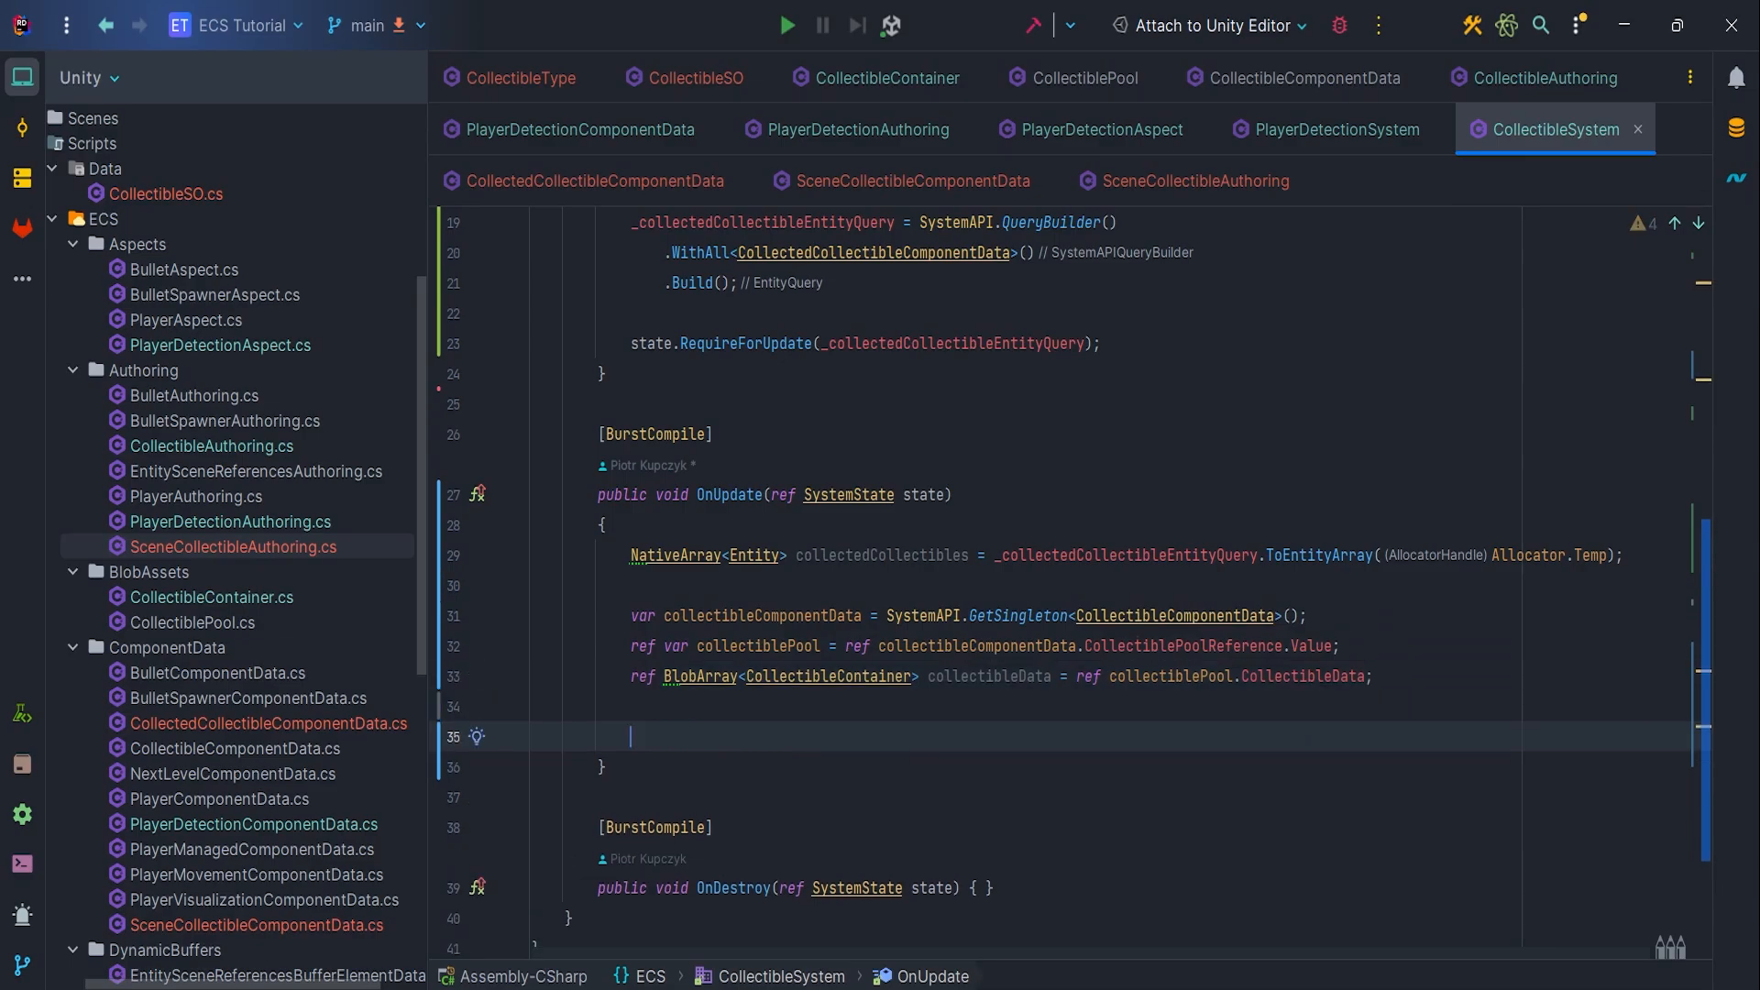
pyautogui.write('for (int index = 0; index < collectedCollectibles.Length; ++index')
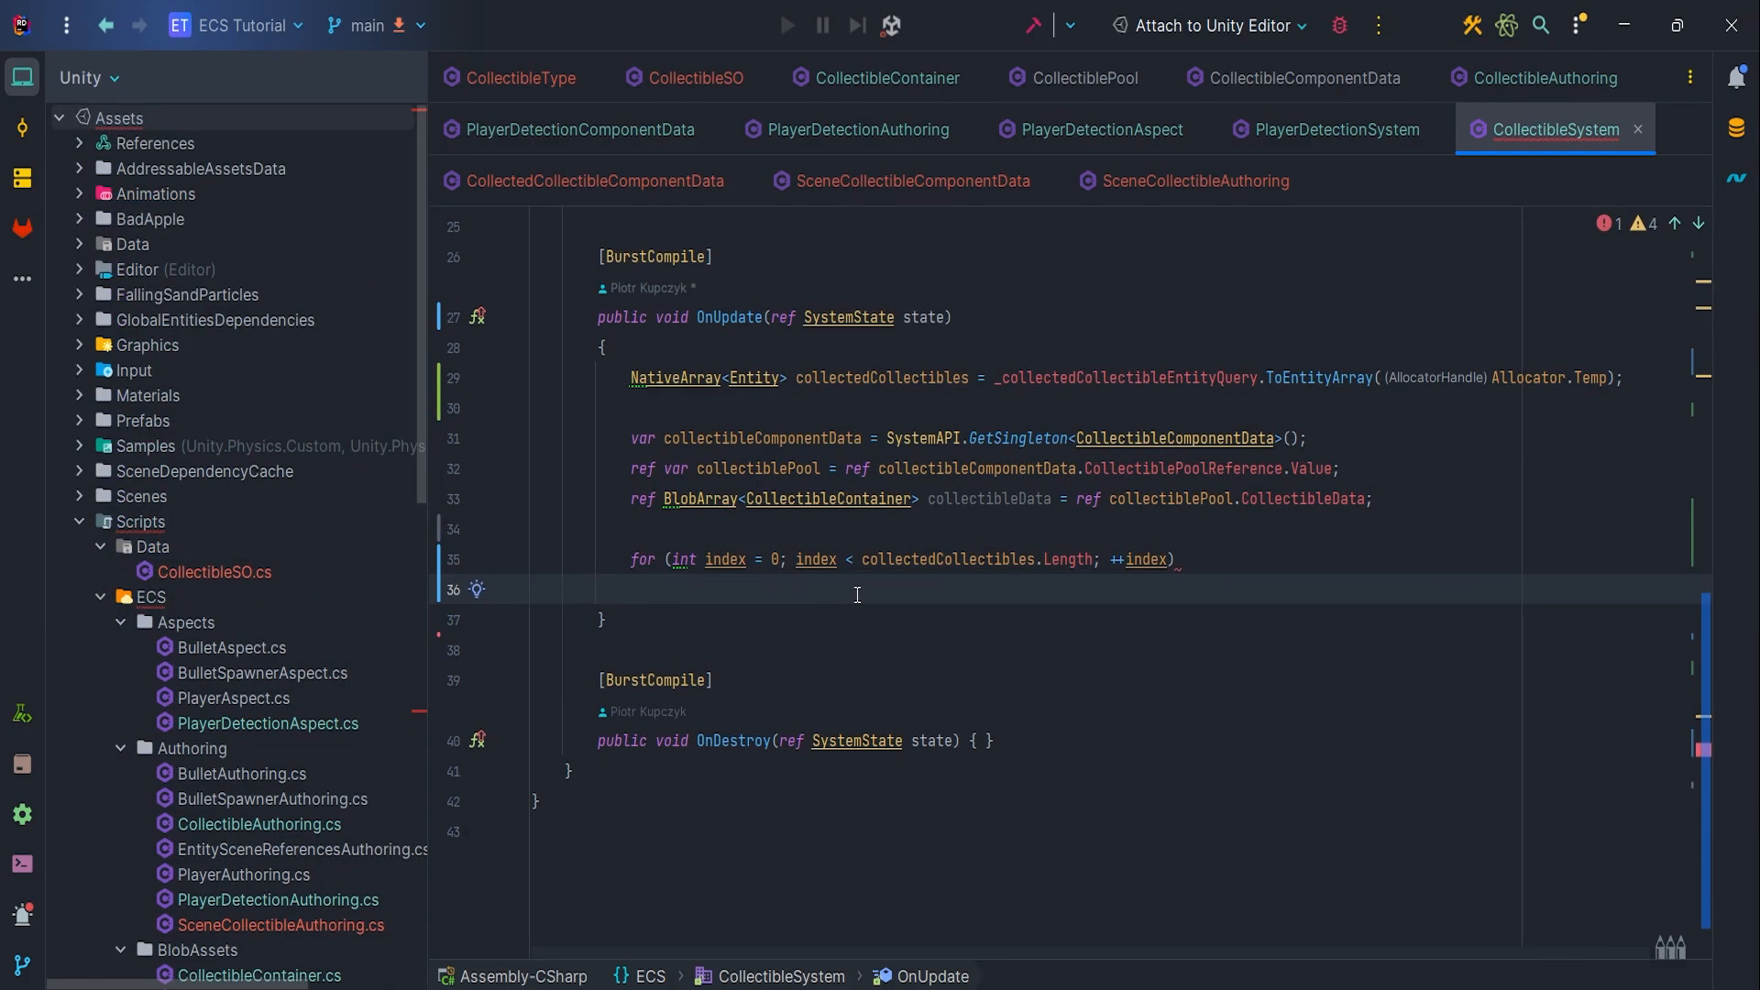
pyautogui.write('ExecuteCollectibleLogic(ref state, collectedCollectibles,')
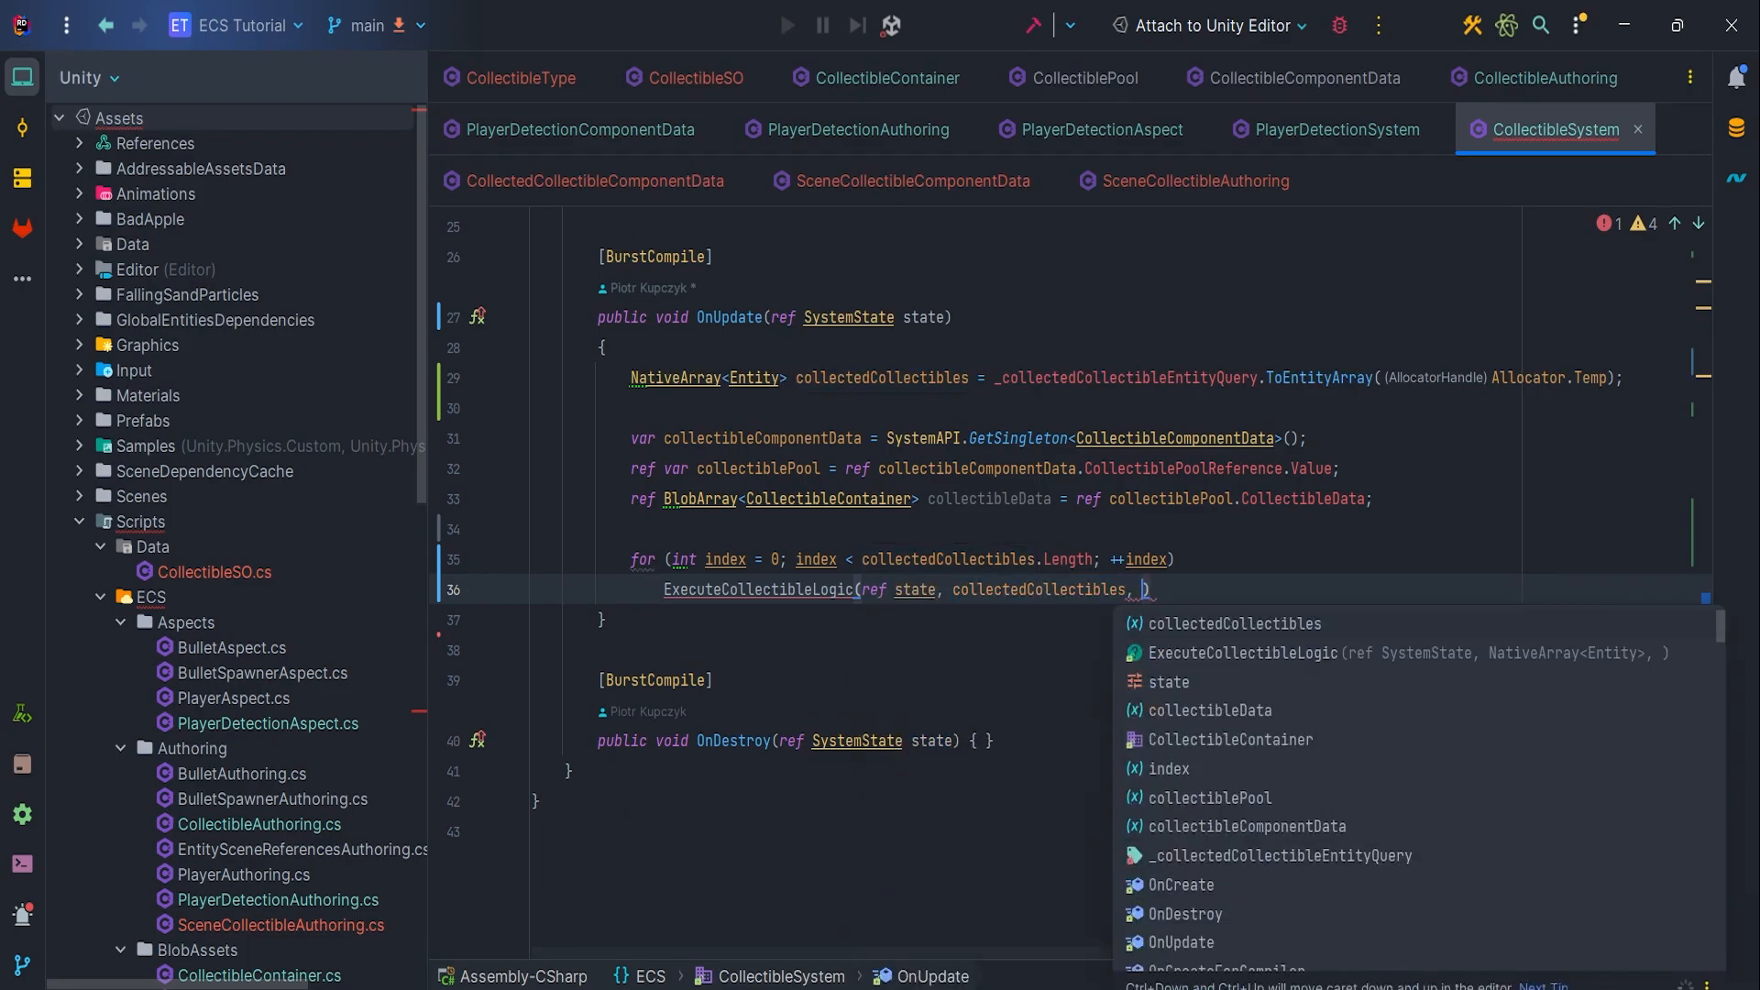
pyautogui.write('index, ref collectibleData')
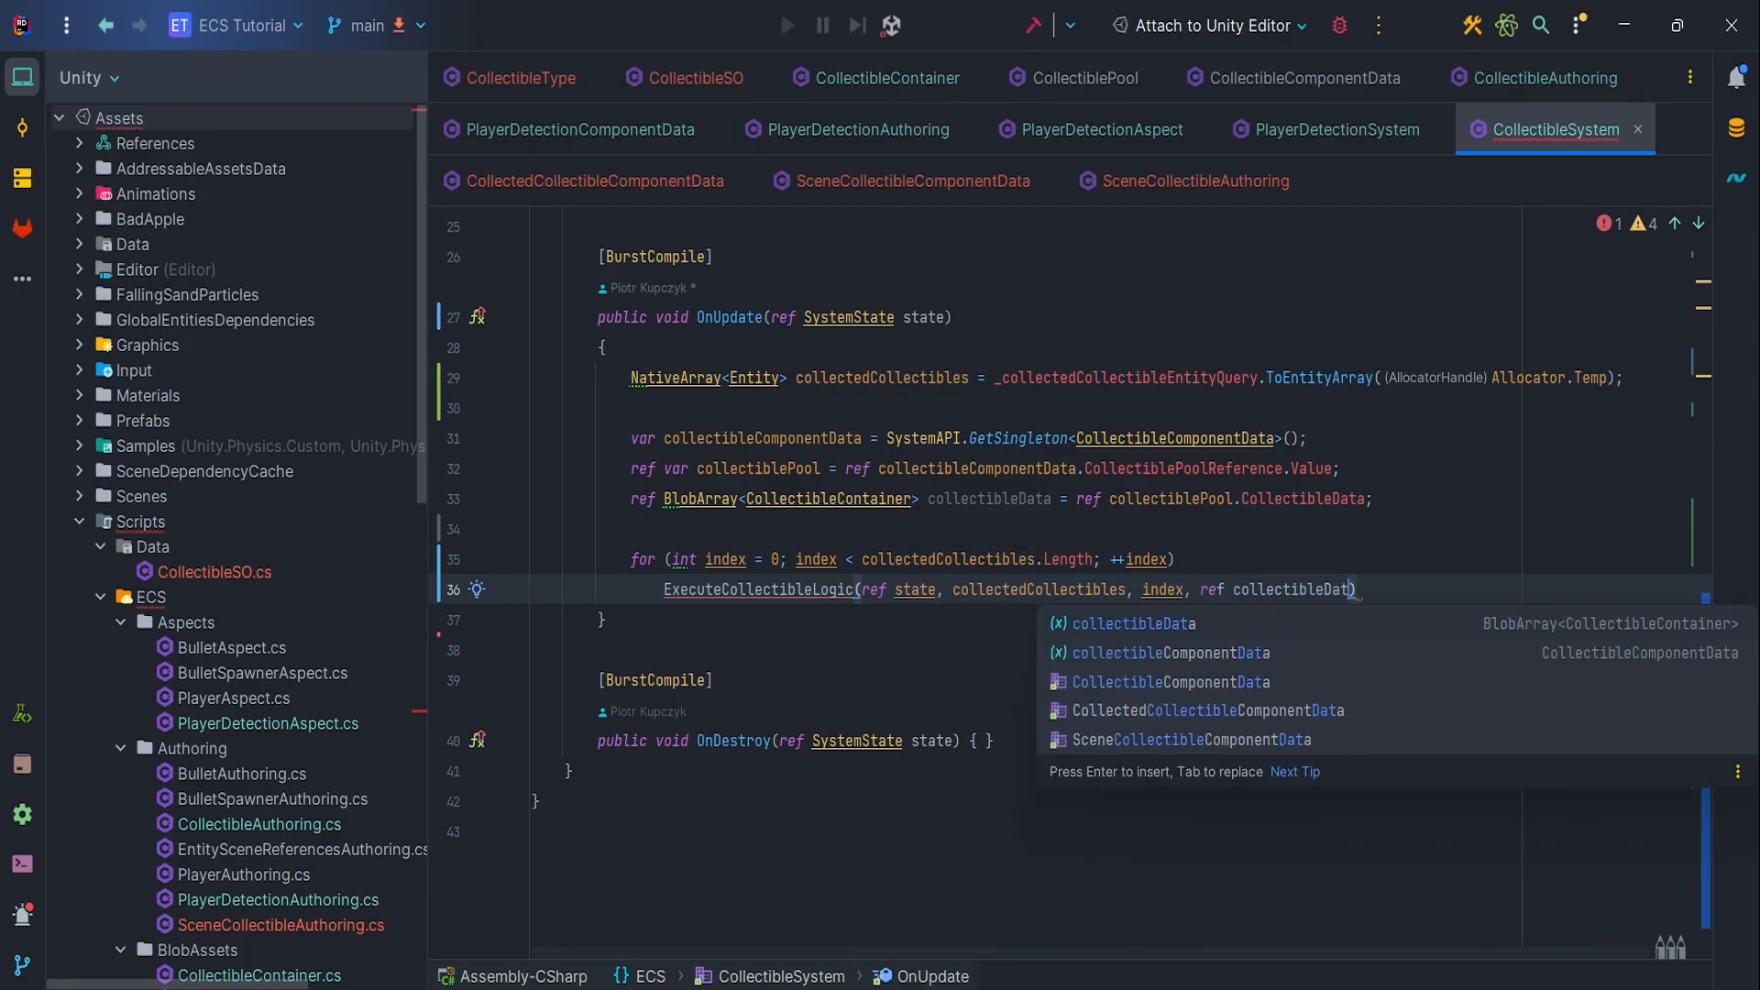
pyautogui.write('co')
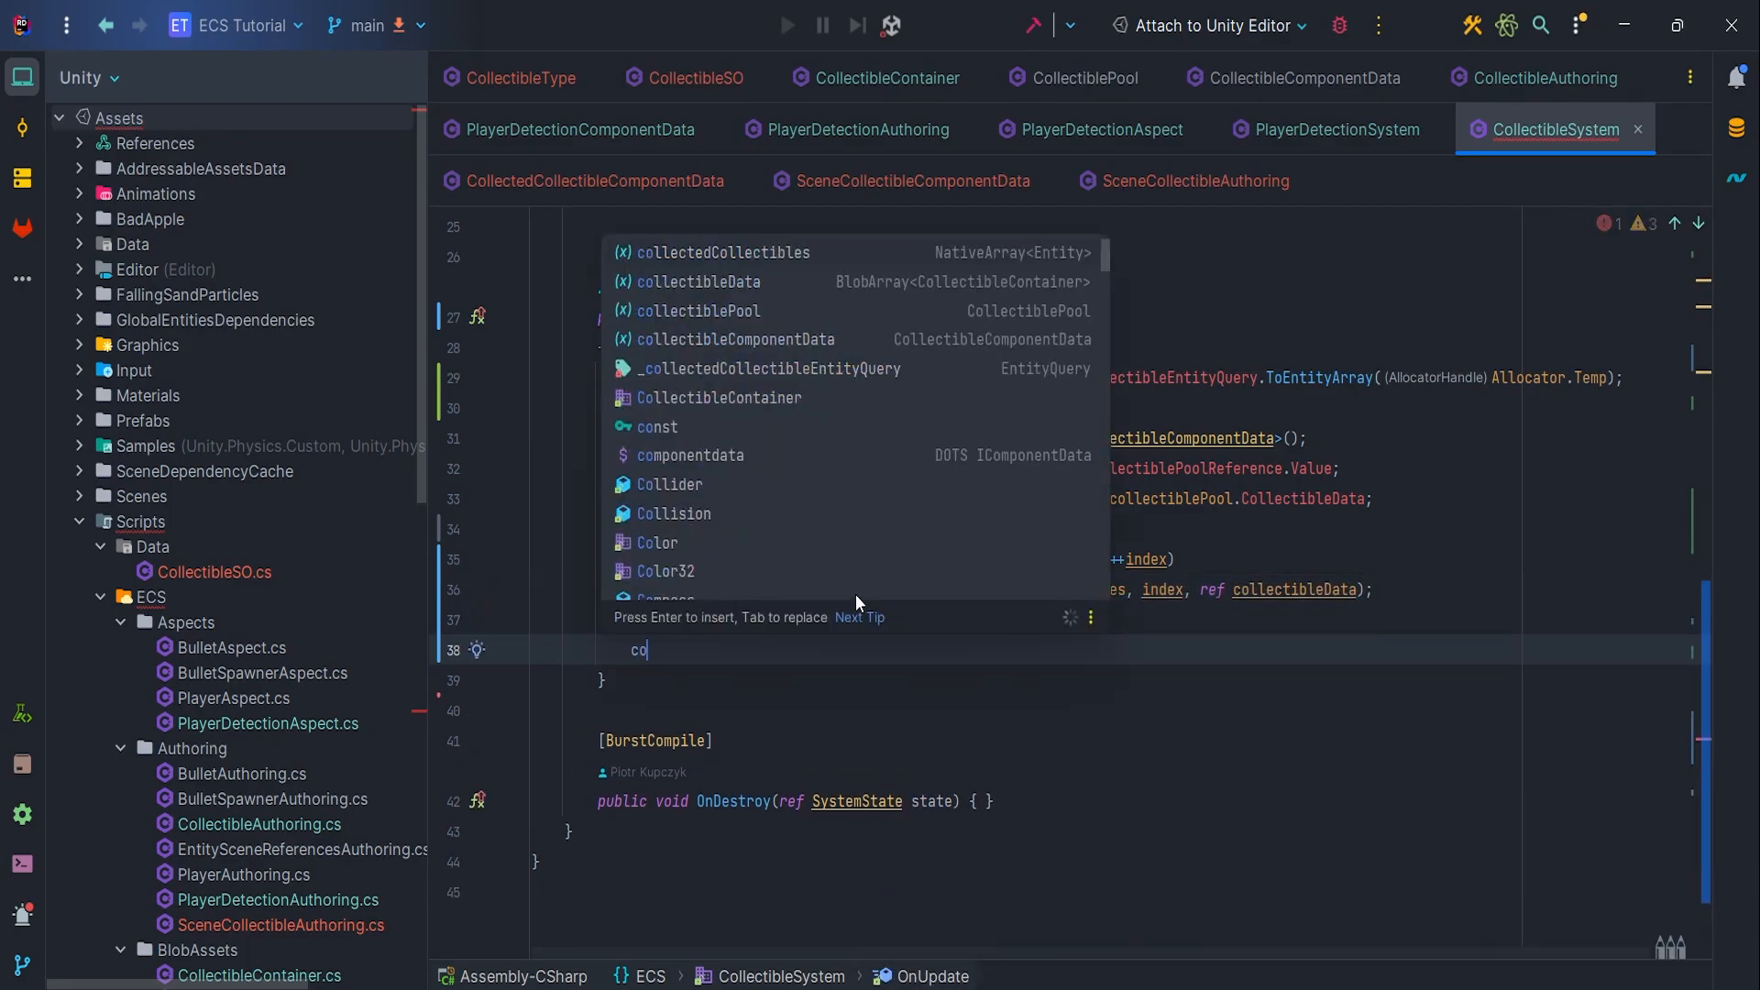
pyautogui.write('collectedCollectibles.Dispose();')
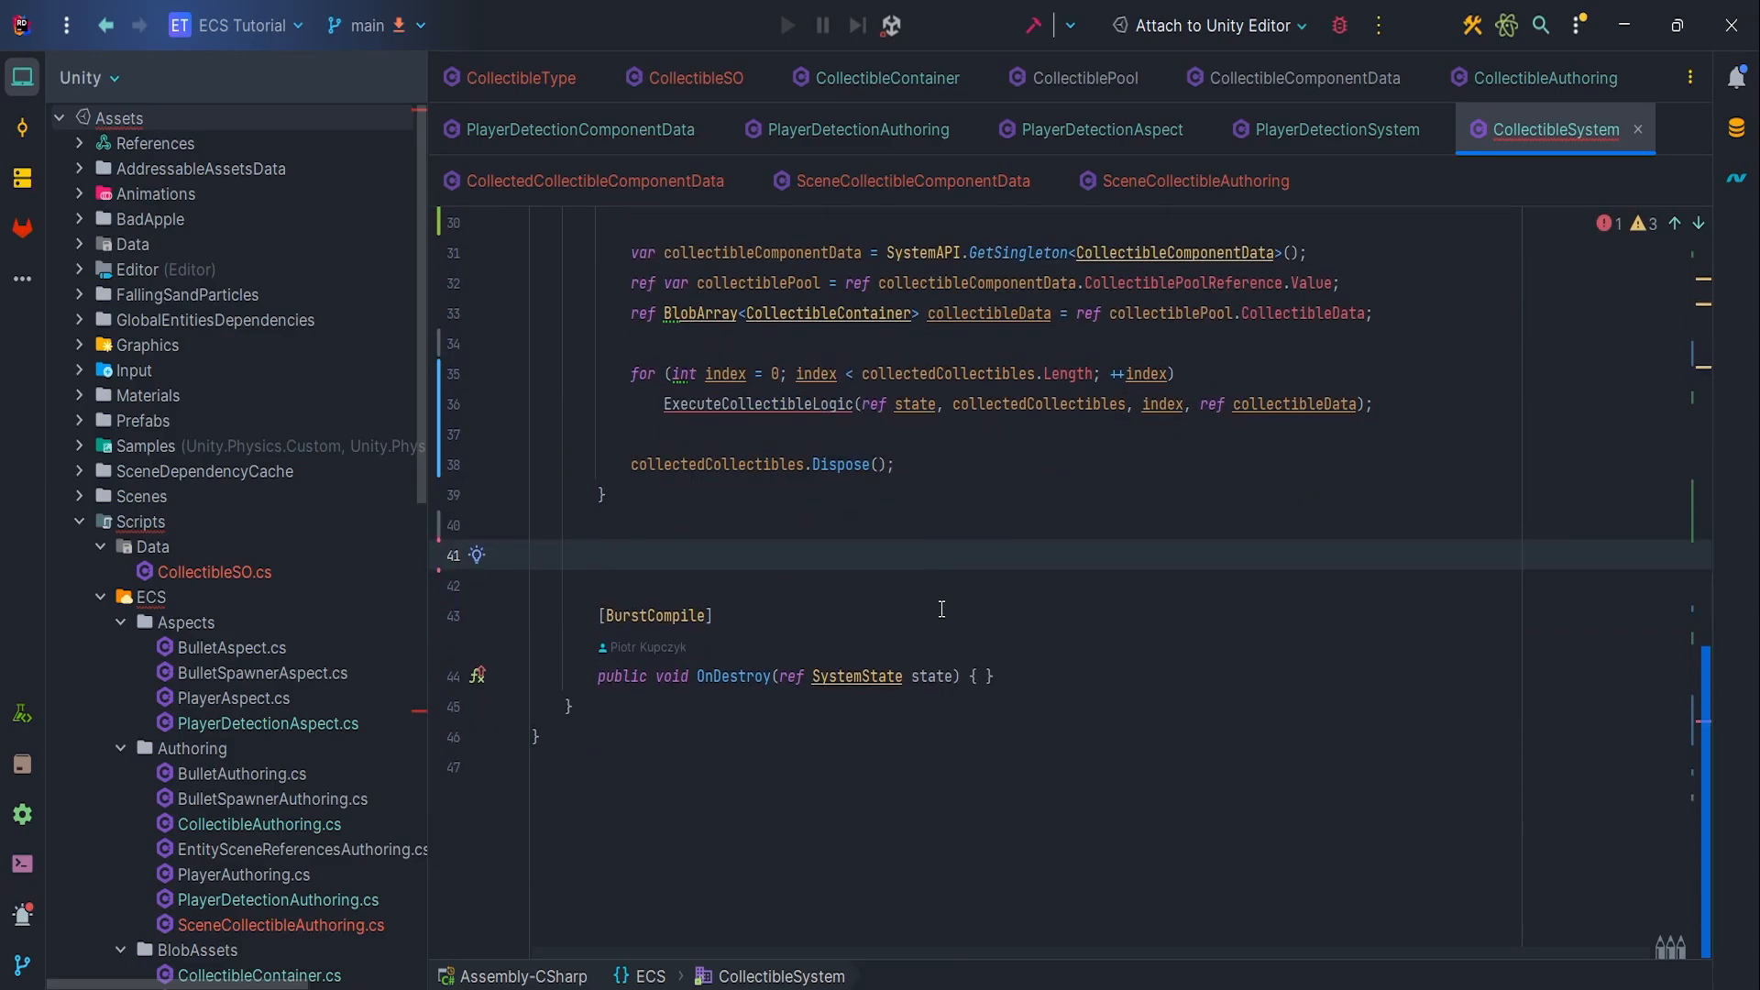
pyautogui.write('private void ExecuteCollectibleLogic(')
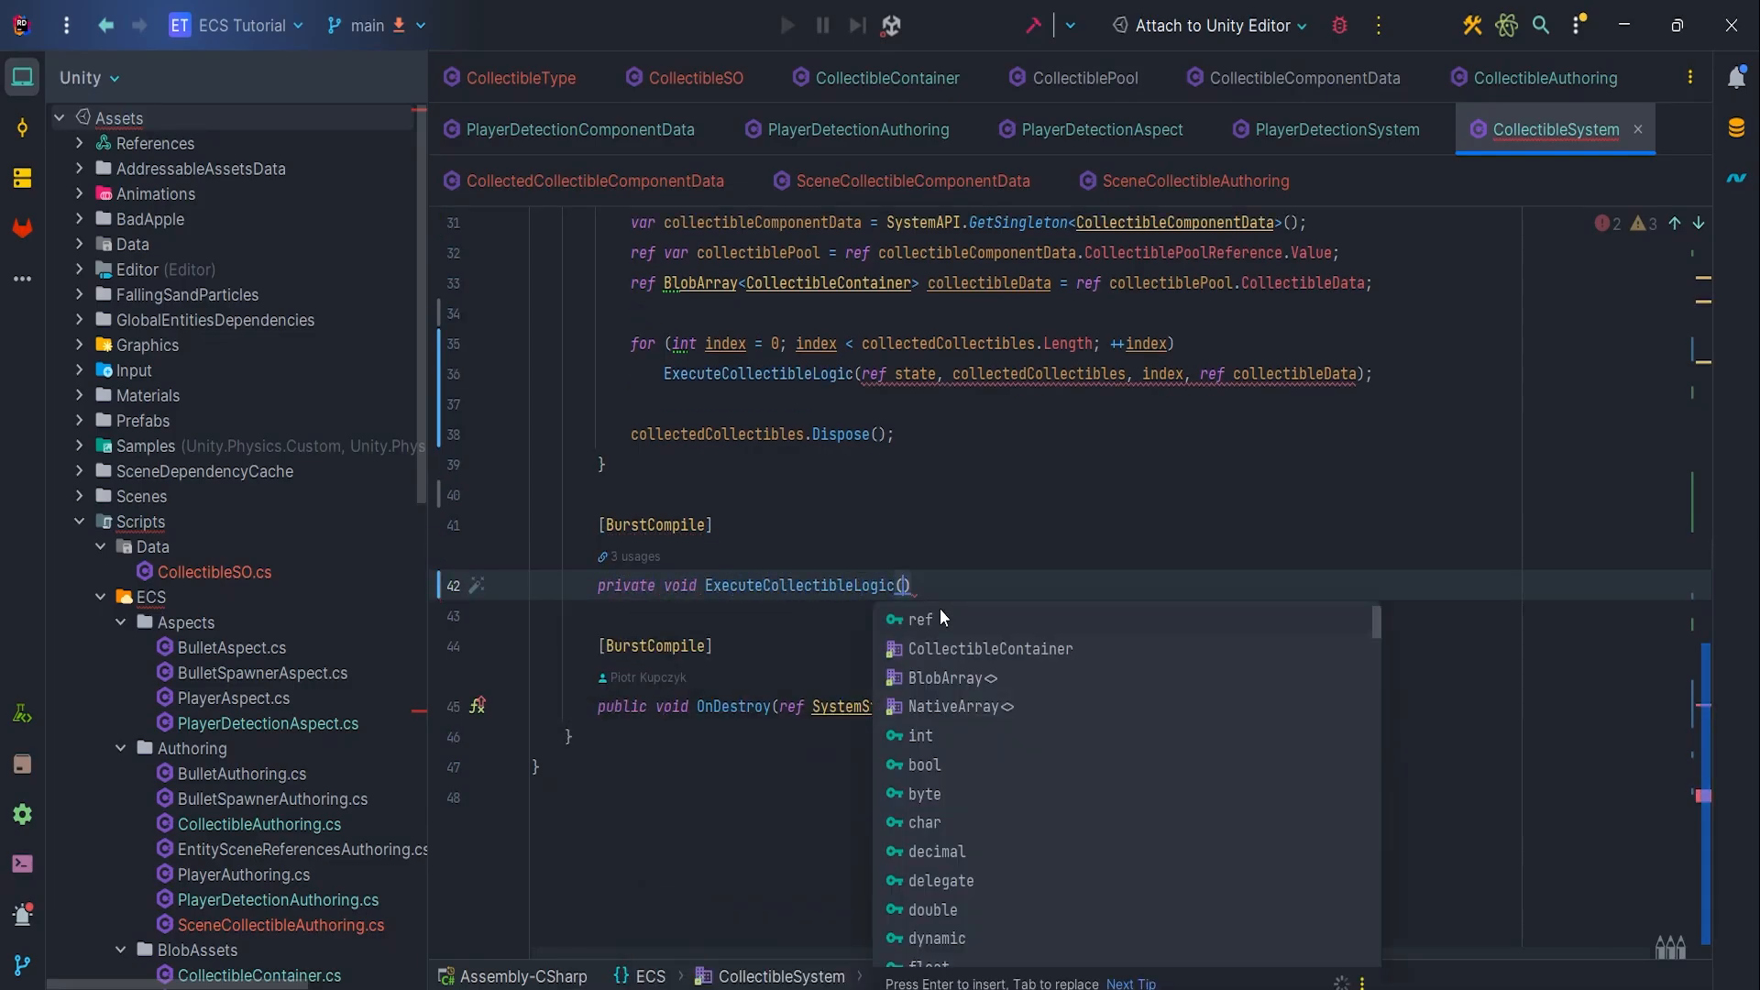
# Give ExecuteCollectibleLogic parameters state, collectedCollectibles, index and collectibleData
pyautogui.write('ref SystemState state,')
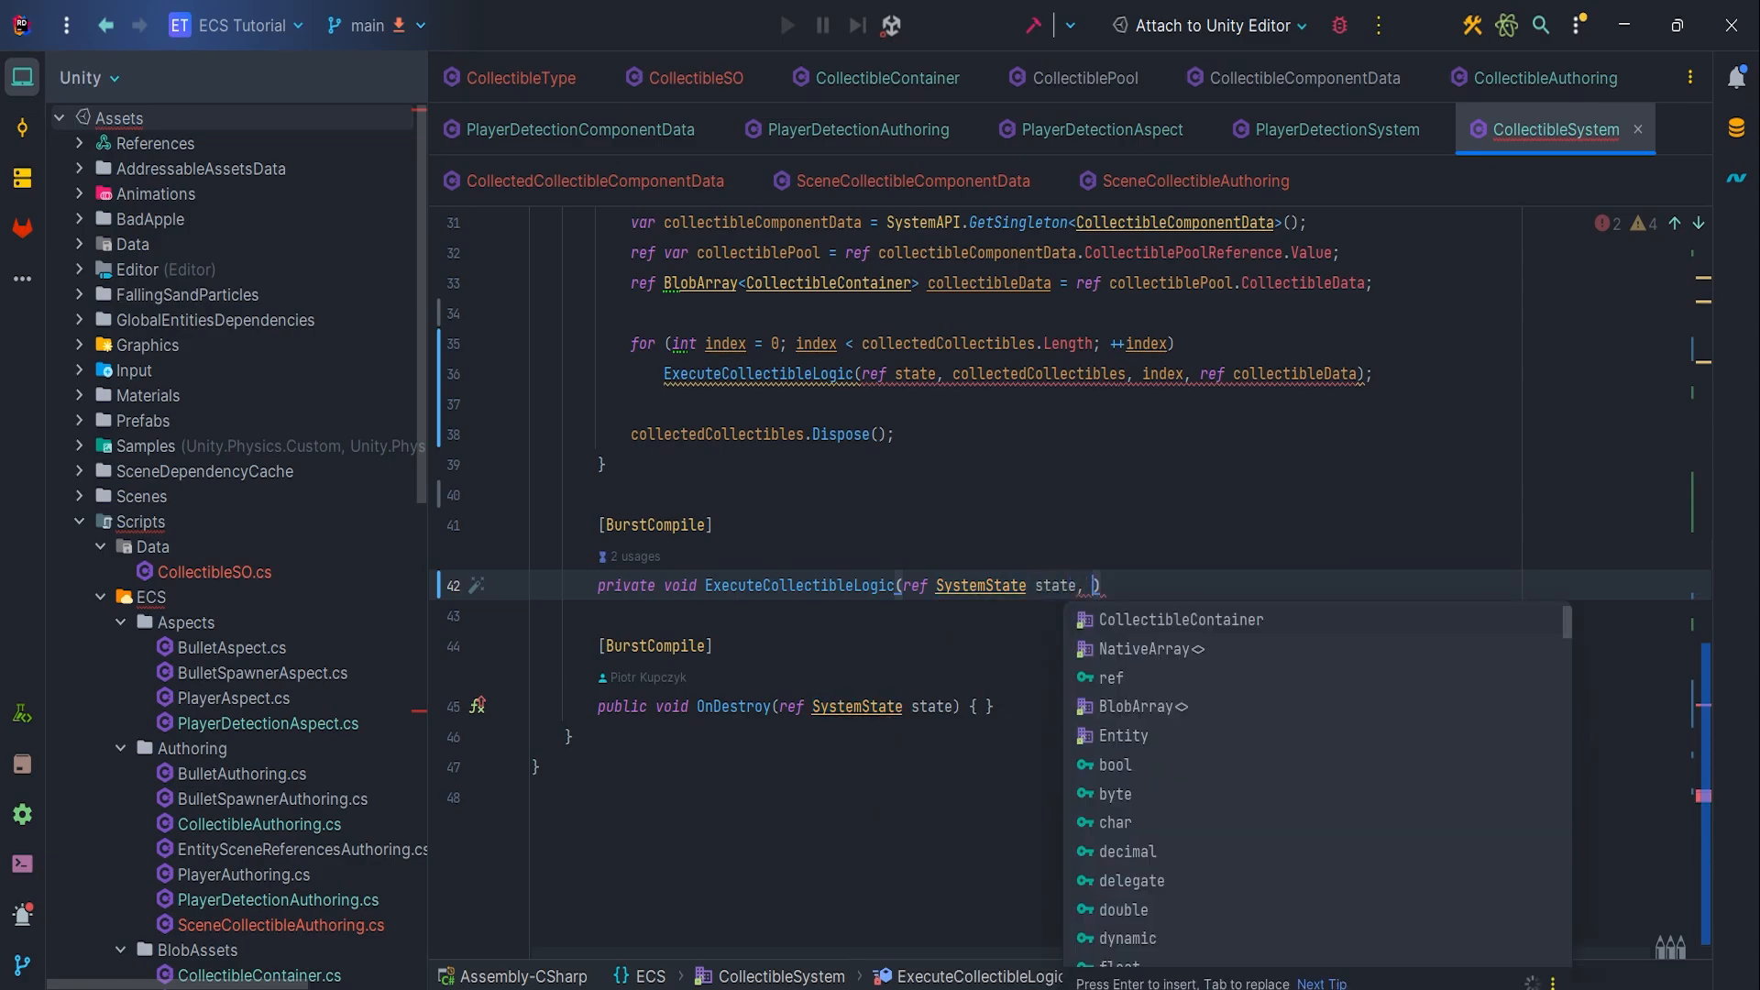
pyautogui.write('NativeArray<Entity> col')
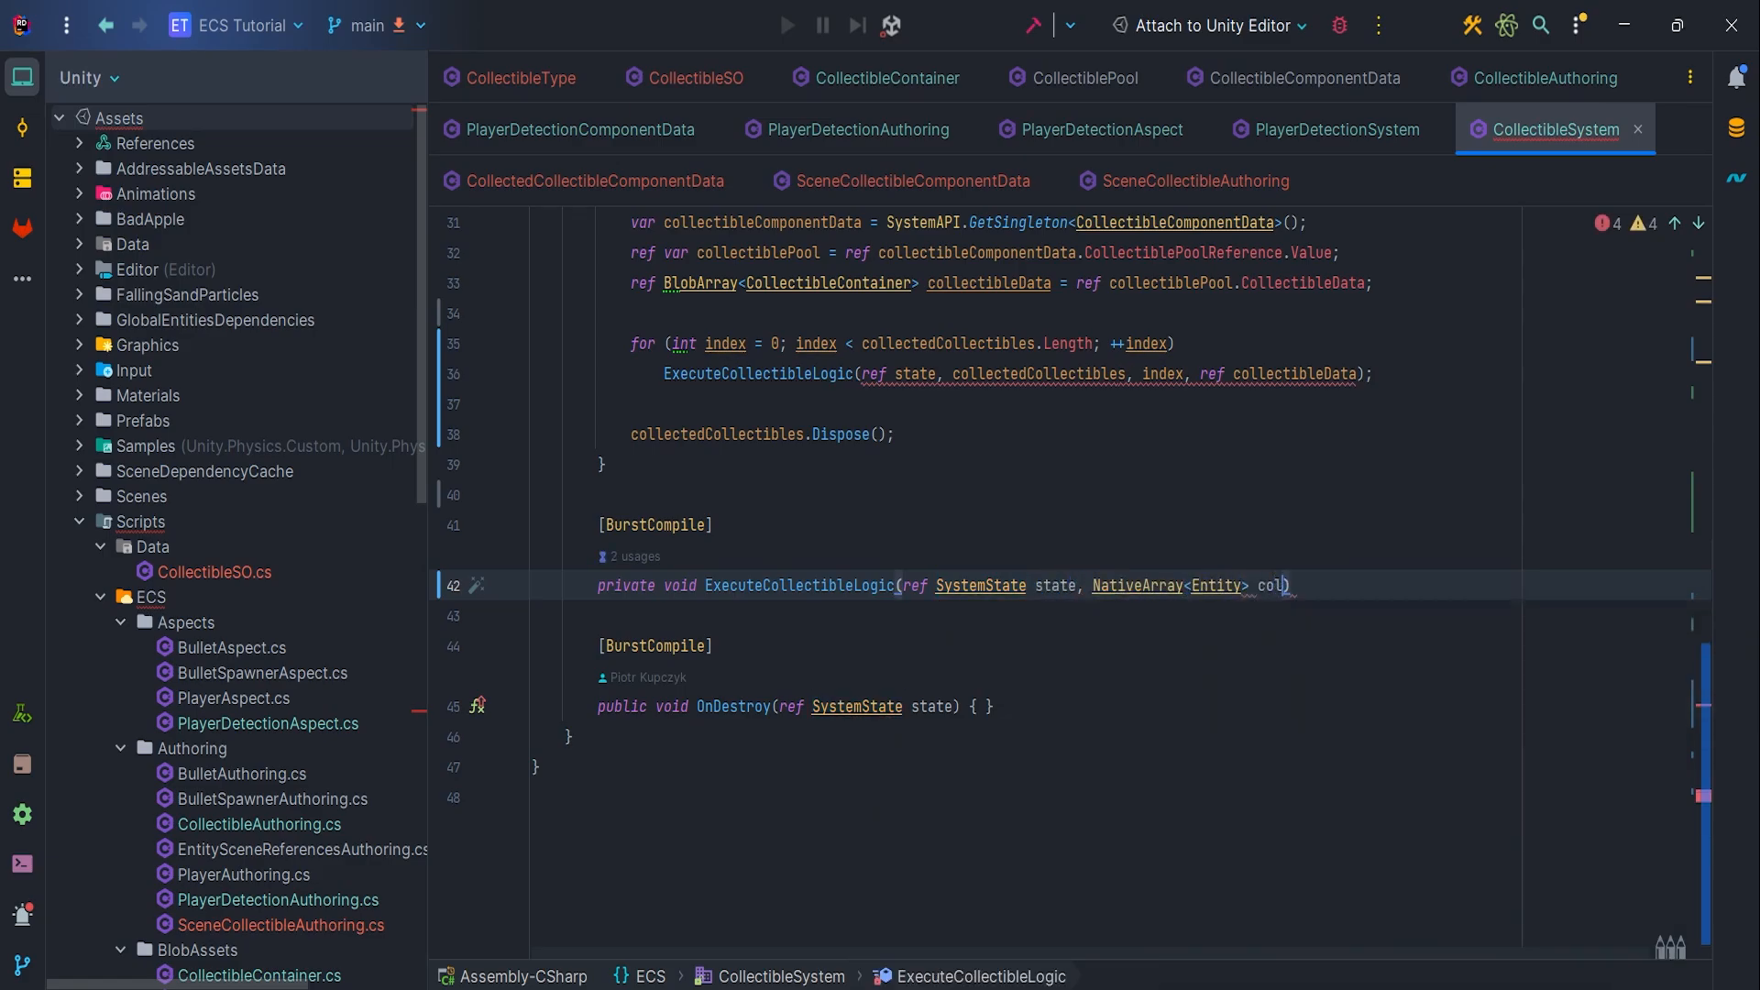
pyautogui.write('collectedCollectibles,')
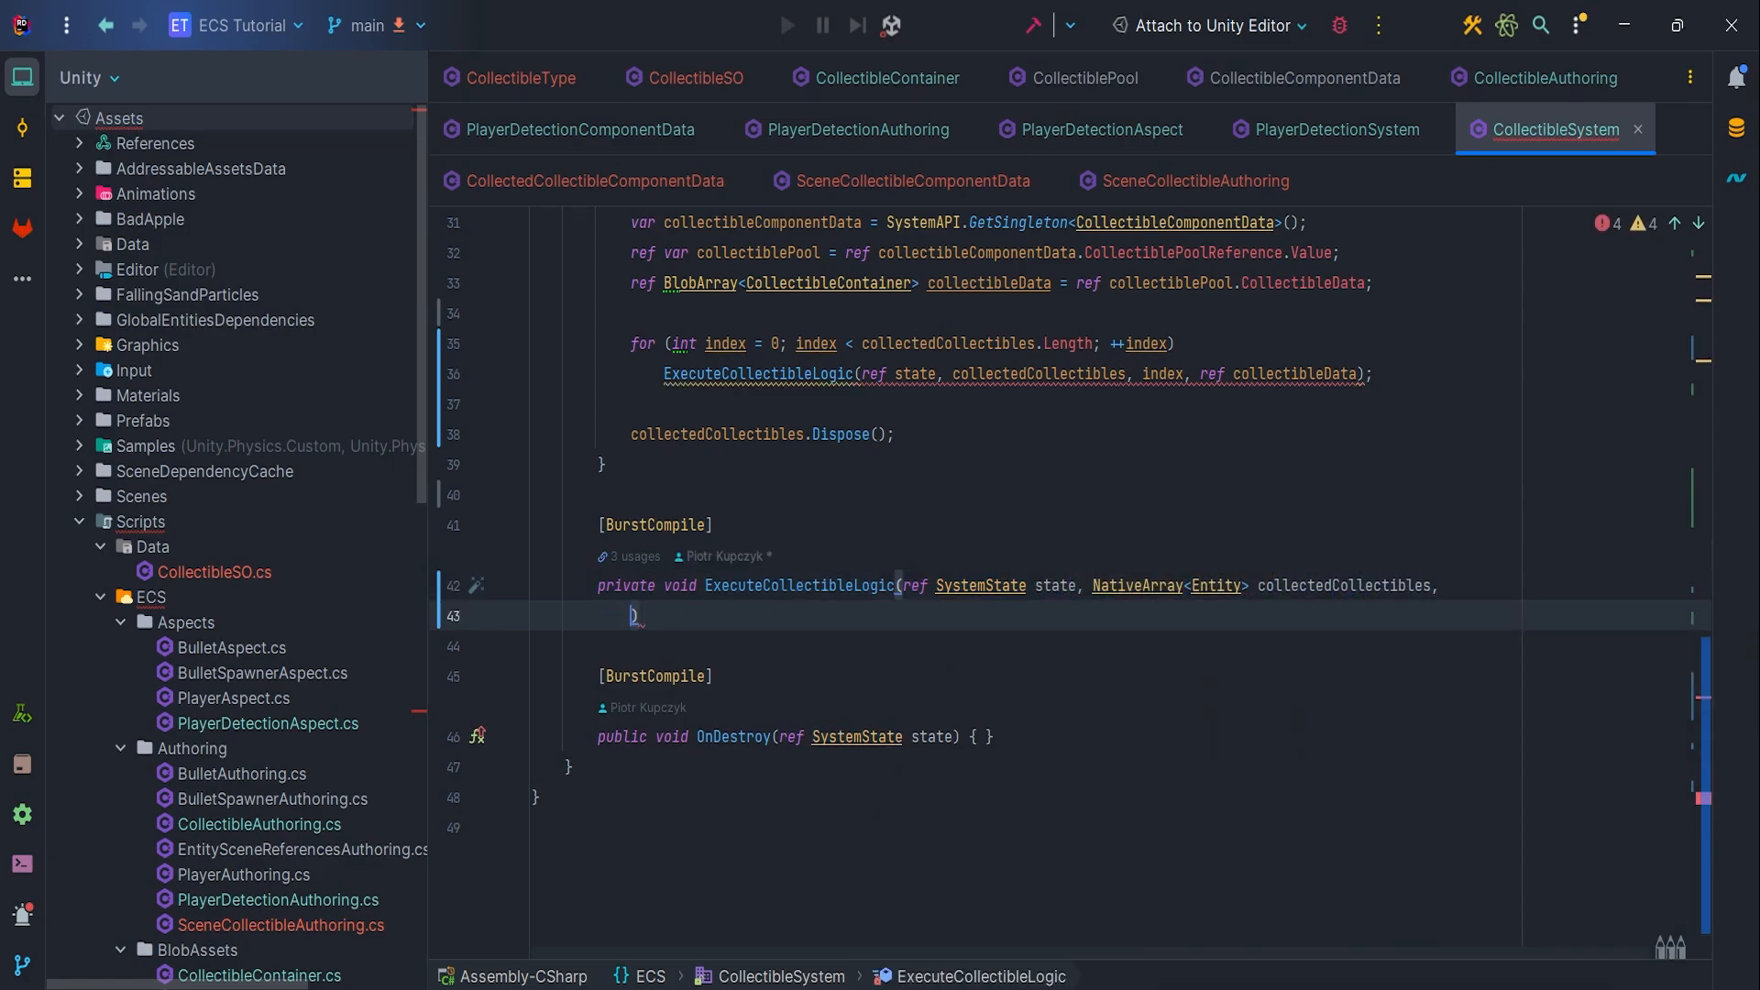
pyautogui.write('int index, ref BlobArray<CollectibleContainer>')
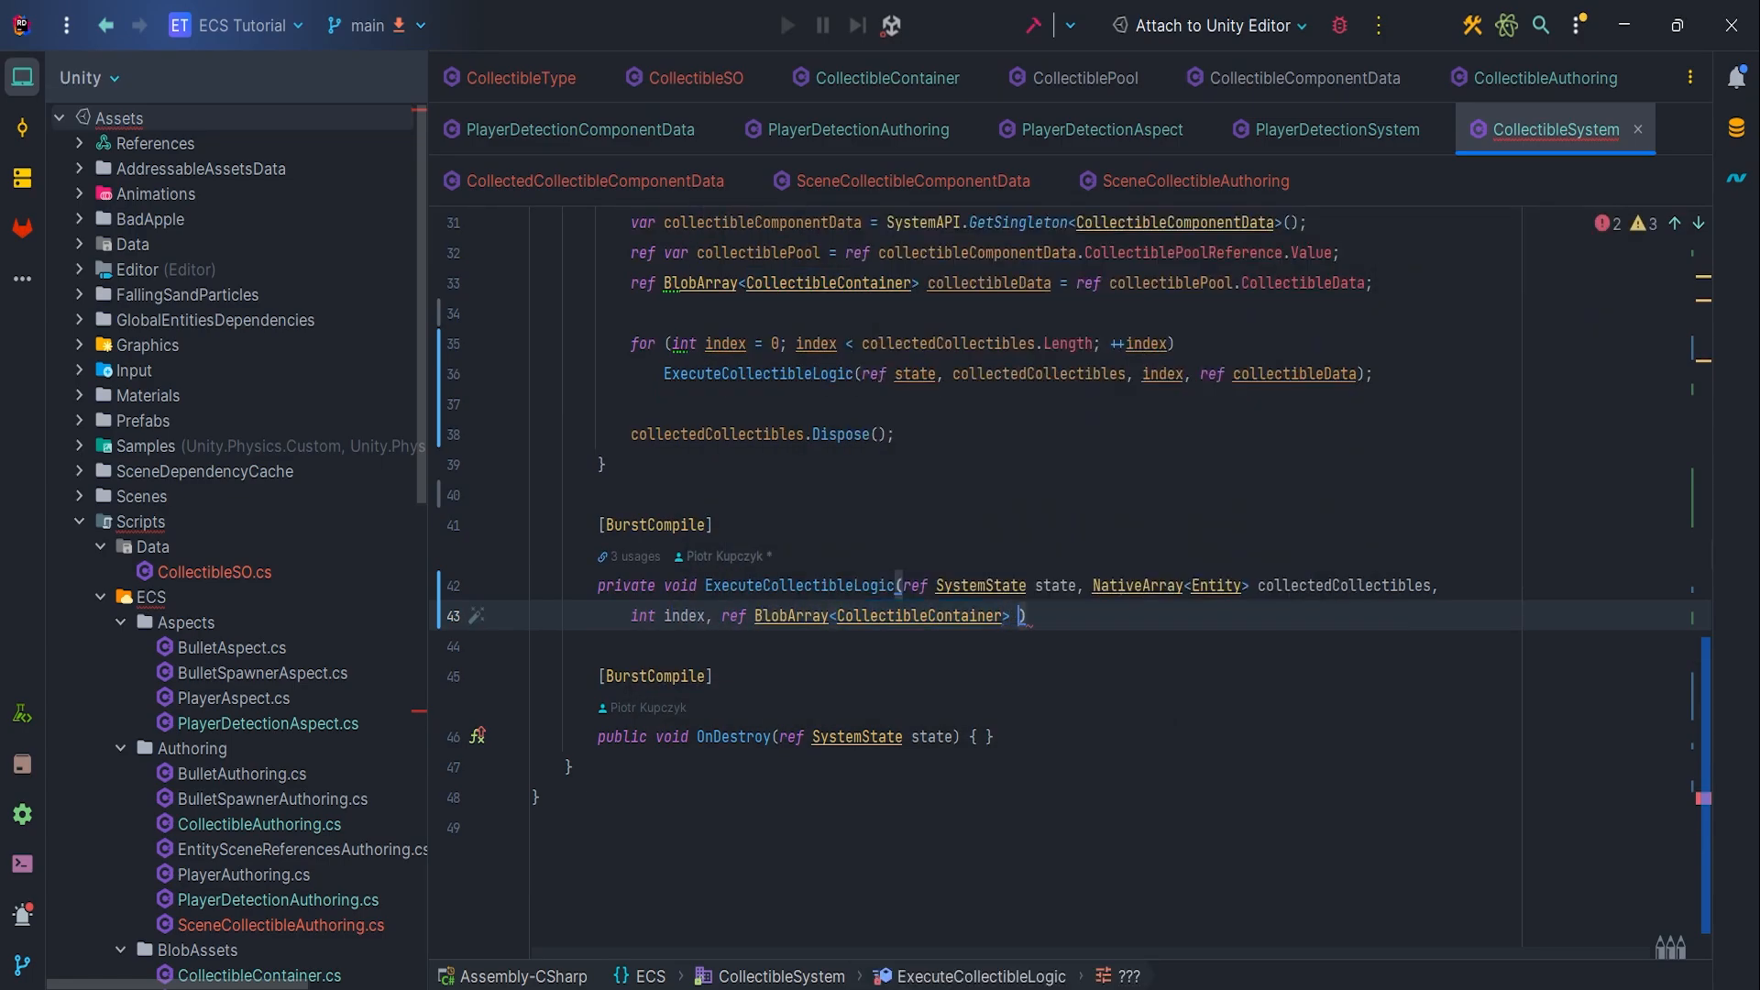
pyautogui.write('collectibleData')
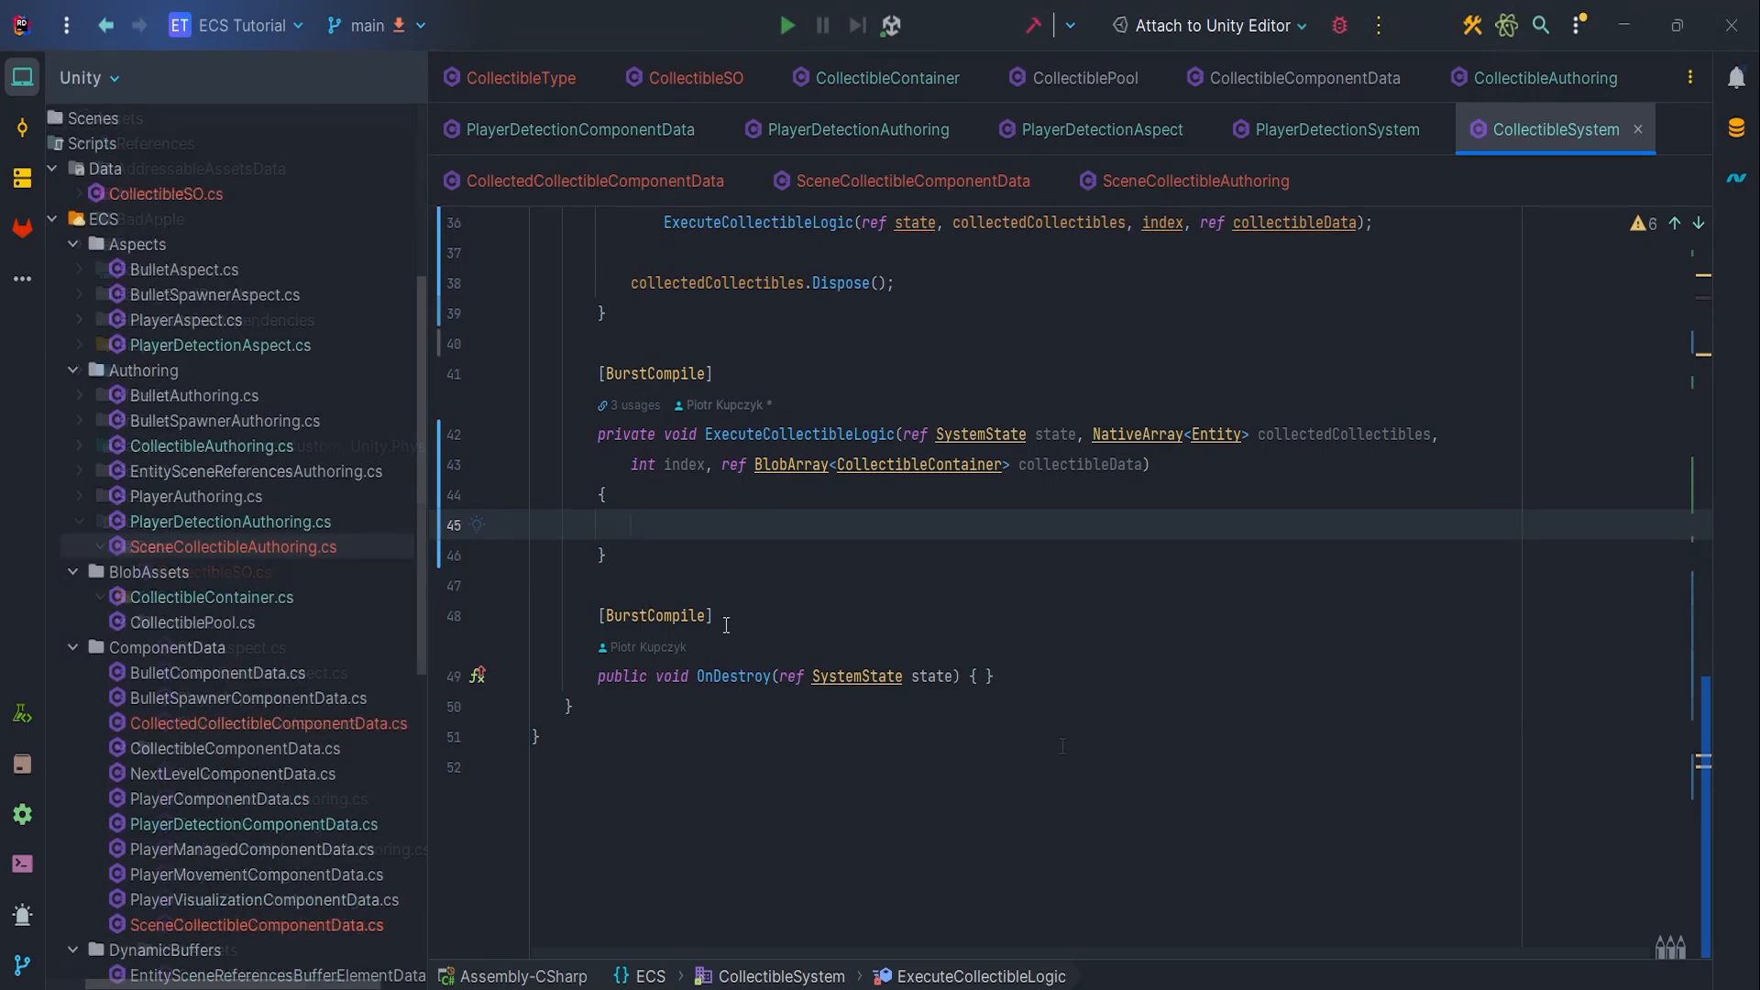
# Log the matching type's Points, destroy the entity, and break out of the loop
pyautogui.write('var sceneCollectibleCo')
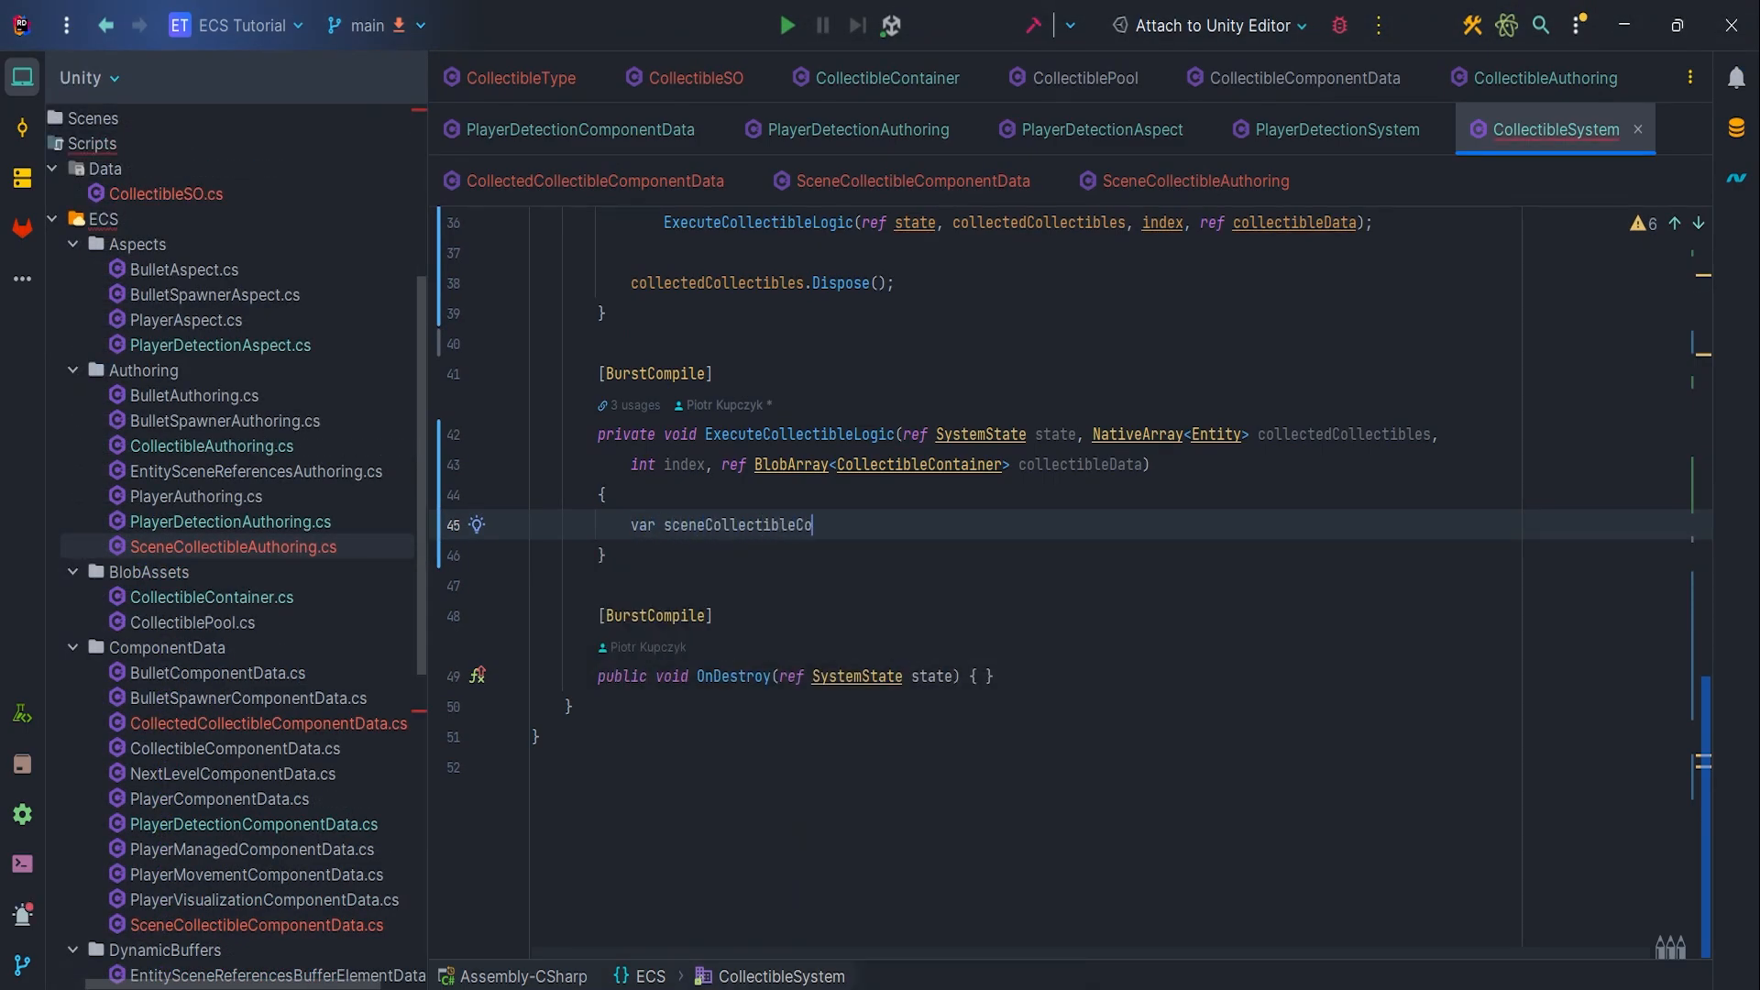
pyautogui.write('mponentData = SystemAPI.GetComponent<SceneCollectibleComponentData>(collectedCollectibles[ind')
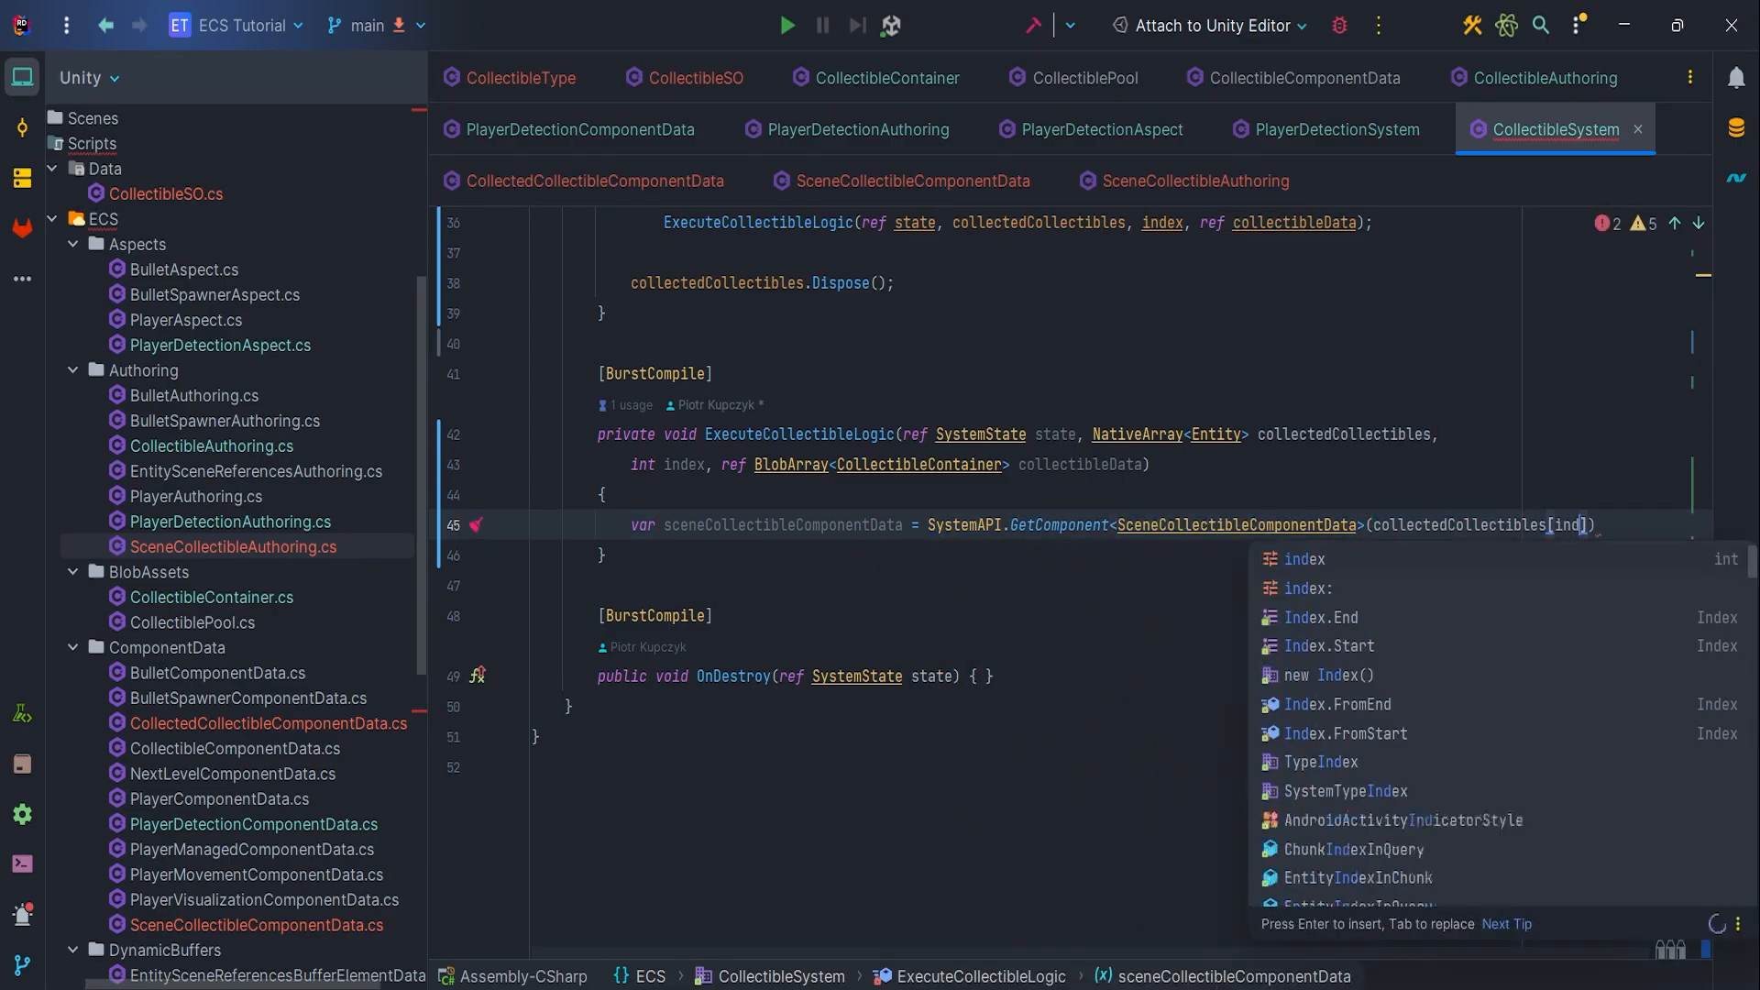
pyautogui.write('for')
pyautogui.write('var c')
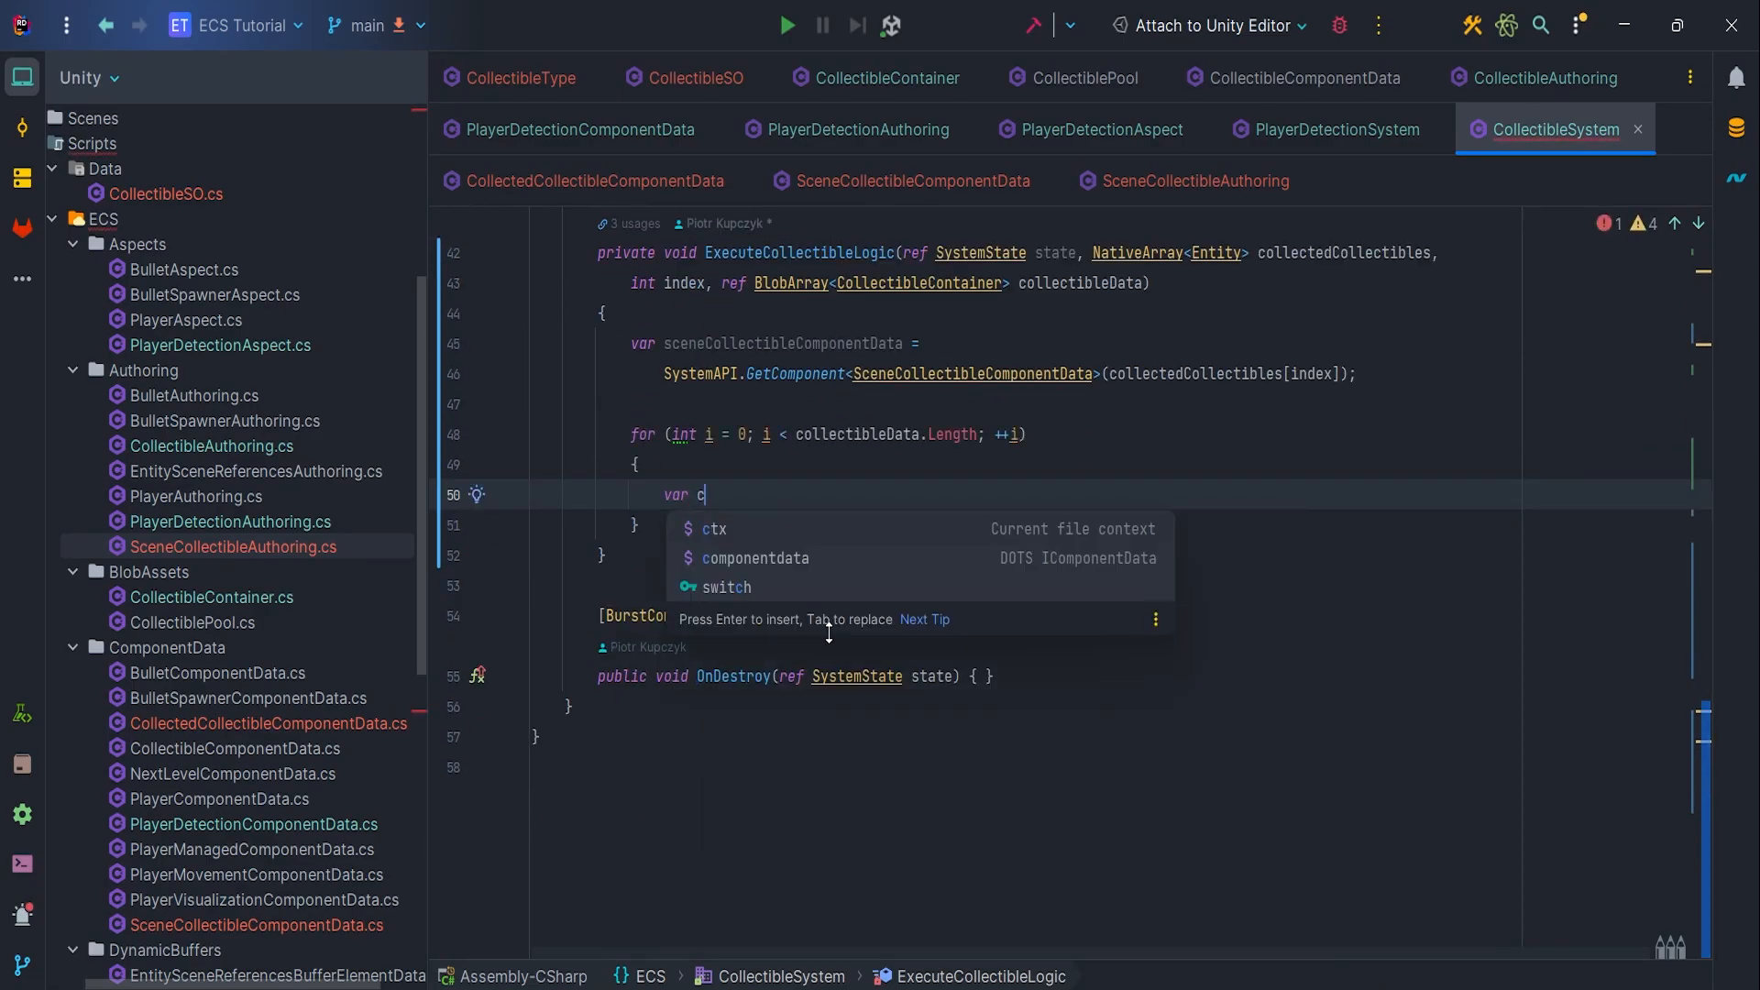
pyautogui.write('ollectibleContainer = collectibleData[i];')
pyautogui.write('if (collectibleContainer.Type == S')
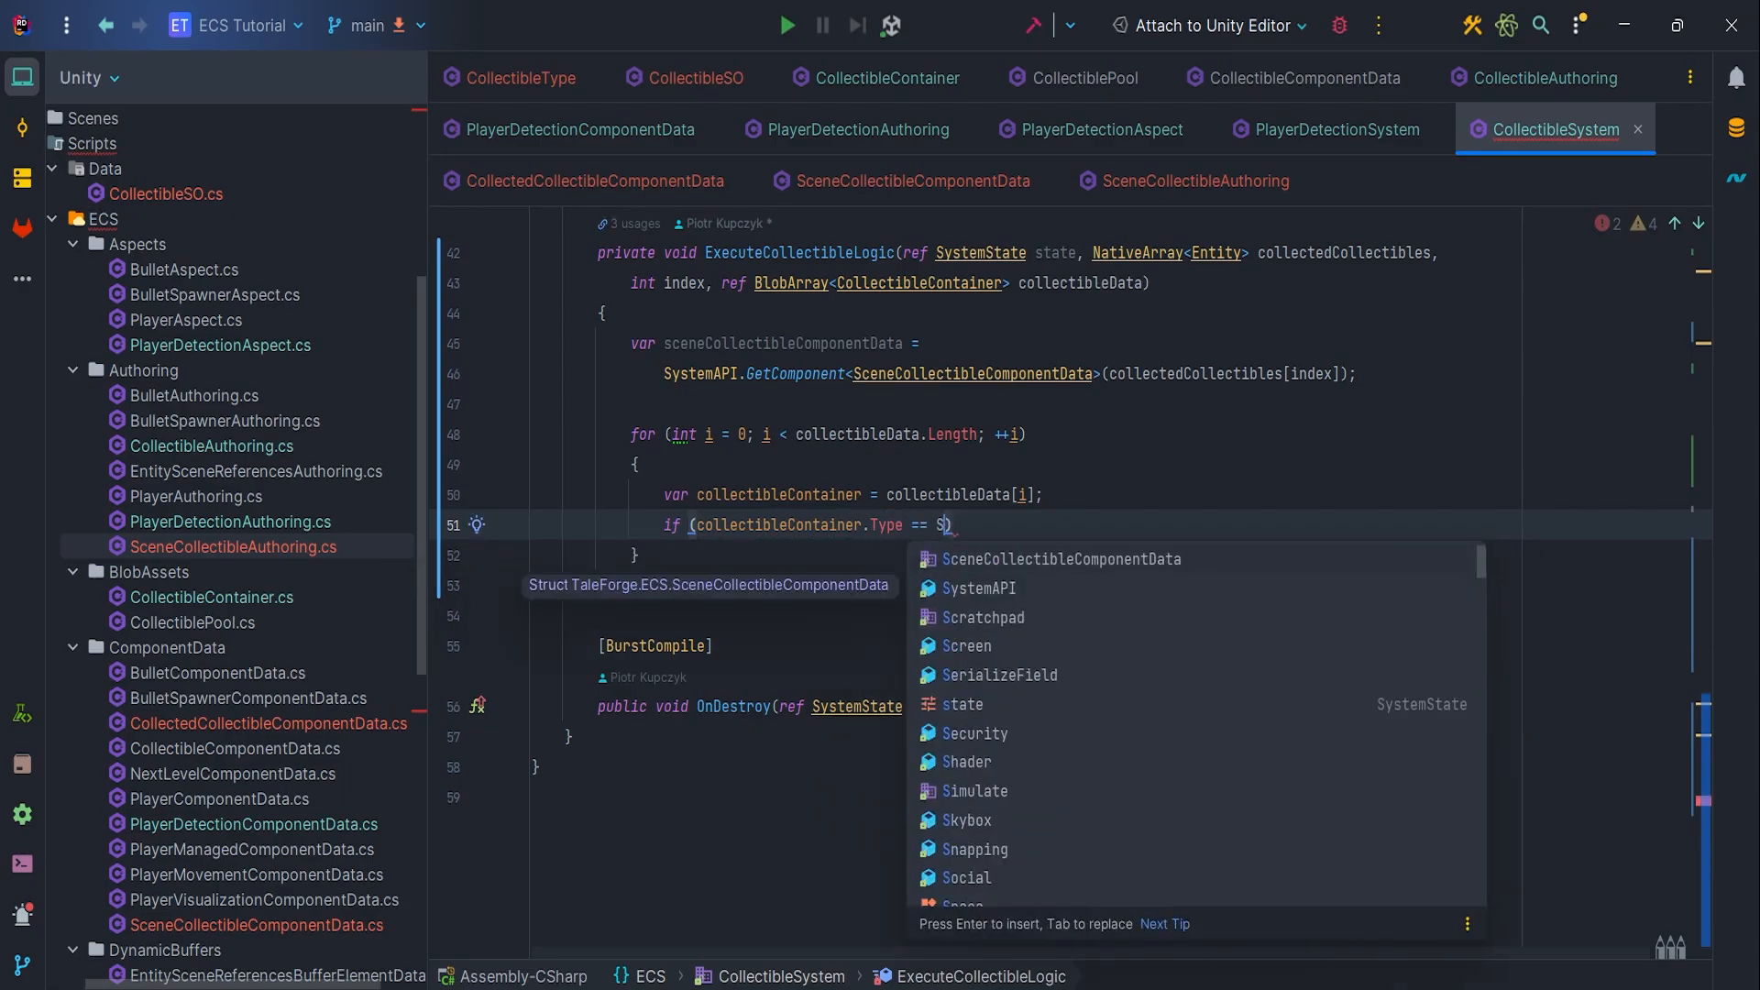
pyautogui.write('sceneCollectibleComponentData.Type')
pyautogui.write('Debug.Log($"Points");')
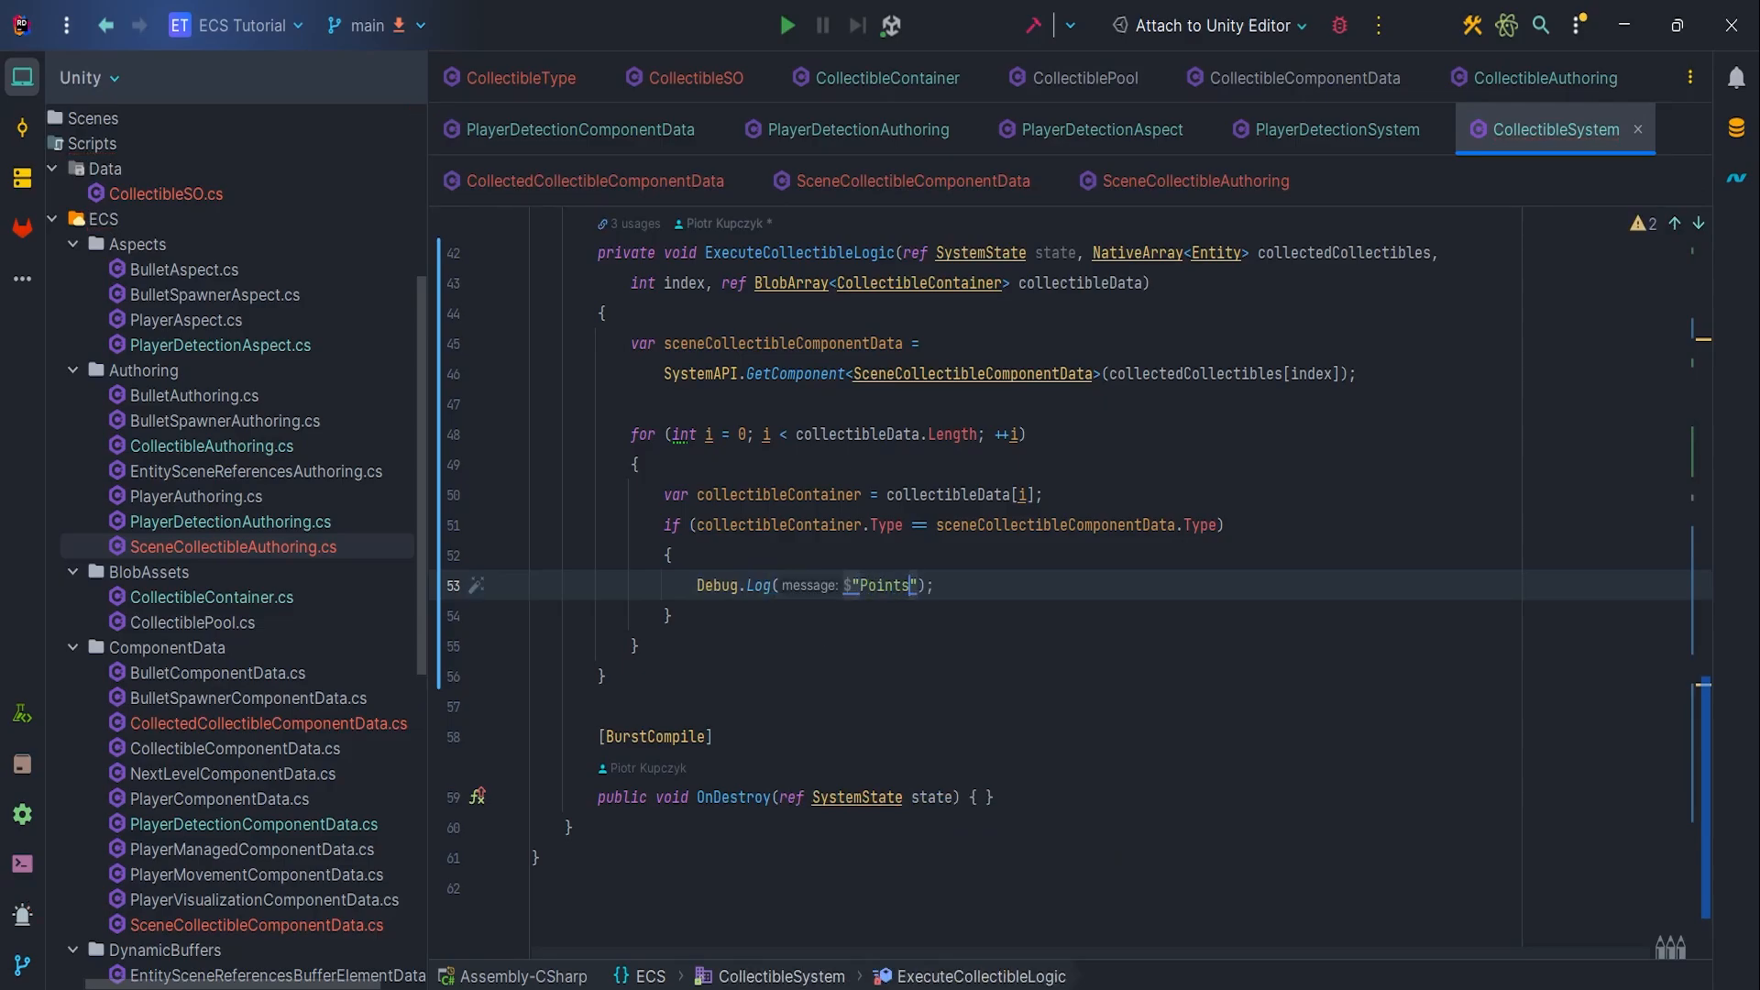
pyautogui.write(': {collectibleContainer.Points}')
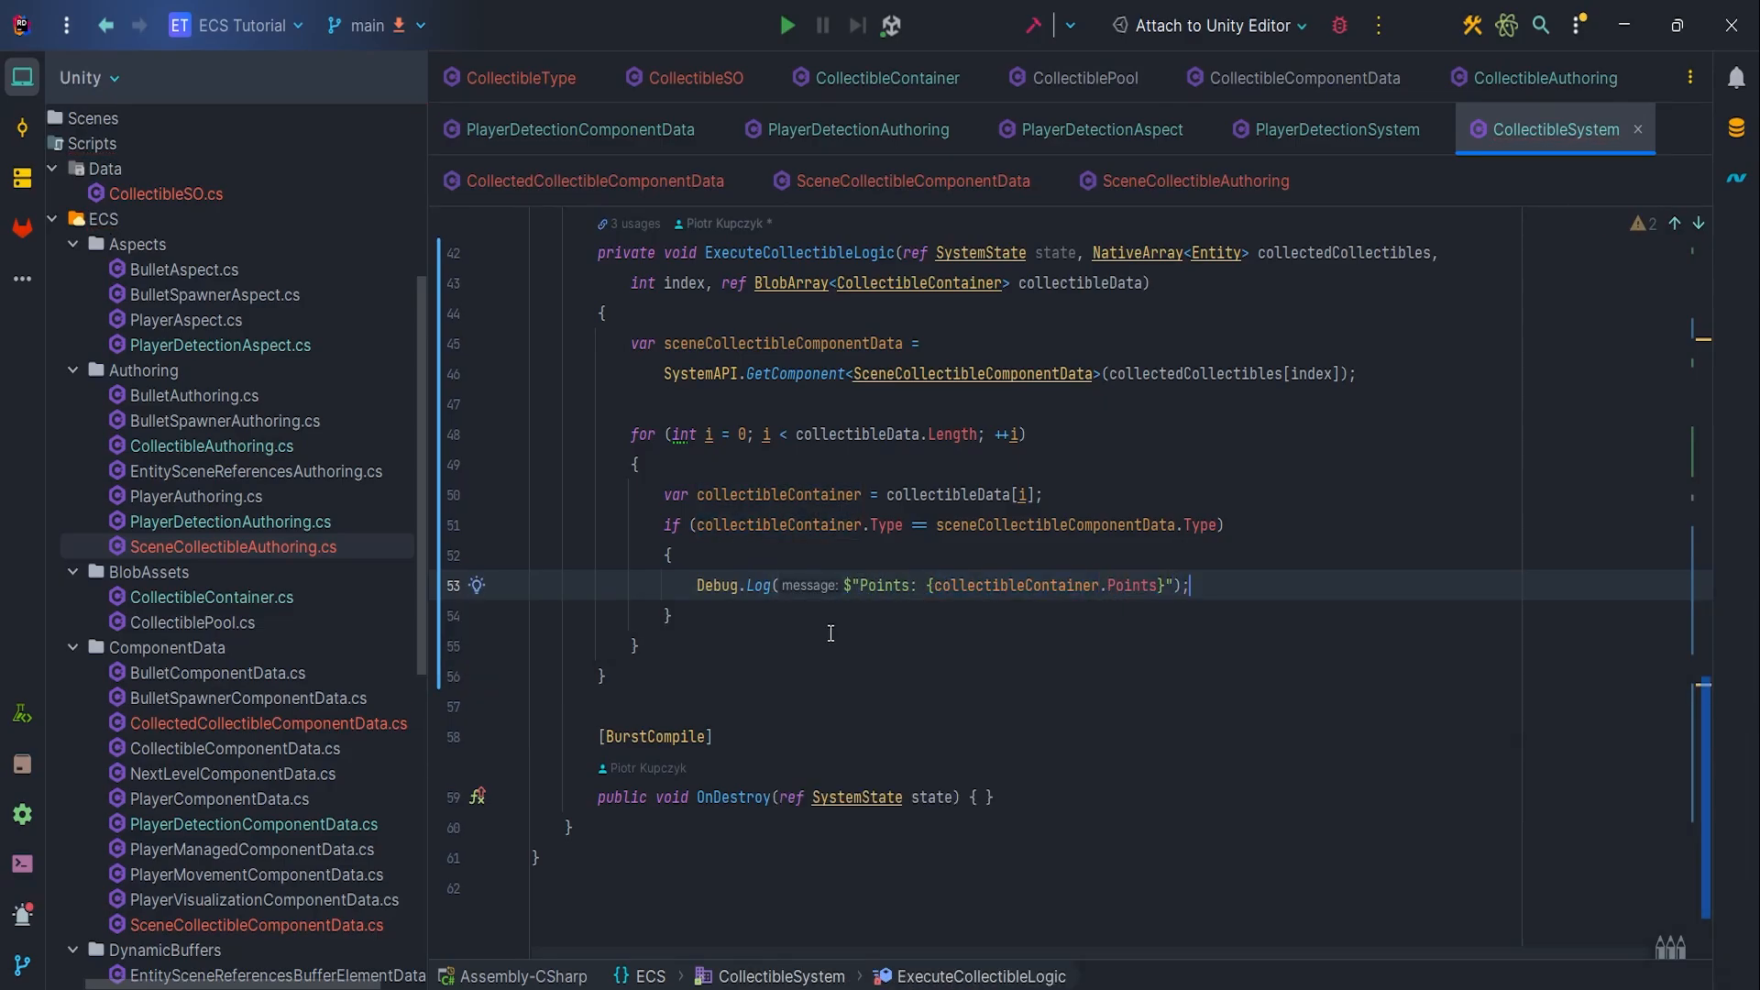
pyautogui.write('state.EntityManager.DestroyEntity(co);')
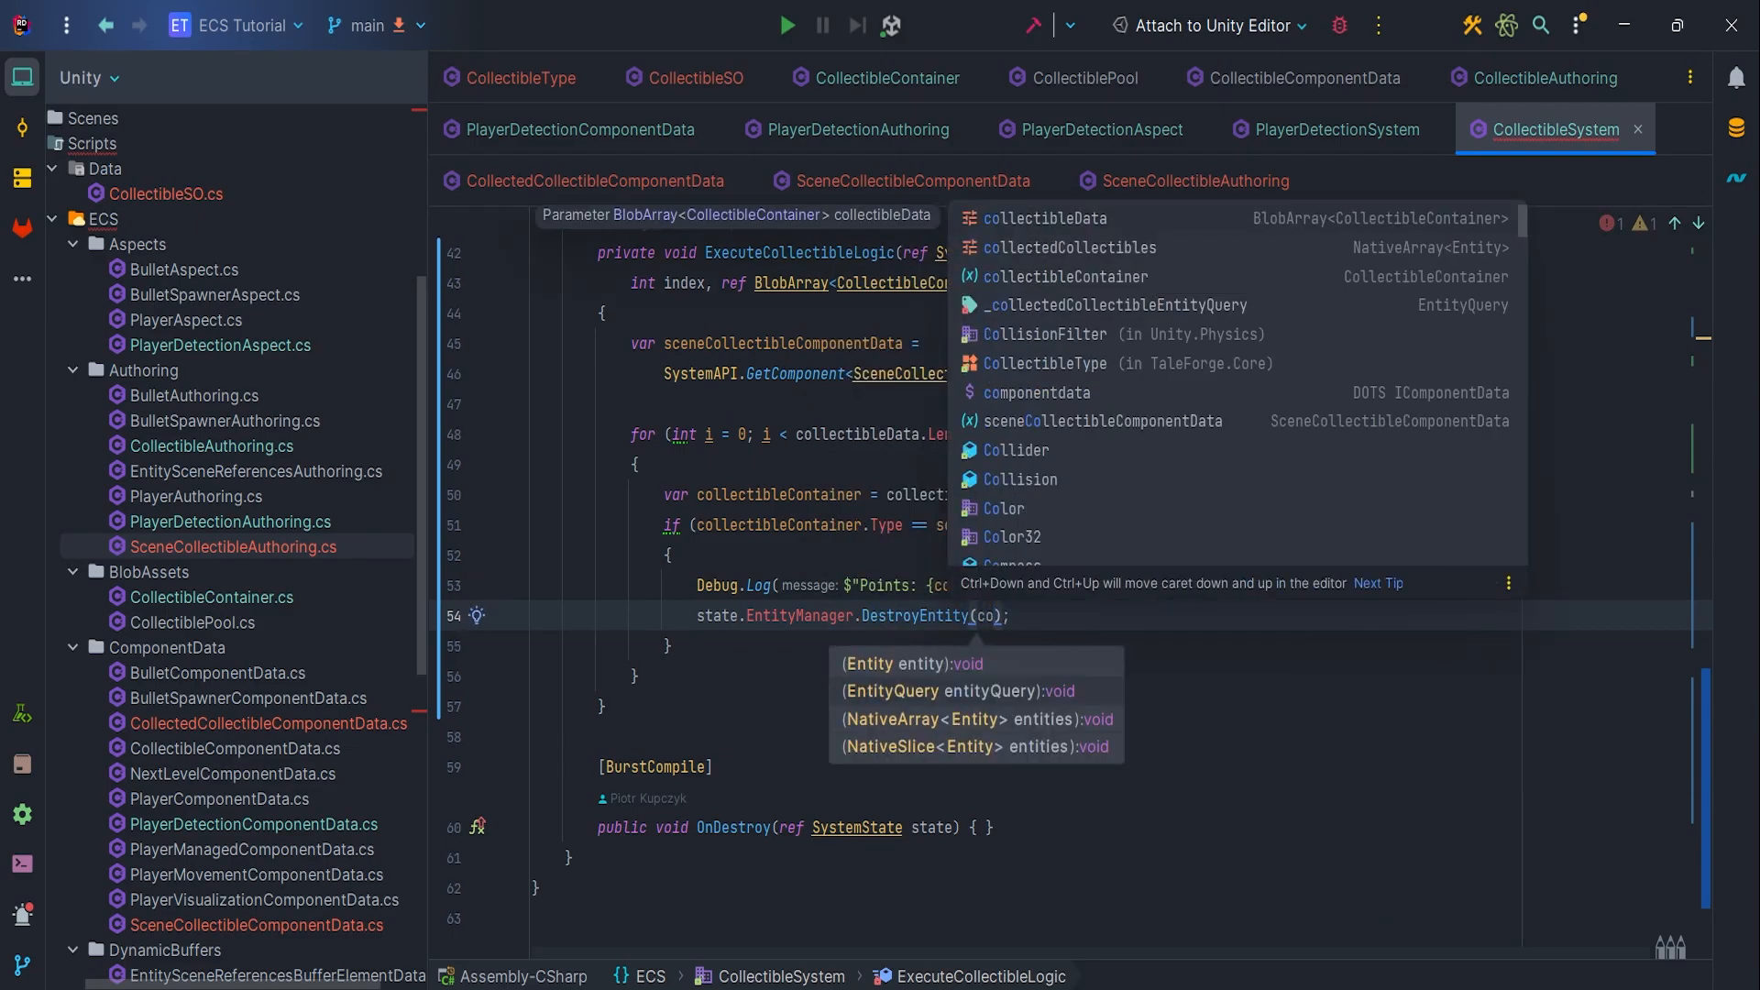
pyautogui.write('break;')
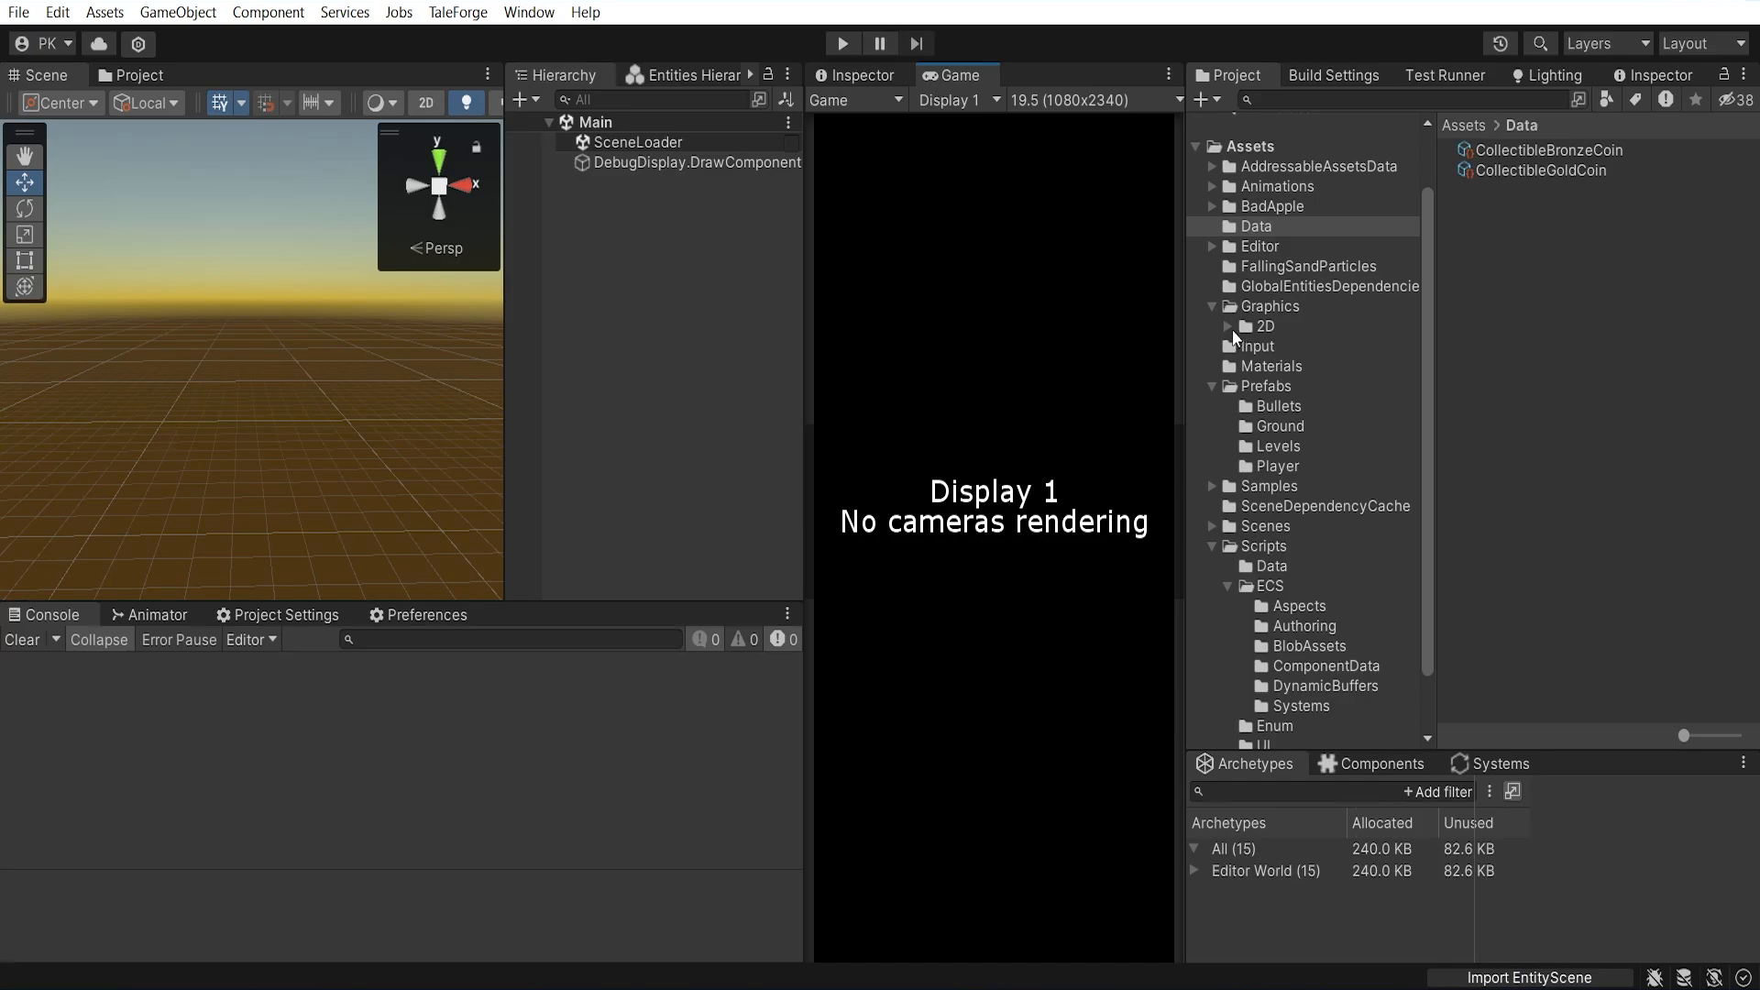
# Browse the Graphics/3D assets and add a Collectibles folder under Prefabs
pyautogui.click(1270, 306)
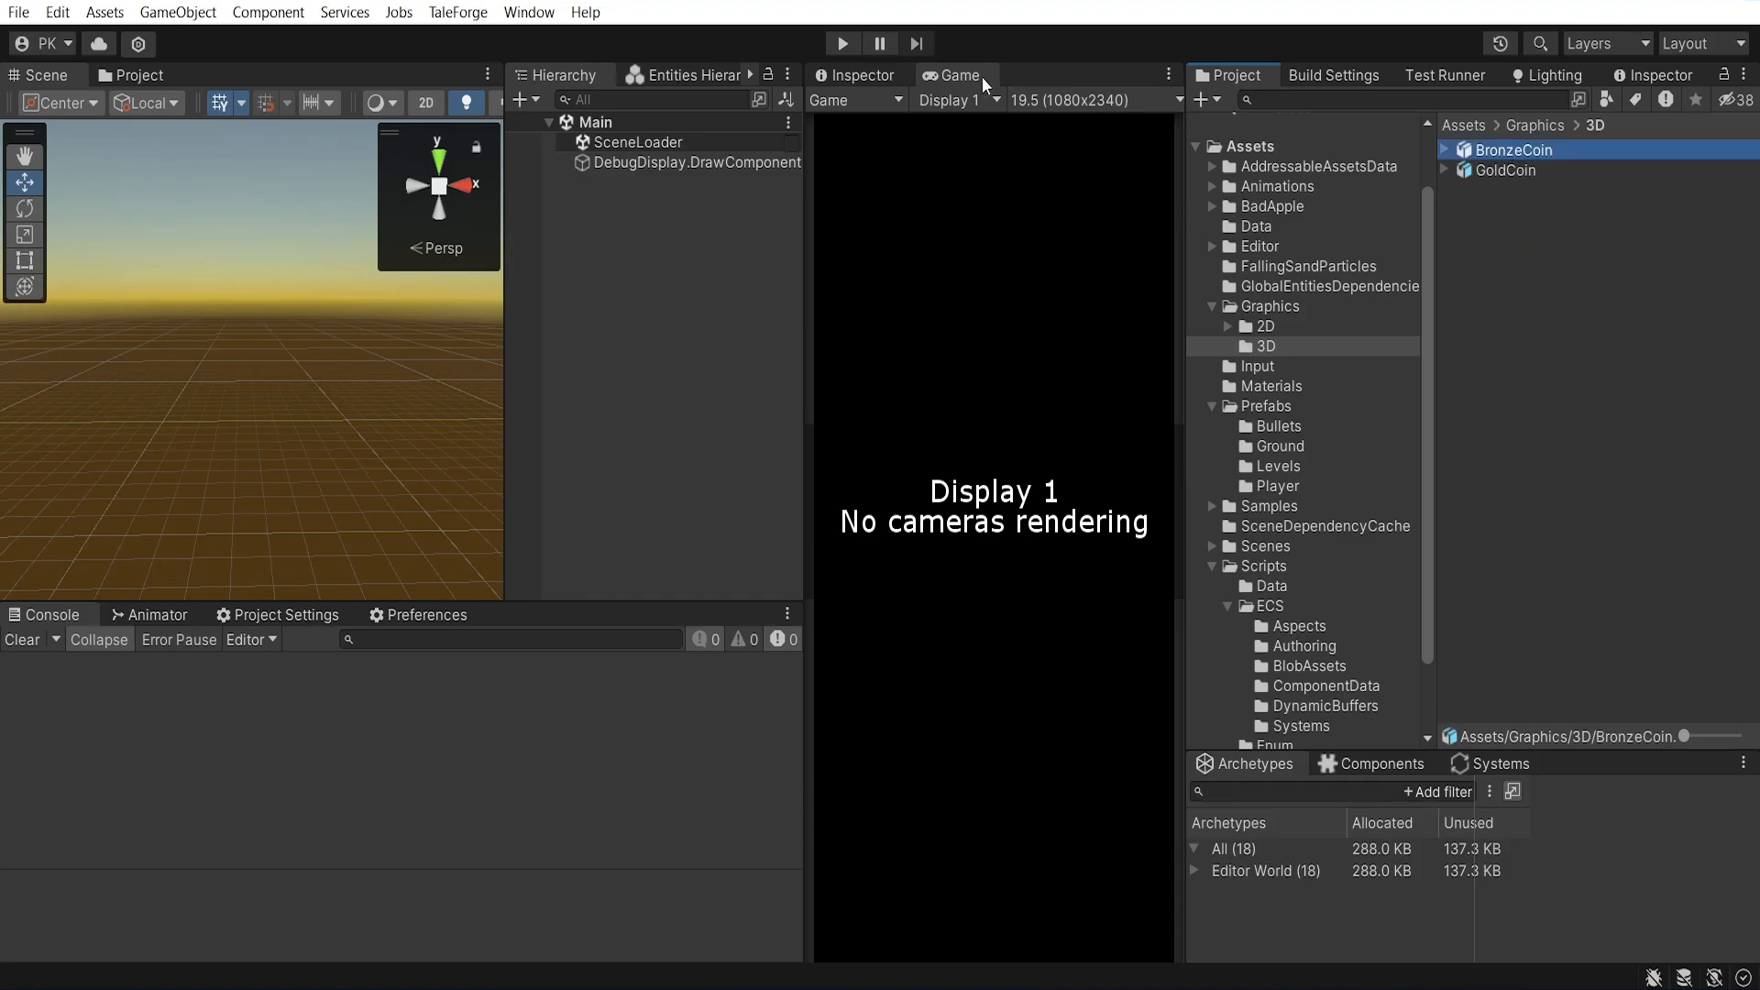
pyautogui.click(1505, 169)
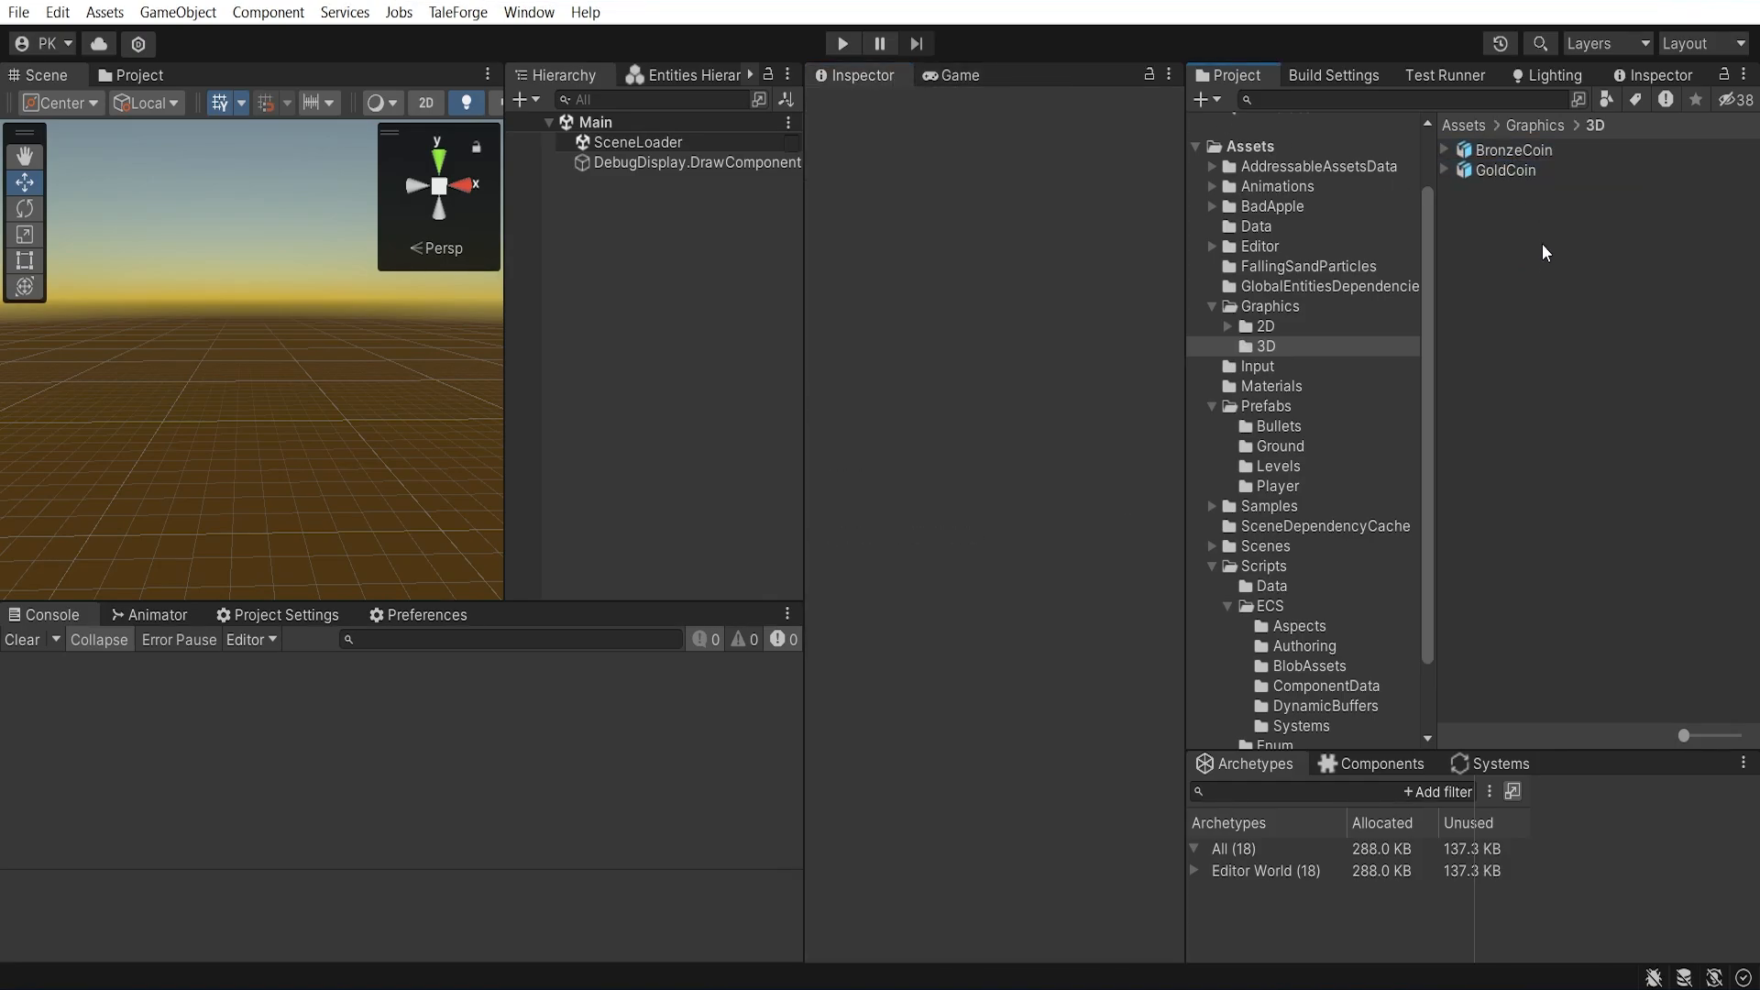
pyautogui.moveTo(1336, 382)
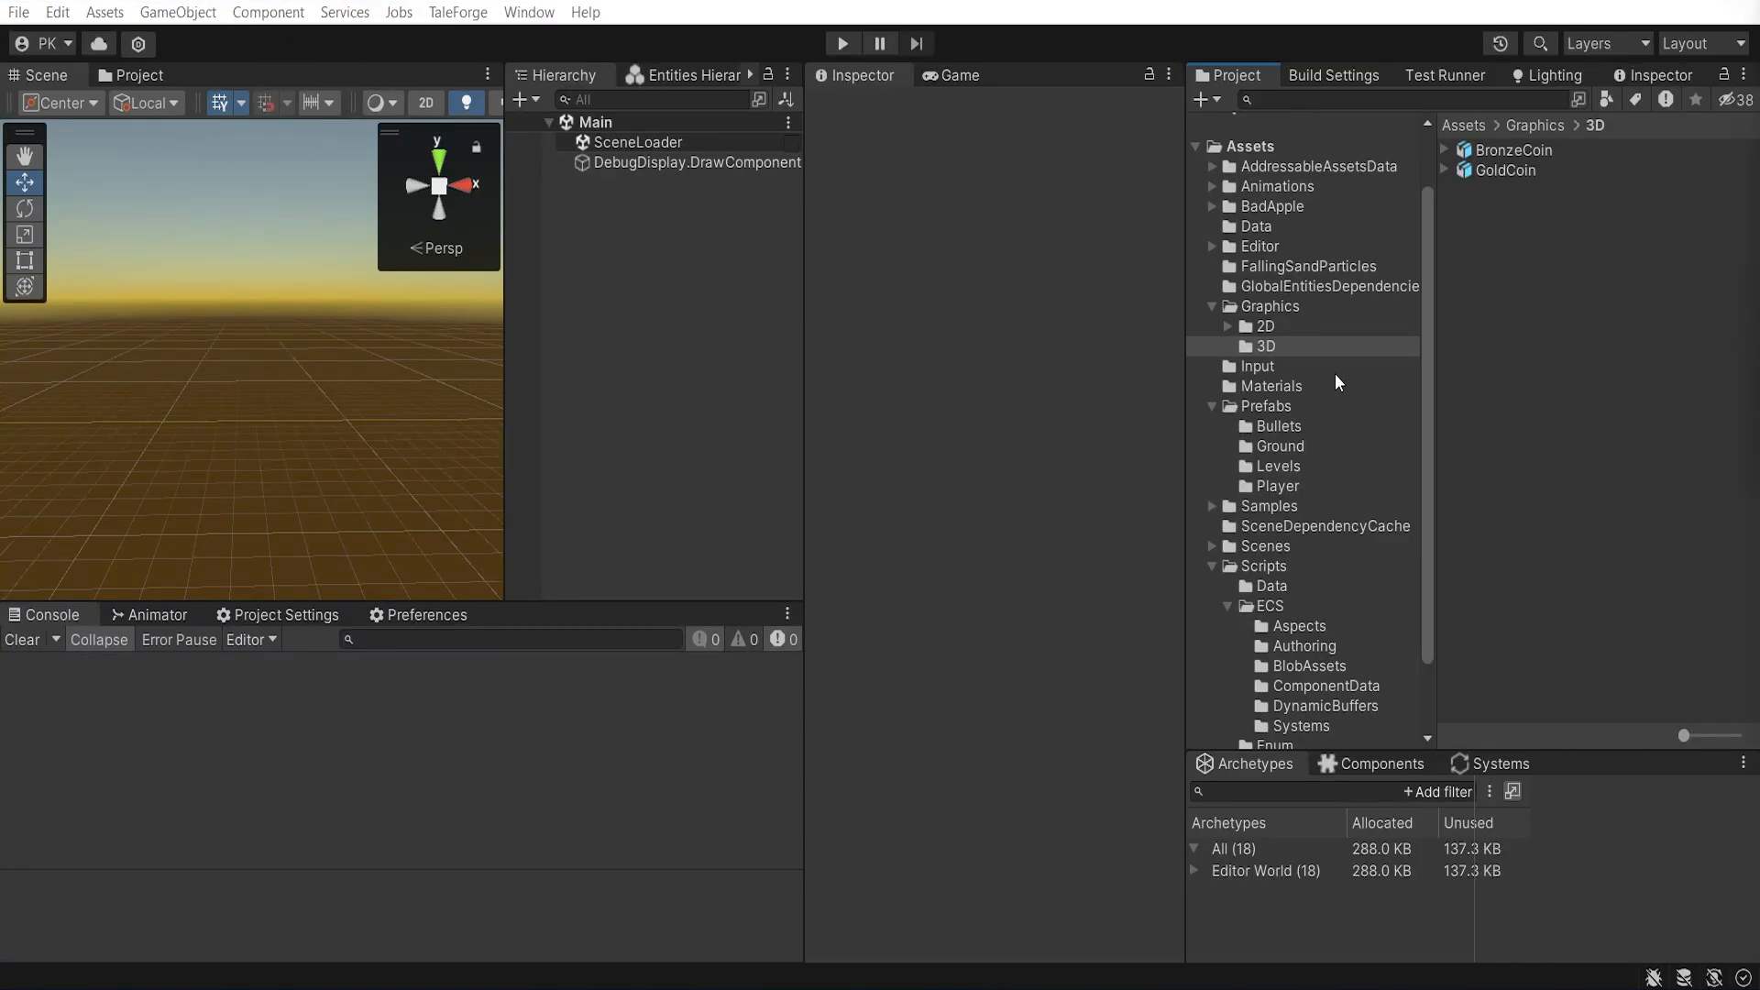
pyautogui.rightClick(1266, 406)
pyautogui.write('Collectibles')
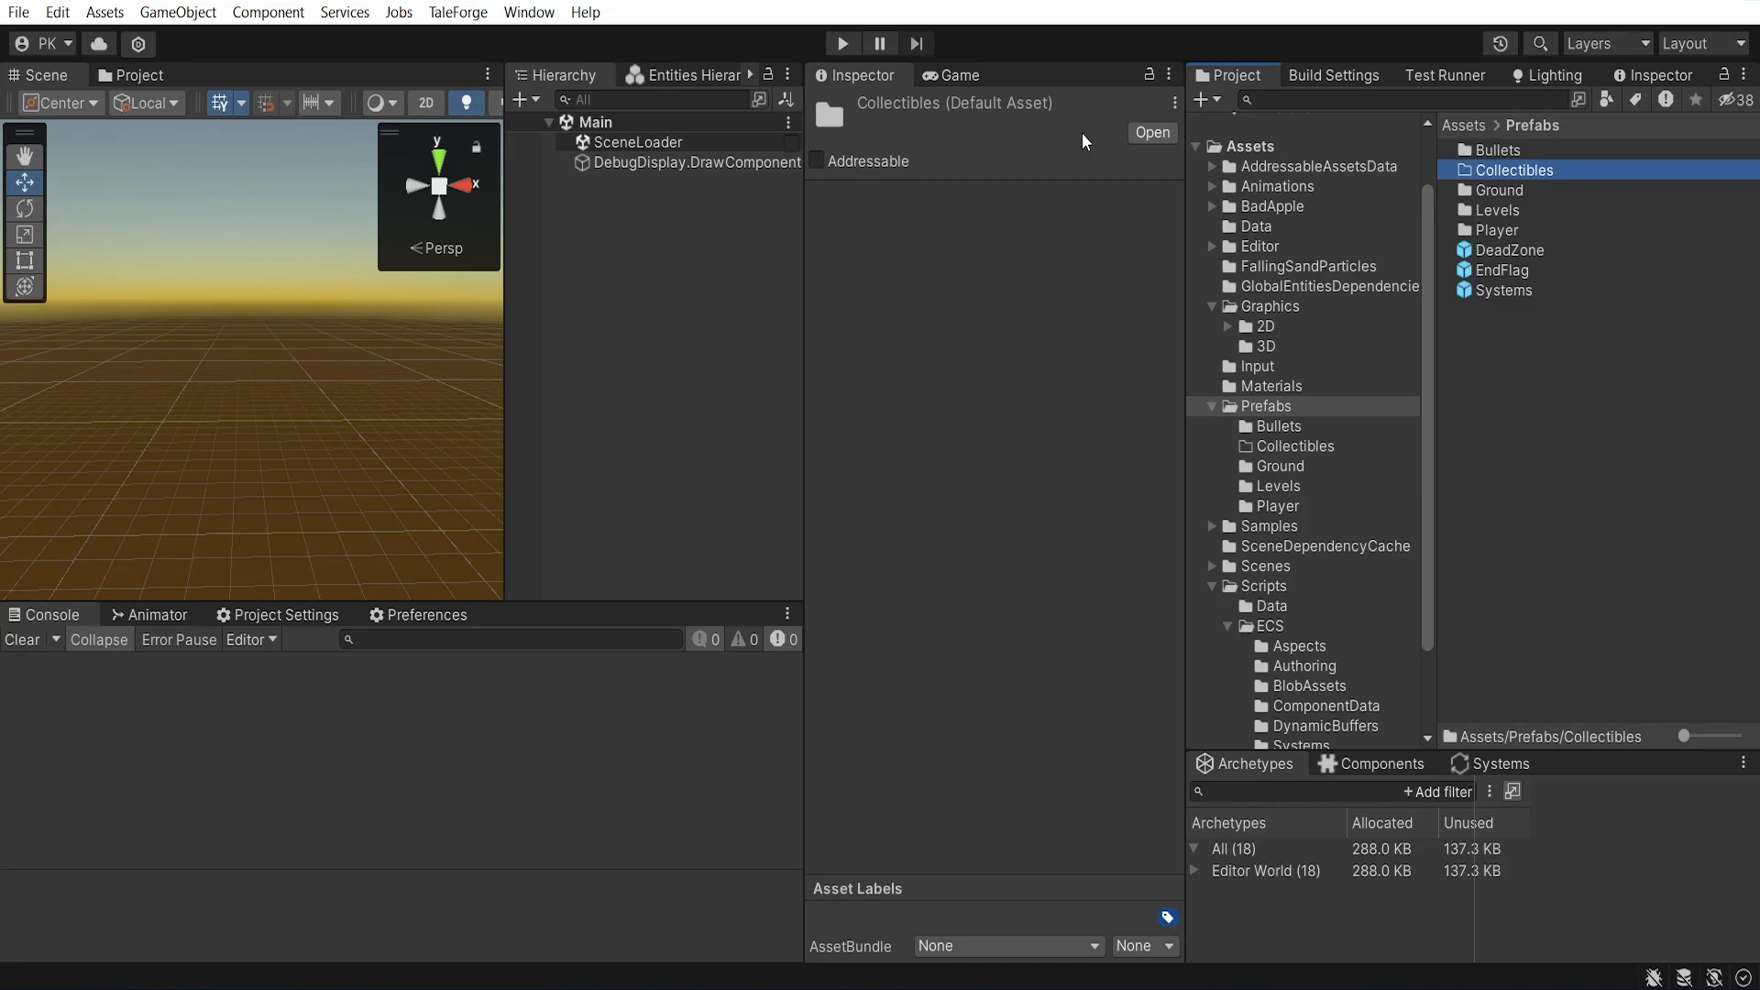
pyautogui.moveTo(953, 241)
pyautogui.write('Collectible')
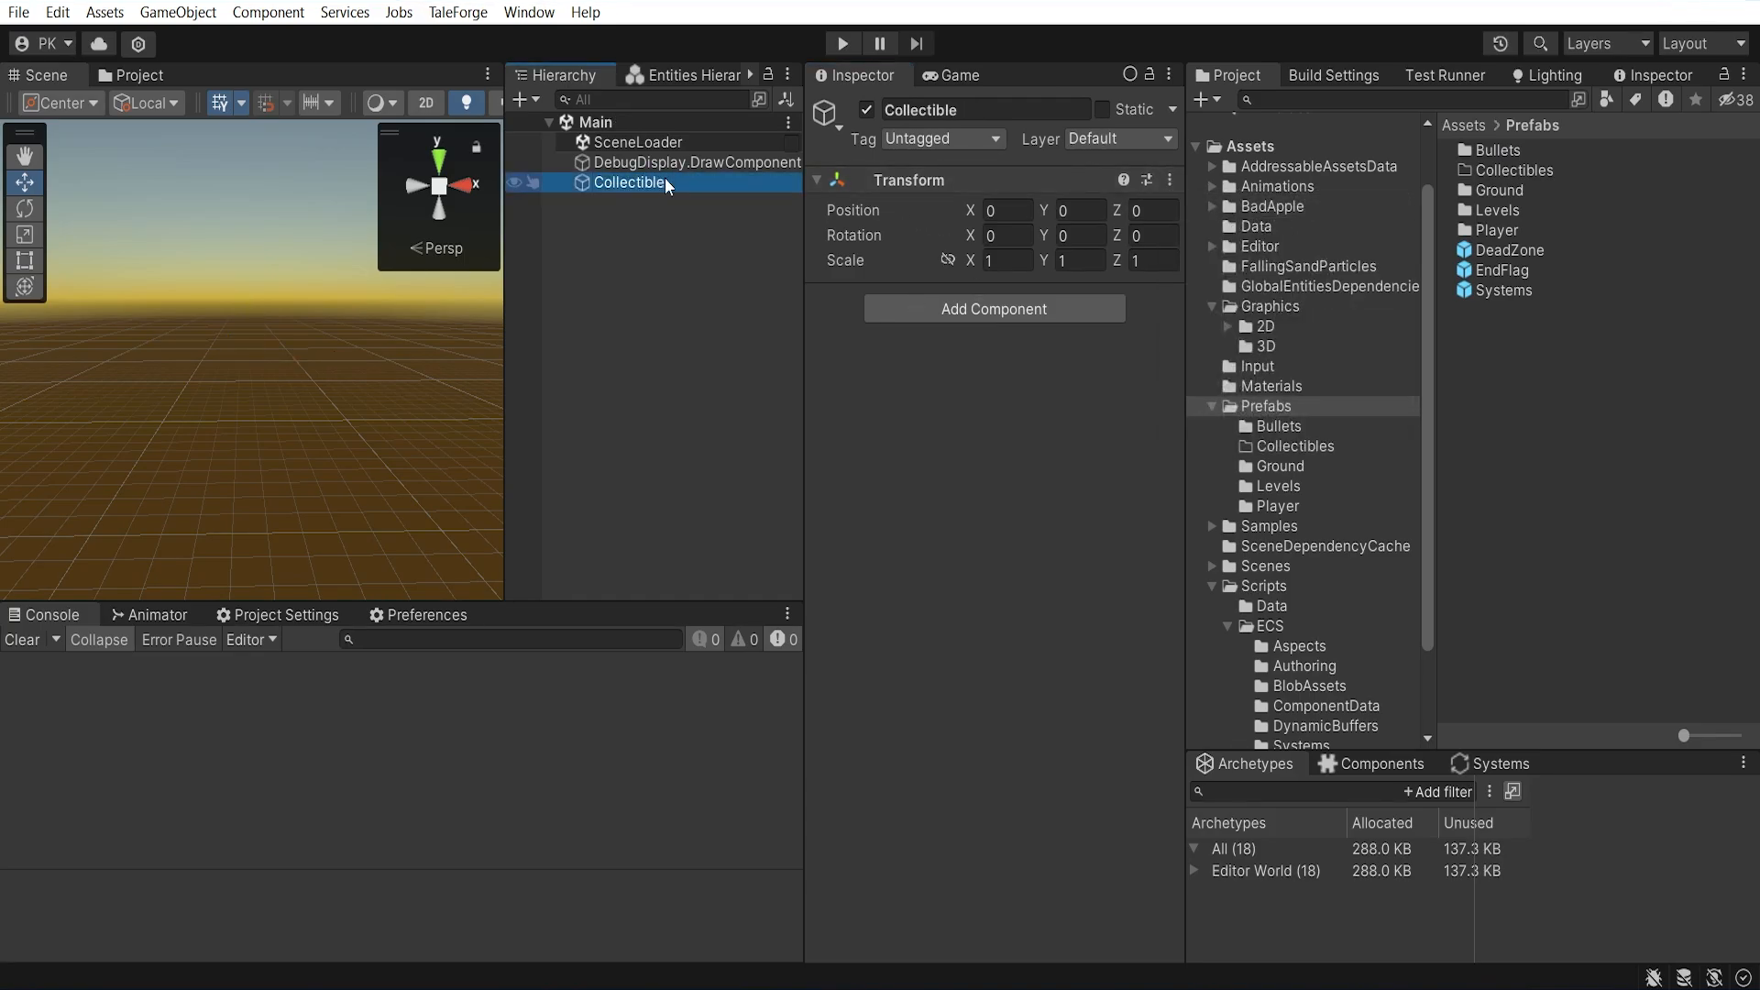
# Give Collectible a Physics Shape and static Physics Body, then edit physics category names
pyautogui.click(993, 309)
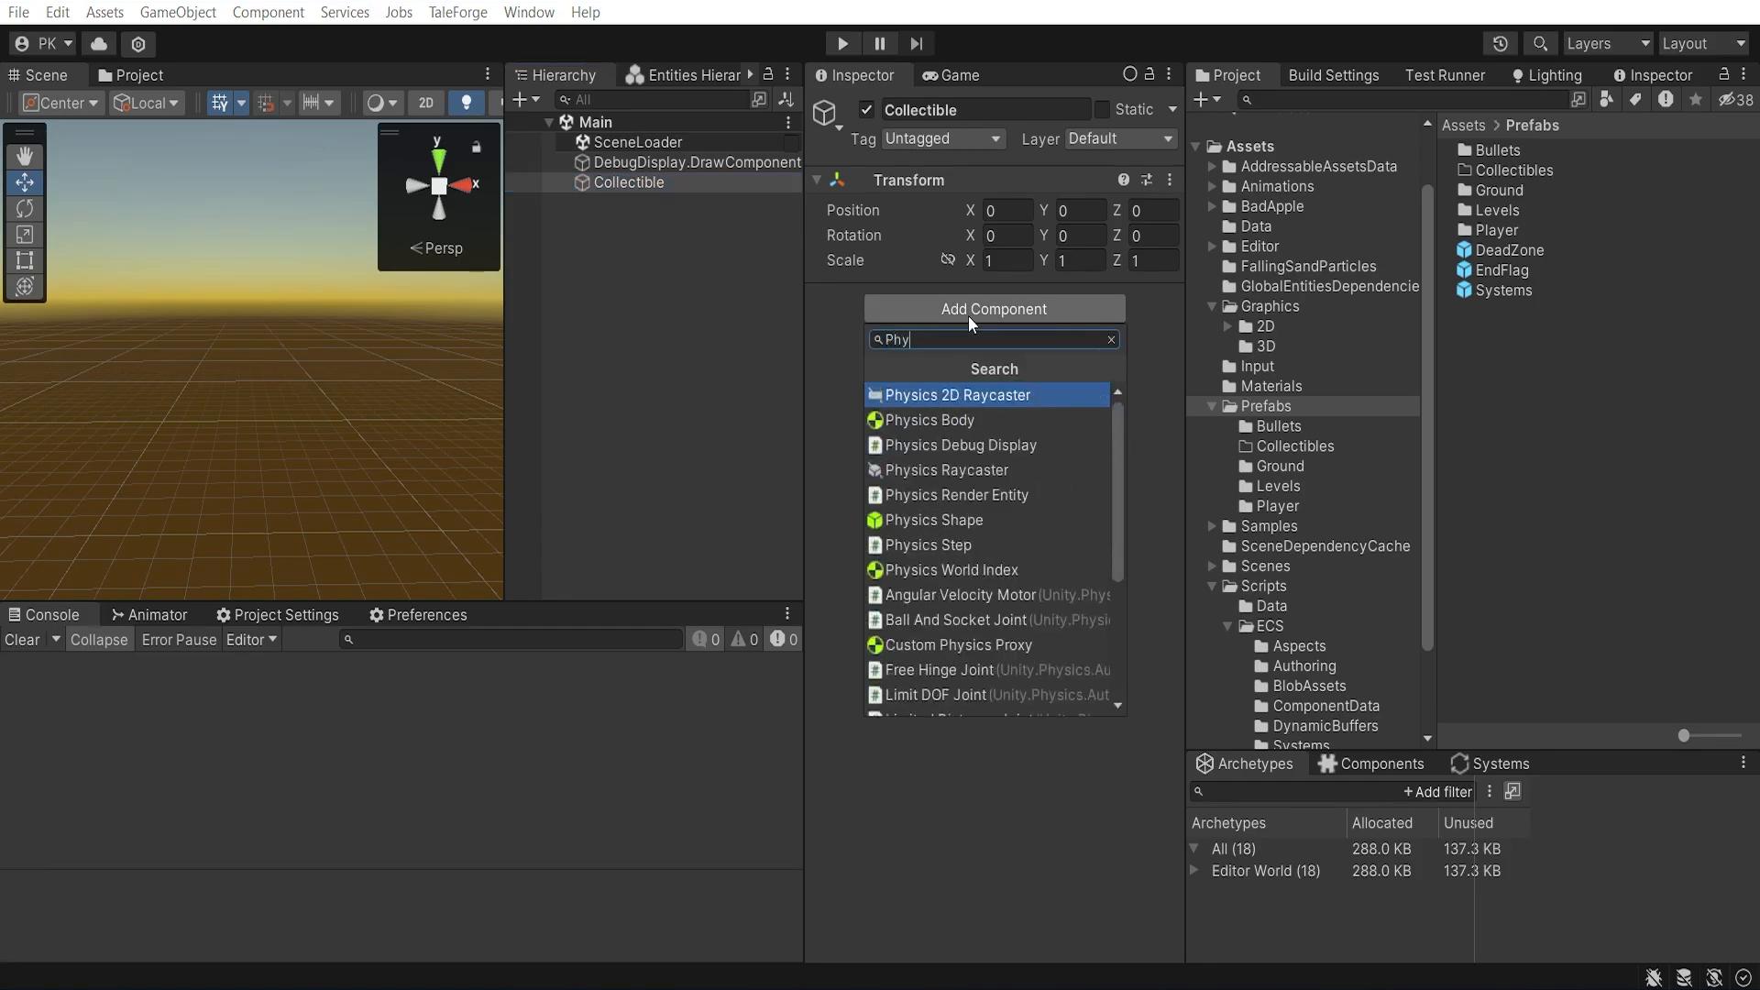
pyautogui.click(934, 520)
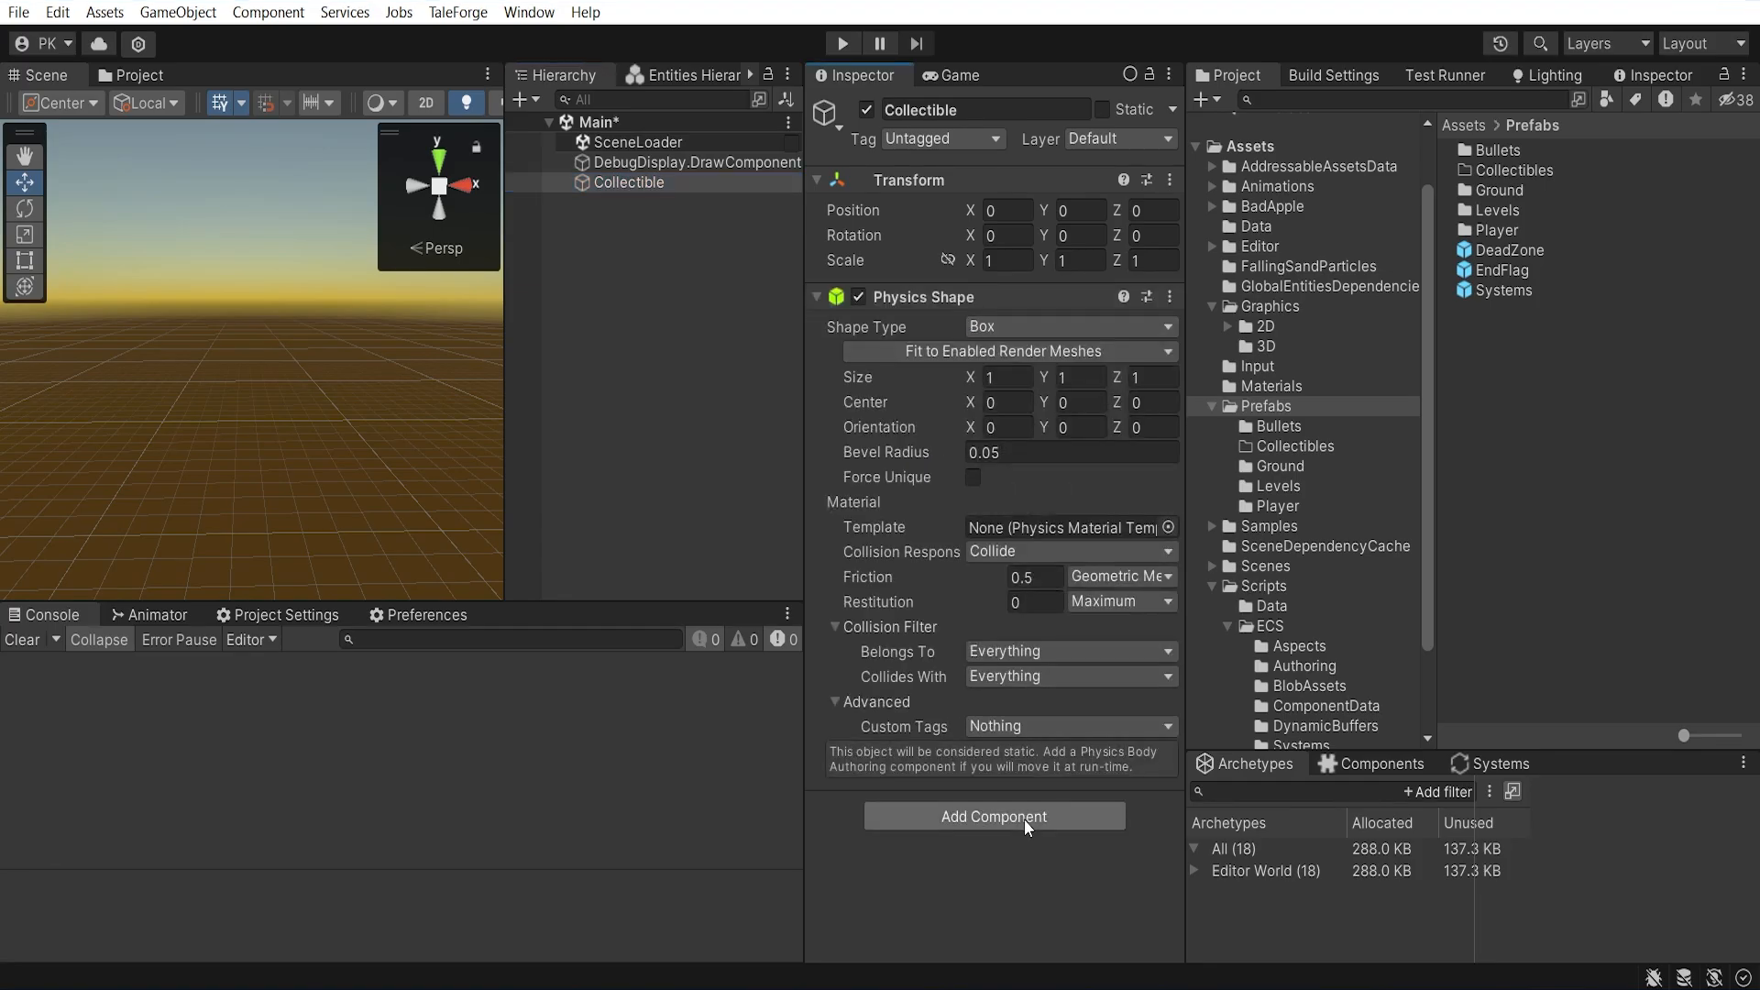
pyautogui.click(993, 816)
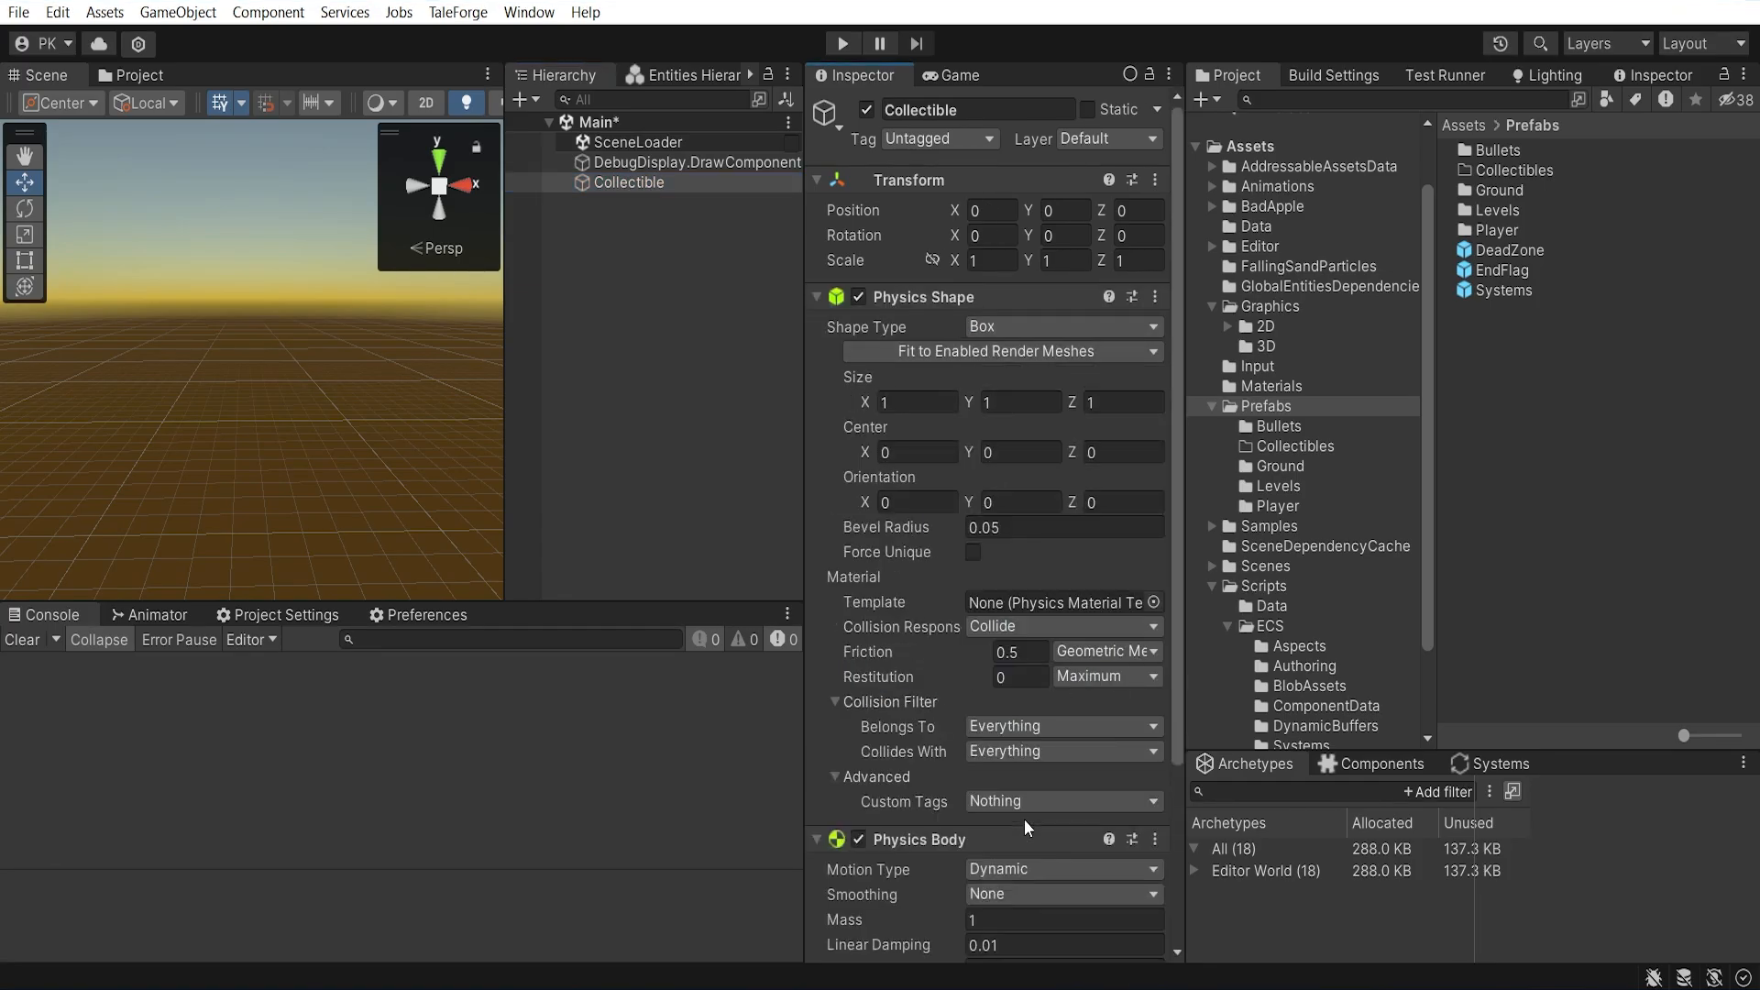
pyautogui.moveTo(956, 606)
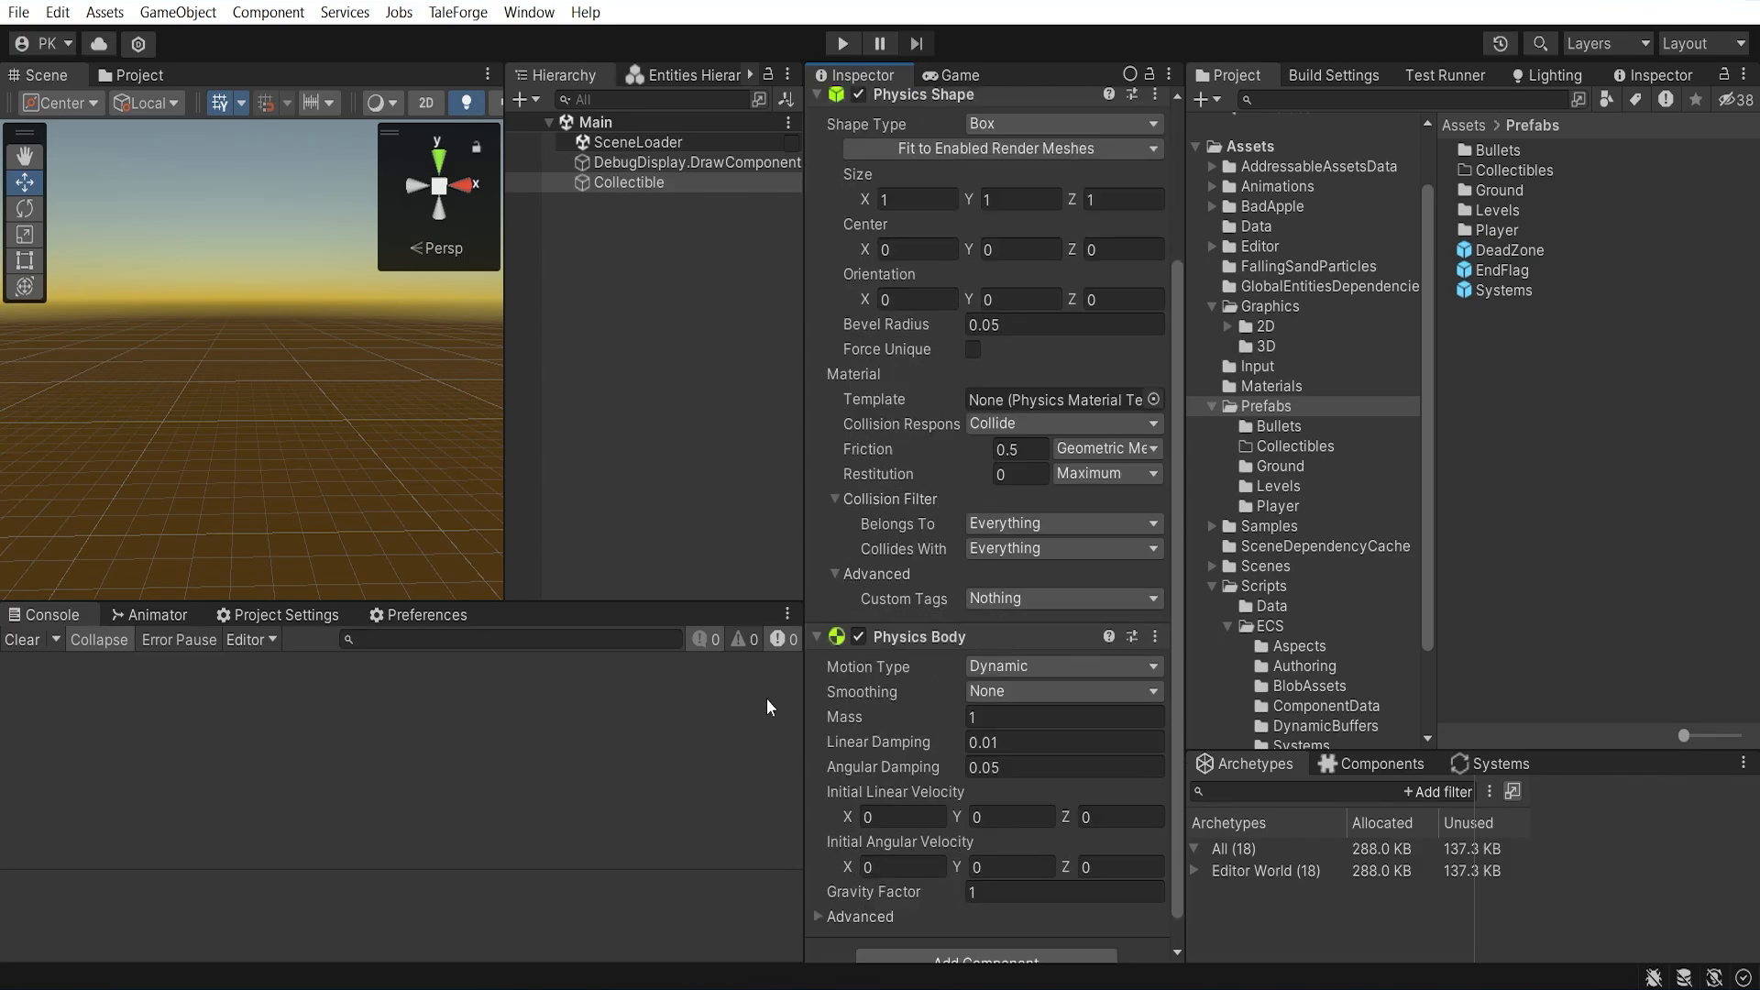
pyautogui.click(1064, 666)
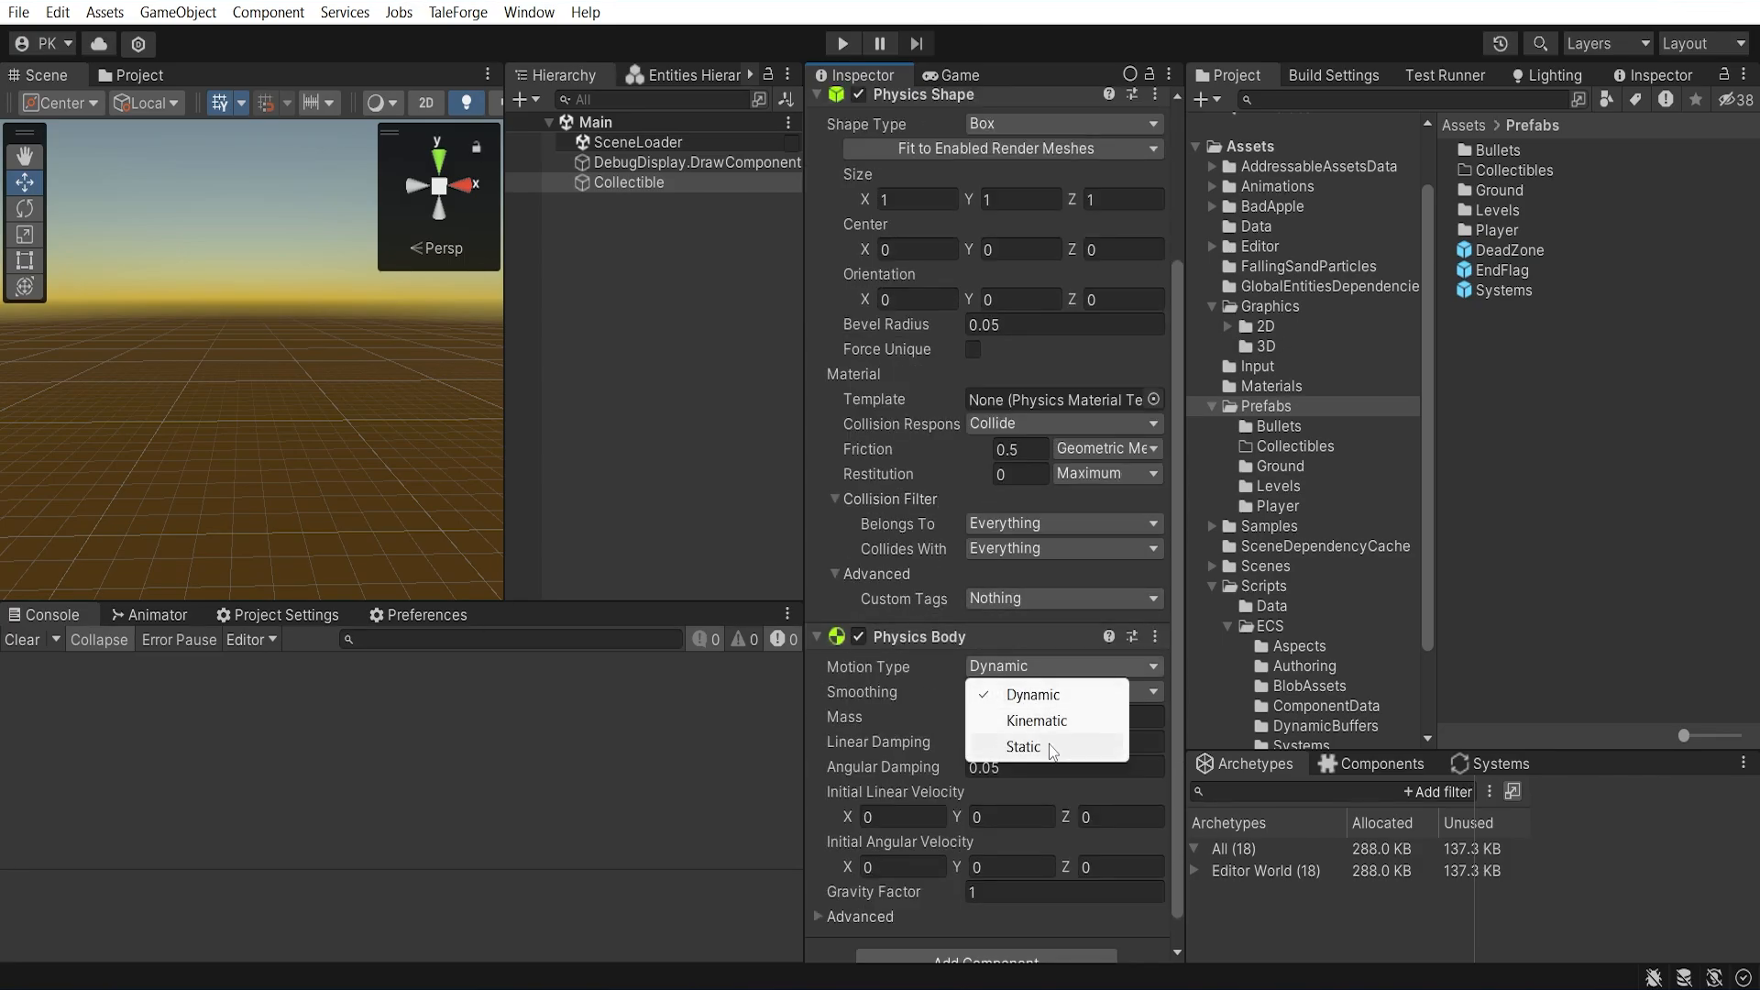
pyautogui.click(1023, 747)
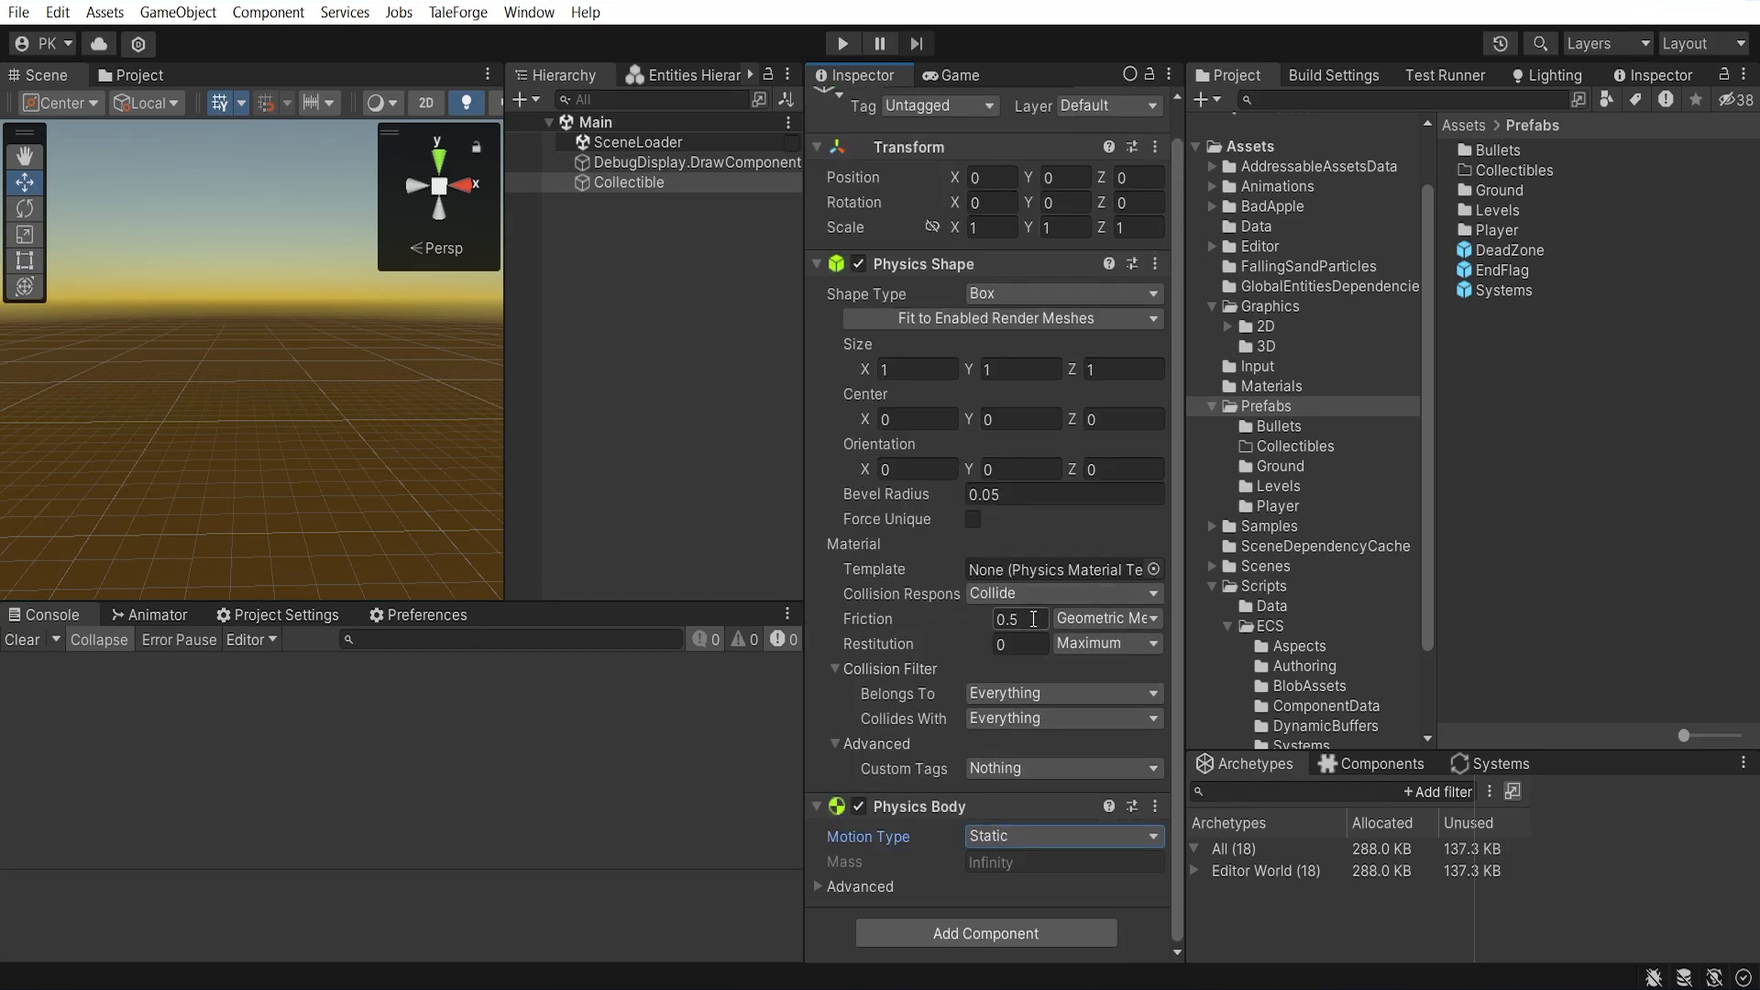
pyautogui.click(1063, 693)
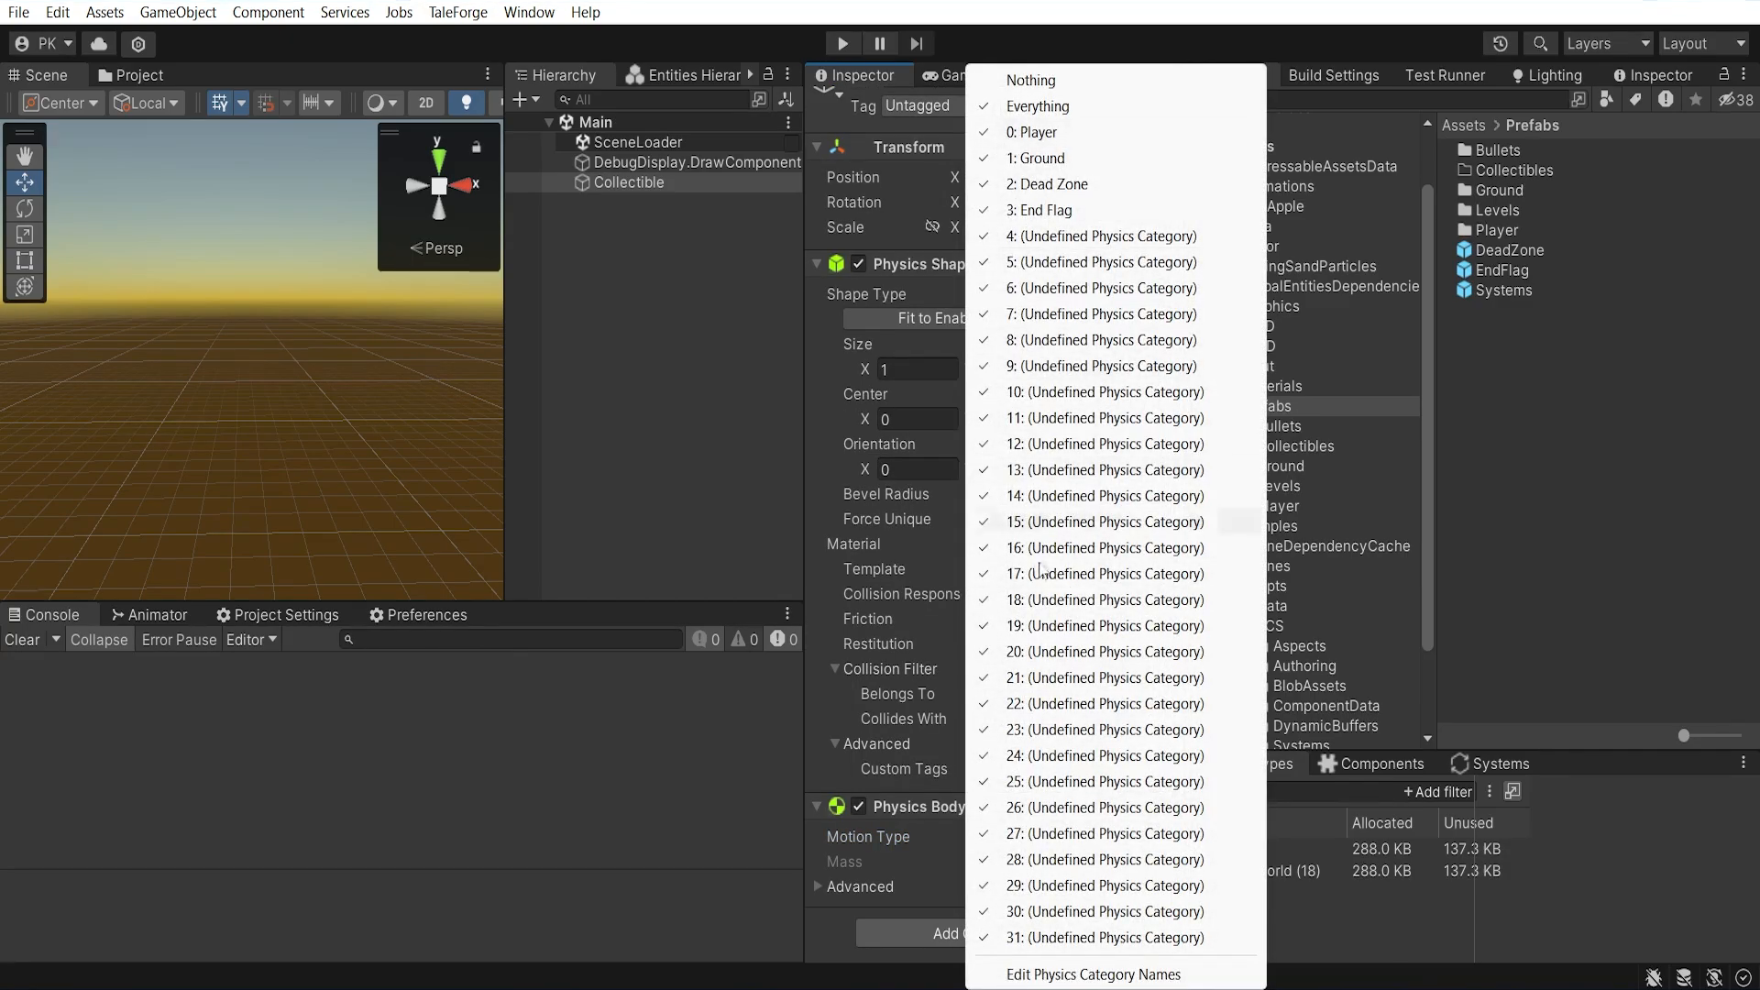
pyautogui.click(1094, 974)
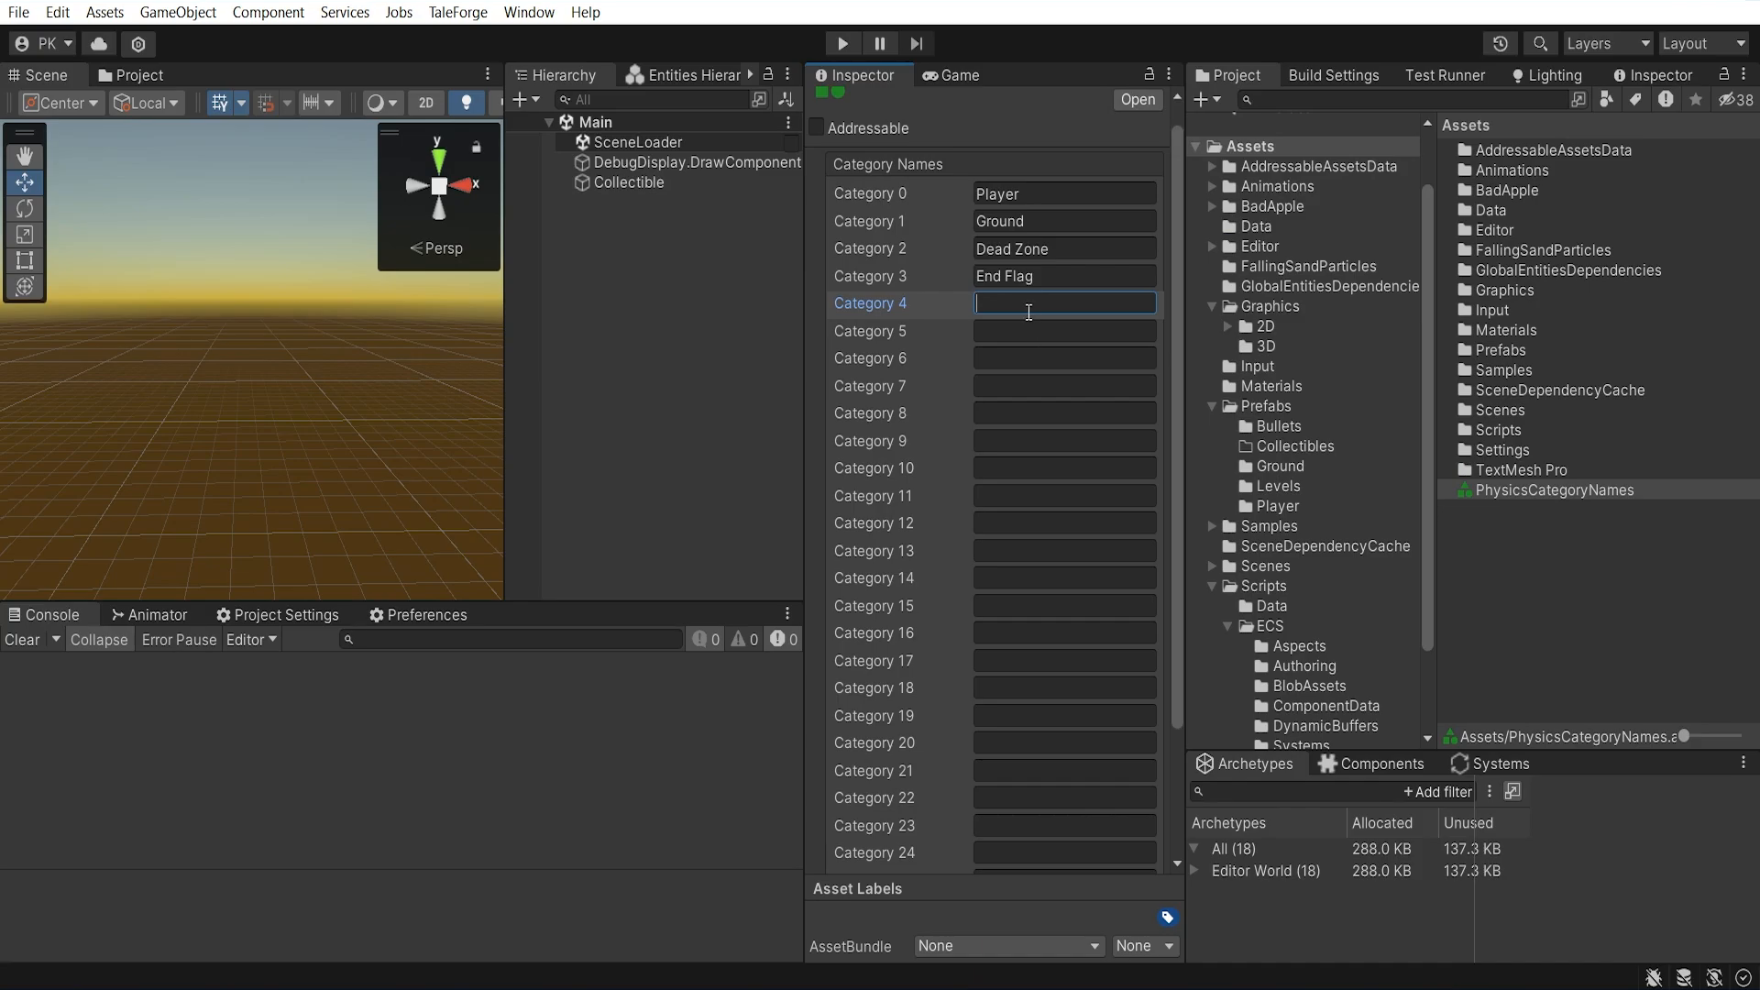
# Name physics category 4 'Collectible'; make the Collectible belong to it and collide only with Player
pyautogui.write('Collectible')
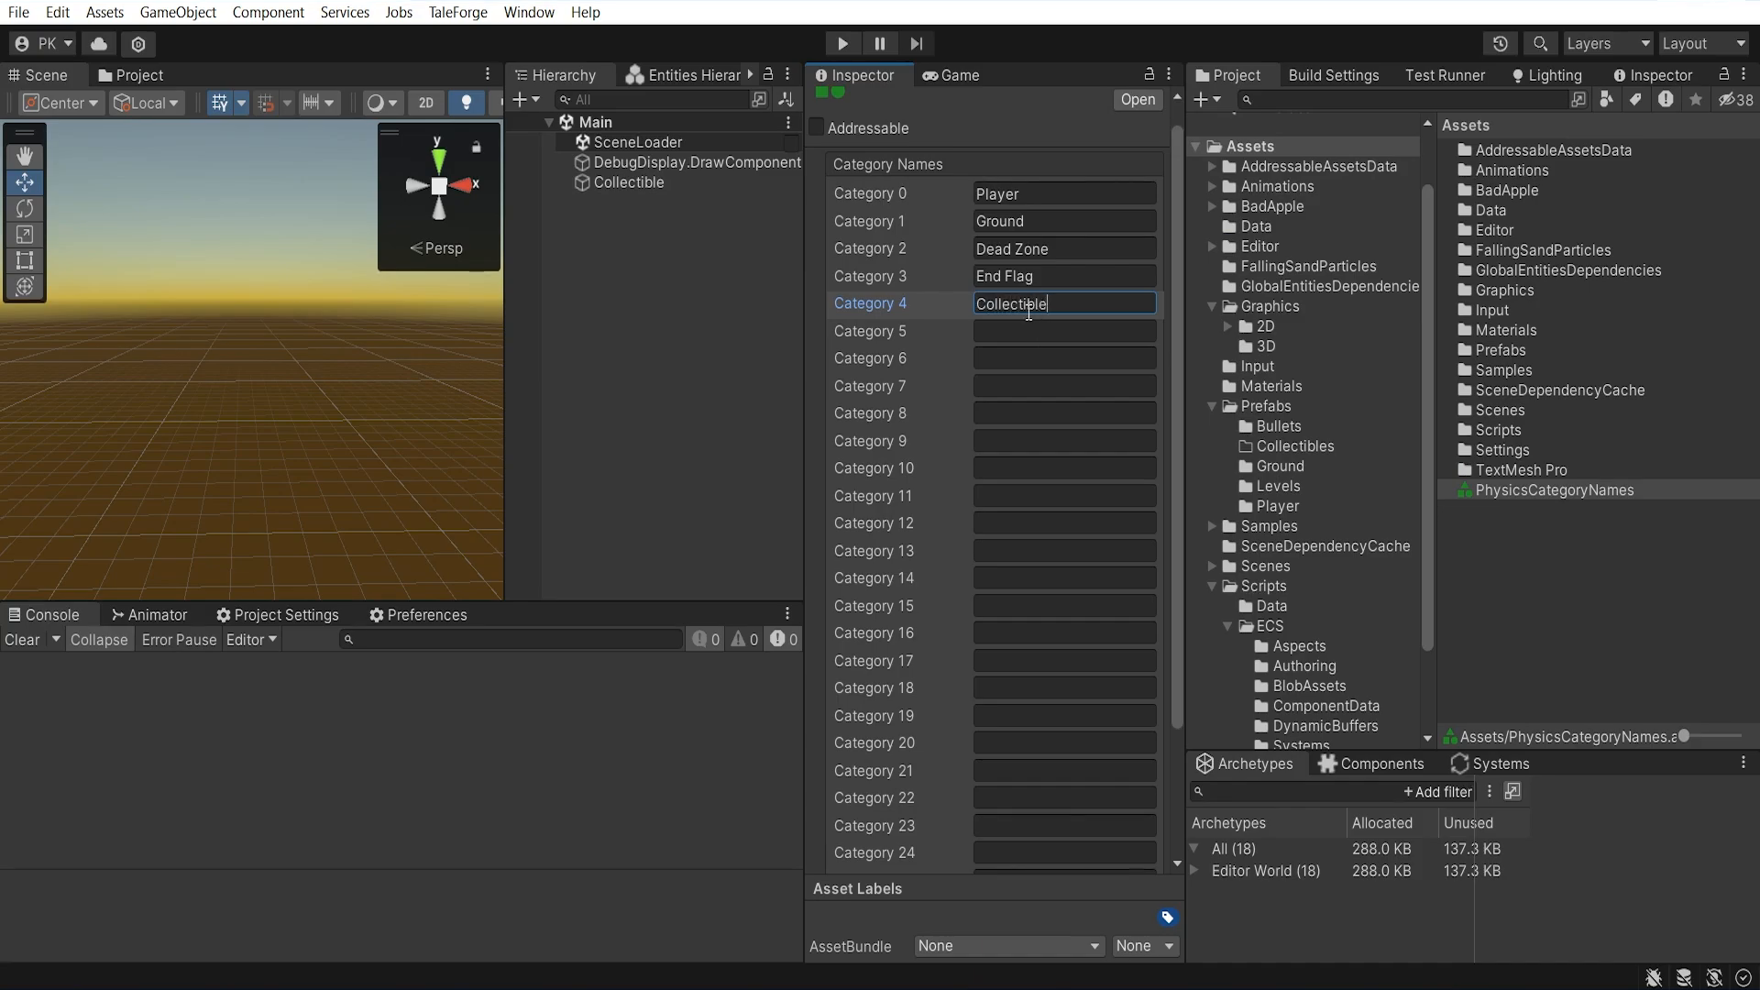
pyautogui.click(628, 183)
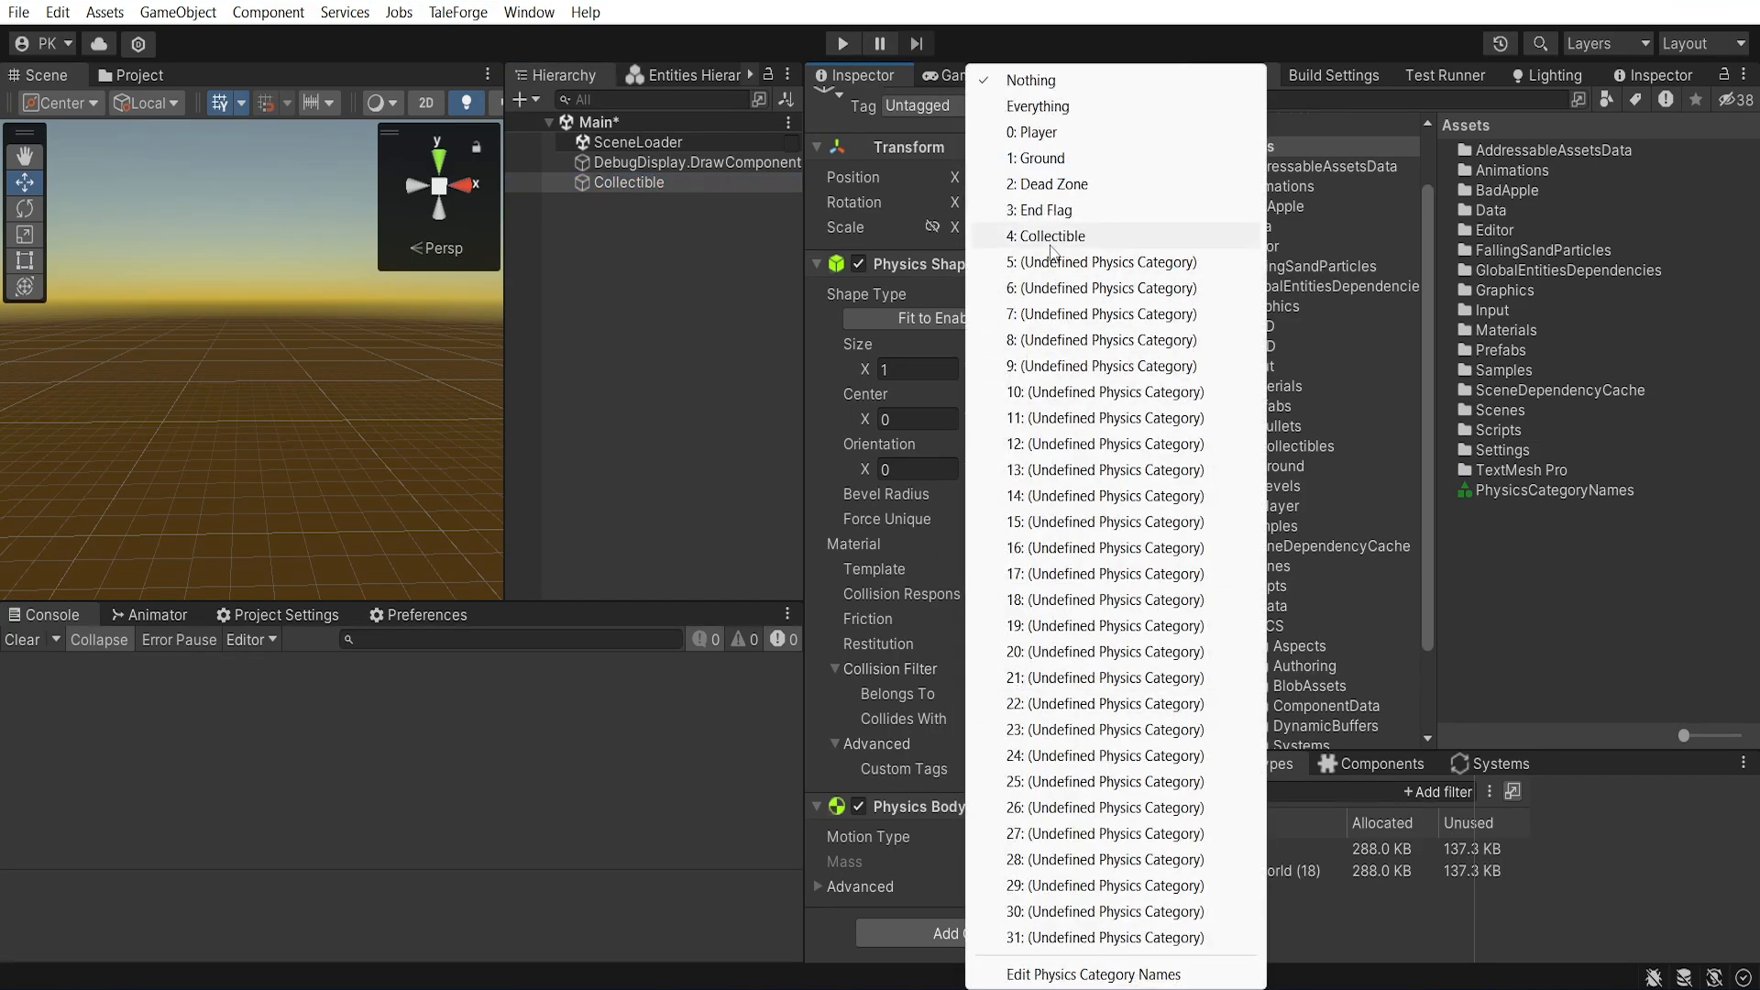
pyautogui.click(1045, 236)
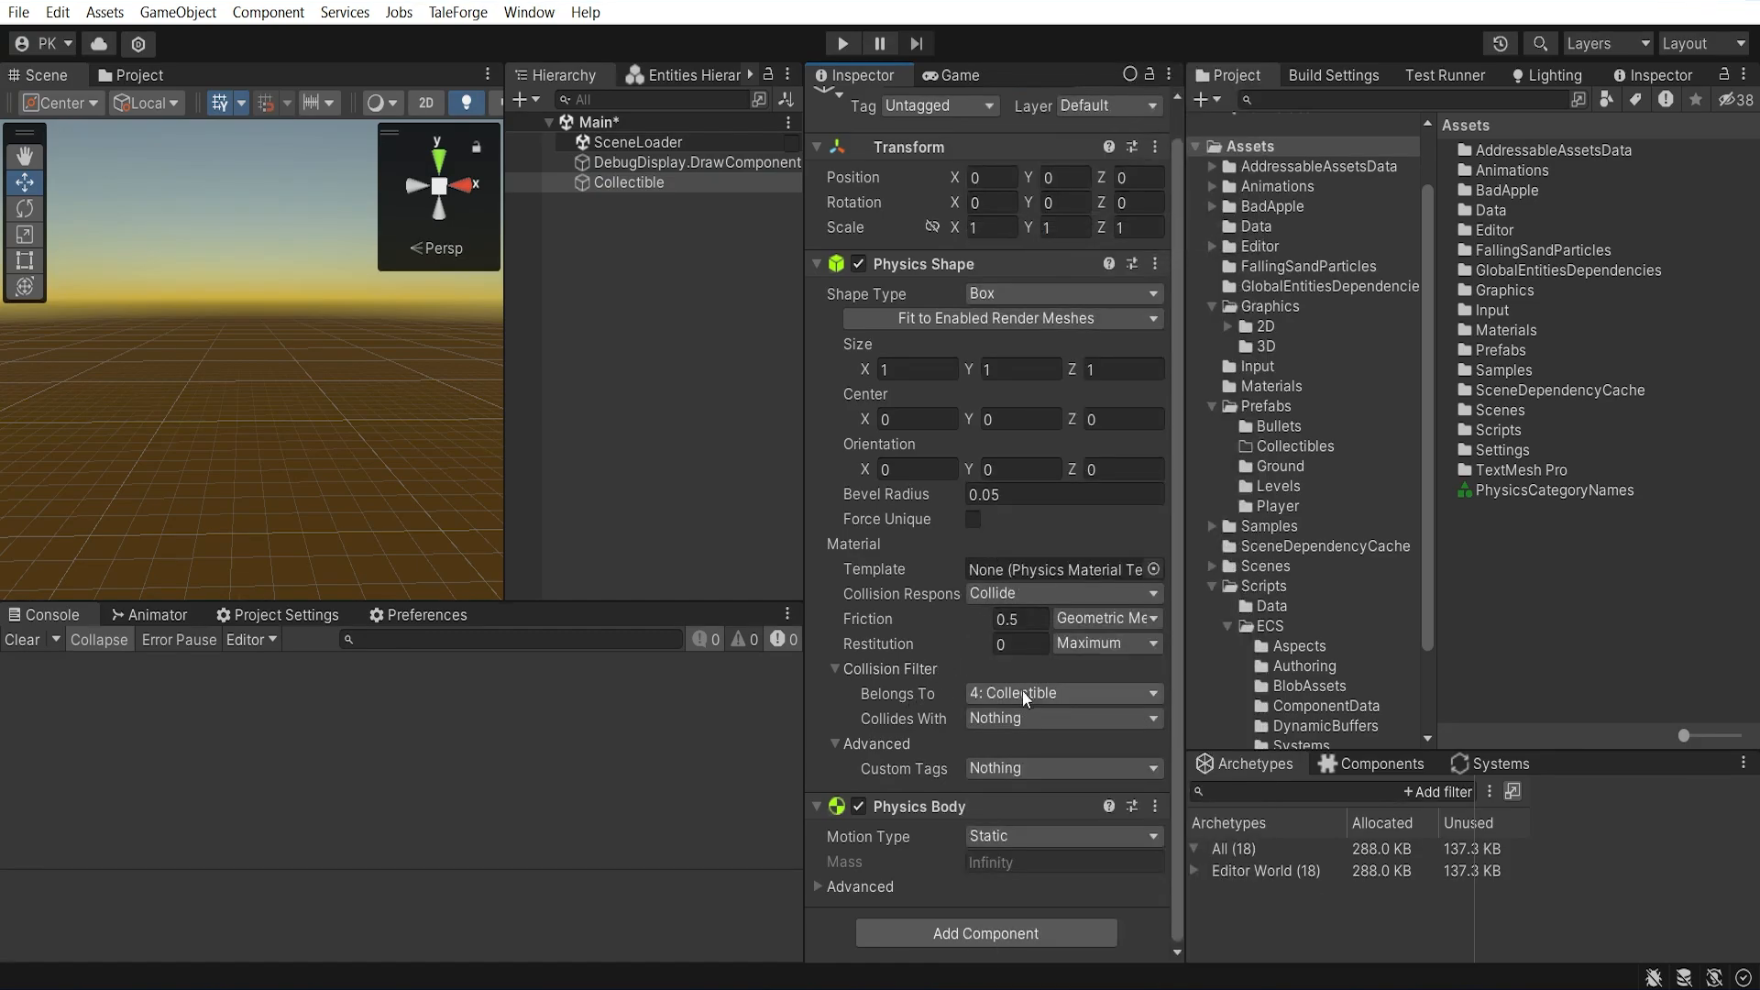
pyautogui.click(1063, 718)
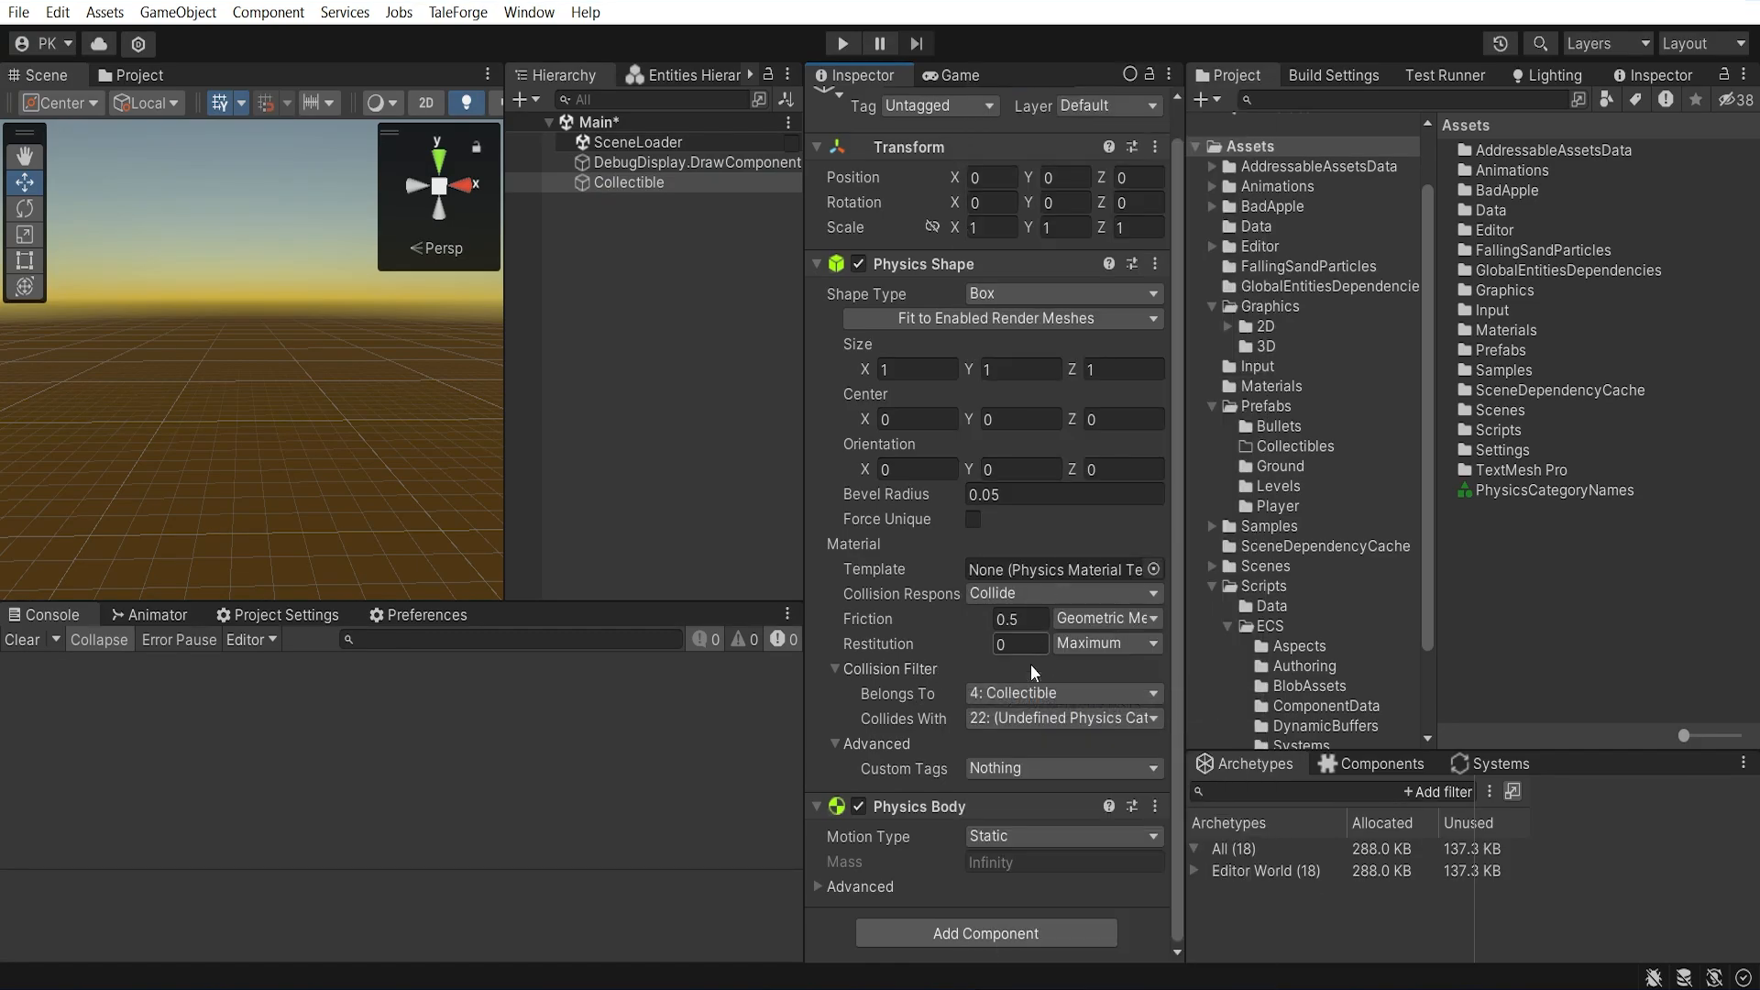
pyautogui.click(1064, 718)
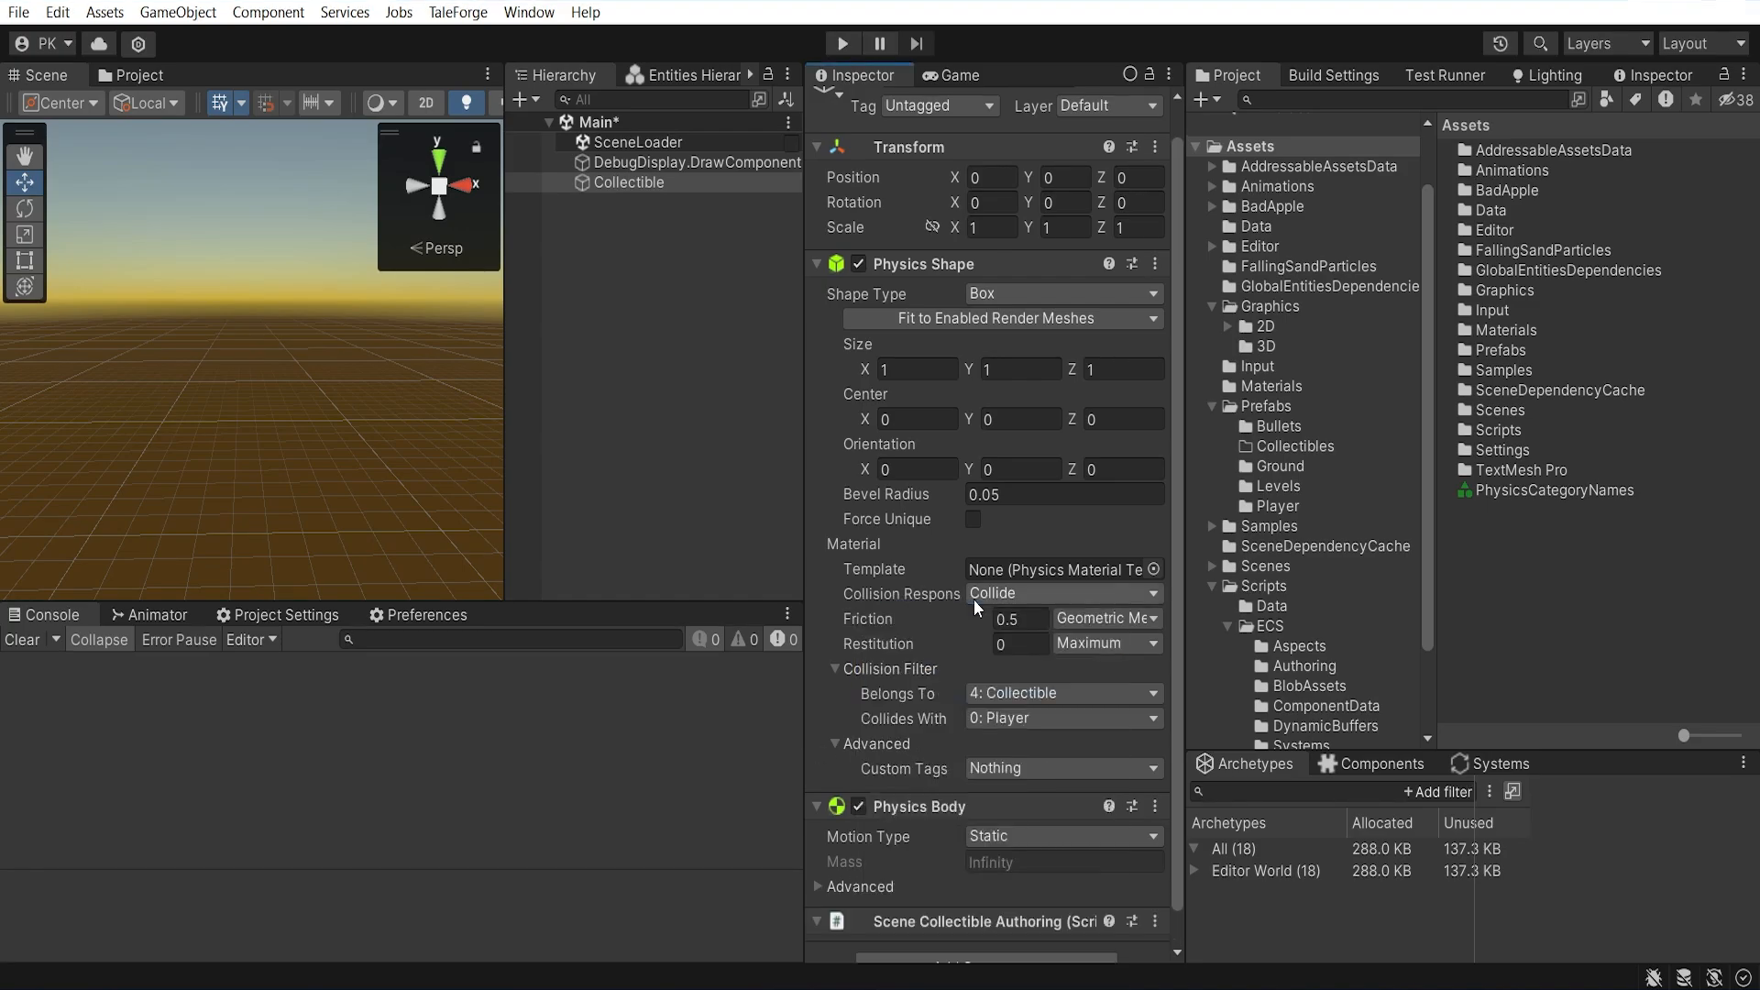
# Add Linked Entity Group Authoring to the Collectible, leaving its collectible type at None
pyautogui.scroll(-3)
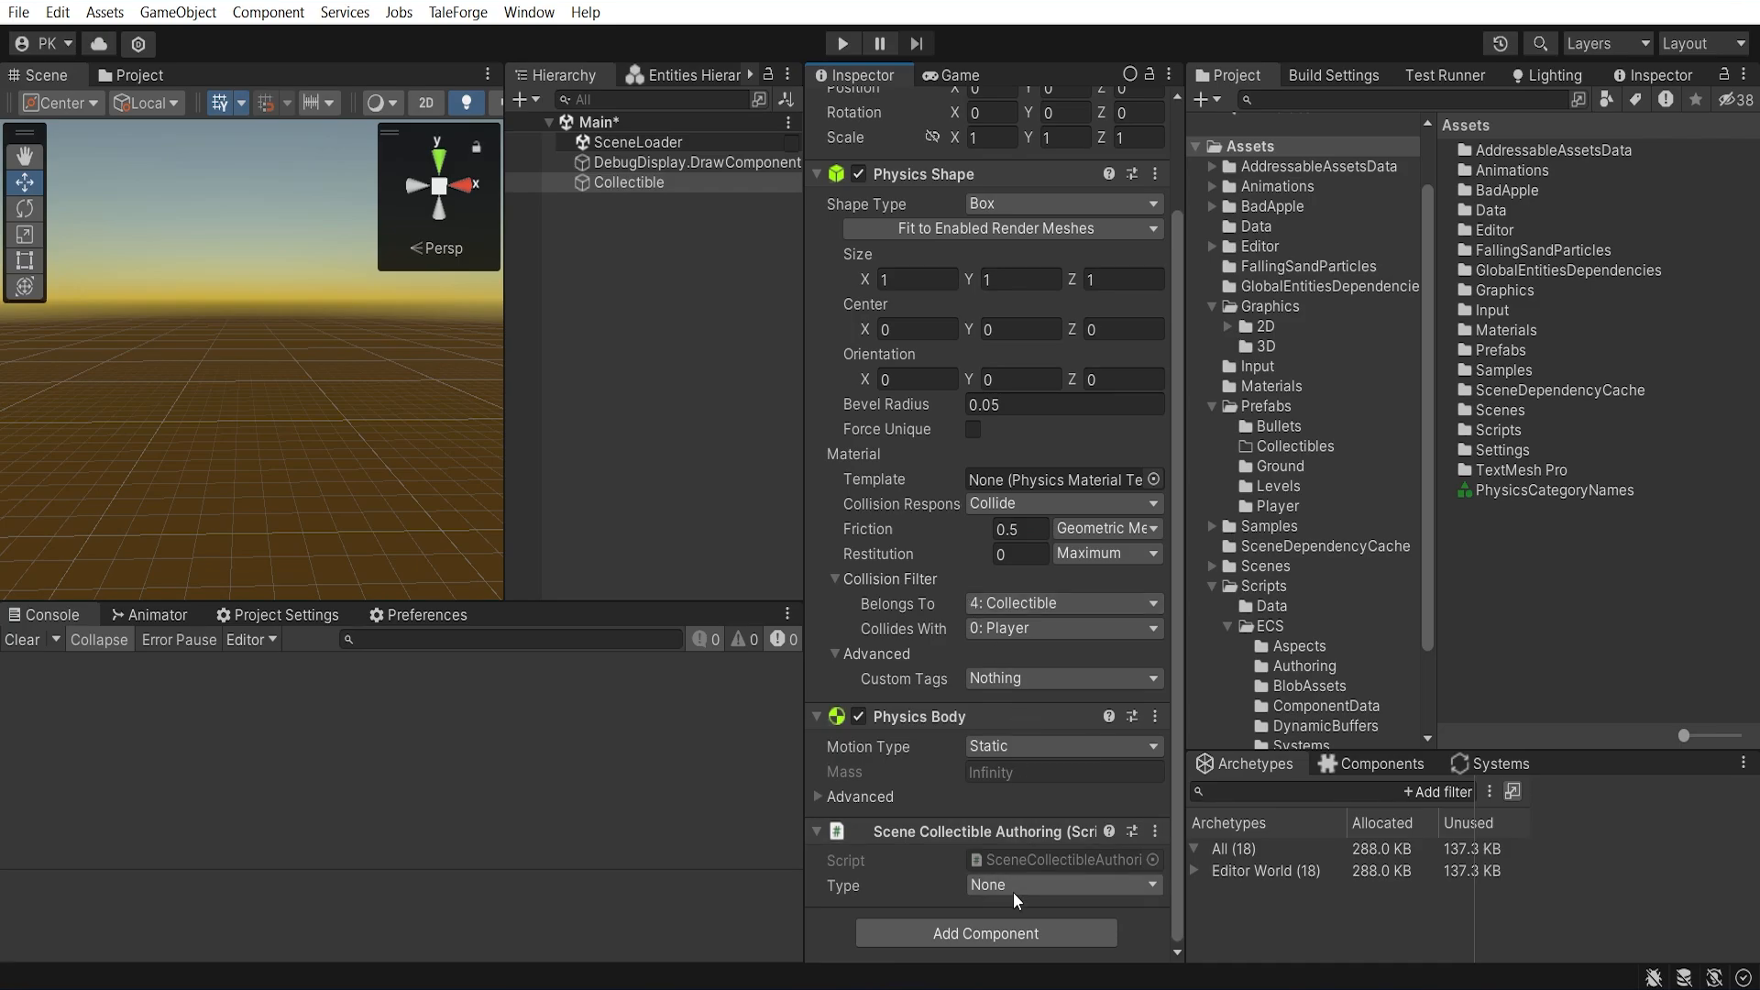
pyautogui.click(1063, 885)
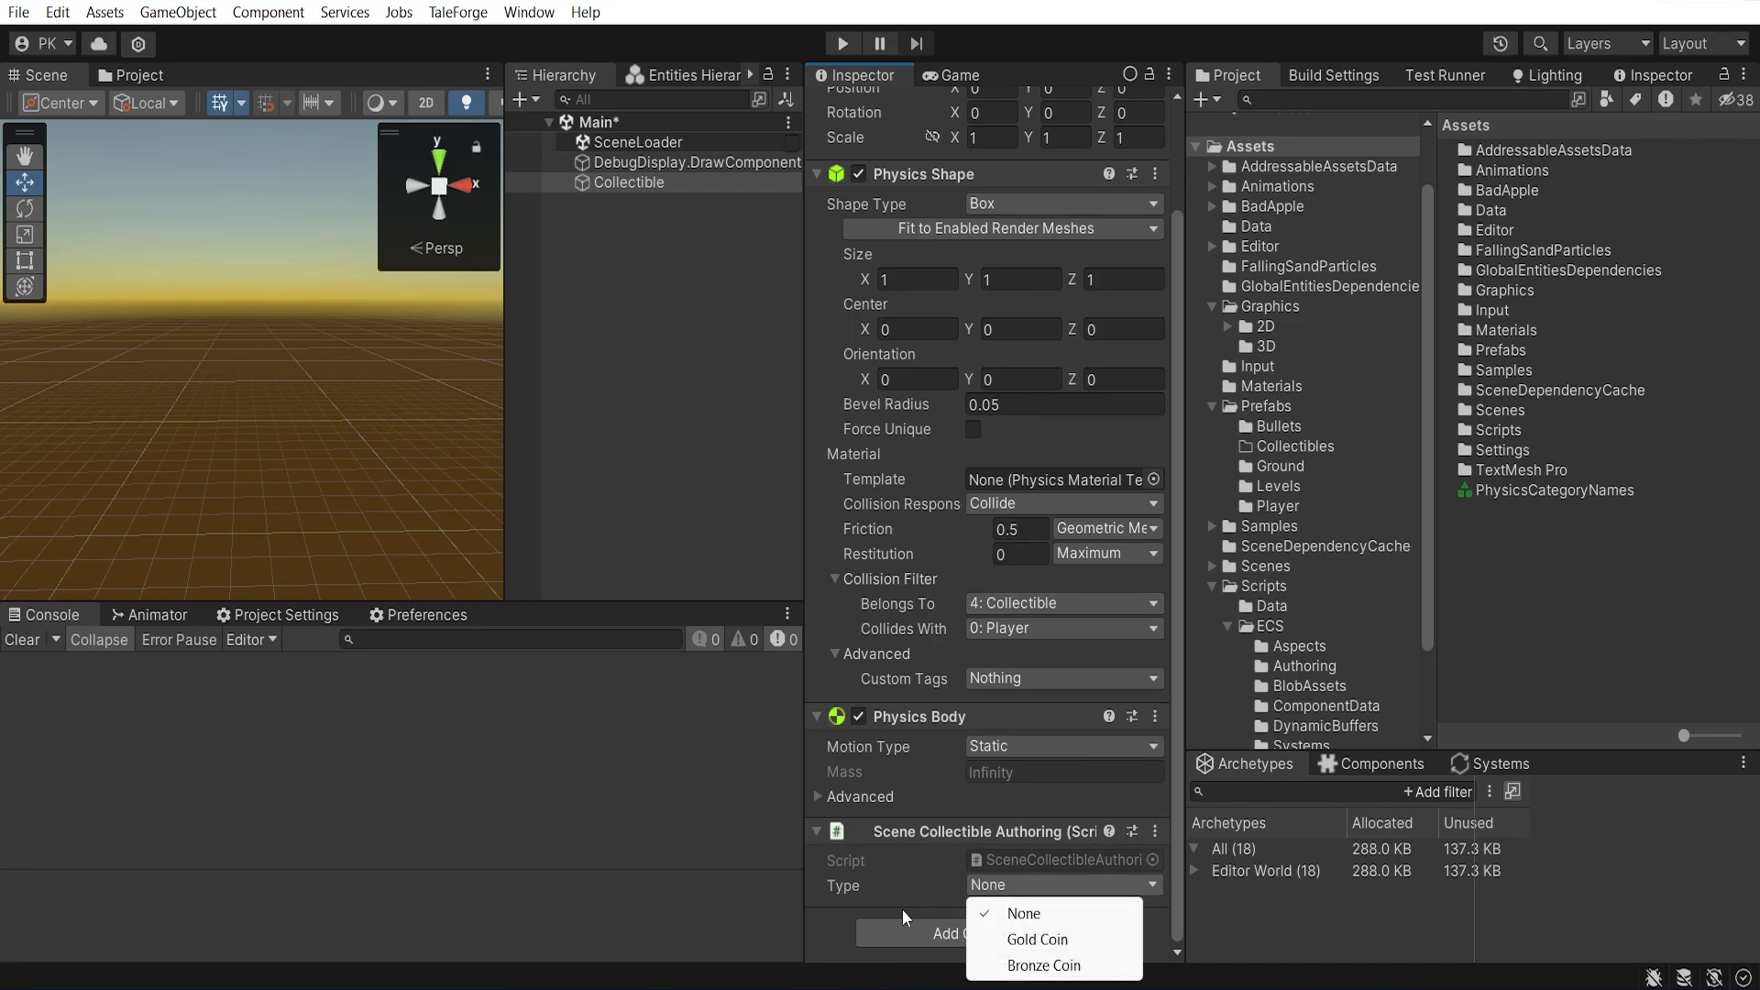
pyautogui.click(1022, 913)
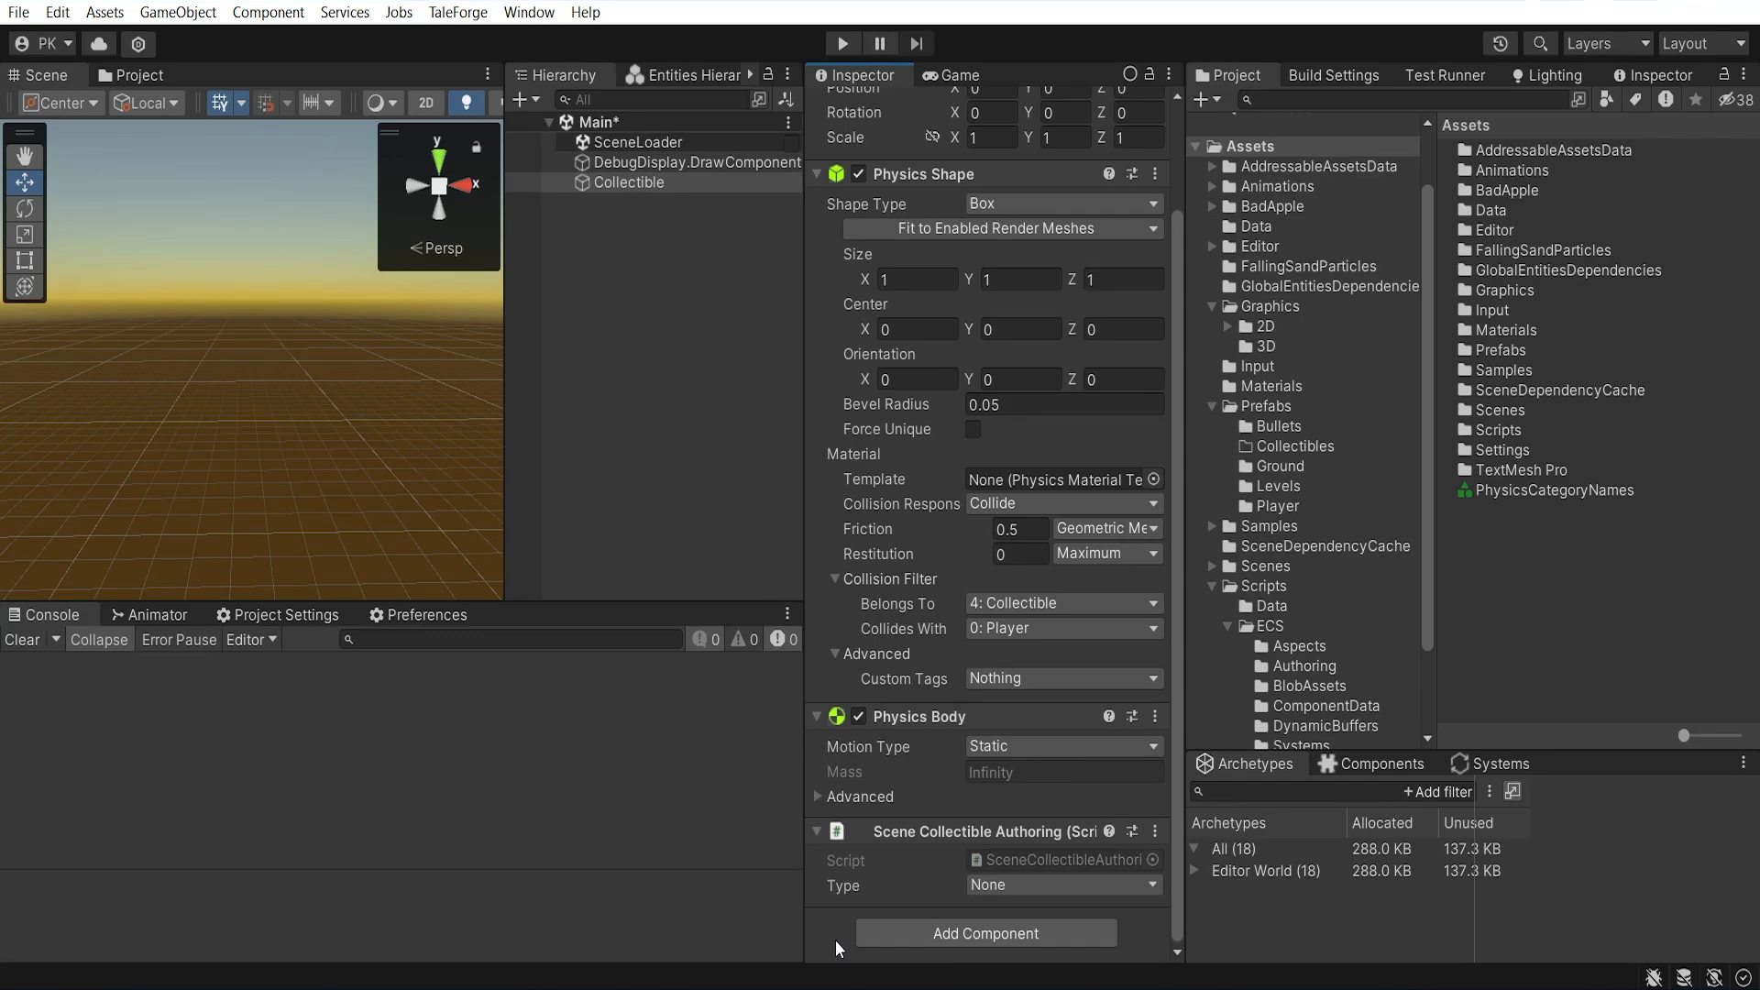
pyautogui.click(985, 933)
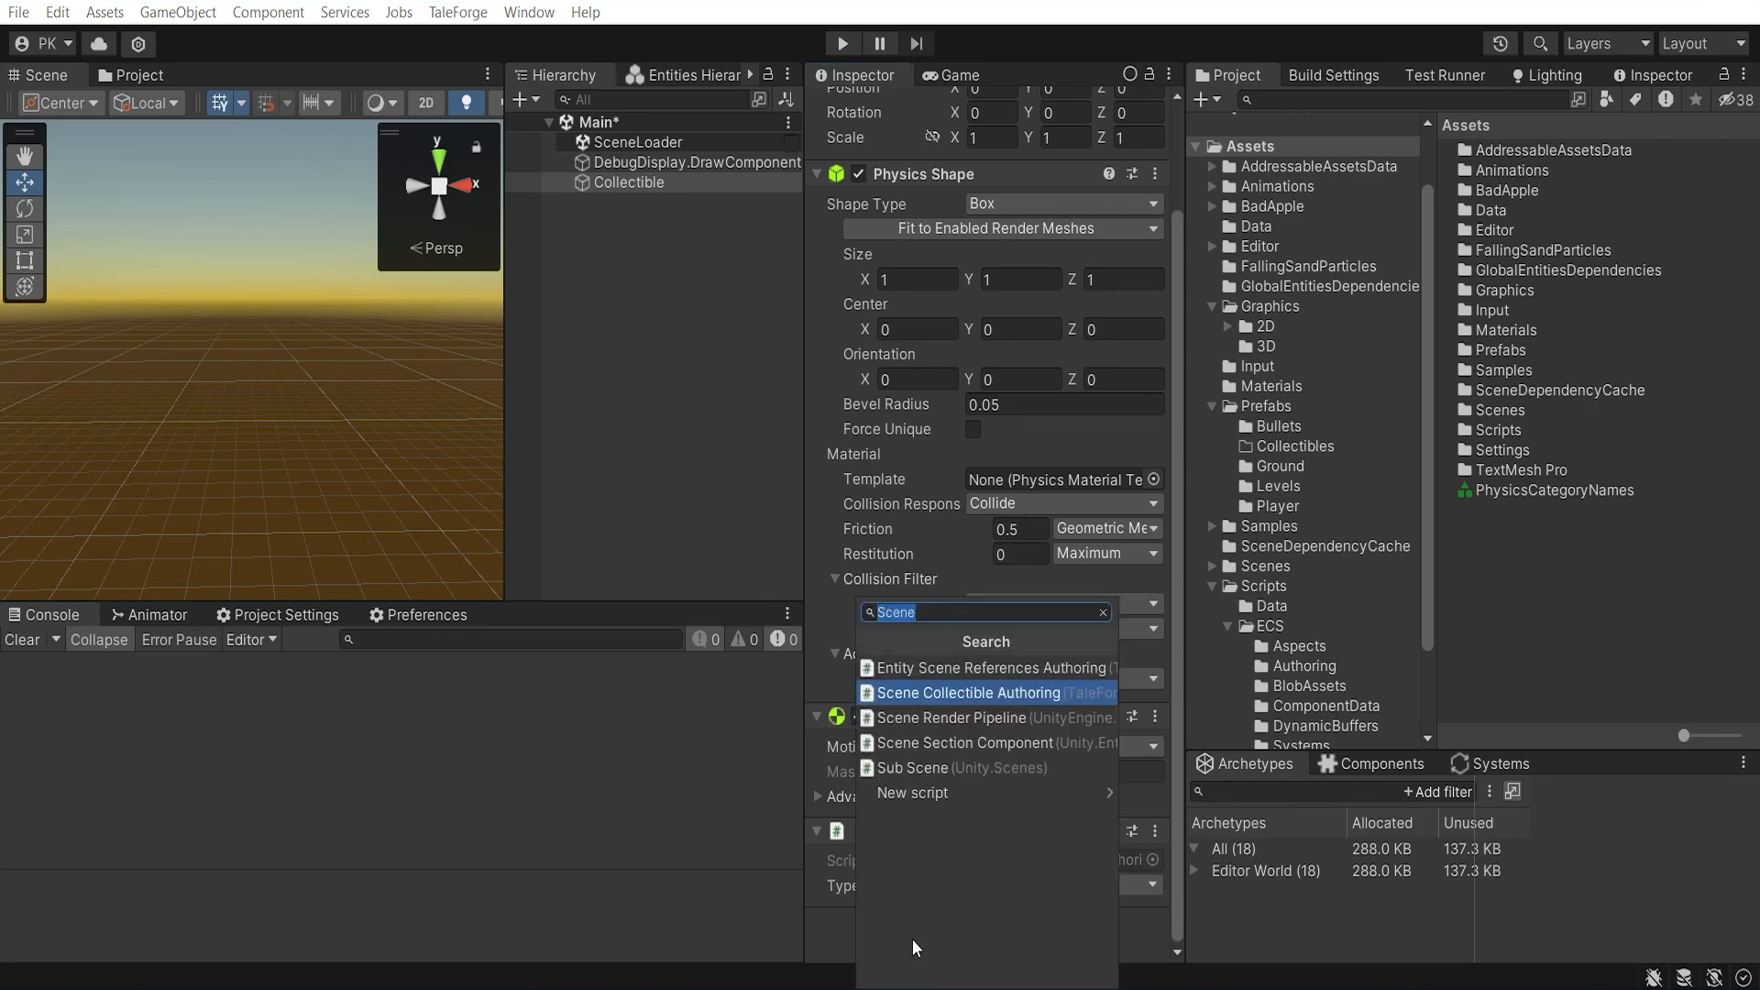
pyautogui.write('Linked')
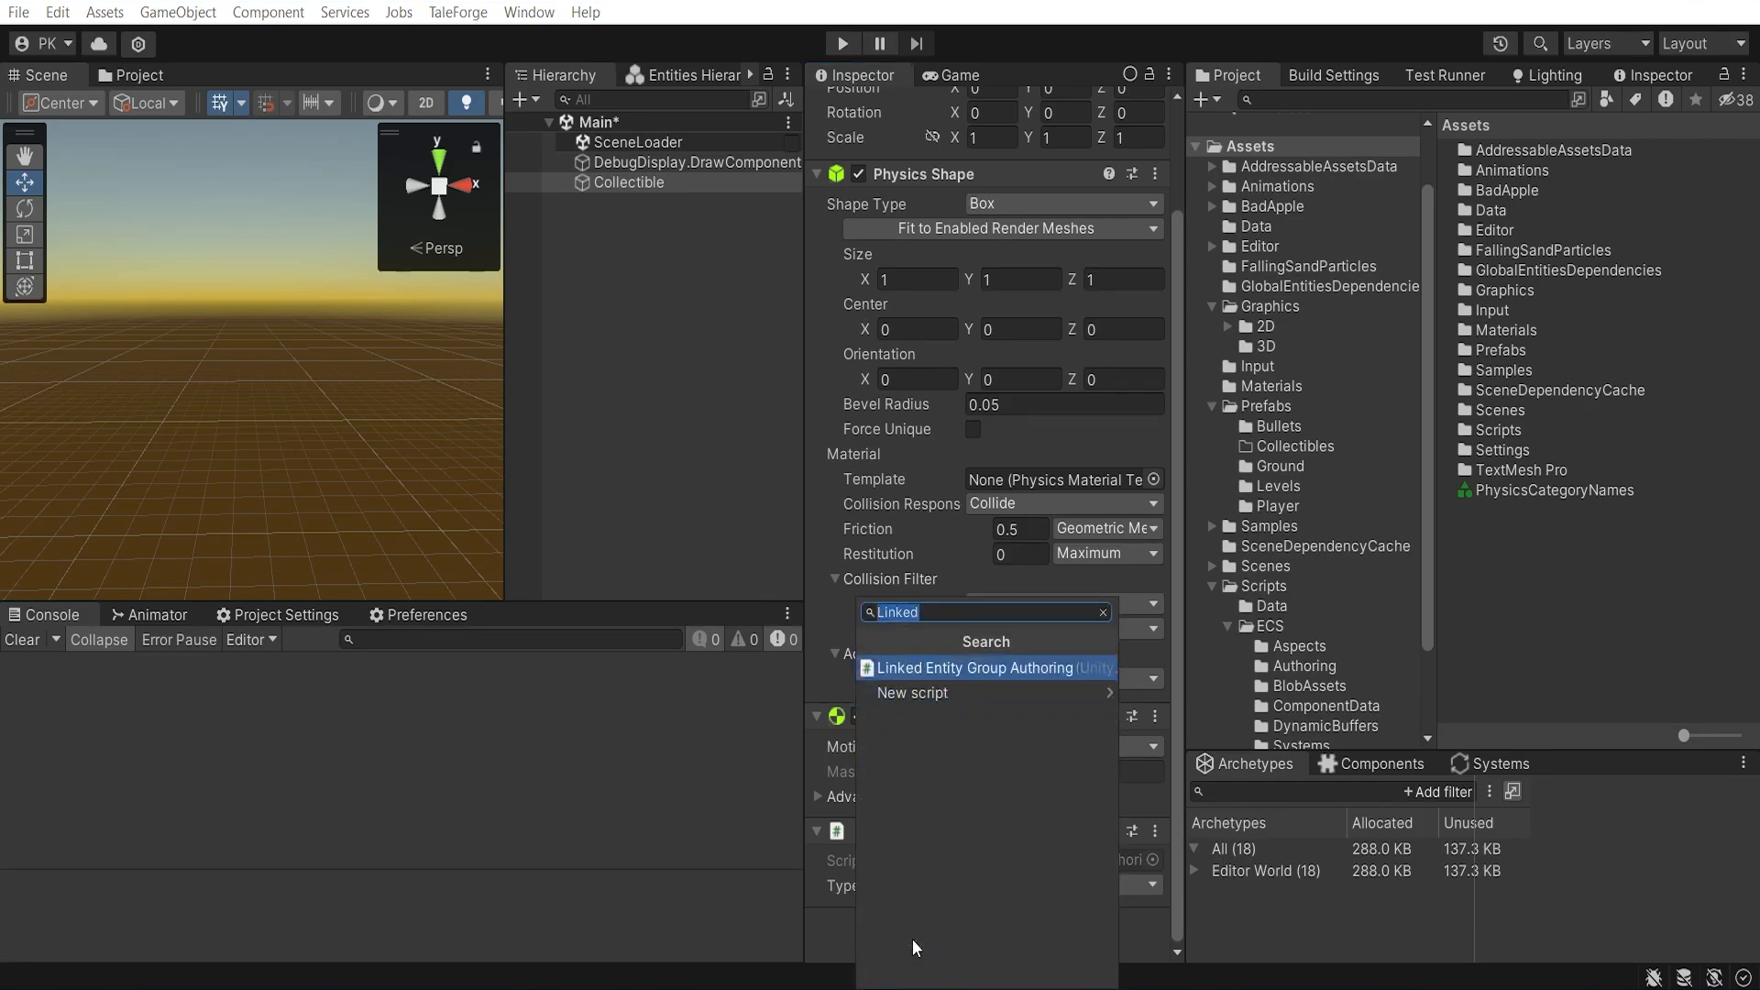
pyautogui.click(987, 668)
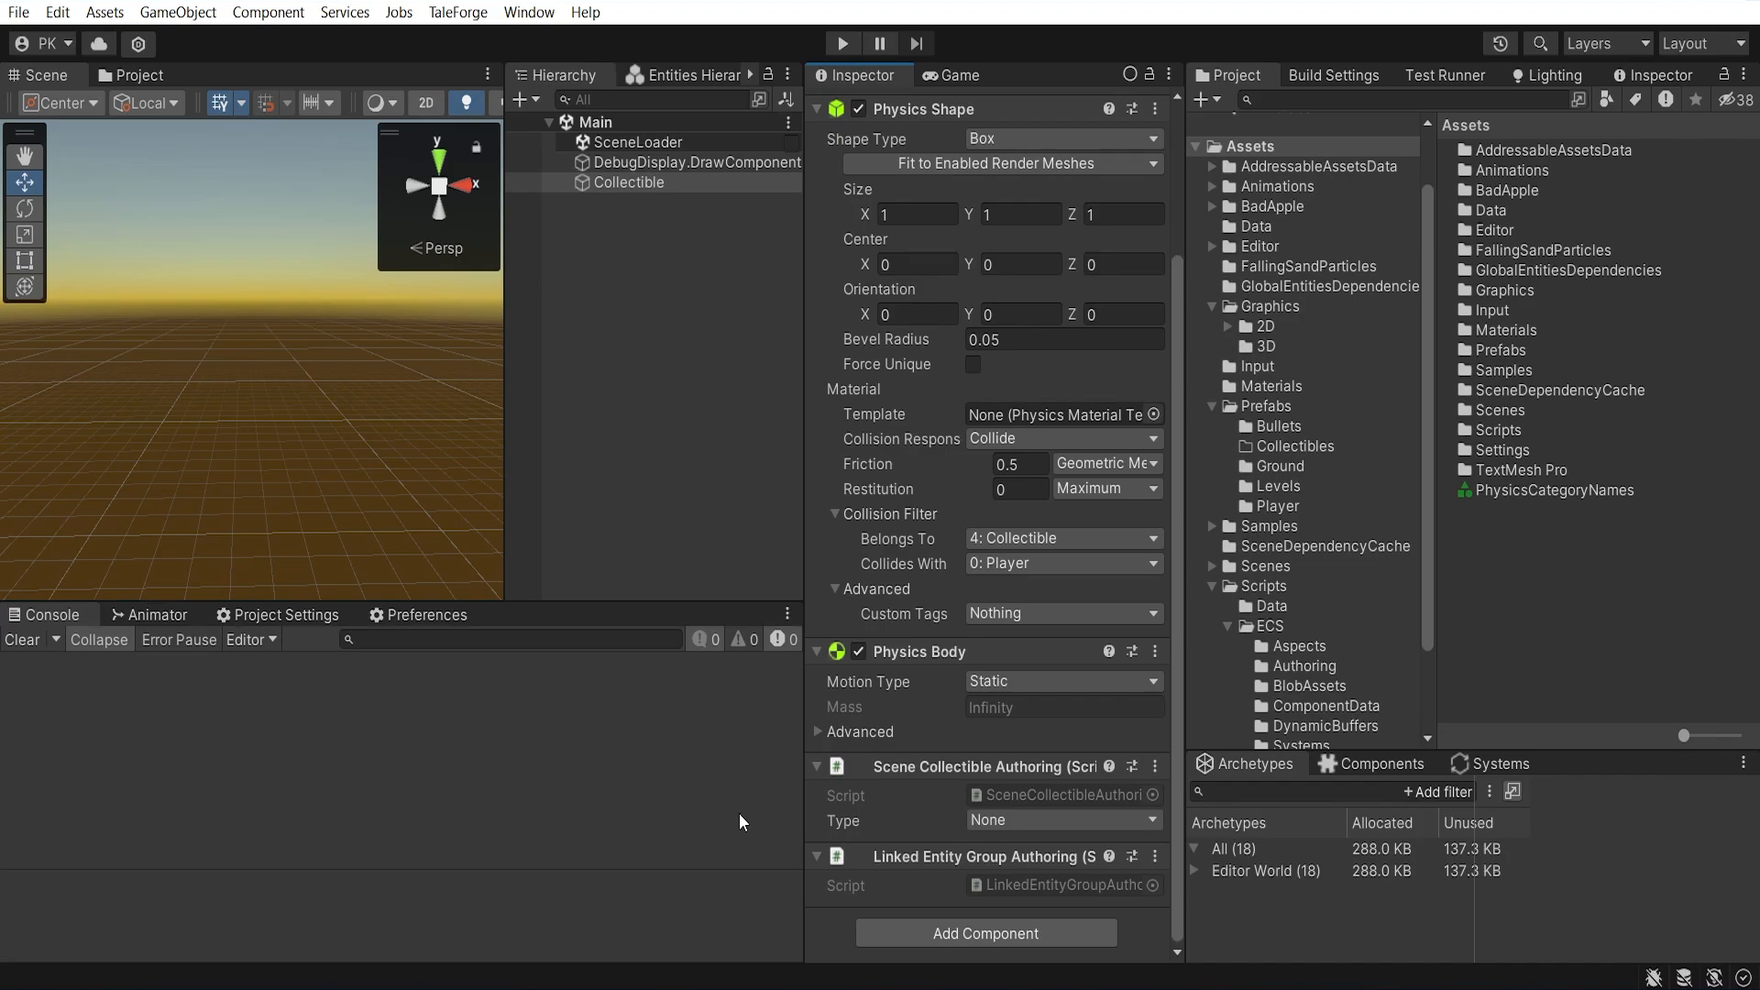
pyautogui.click(629, 182)
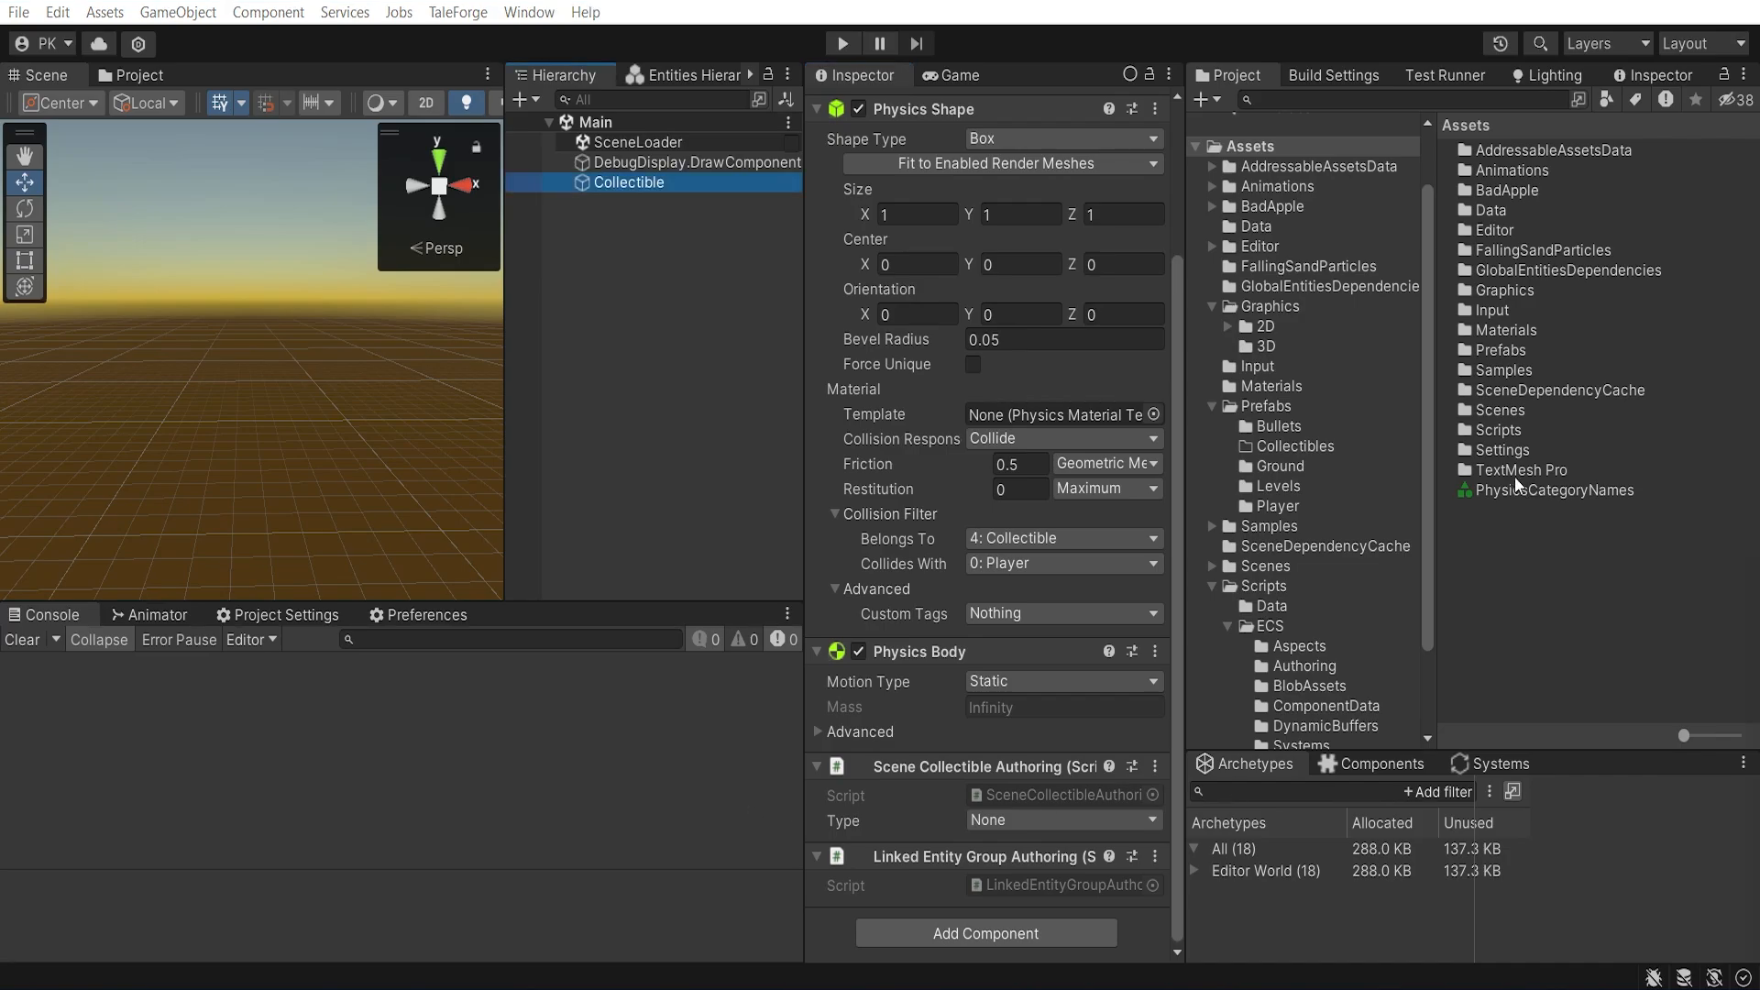
pyautogui.moveTo(1292, 465)
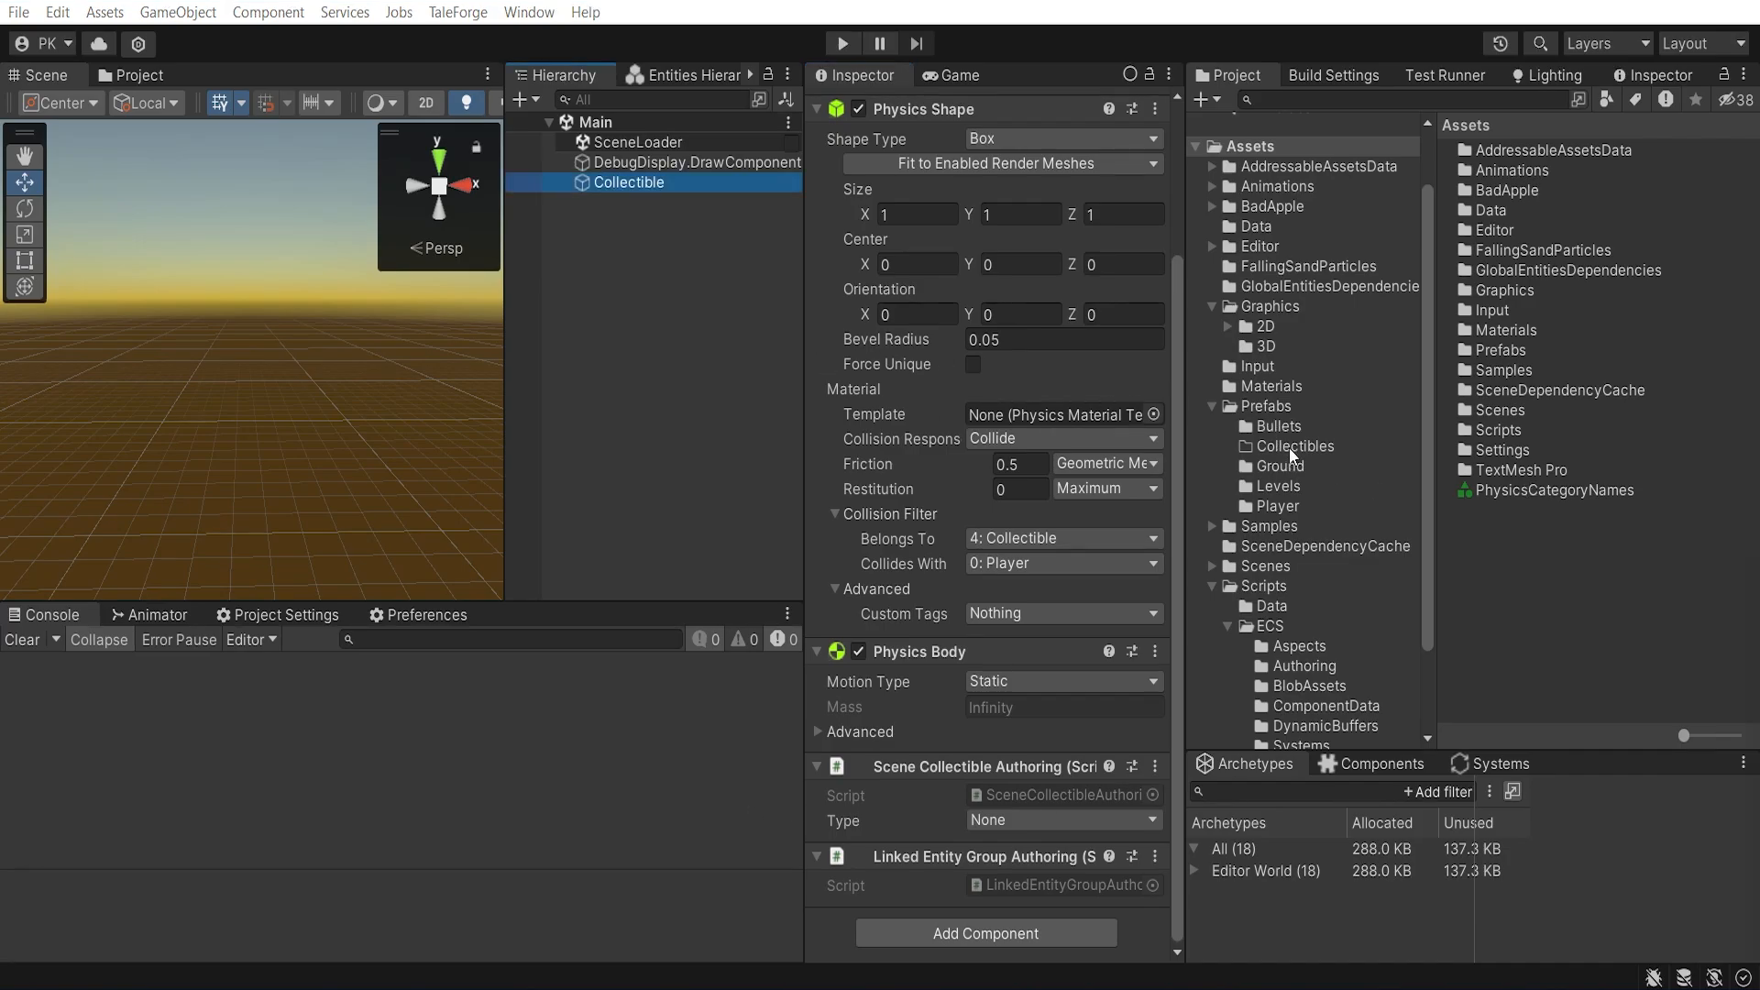
pyautogui.click(1295, 445)
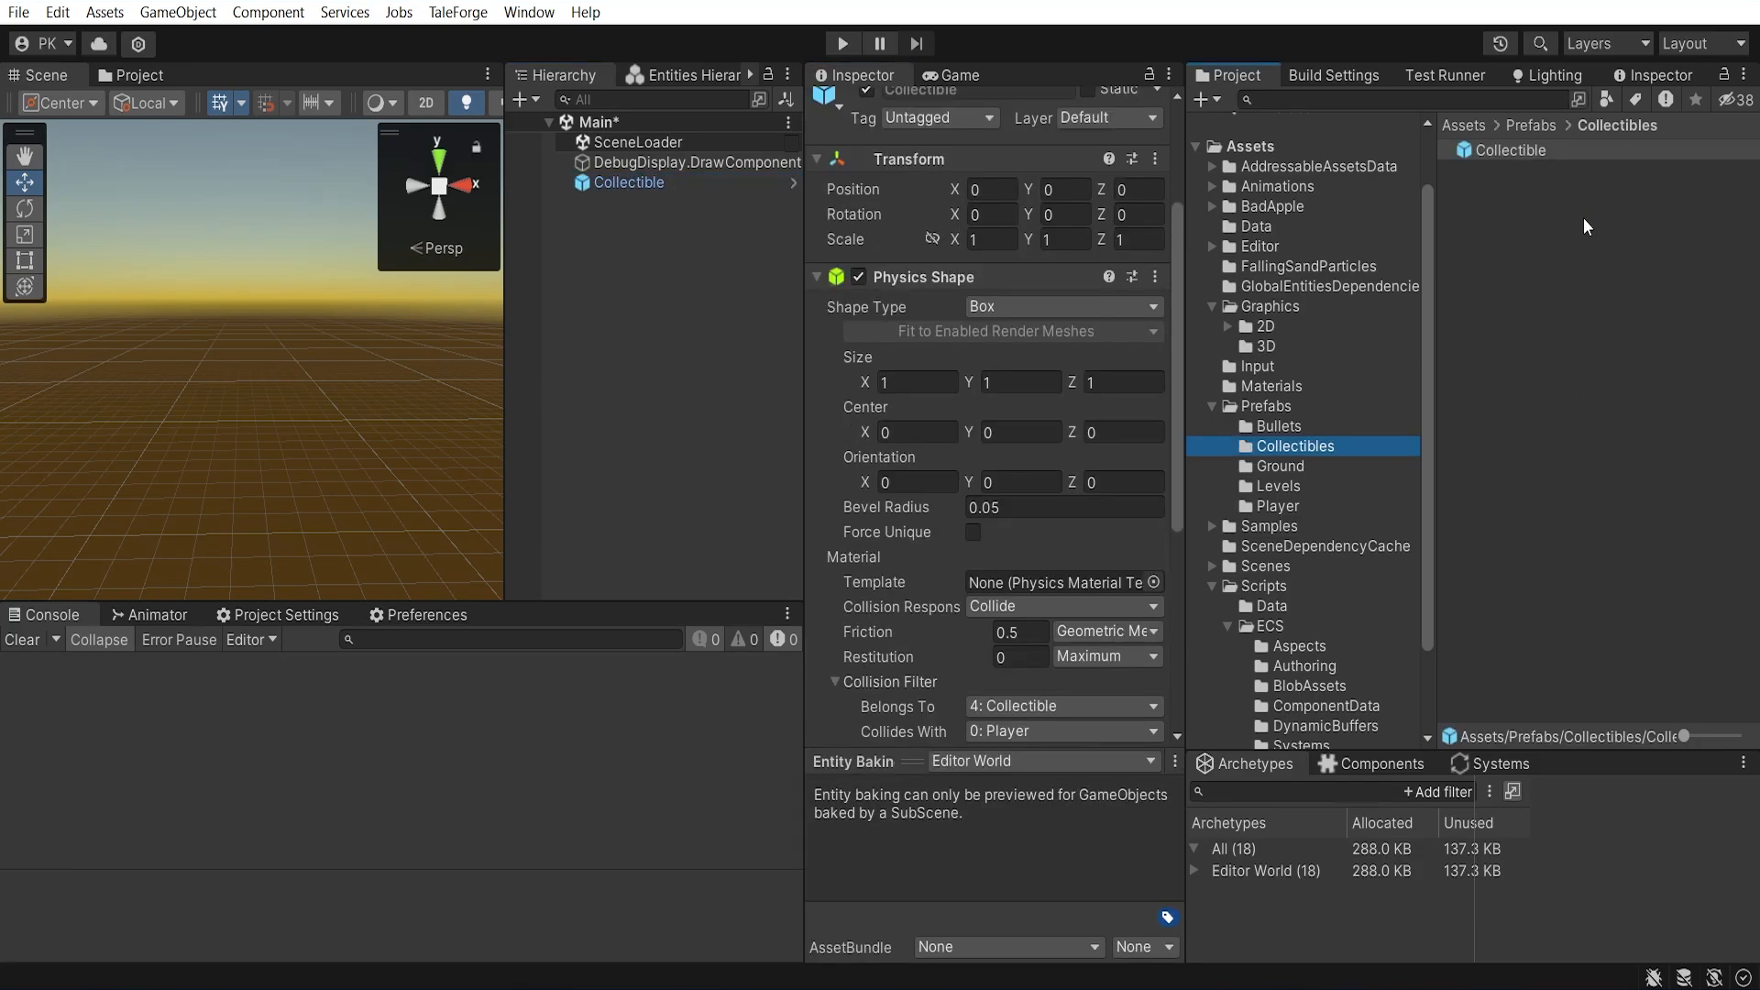
# Create CollectibleGoldCoin and CollectibleBronzeCoin variants; fit the gold variant's box shape to its GoldCoin model
pyautogui.rightClick(1509, 150)
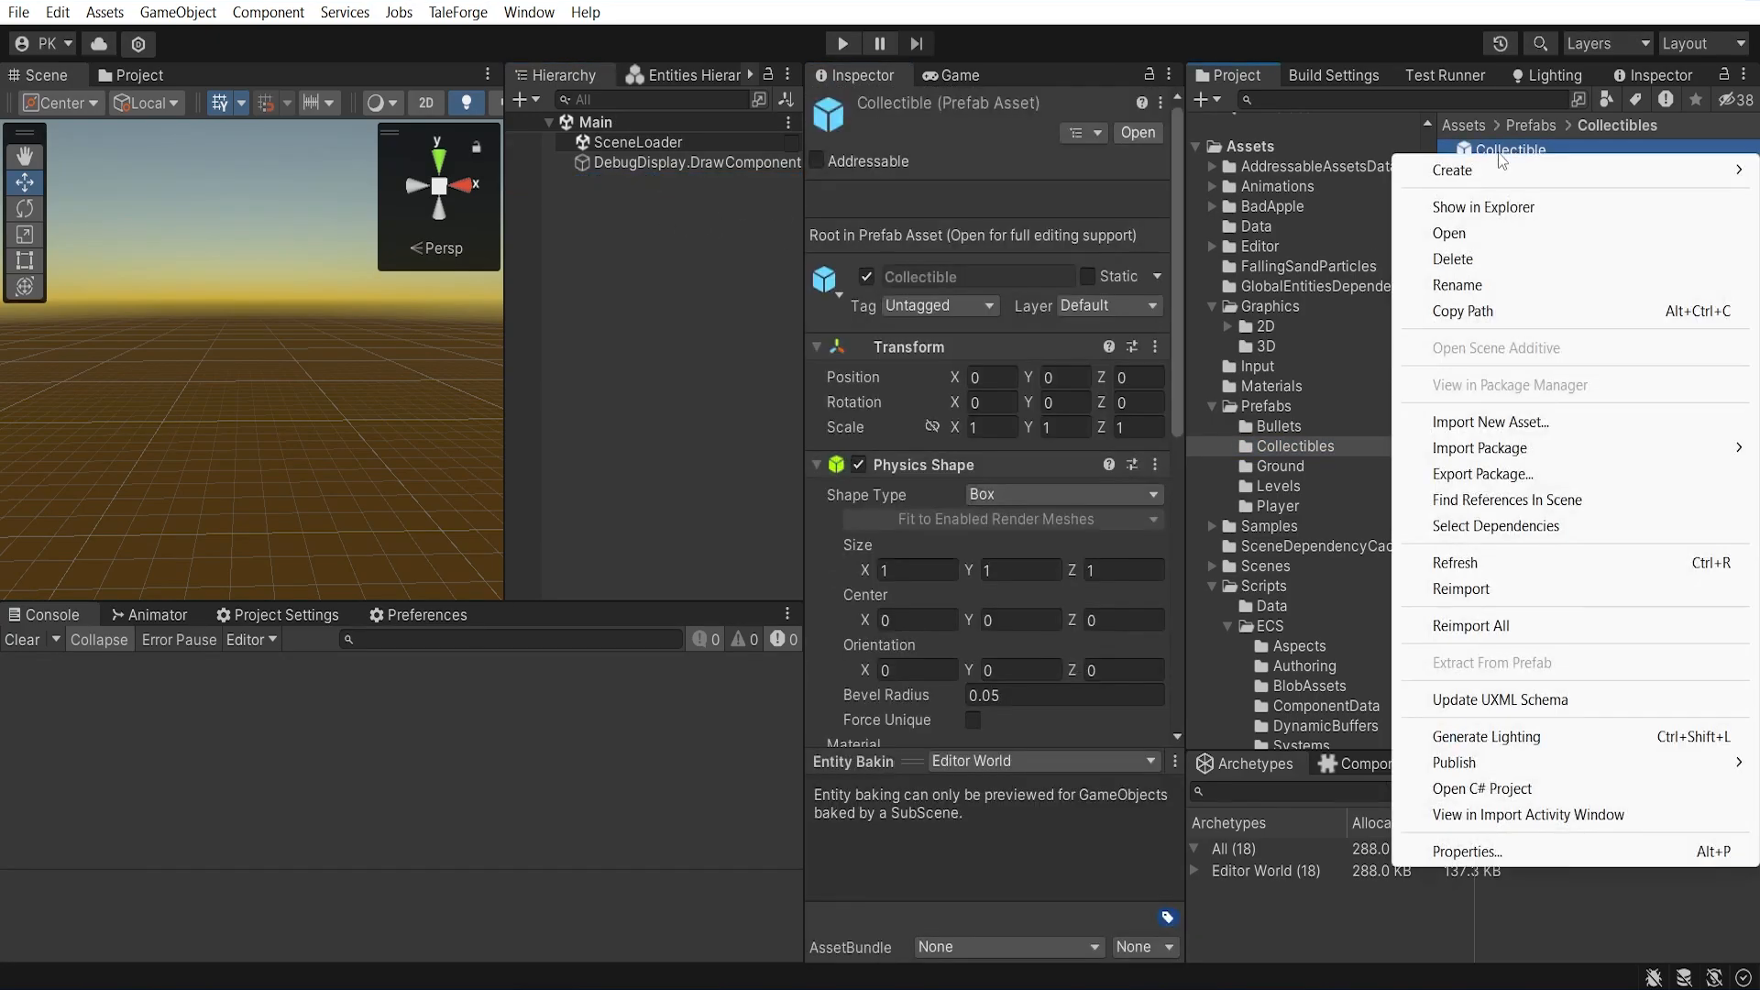
pyautogui.click(1452, 171)
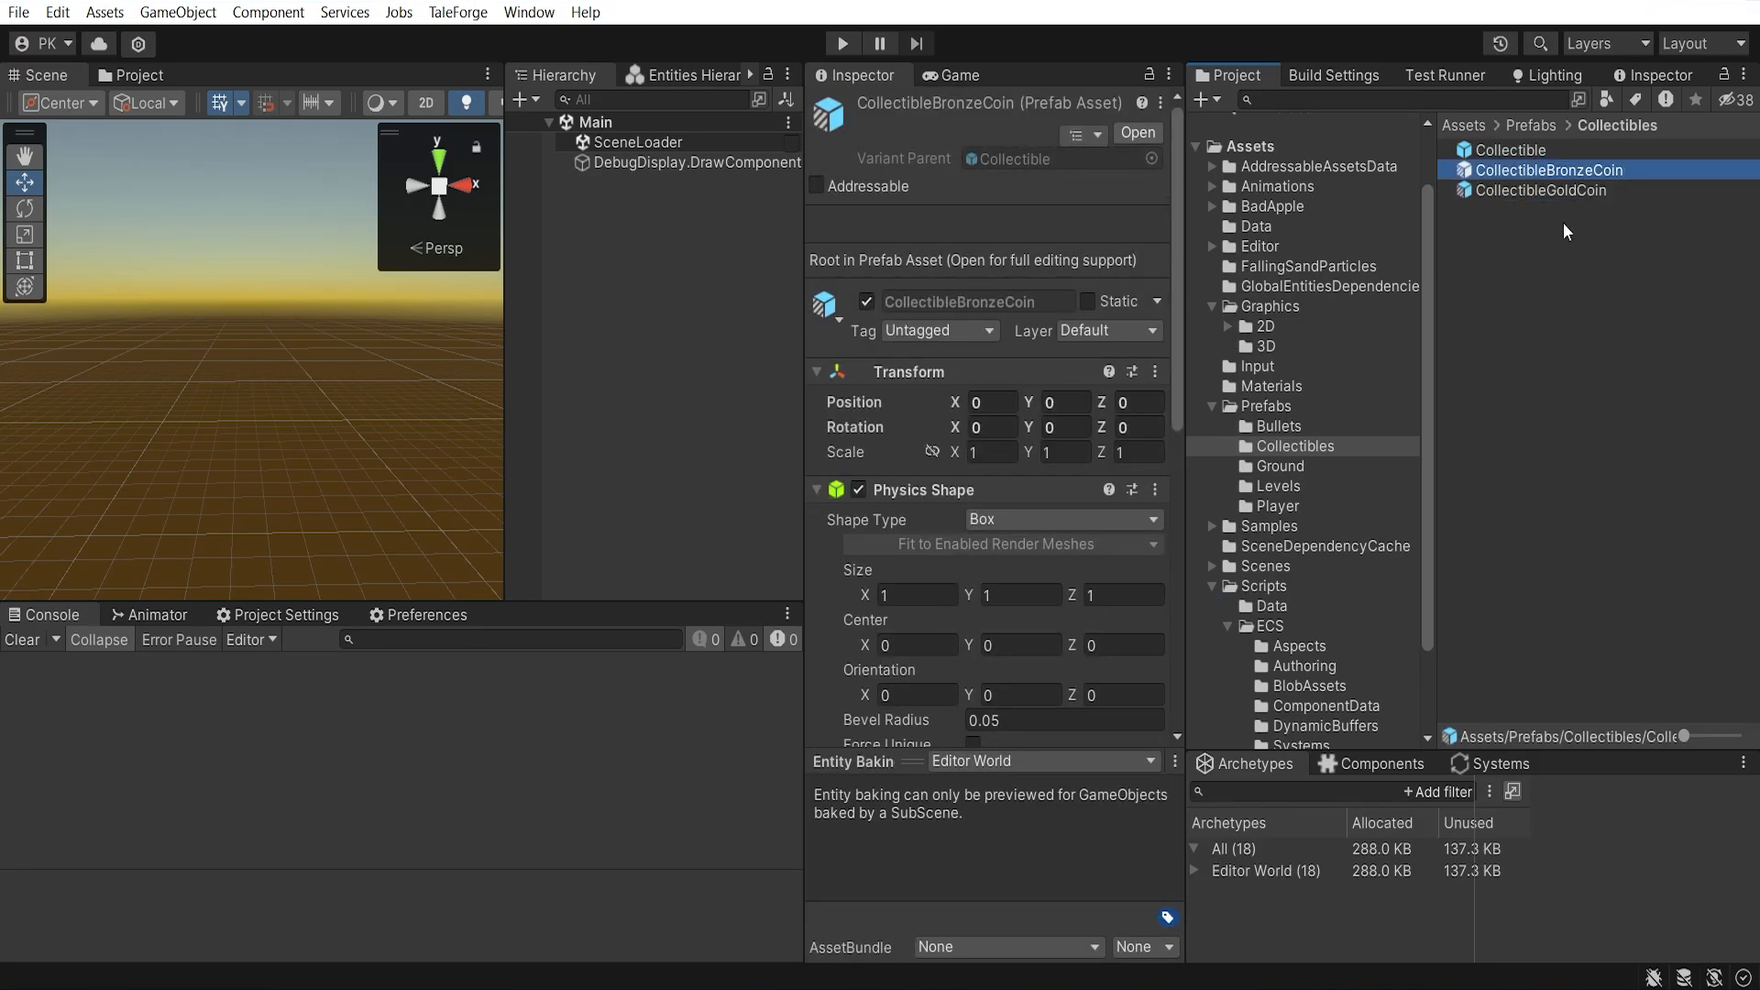
pyautogui.doubleClick(1540, 190)
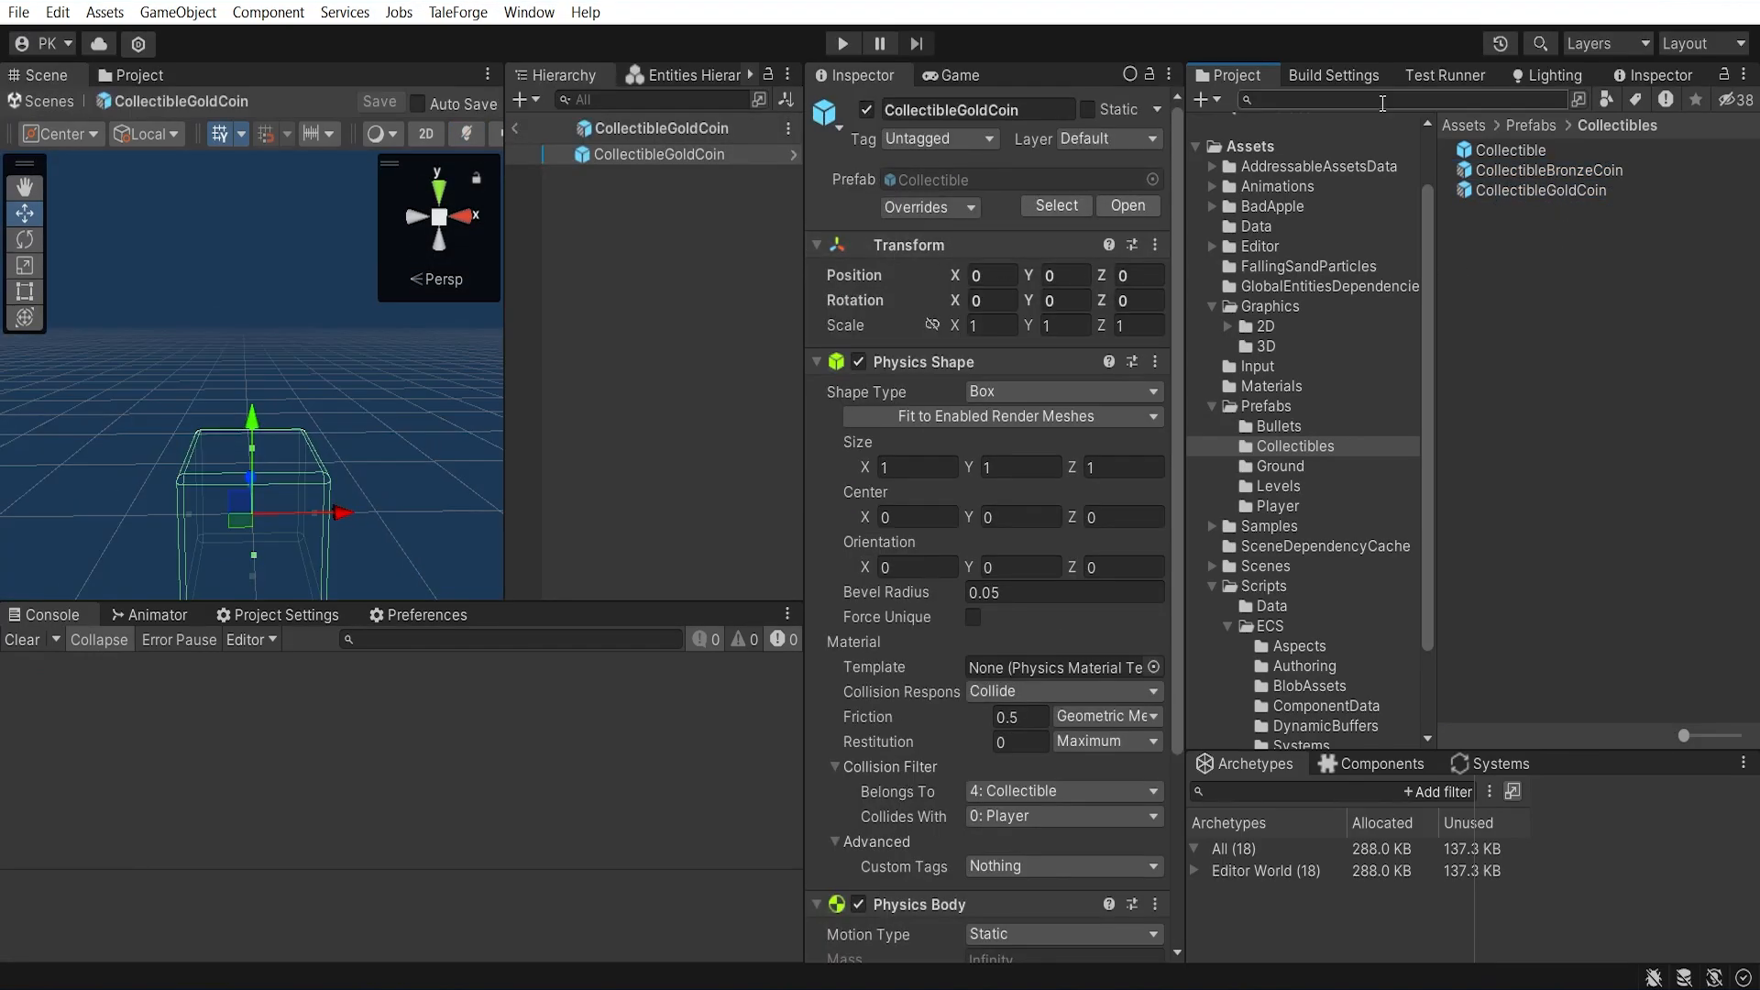
pyautogui.write('gold')
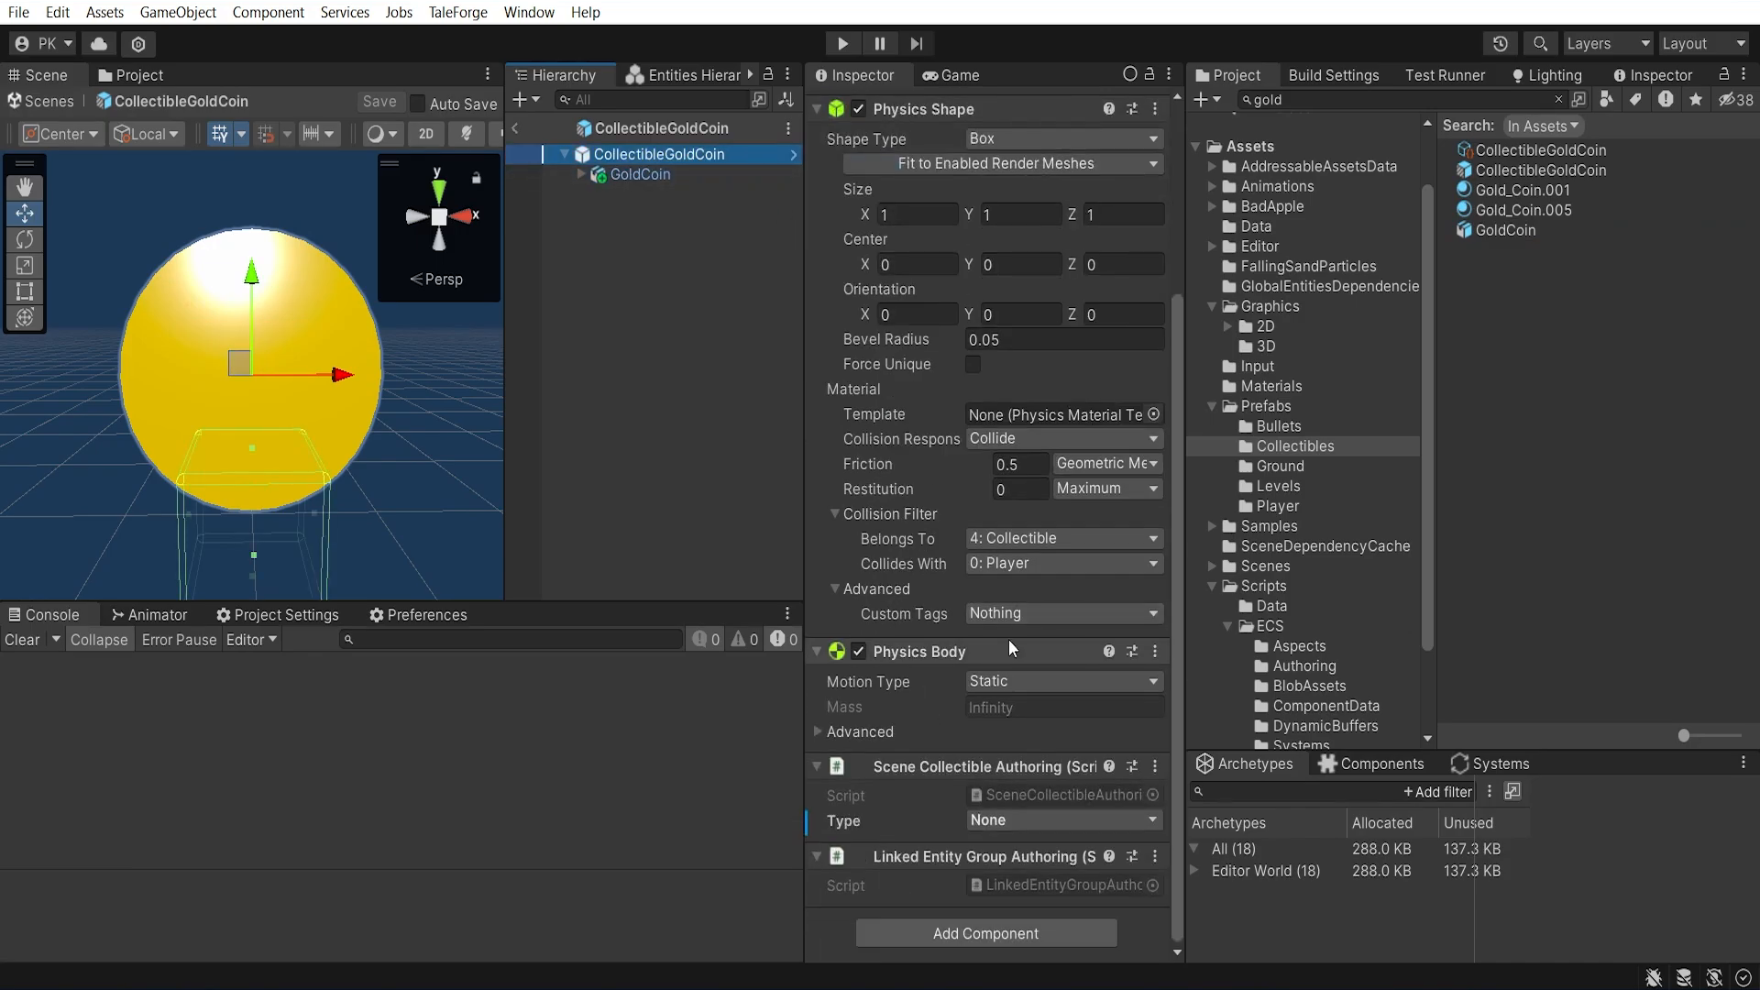
pyautogui.click(639, 174)
pyautogui.write('b')
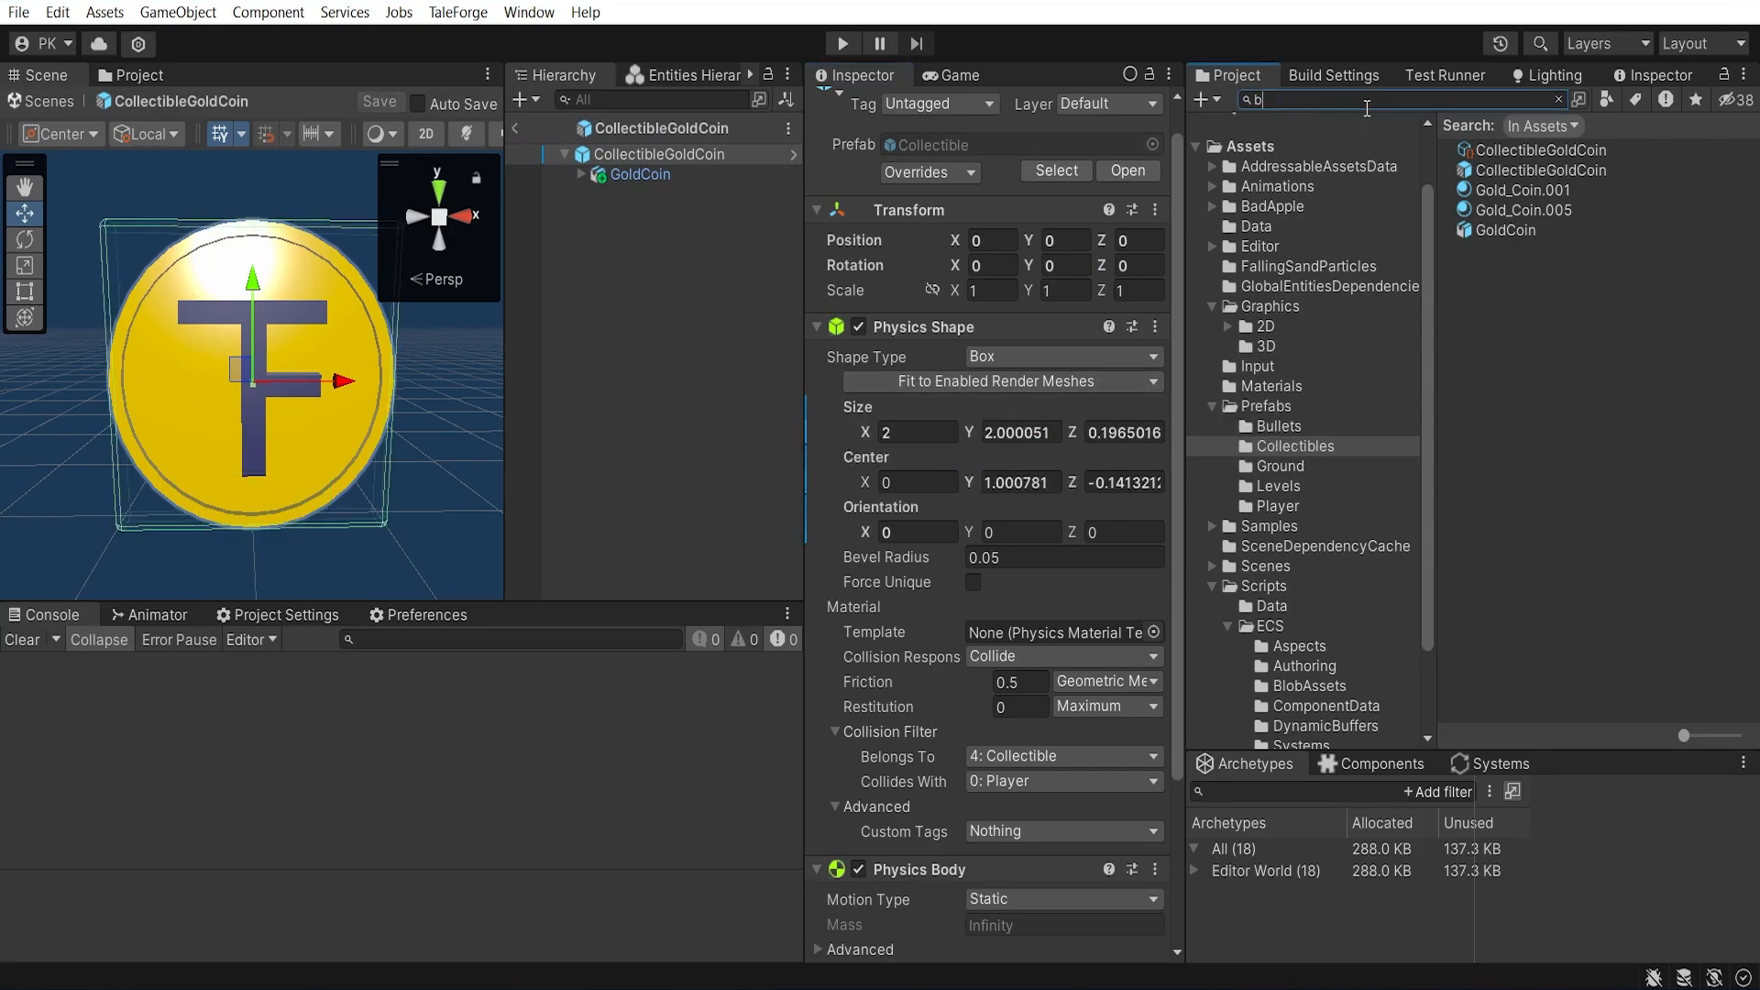
pyautogui.write('ro')
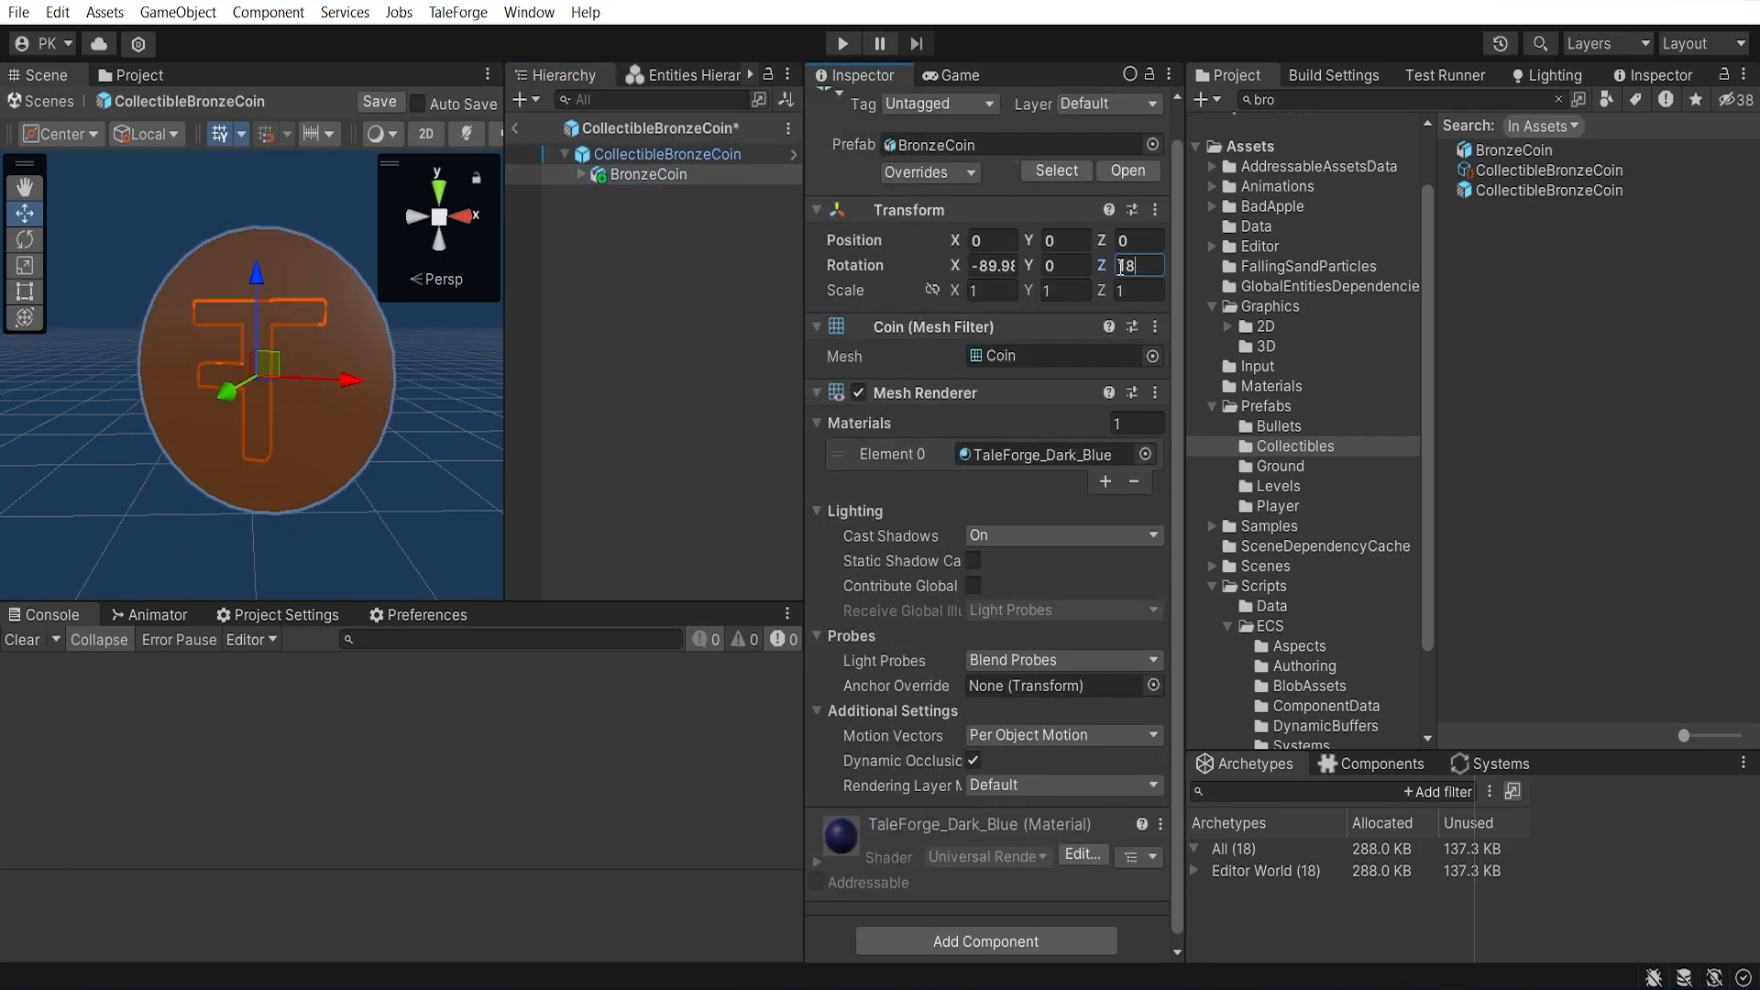
# Rotate the BronzeCoin model in CollectibleBronzeCoin to 180 degrees around Z
pyautogui.write('180')
pyautogui.click(1402, 100)
pyautogui.write('collectible')
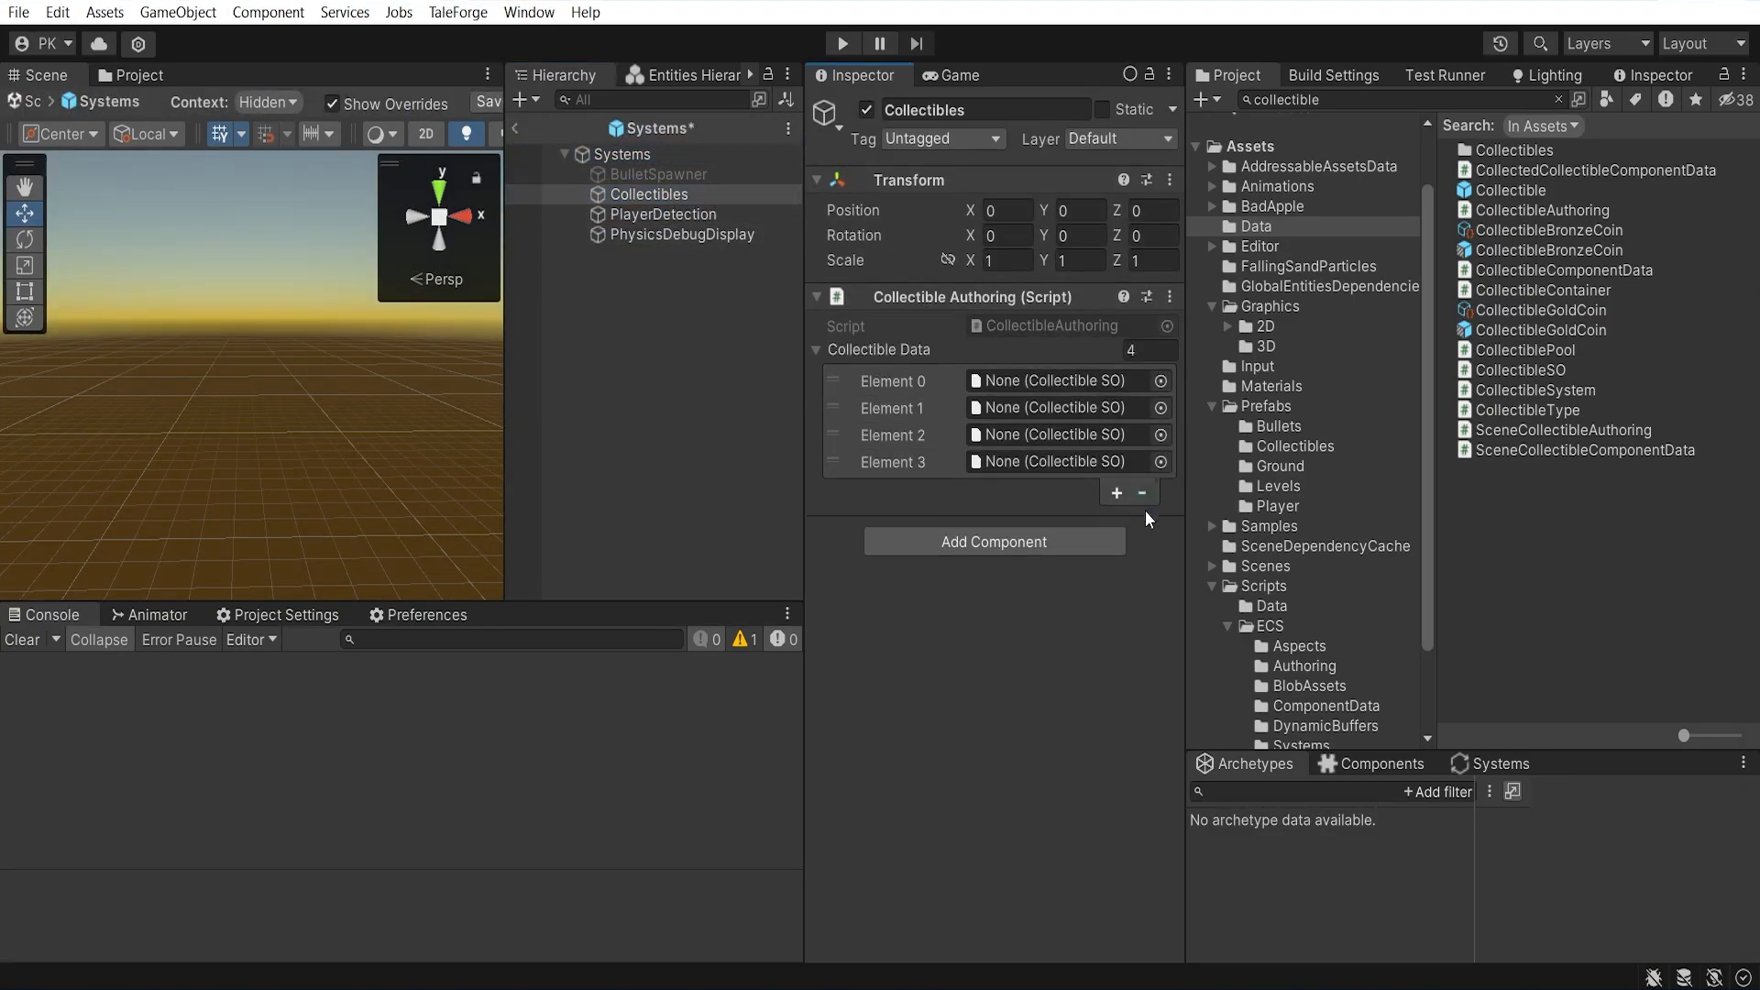
# Set the Collectible Data list to gold and bronze coins; set PlayerDetection's collectible filter to Player/Collectible
pyautogui.click(1142, 492)
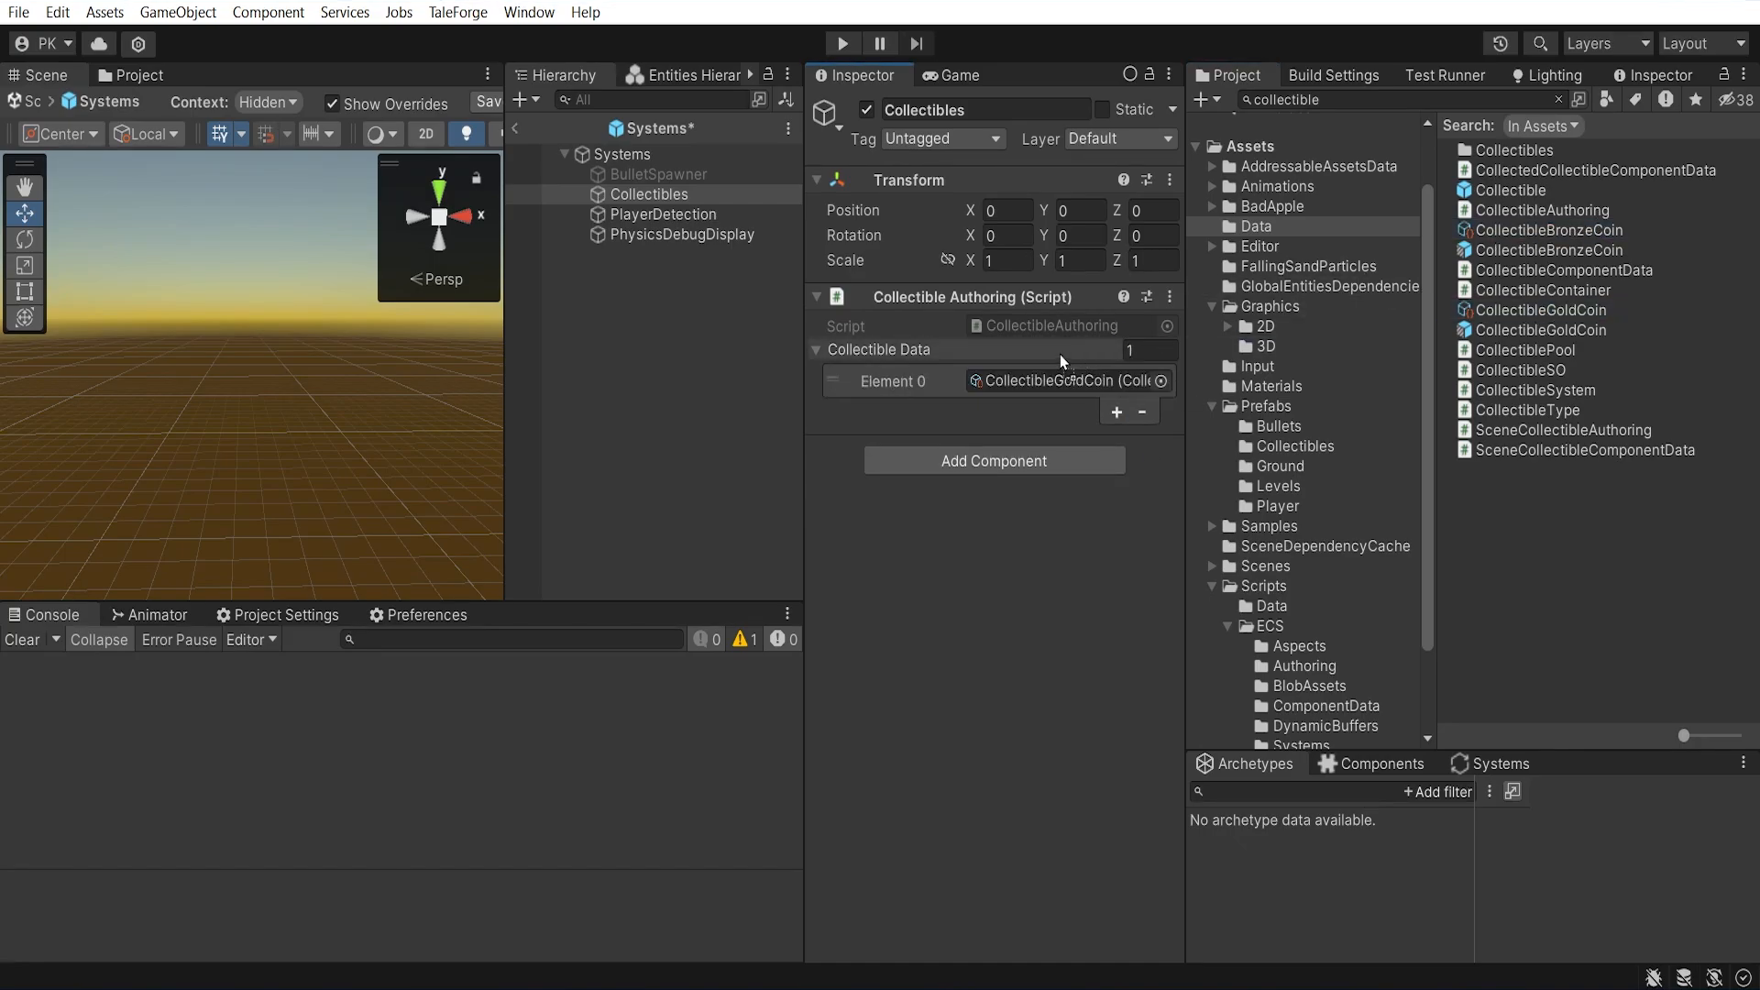
pyautogui.click(1115, 411)
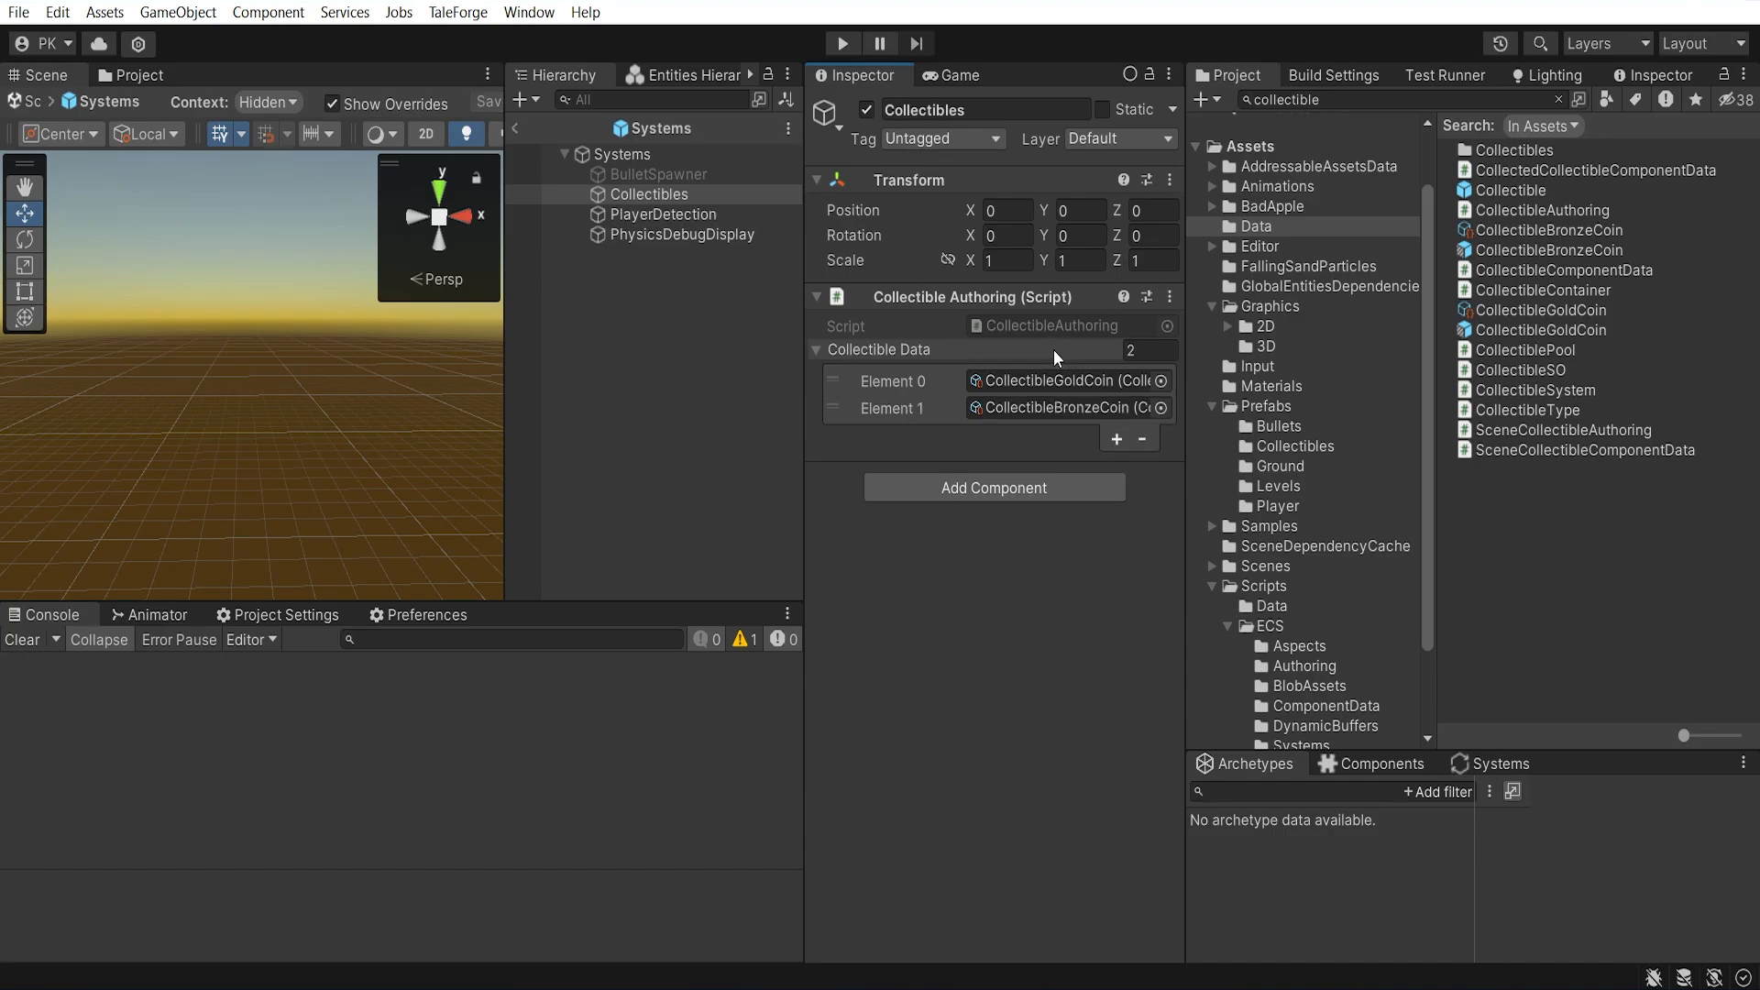
pyautogui.click(662, 213)
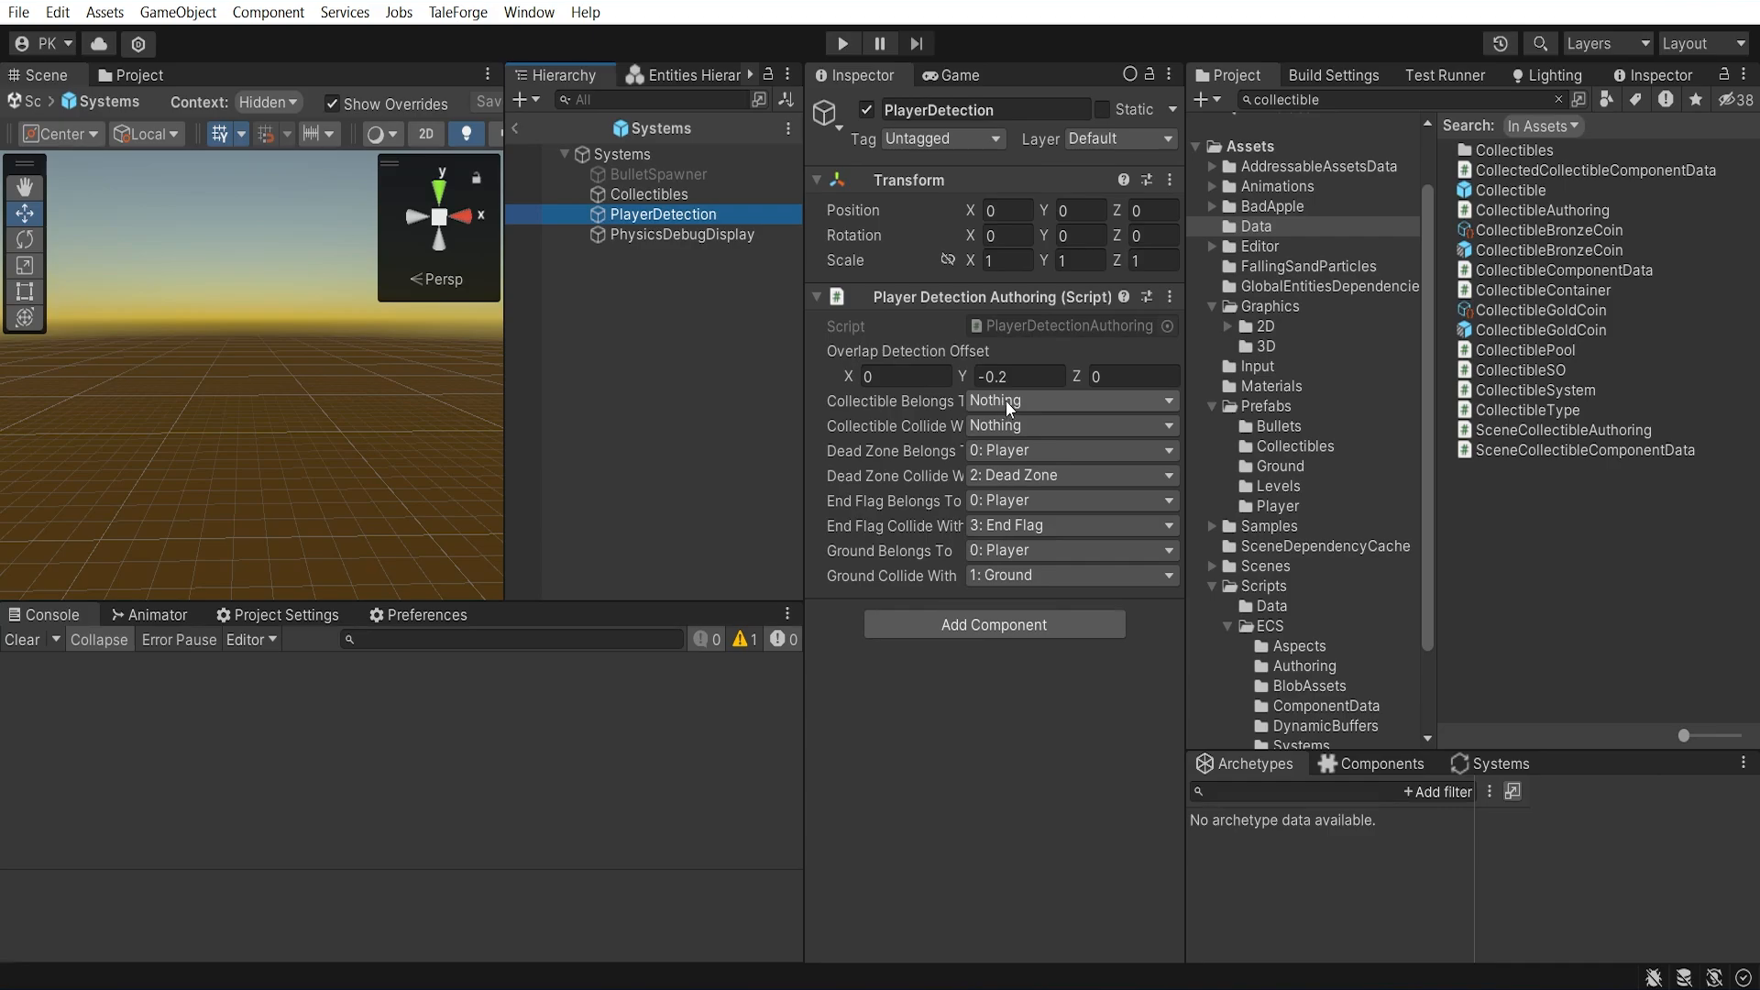
pyautogui.click(1072, 400)
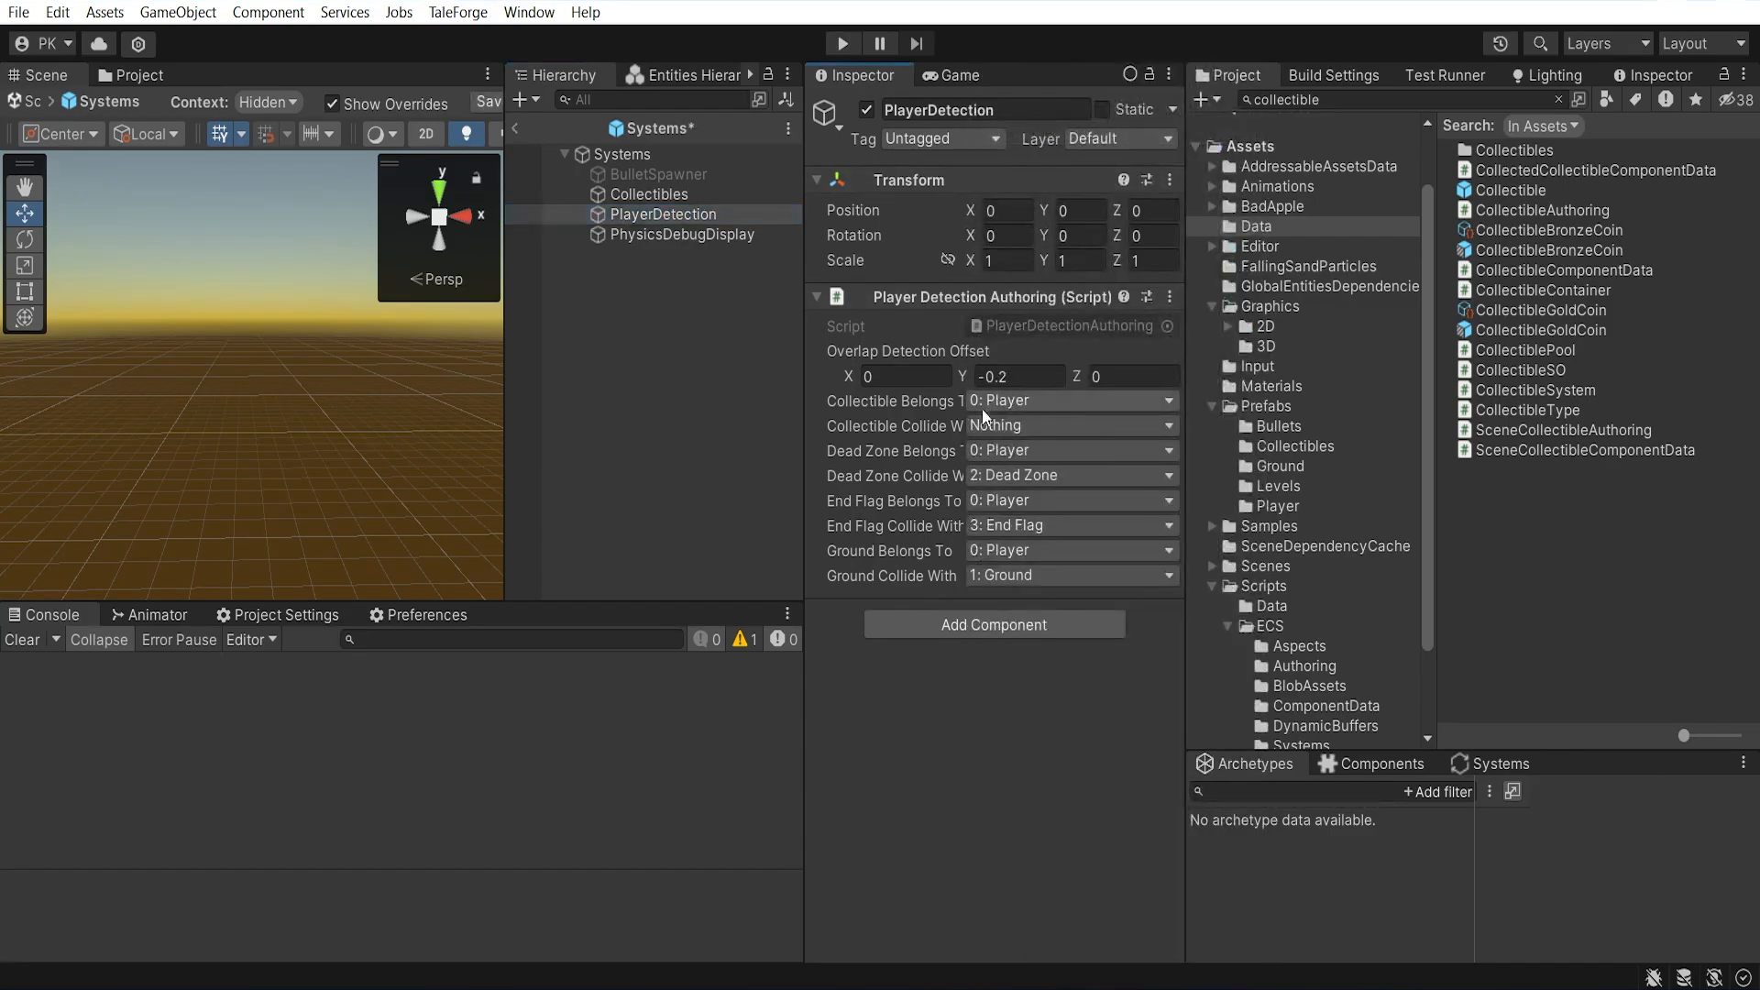
pyautogui.click(1072, 425)
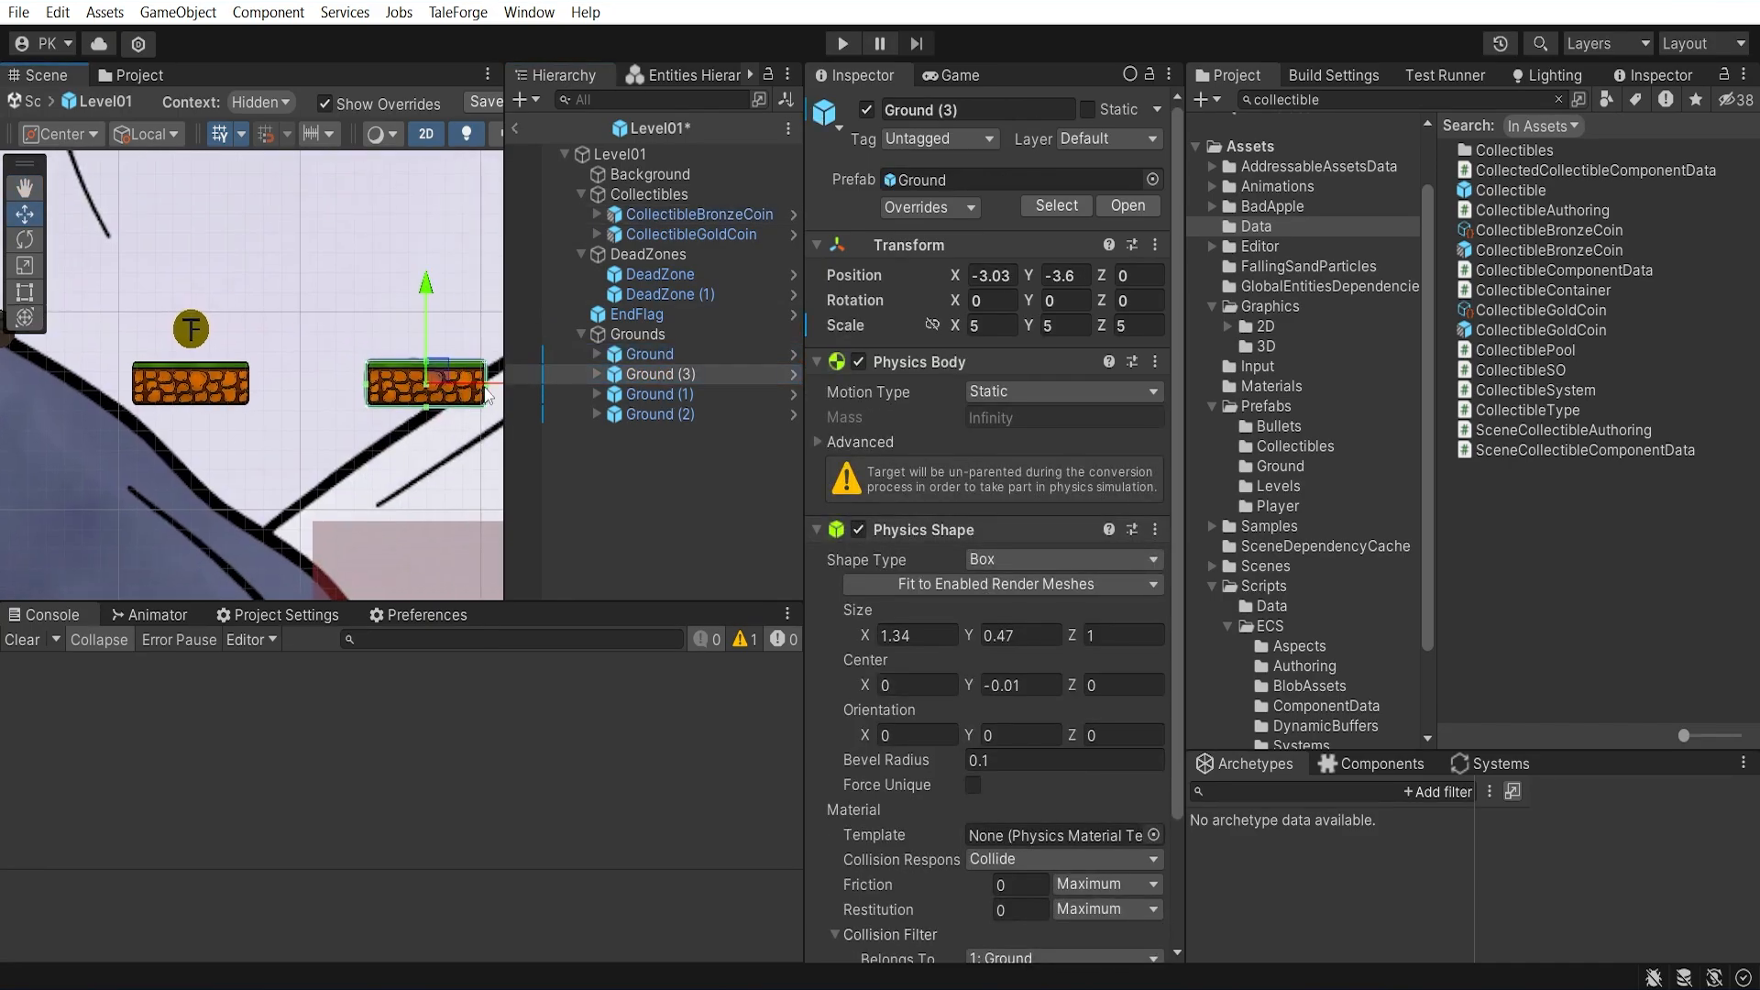
# Position the bronze and gold coins above the ground platforms in Level01
pyautogui.click(699, 214)
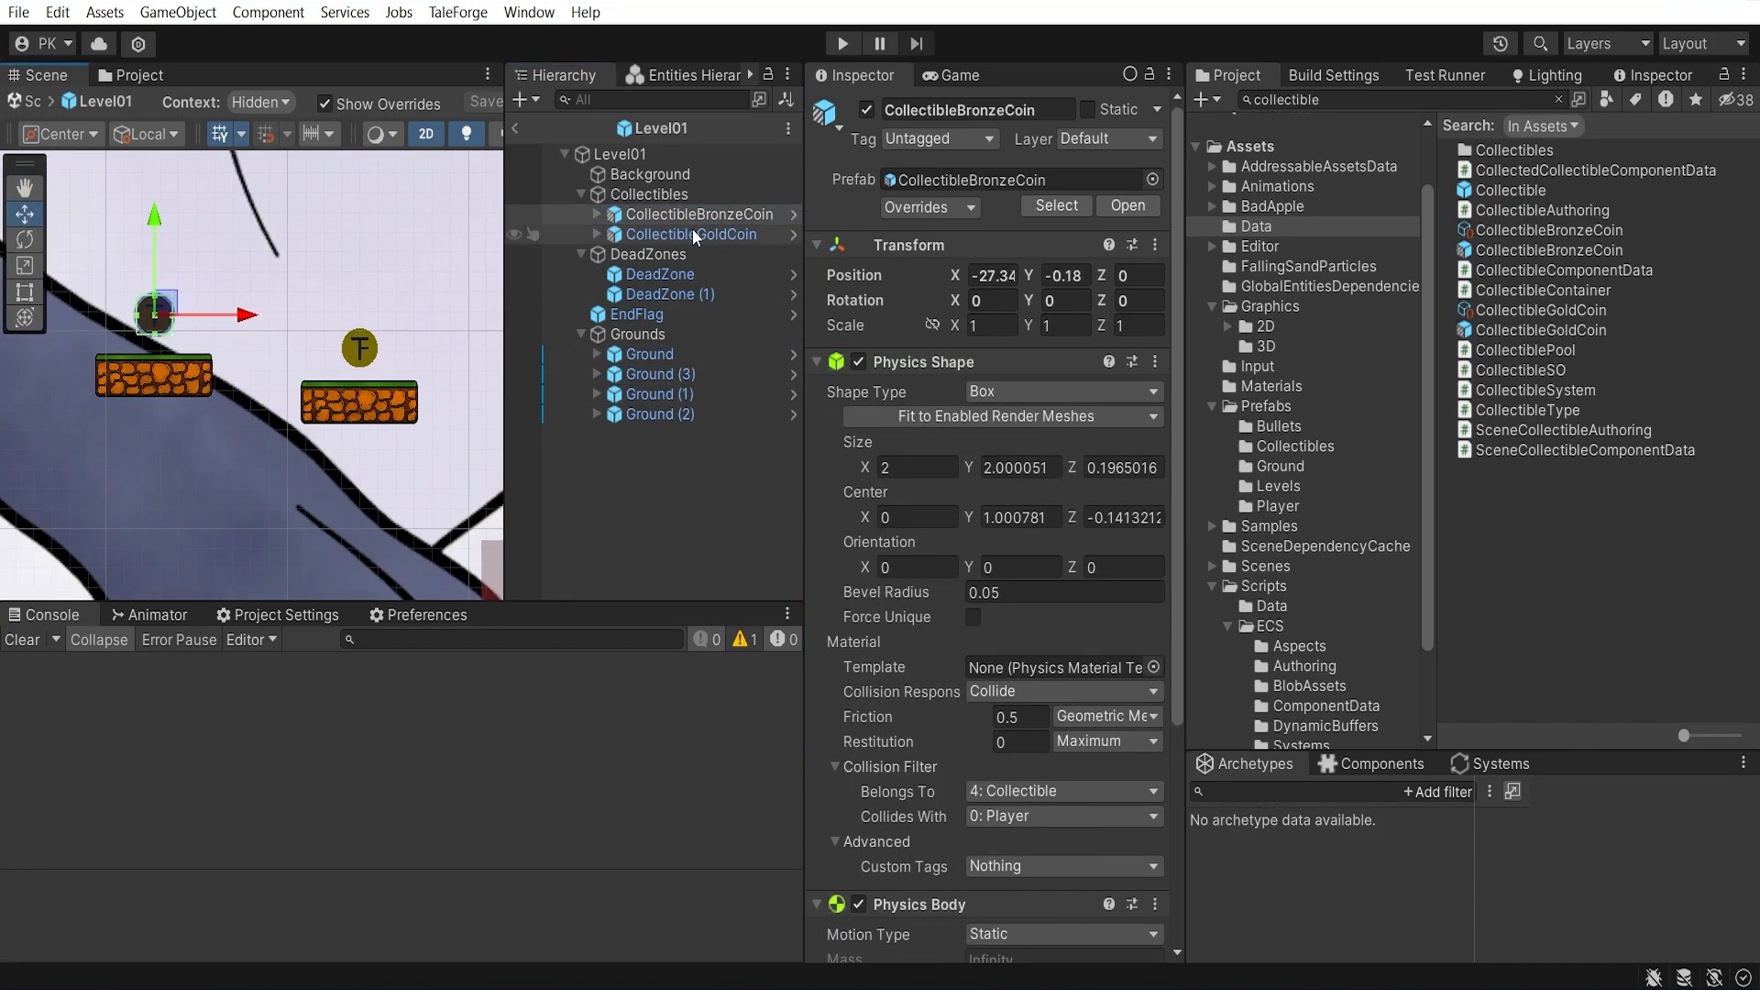
pyautogui.click(690, 235)
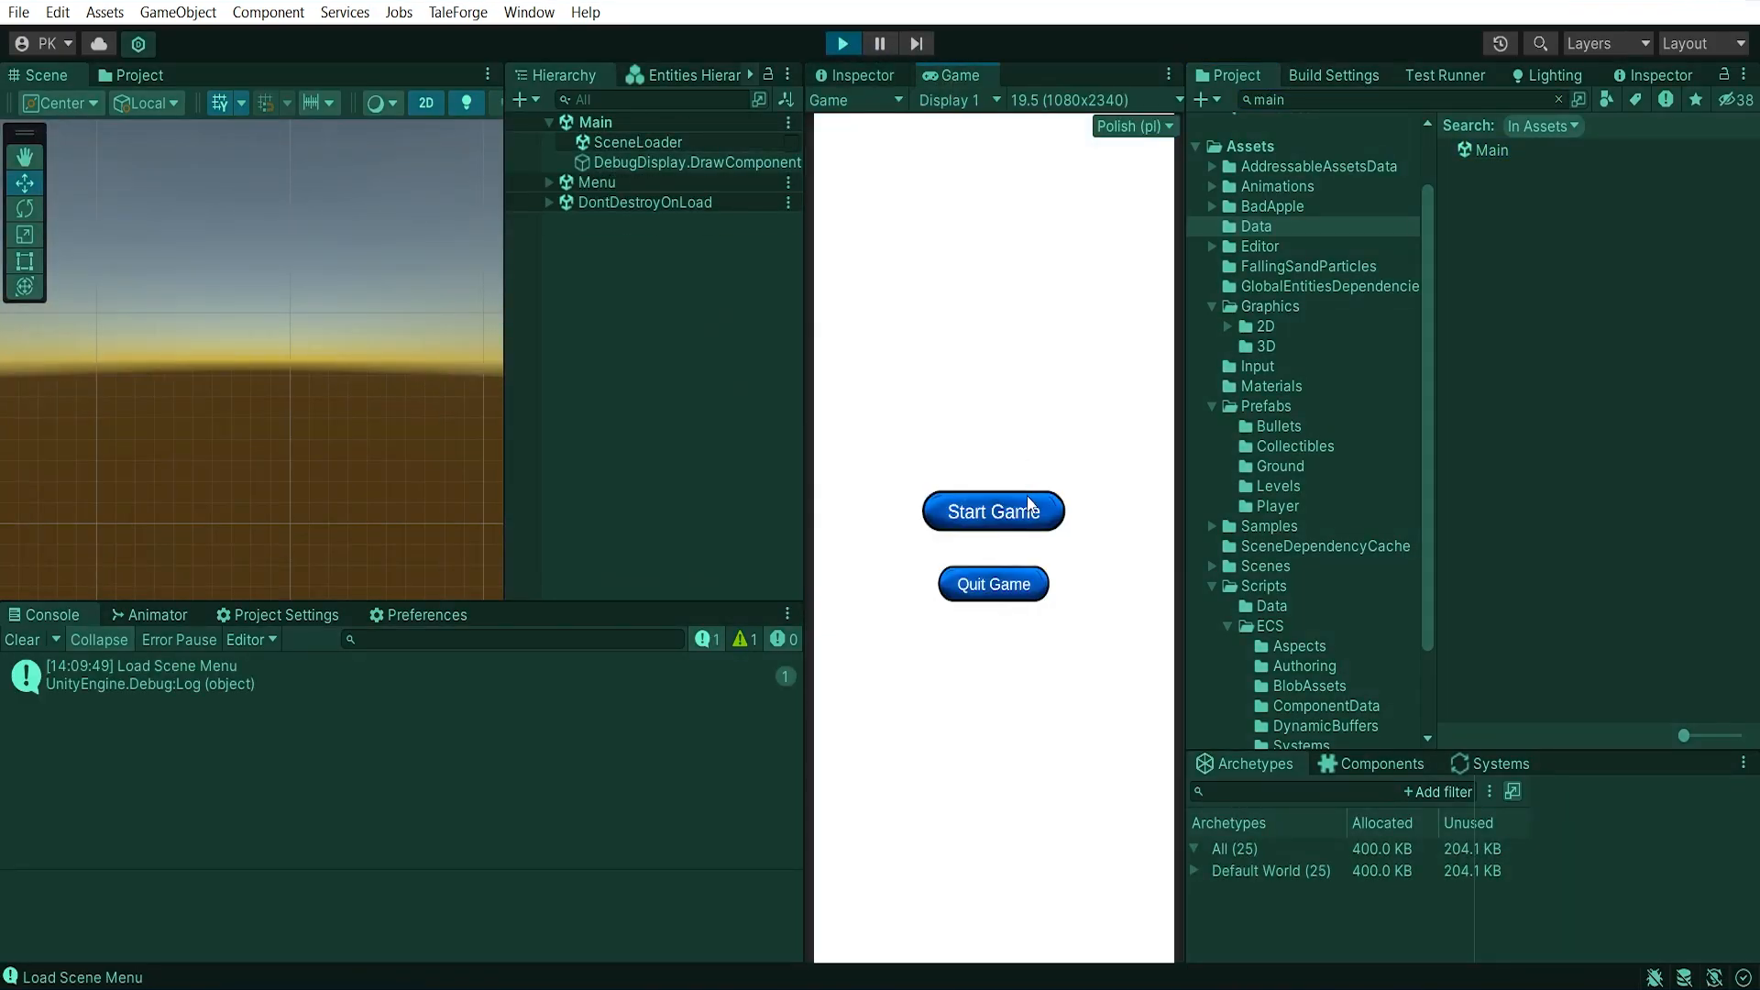
# Start the game and run the fox into a coin, logging Points: 5 with an exception
pyautogui.click(993, 511)
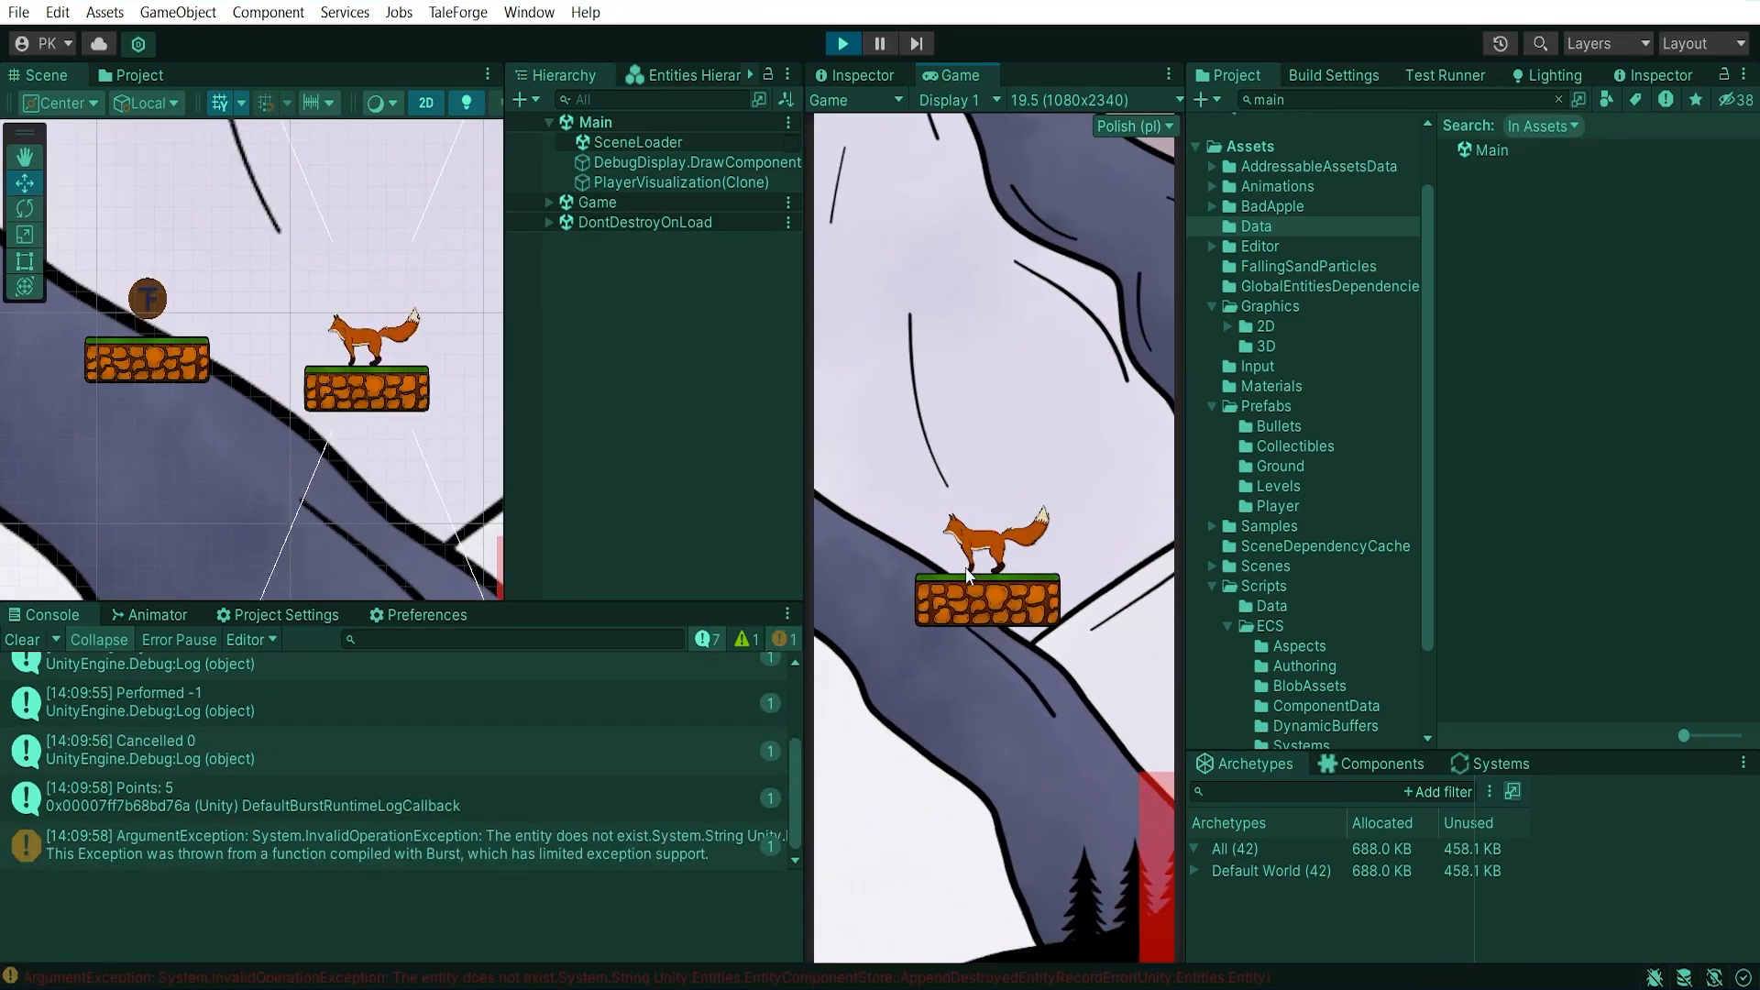
pyautogui.click(360, 845)
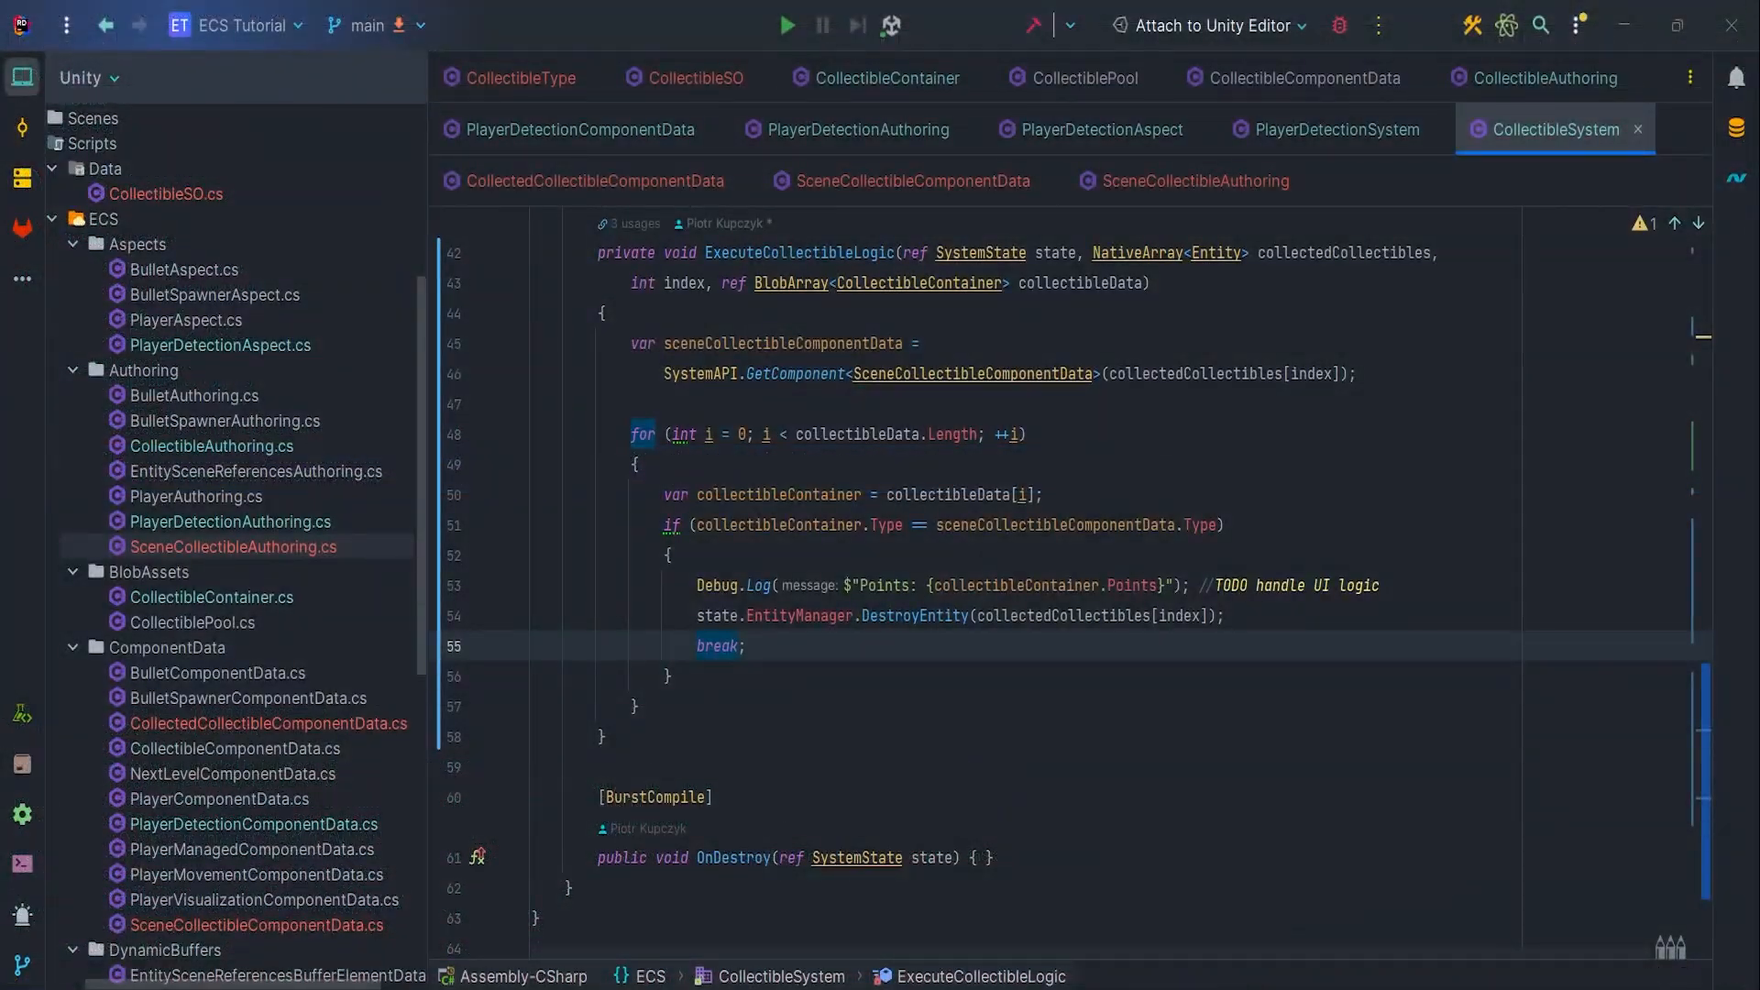
# Add OrderLast = true to PlayerDetectionSystem's UpdateInGroup attribute
pyautogui.click(1336, 129)
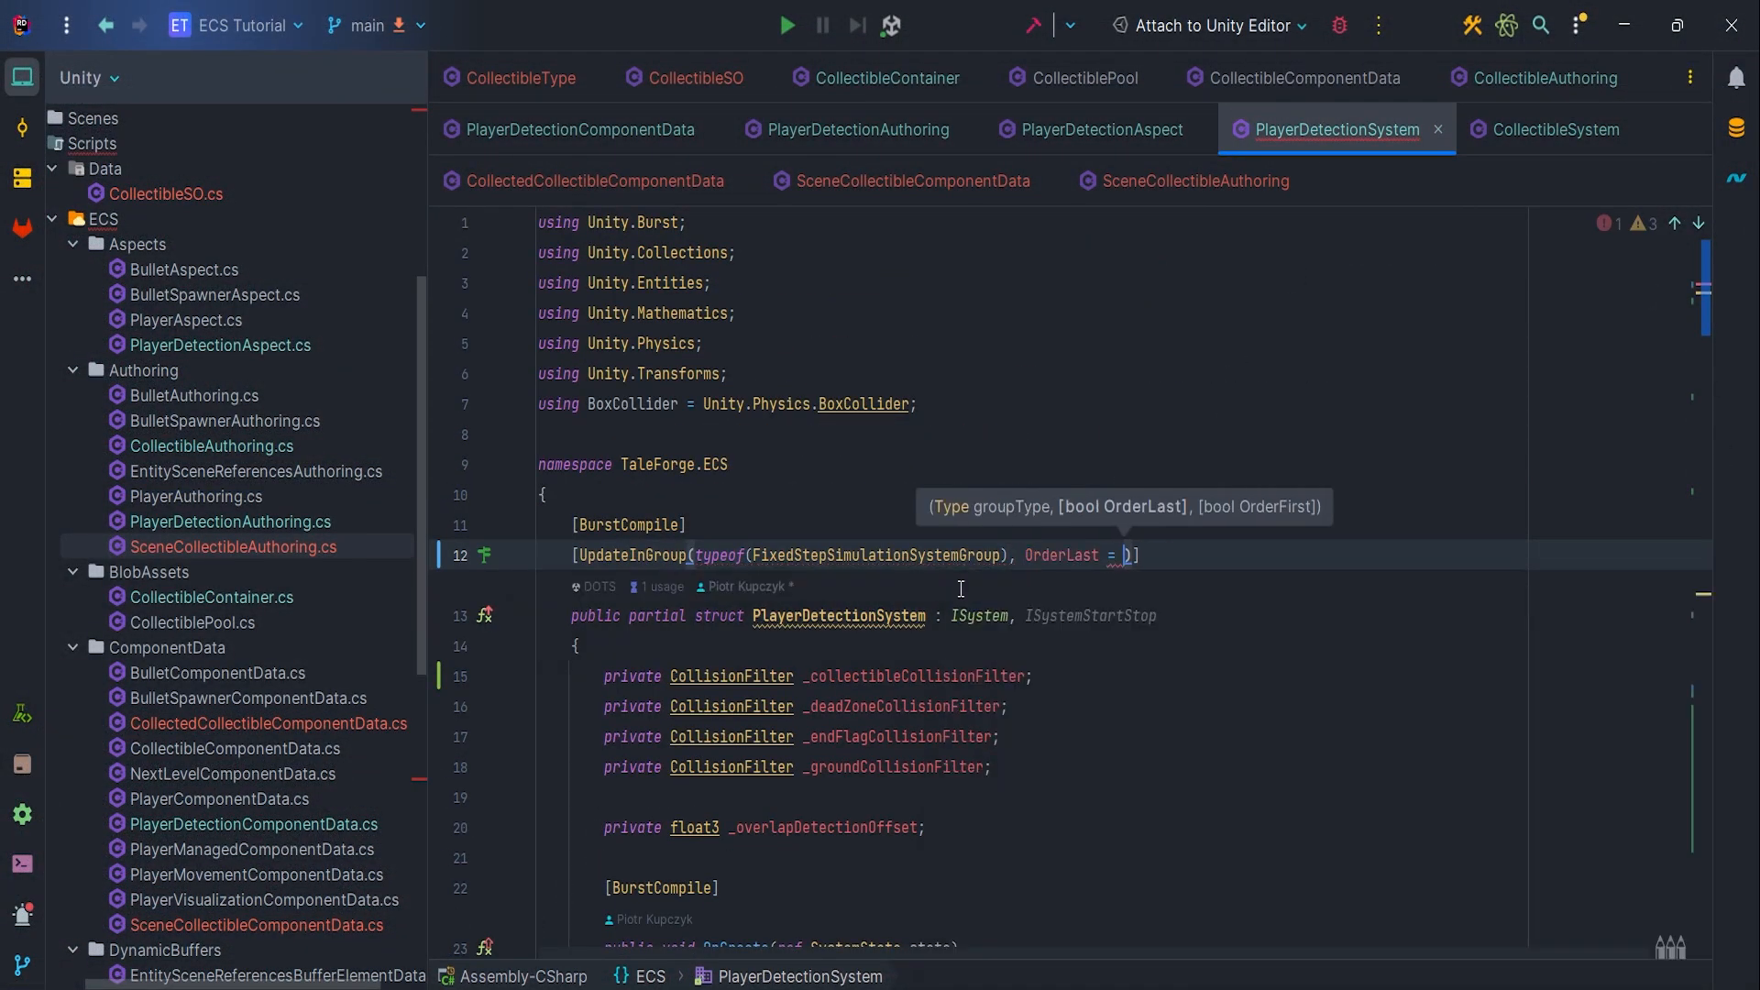
pyautogui.write('true')
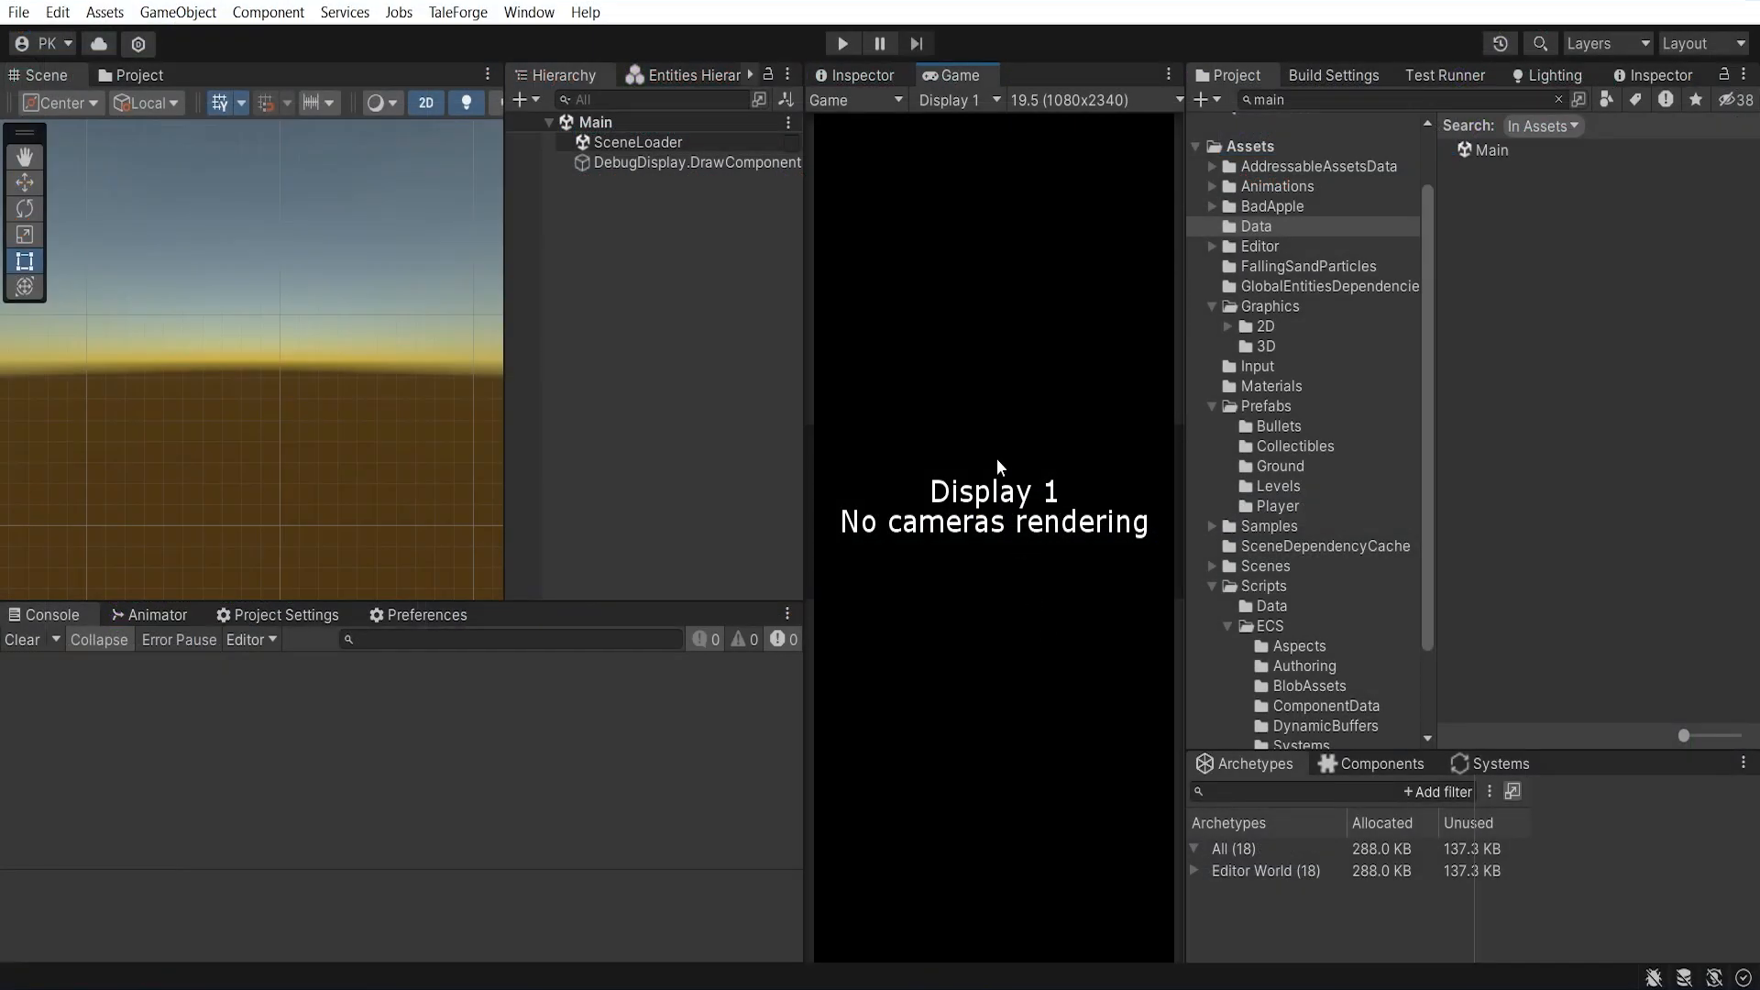
# Enter play mode again and start the game from its main menu
pyautogui.click(843, 43)
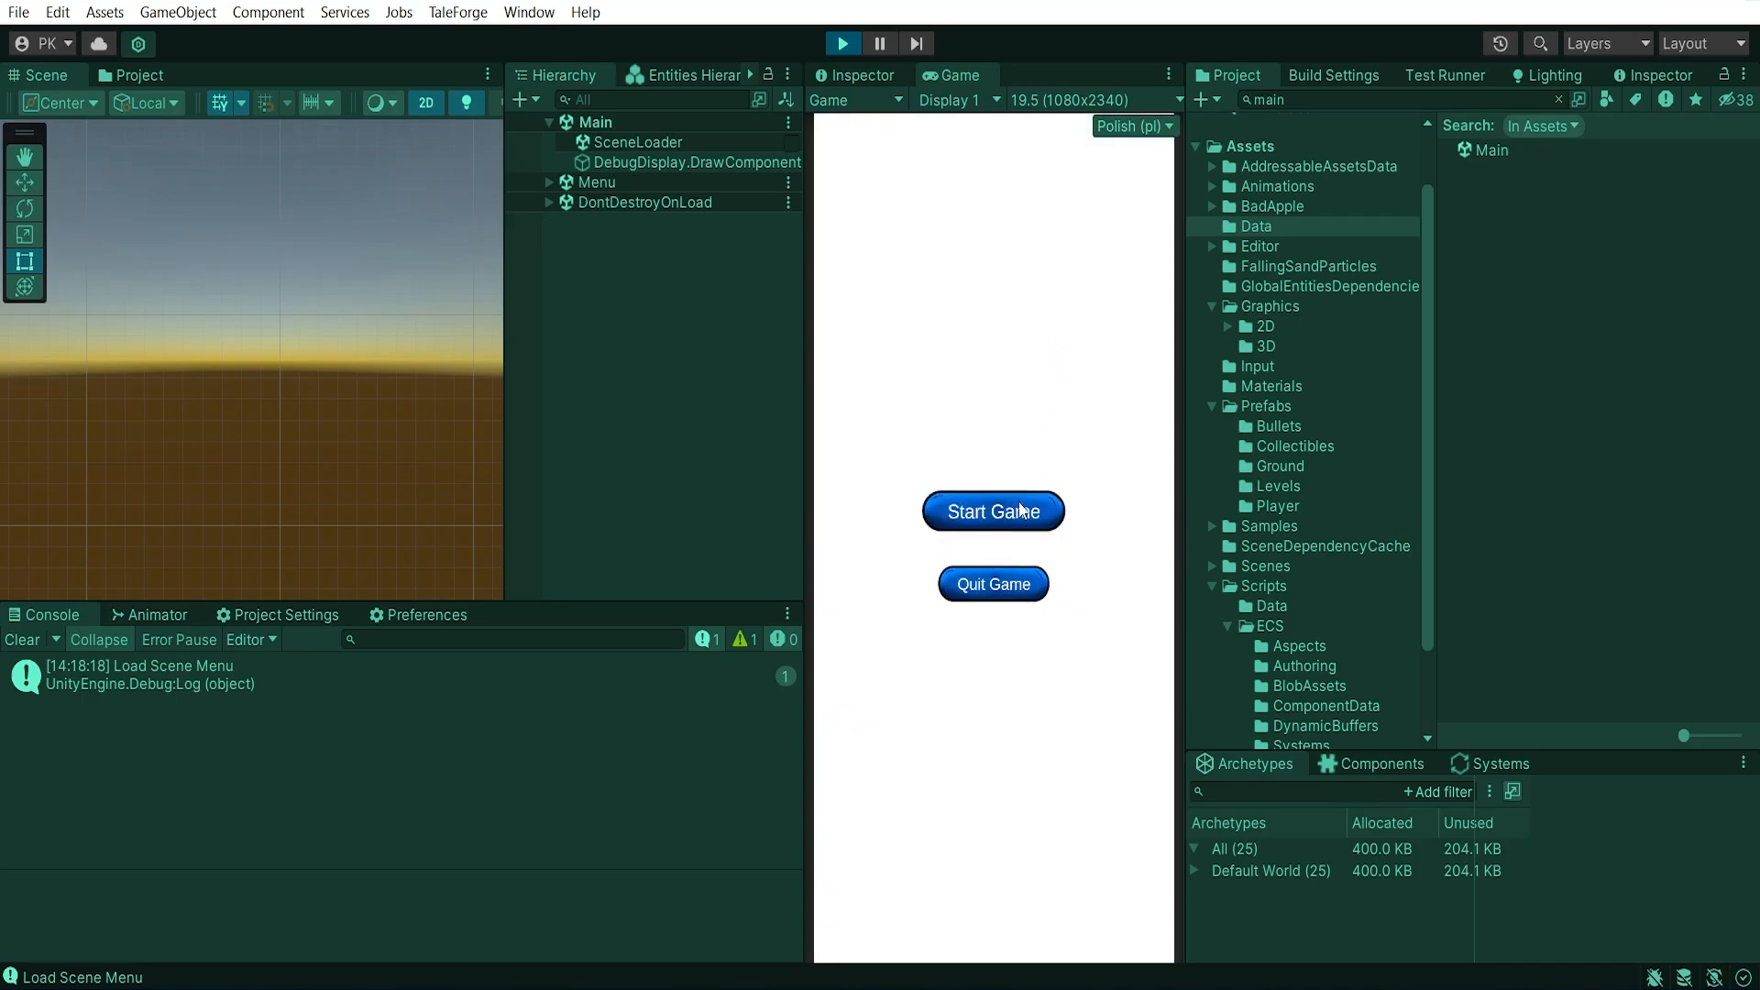
pyautogui.click(993, 512)
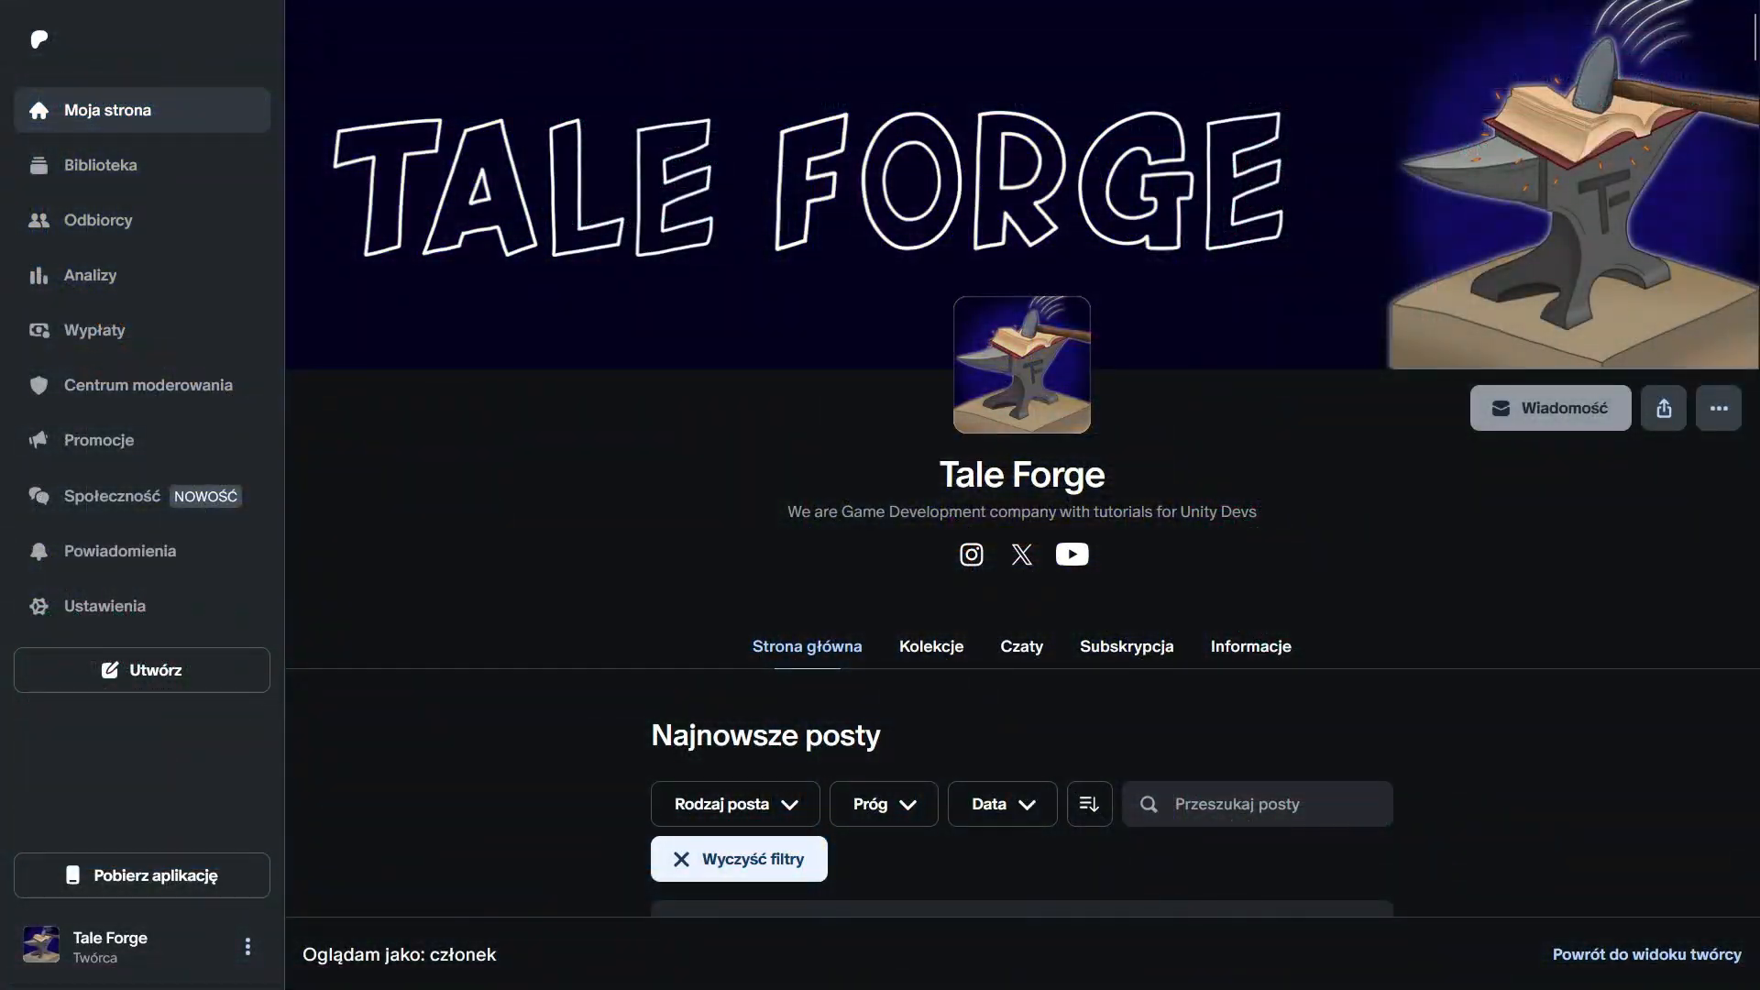
# Browse Tale Forge's Patreon collections to Exclusive Code, showing the Time Utils and Collection Utils posts
pyautogui.scroll(-3)
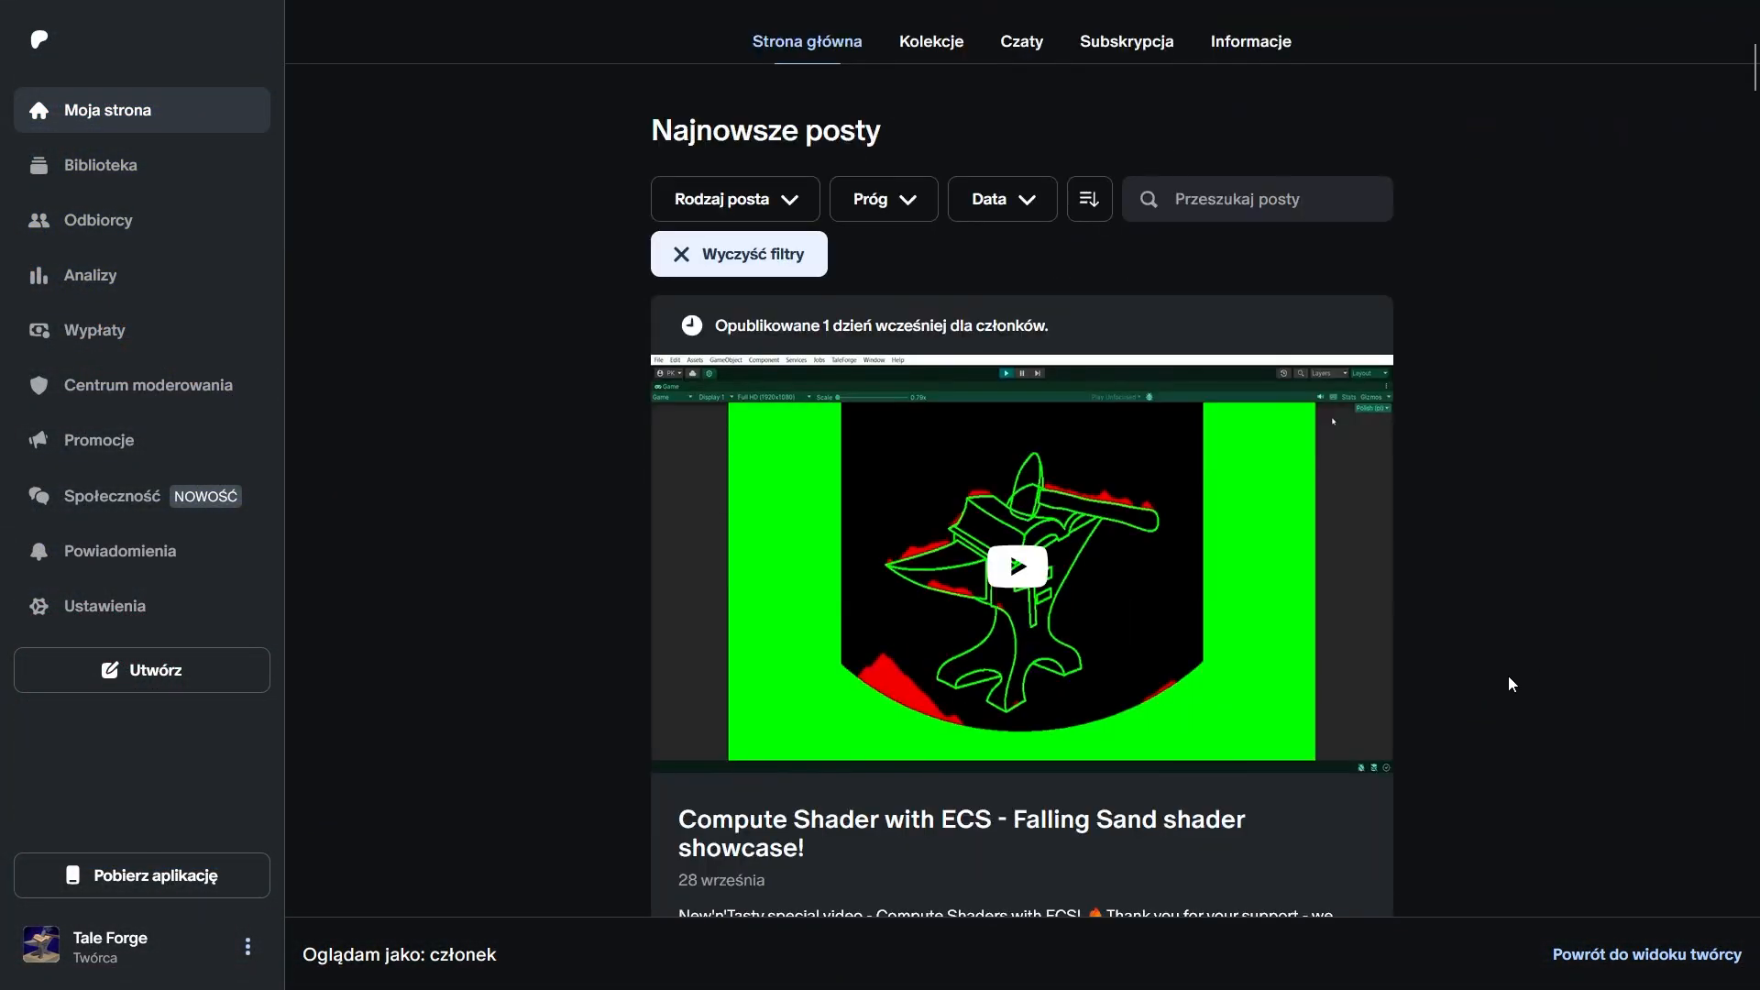
pyautogui.scroll(-3)
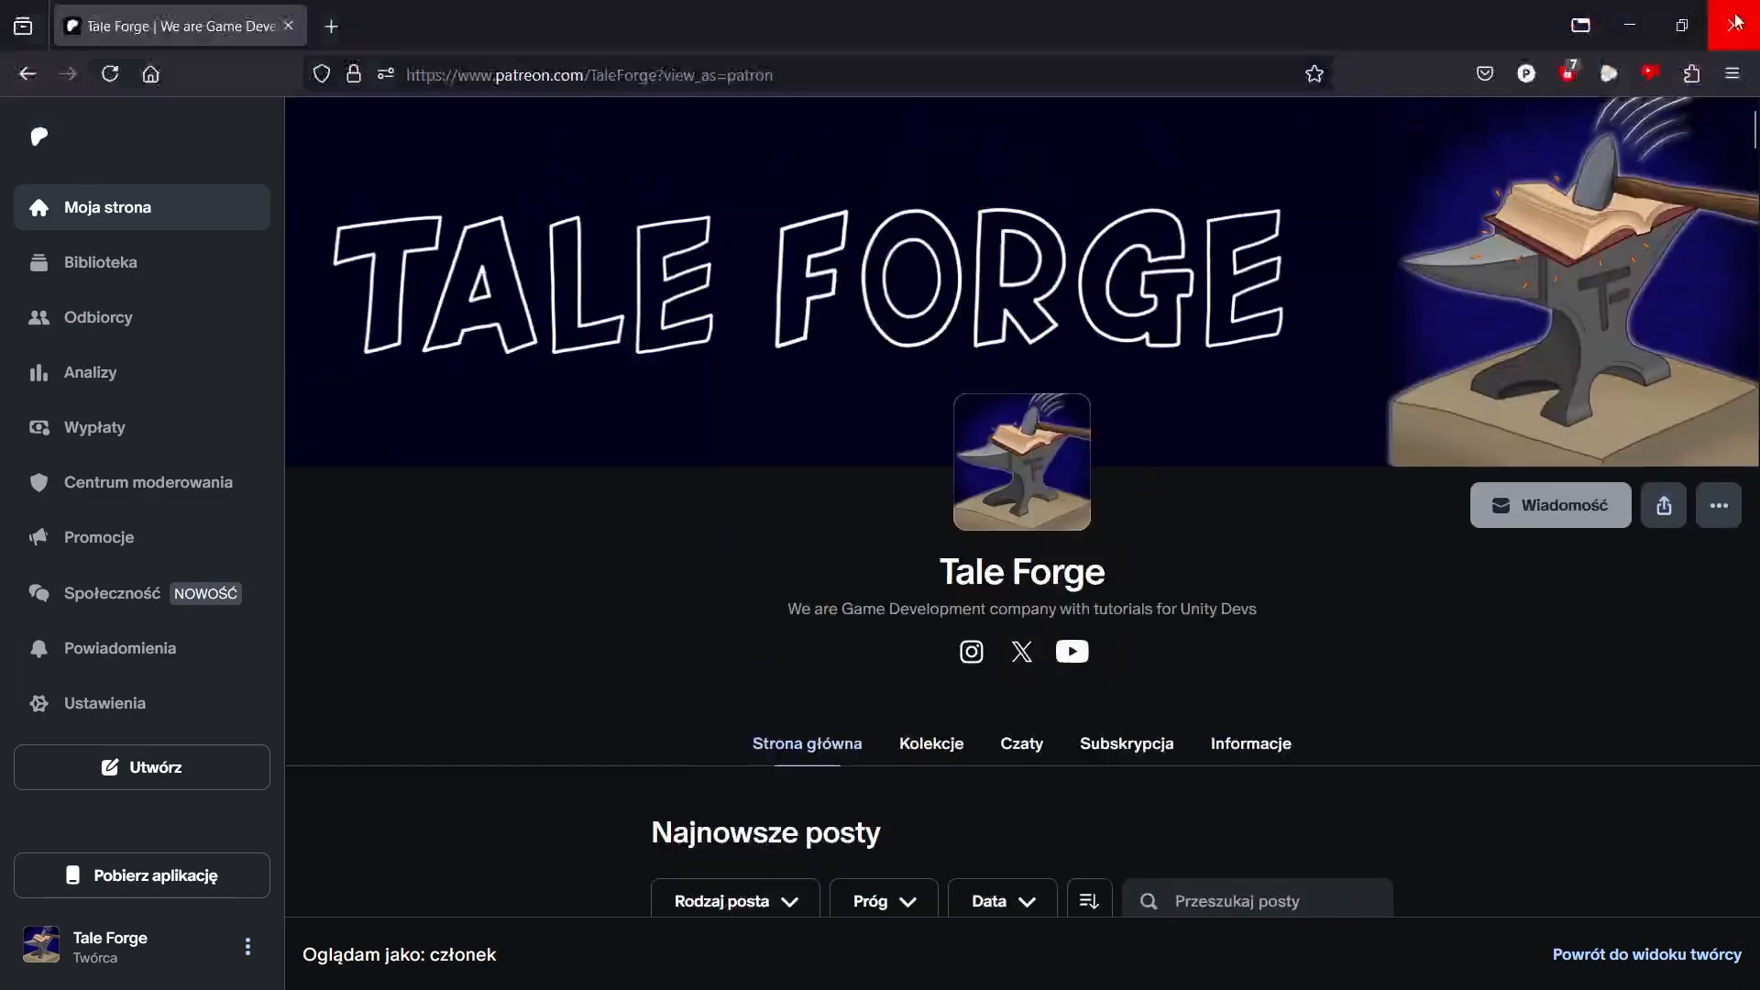
pyautogui.click(930, 744)
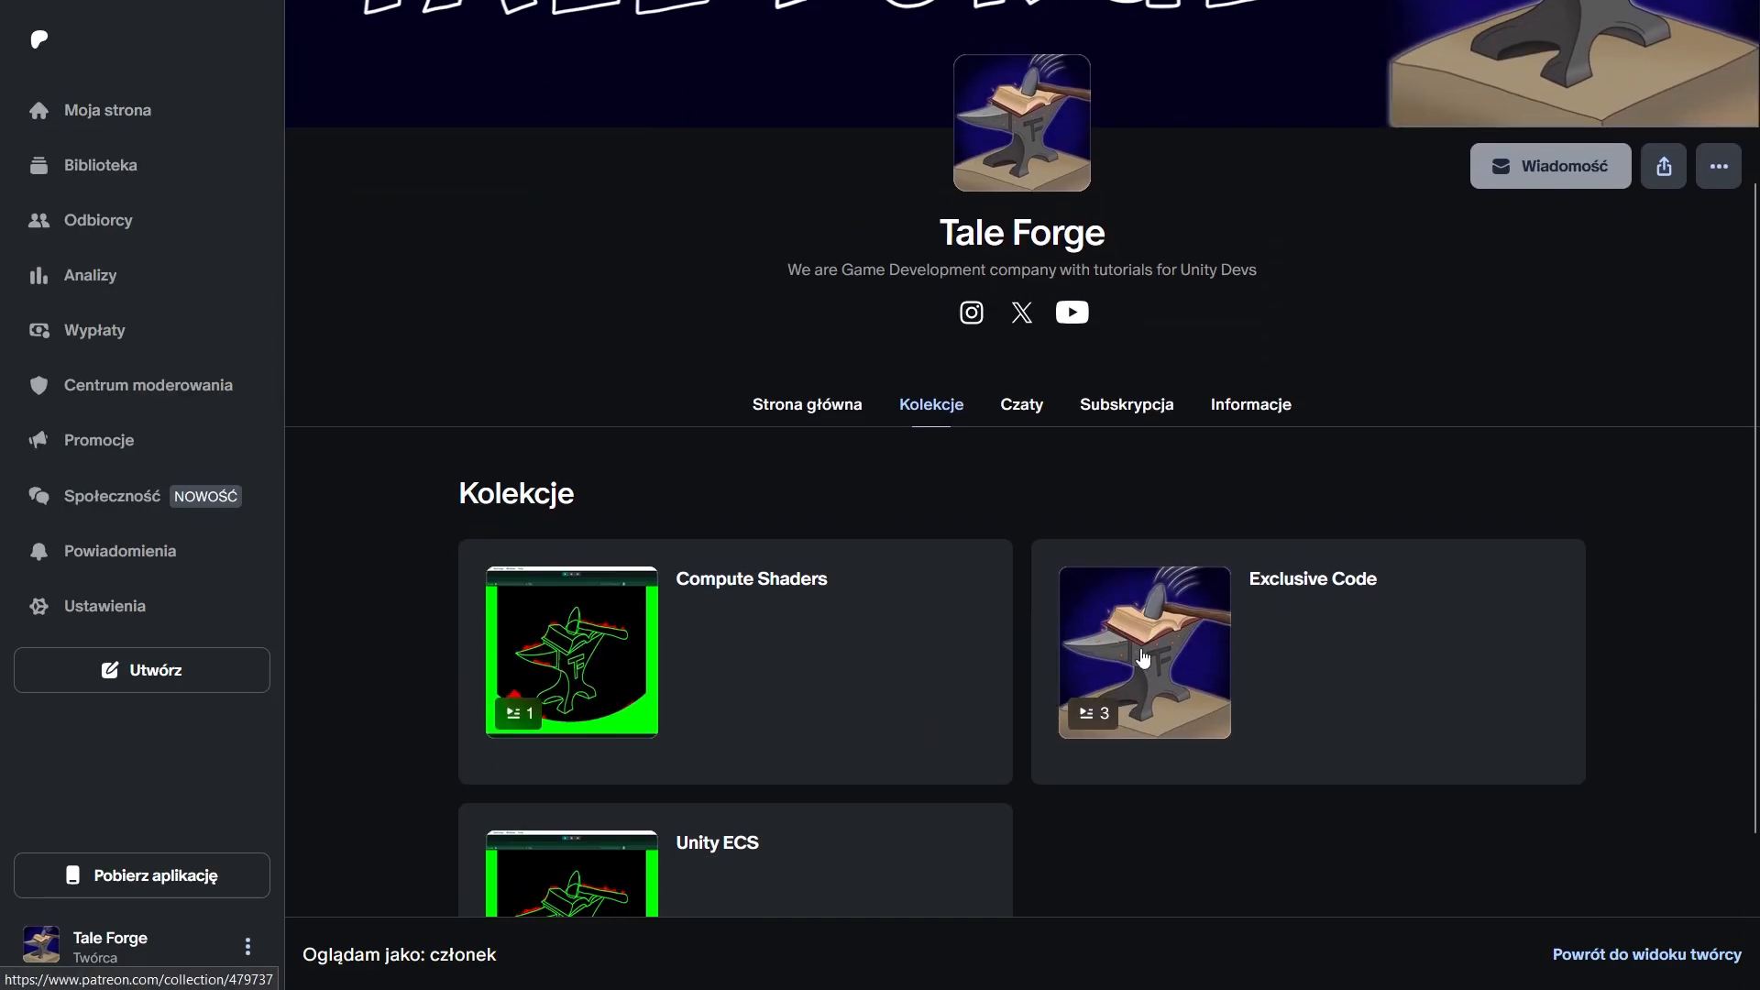
pyautogui.click(1144, 653)
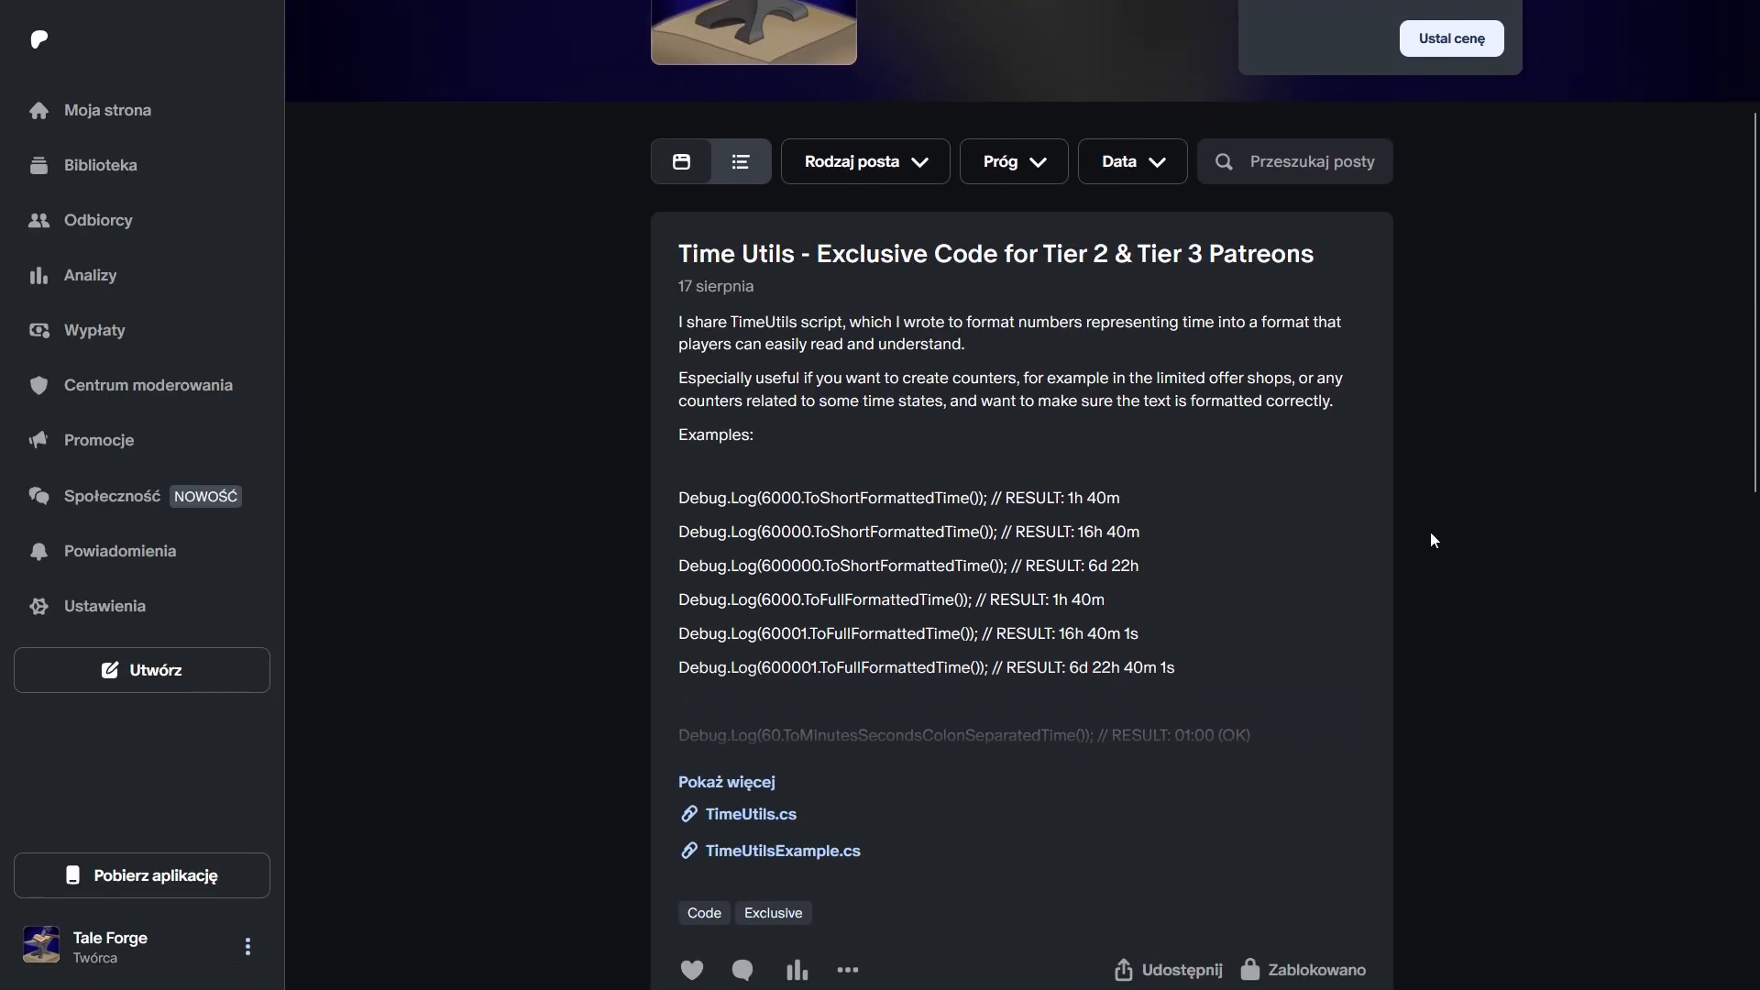
pyautogui.scroll(-3)
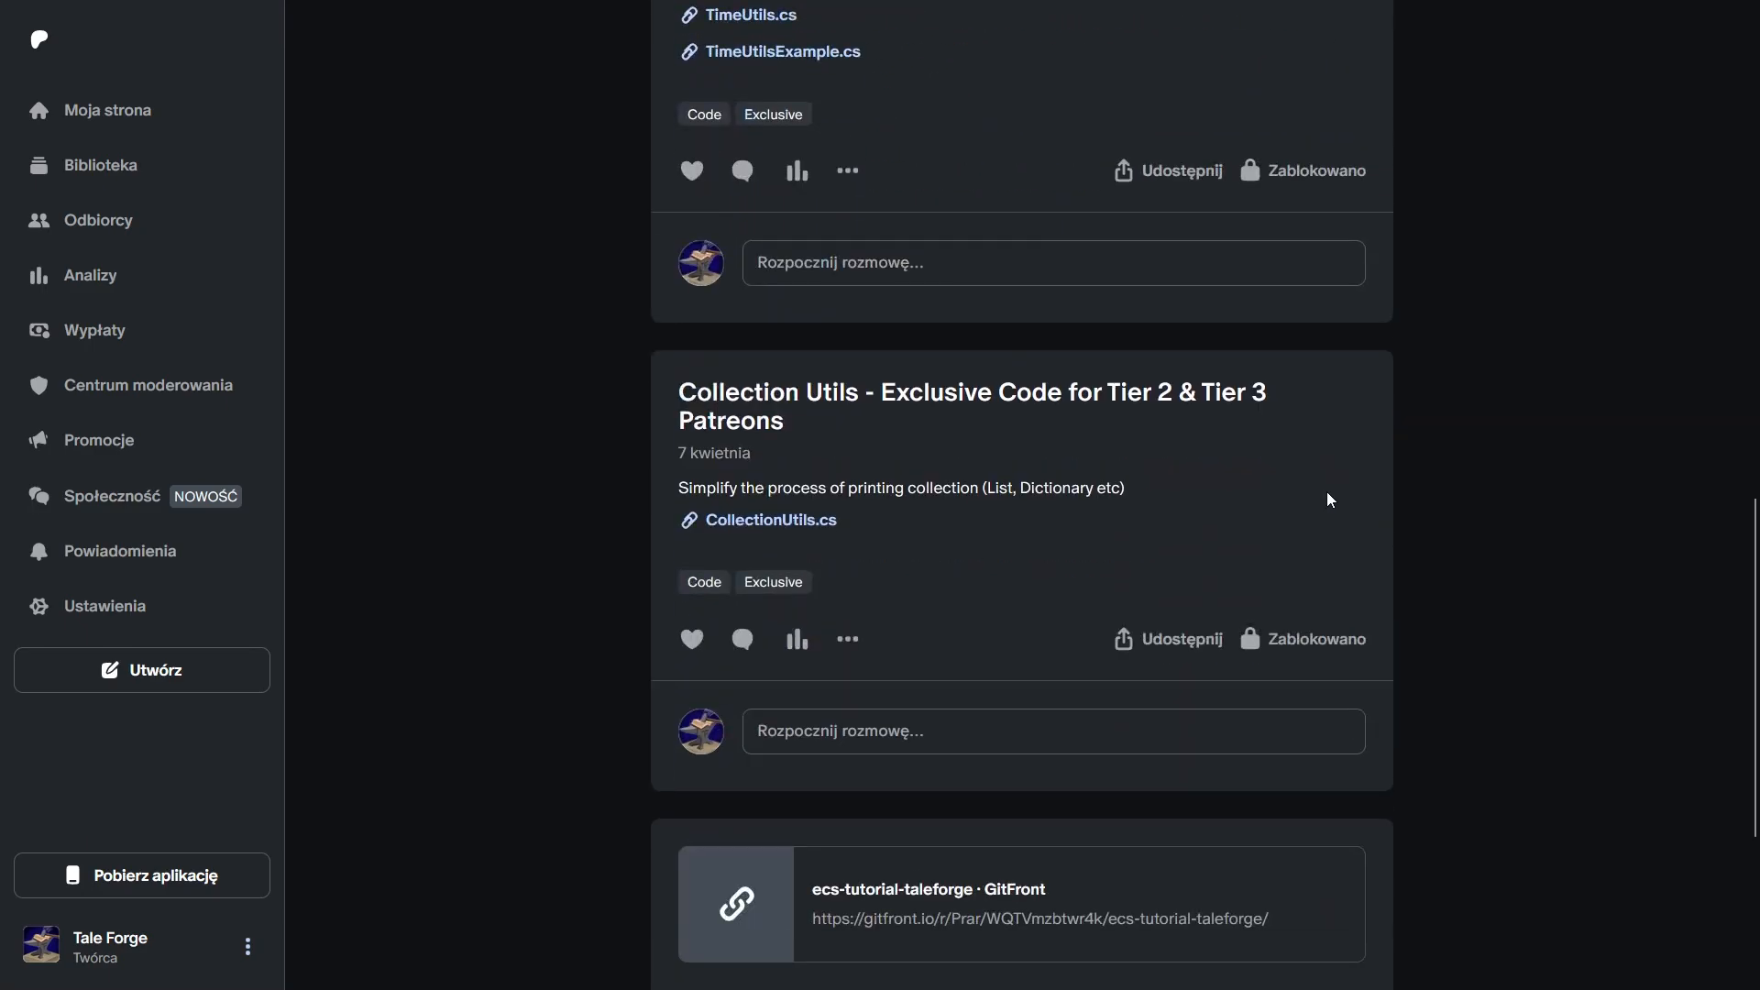